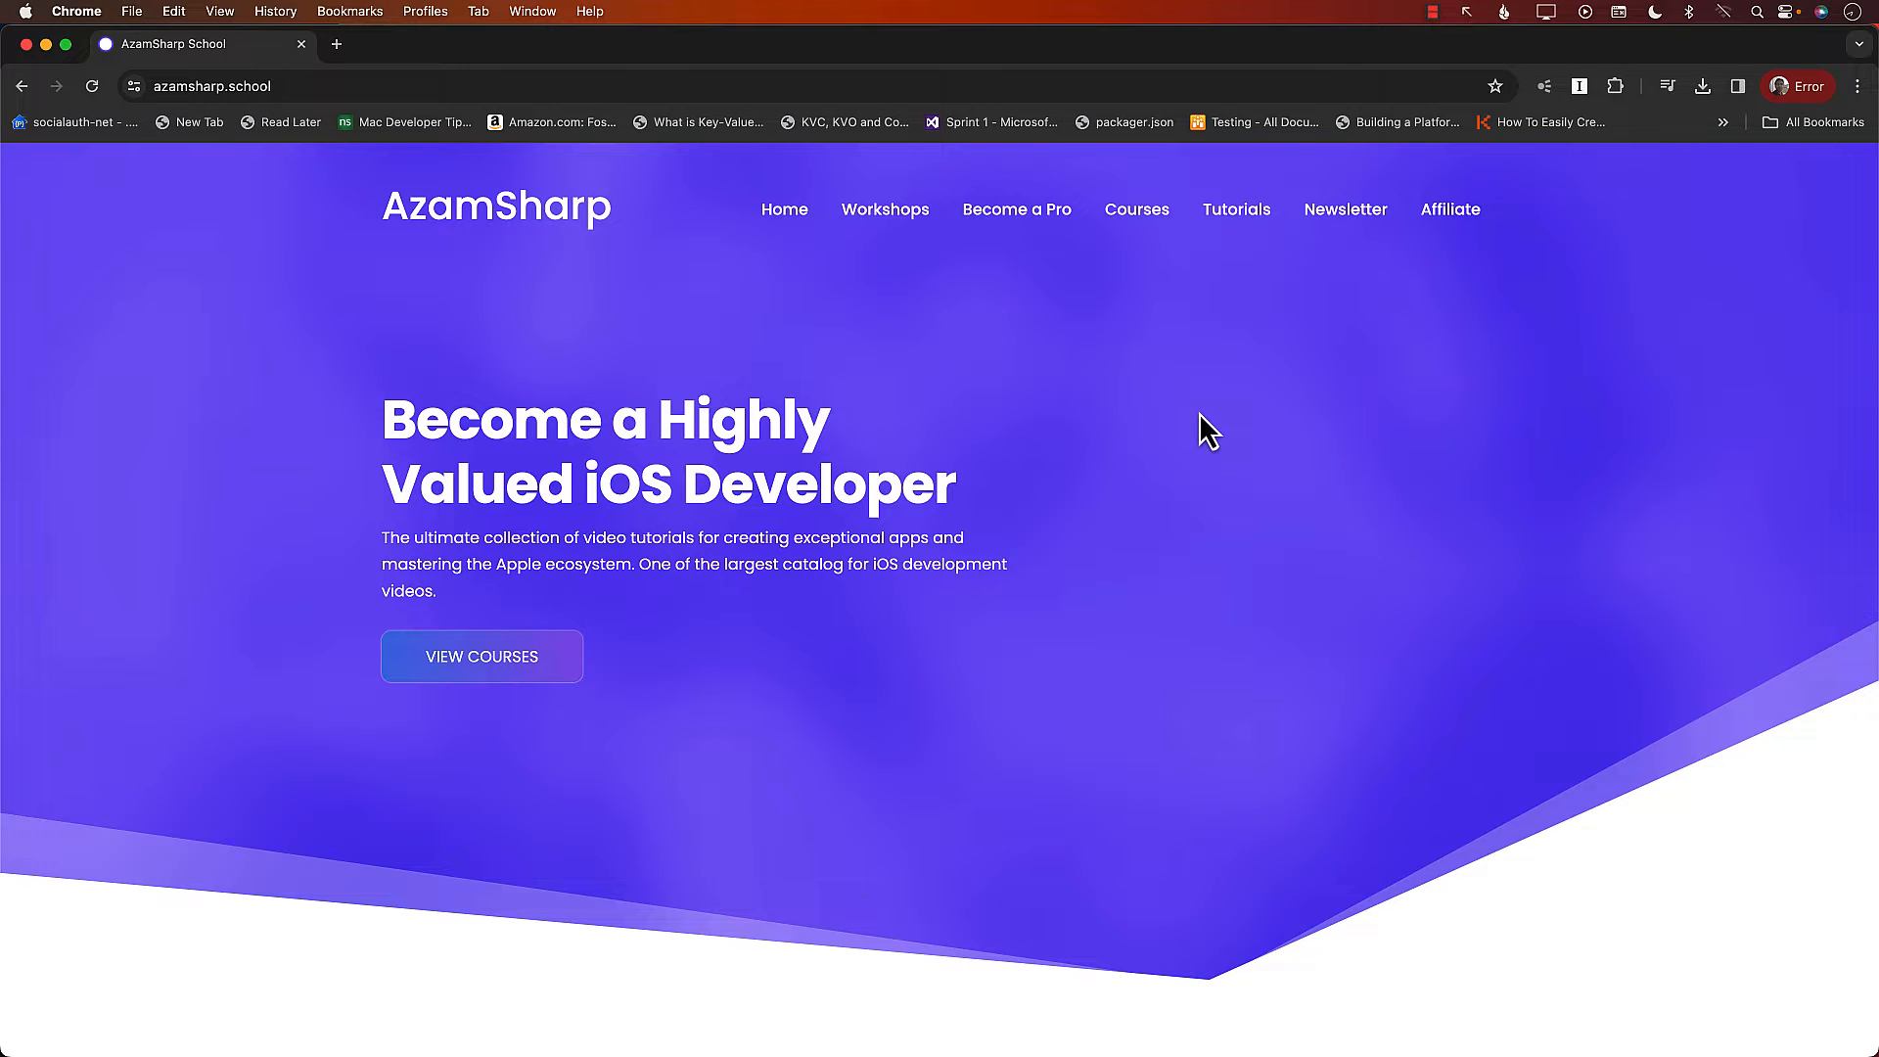
Scroll through the AzamSharp course catalog in Chrome.
{"action": "scroll", "scroll_direction": "down", "scroll_amount": 3}
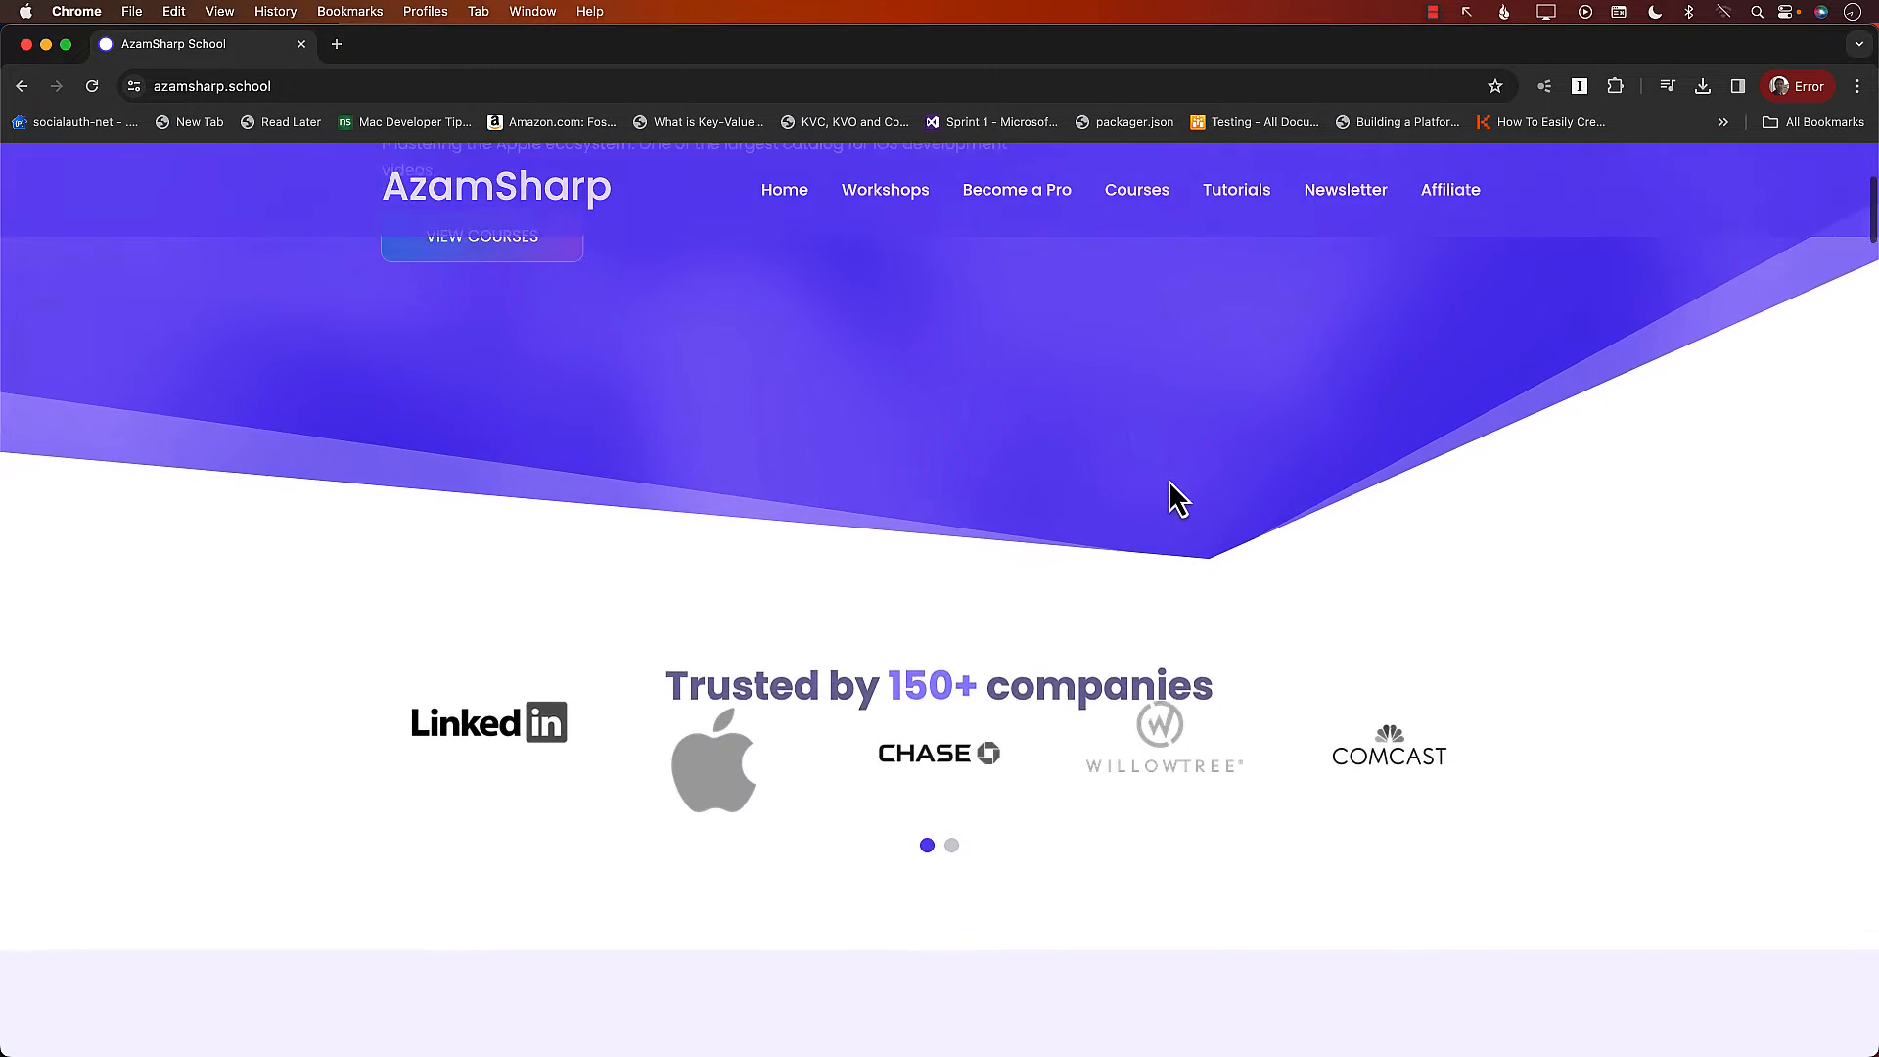
{"action": "scroll", "scroll_direction": "down", "scroll_amount": 3}
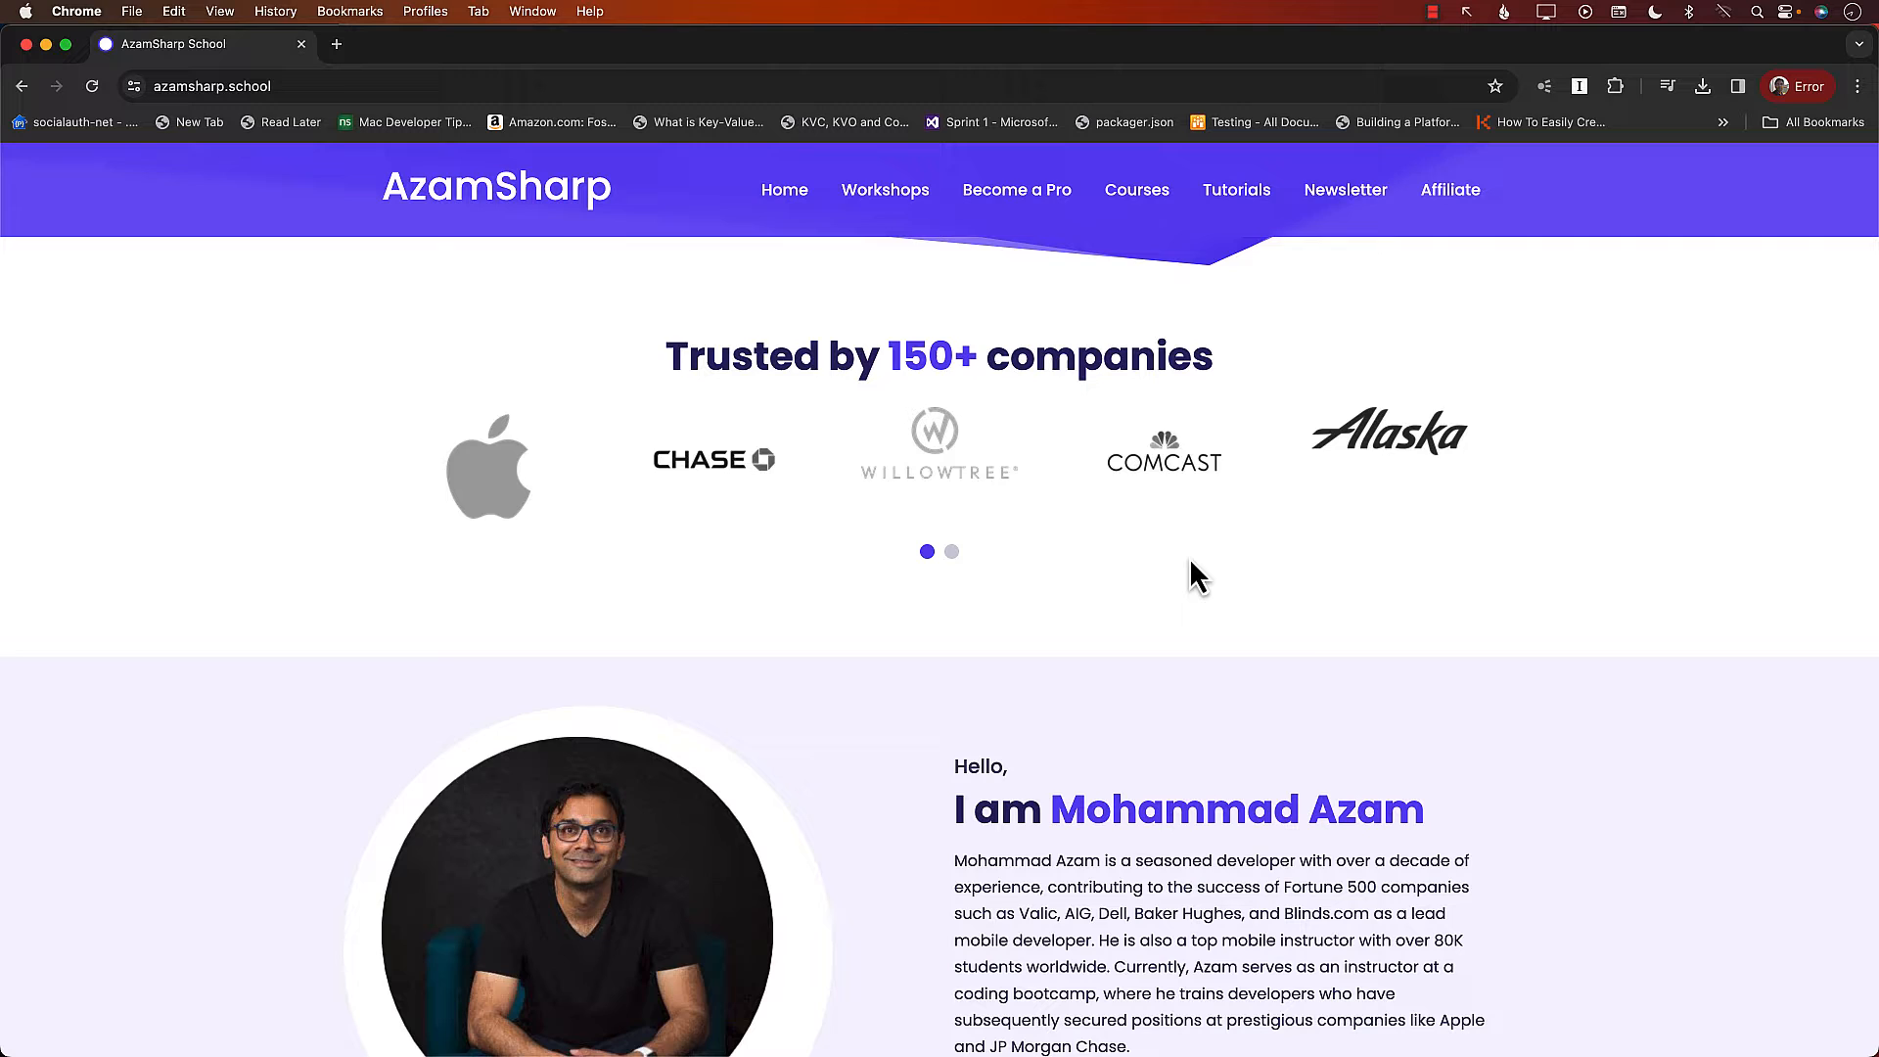
{"action": "scroll", "scroll_direction": "down", "scroll_amount": 3}
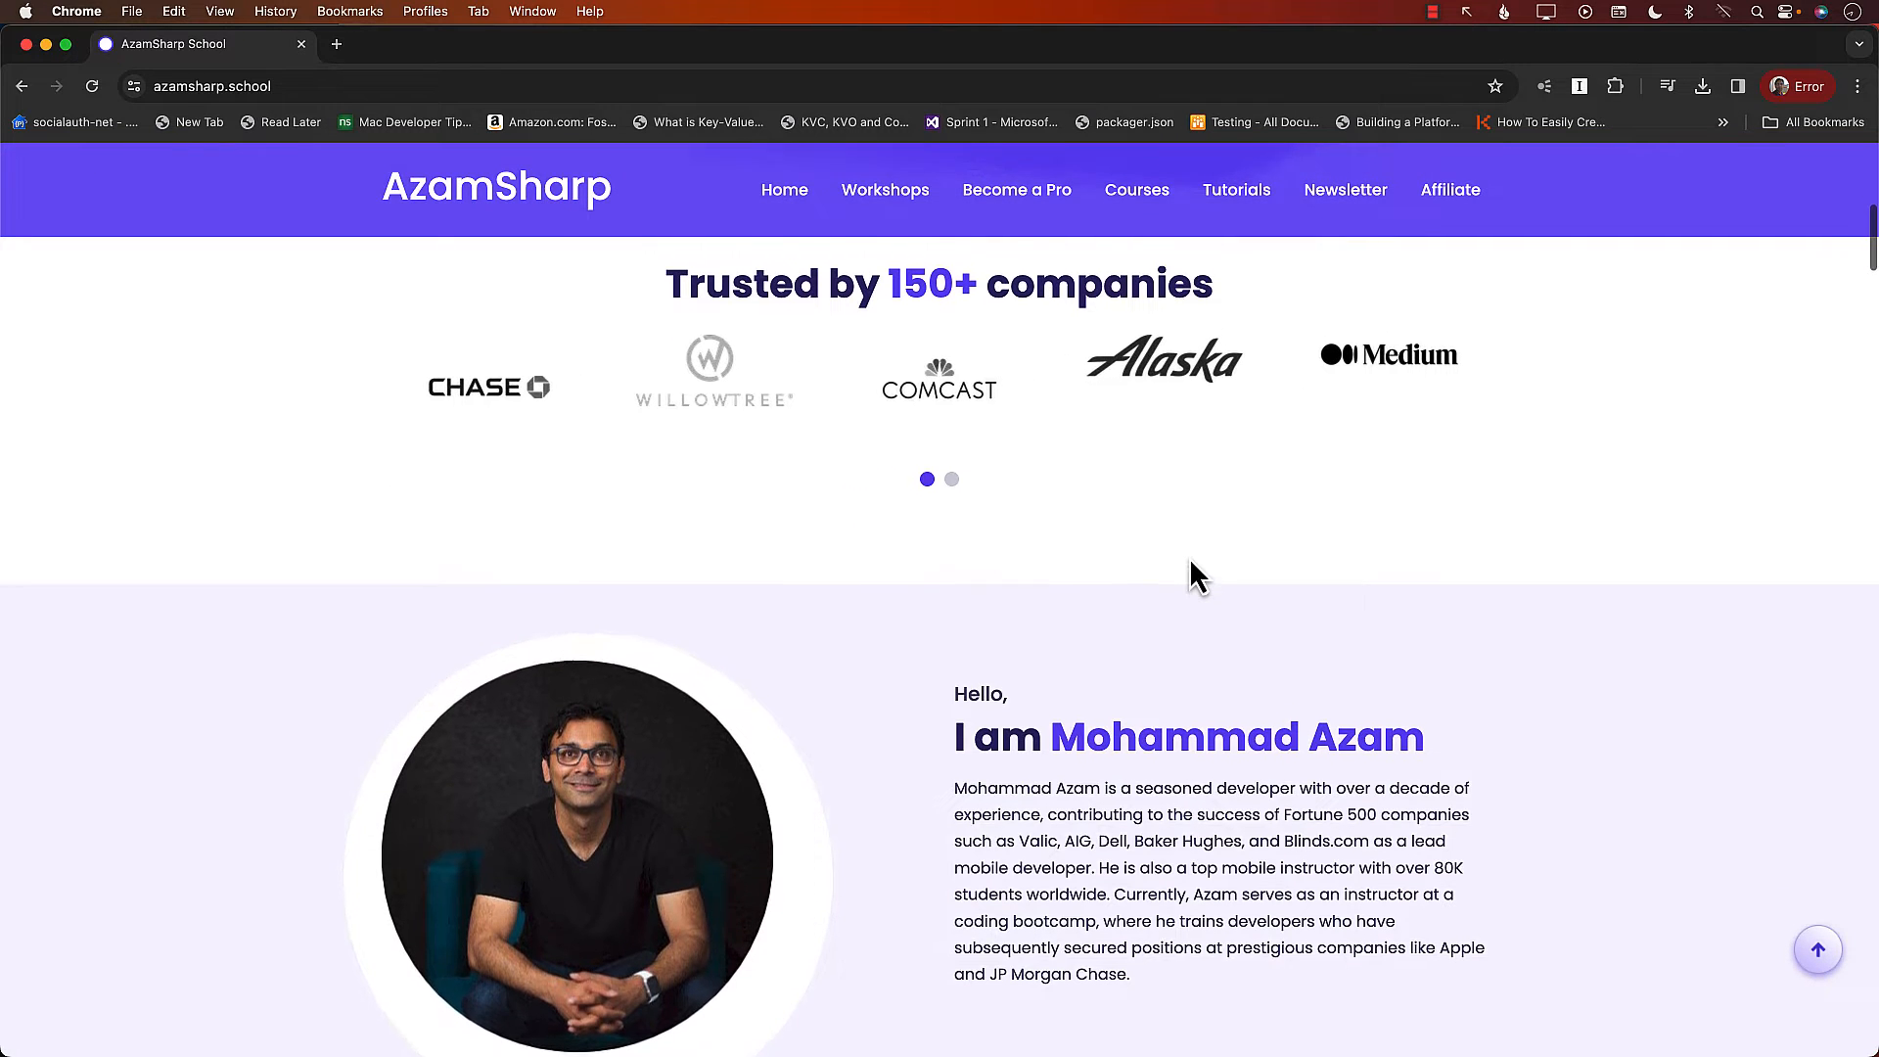
{"action": "scroll", "scroll_direction": "down", "scroll_amount": 3}
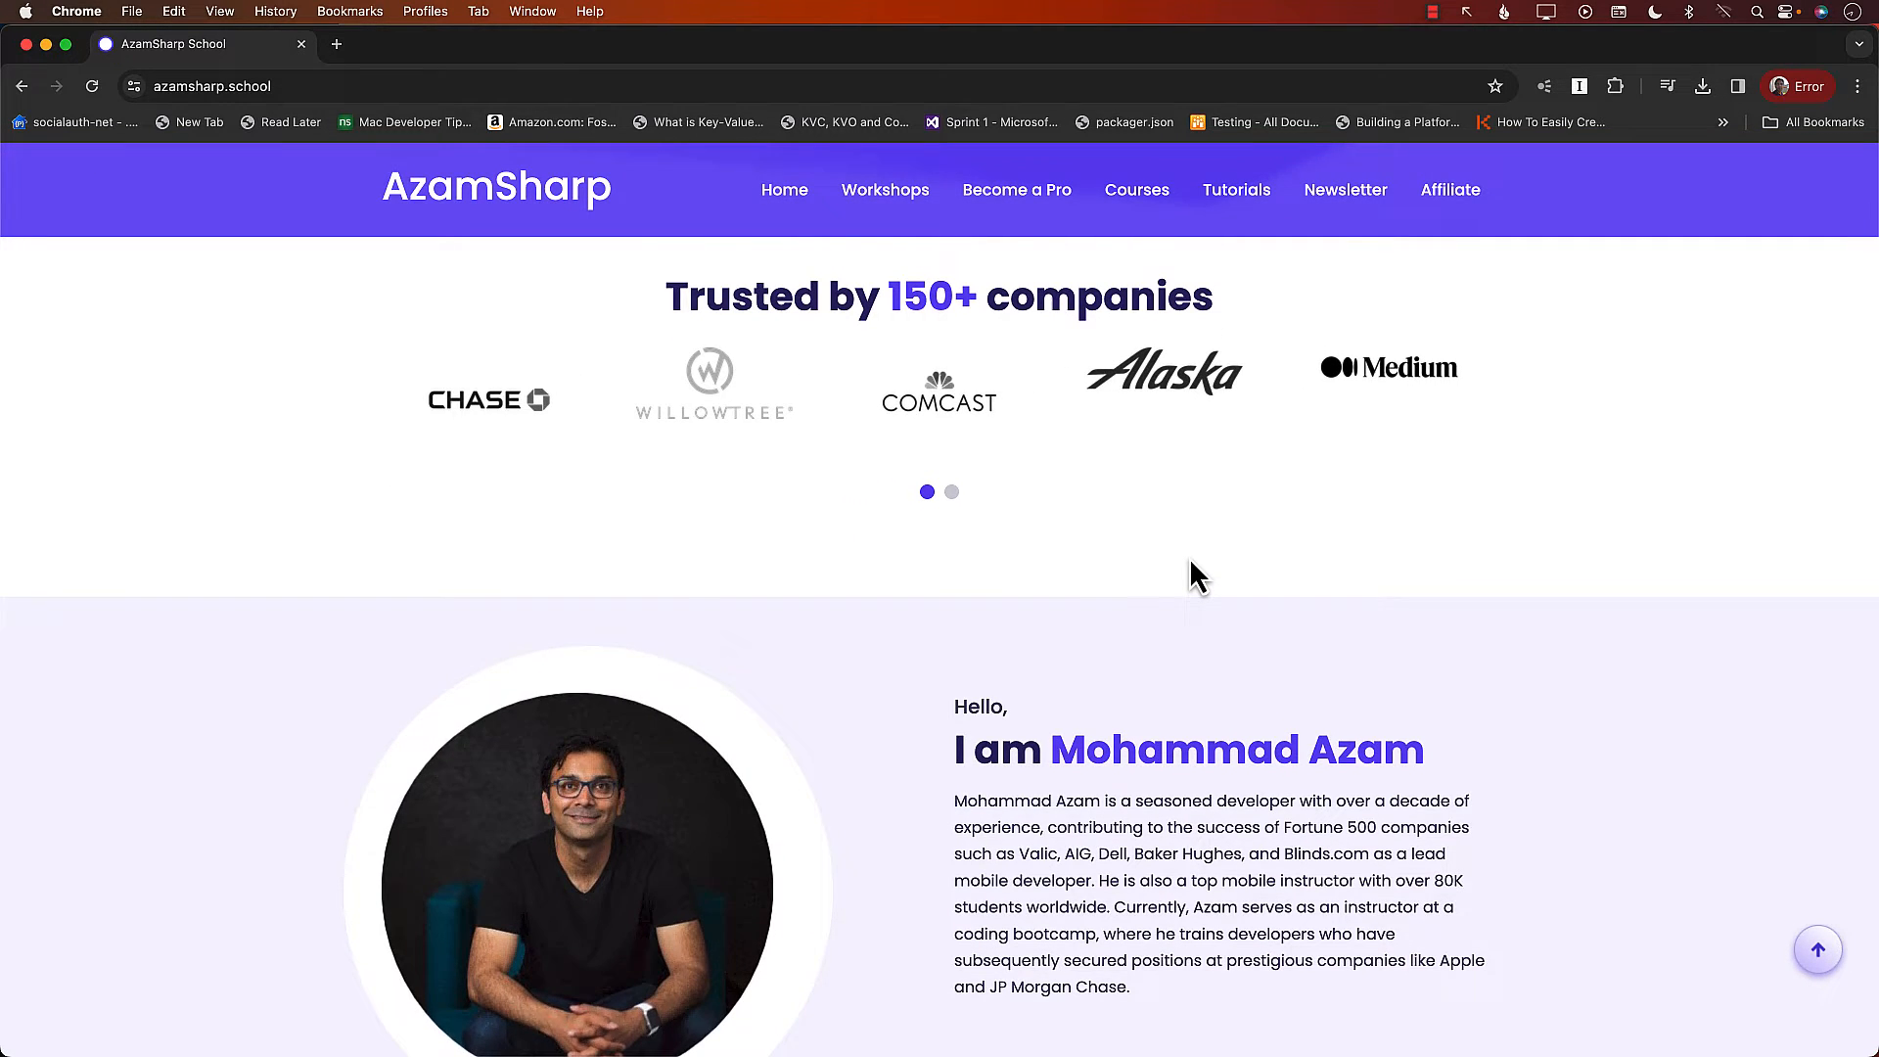
{"action": "scroll", "scroll_direction": "down", "scroll_amount": 3}
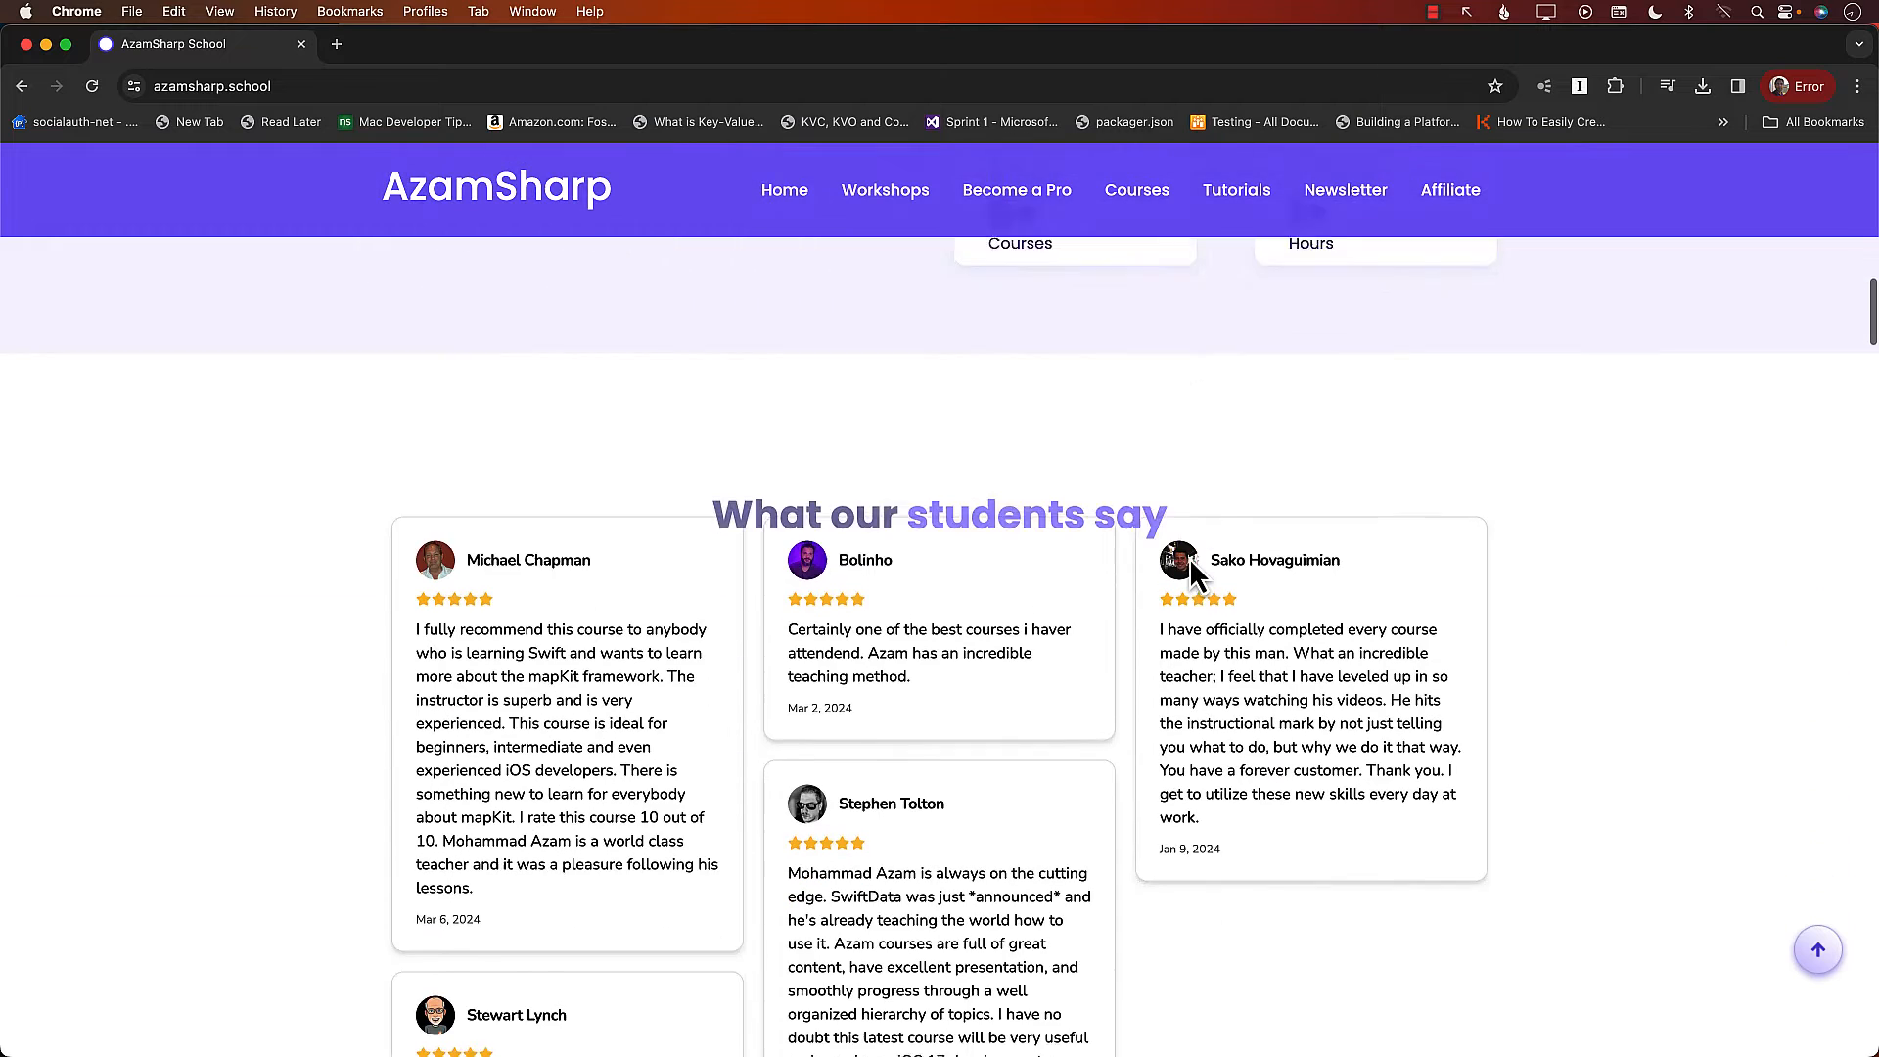
{"action": "scroll", "scroll_direction": "up", "scroll_amount": 3}
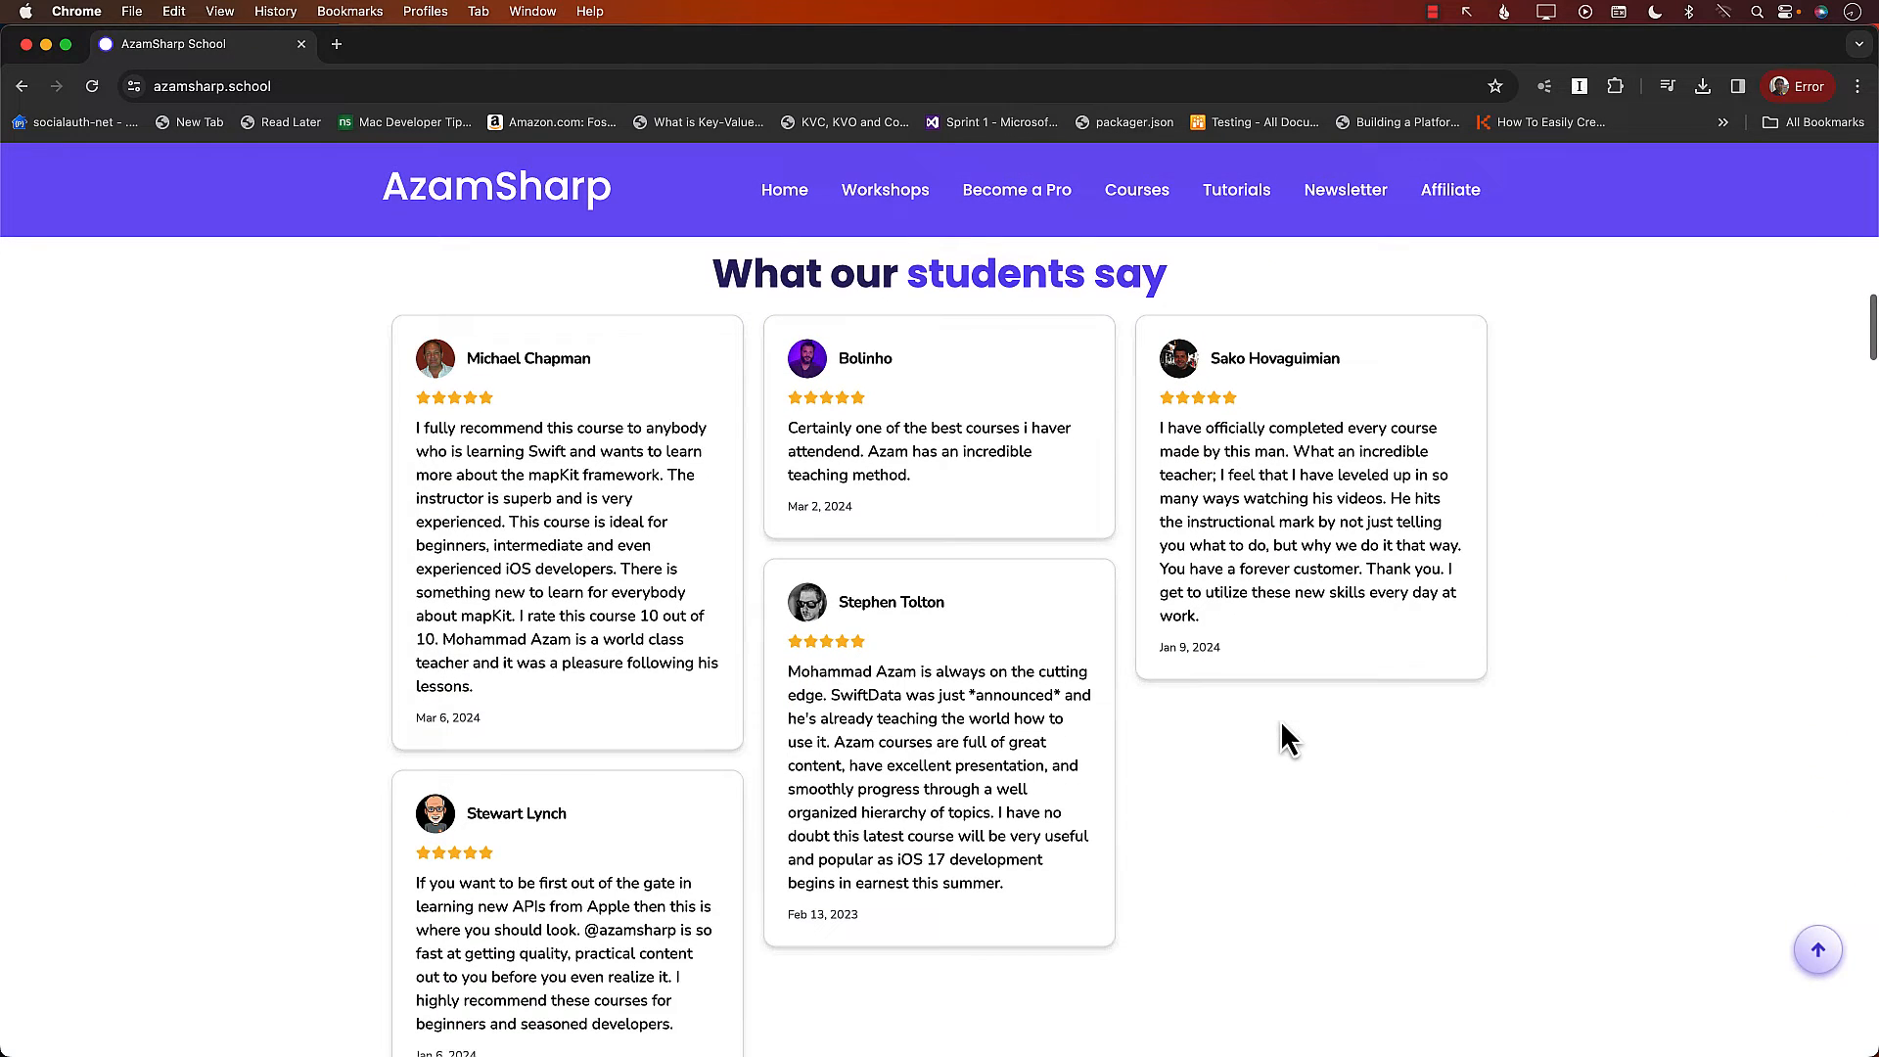
{"action": "scroll", "scroll_direction": "down", "scroll_amount": 3}
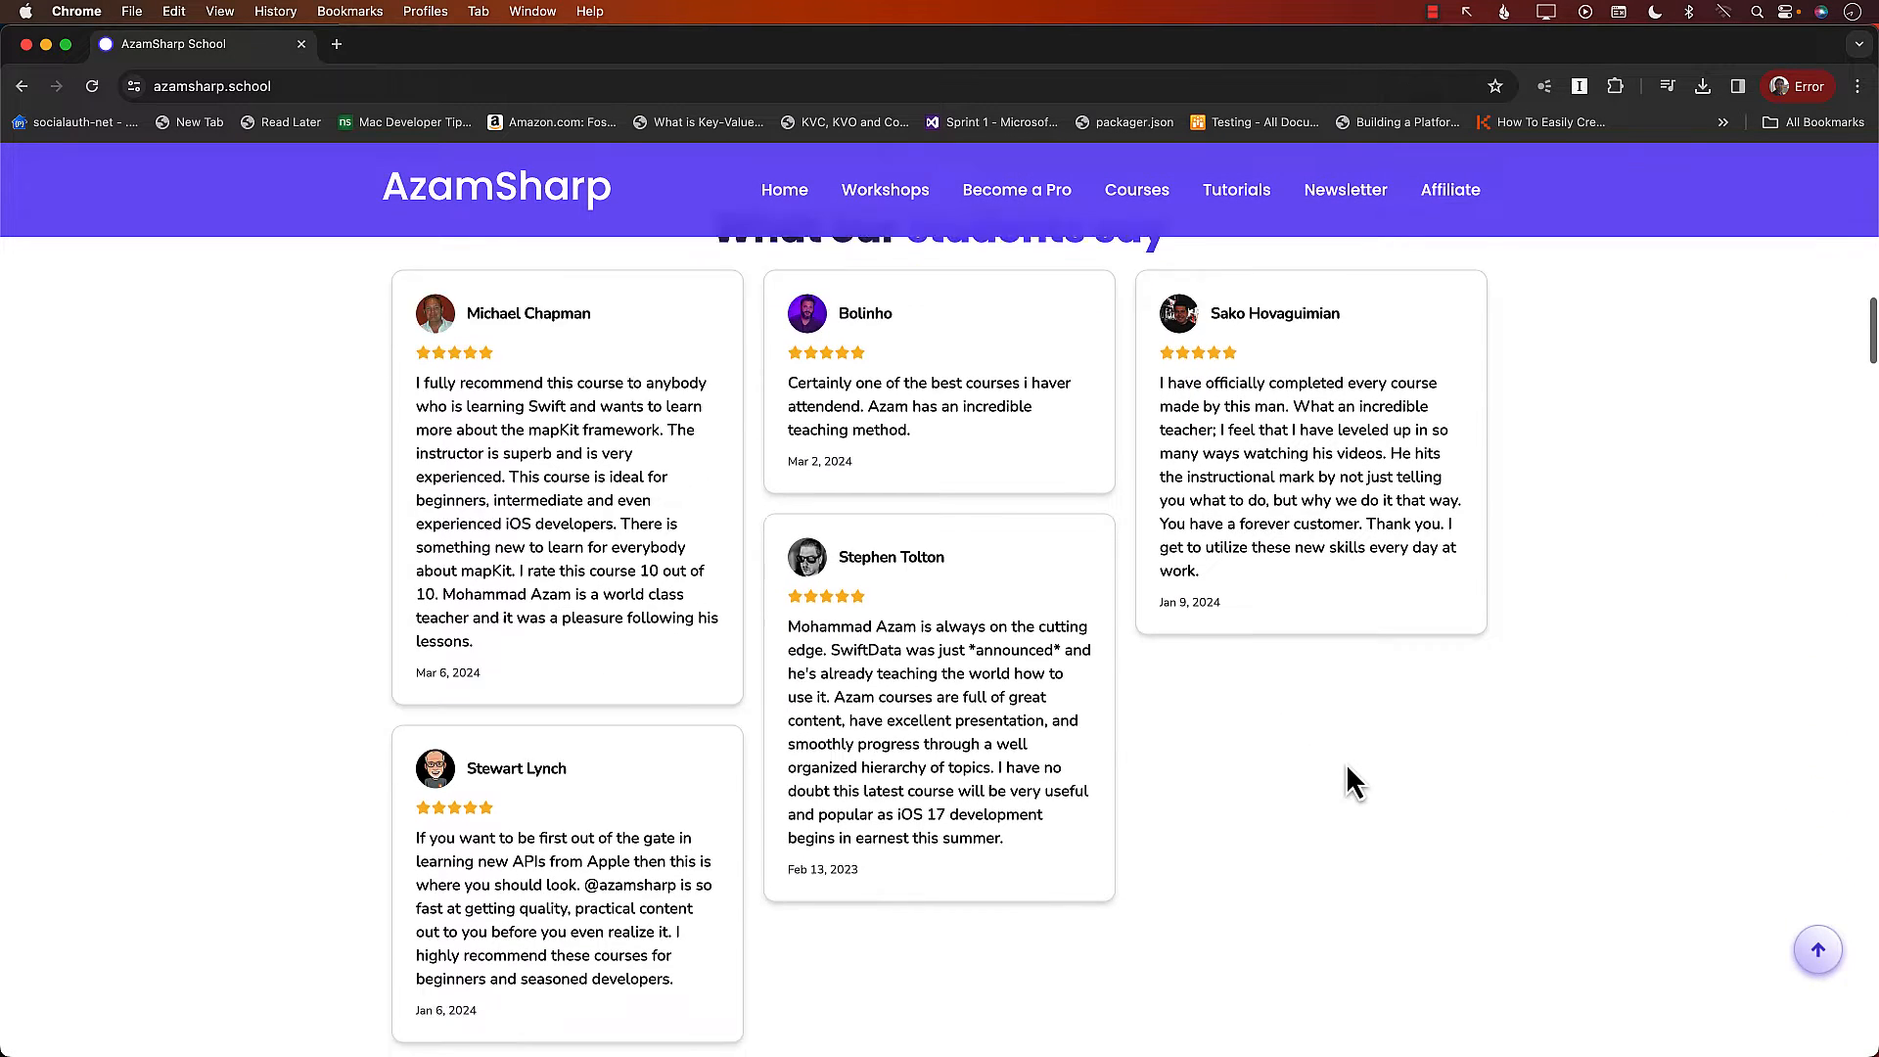
{"action": "scroll", "scroll_direction": "down", "scroll_amount": 3}
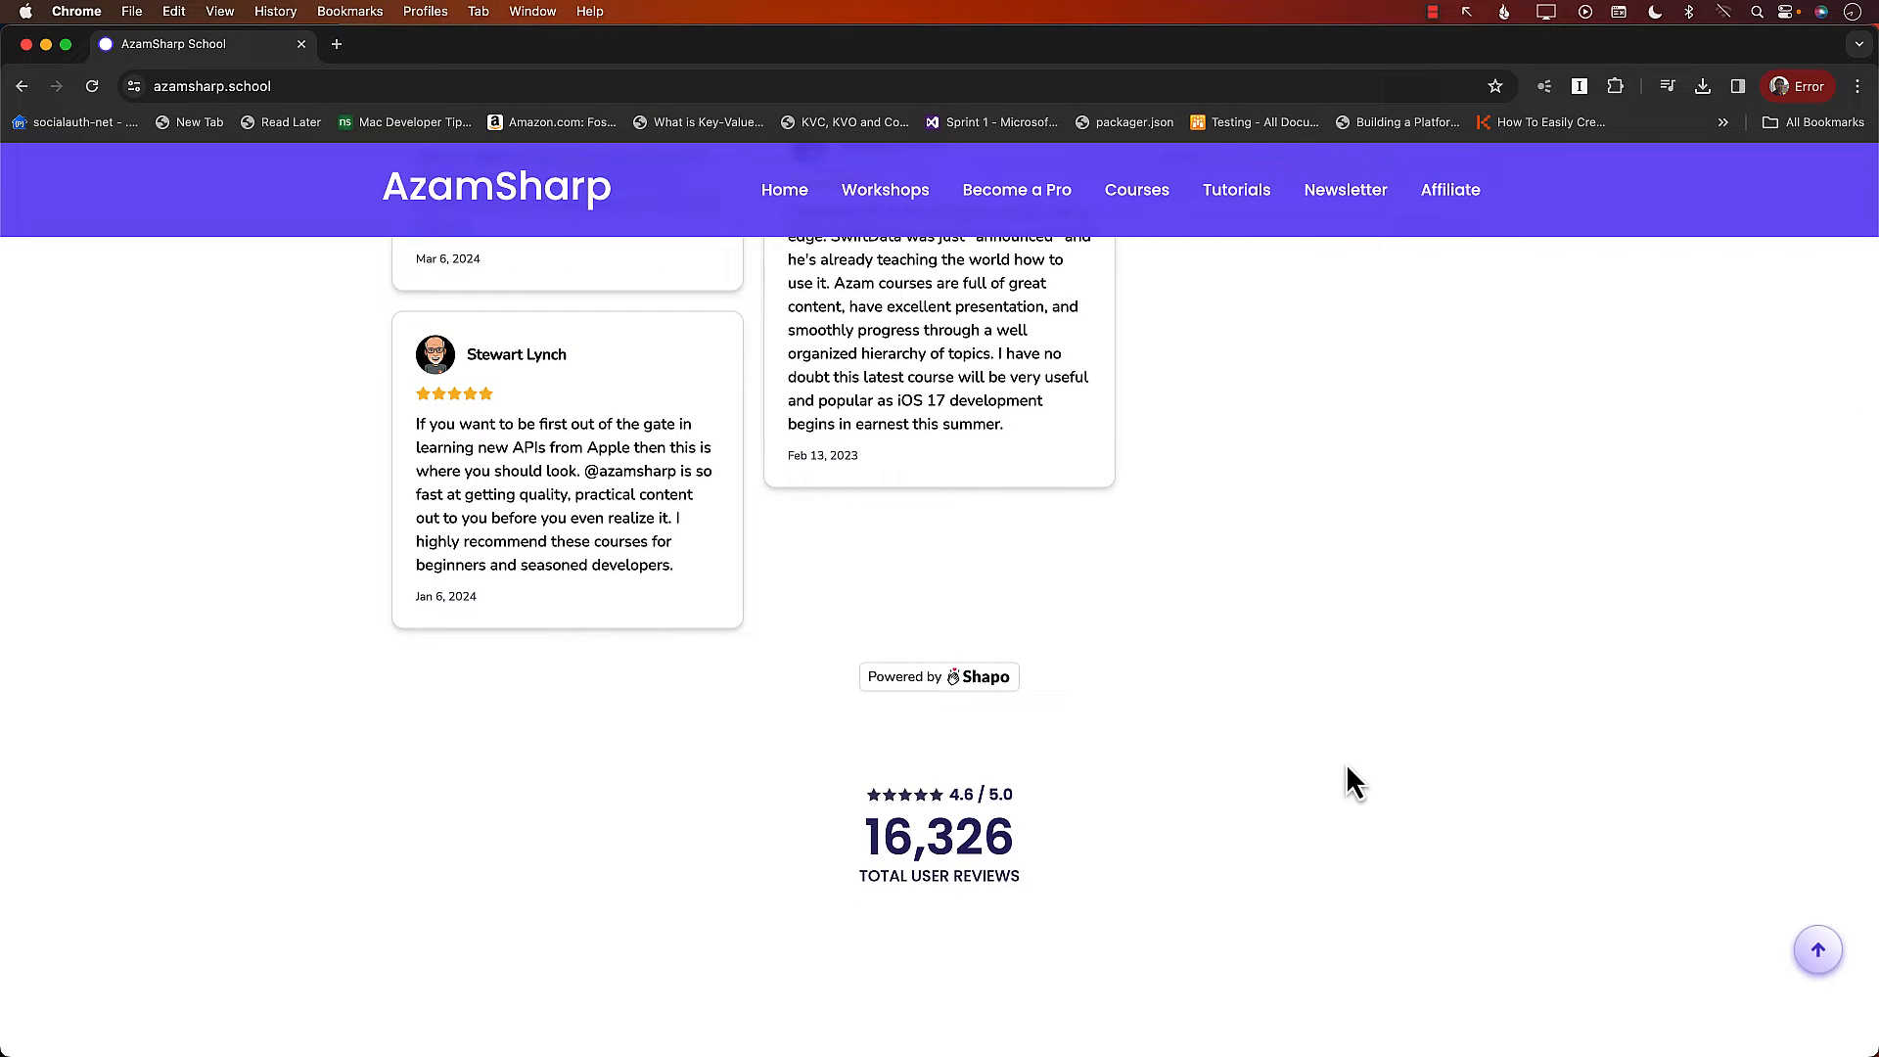
{"action": "scroll", "scroll_direction": "up", "scroll_amount": 3}
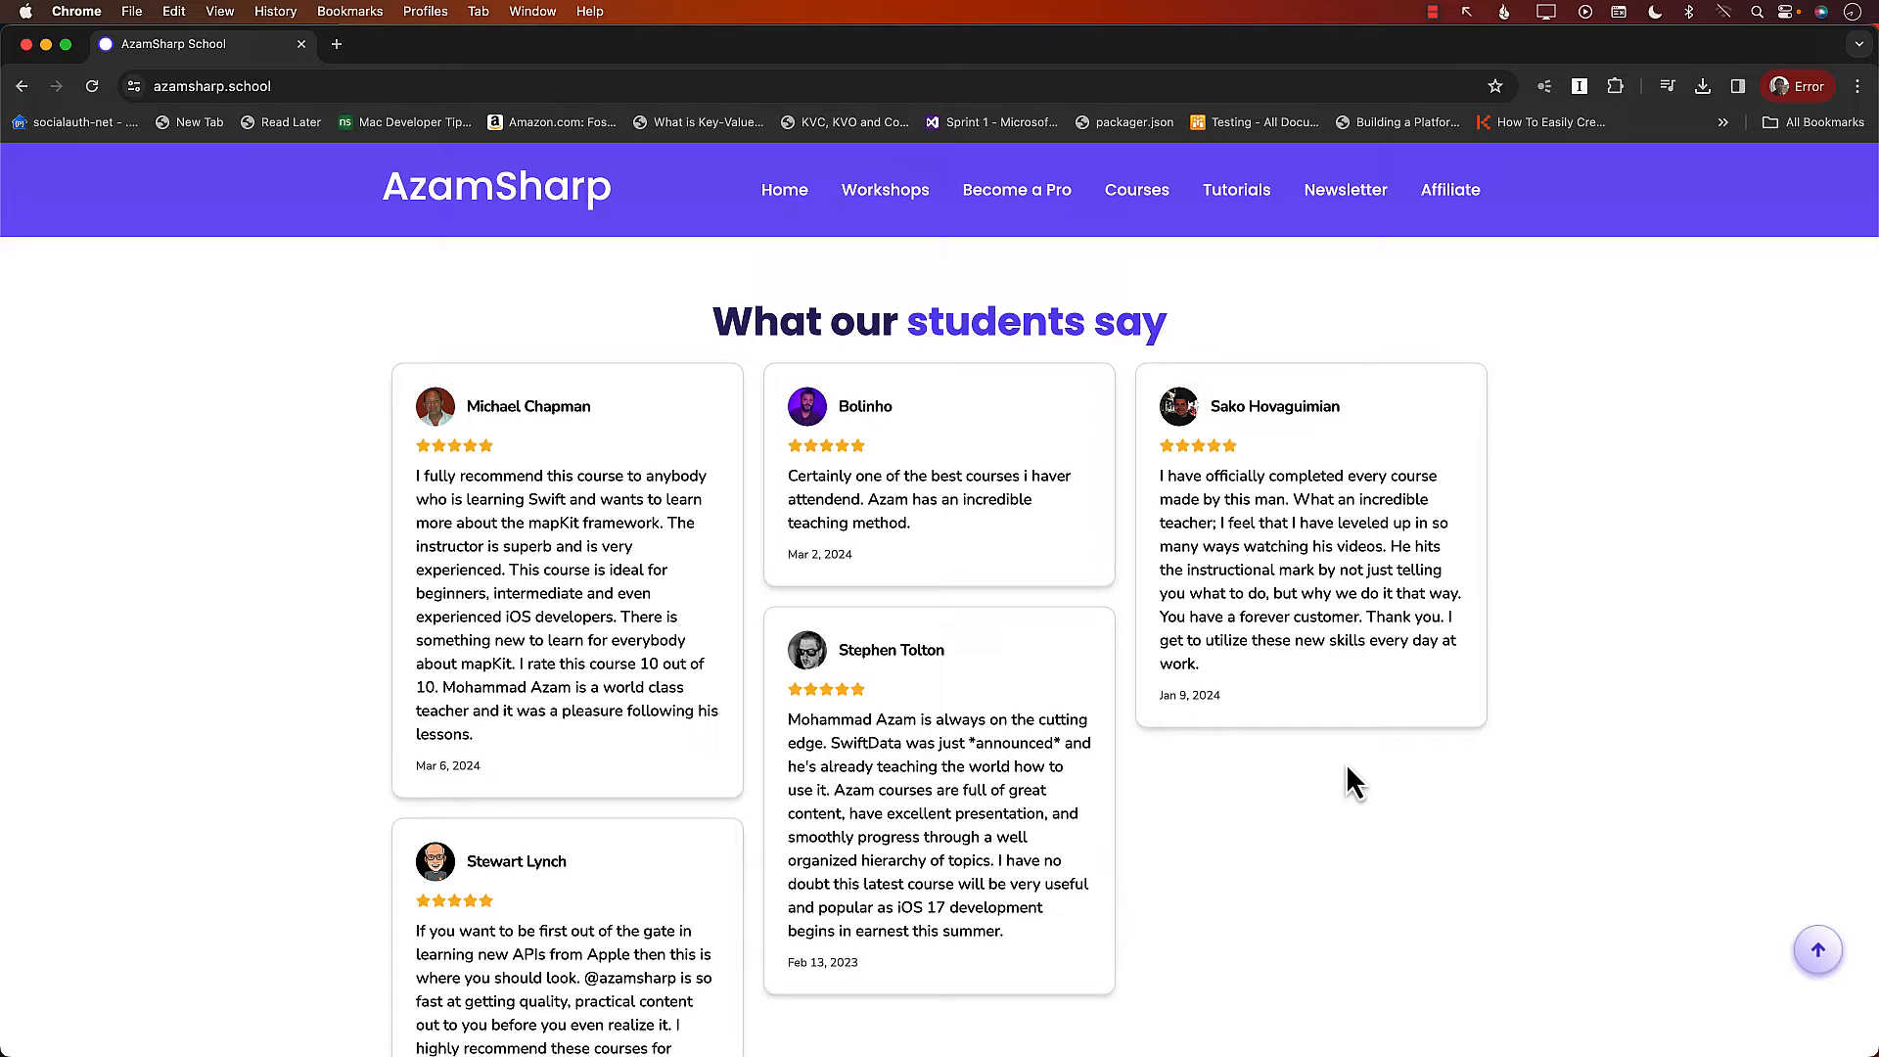
{"action": "scroll", "scroll_direction": "up", "scroll_amount": 3}
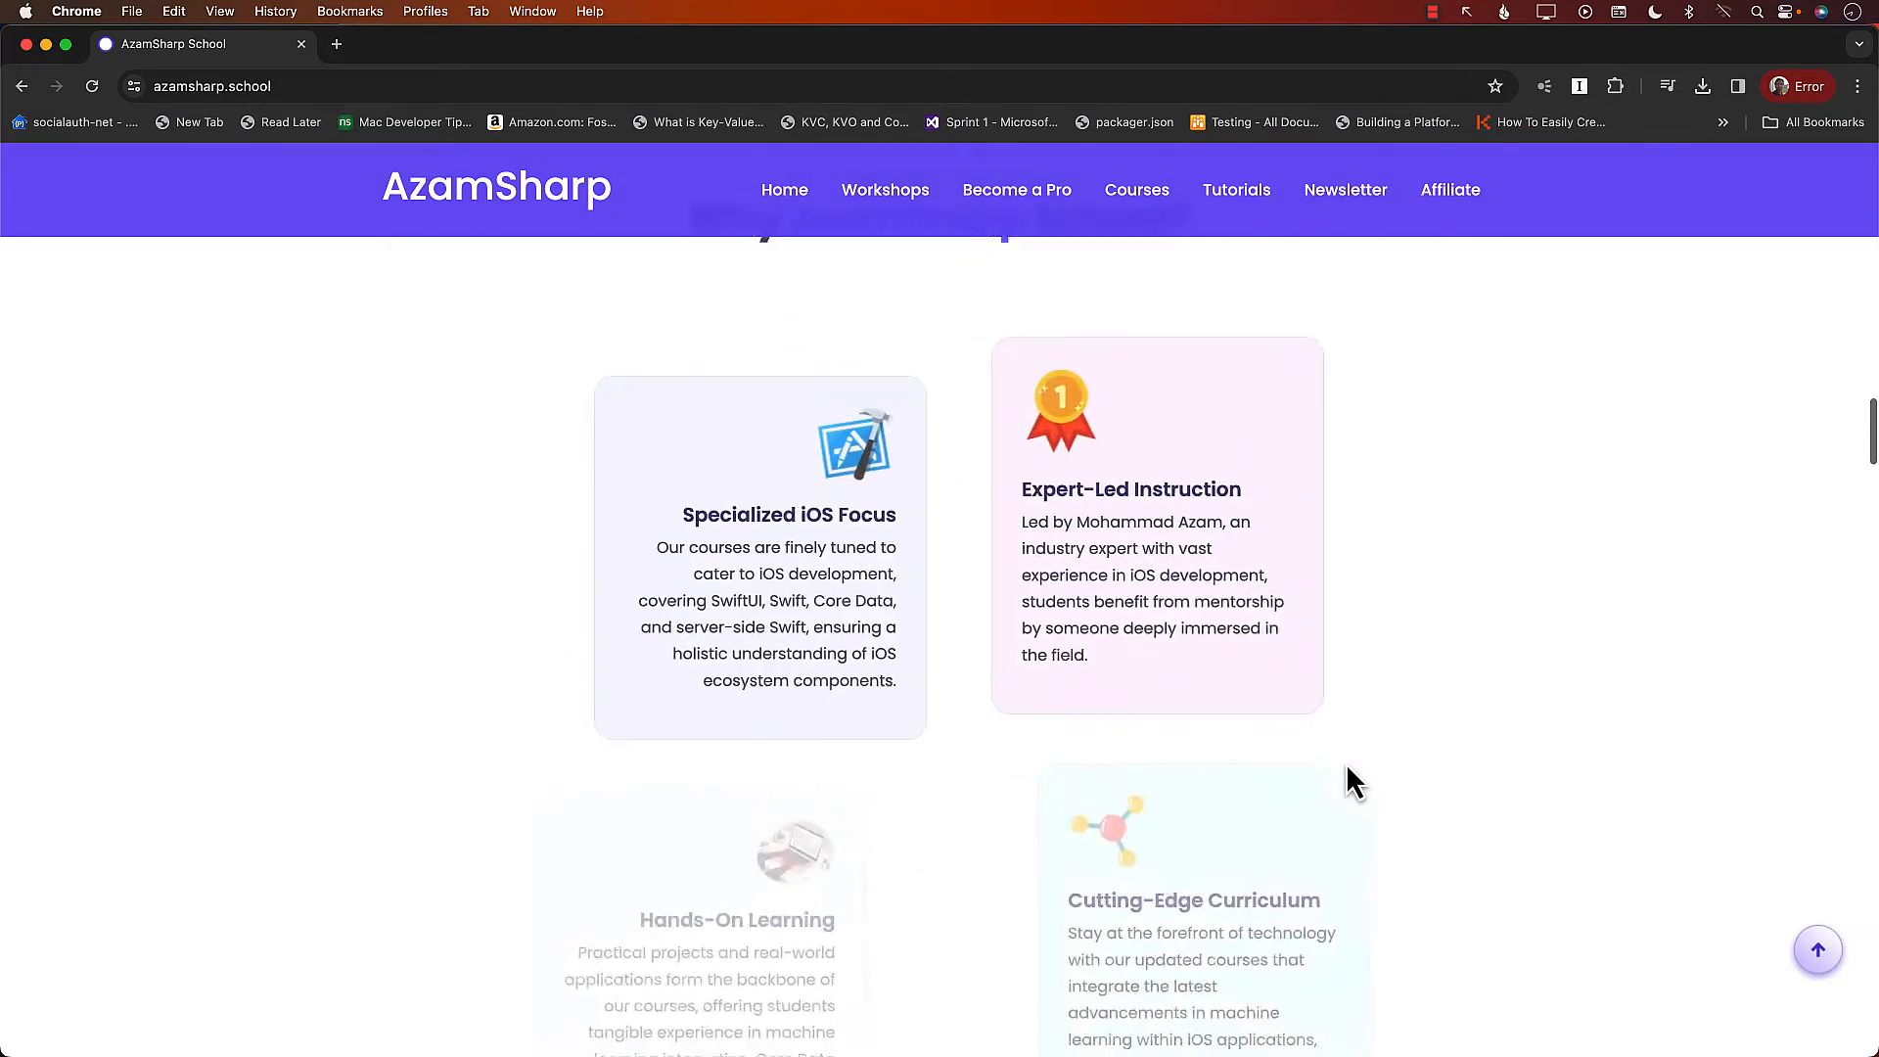
Review the Monthly $25 and Annual $249 plans and clear the accidental text selection.
{"action": "scroll", "scroll_direction": "down", "scroll_amount": 3}
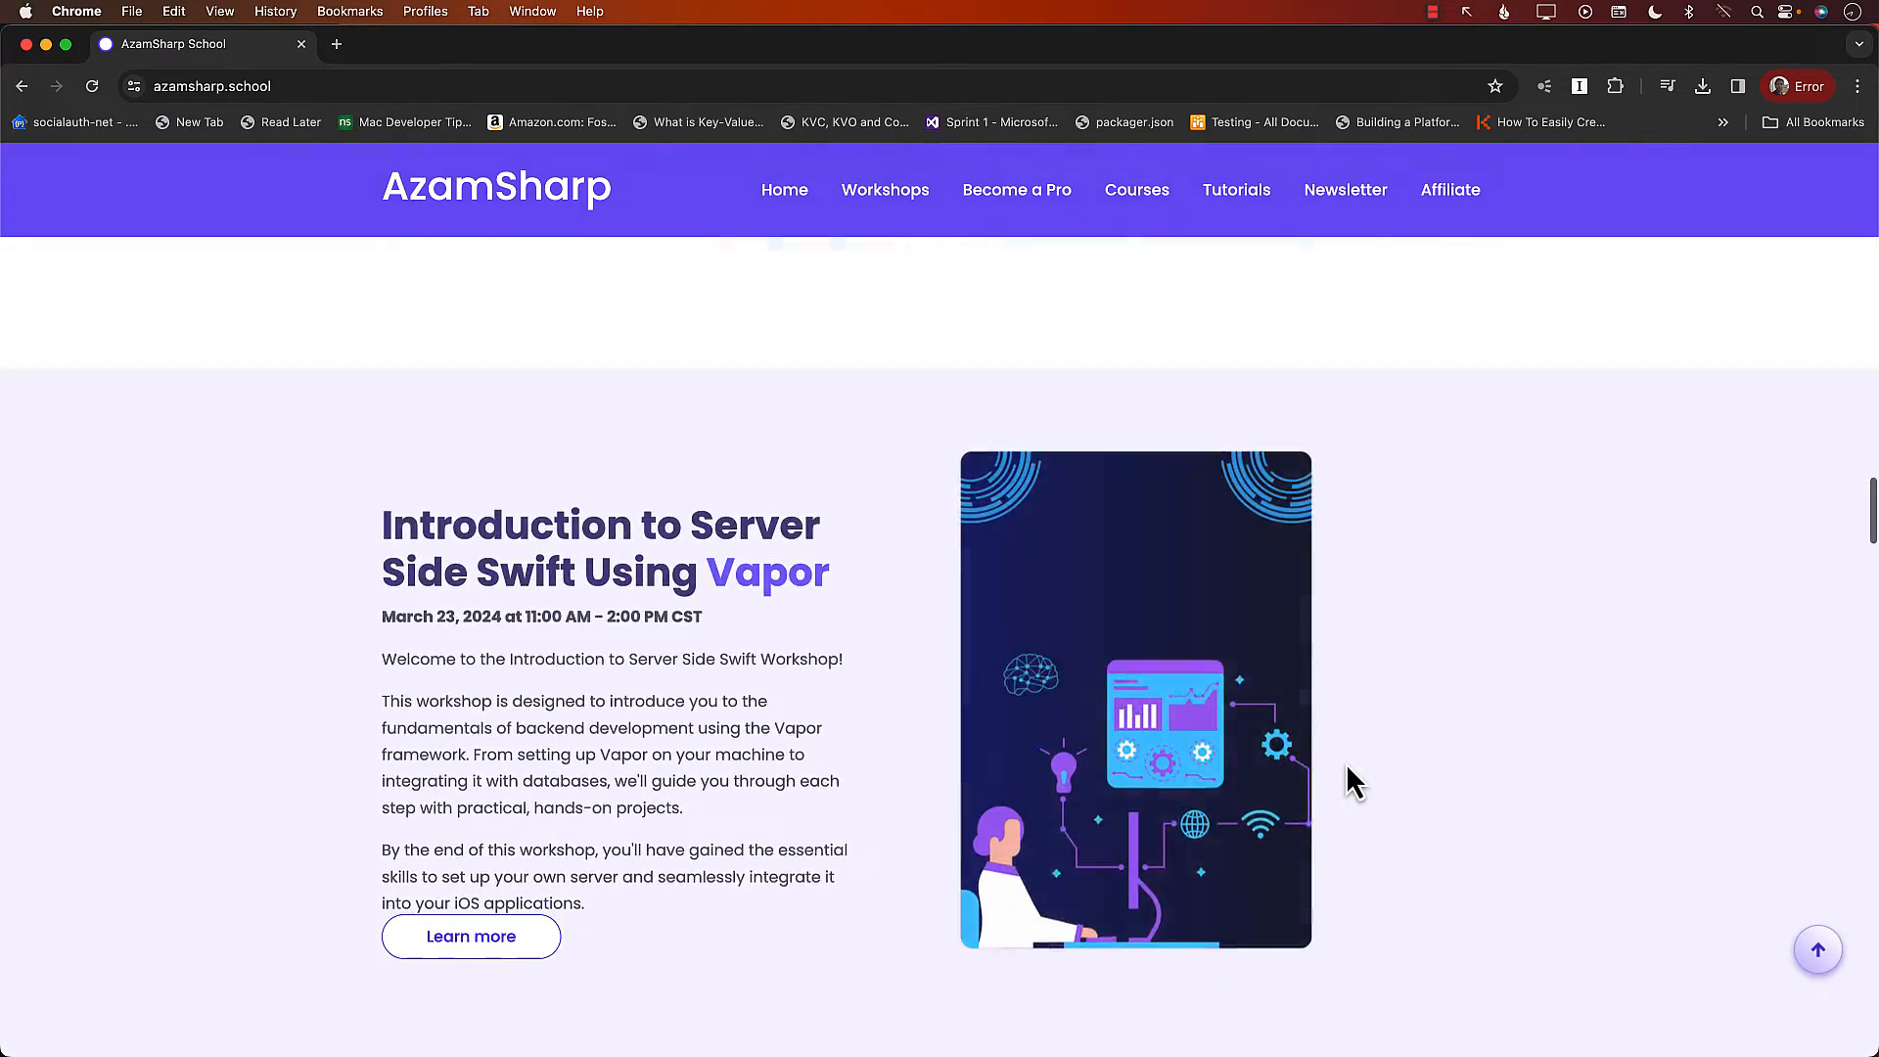
{"action": "scroll", "scroll_direction": "down", "scroll_amount": 3}
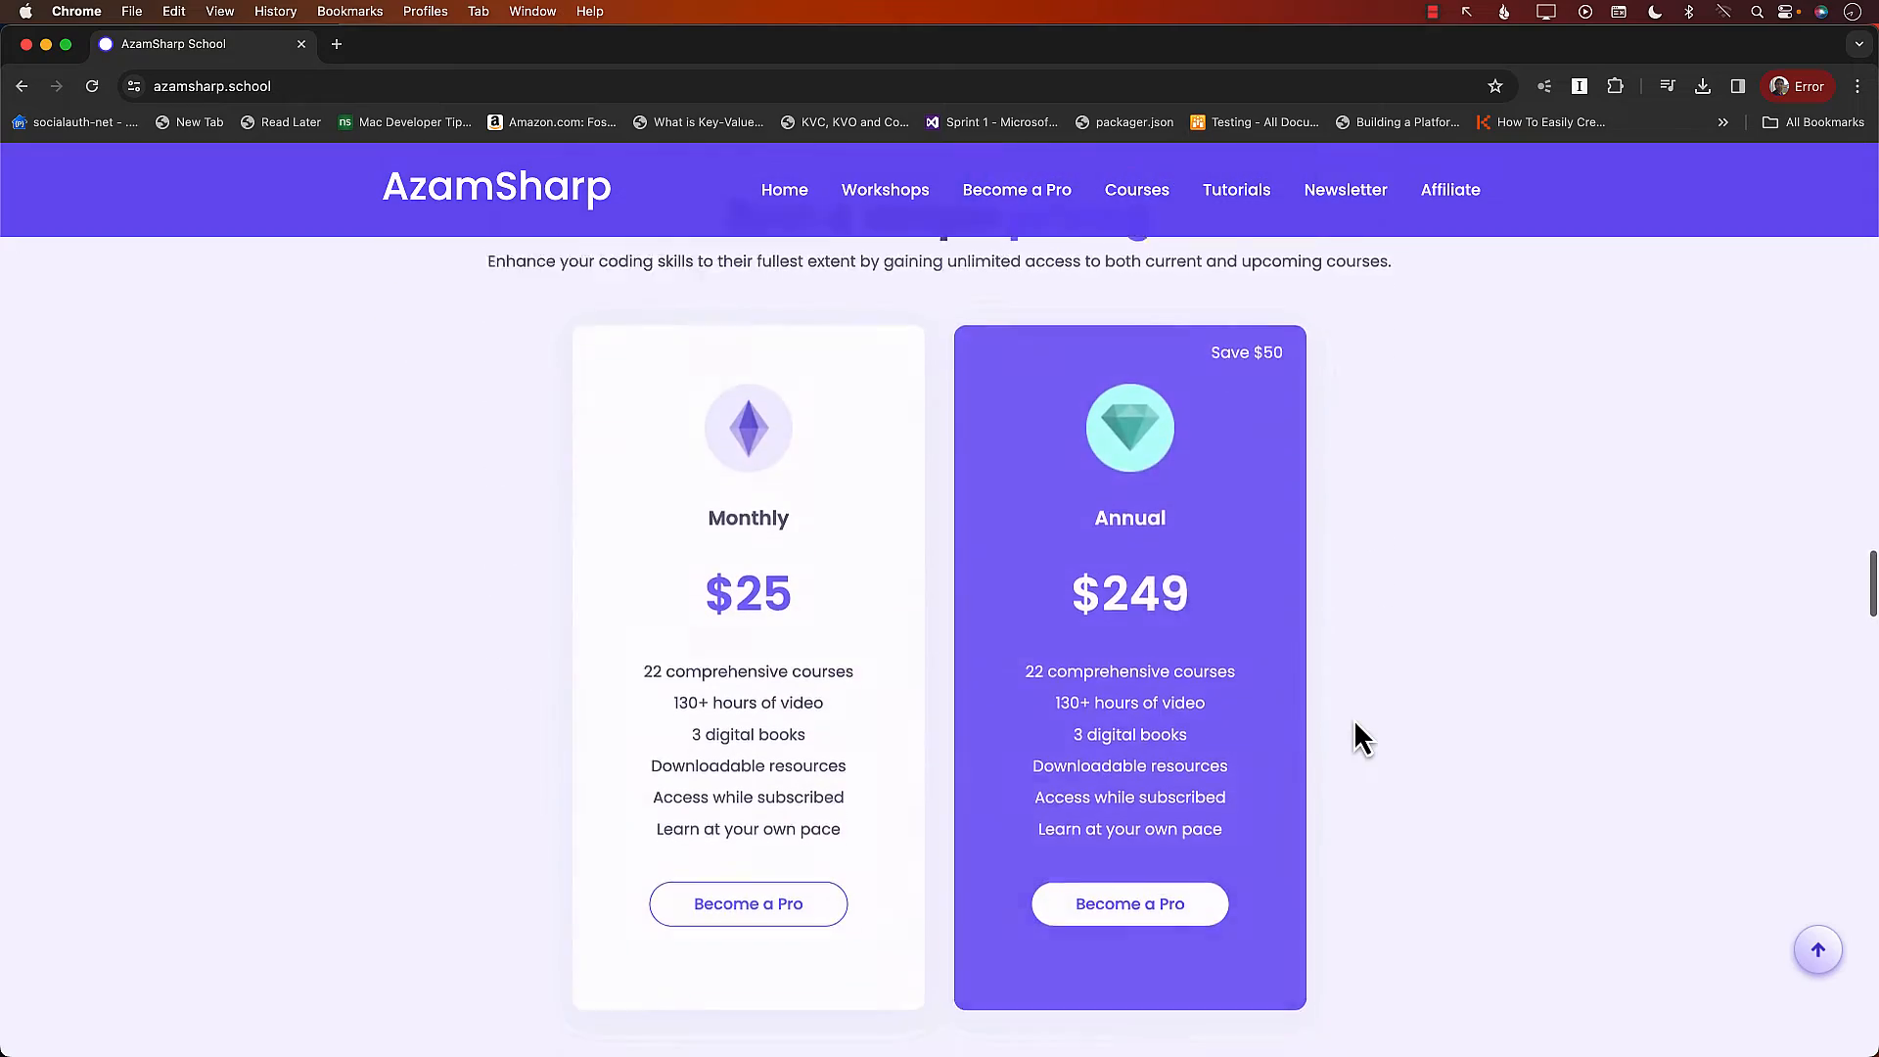
{"action": "scroll", "scroll_direction": "down", "scroll_amount": 3}
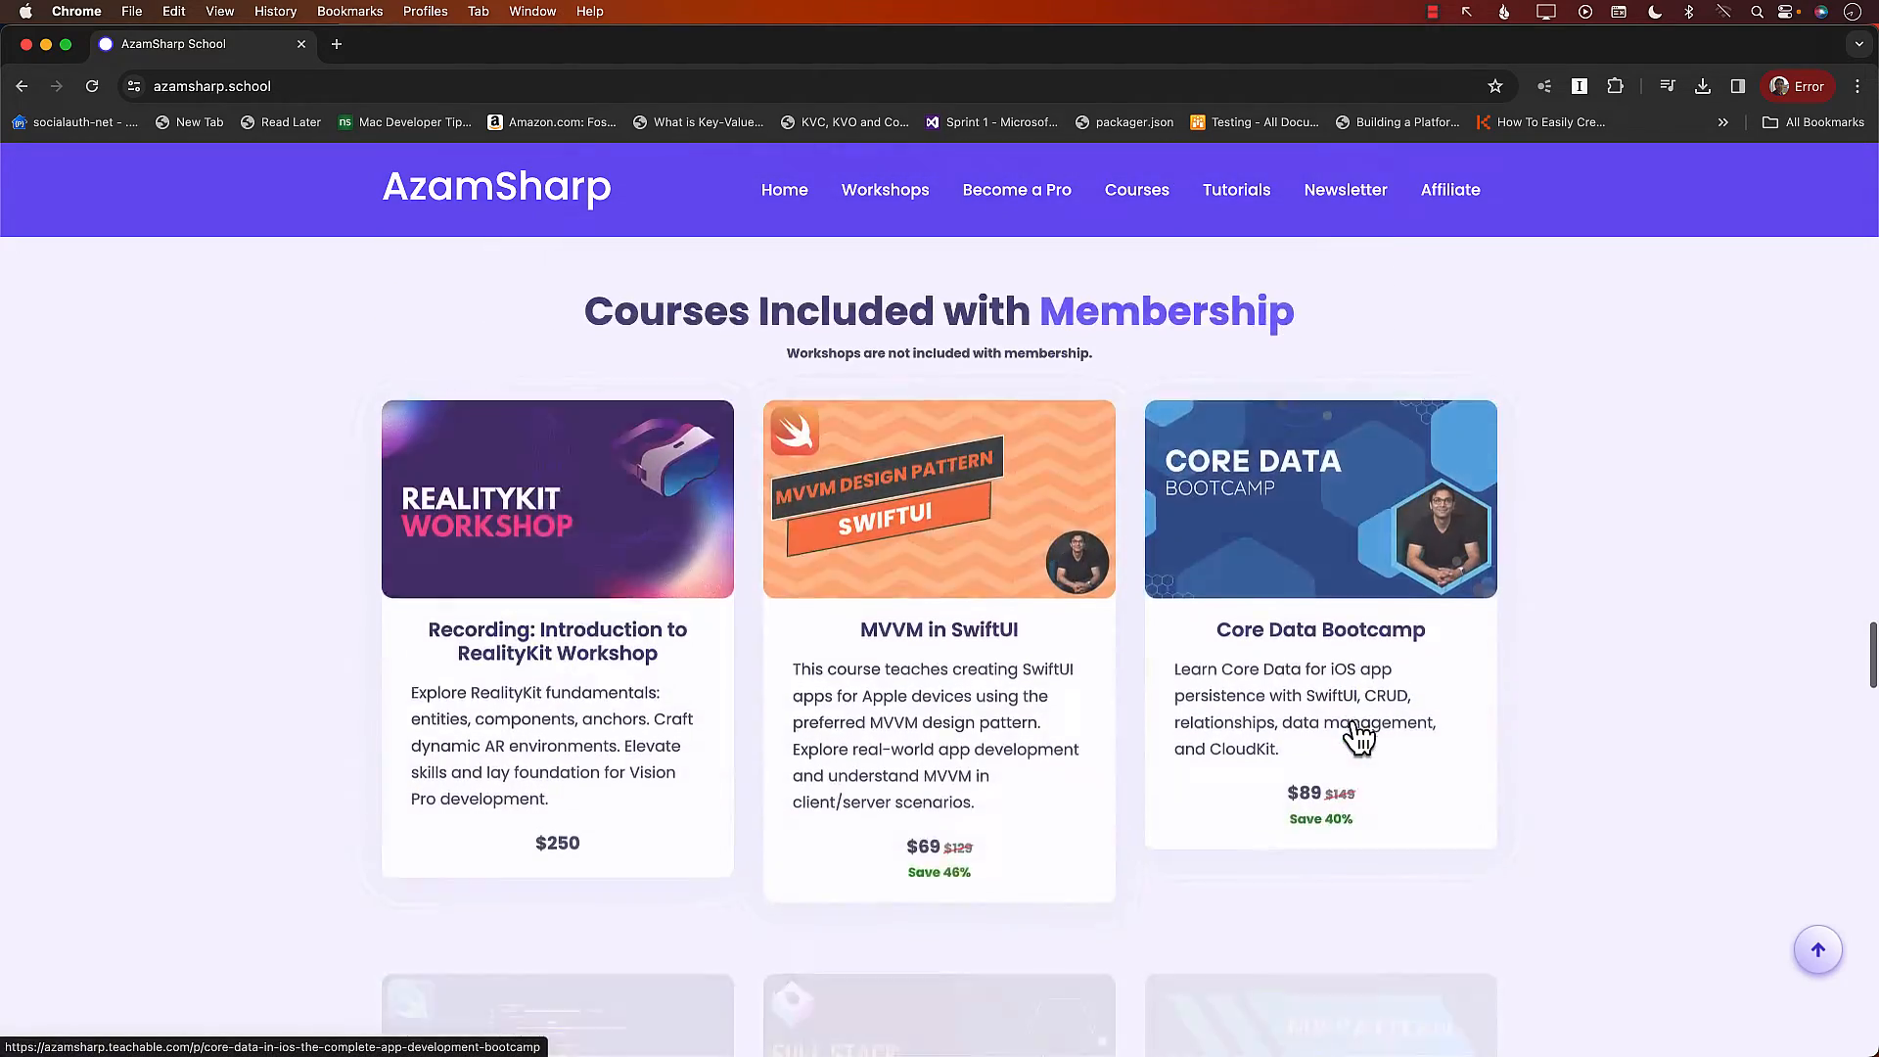
{"action": "scroll", "scroll_direction": "down", "scroll_amount": 3}
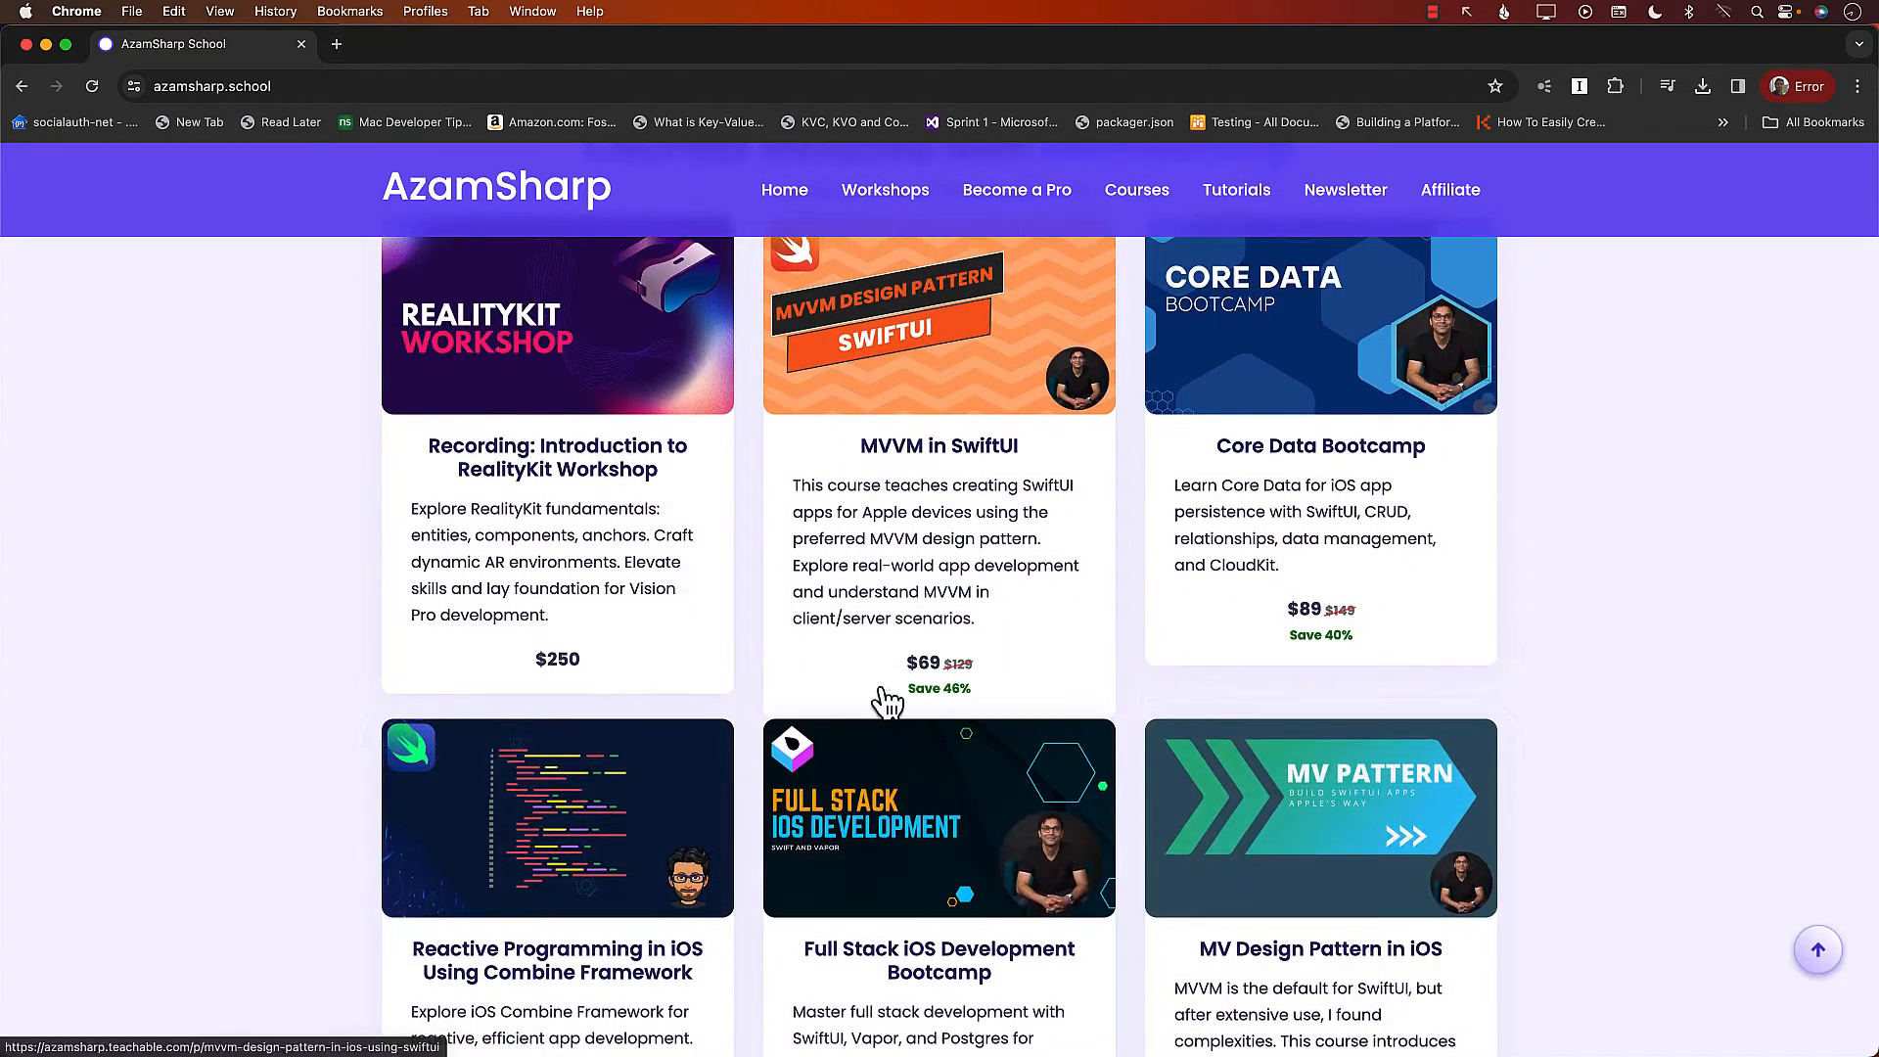
{"action": "scroll", "scroll_direction": "up", "scroll_amount": 3}
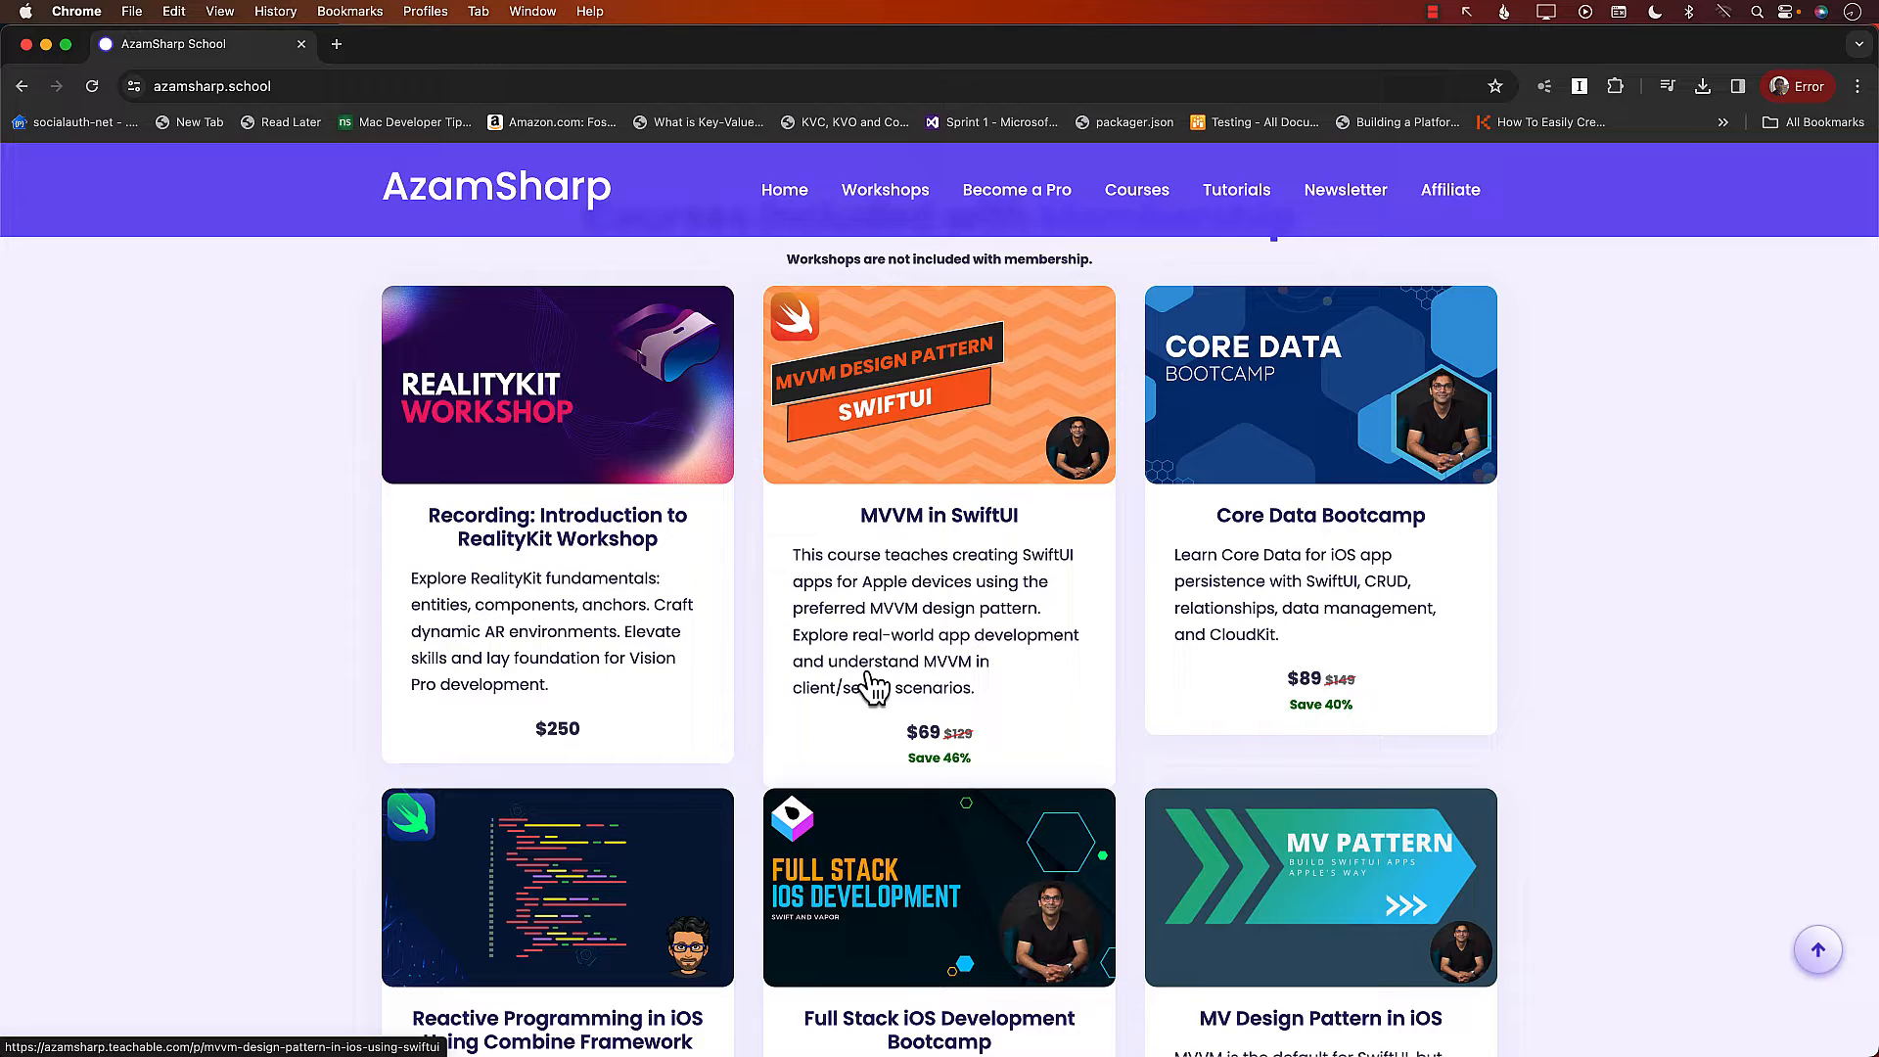
{"action": "scroll", "scroll_direction": "down", "scroll_amount": 3}
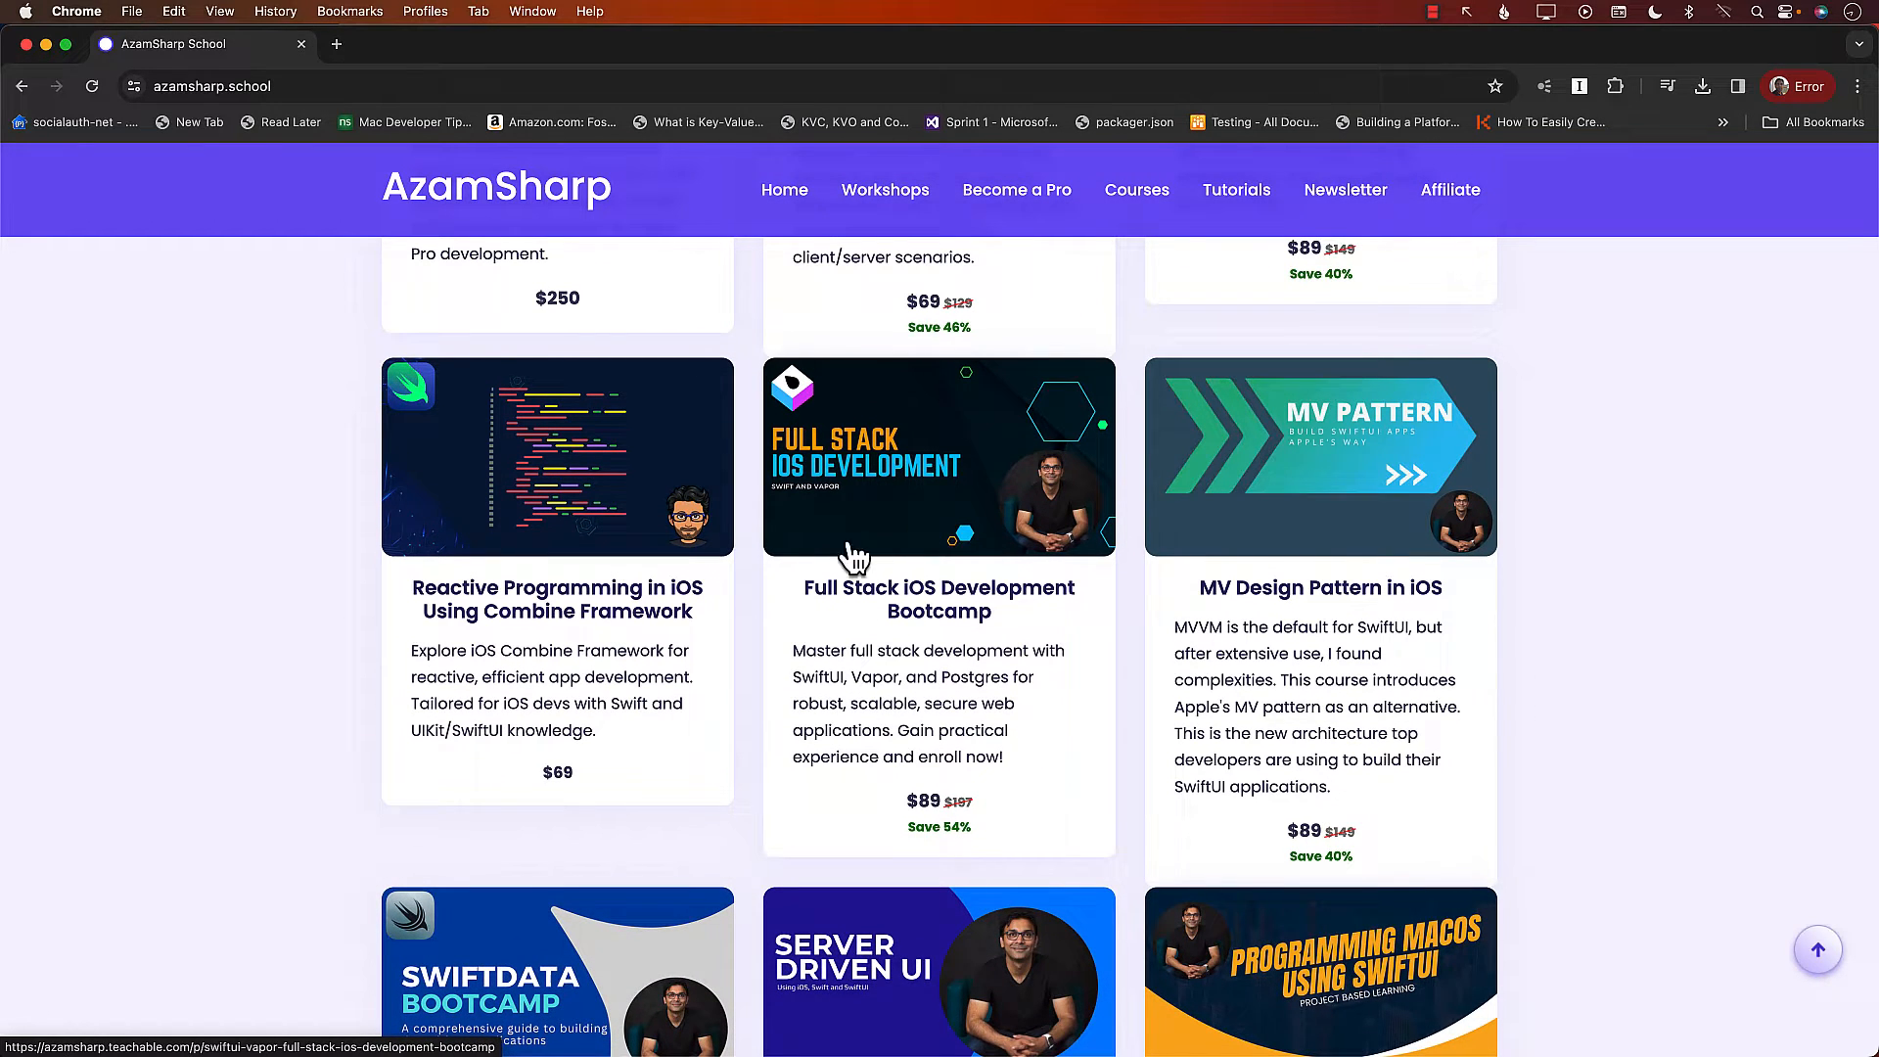
{"action": "scroll", "scroll_direction": "down", "scroll_amount": 3}
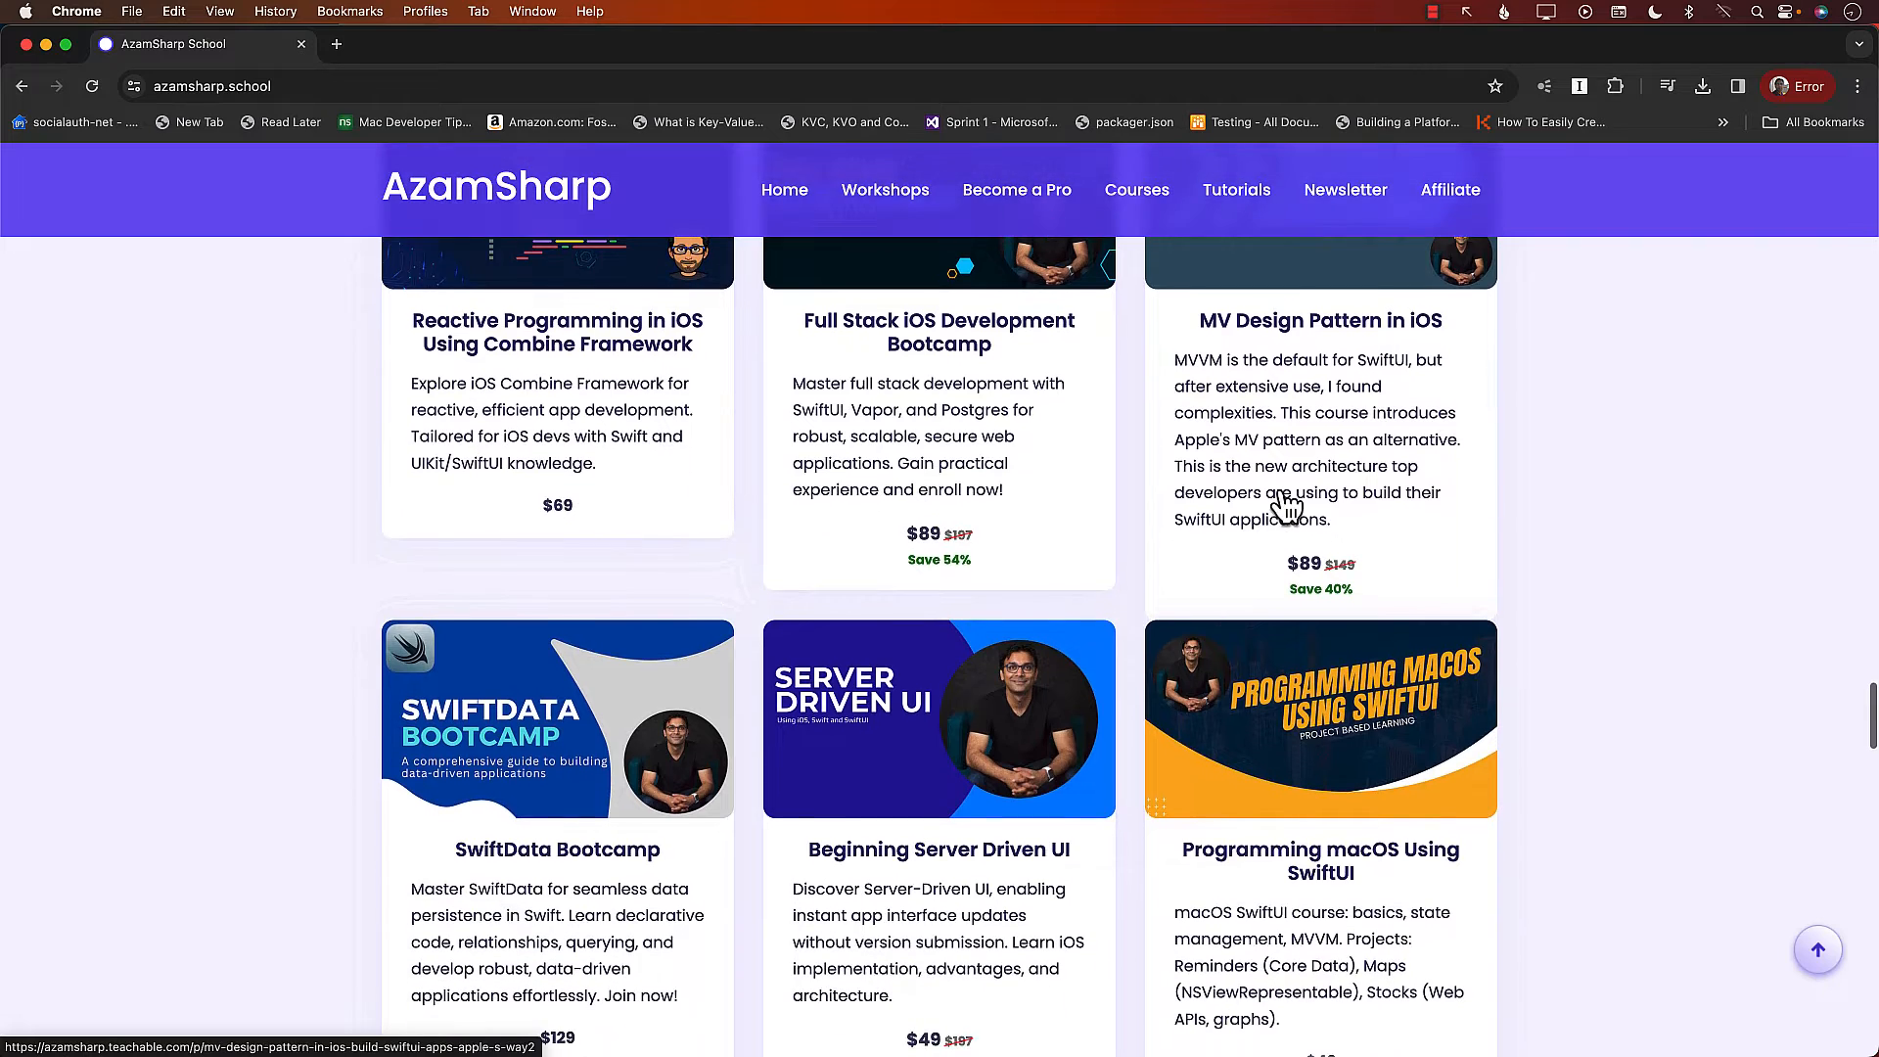
{"action": "scroll", "scroll_direction": "down", "scroll_amount": 3}
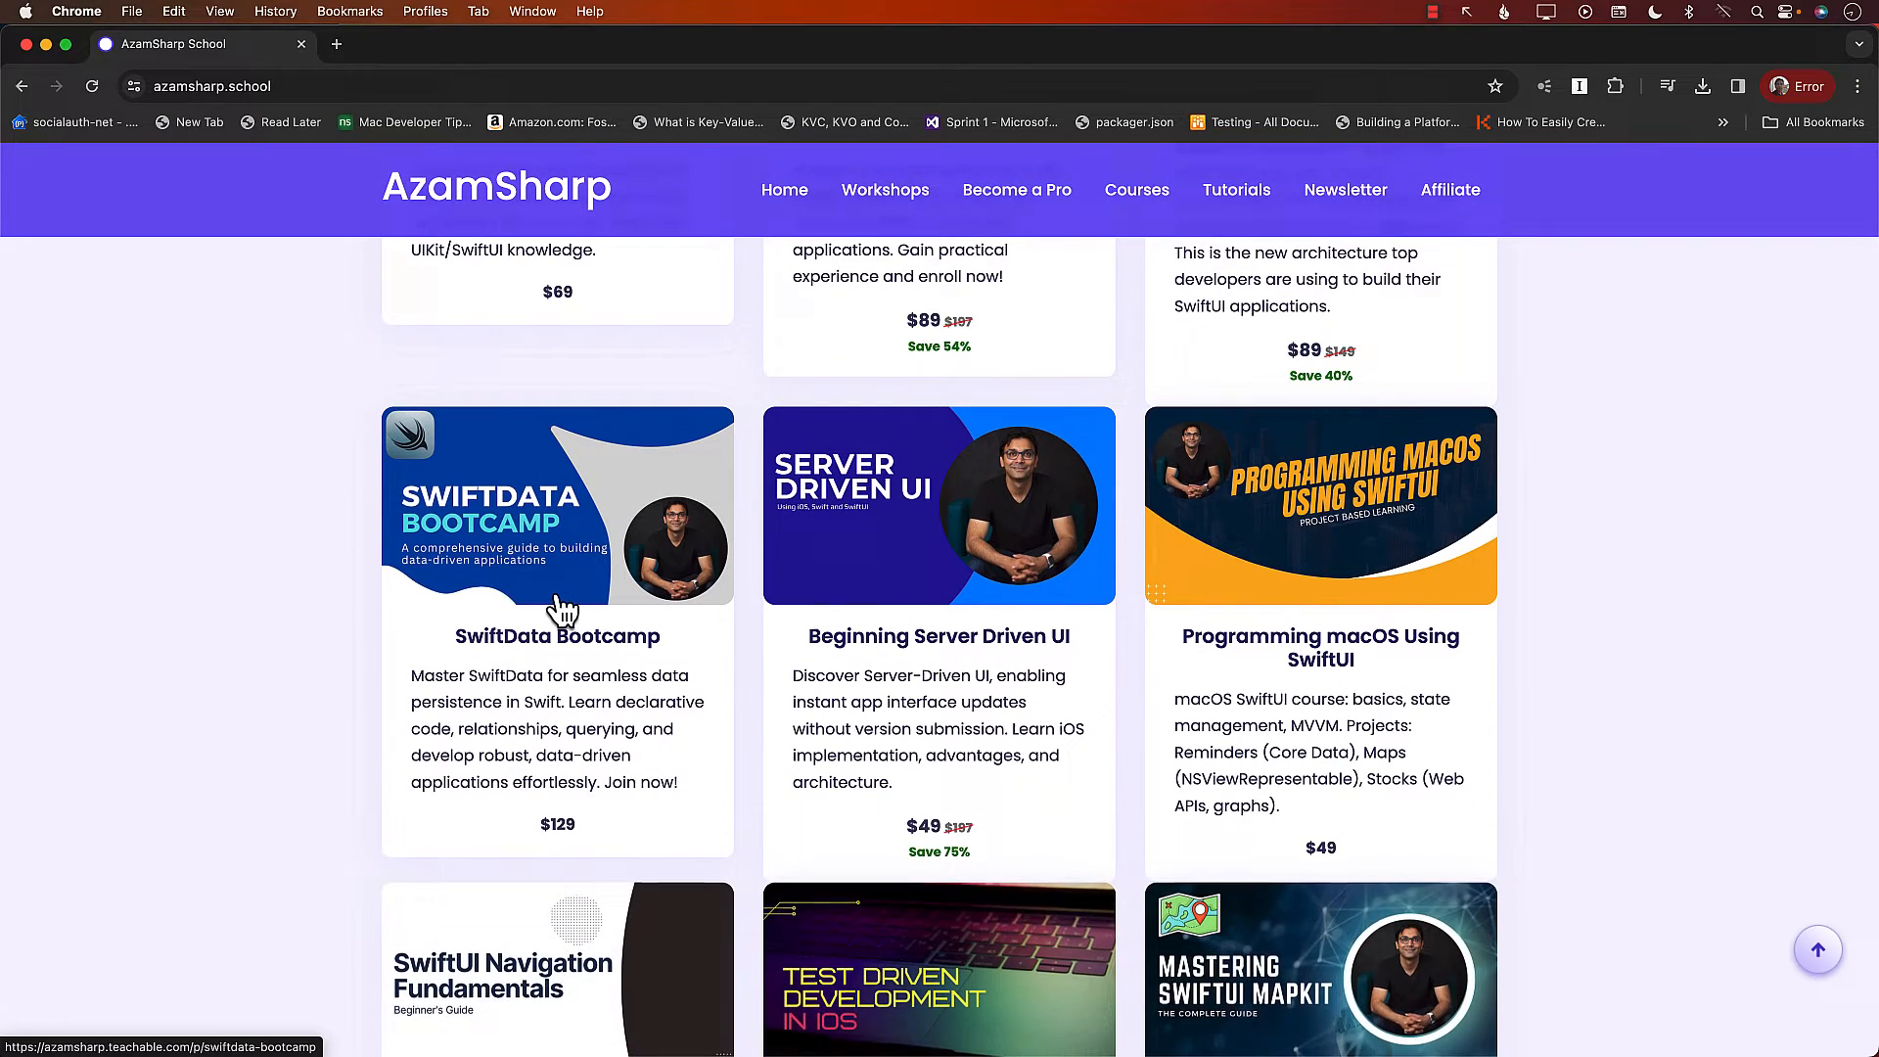
{"action": "scroll", "scroll_direction": "down", "scroll_amount": 3}
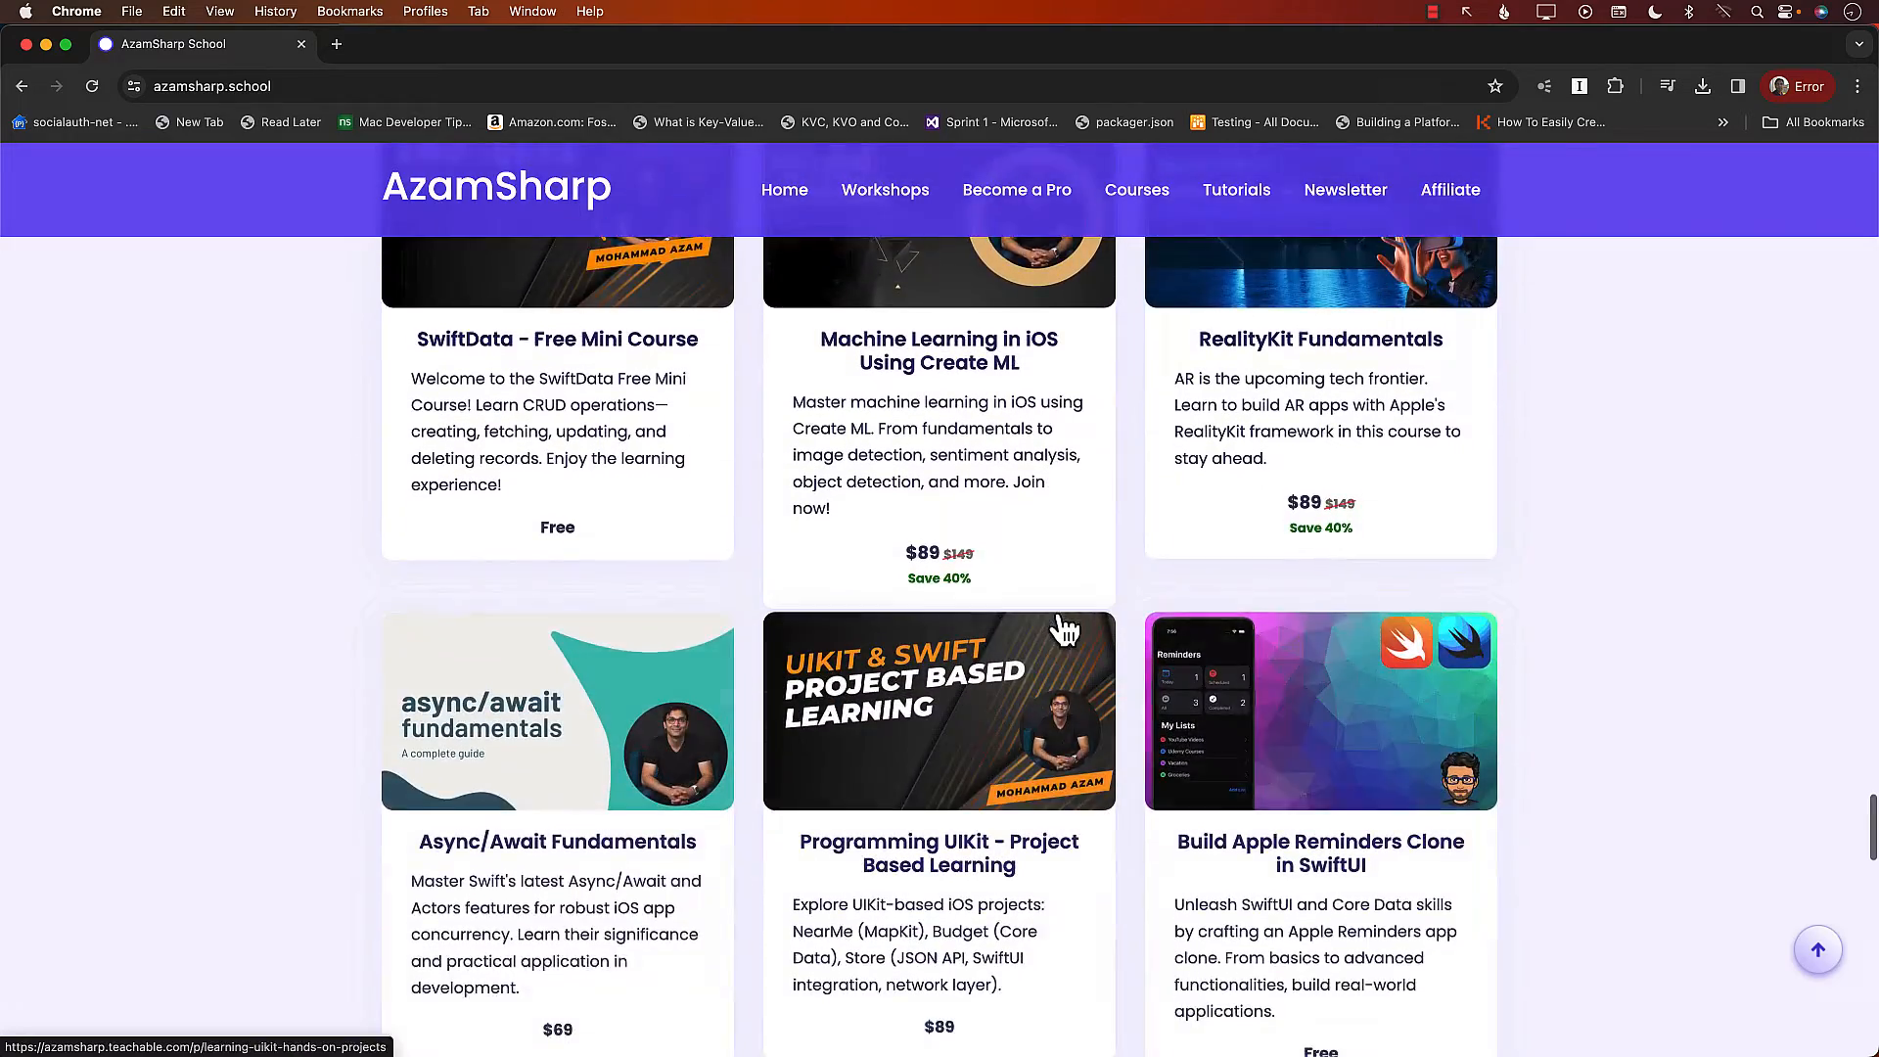
{"action": "scroll", "scroll_direction": "down", "scroll_amount": 3}
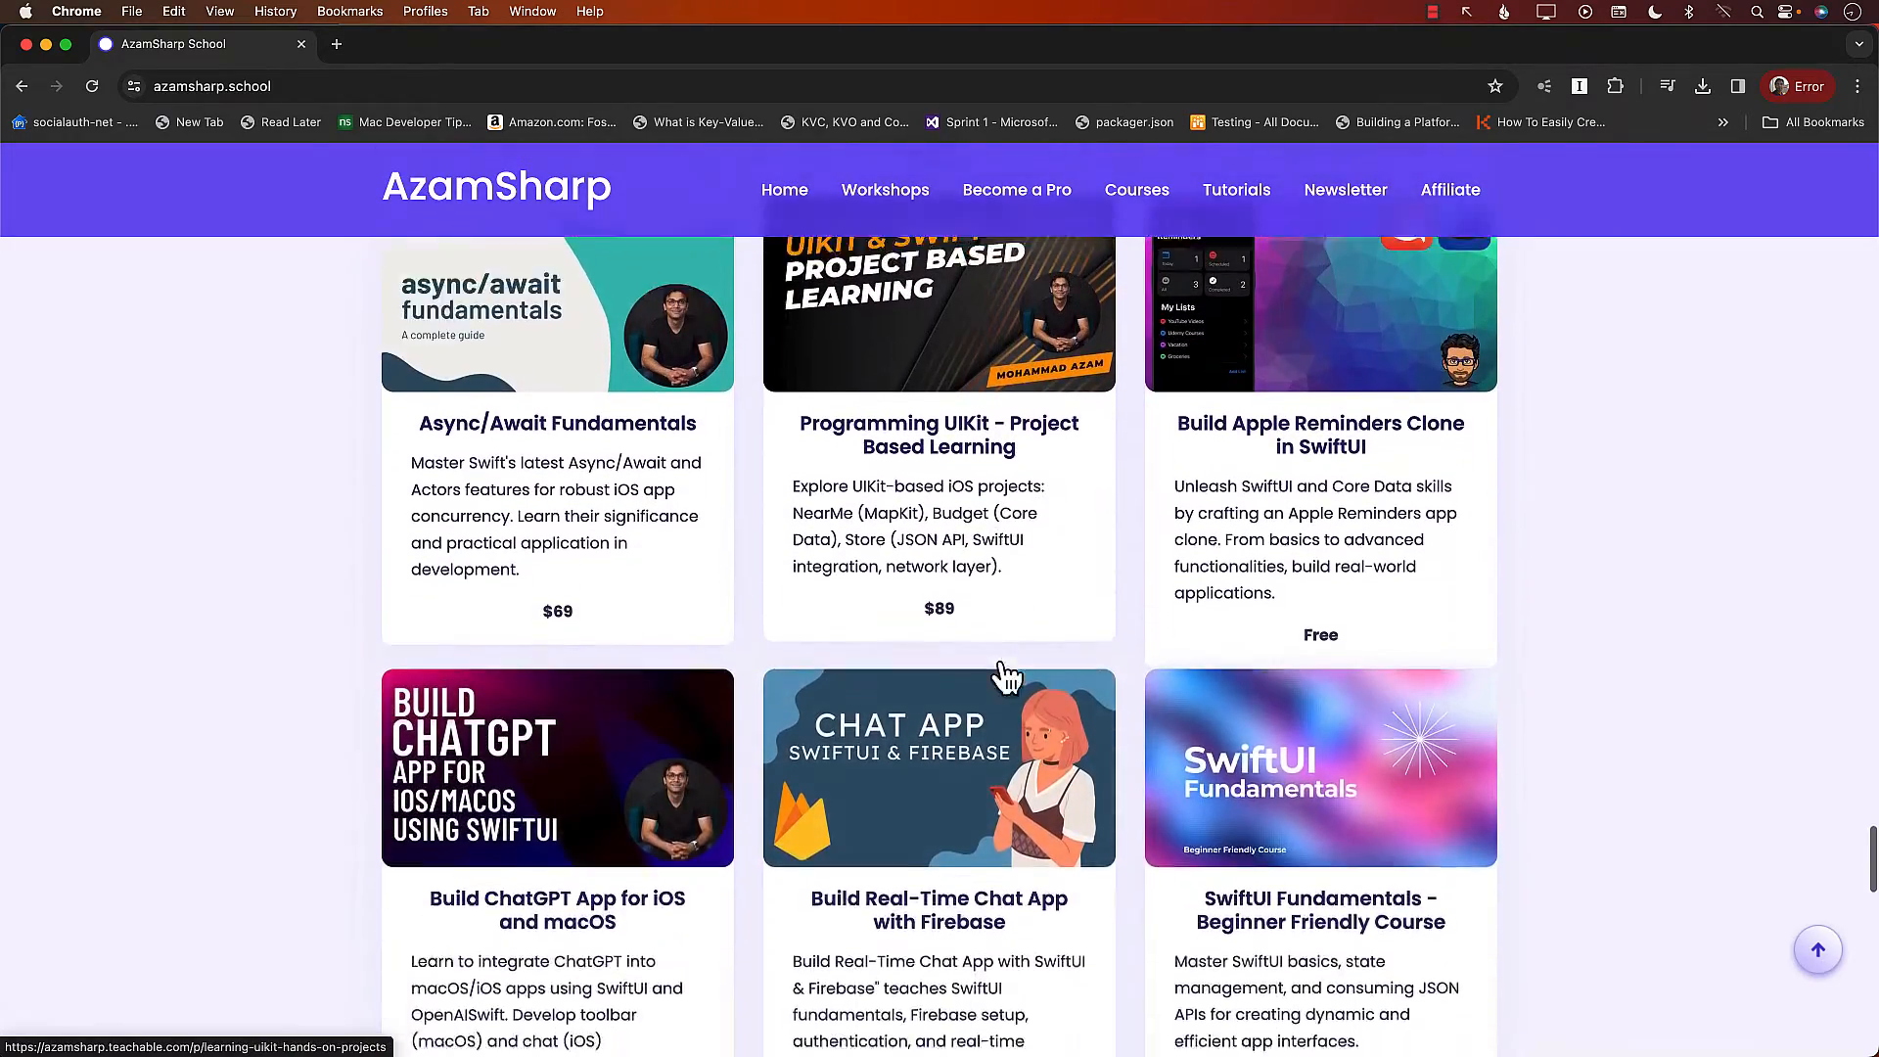
{"action": "scroll", "scroll_direction": "down", "scroll_amount": 3}
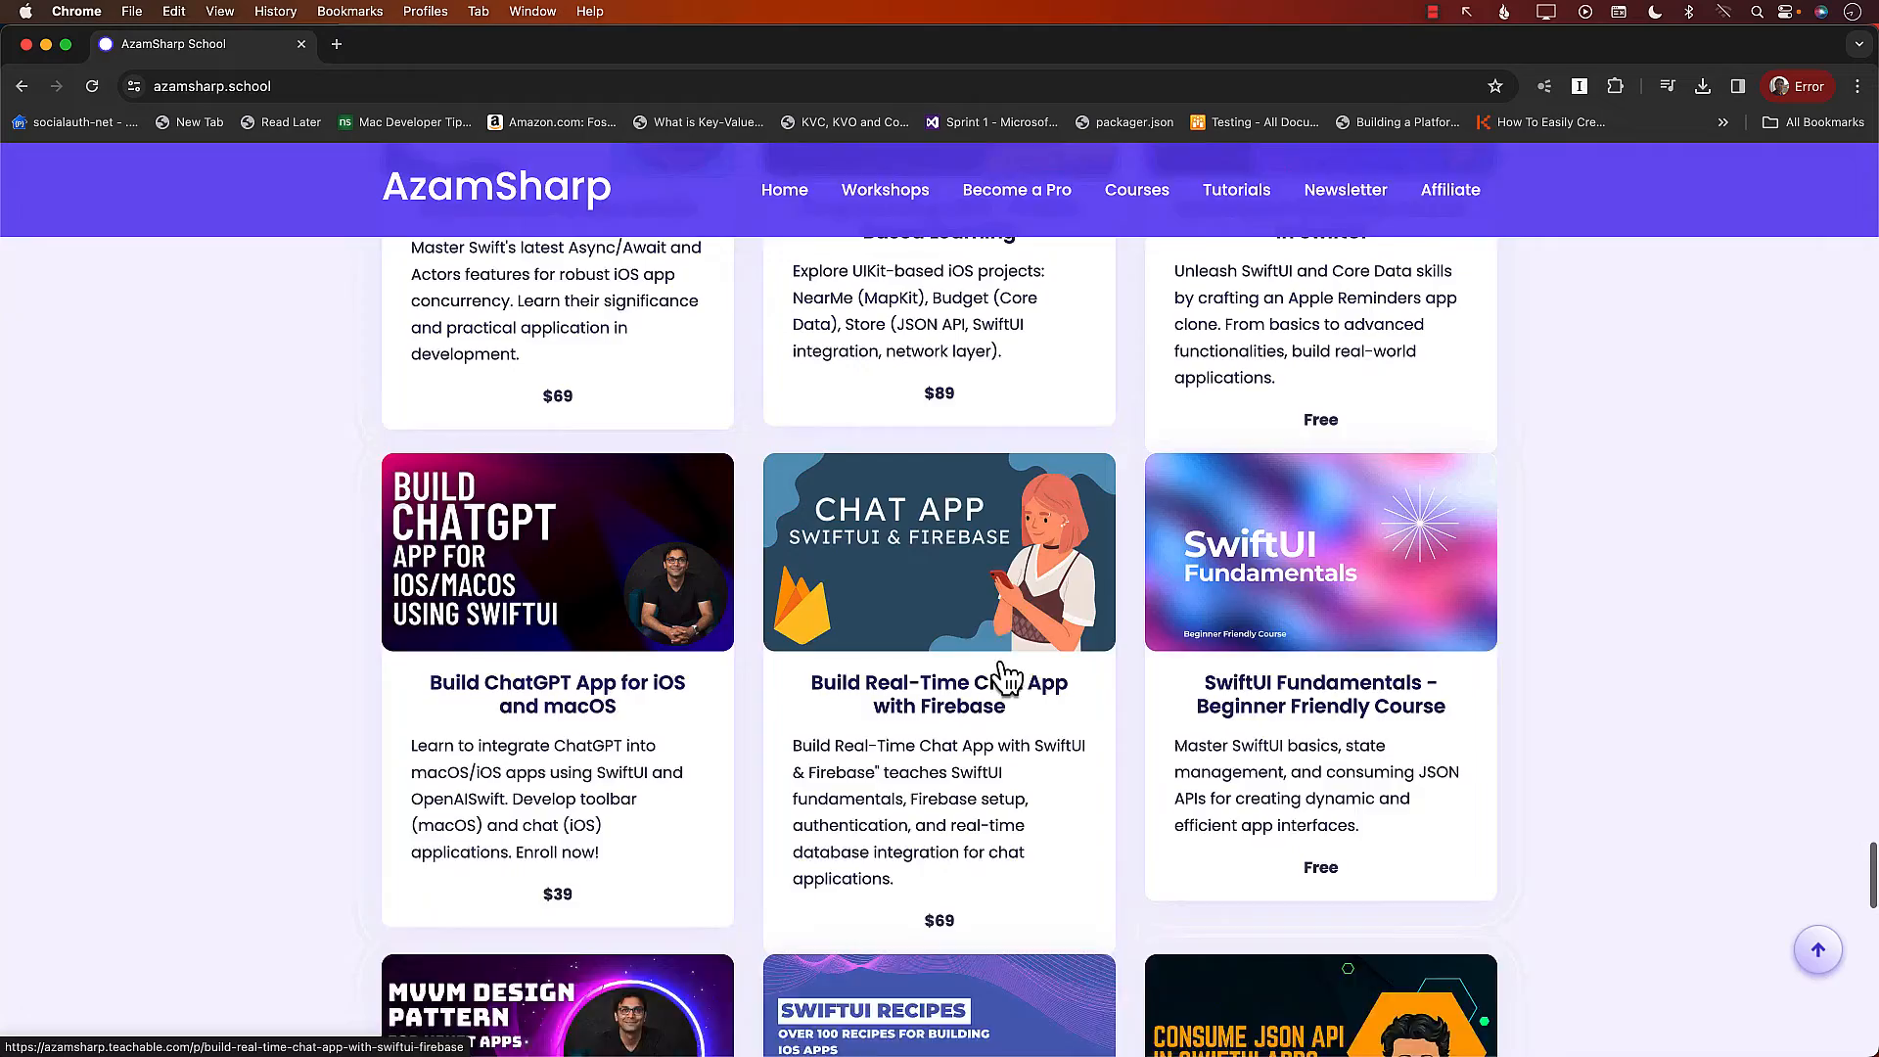
{"action": "scroll", "scroll_direction": "down", "scroll_amount": 3}
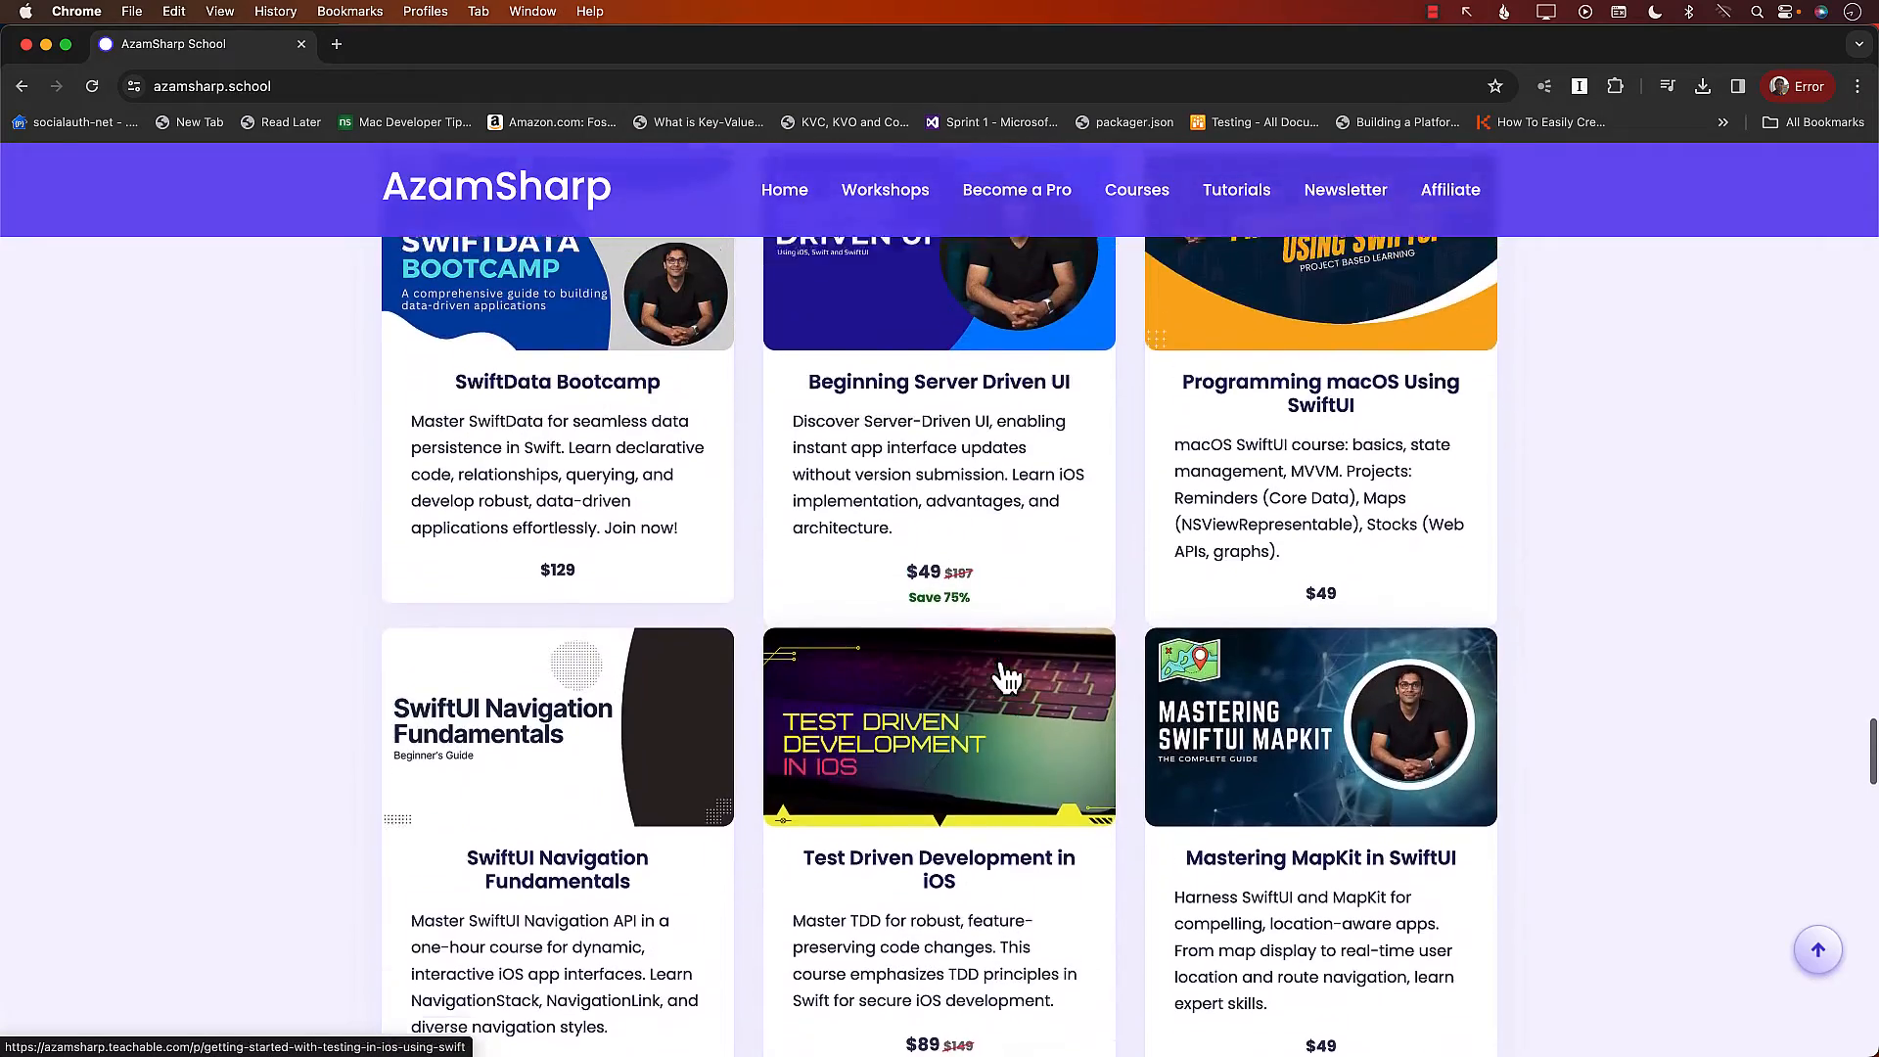
{"action": "scroll", "scroll_direction": "up", "scroll_amount": 3}
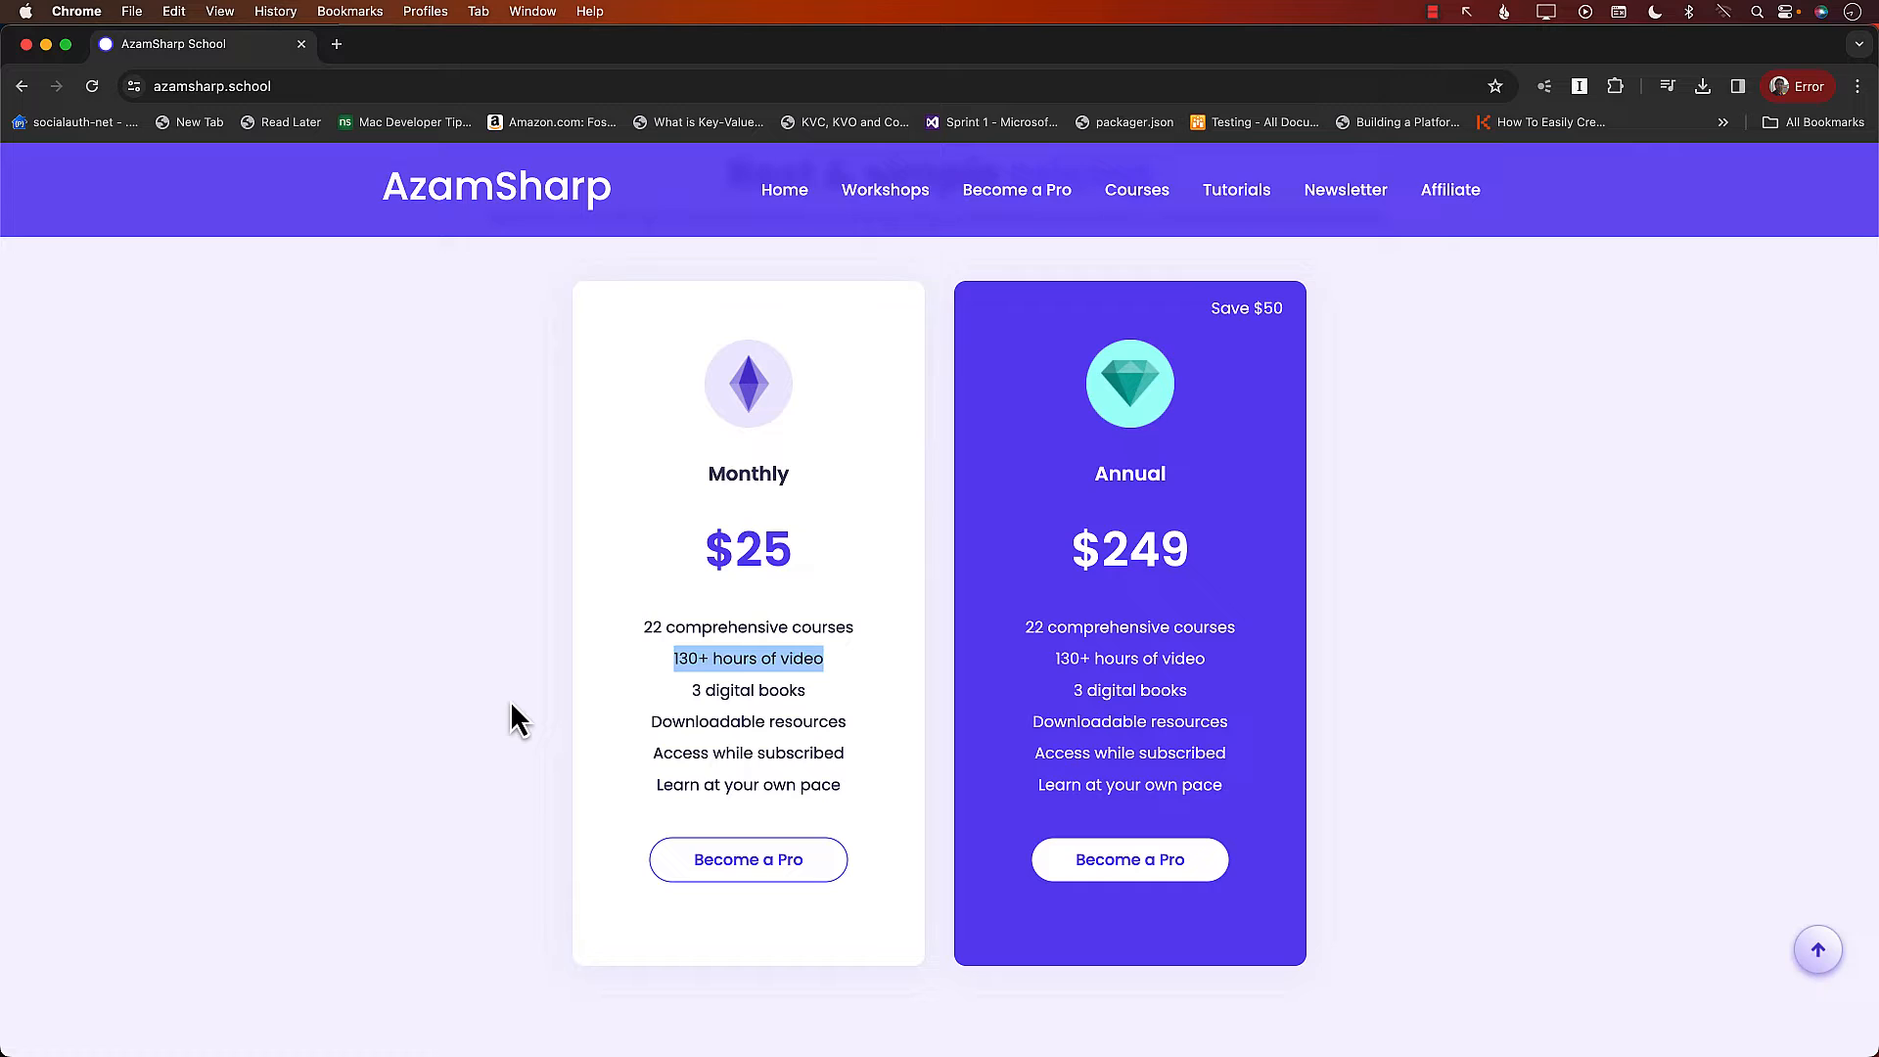
{"action": "left_click", "coordinate": [516, 717]}
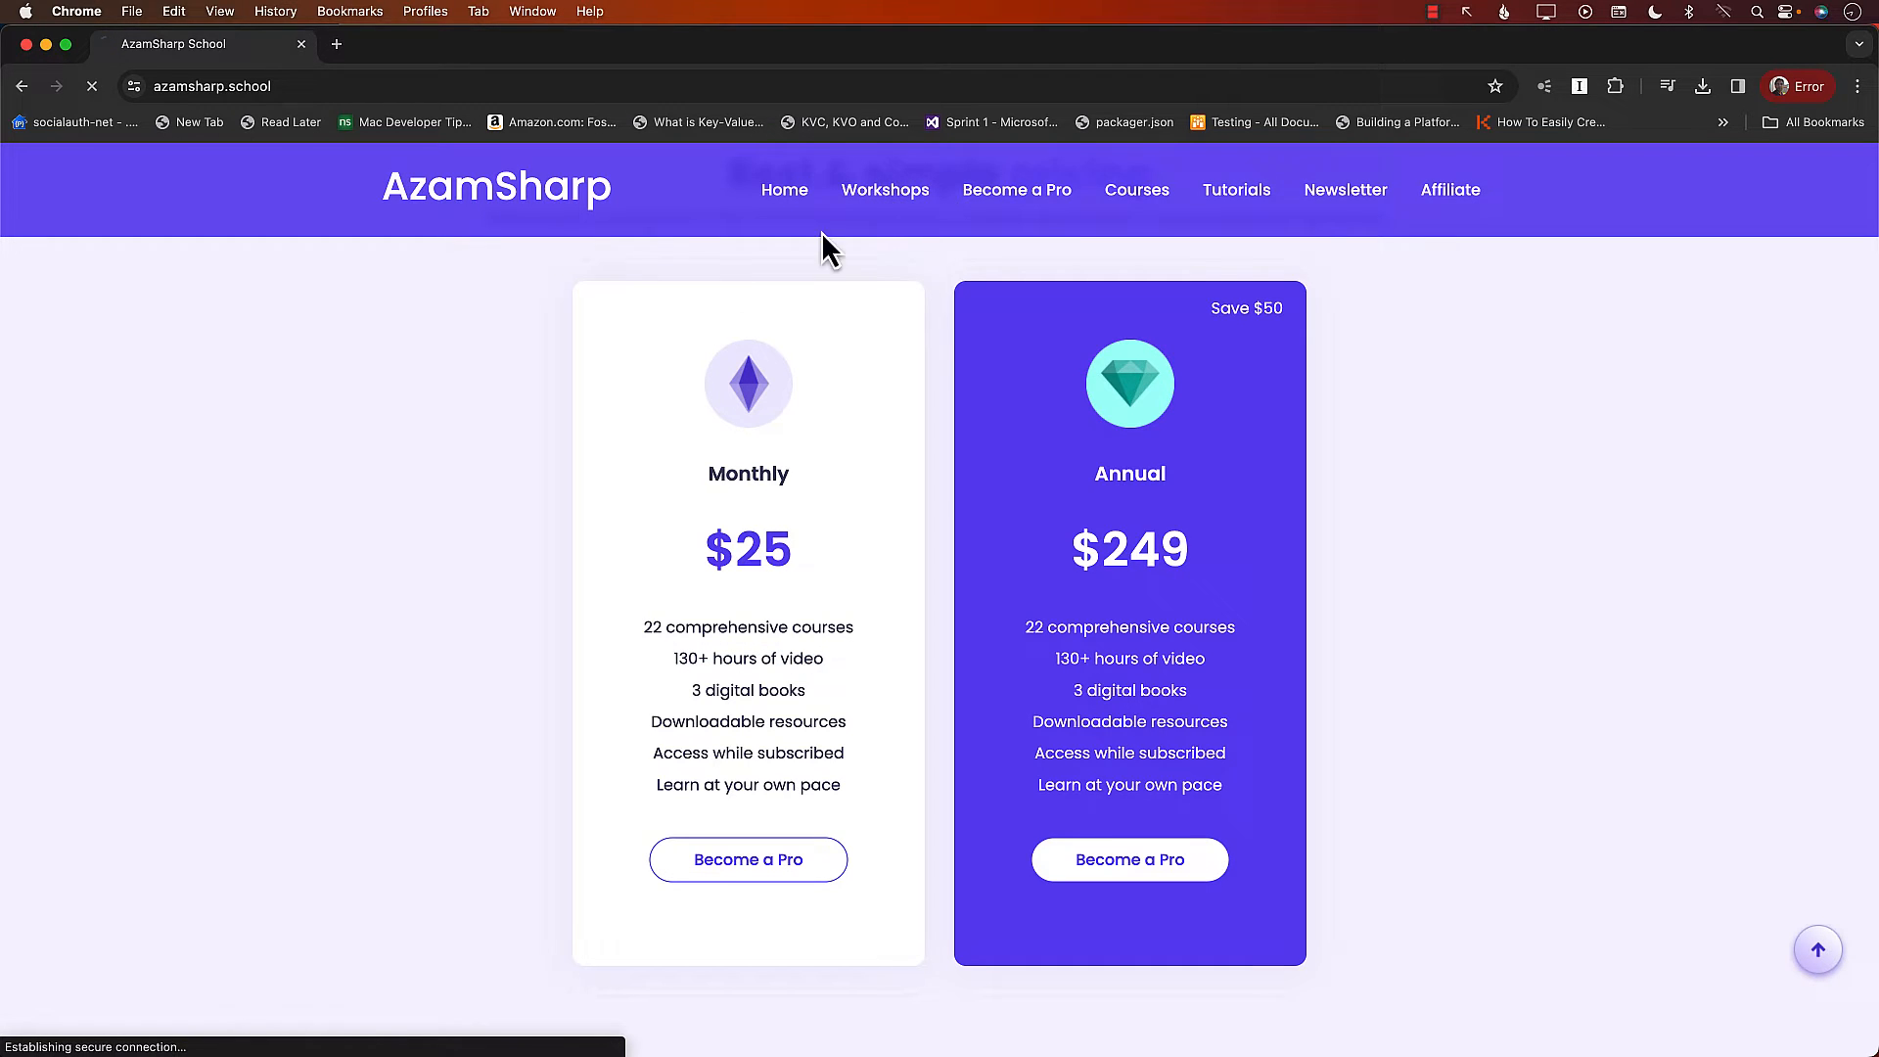
{"action": "left_click", "coordinate": [885, 189]}
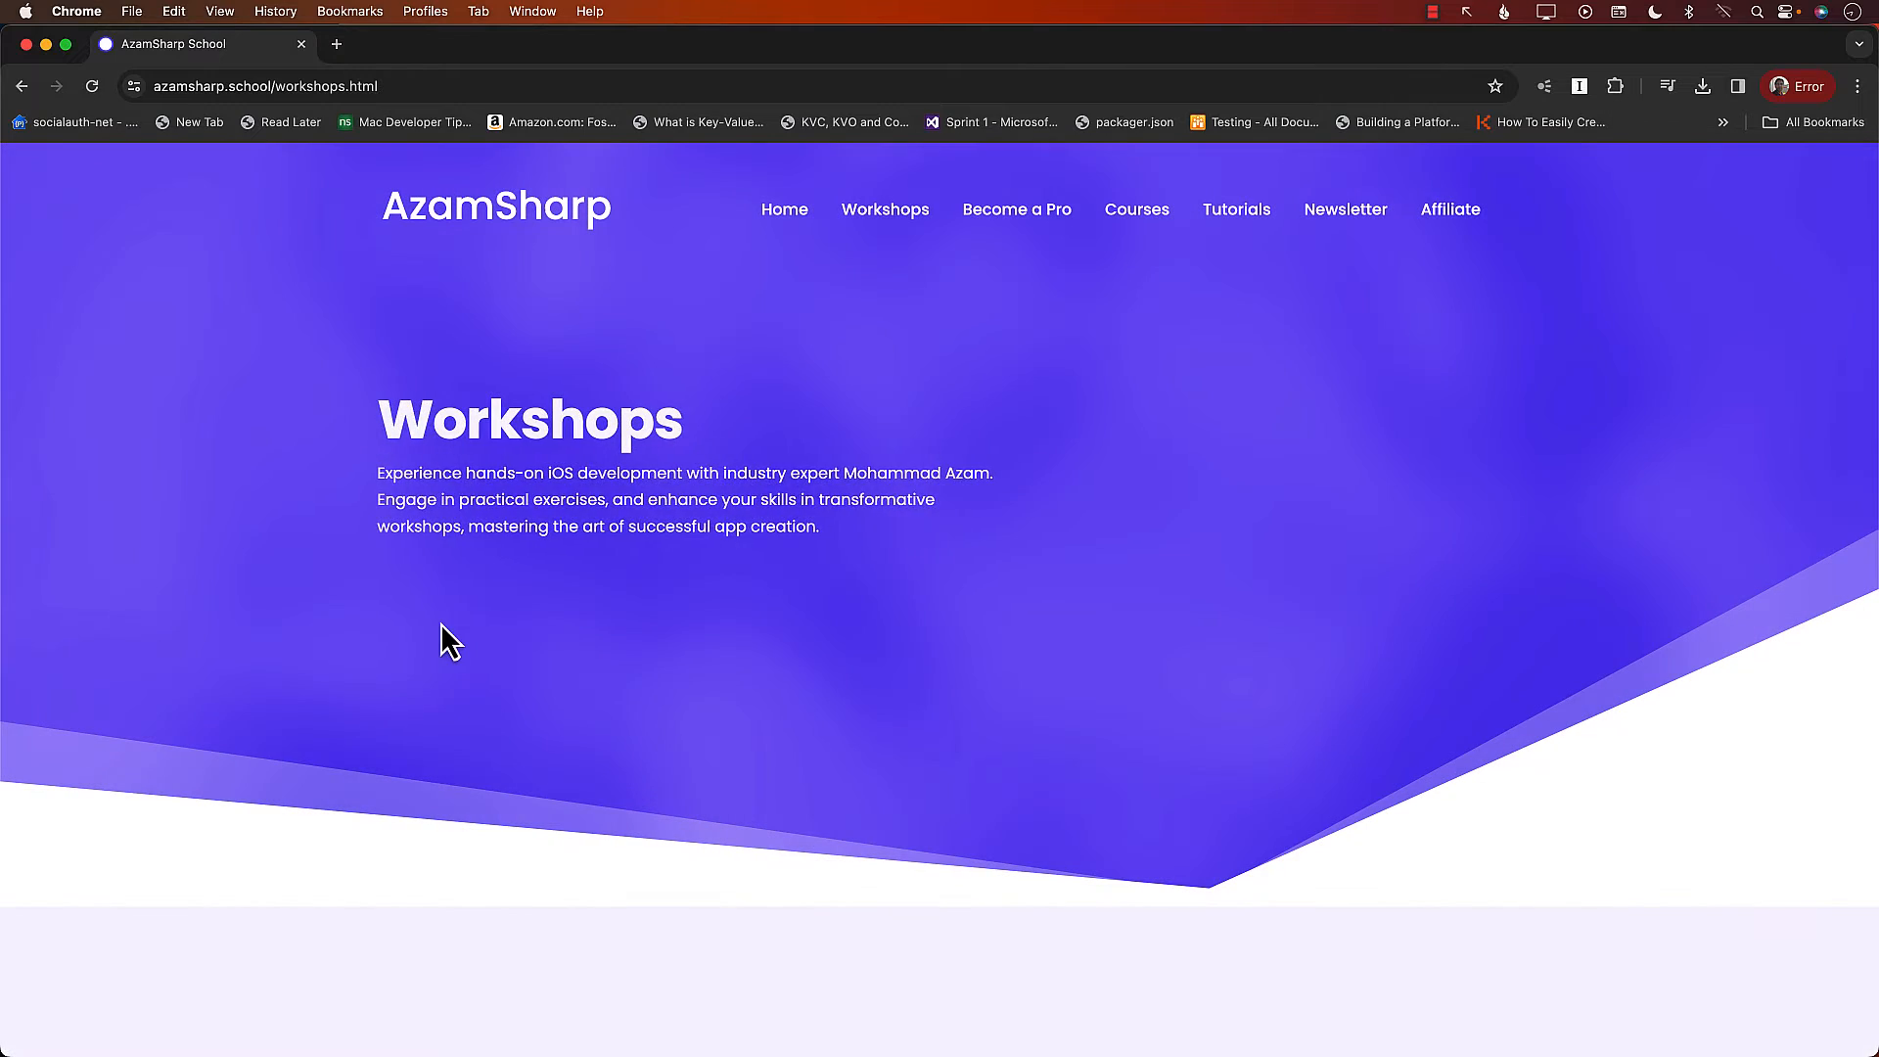
{"action": "scroll", "scroll_direction": "down", "scroll_amount": 3}
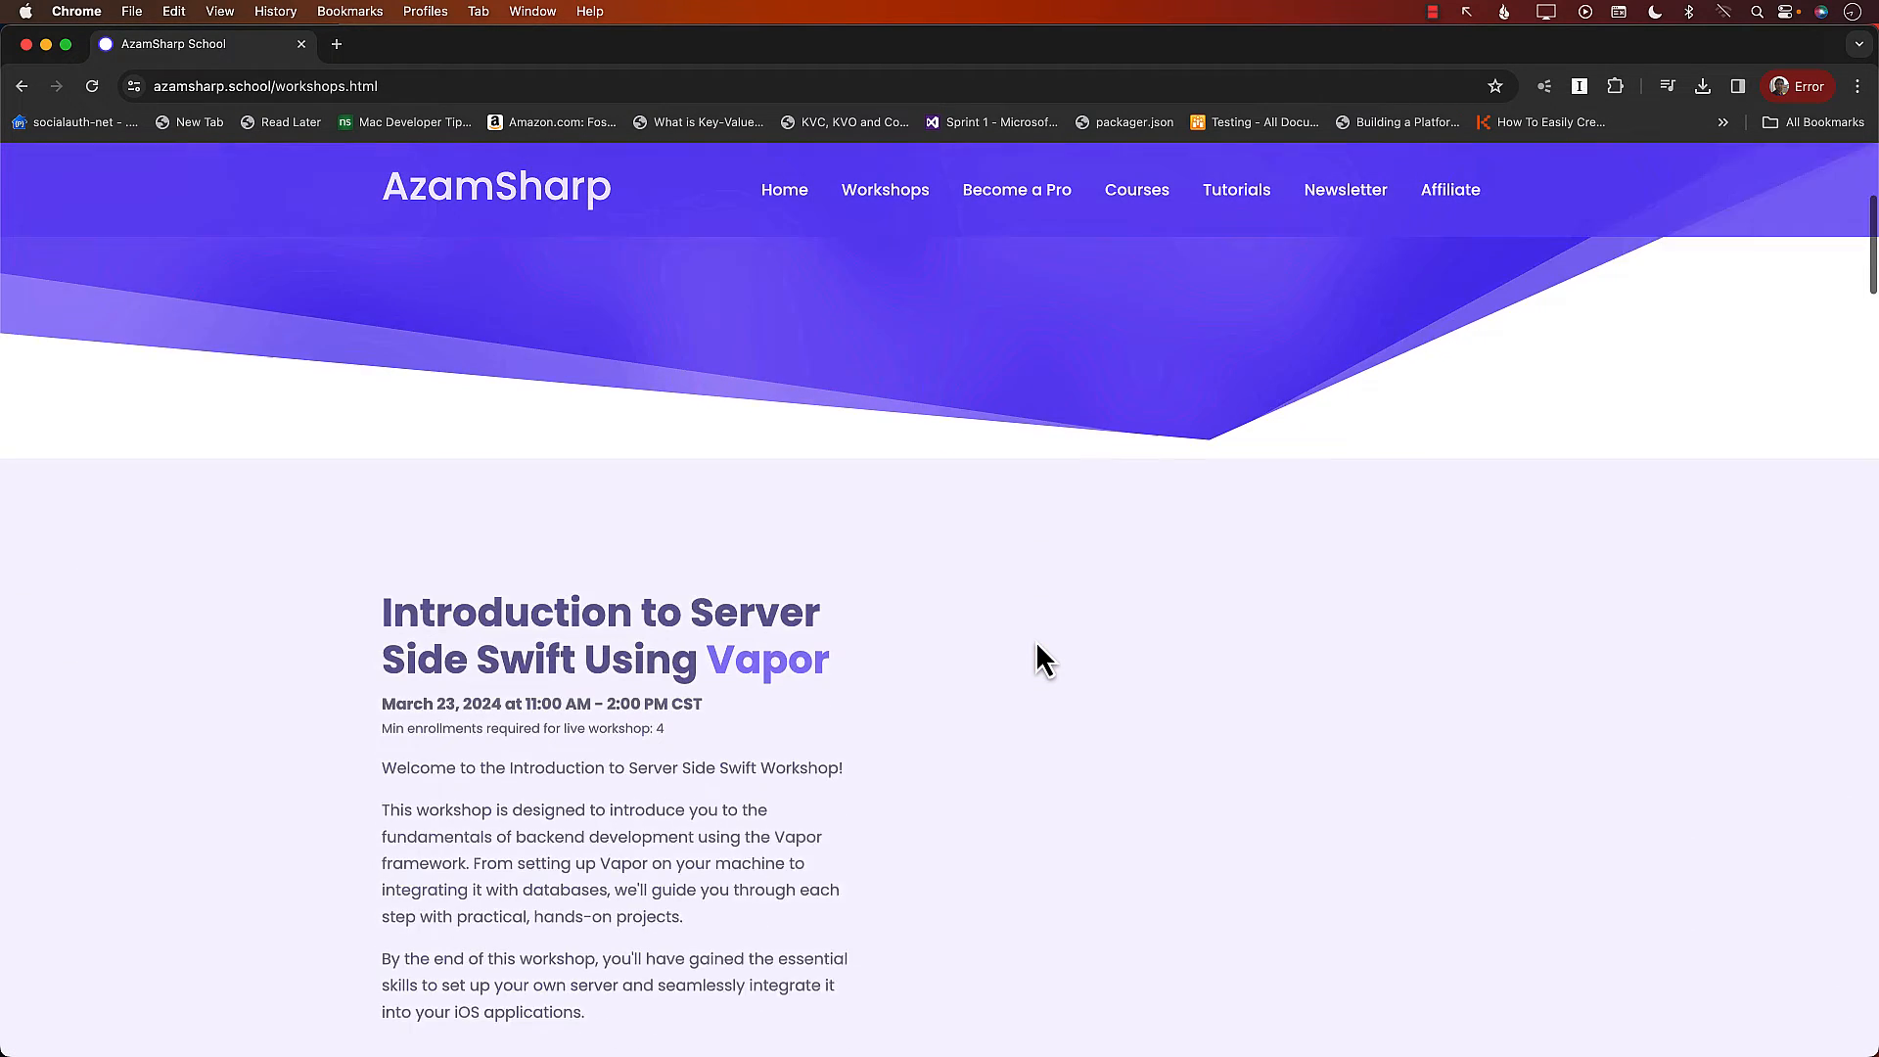
{"action": "scroll", "scroll_direction": "down", "scroll_amount": 3}
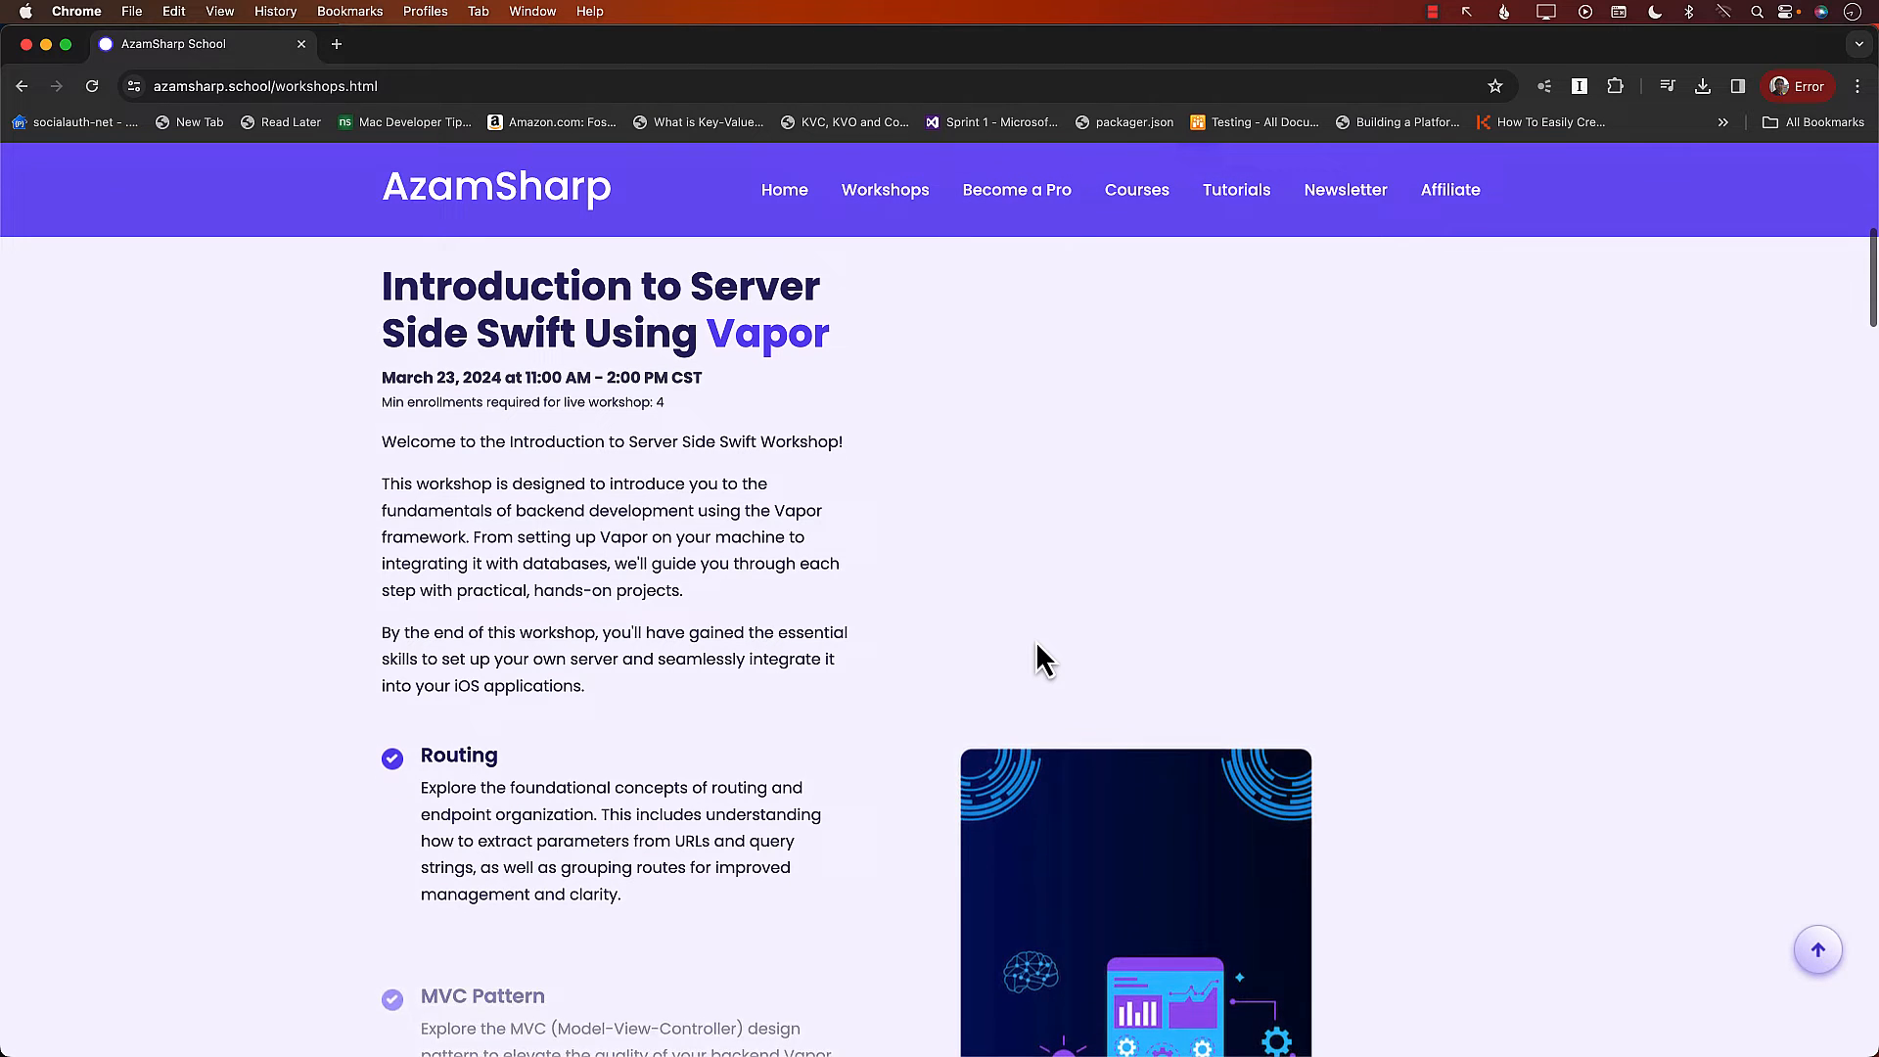
{"action": "scroll", "scroll_direction": "down", "scroll_amount": 3}
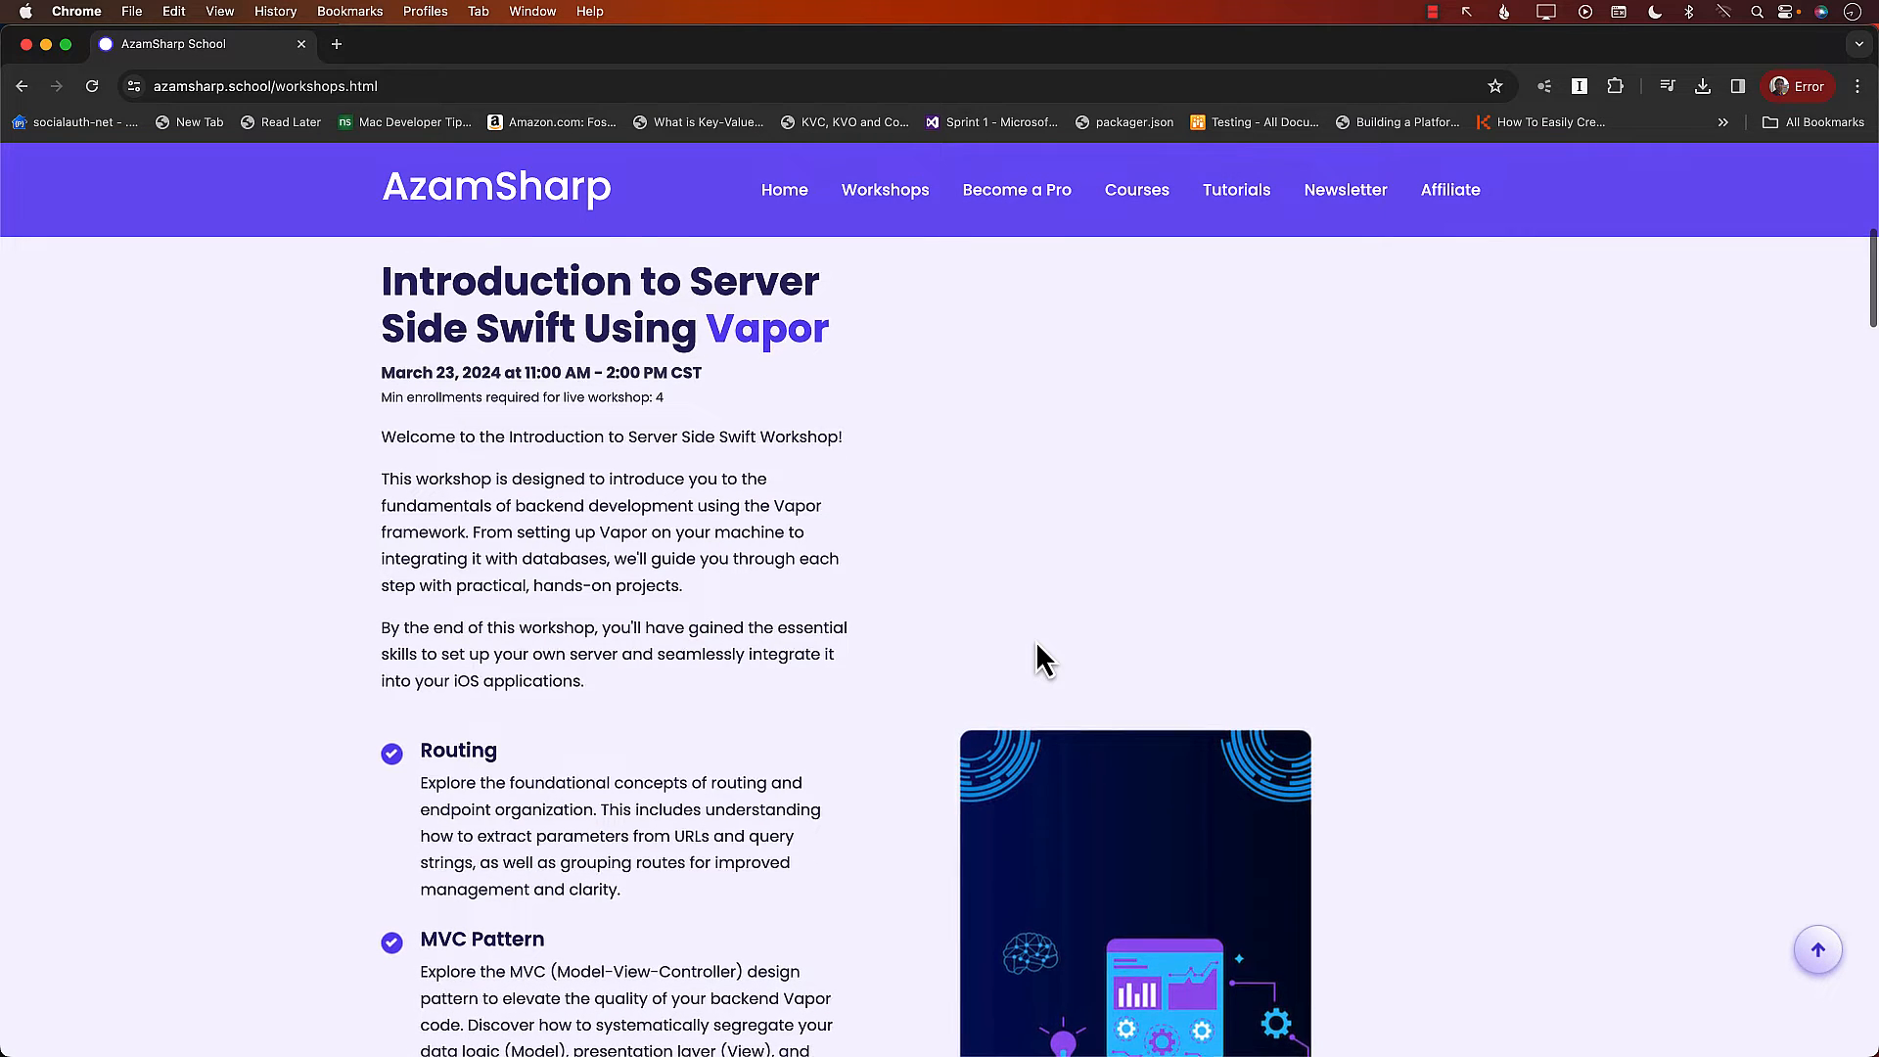
{"action": "scroll", "scroll_direction": "down", "scroll_amount": 3}
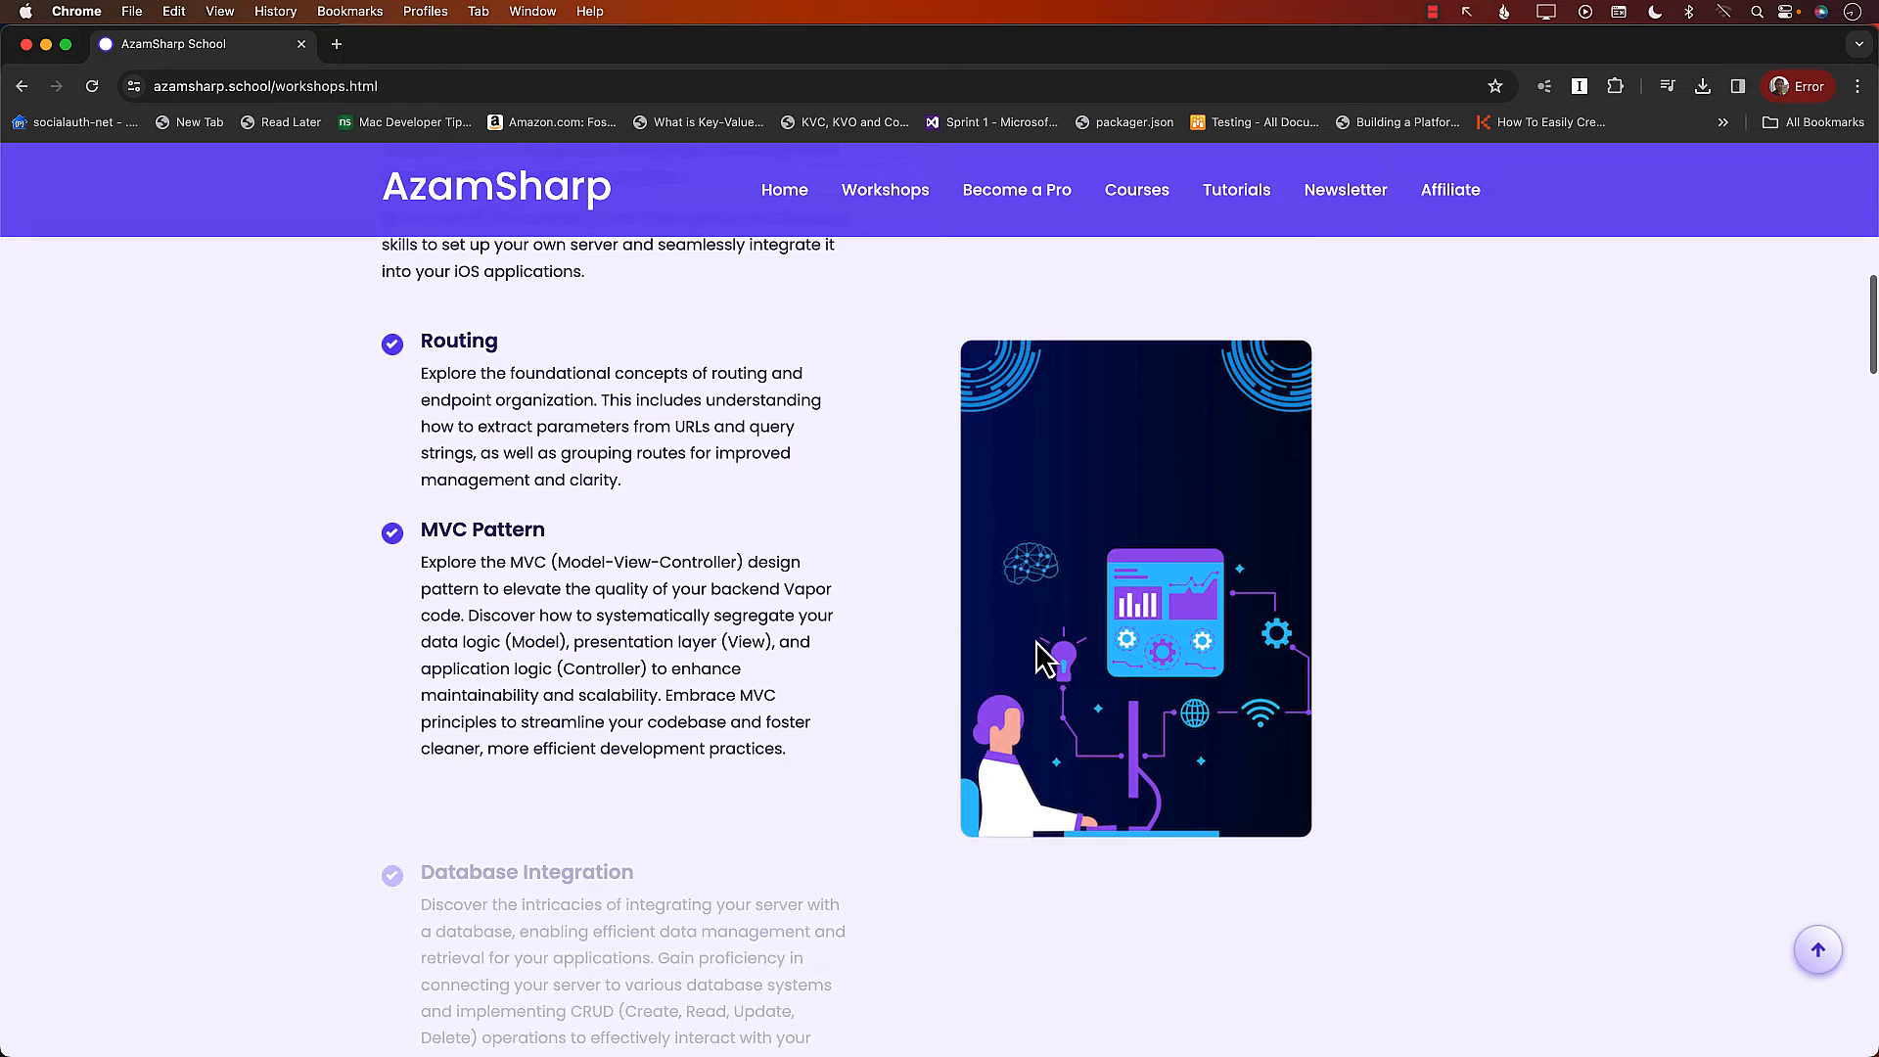
{"action": "scroll", "scroll_direction": "down", "scroll_amount": 3}
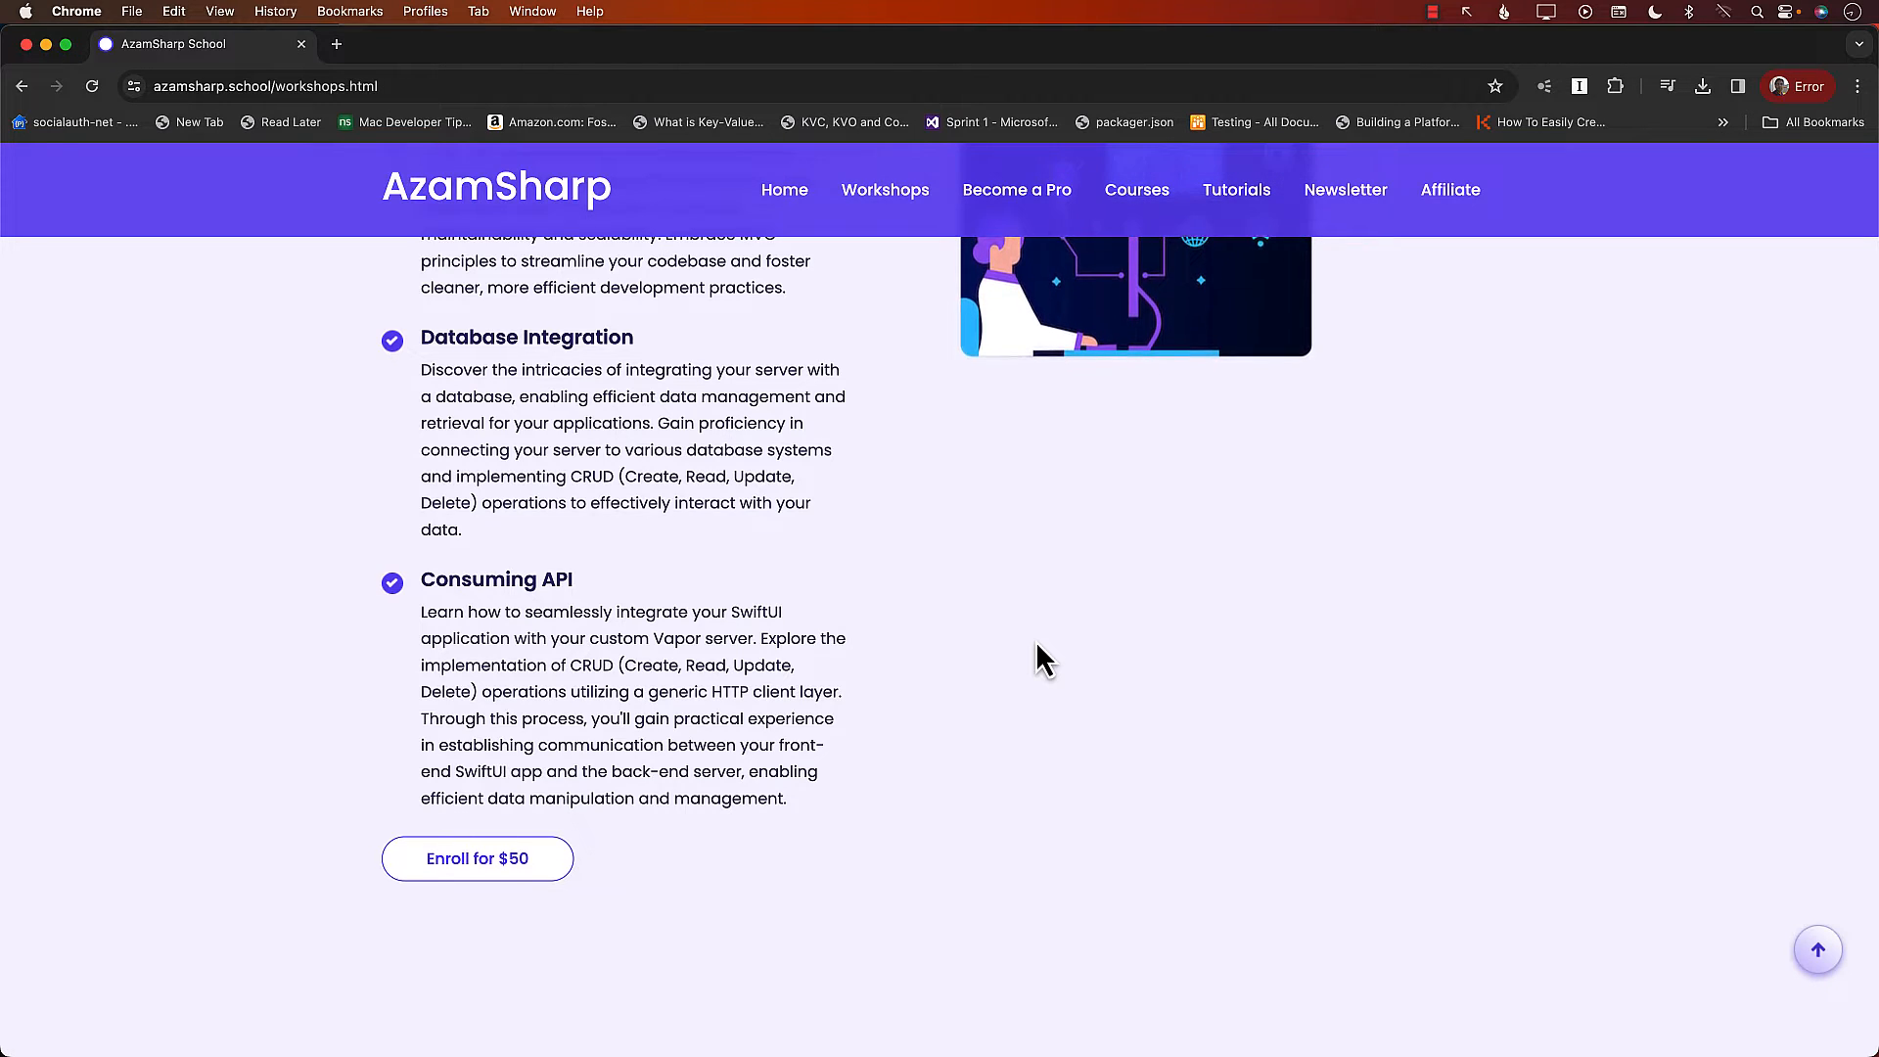
{"action": "scroll", "scroll_direction": "down", "scroll_amount": 3}
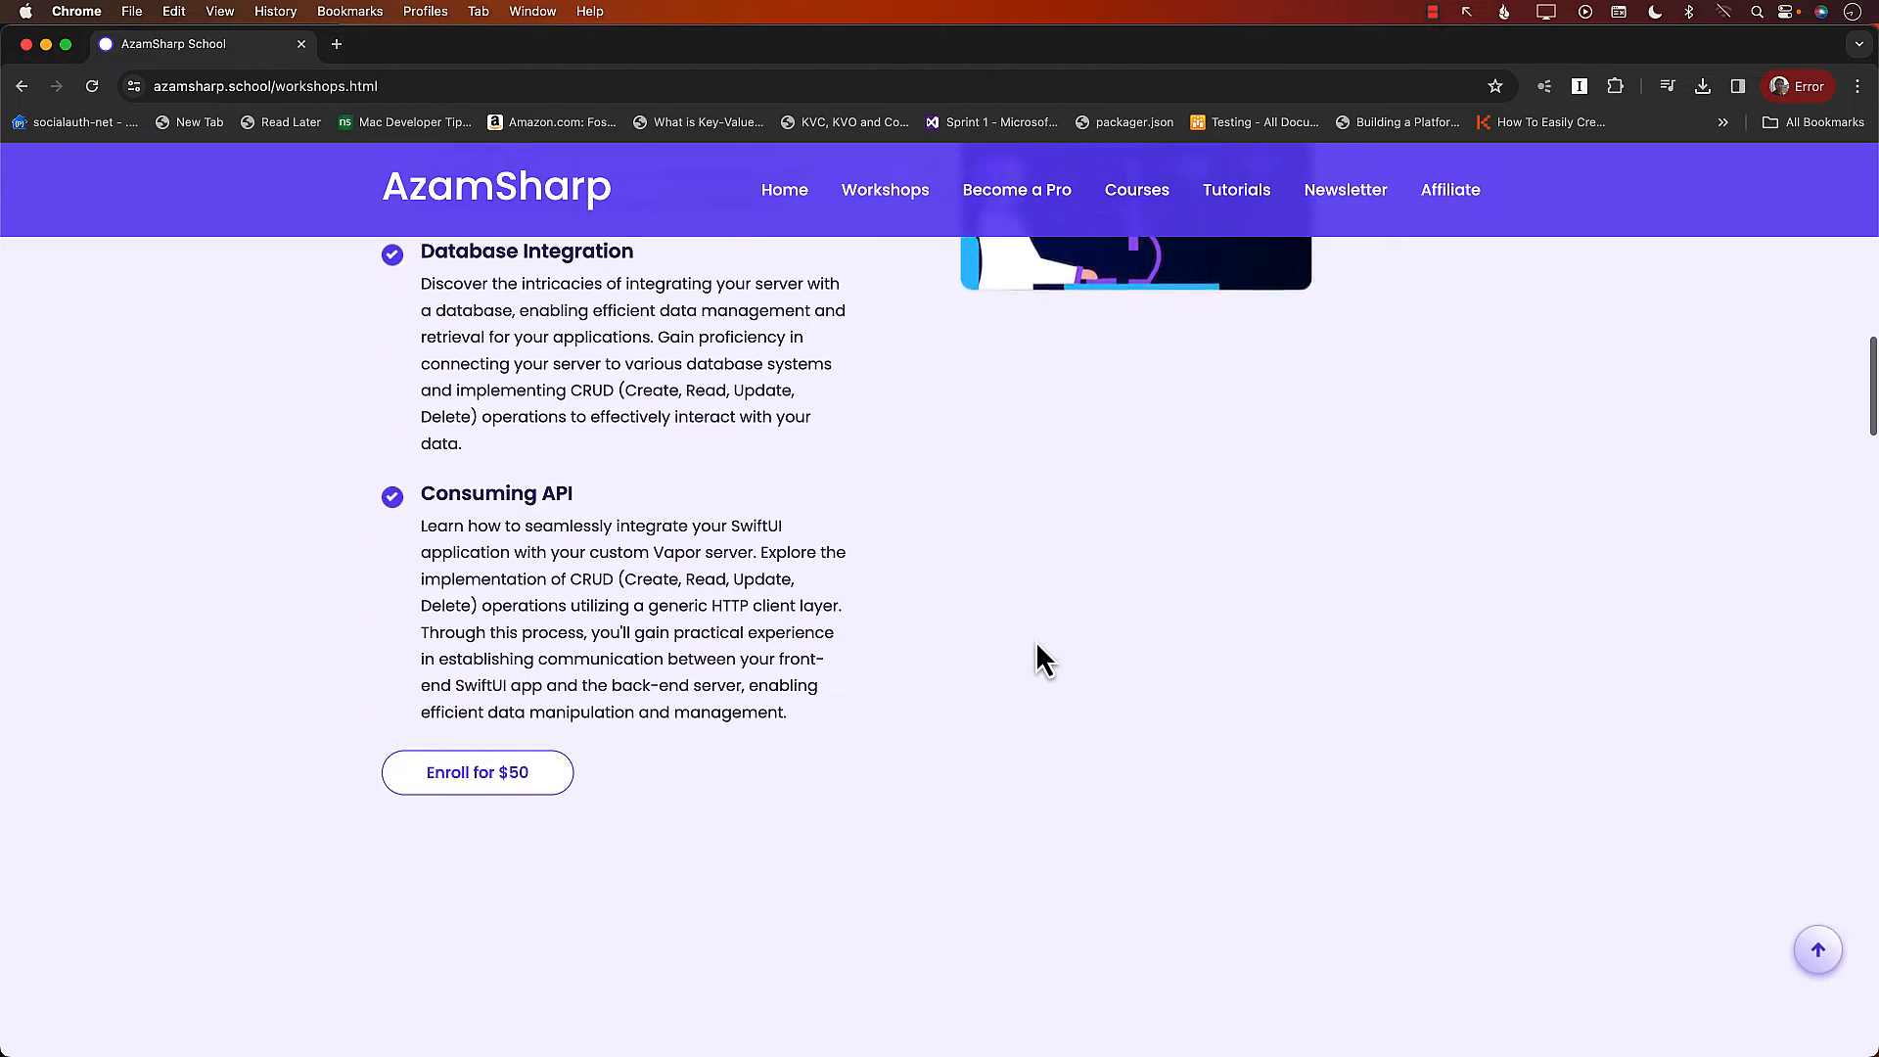
{"action": "scroll", "scroll_direction": "up", "scroll_amount": 3}
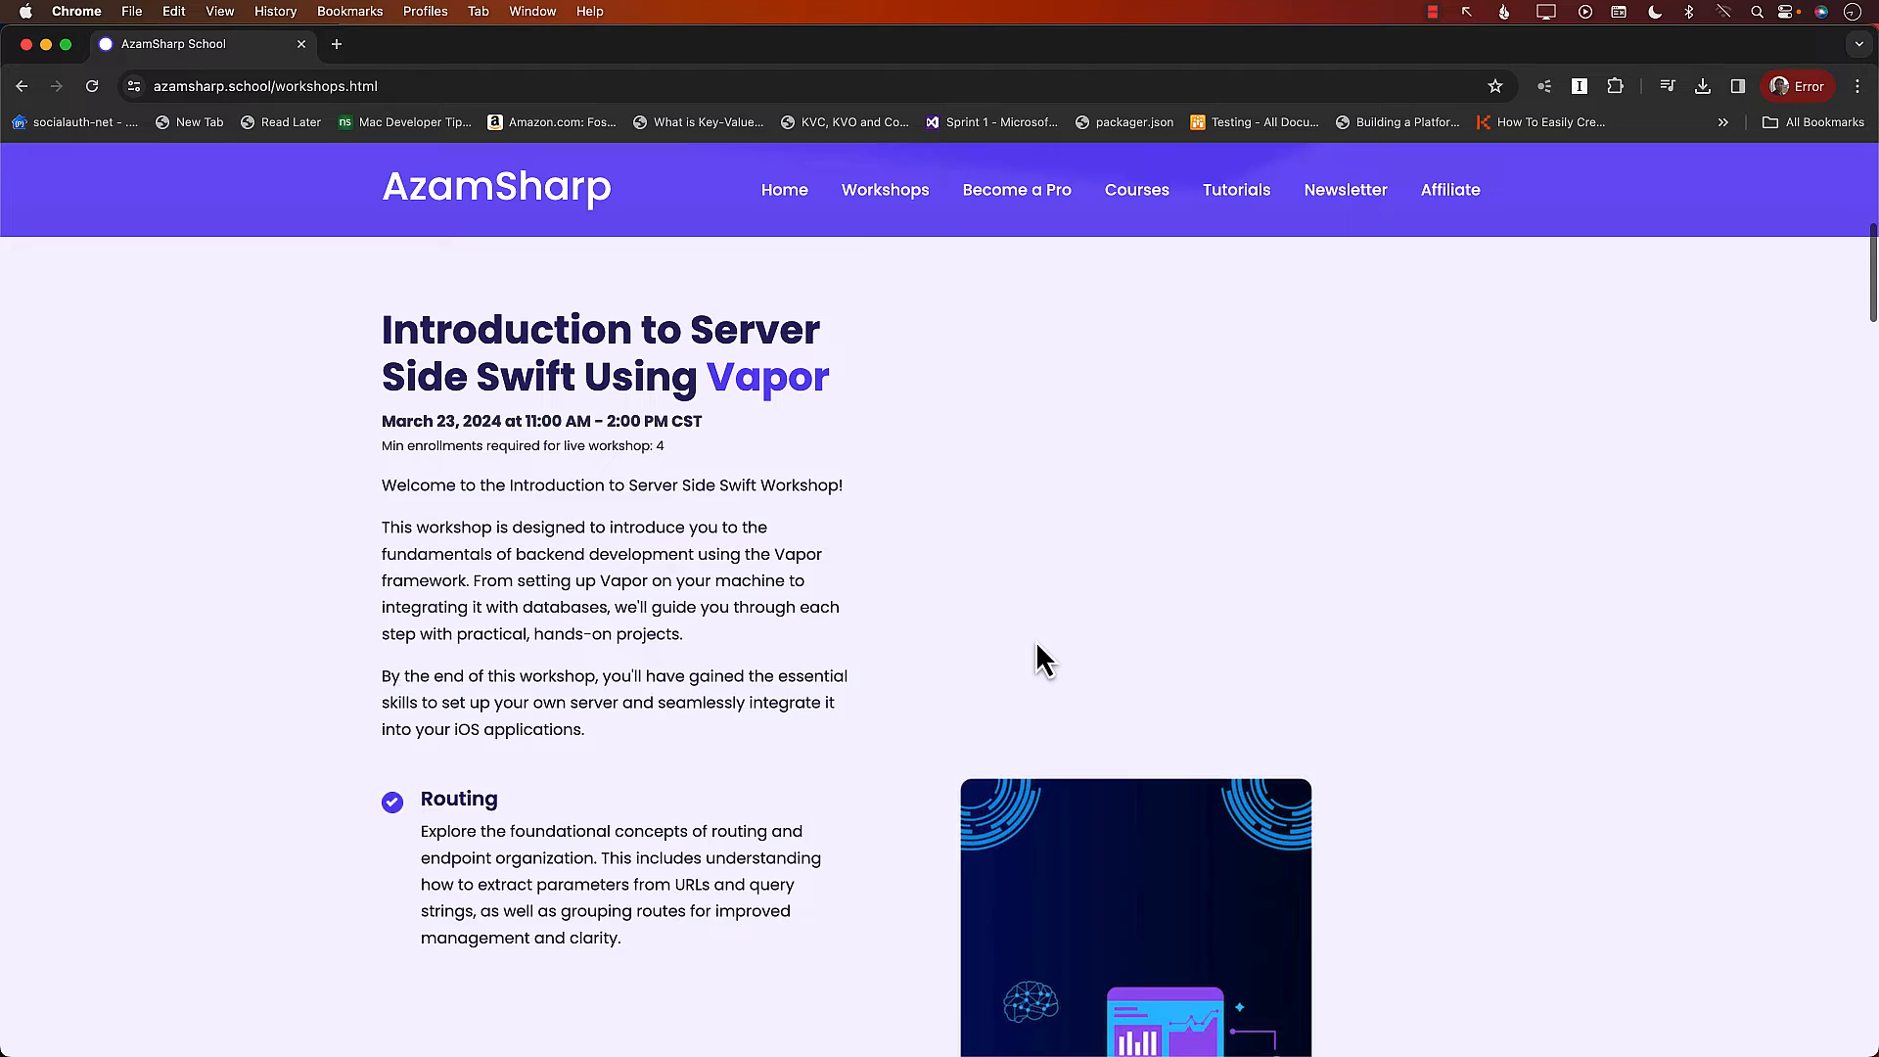
{"action": "scroll", "scroll_direction": "down", "scroll_amount": 3}
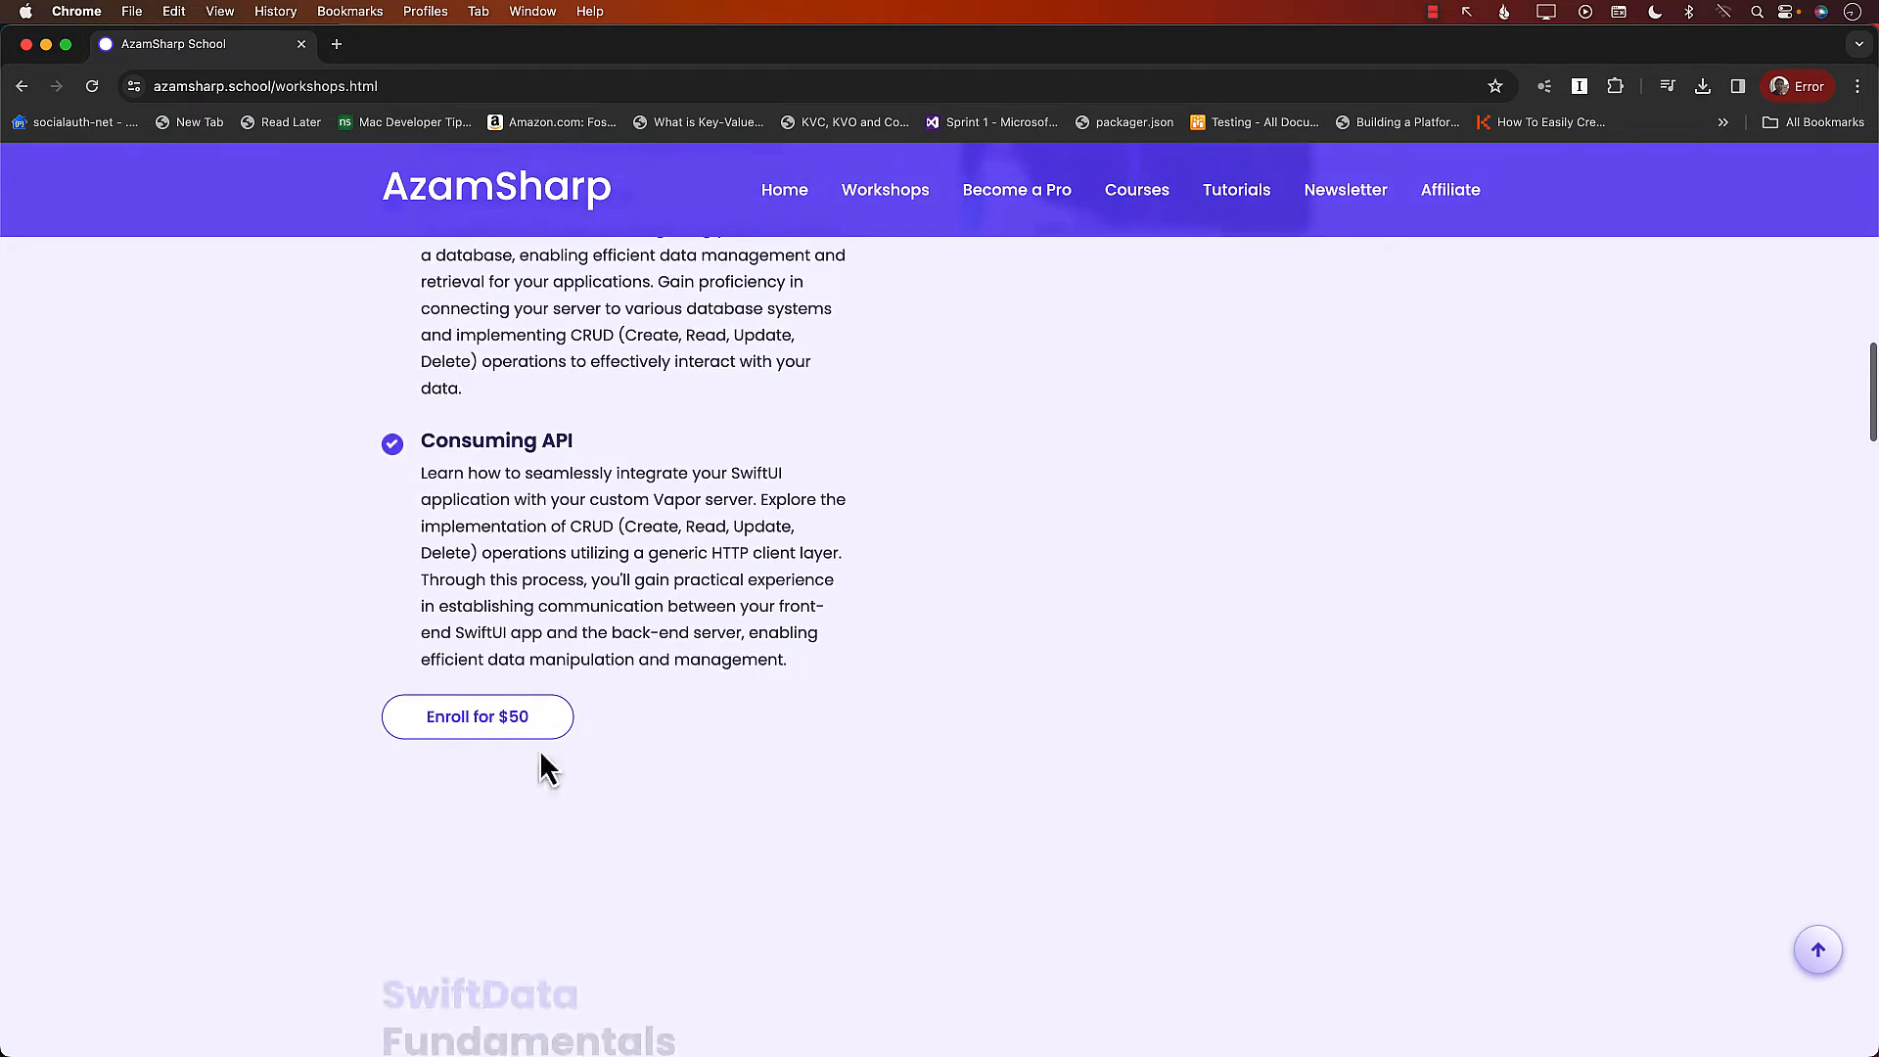
{"action": "scroll", "scroll_direction": "down", "scroll_amount": 3}
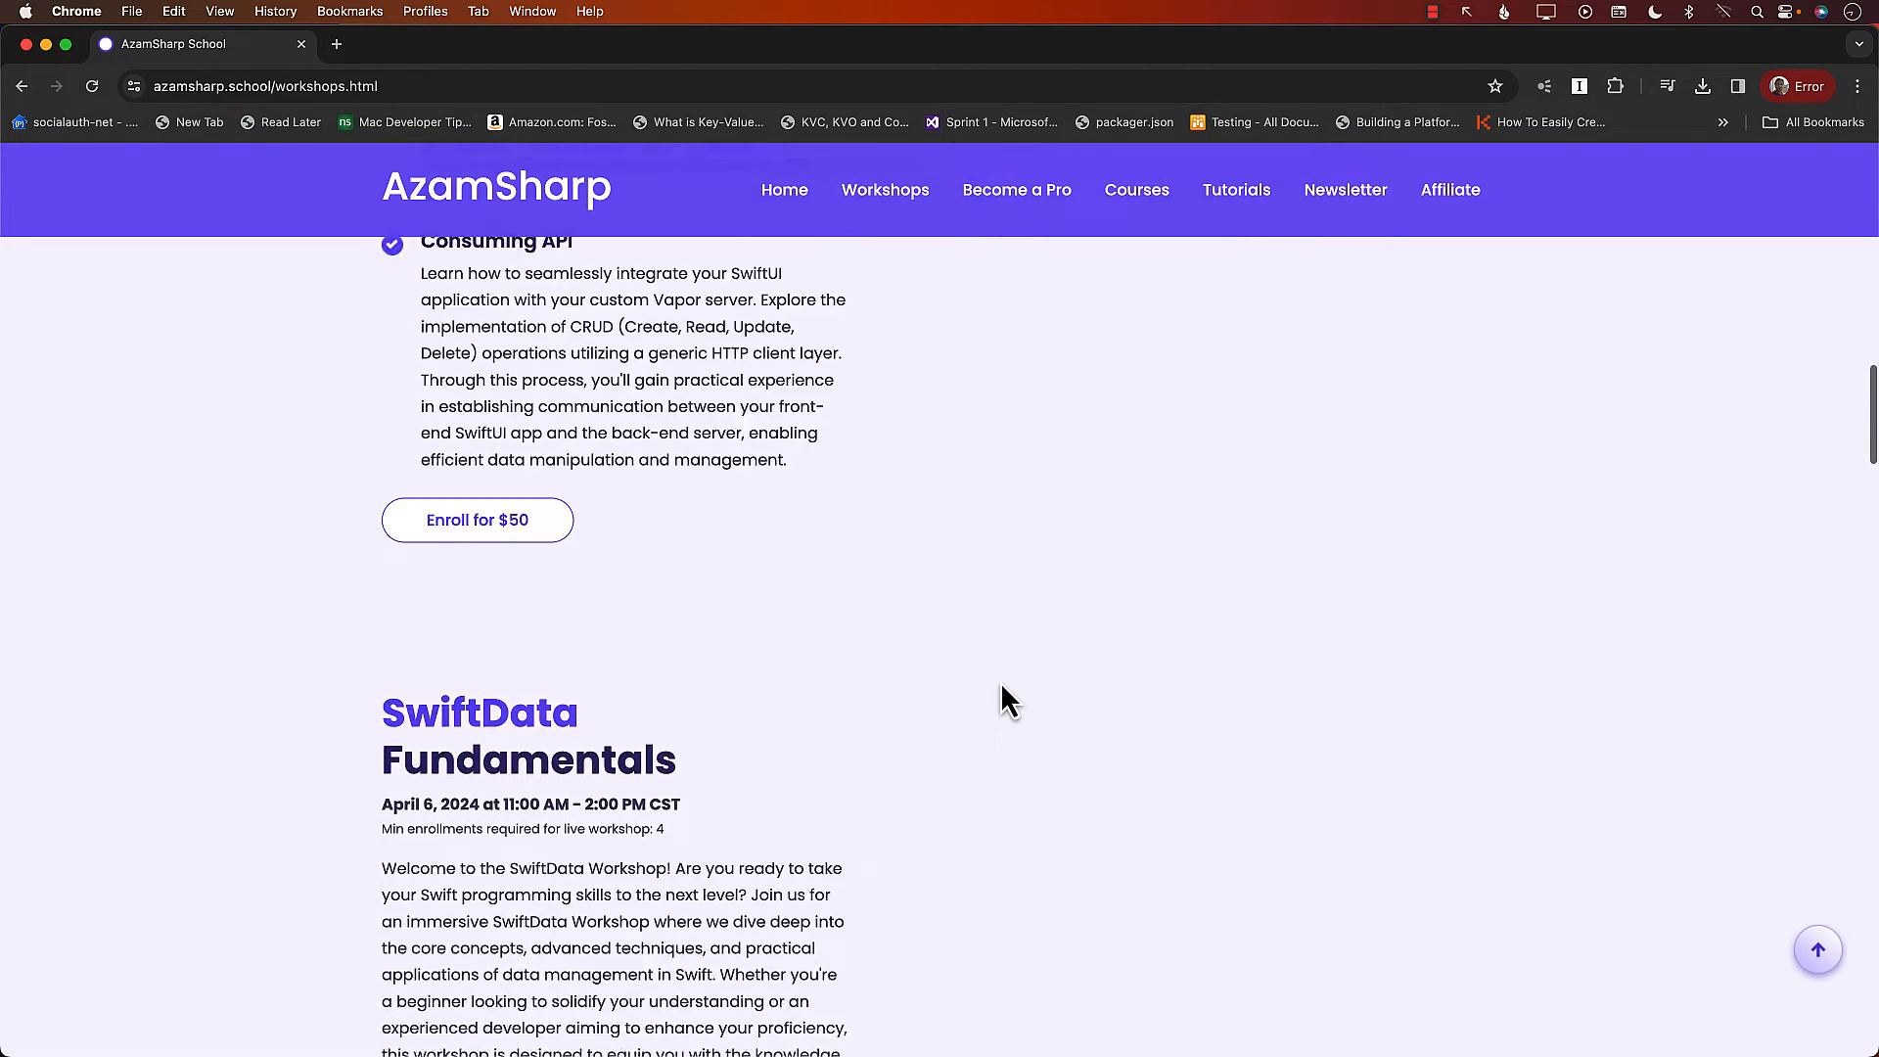
{"action": "scroll", "scroll_direction": "down", "scroll_amount": 3}
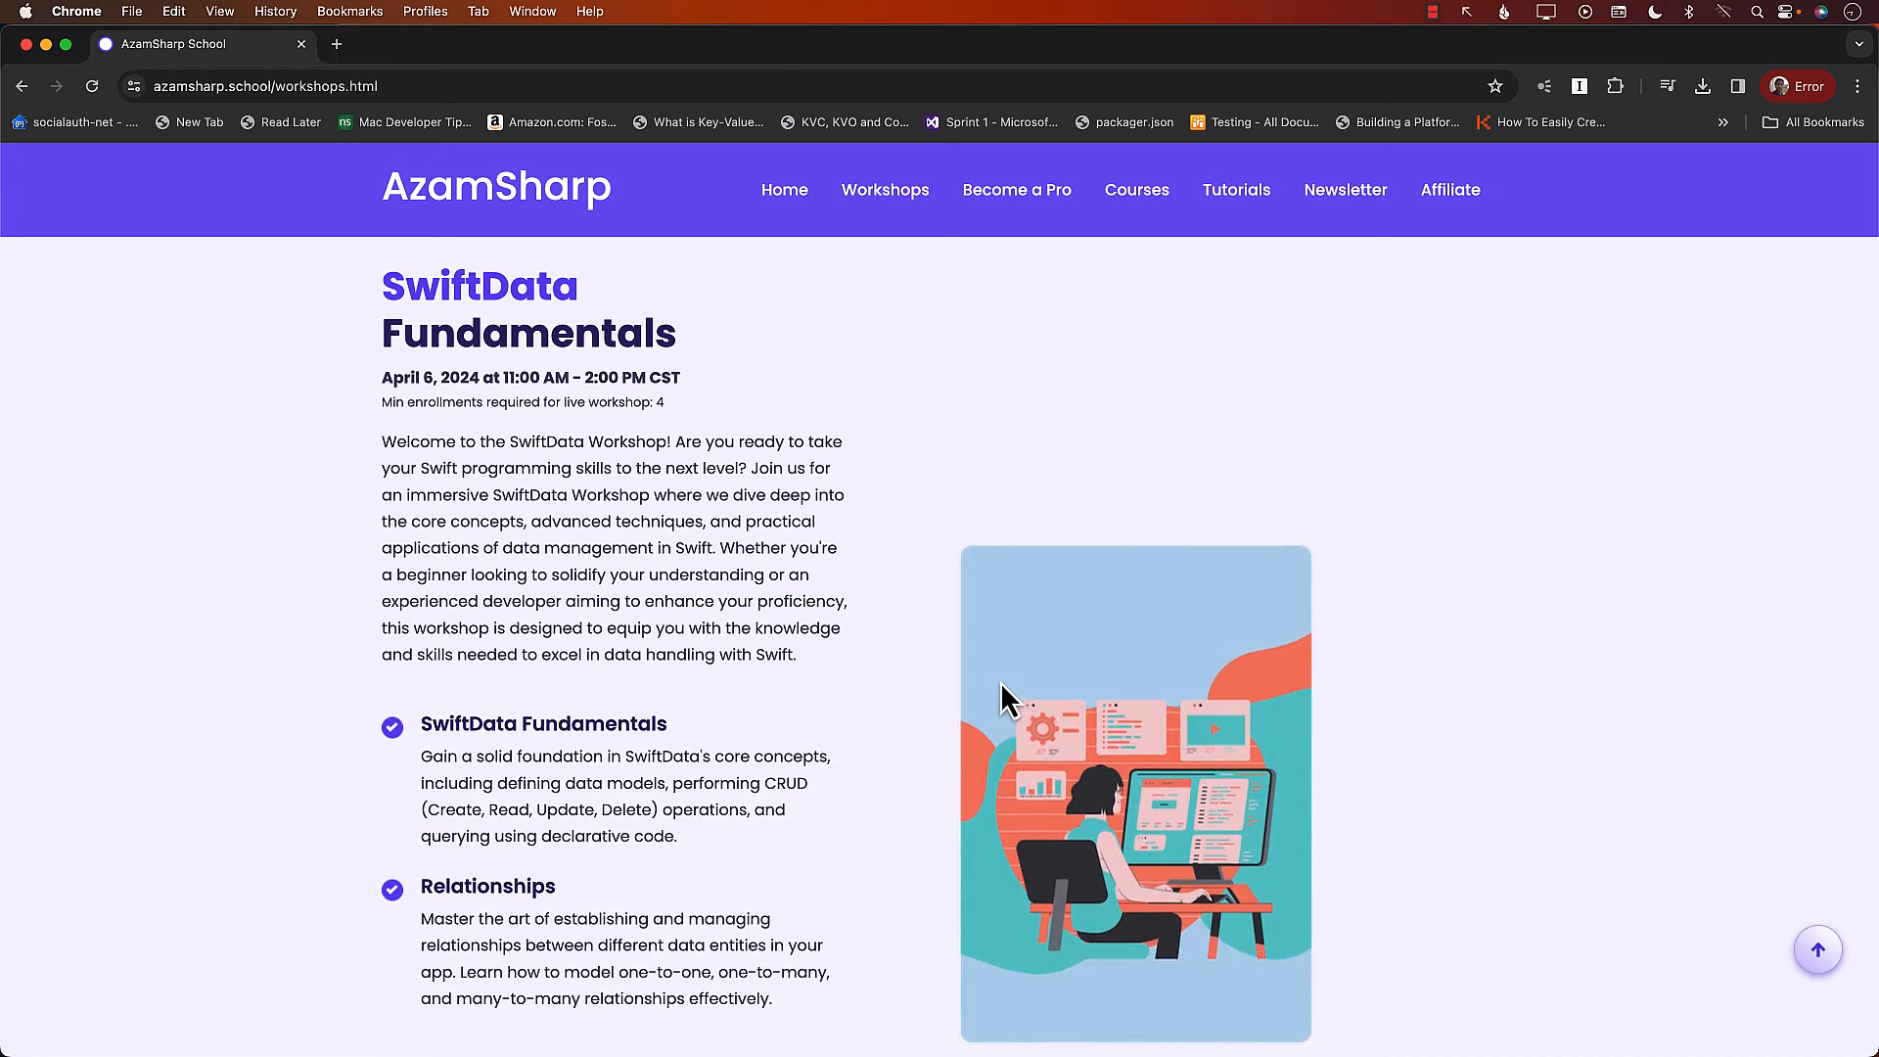
{"action": "scroll", "scroll_direction": "down", "scroll_amount": 3}
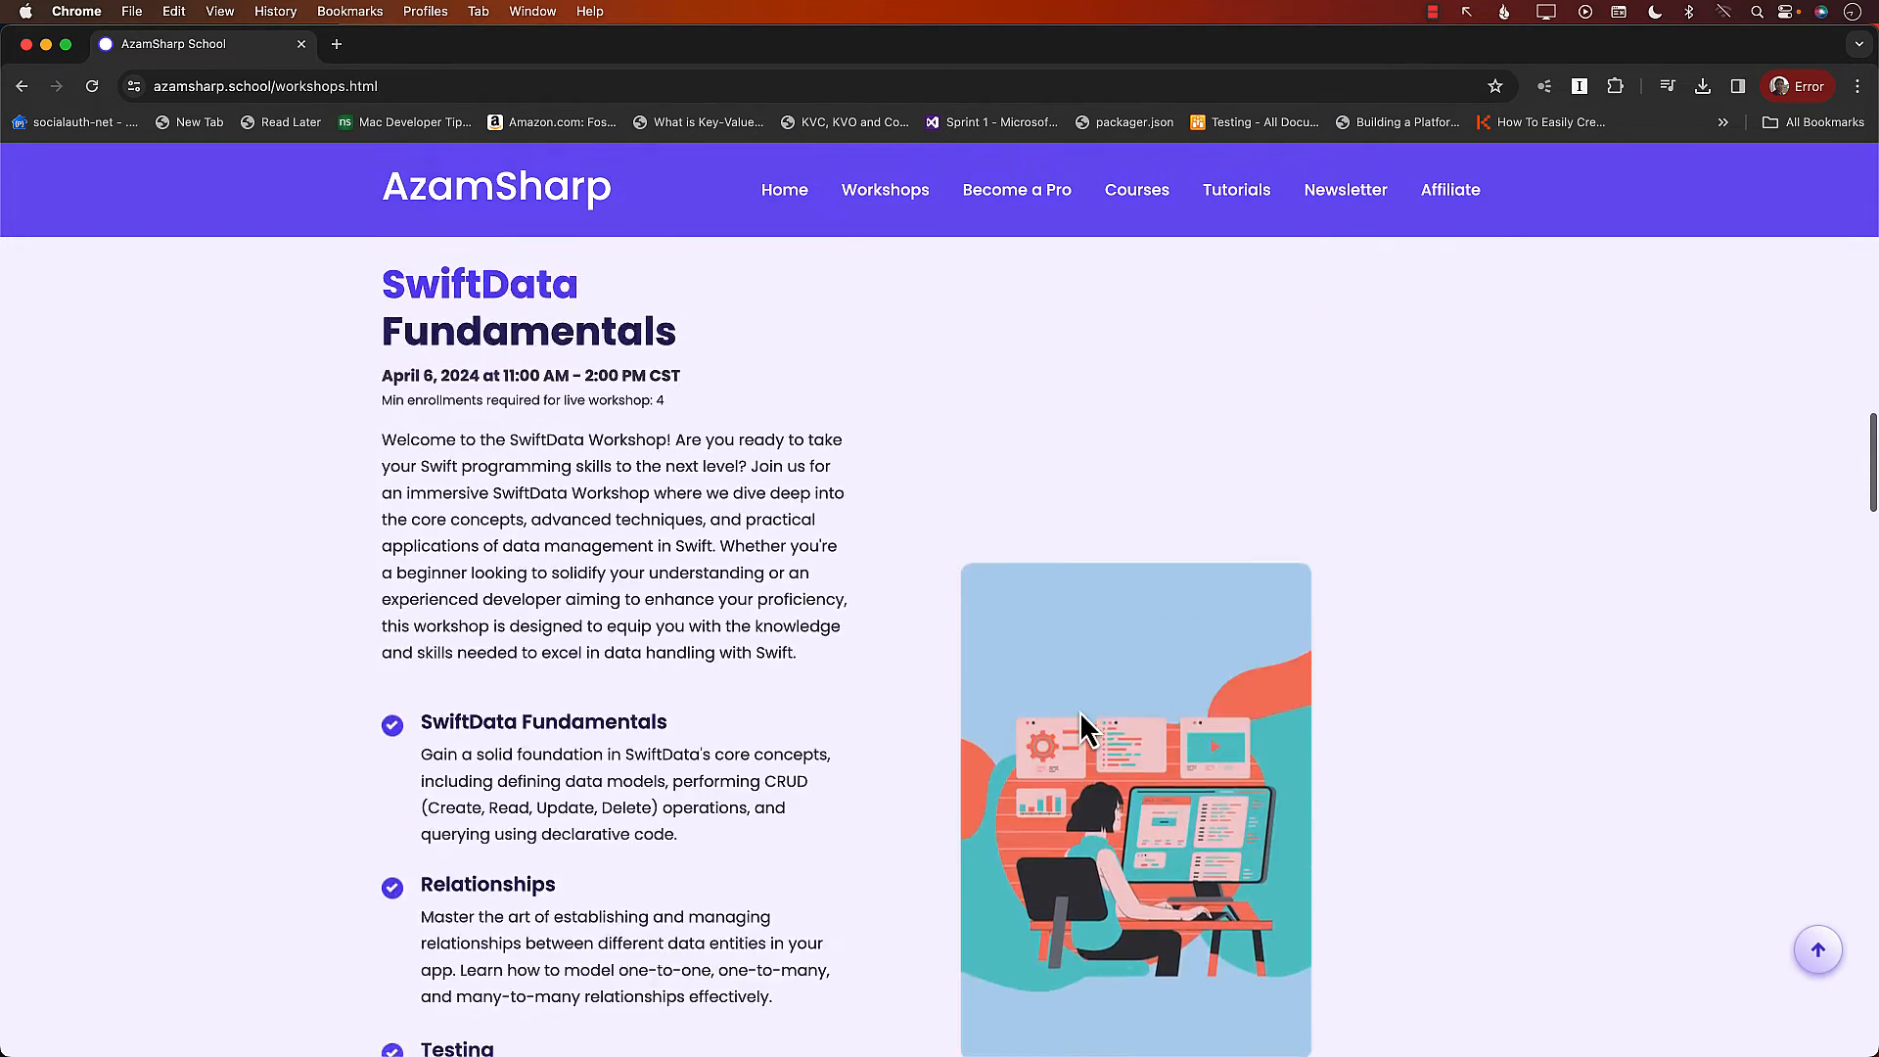
{"action": "scroll", "scroll_direction": "down", "scroll_amount": 3}
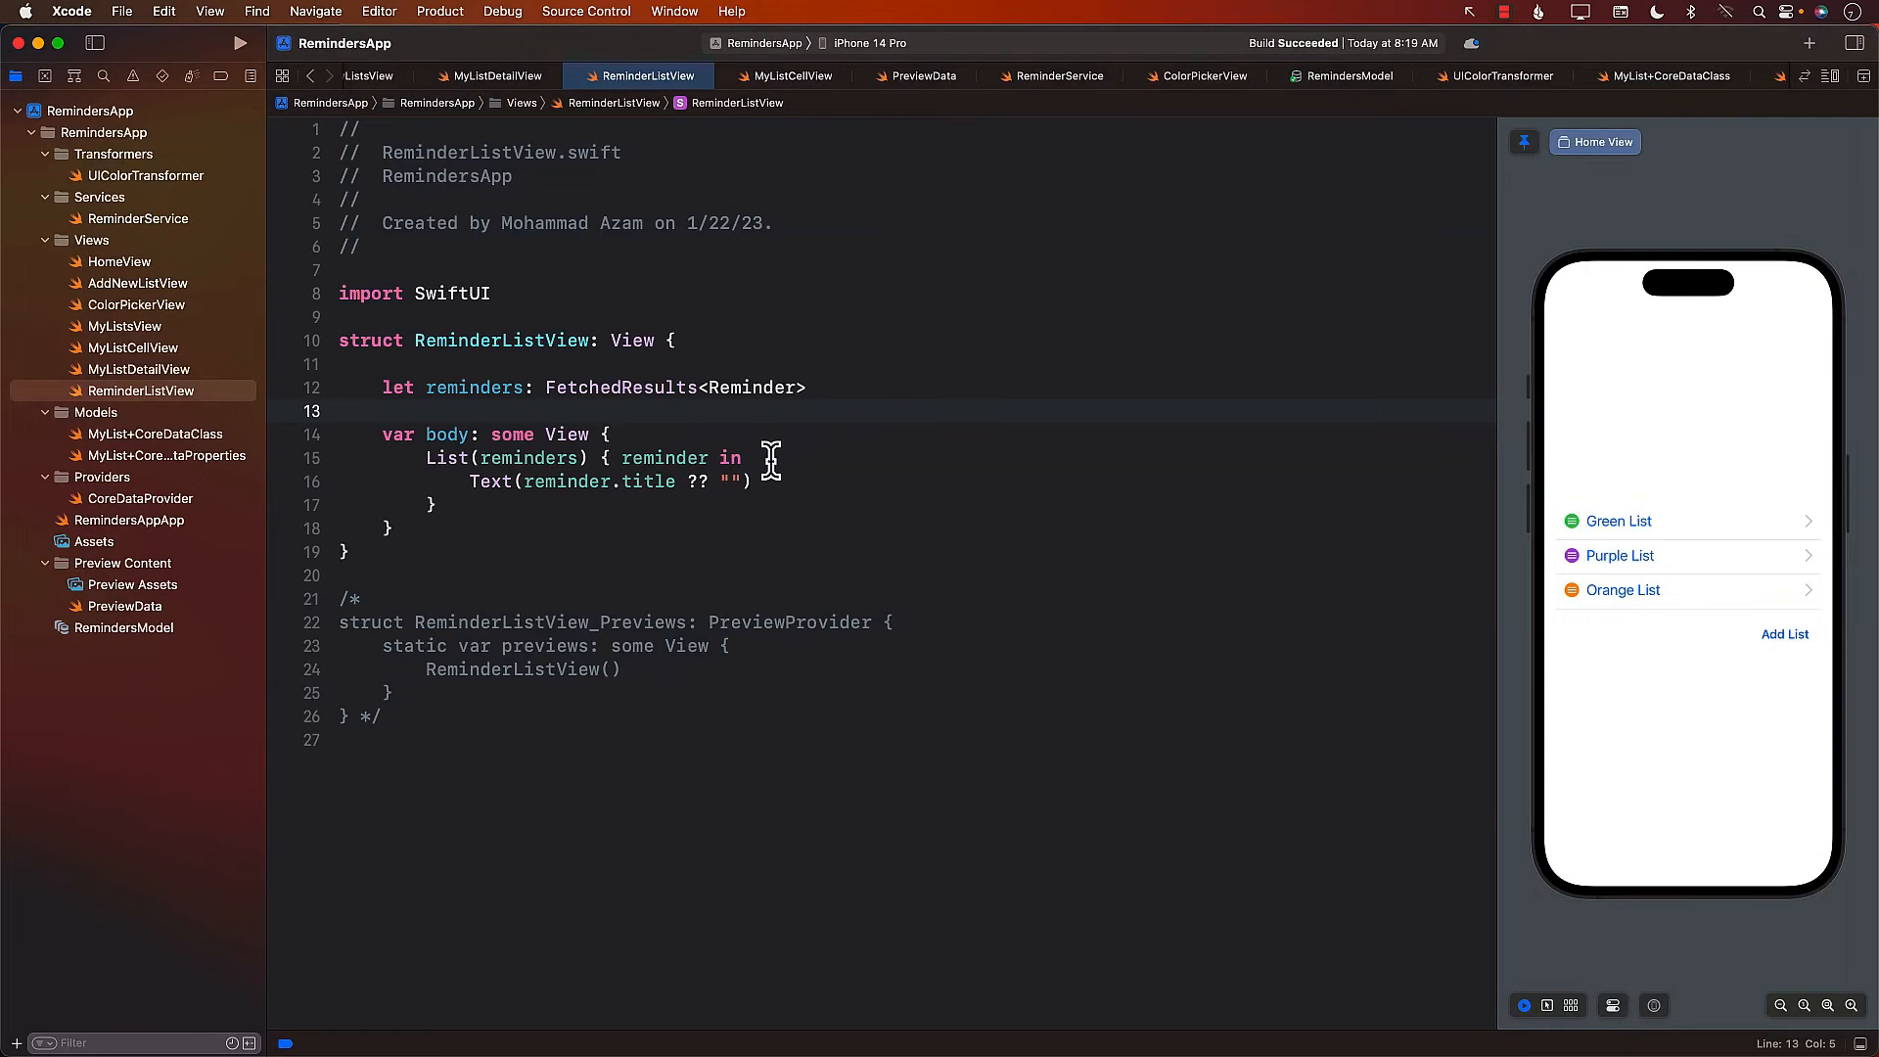
Open Green List in the live preview to show Buy groceries and Reminder Green List 2.
{"action": "left_click", "coordinate": [755, 482]}
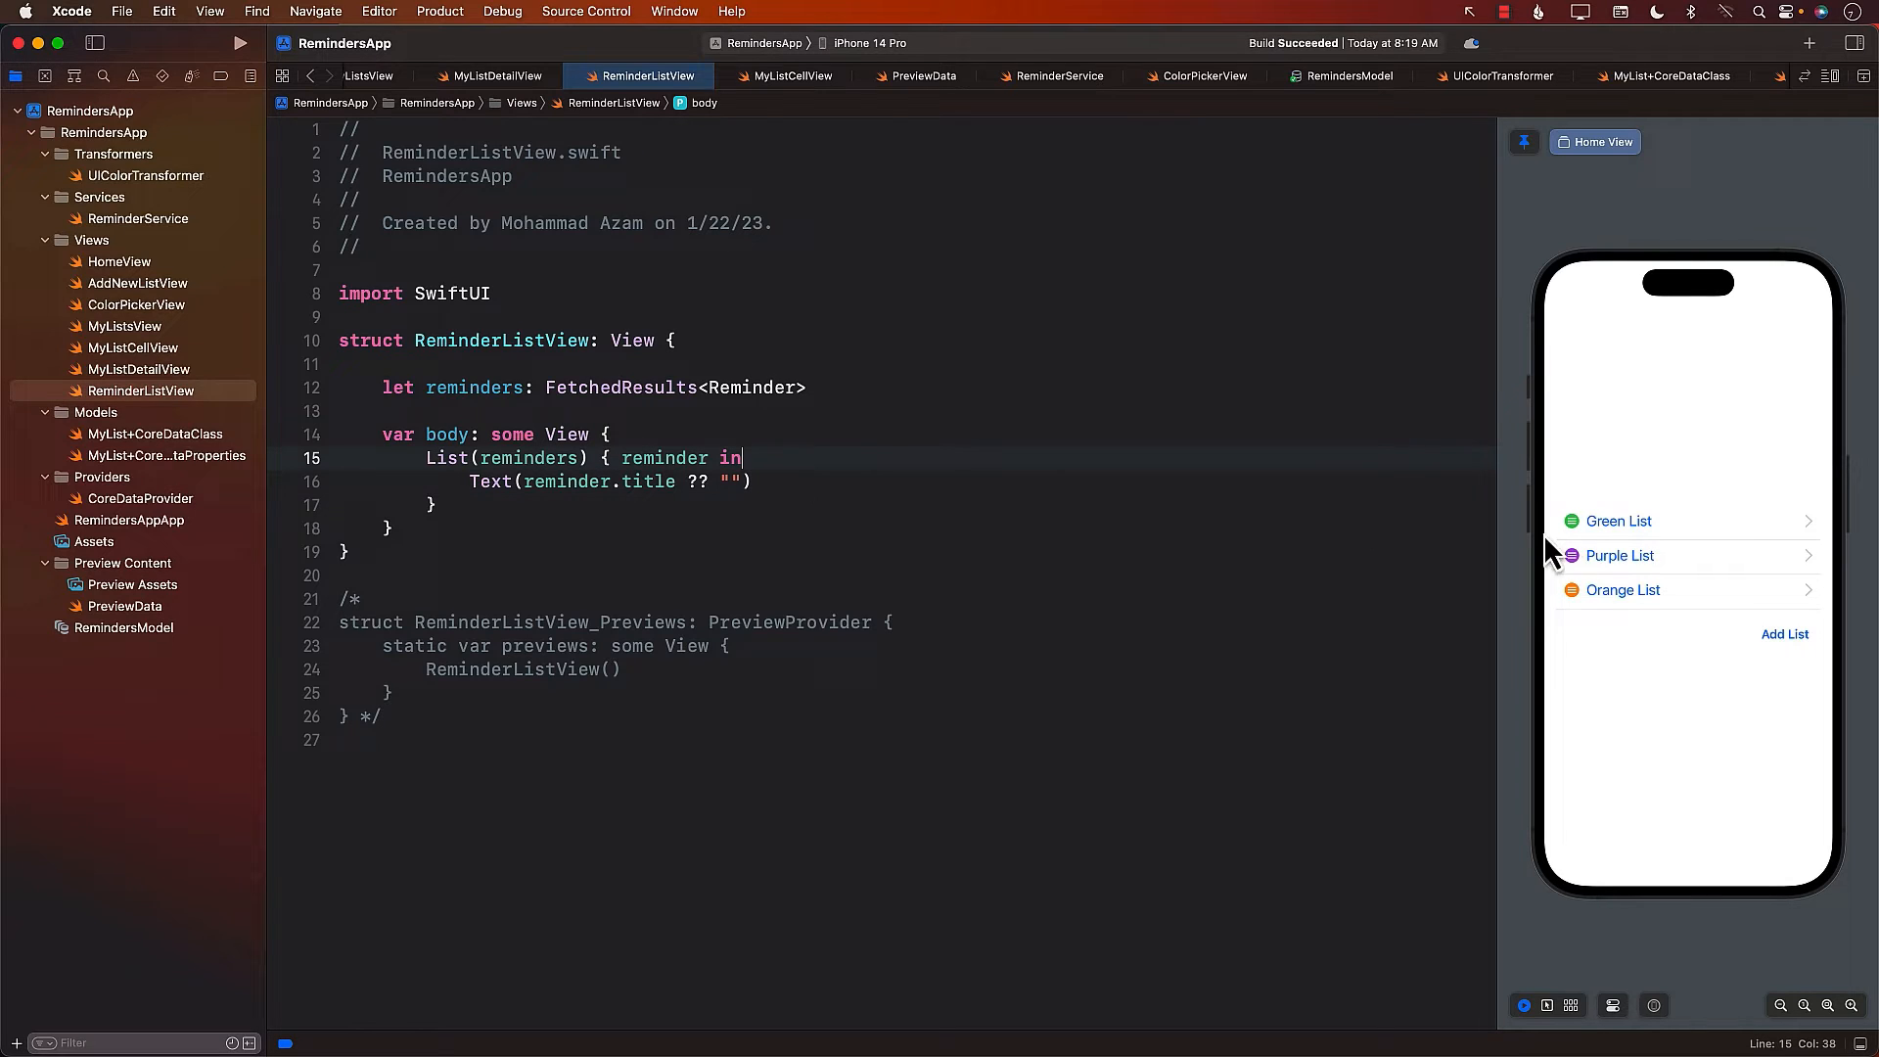
{"action": "left_click", "coordinate": [1618, 519]}
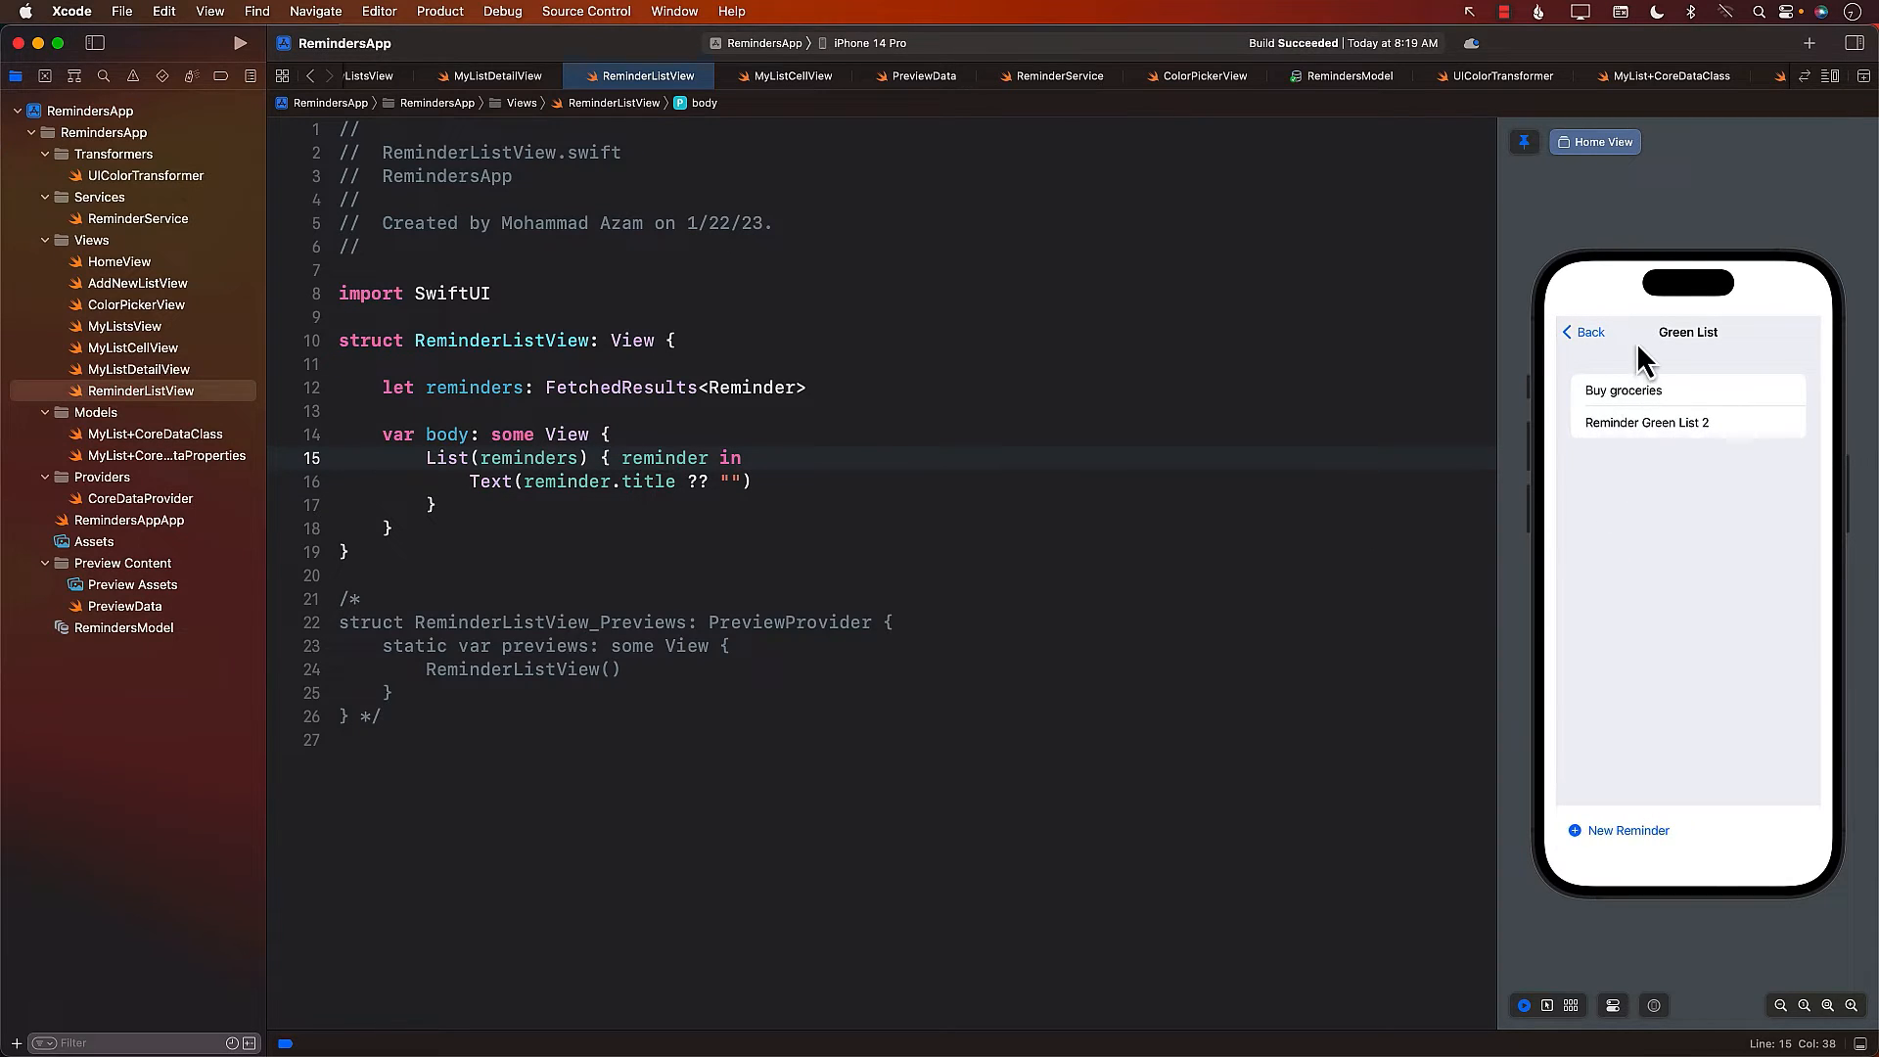
{"action": "mouse_move", "coordinate": [1651, 413]}
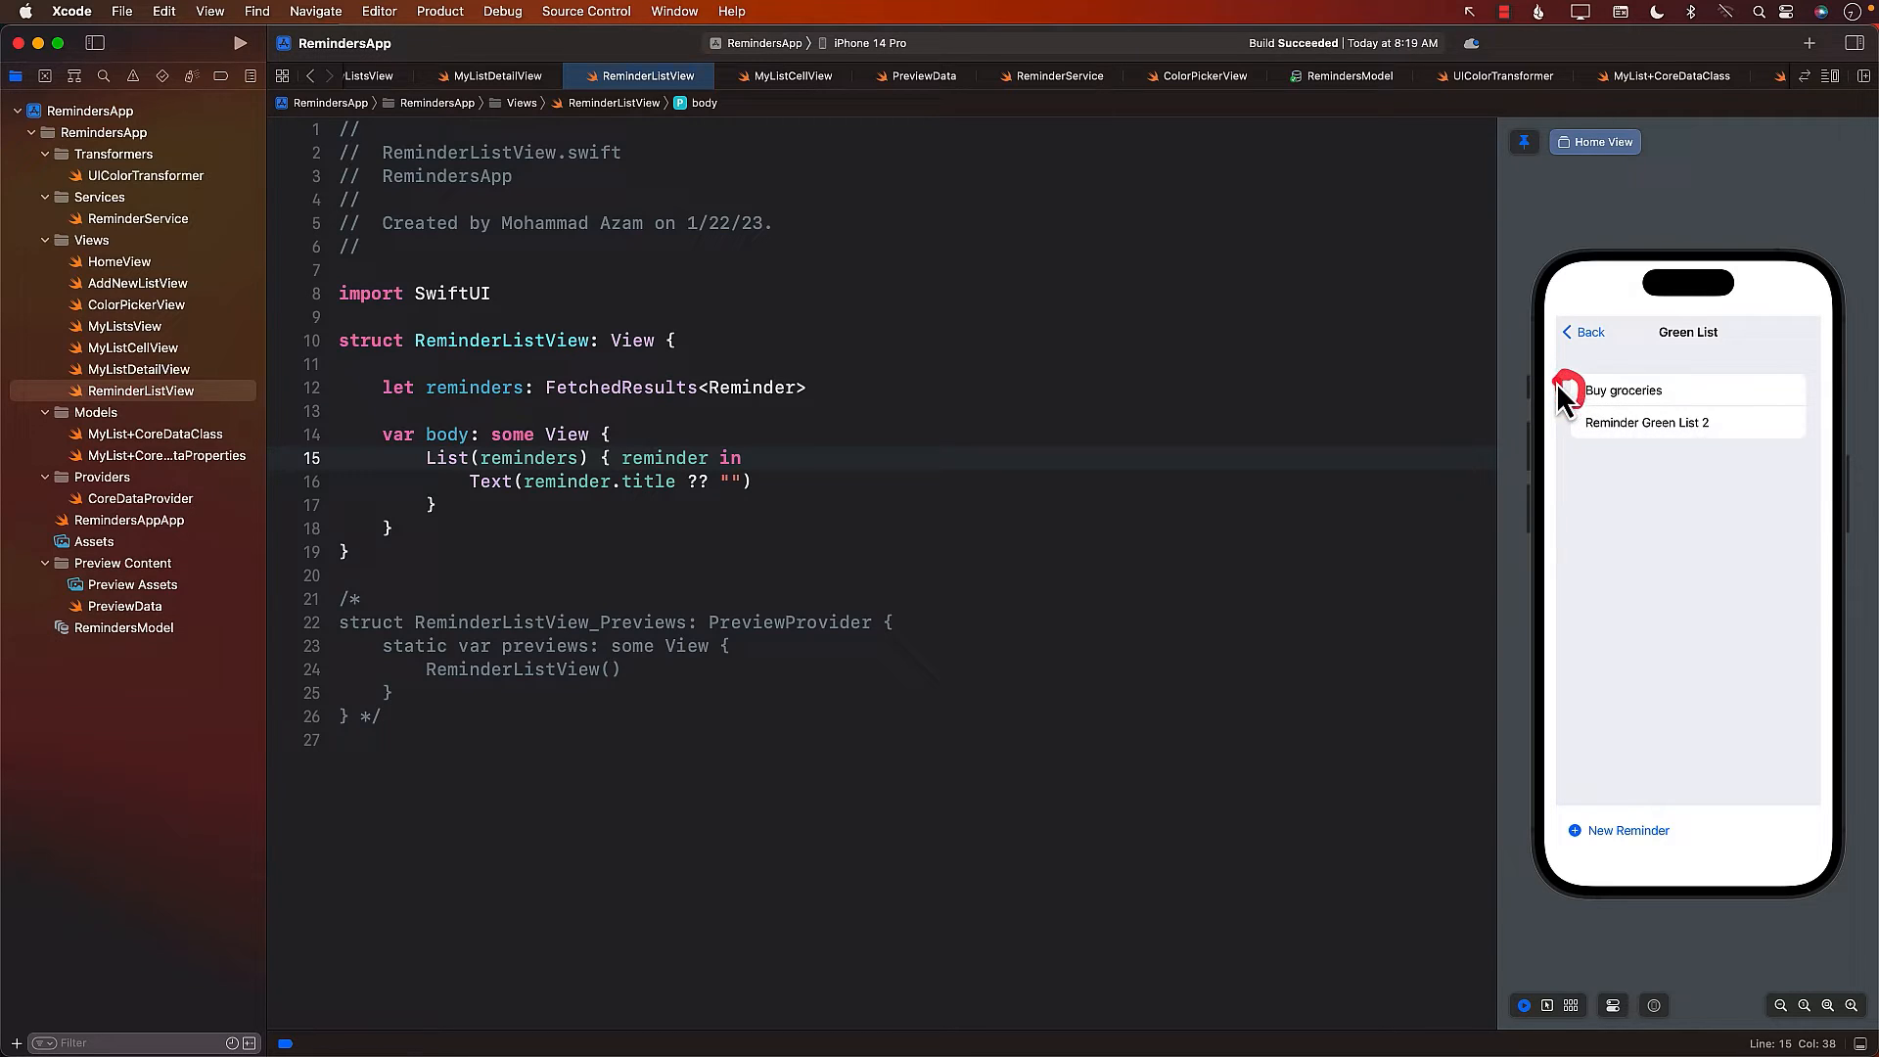
{"action": "mouse_move", "coordinate": [1668, 418]}
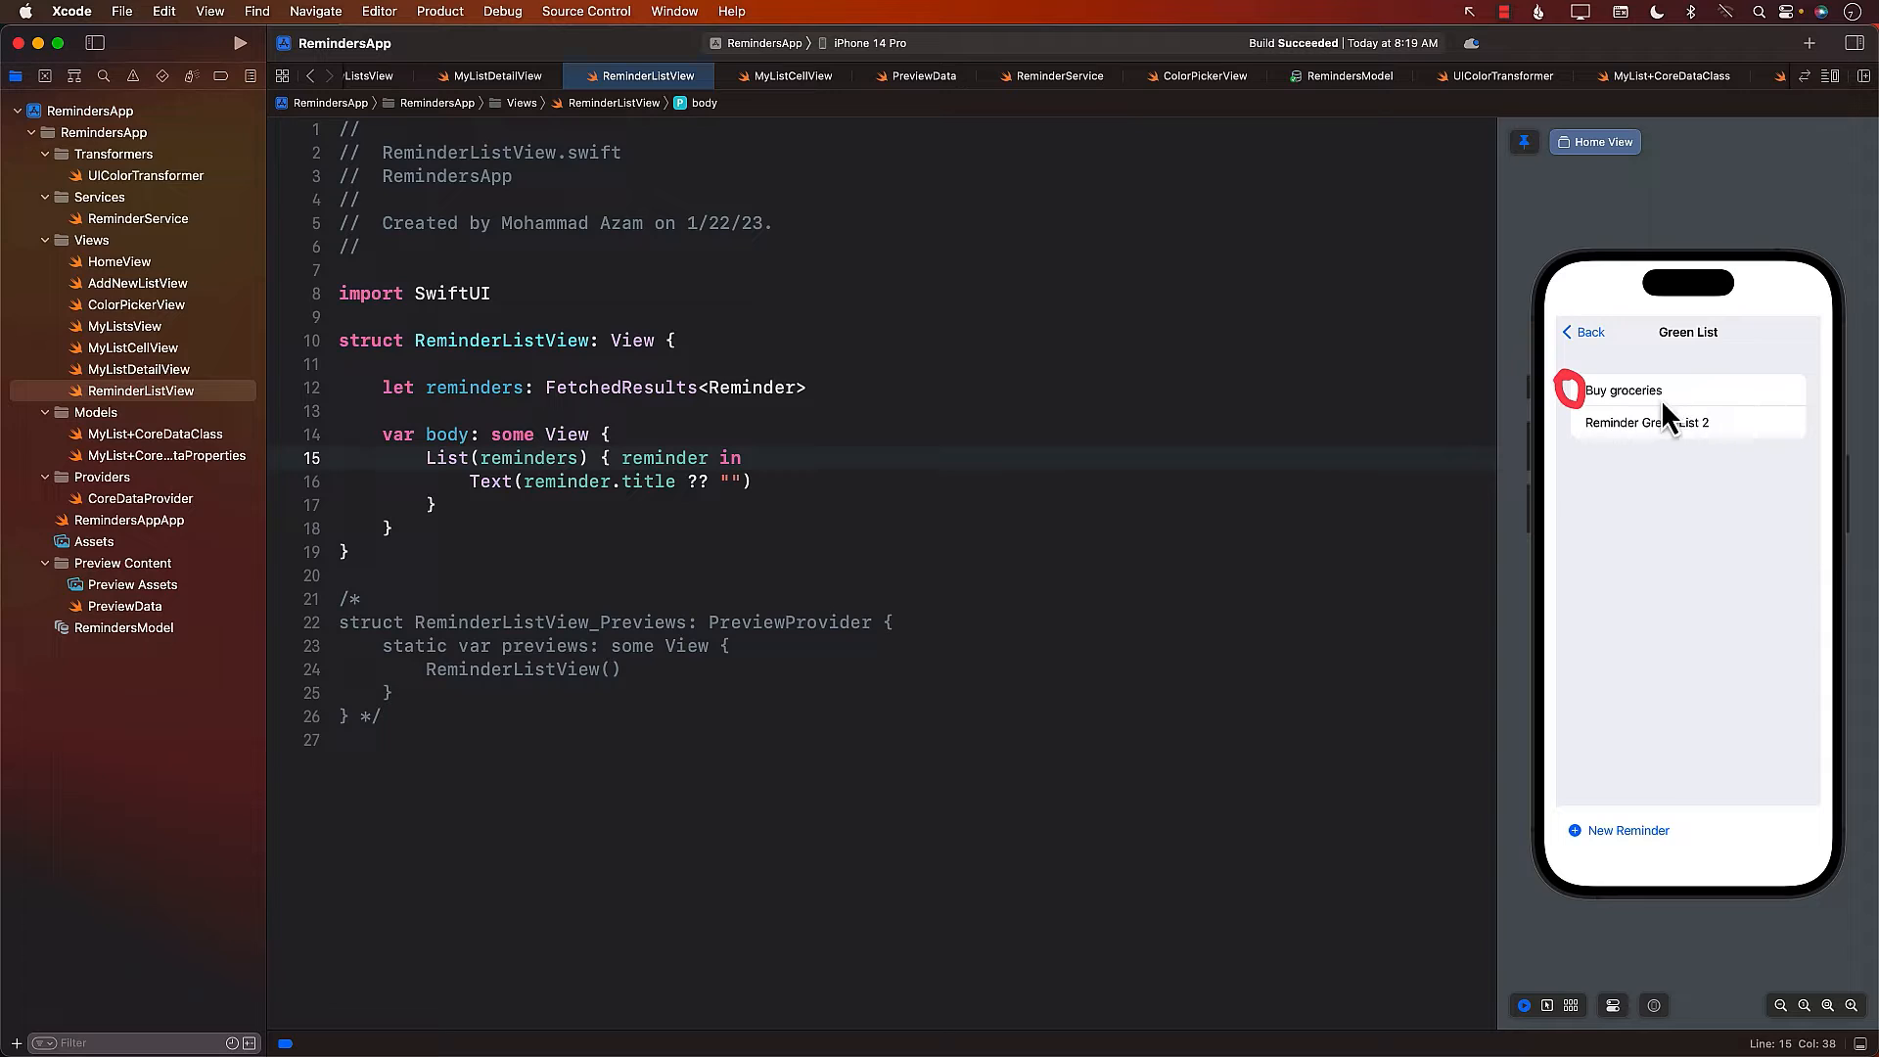
{"action": "mouse_move", "coordinate": [1647, 432]}
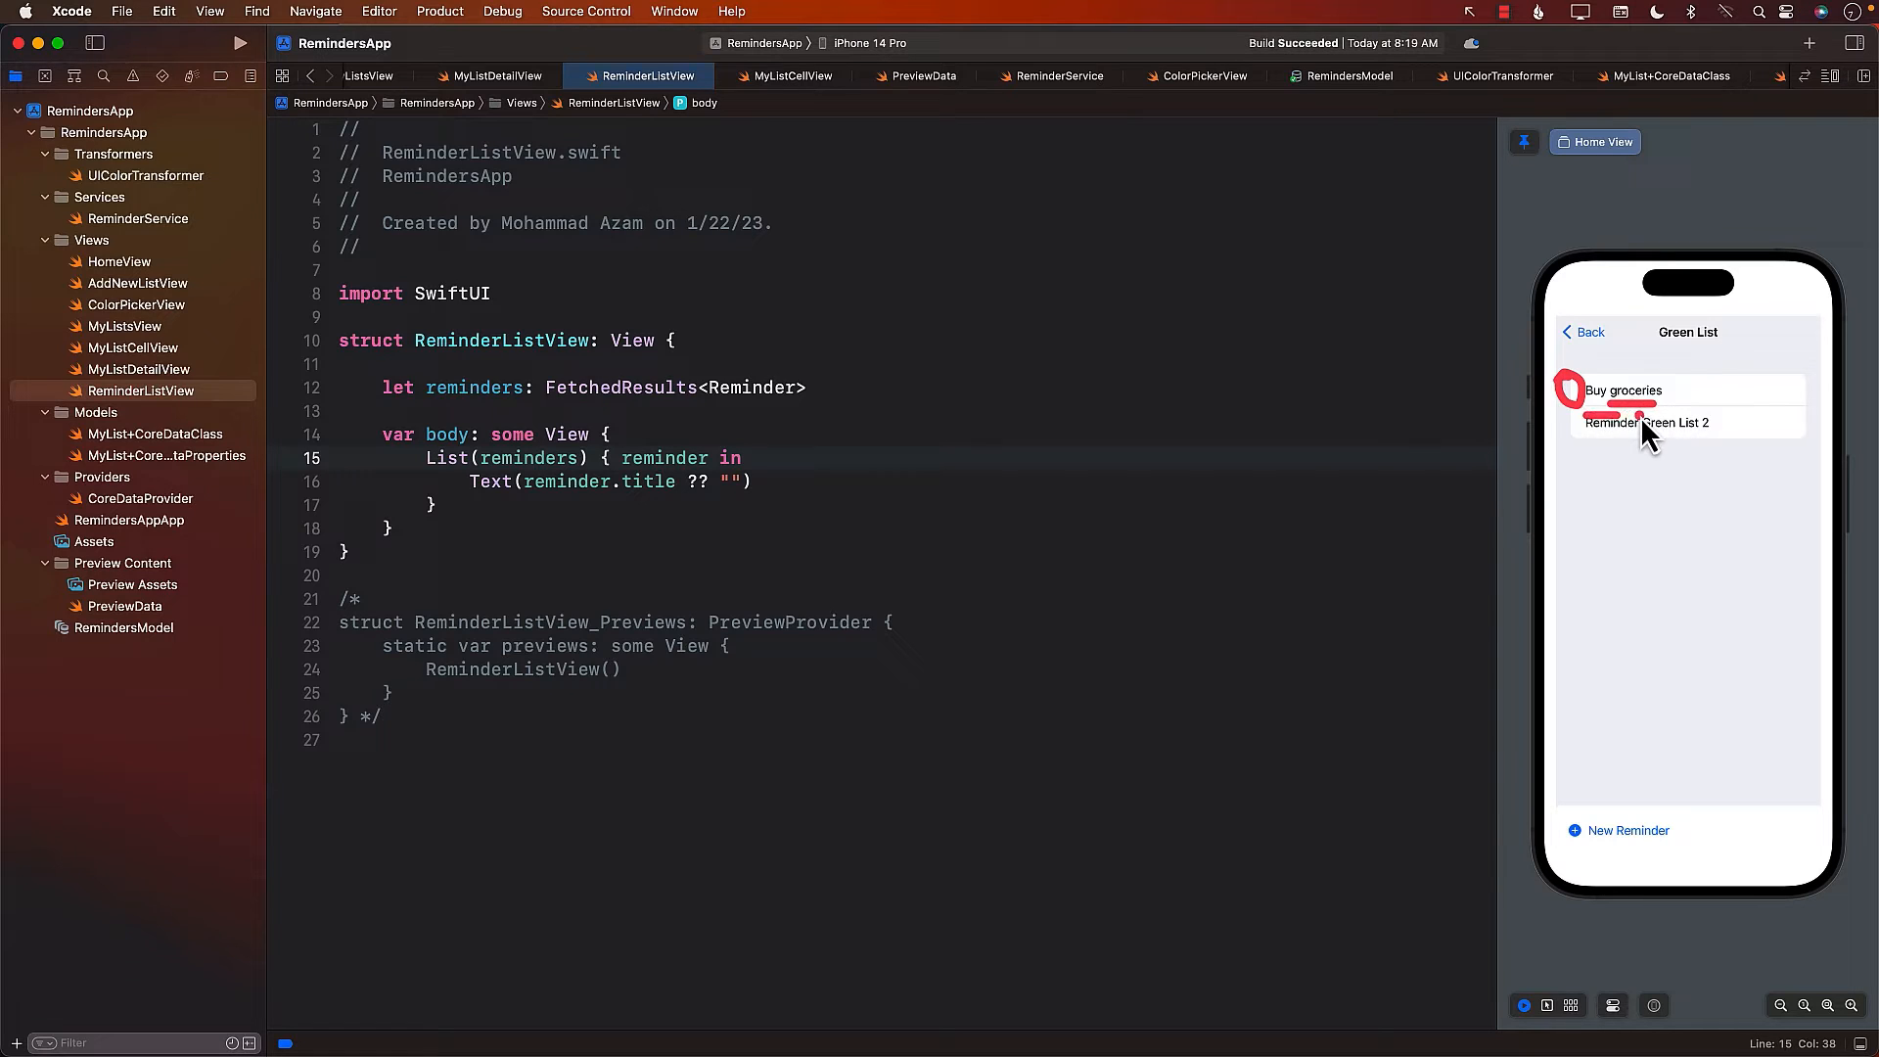
{"action": "mouse_move", "coordinate": [1678, 509]}
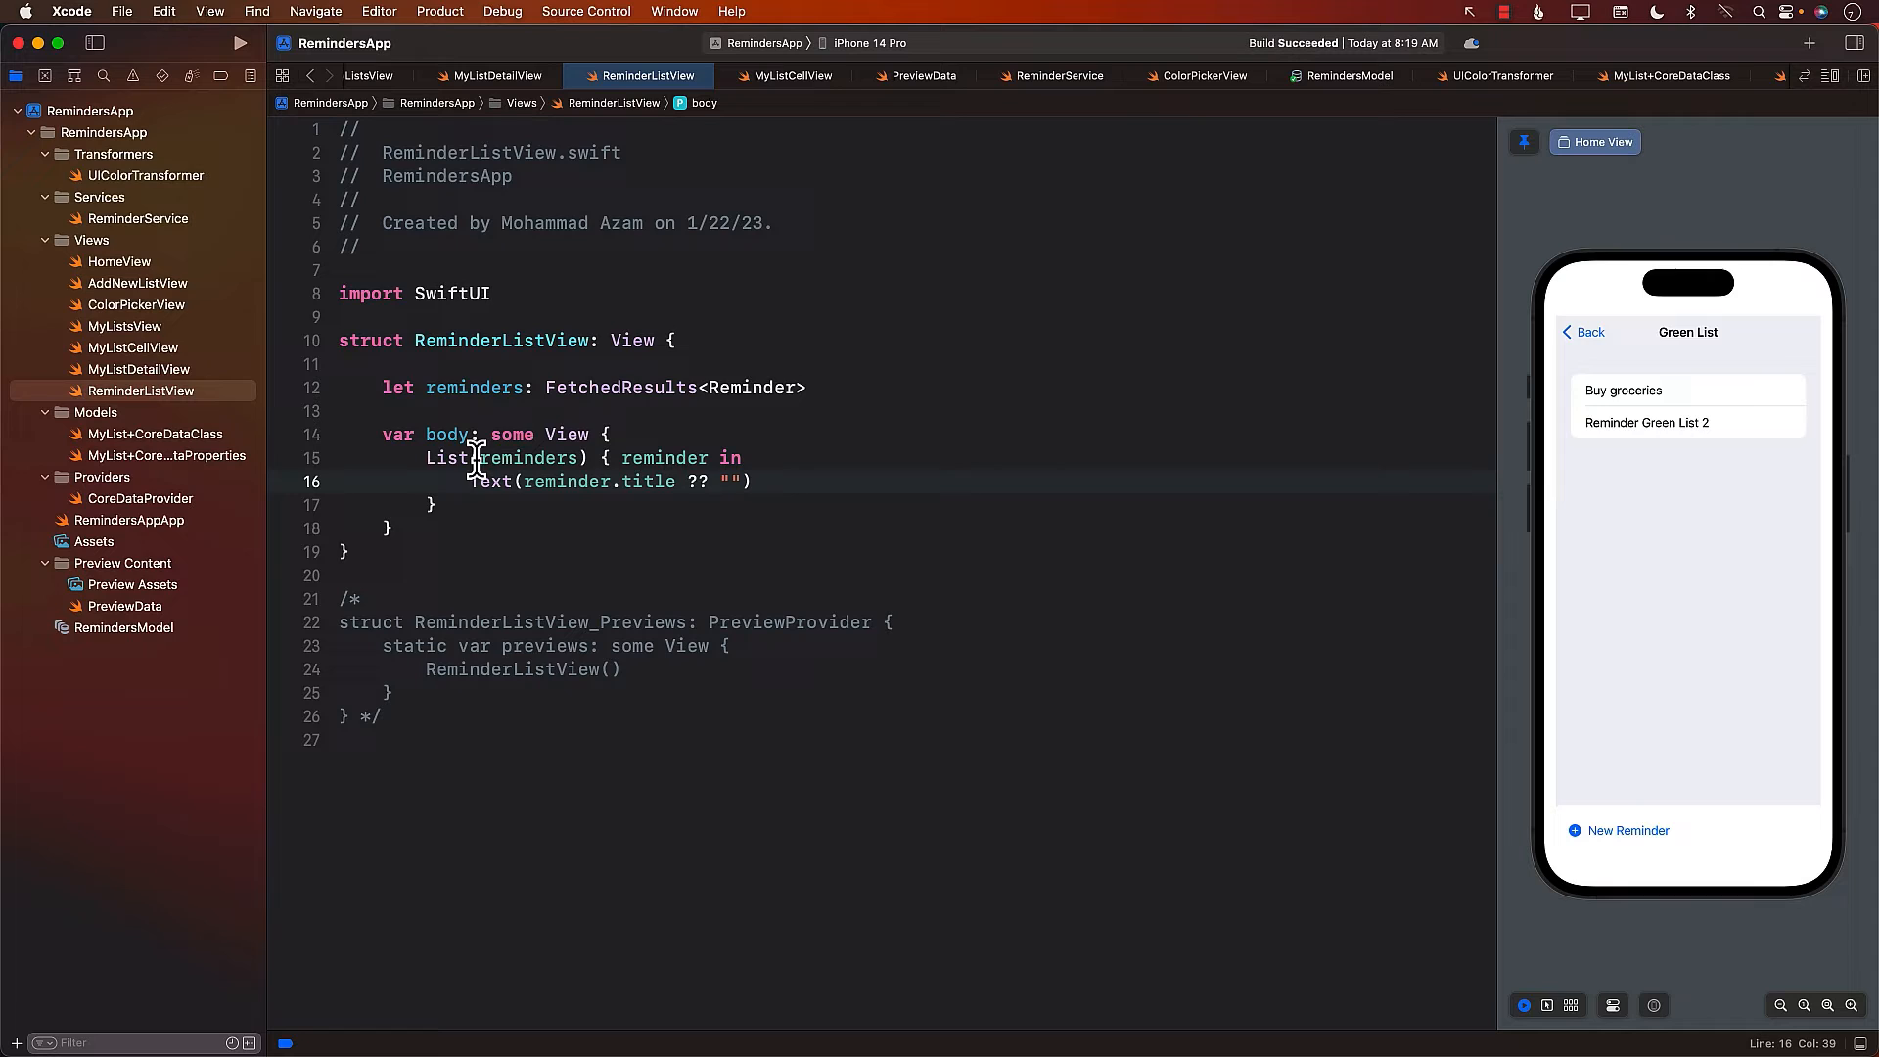
{"action": "double_click", "coordinate": [442, 458]}
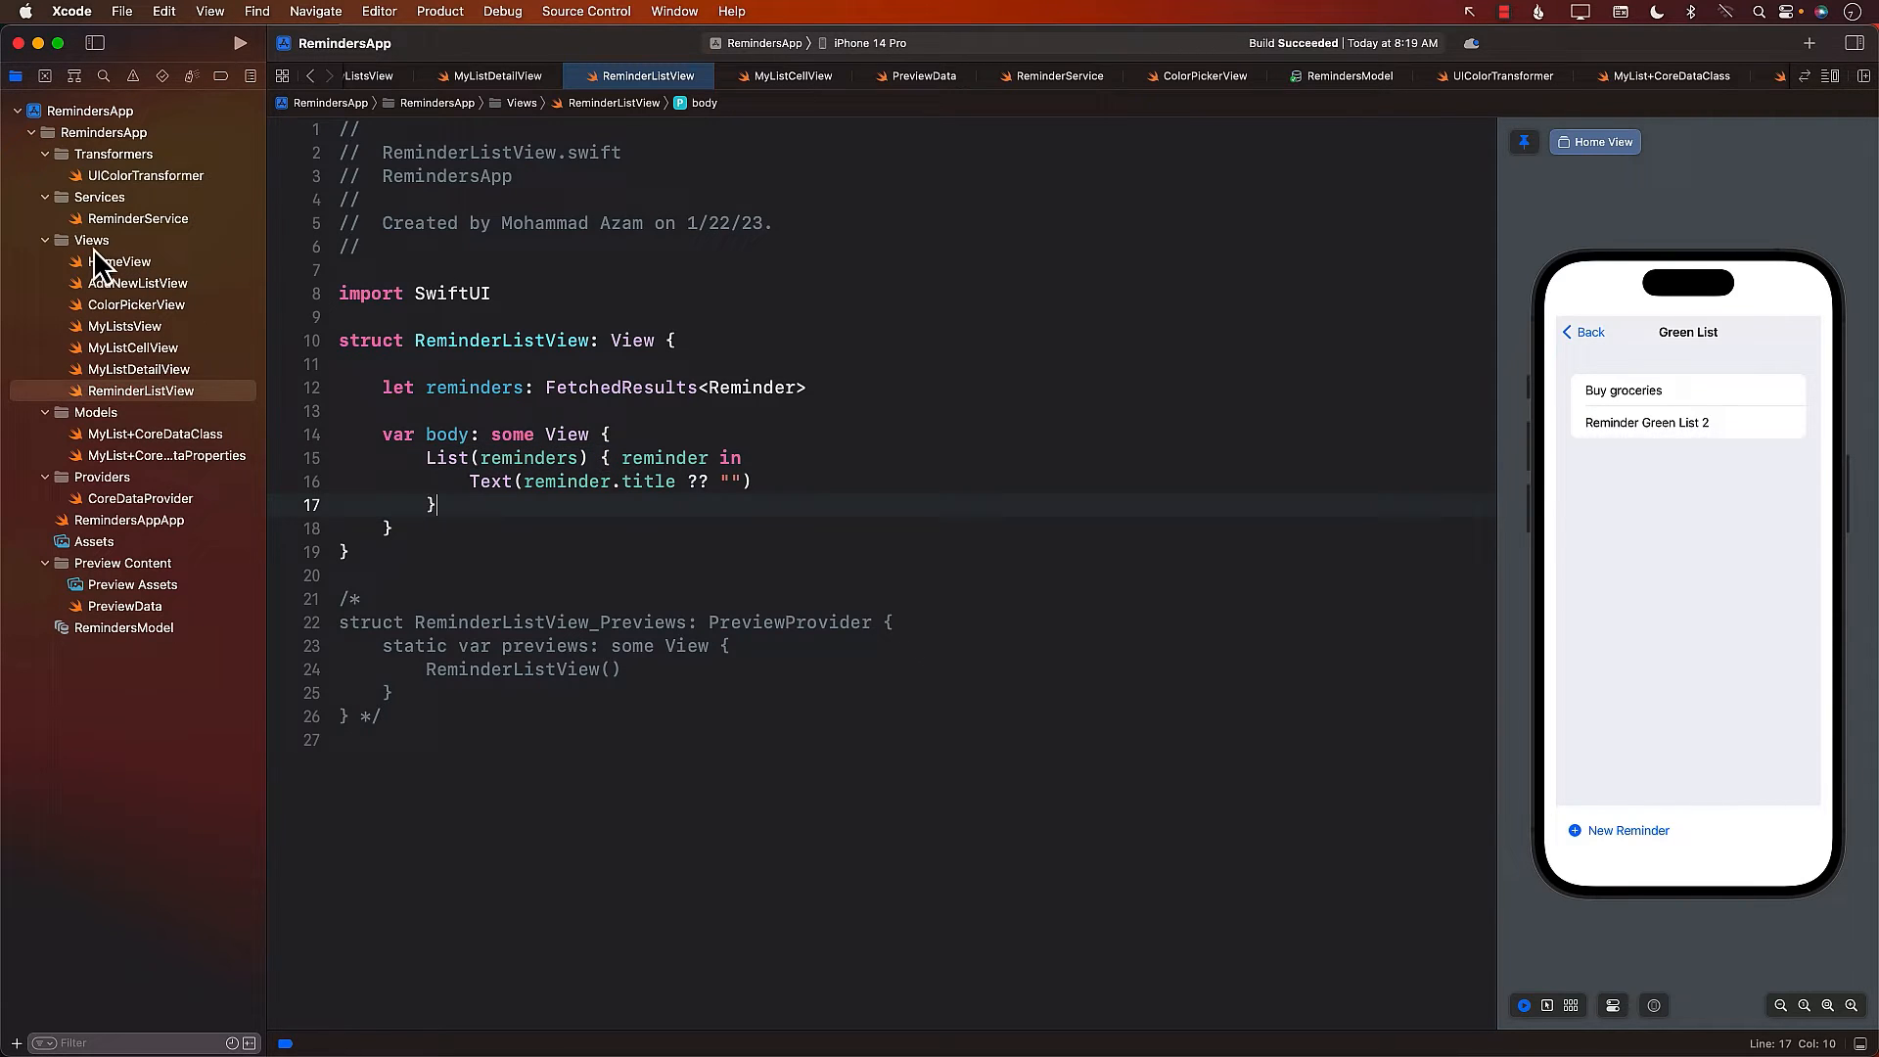
Create a SwiftUI View file named ReminderCellView in the Views group.
{"action": "right_click", "coordinate": [91, 239]}
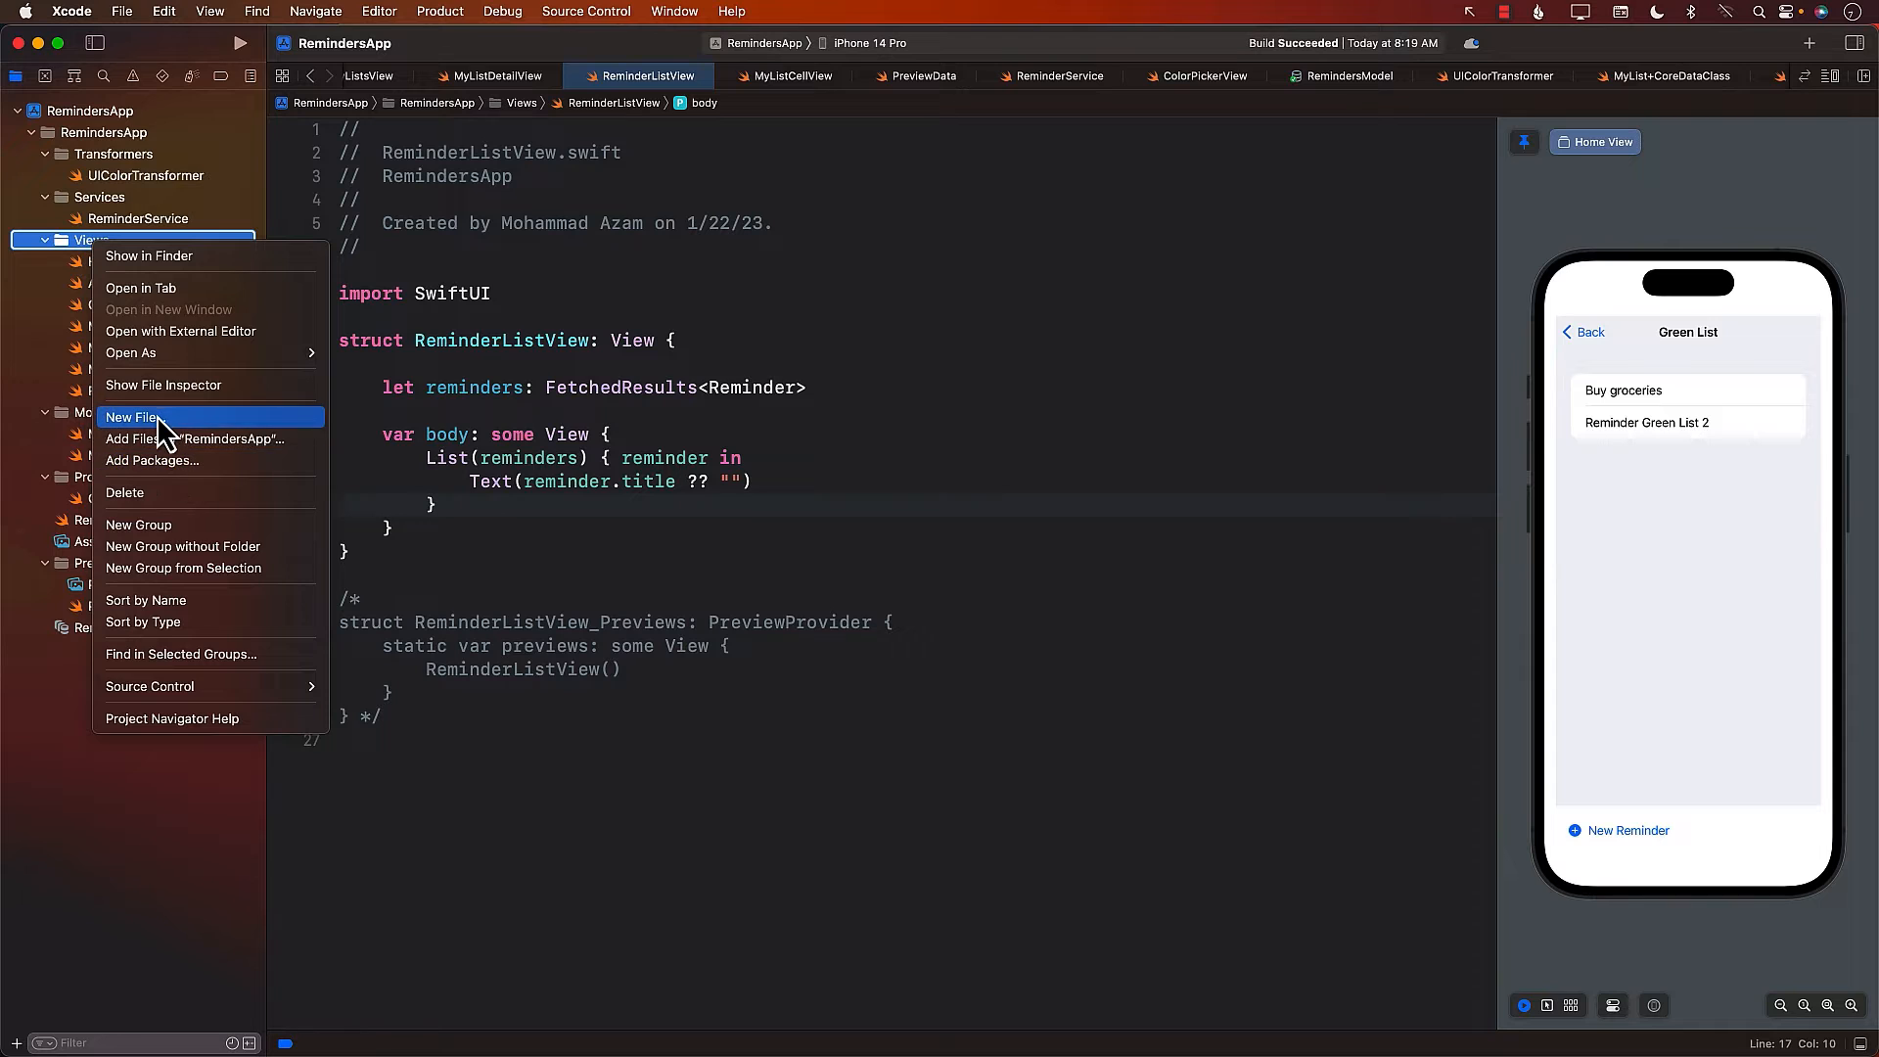
{"action": "left_click", "coordinate": [133, 418]}
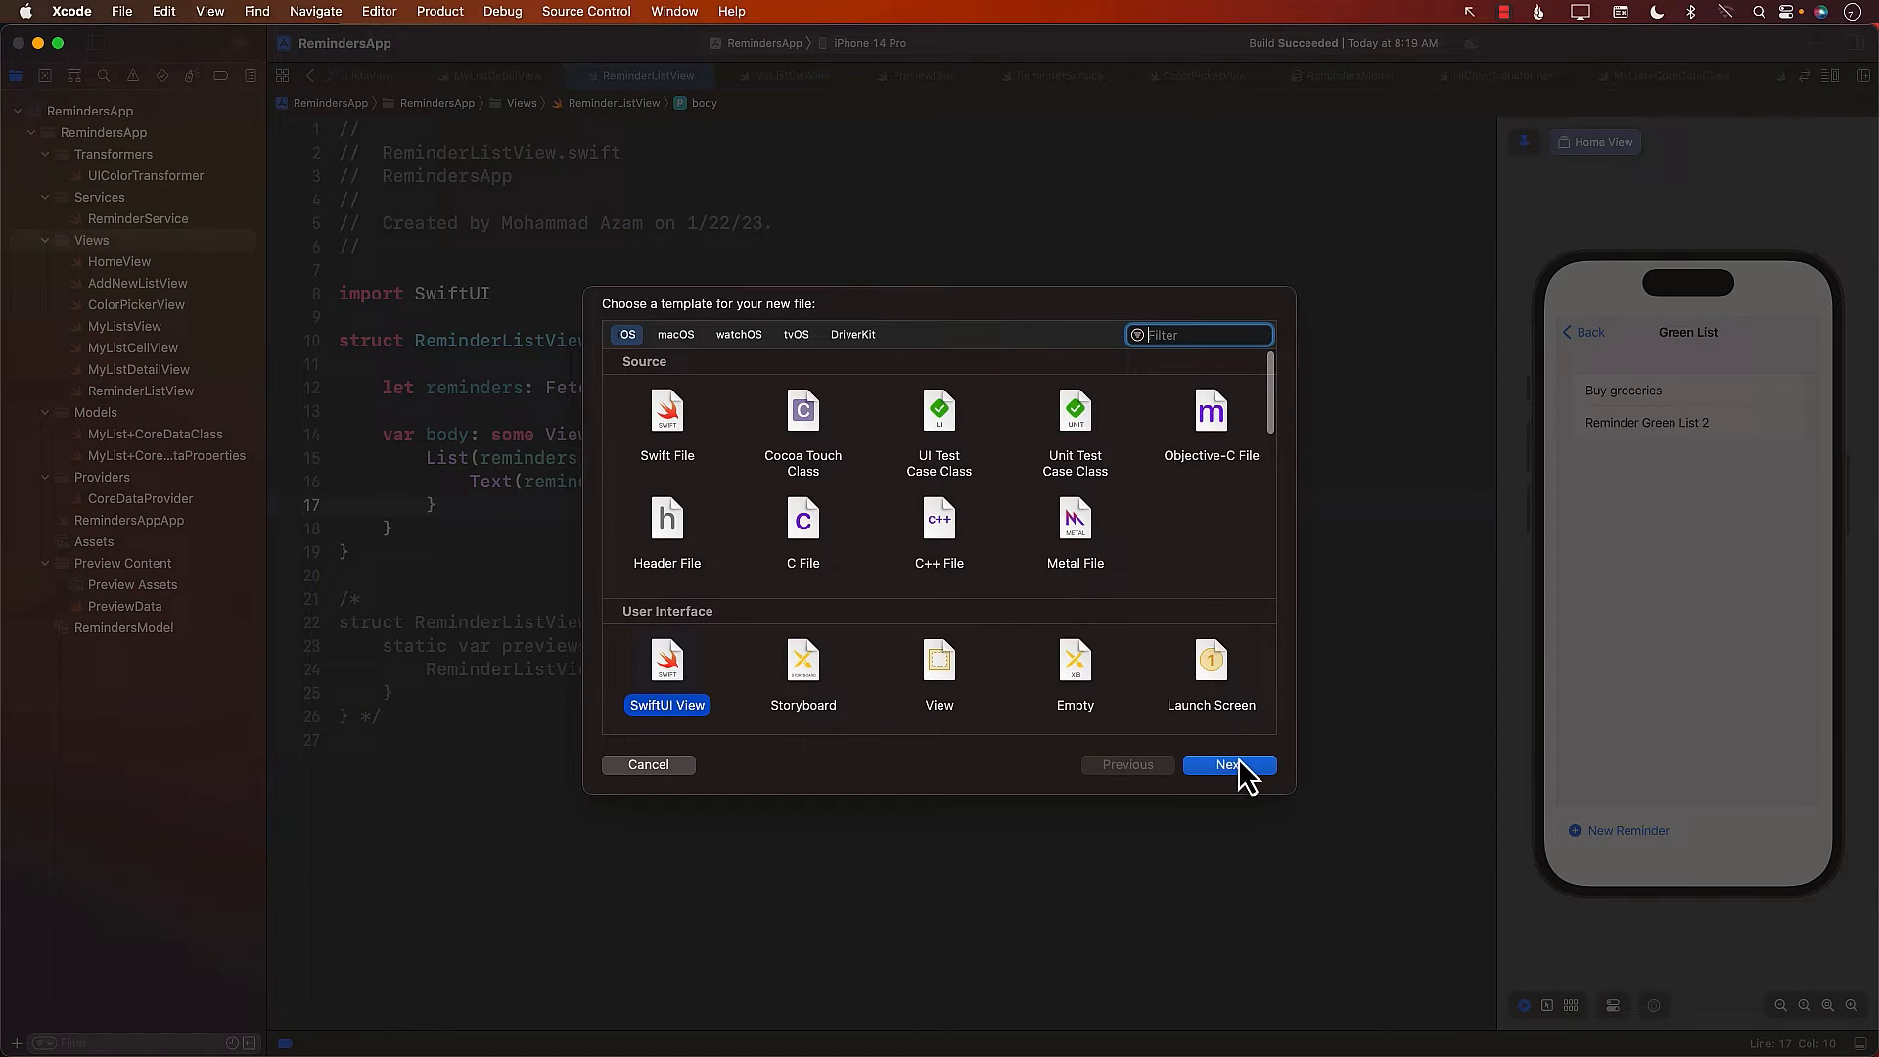
{"action": "left_click", "coordinate": [1228, 765]}
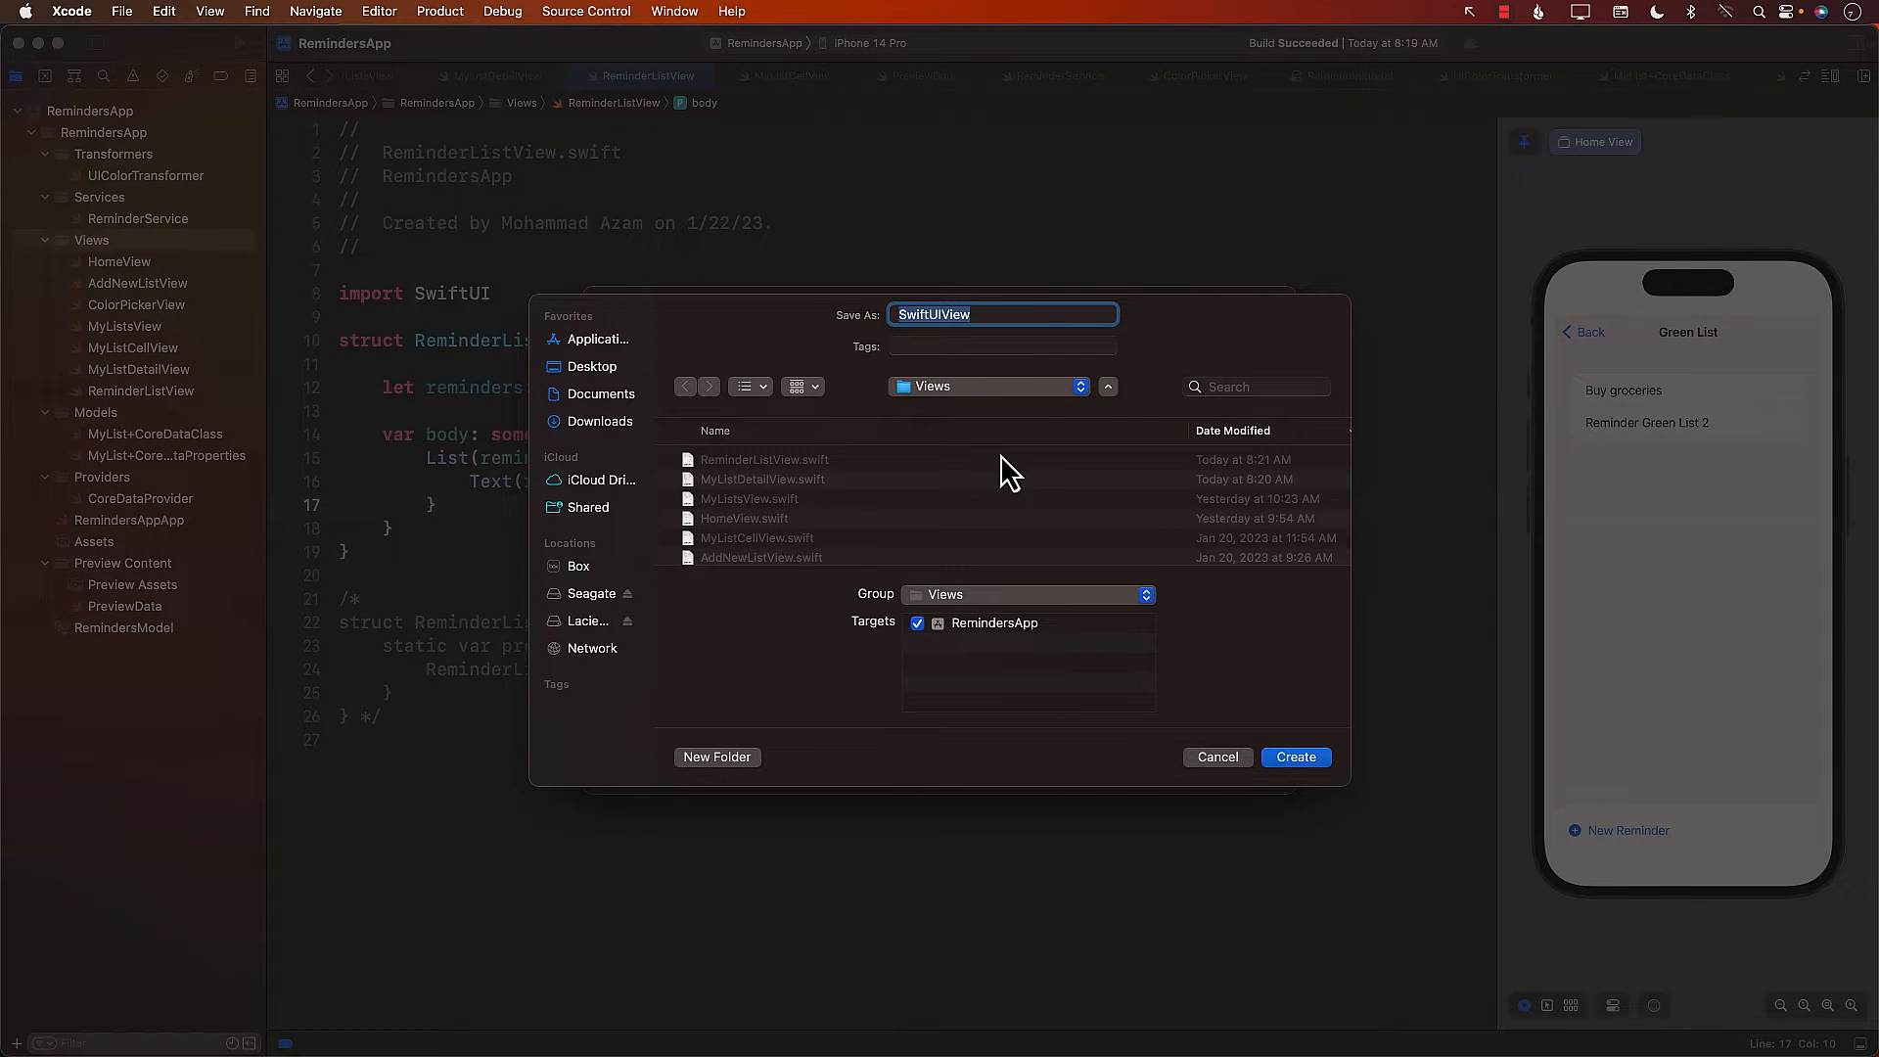
{"action": "type", "text": "ReminderC"}
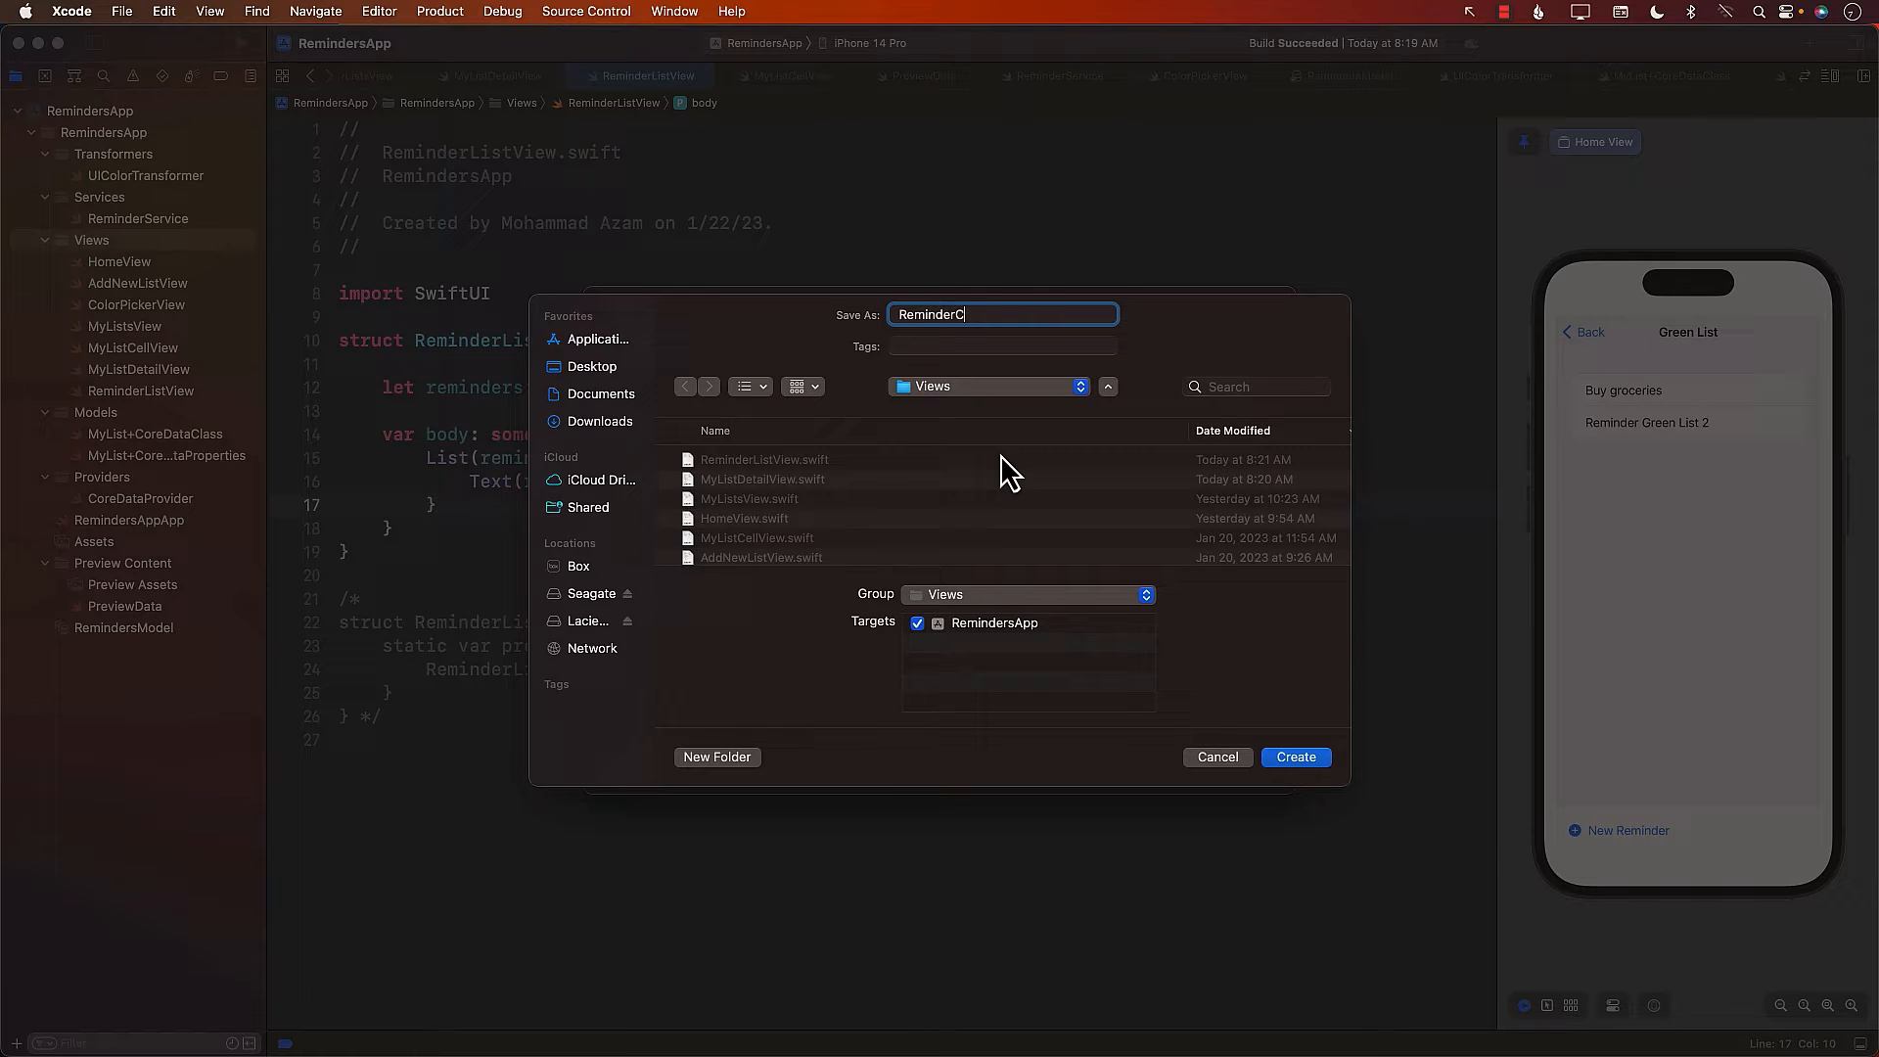
{"action": "type", "text": "ellView"}
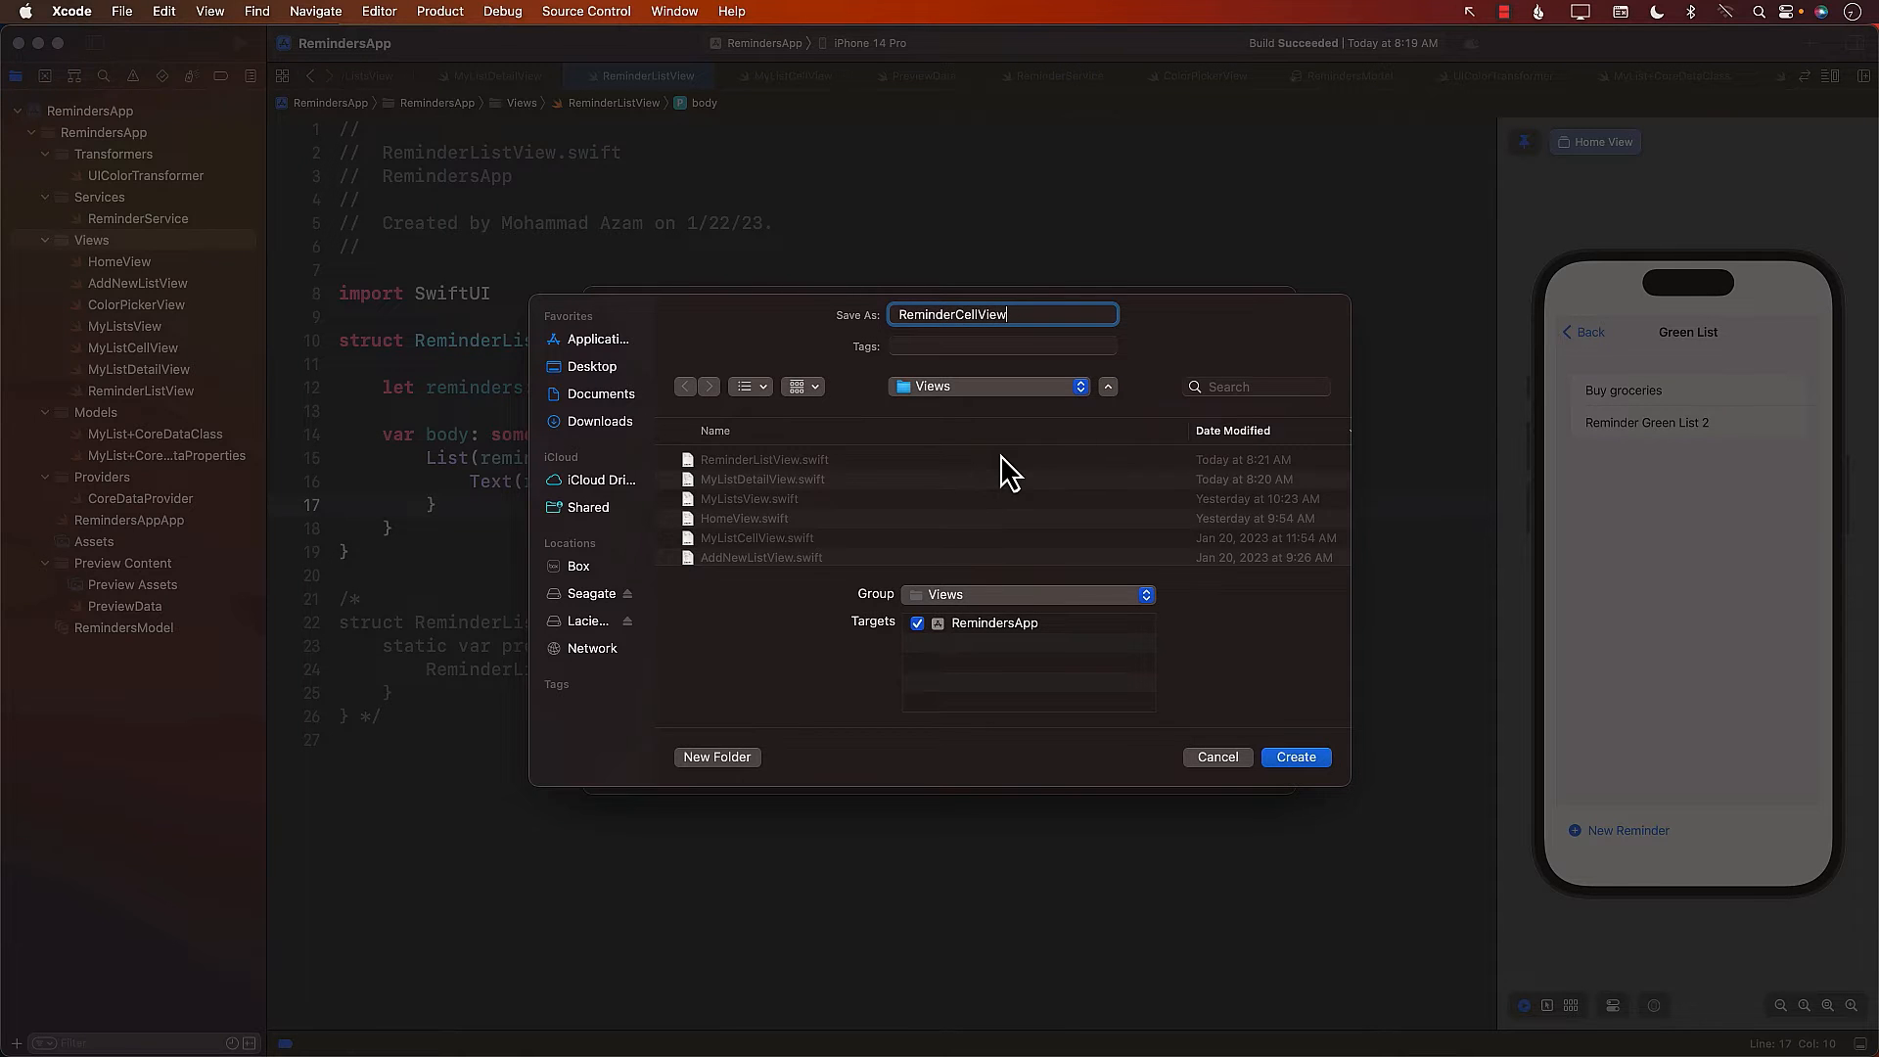
{"action": "left_click", "coordinate": [1294, 757]}
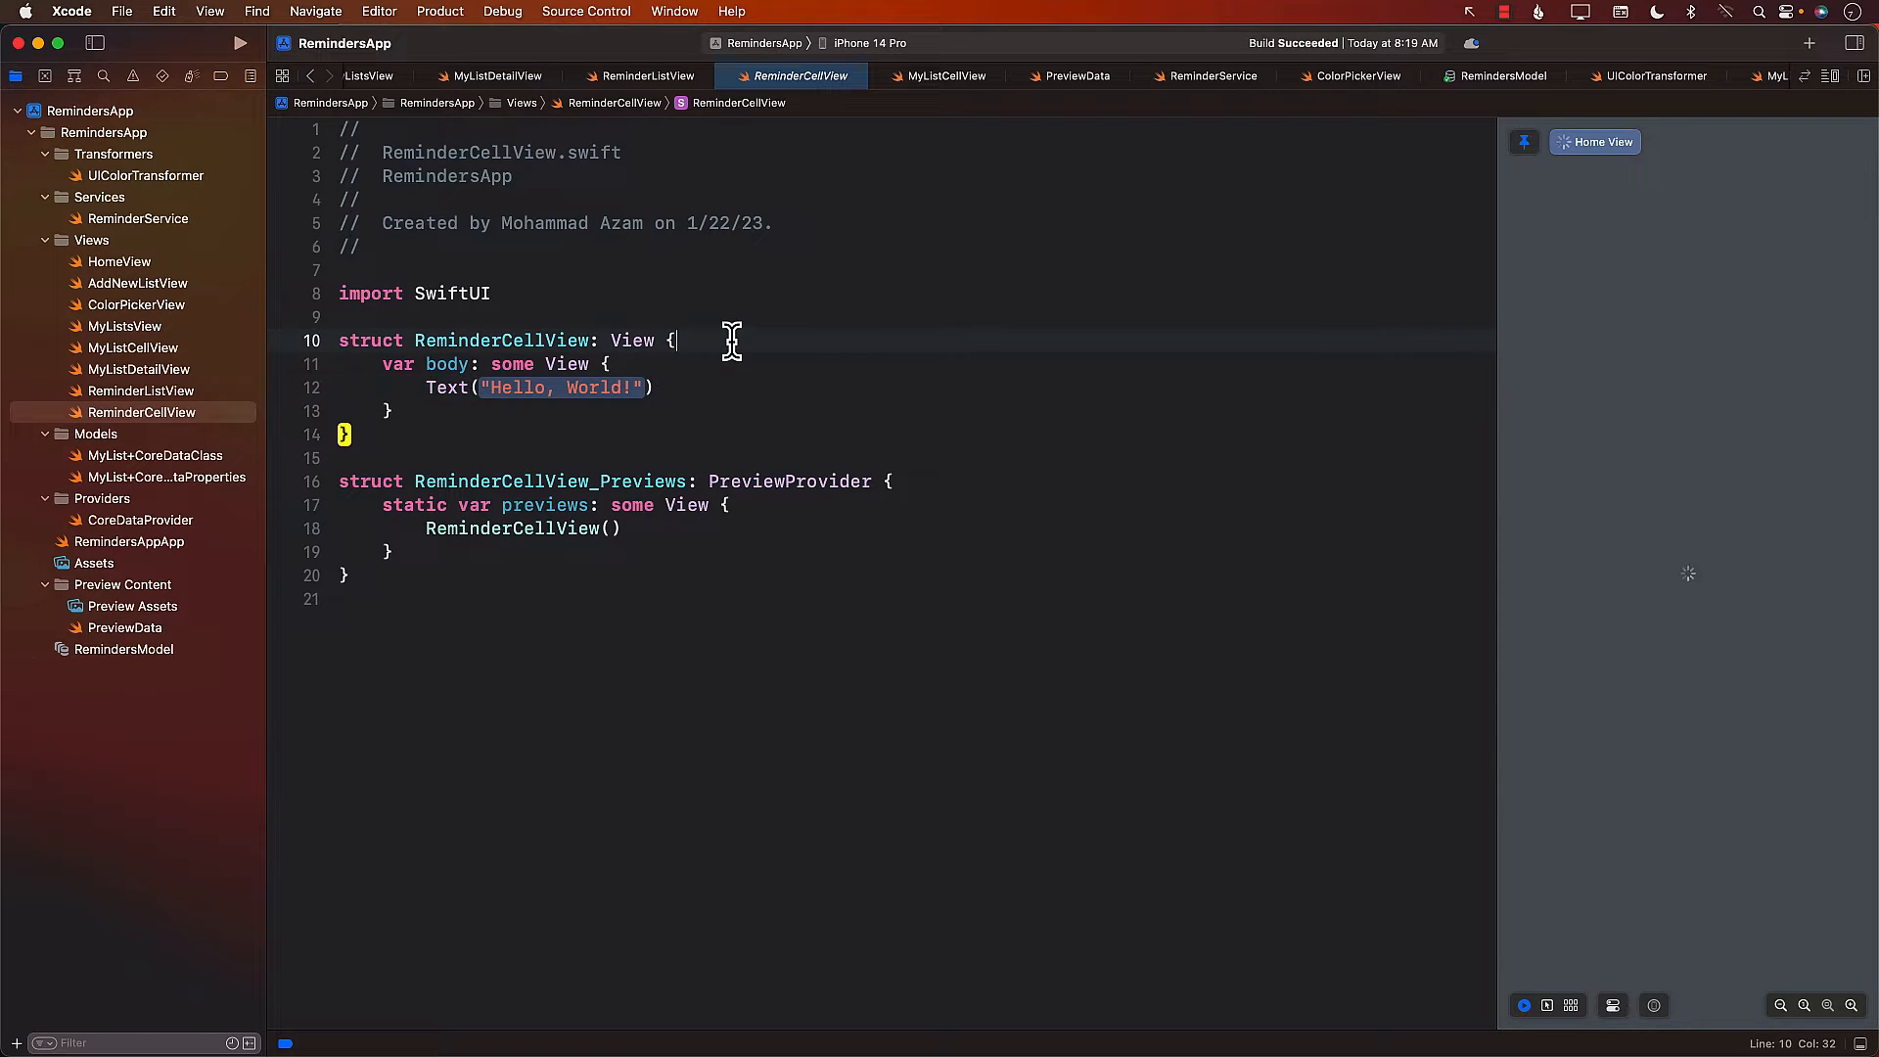
Declare 'let reminder: Reminder' in ReminderCellView and locate the preview's missing-argument error.
{"action": "key", "text": "return"}
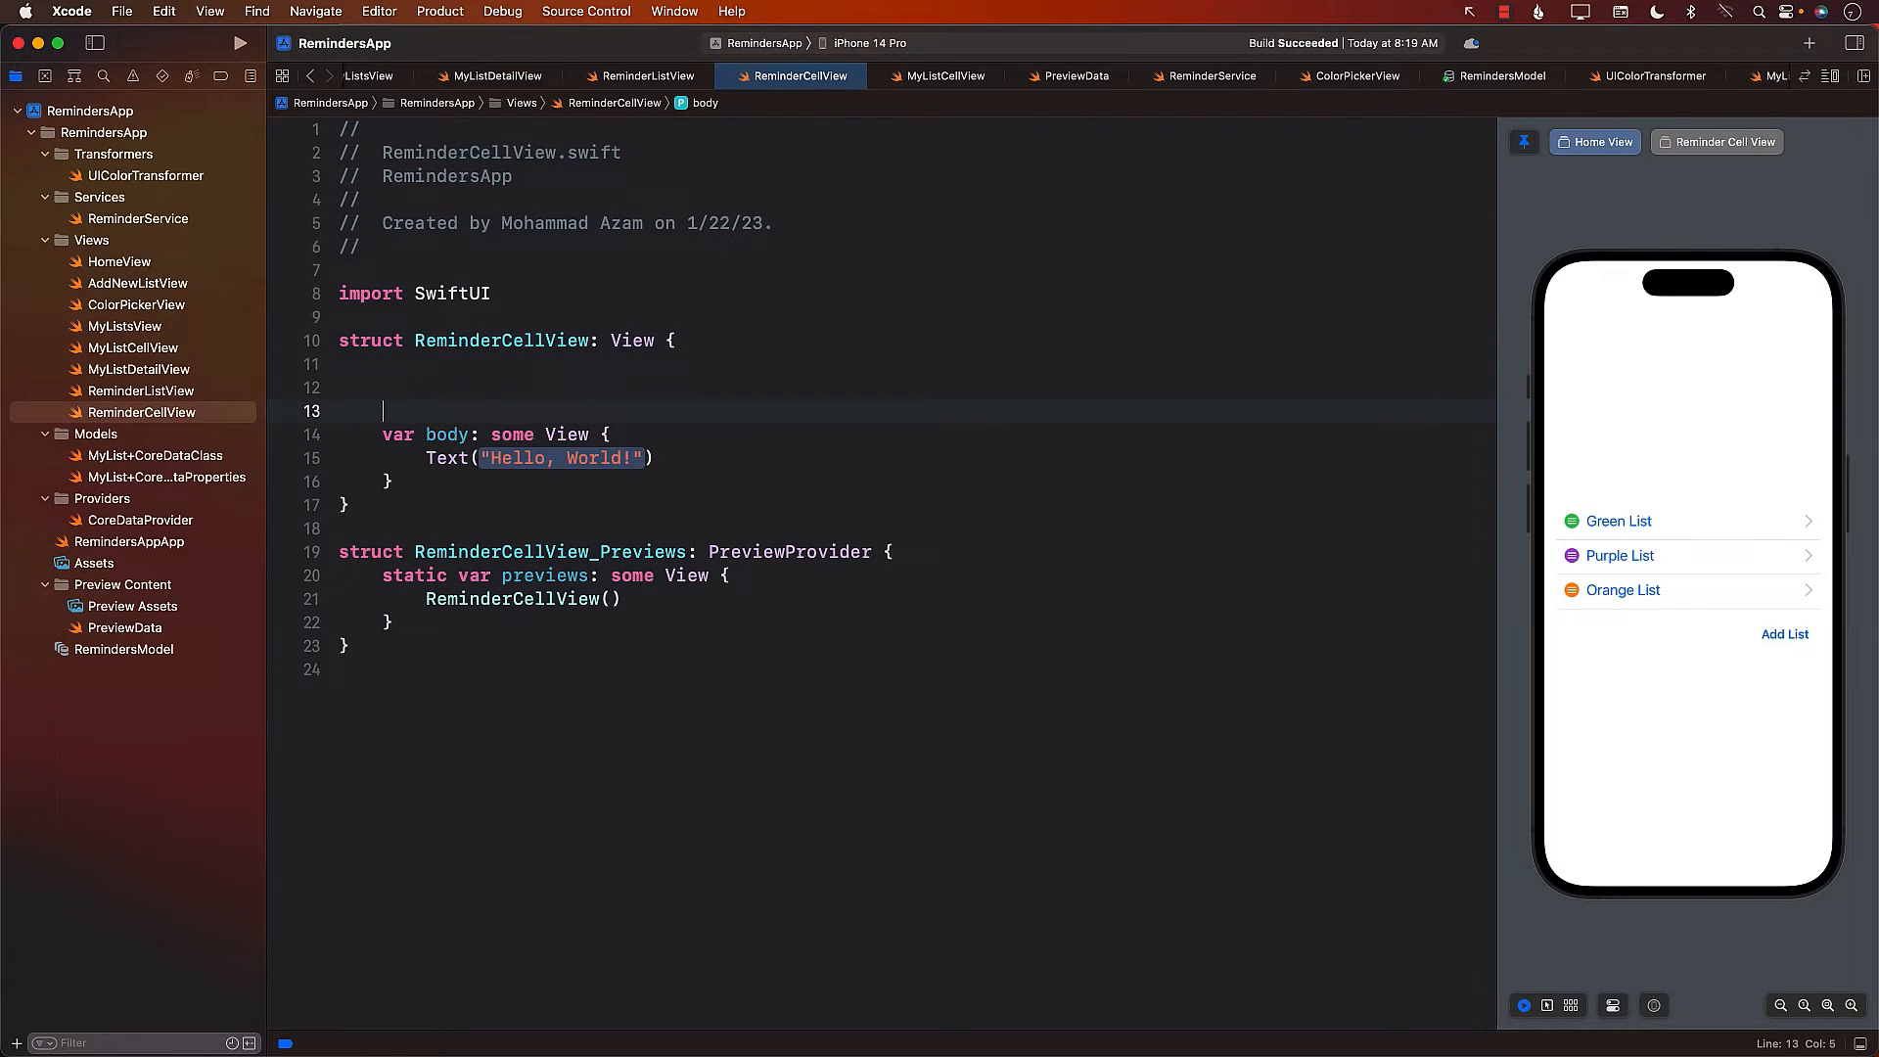
{"action": "type", "text": "let"}
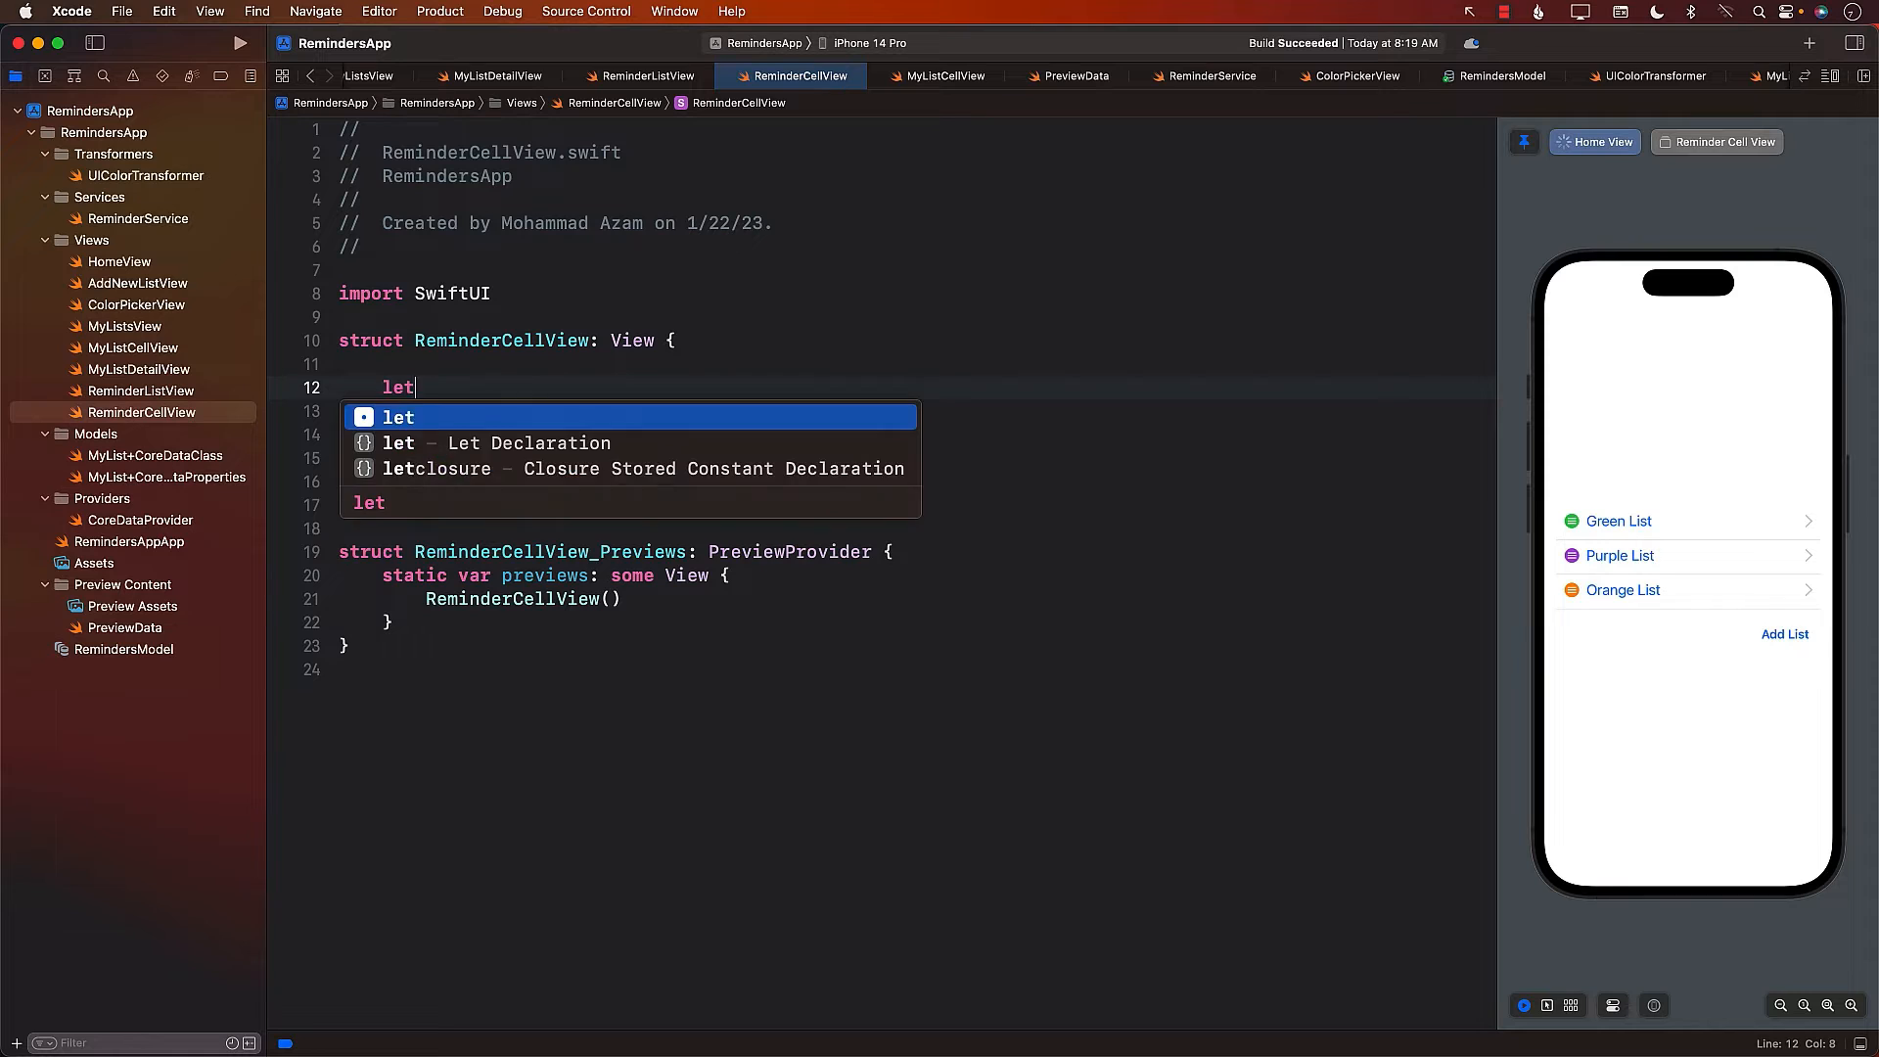
{"action": "type", "text": "reminder: Reminder"}
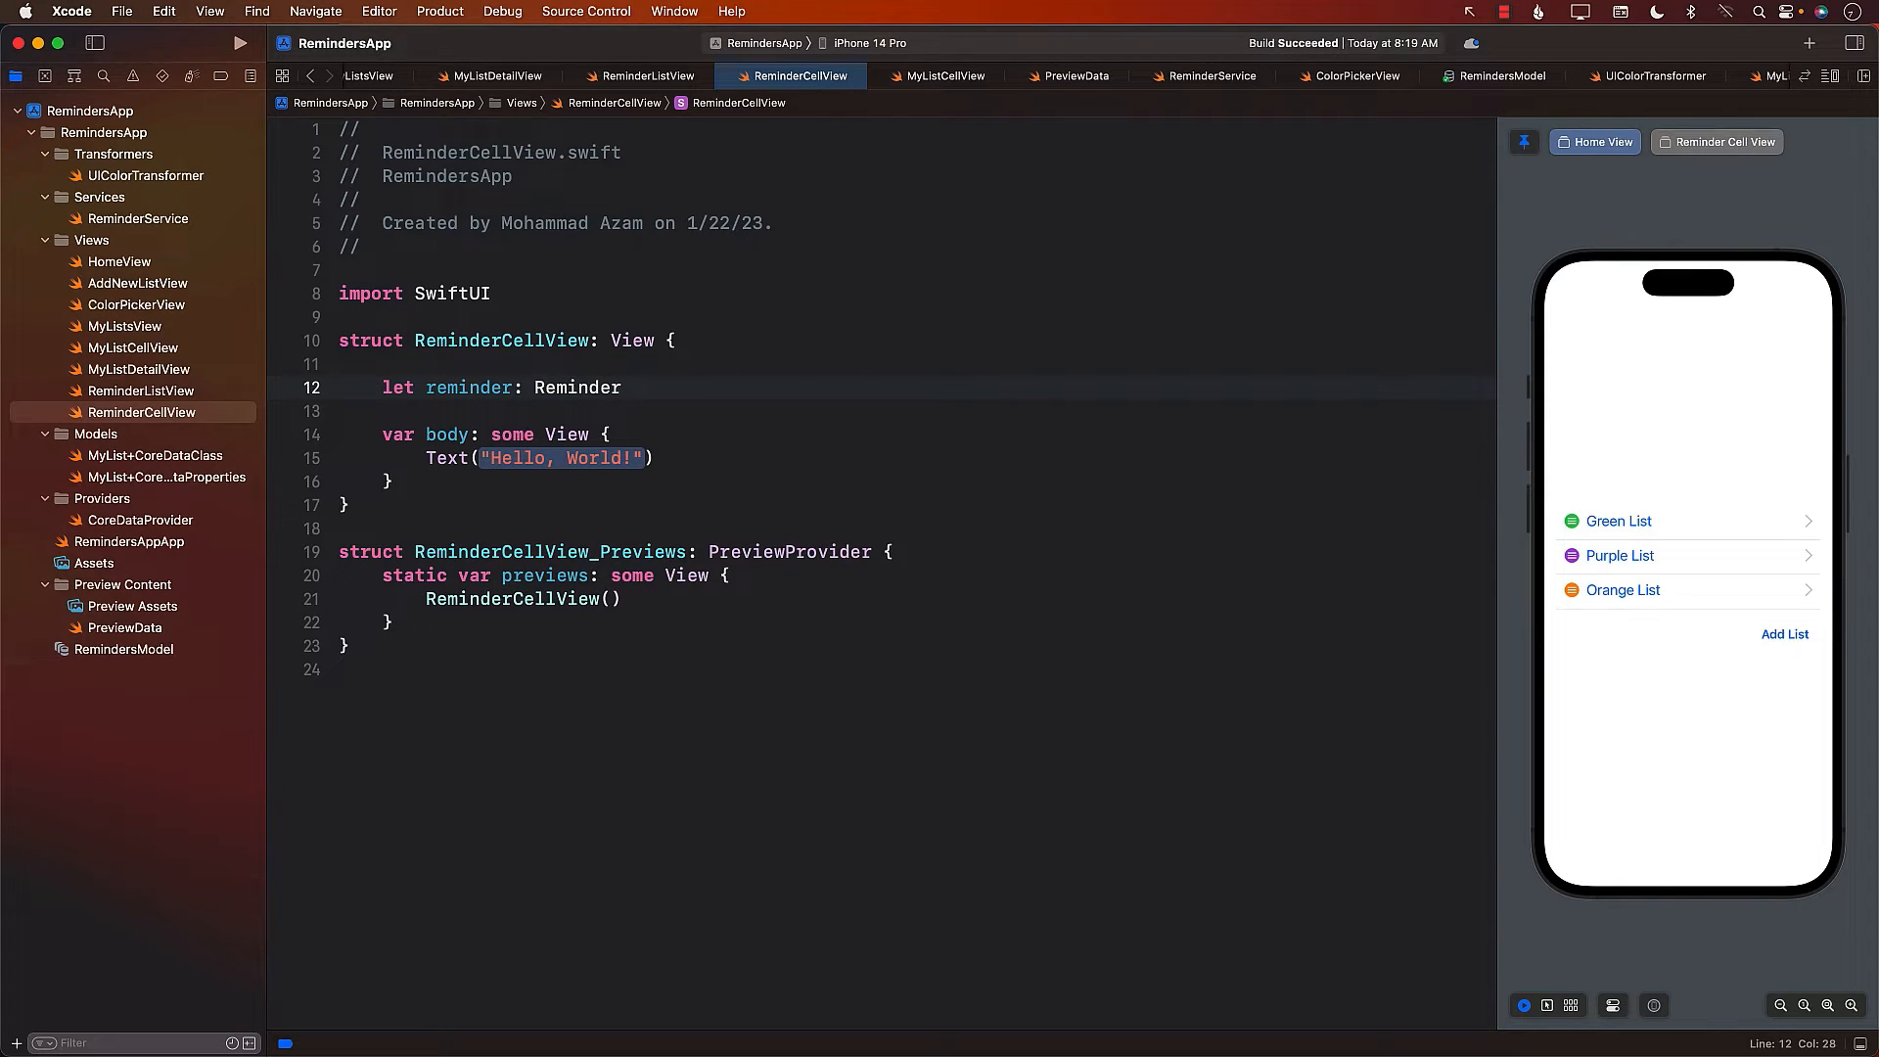
{"action": "left_click", "coordinate": [1723, 141]}
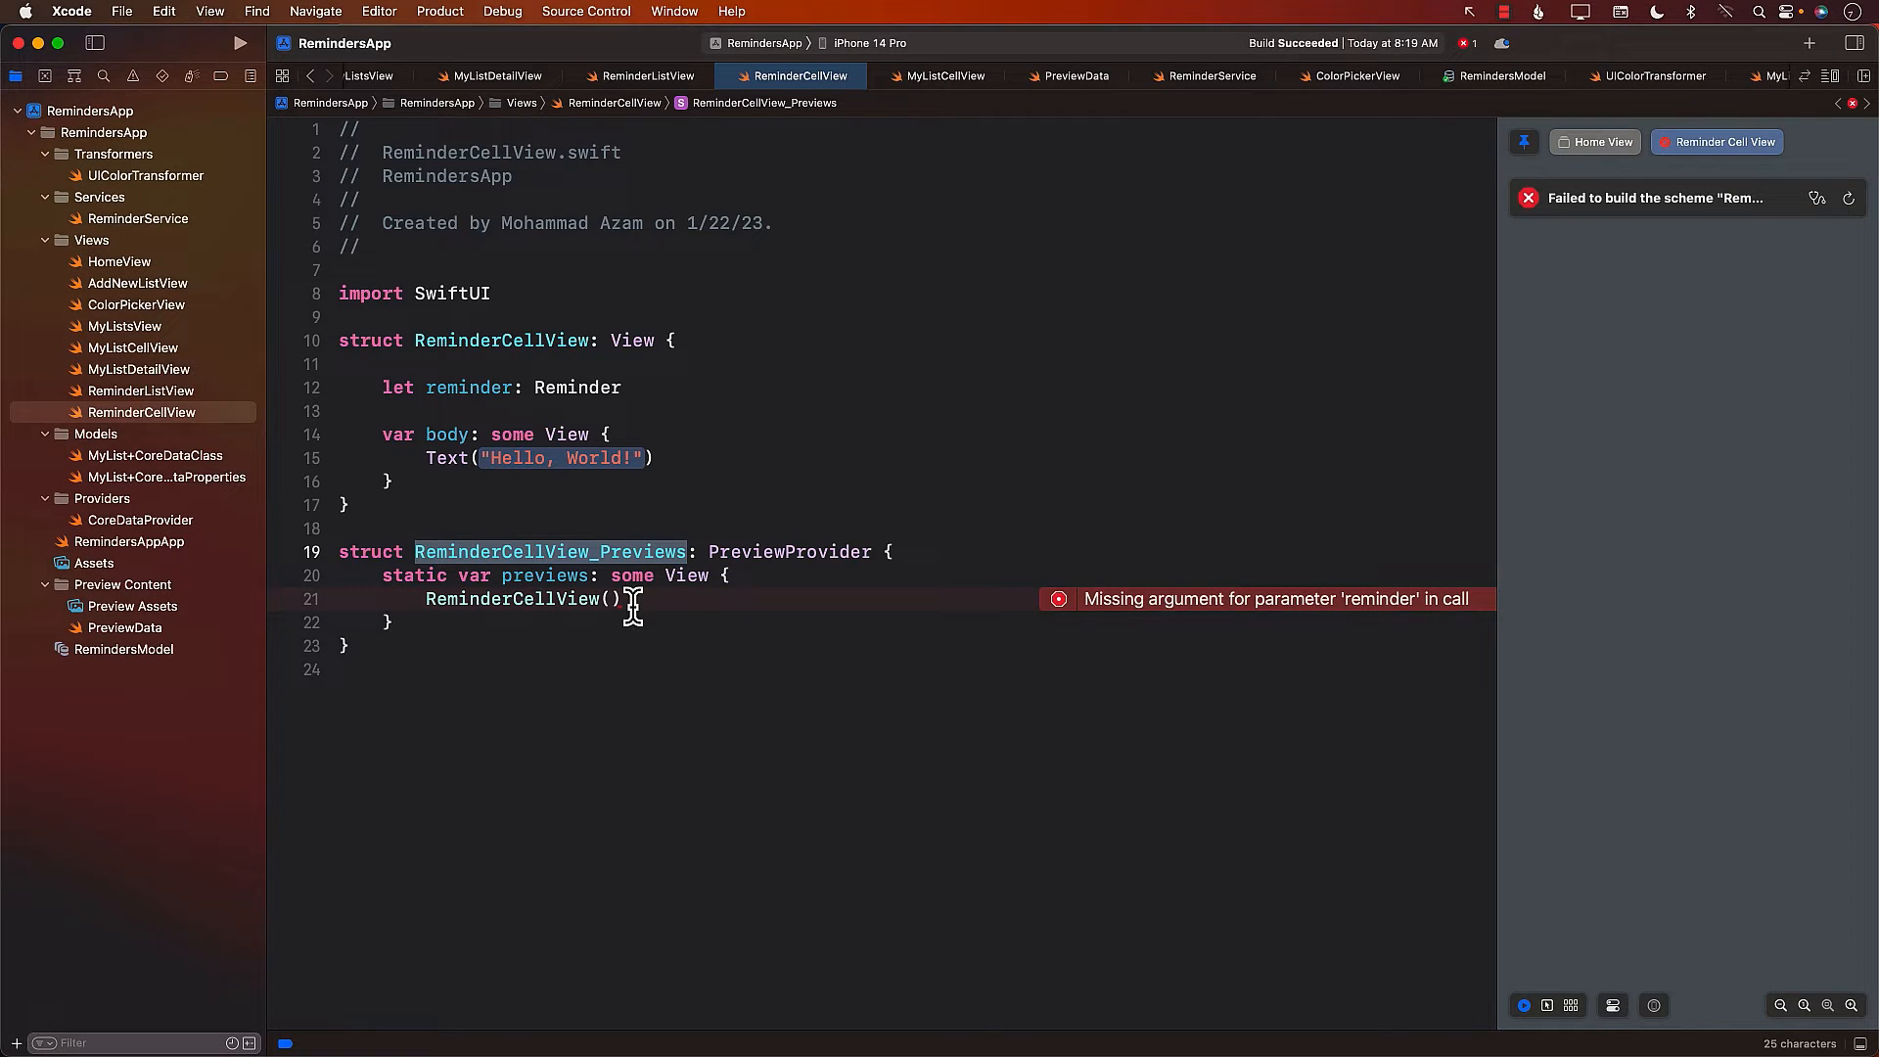
{"action": "left_click", "coordinate": [619, 599]}
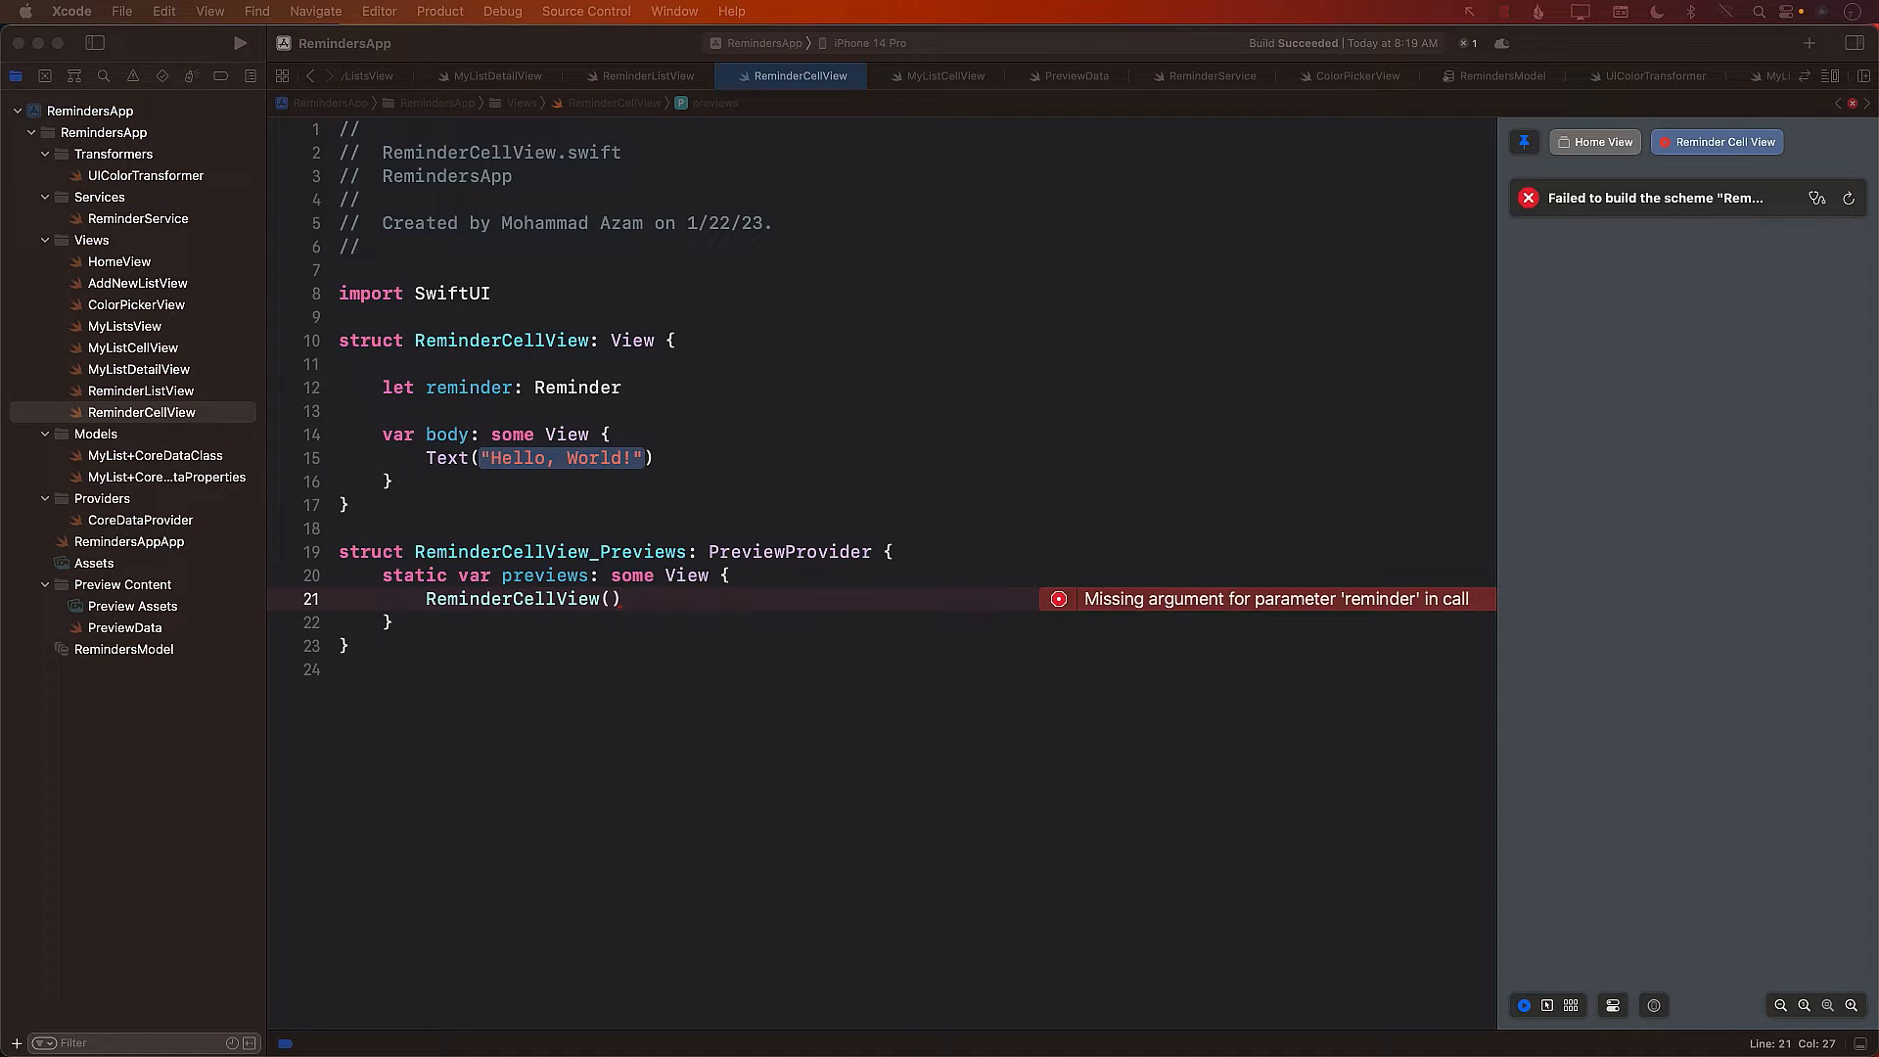
{"action": "mouse_move", "coordinate": [141, 651]}
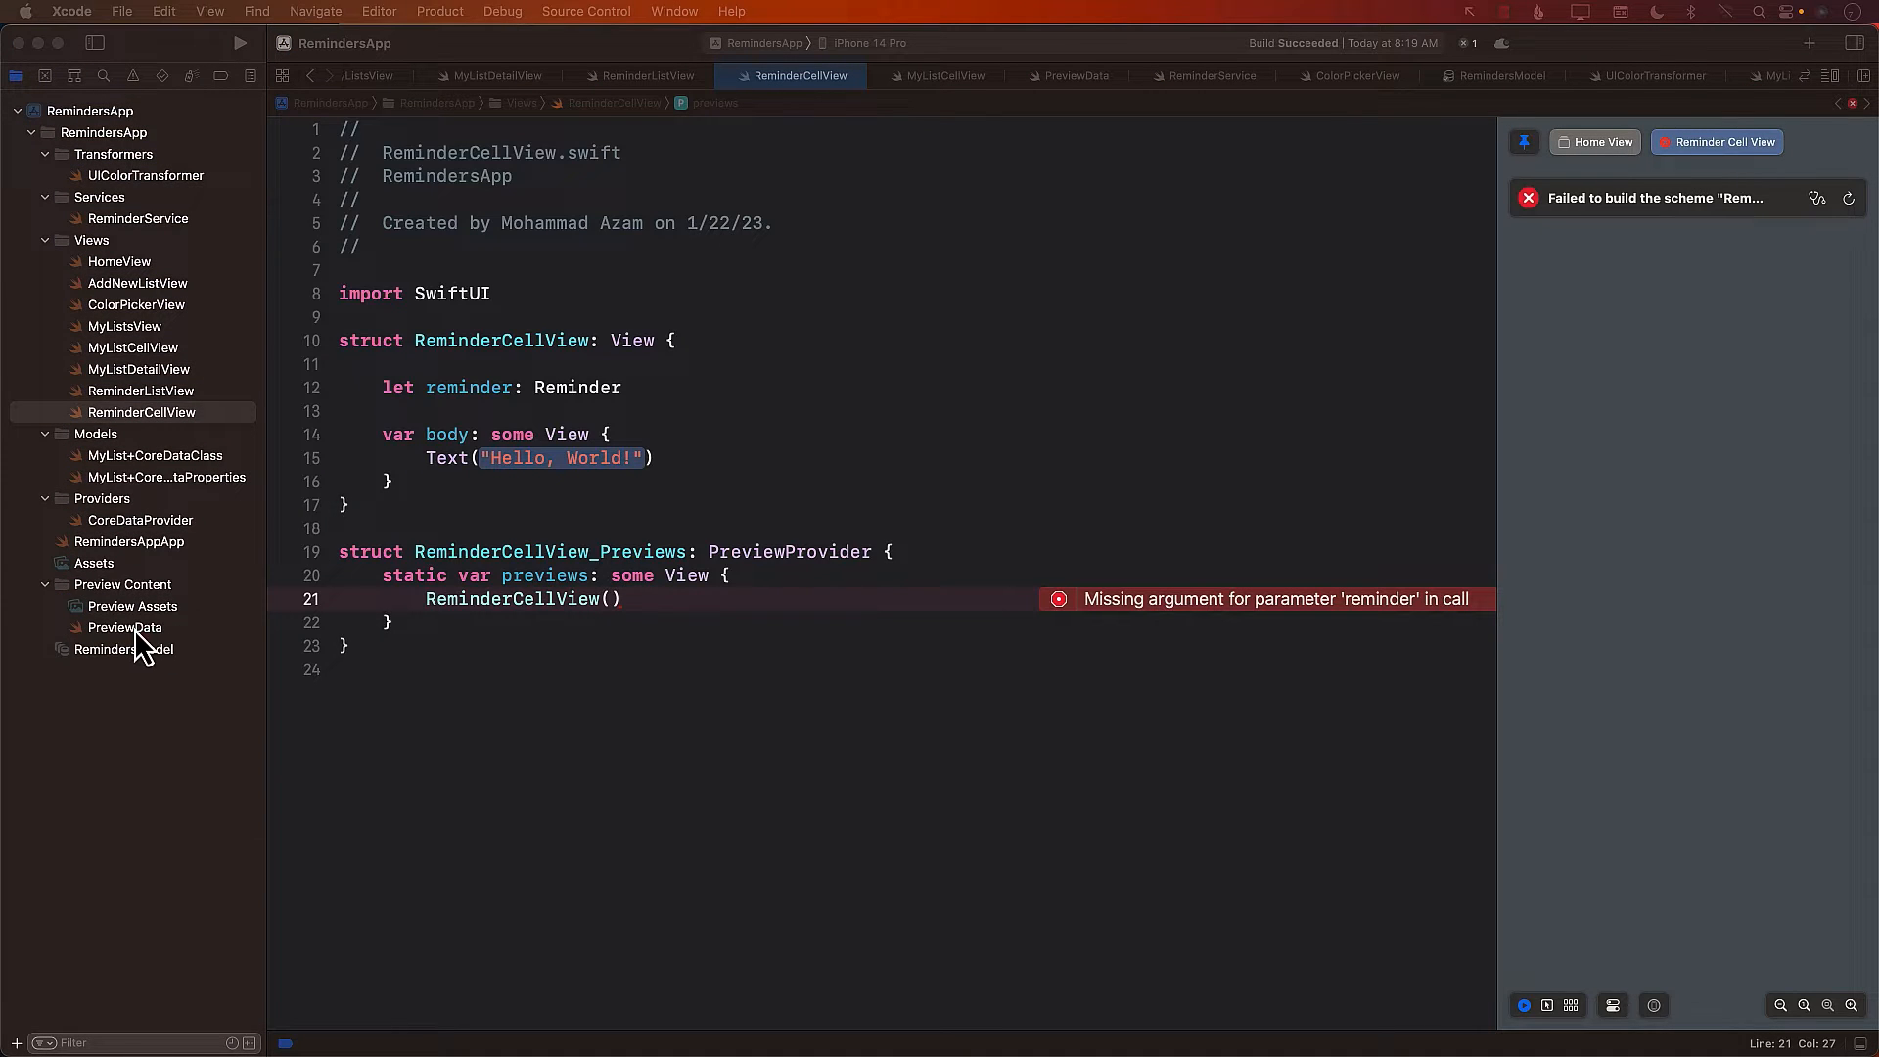
In PreviewData.swift, use CoreDataProvider.shared.persistentContainer.viewContext for the reminder's context.
{"action": "left_click", "coordinate": [123, 626]}
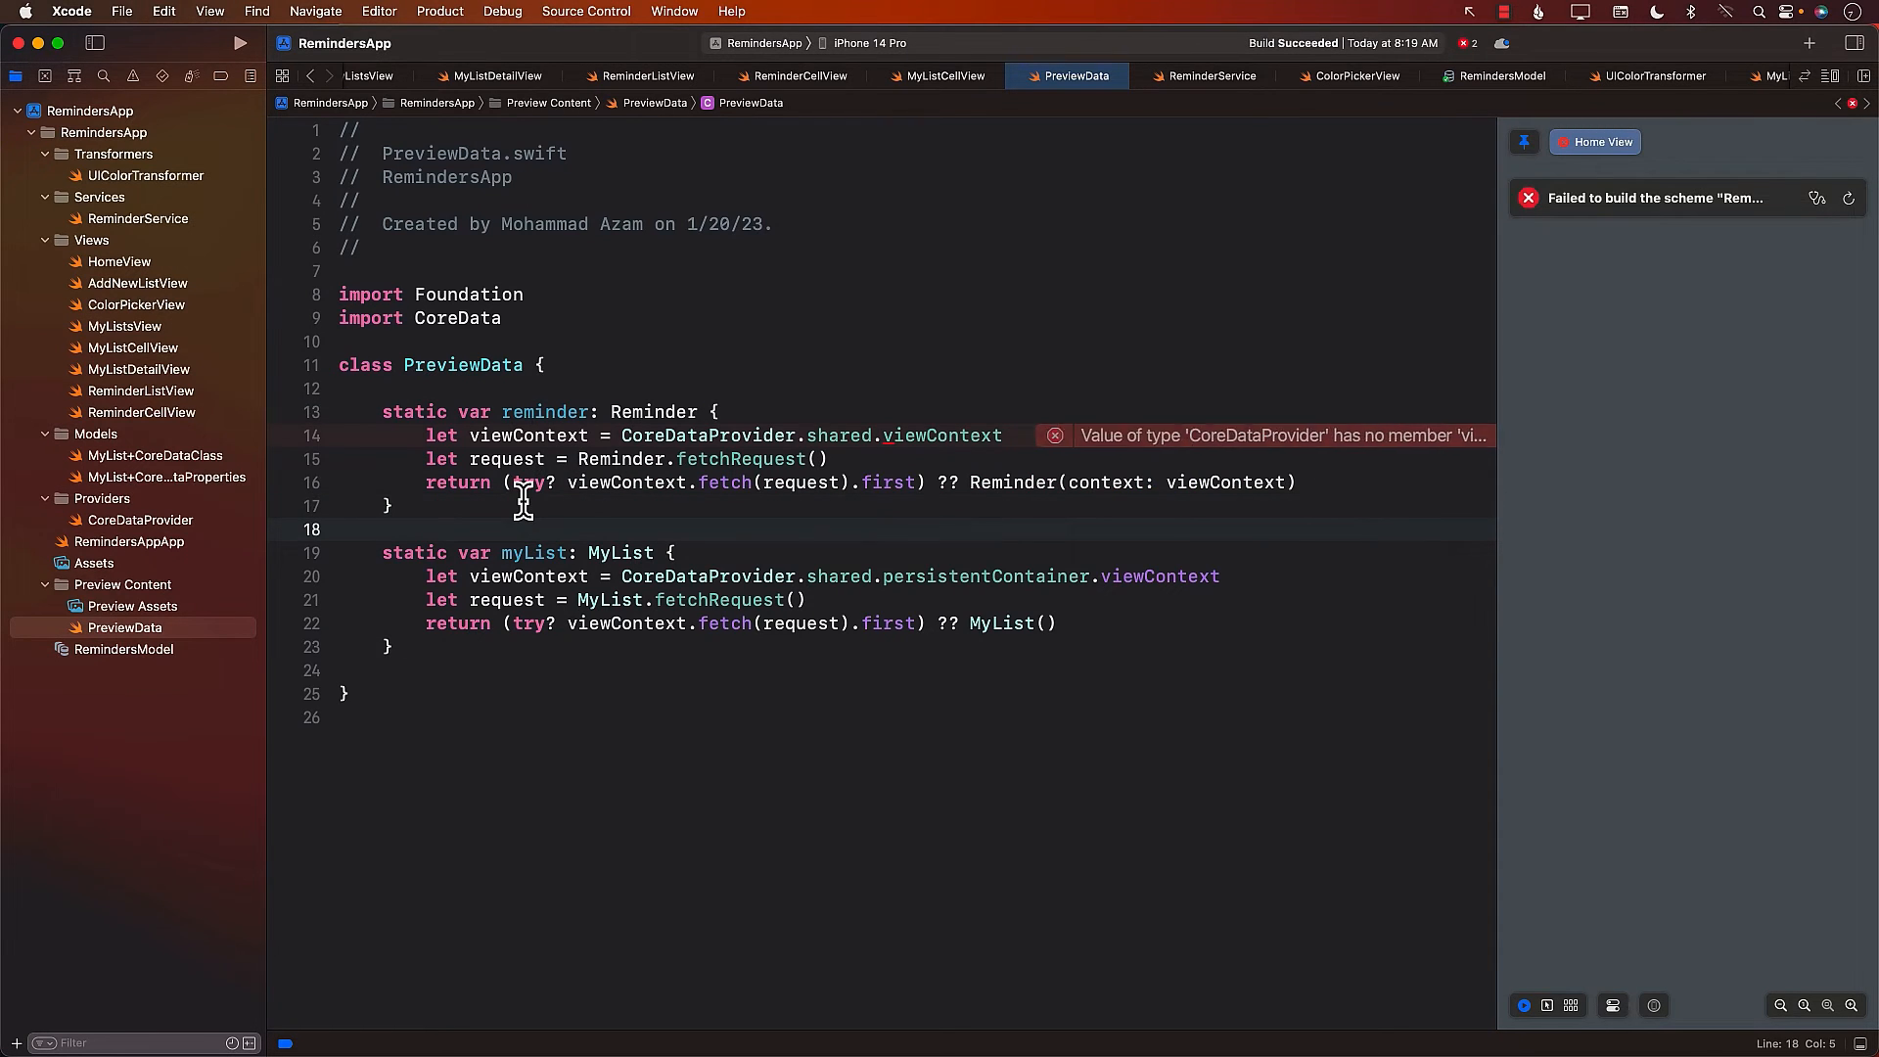
{"action": "double_click", "coordinate": [941, 435]}
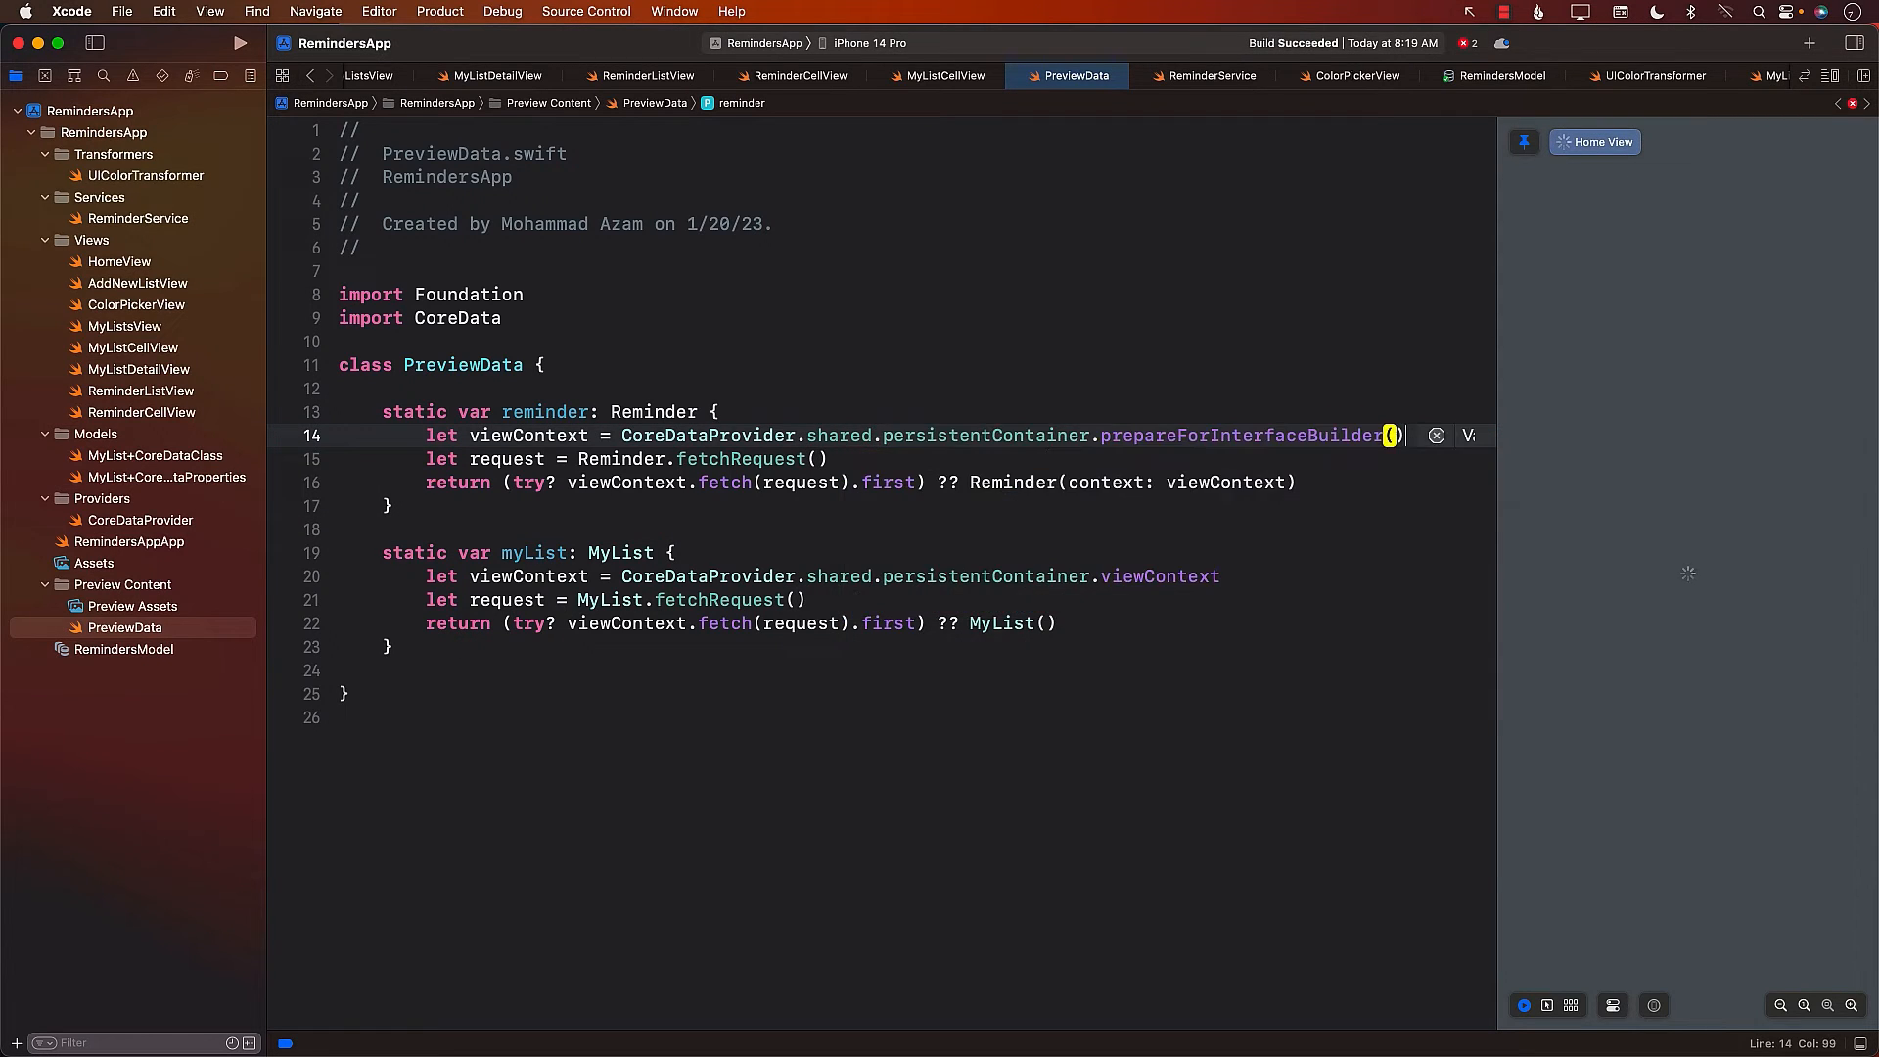
{"action": "type", "text": "pr"}
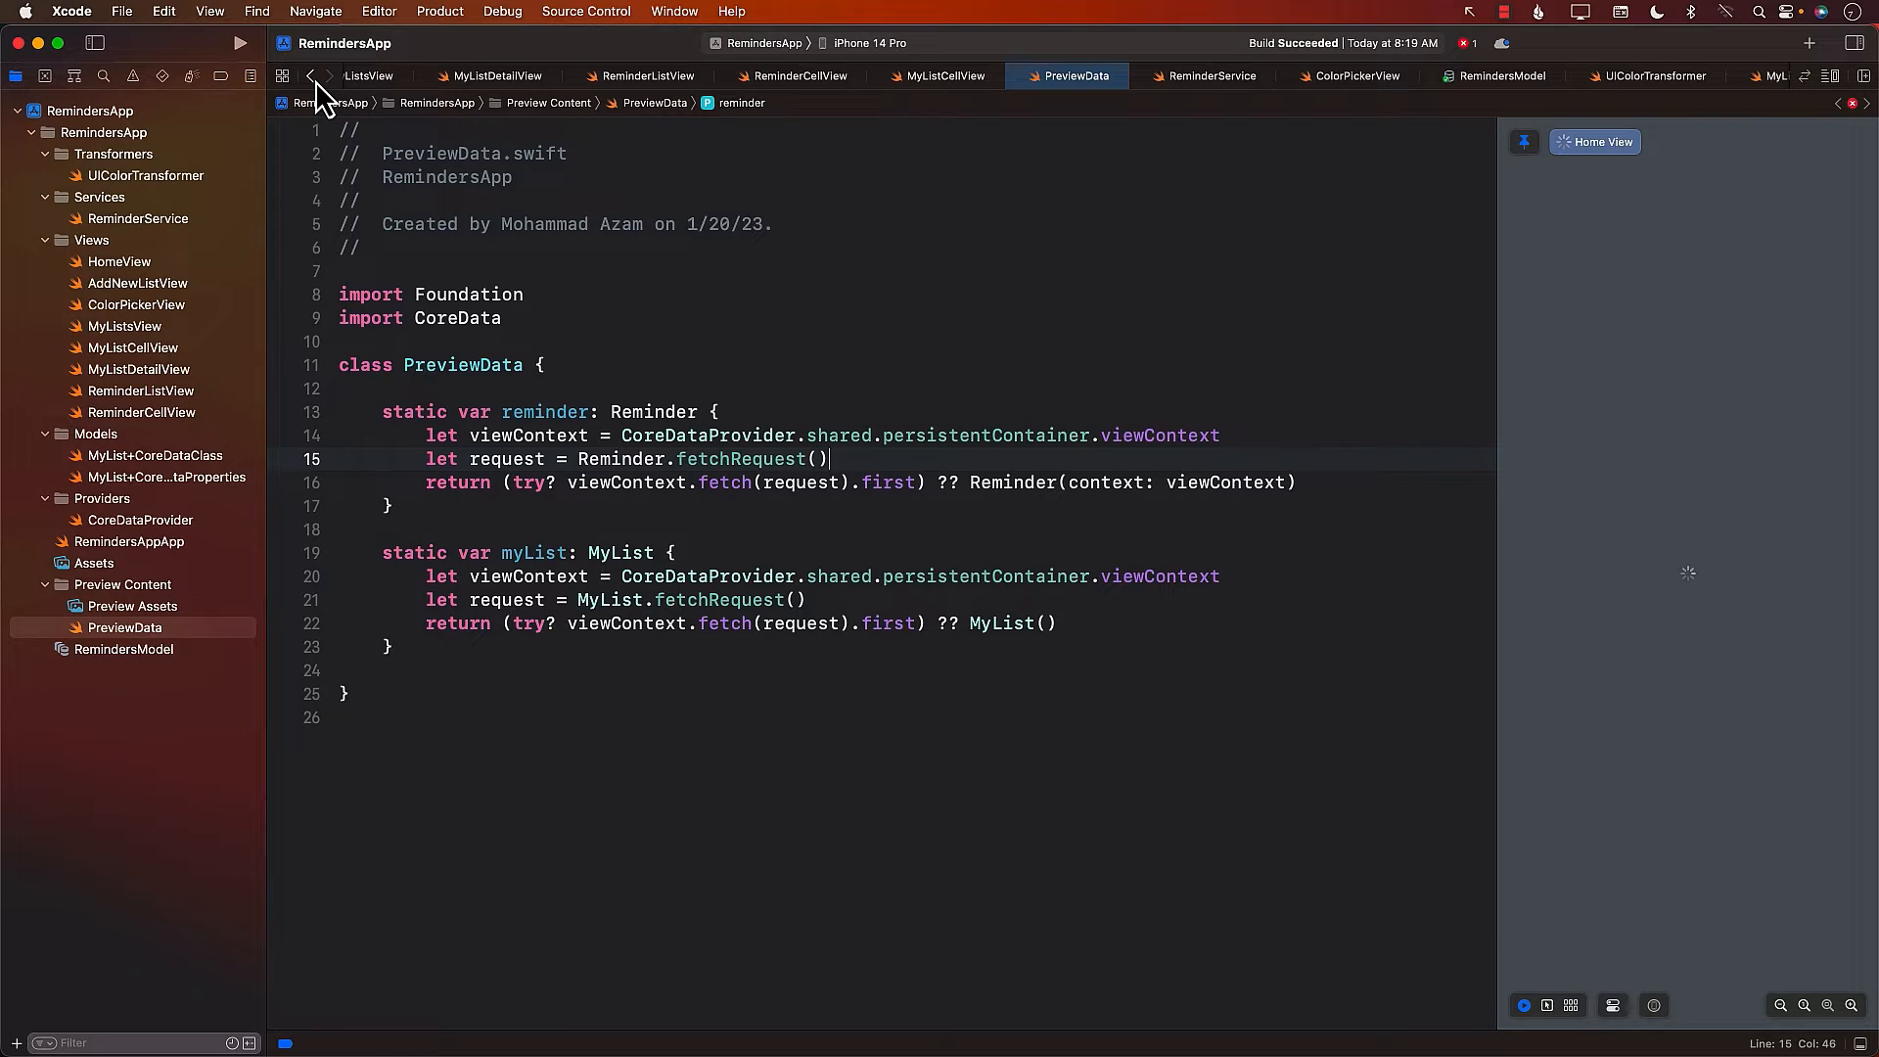
Pass PreviewData.reminder to the ReminderCellView preview and select the Hello, World! line.
{"action": "left_click", "coordinate": [799, 75]}
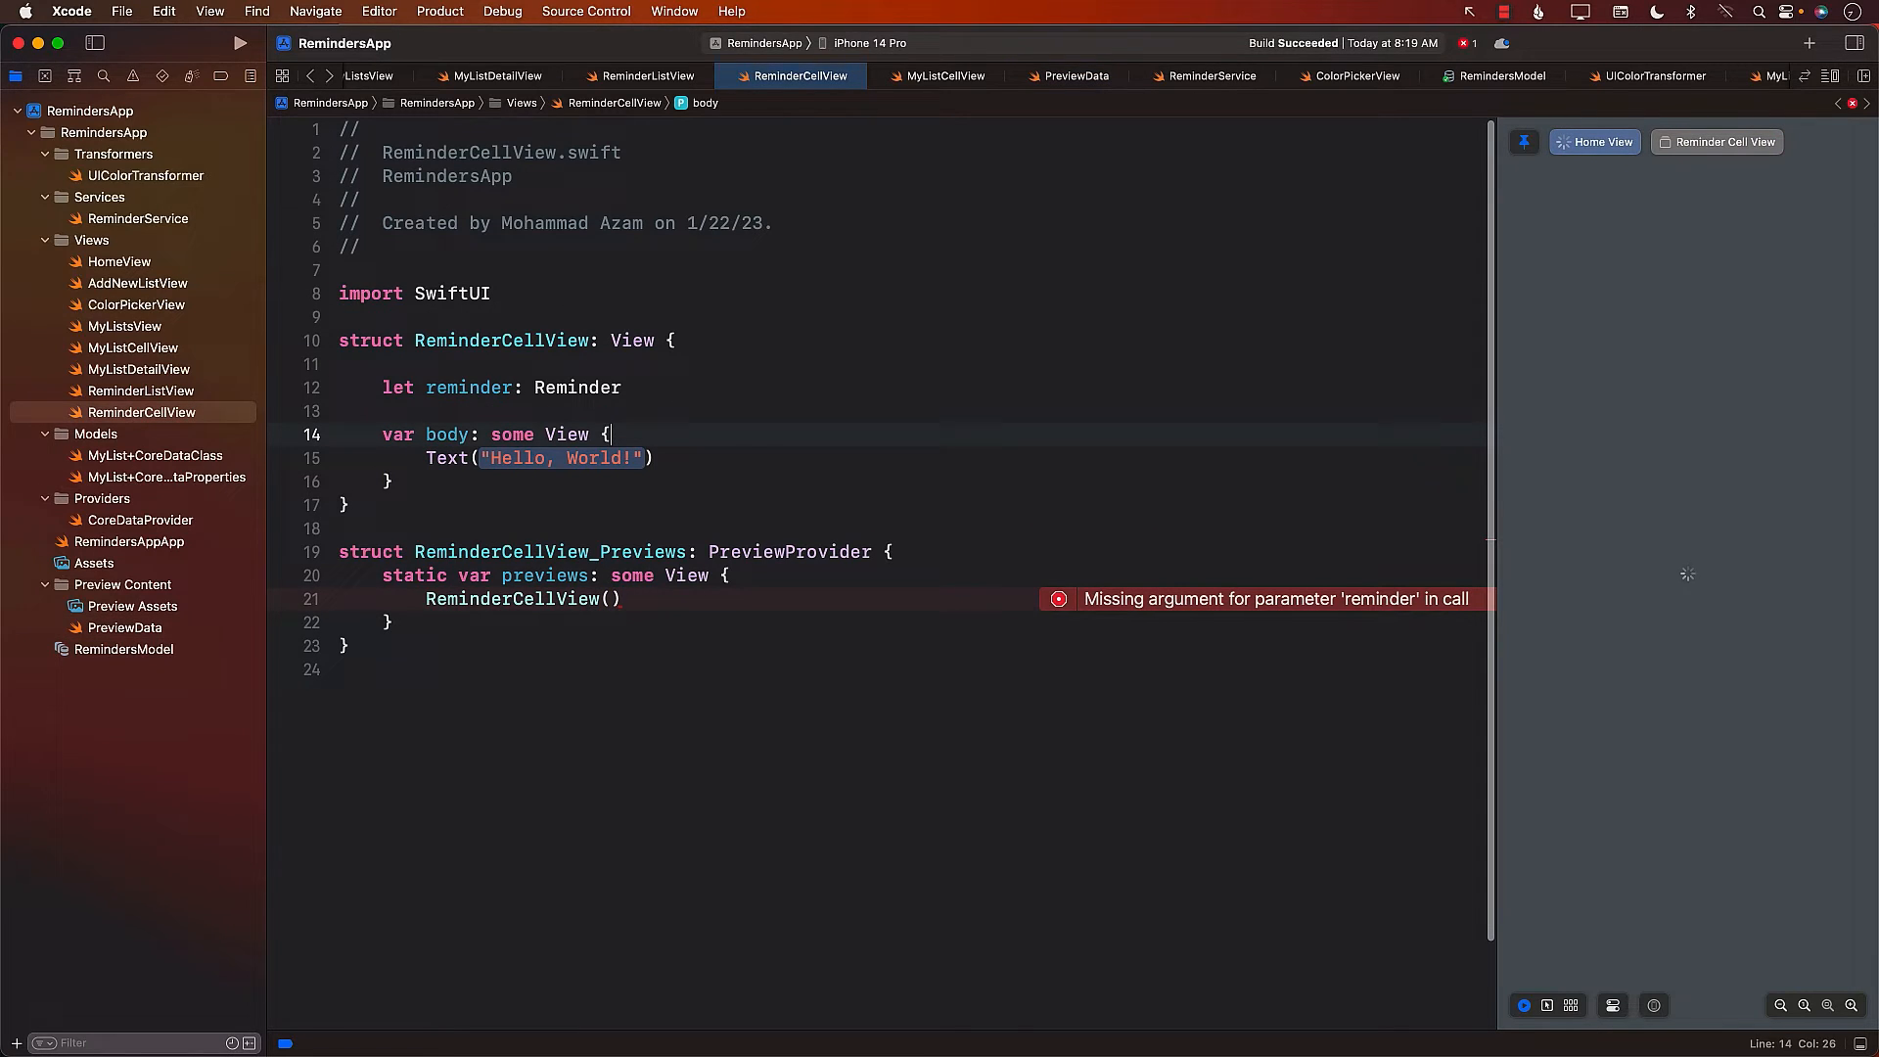
{"action": "mouse_move", "coordinate": [699, 631]}
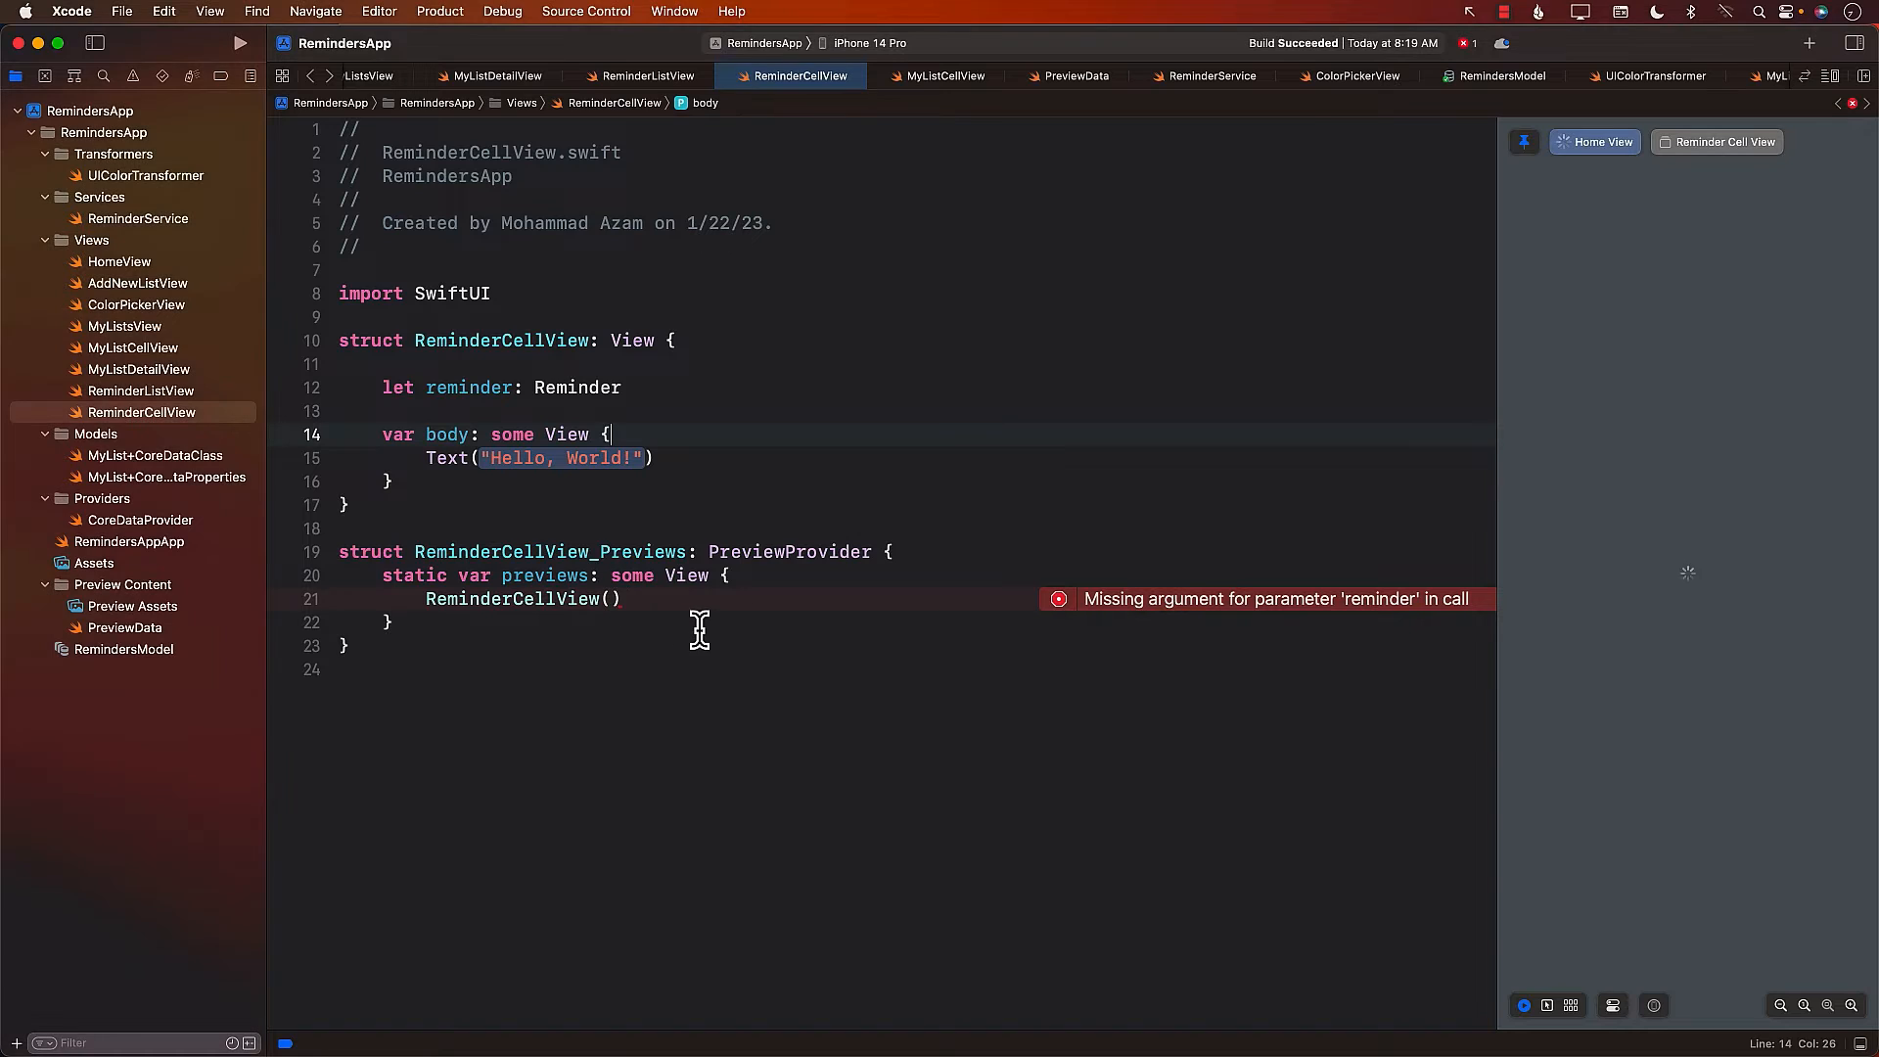
{"action": "left_click", "coordinate": [615, 599]}
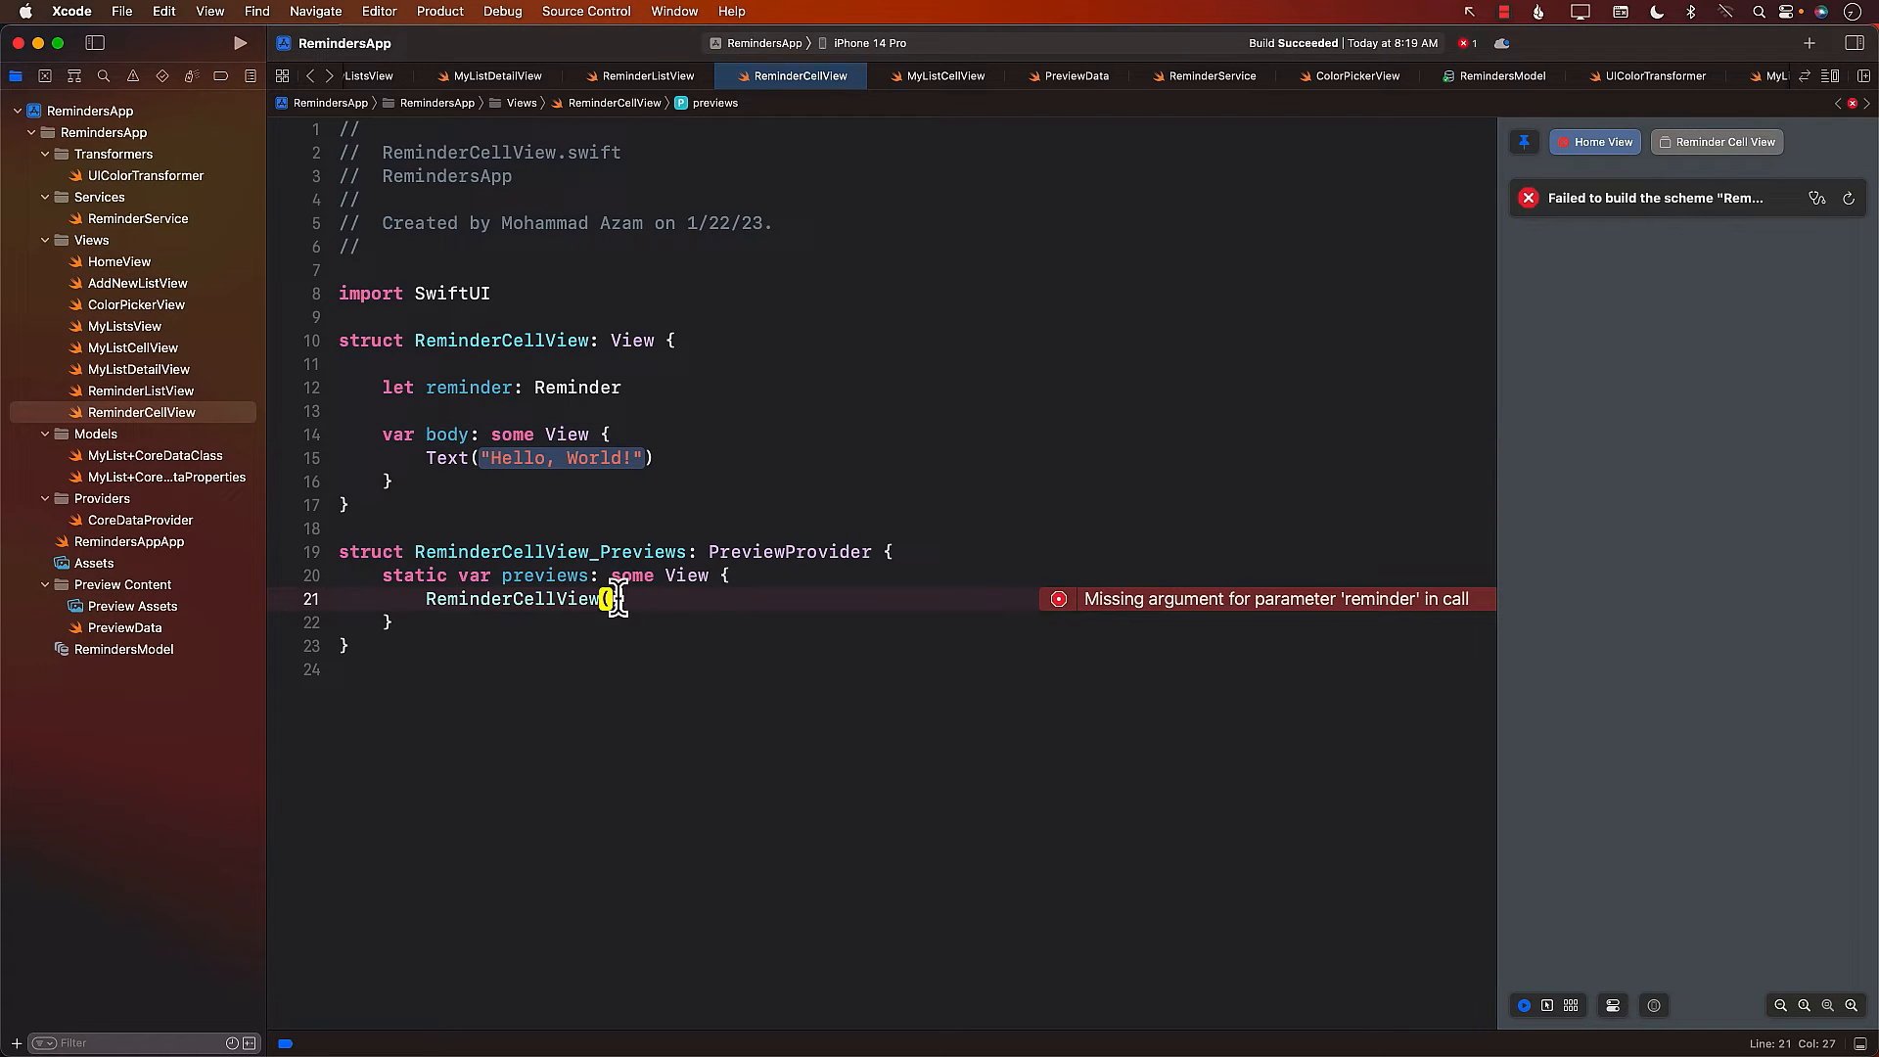
{"action": "type", "text": "reminder: Reminder"}
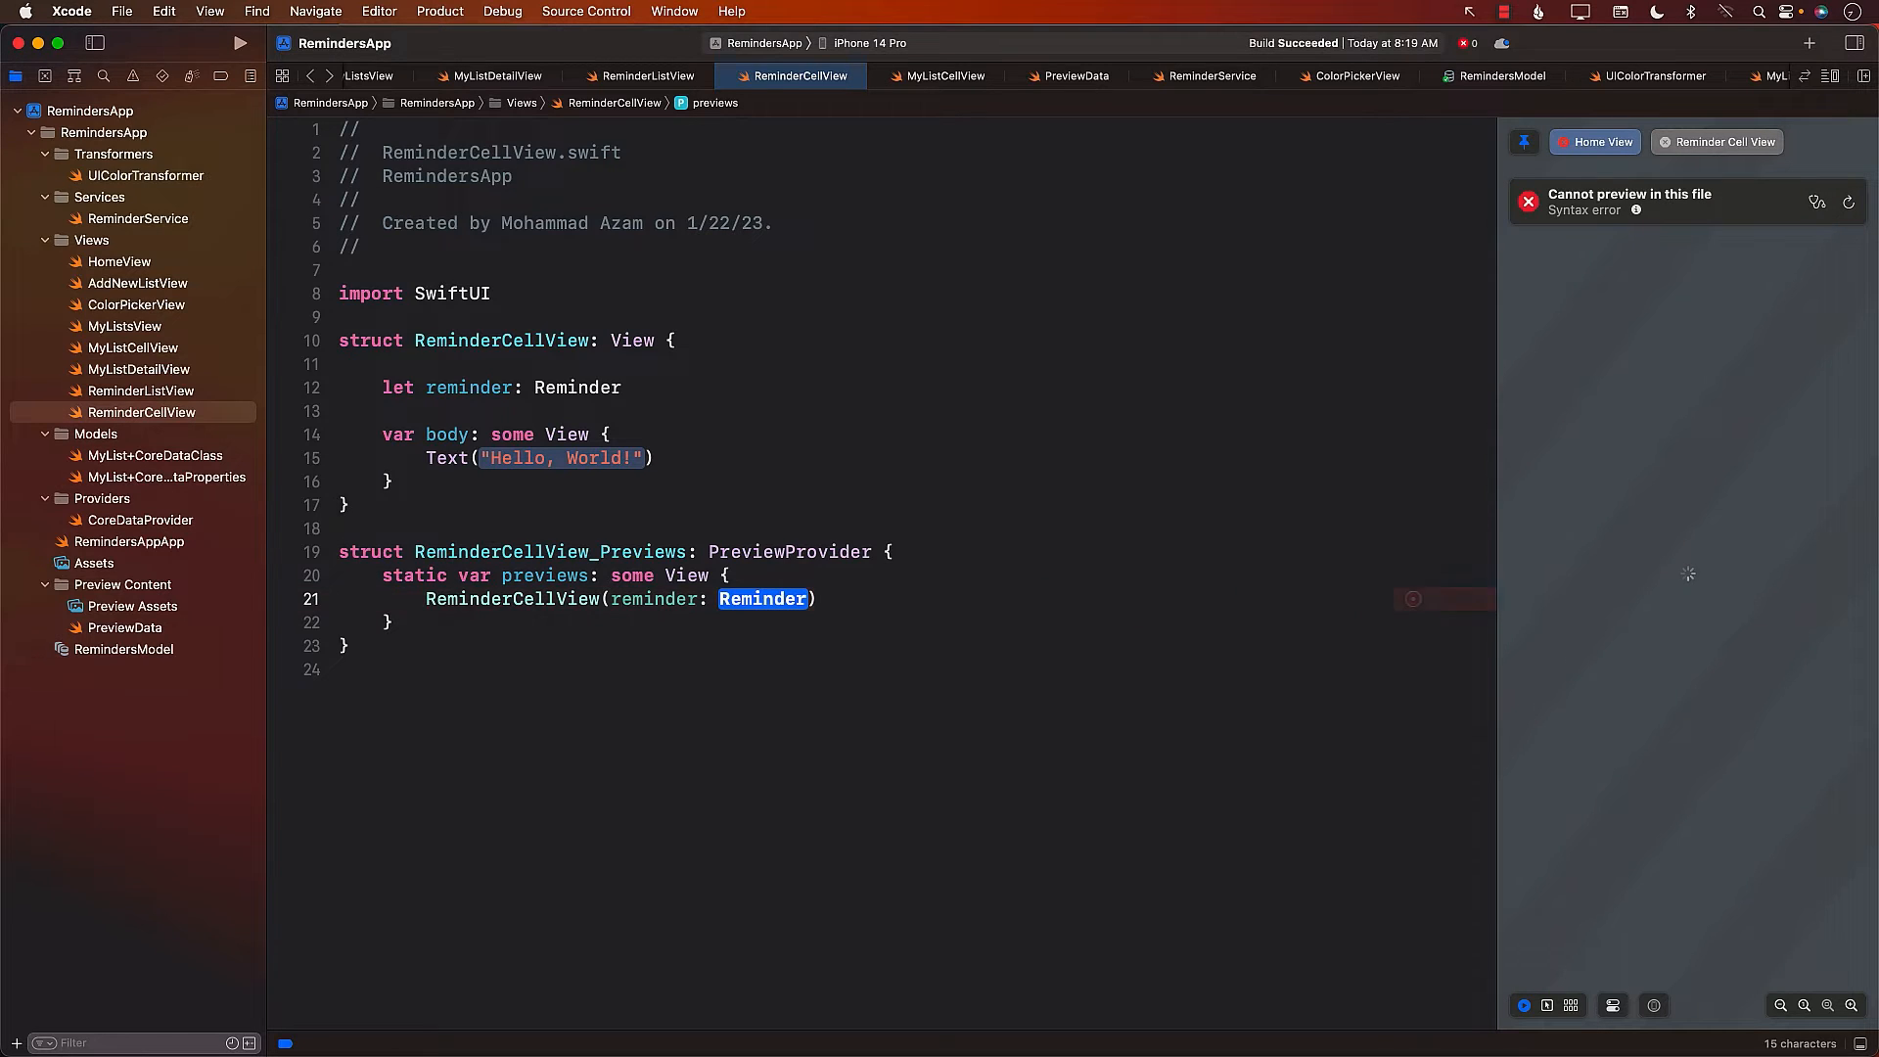
{"action": "type", "text": "Prev"}
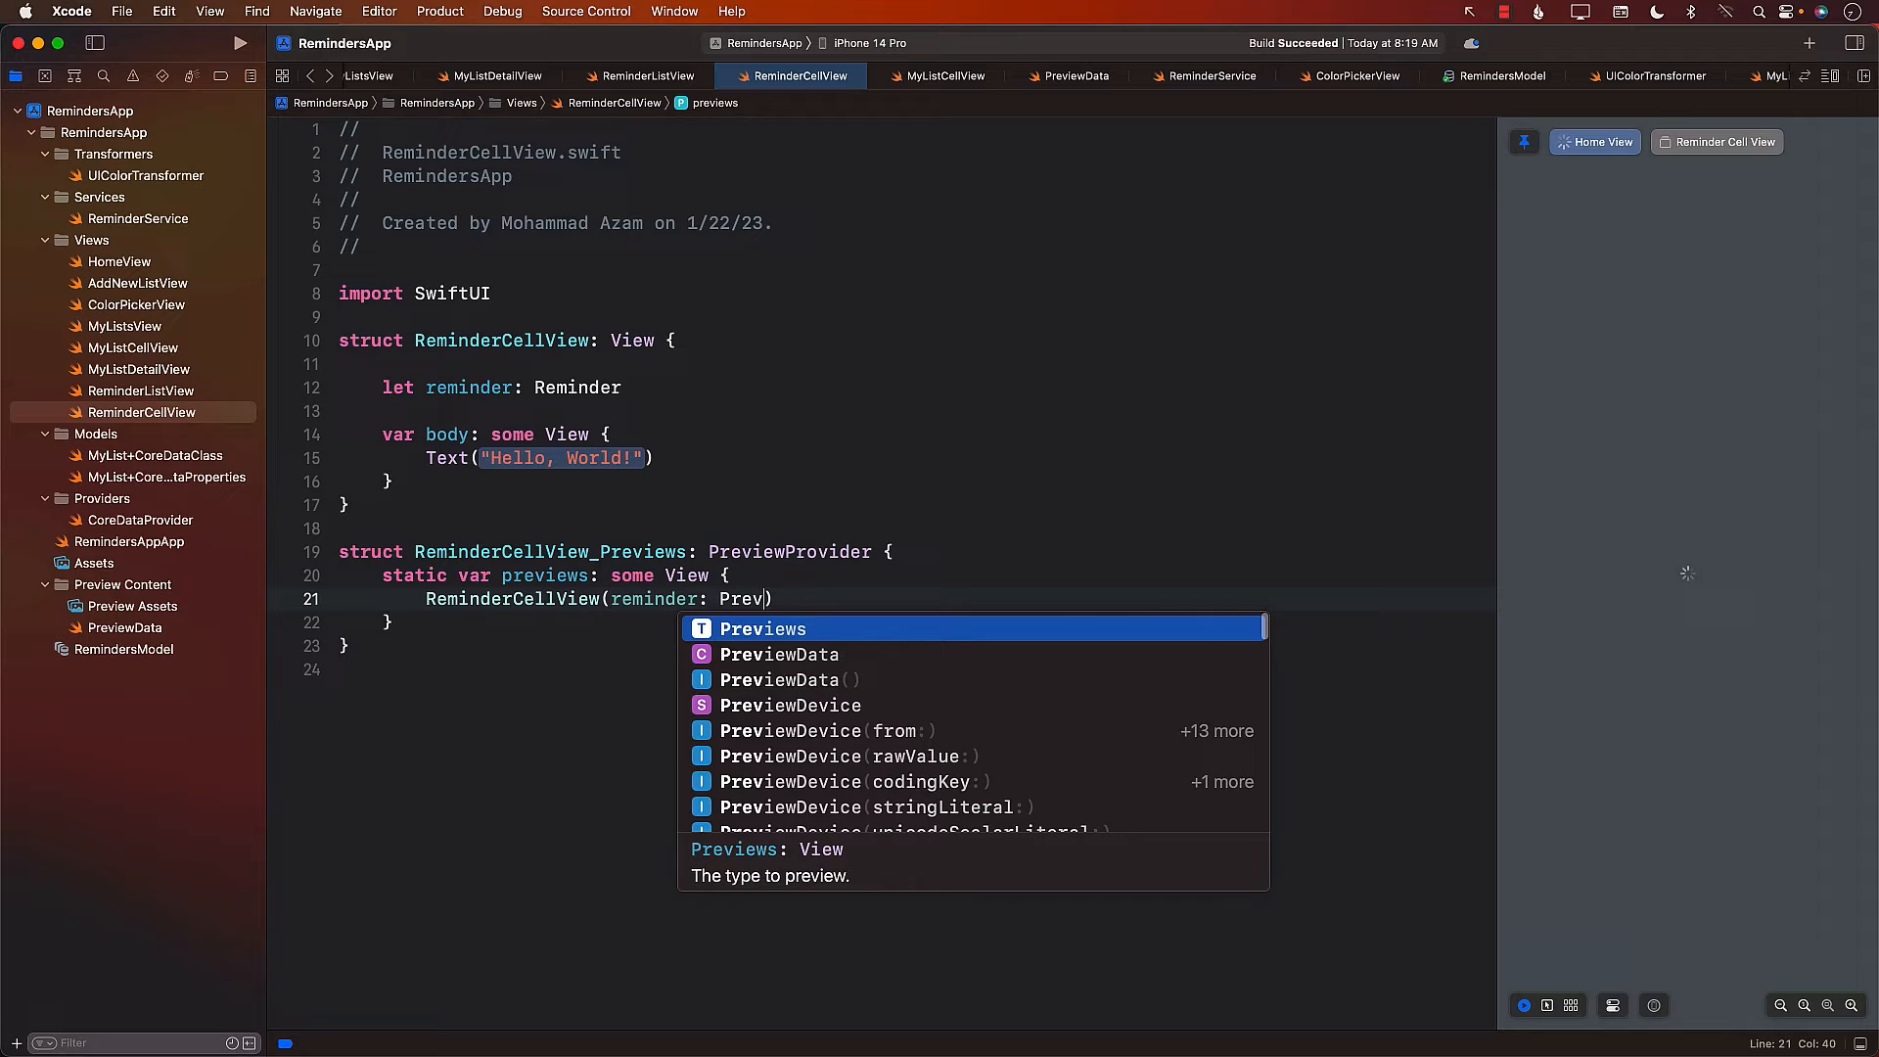
{"action": "type", "text": "PreviewData.reminder"}
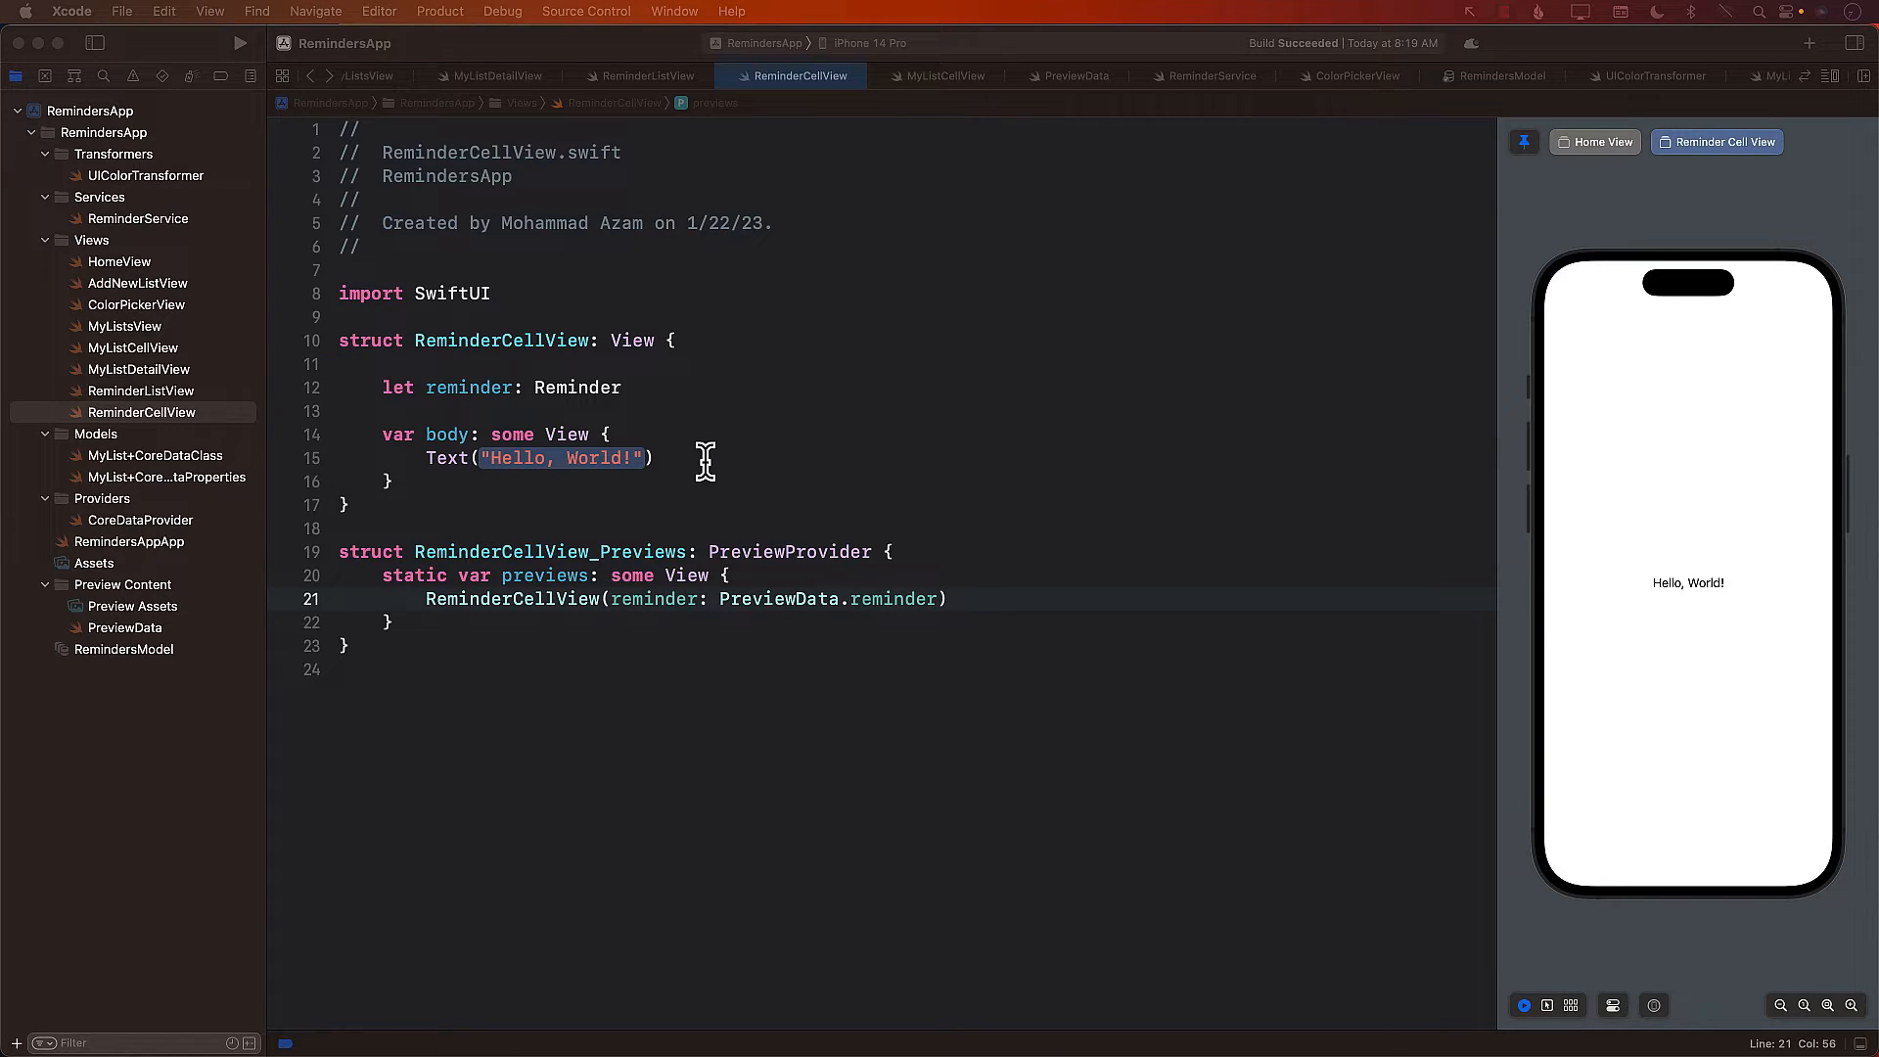
{"action": "triple_click", "coordinate": [539, 458]}
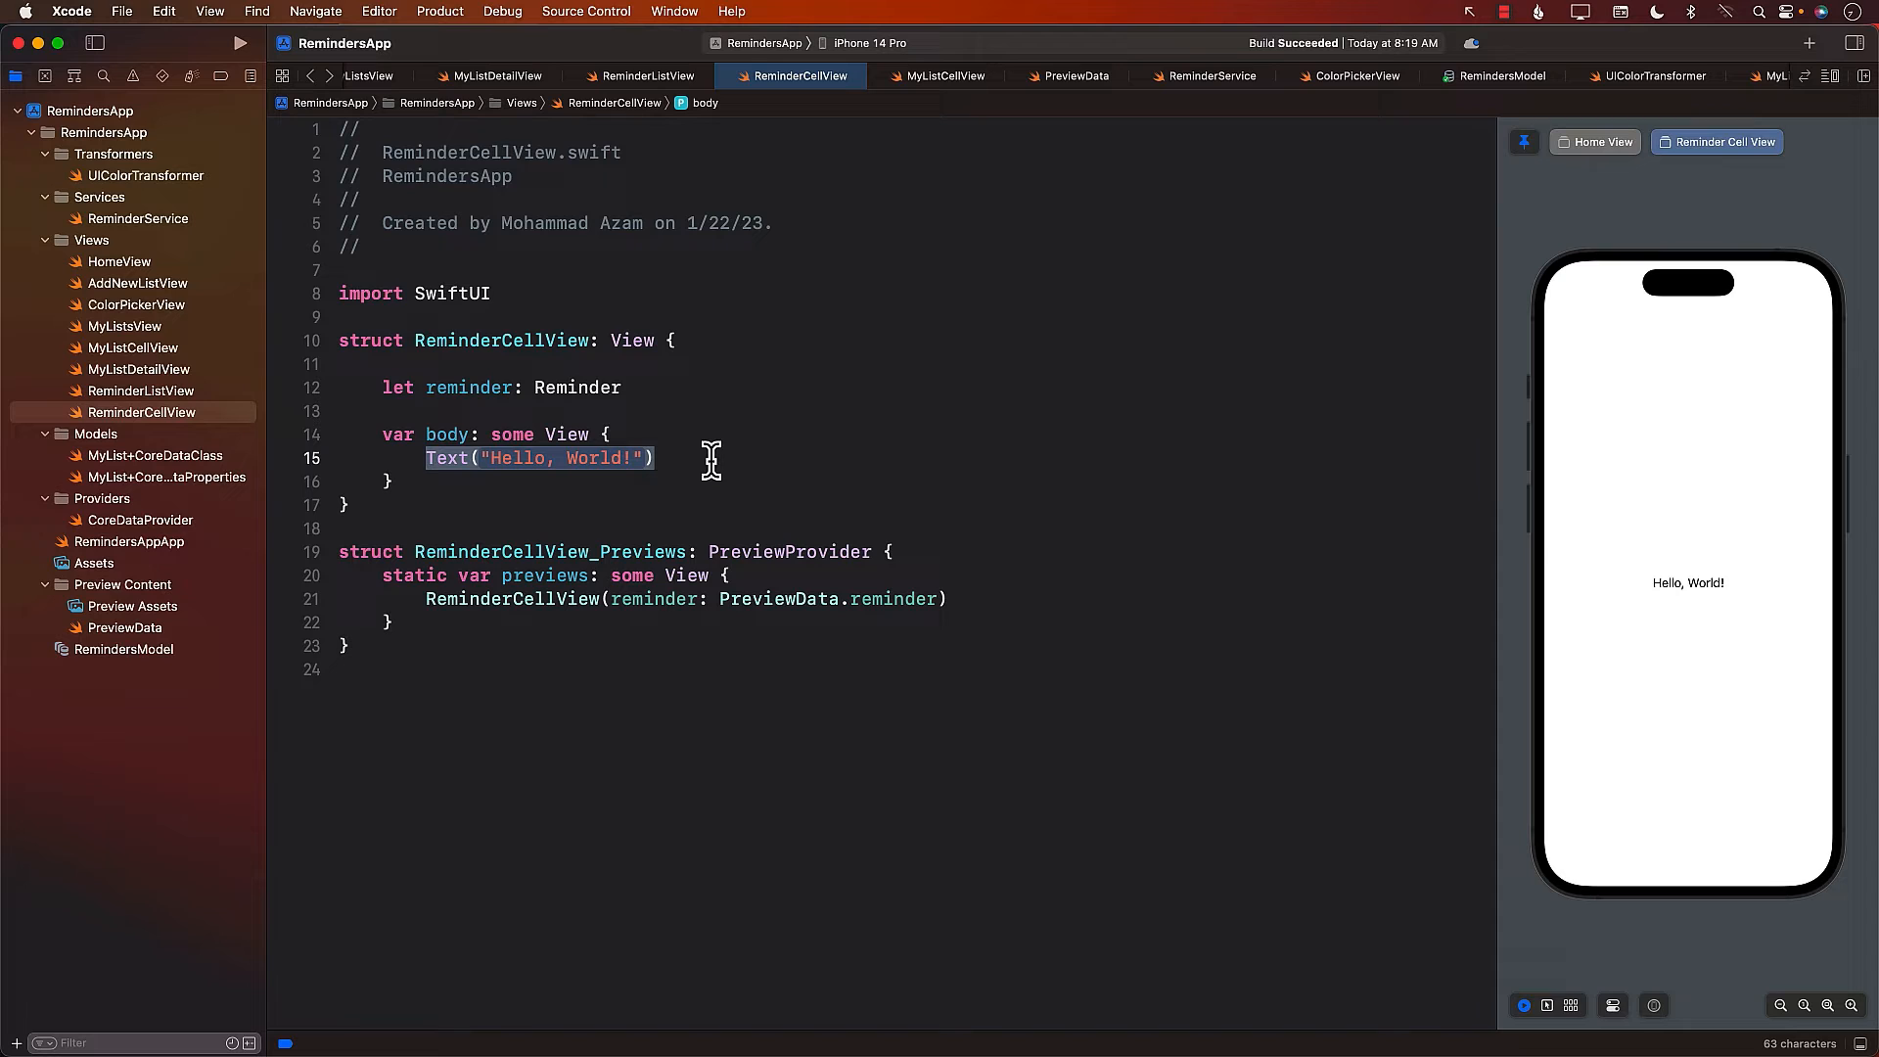
Replace Hello, World! with an HStack holding a circle image, title2 font, 0.4 opacity.
{"action": "type", "text": "HStack {"}
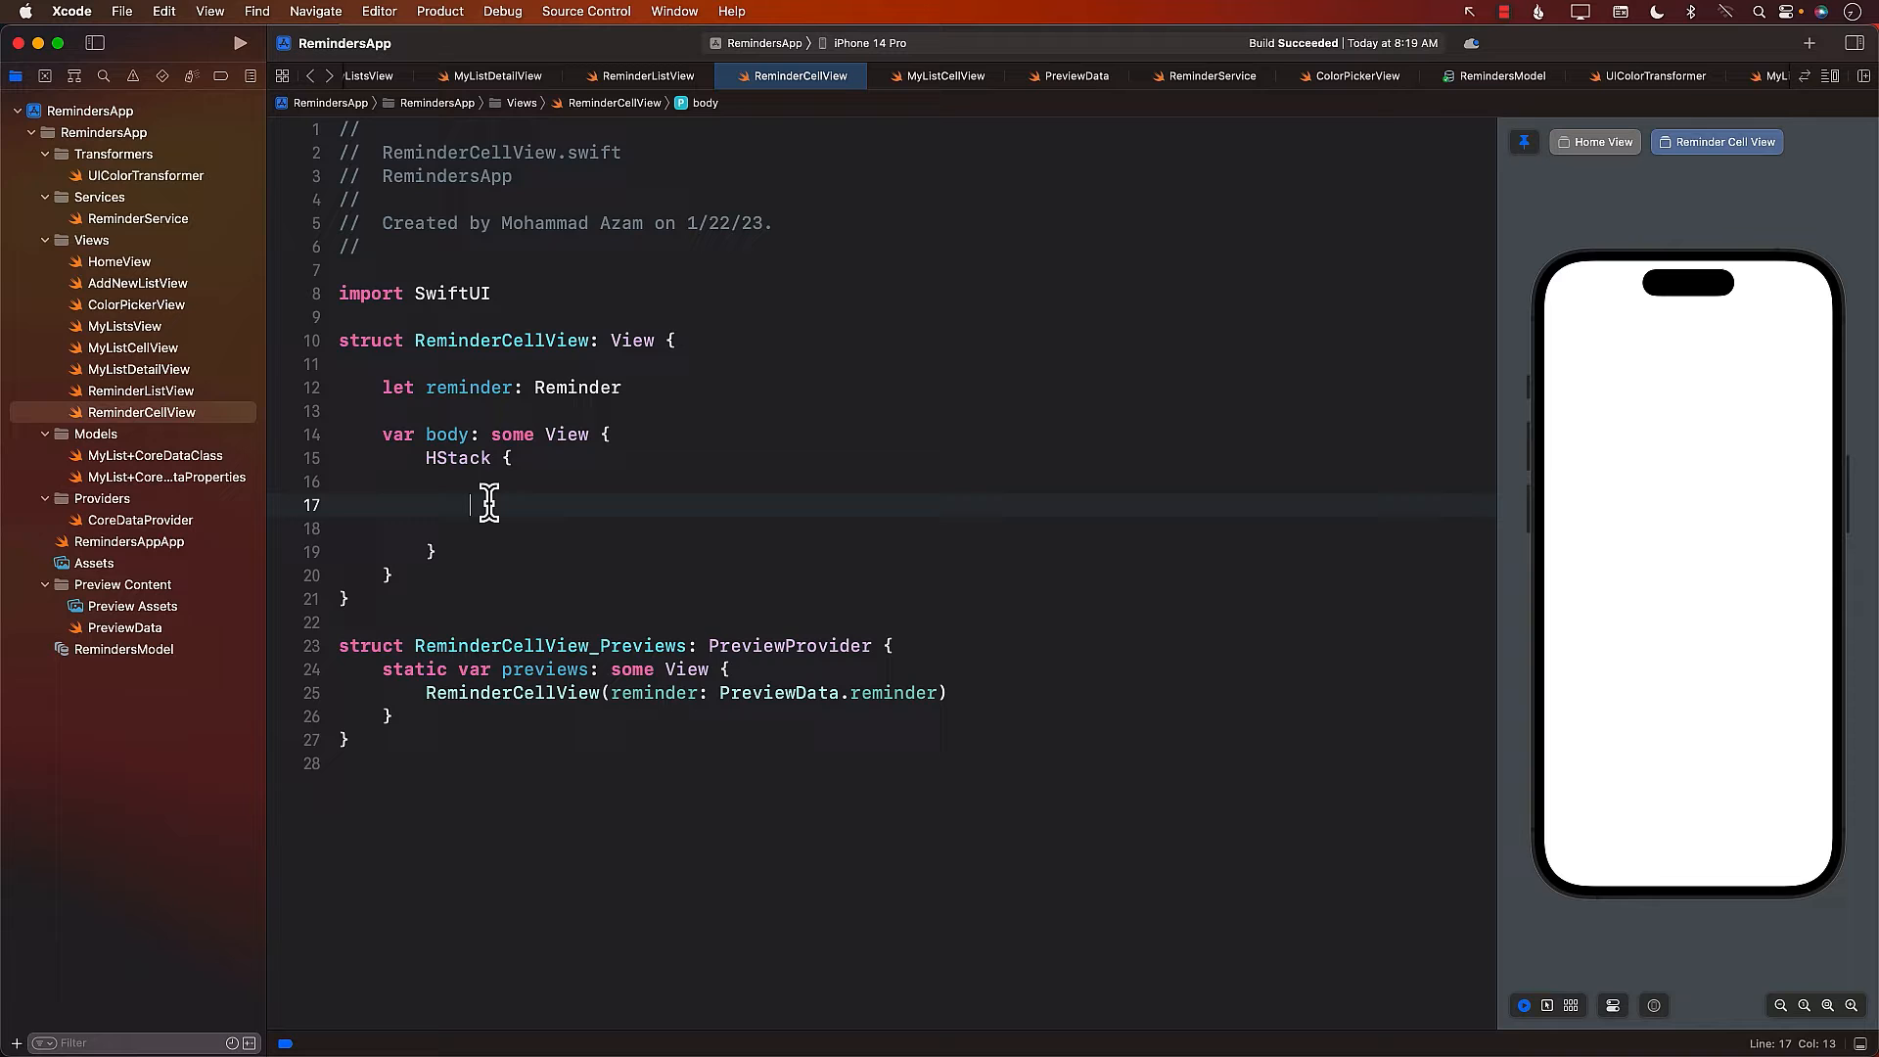
{"action": "type", "text": "Image("}
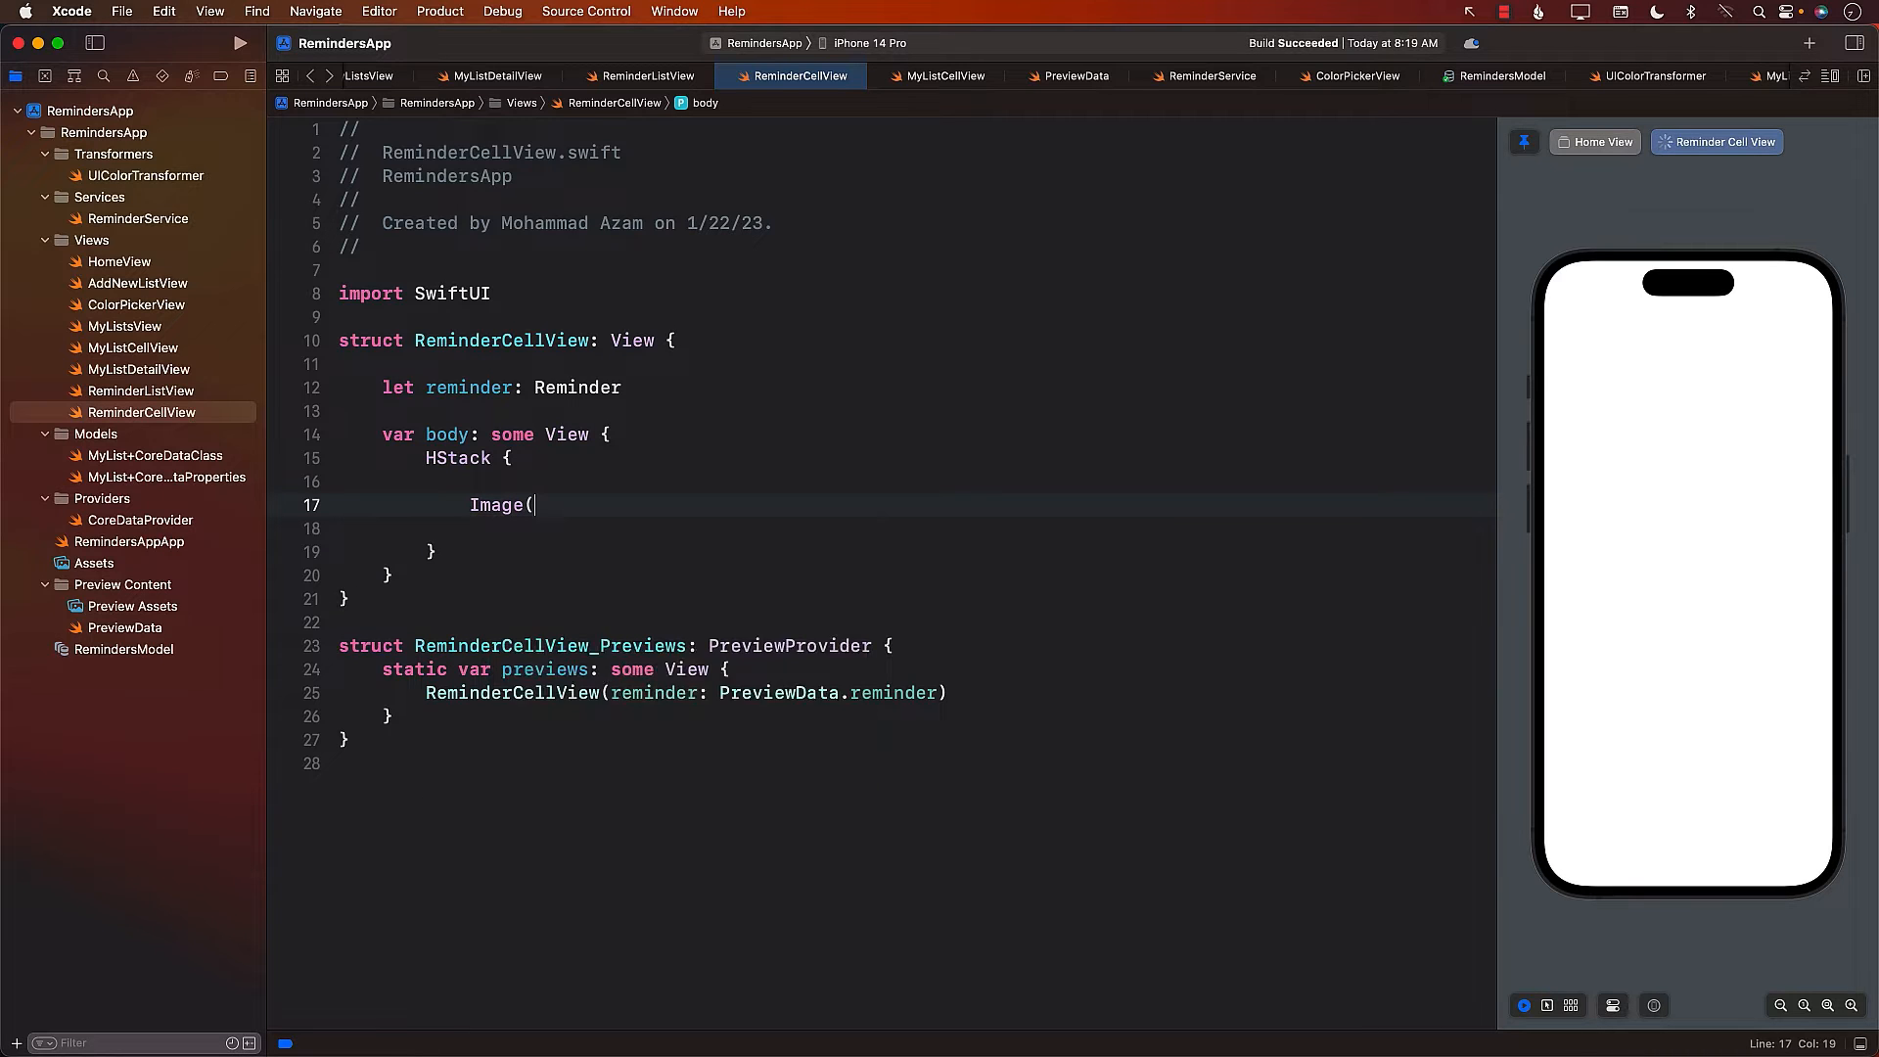
{"action": "type", "text": "systemName: \"circl"}
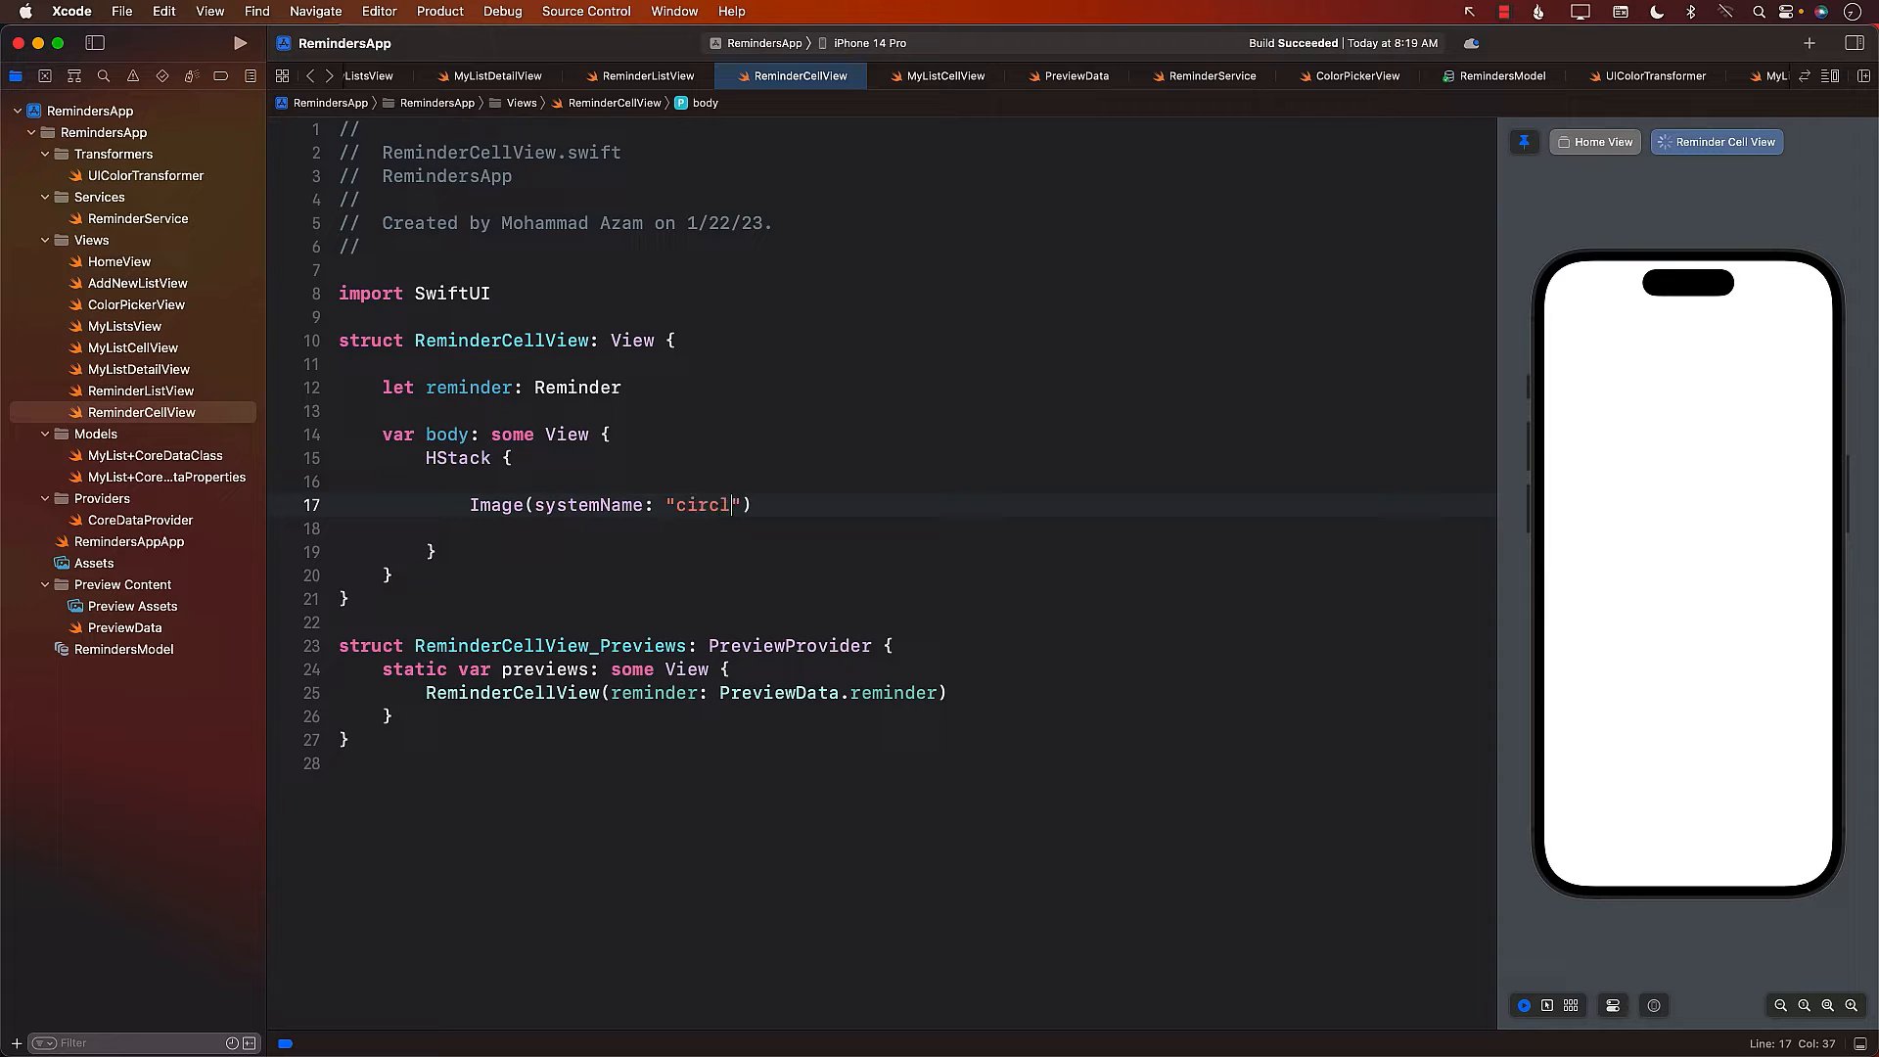
{"action": "type", "text": "e"}
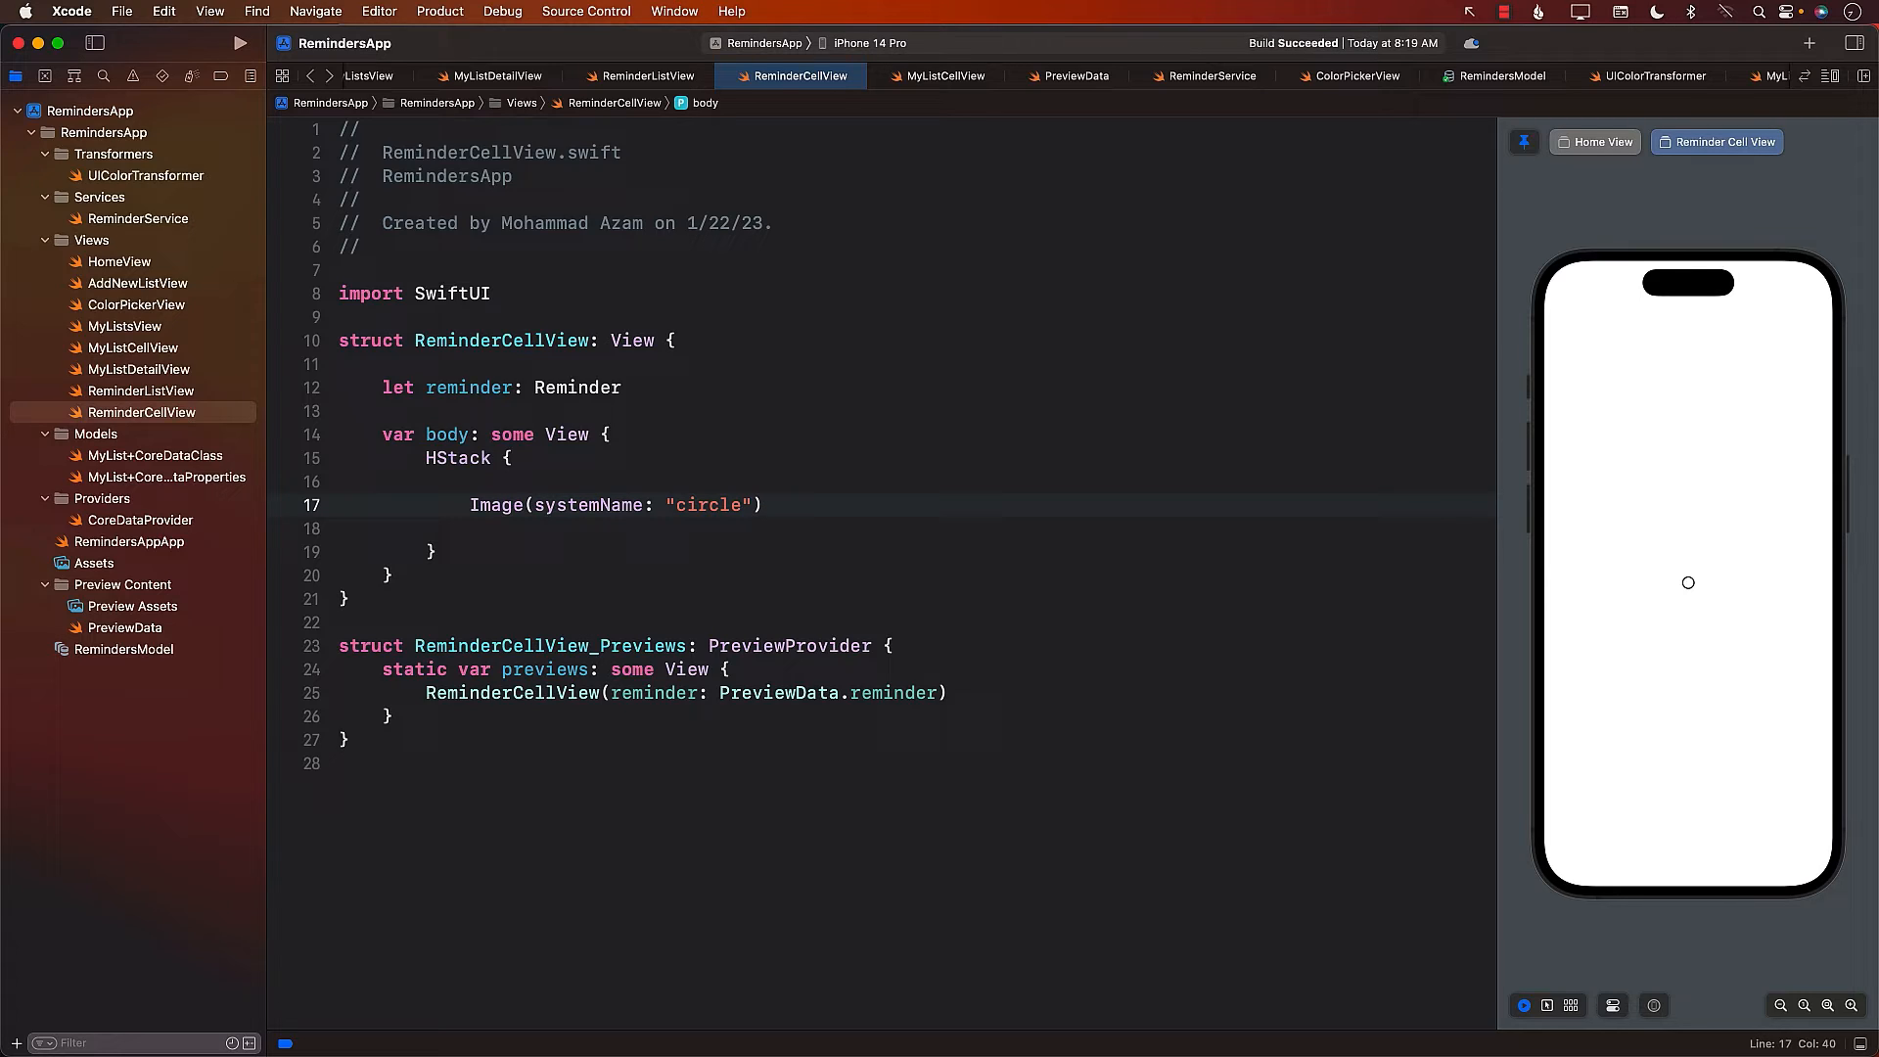
{"action": "left_click", "coordinate": [764, 505]}
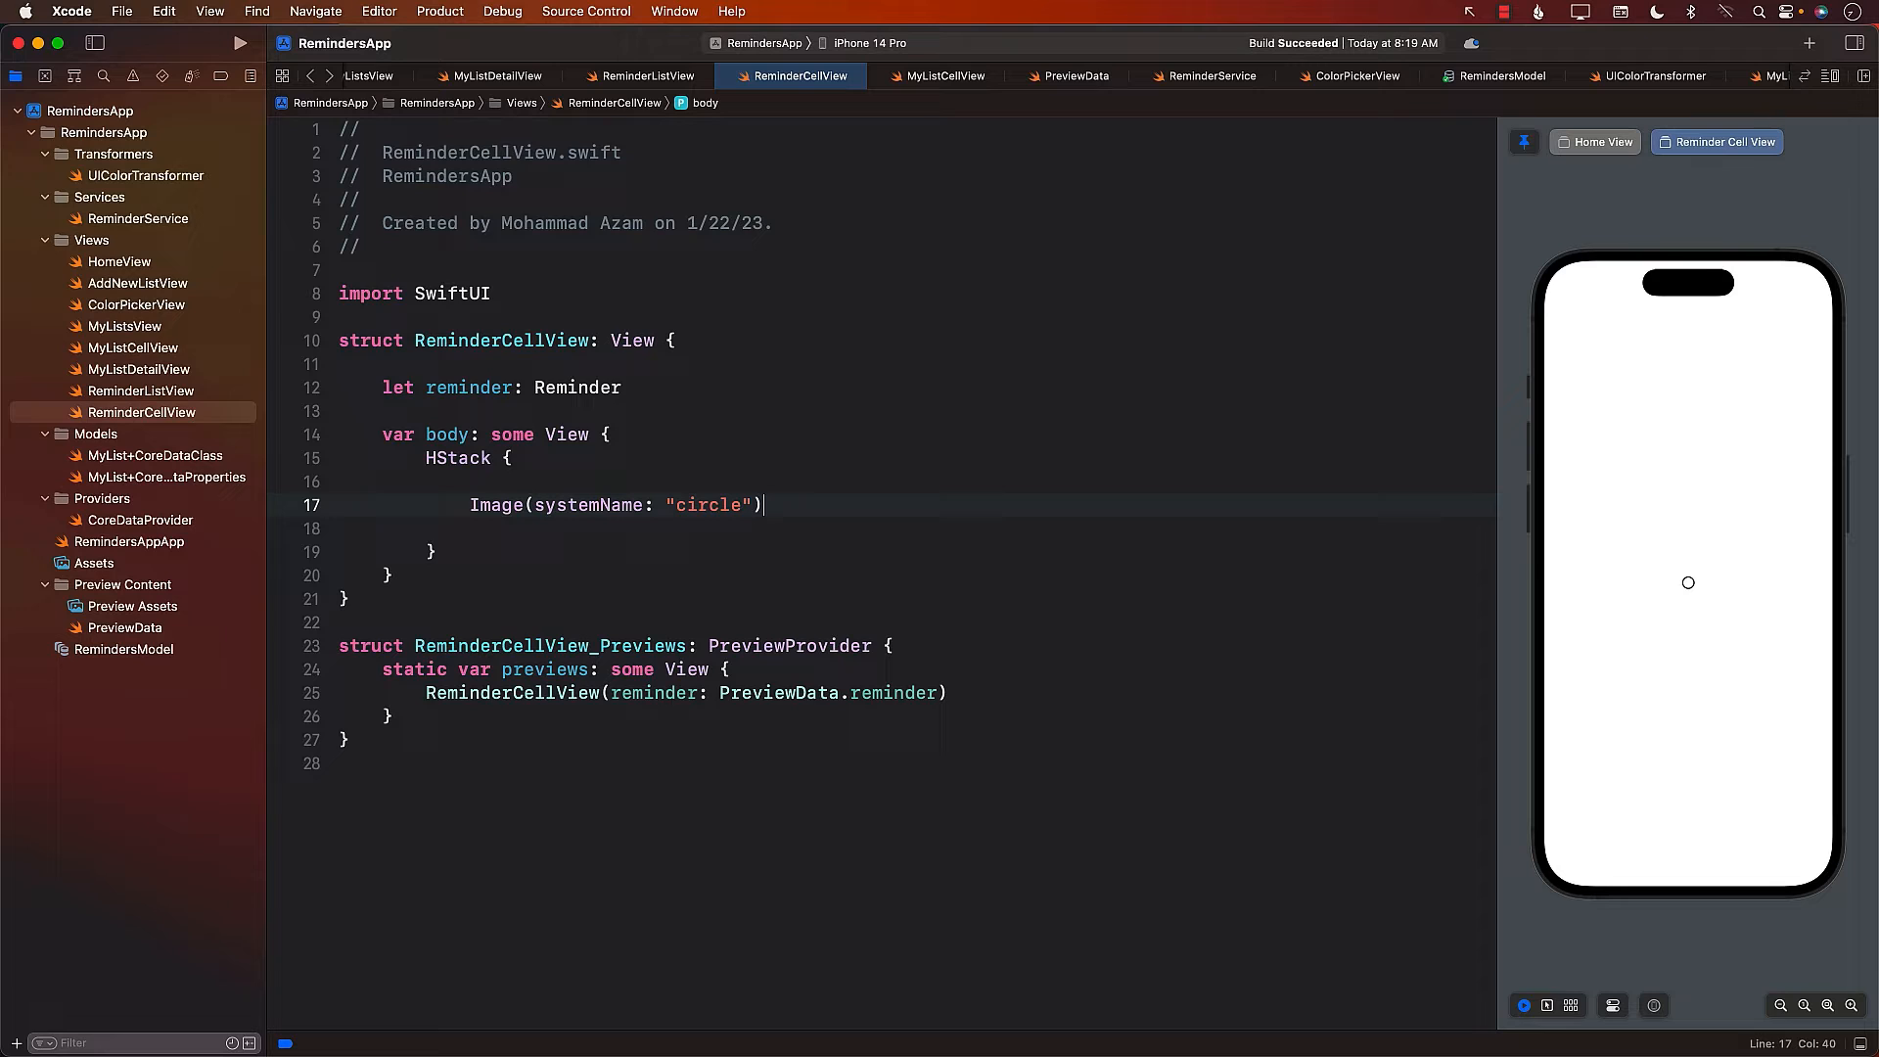
{"action": "key", "text": "return"}
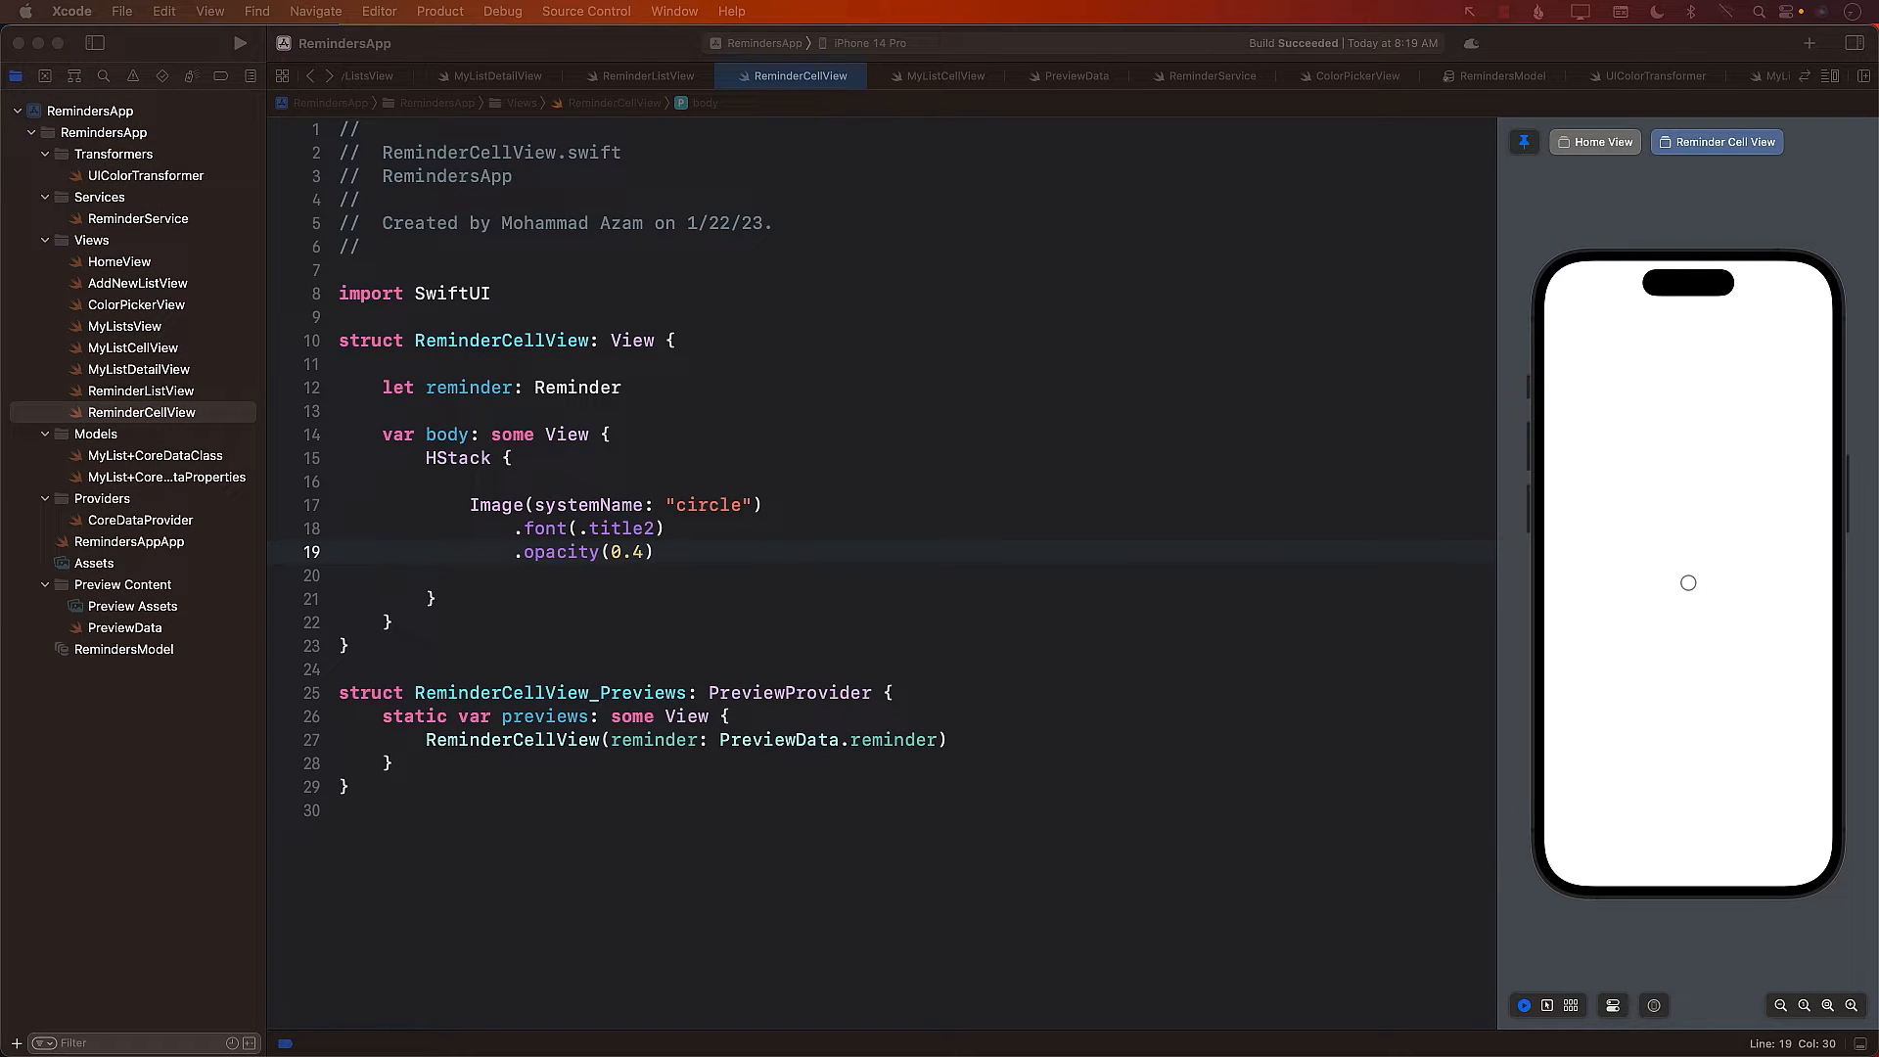
{"action": "key", "text": "Return"}
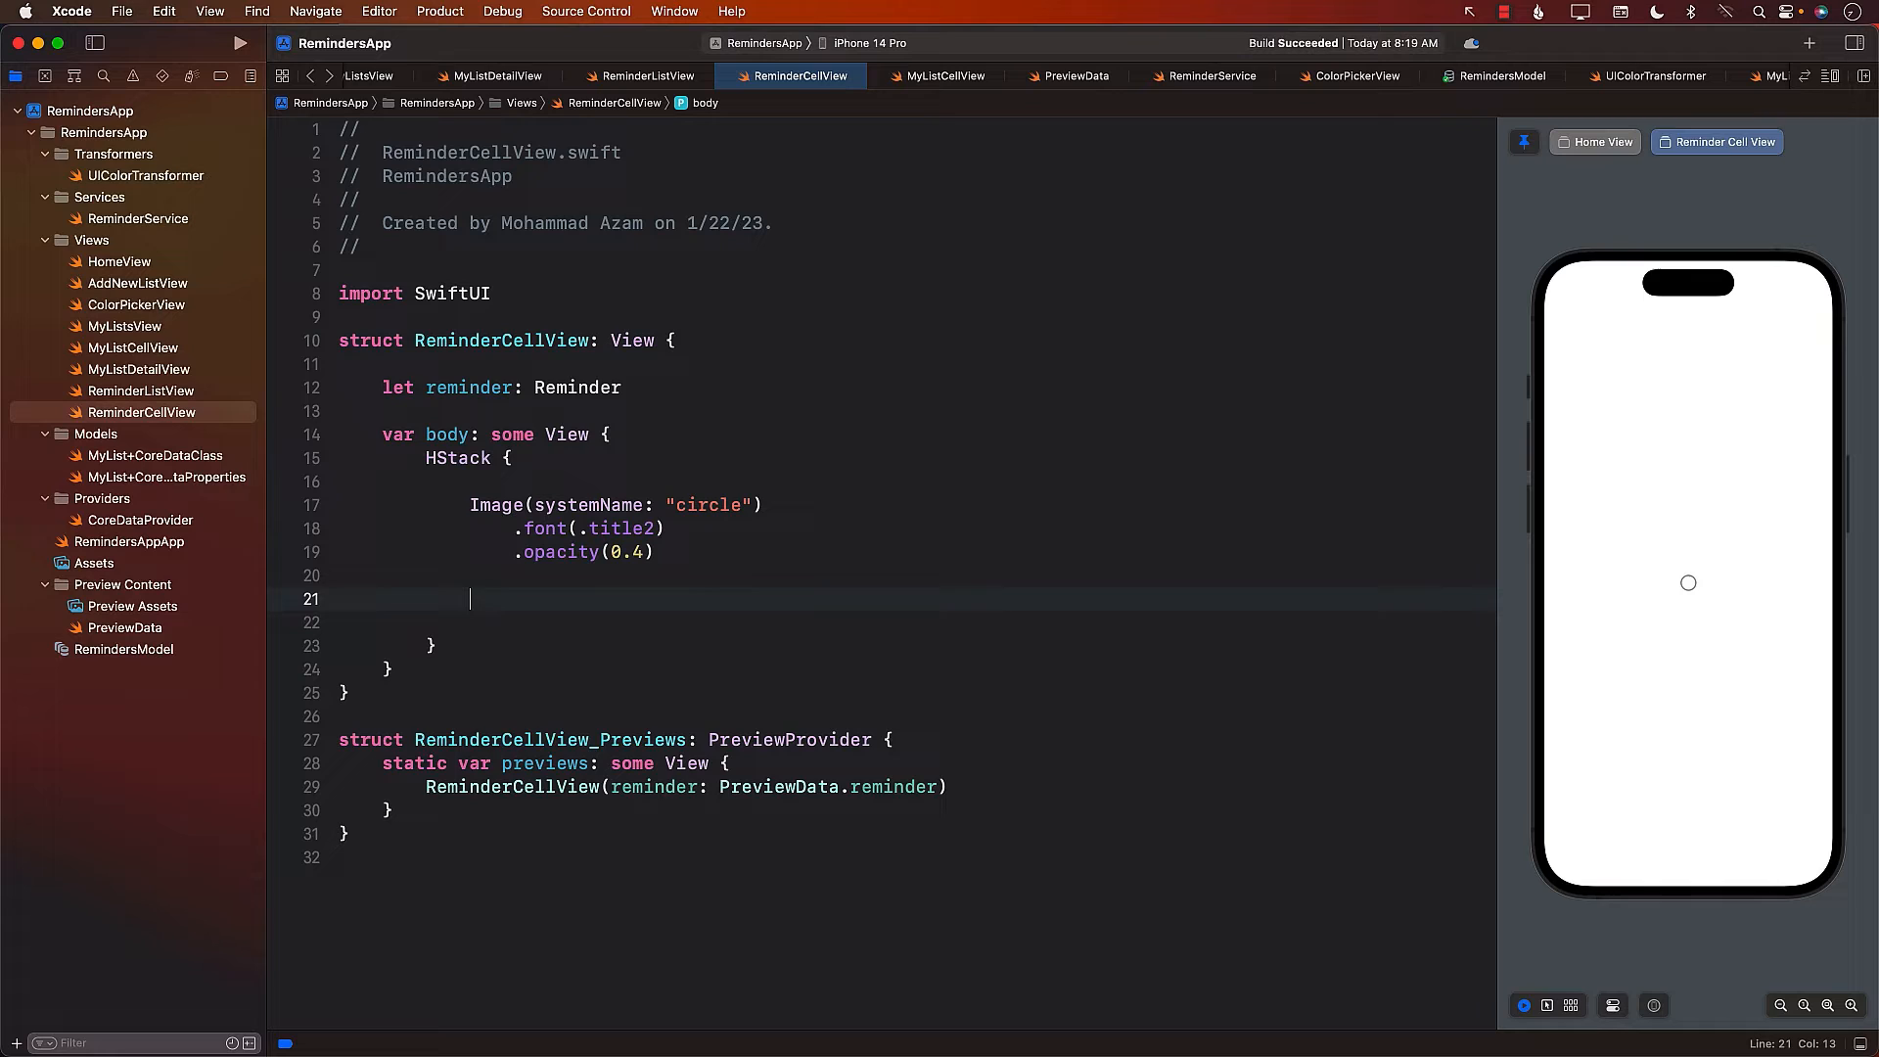
Add a VStack(alignment: .leading) containing Text(reminder.title ?? "").
{"action": "type", "text": "VStack {"}
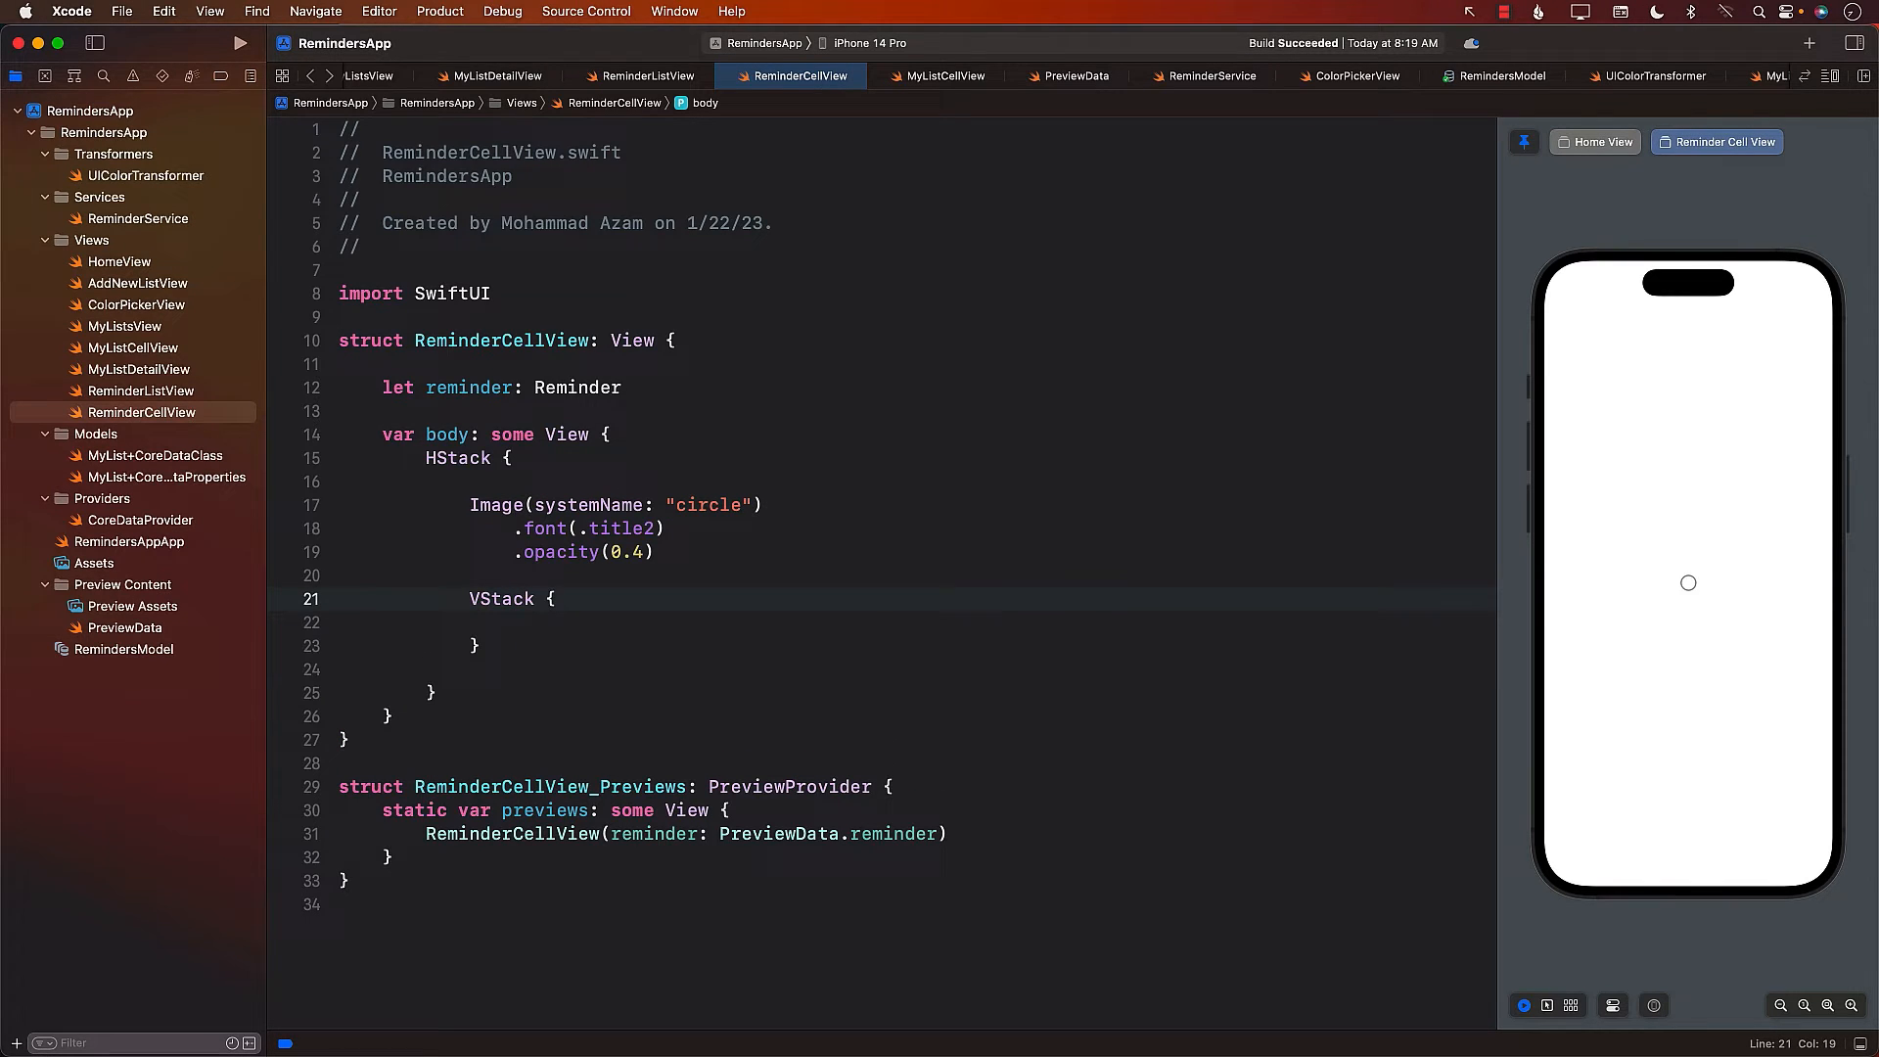
{"action": "type", "text": "alignment: .leading)"}
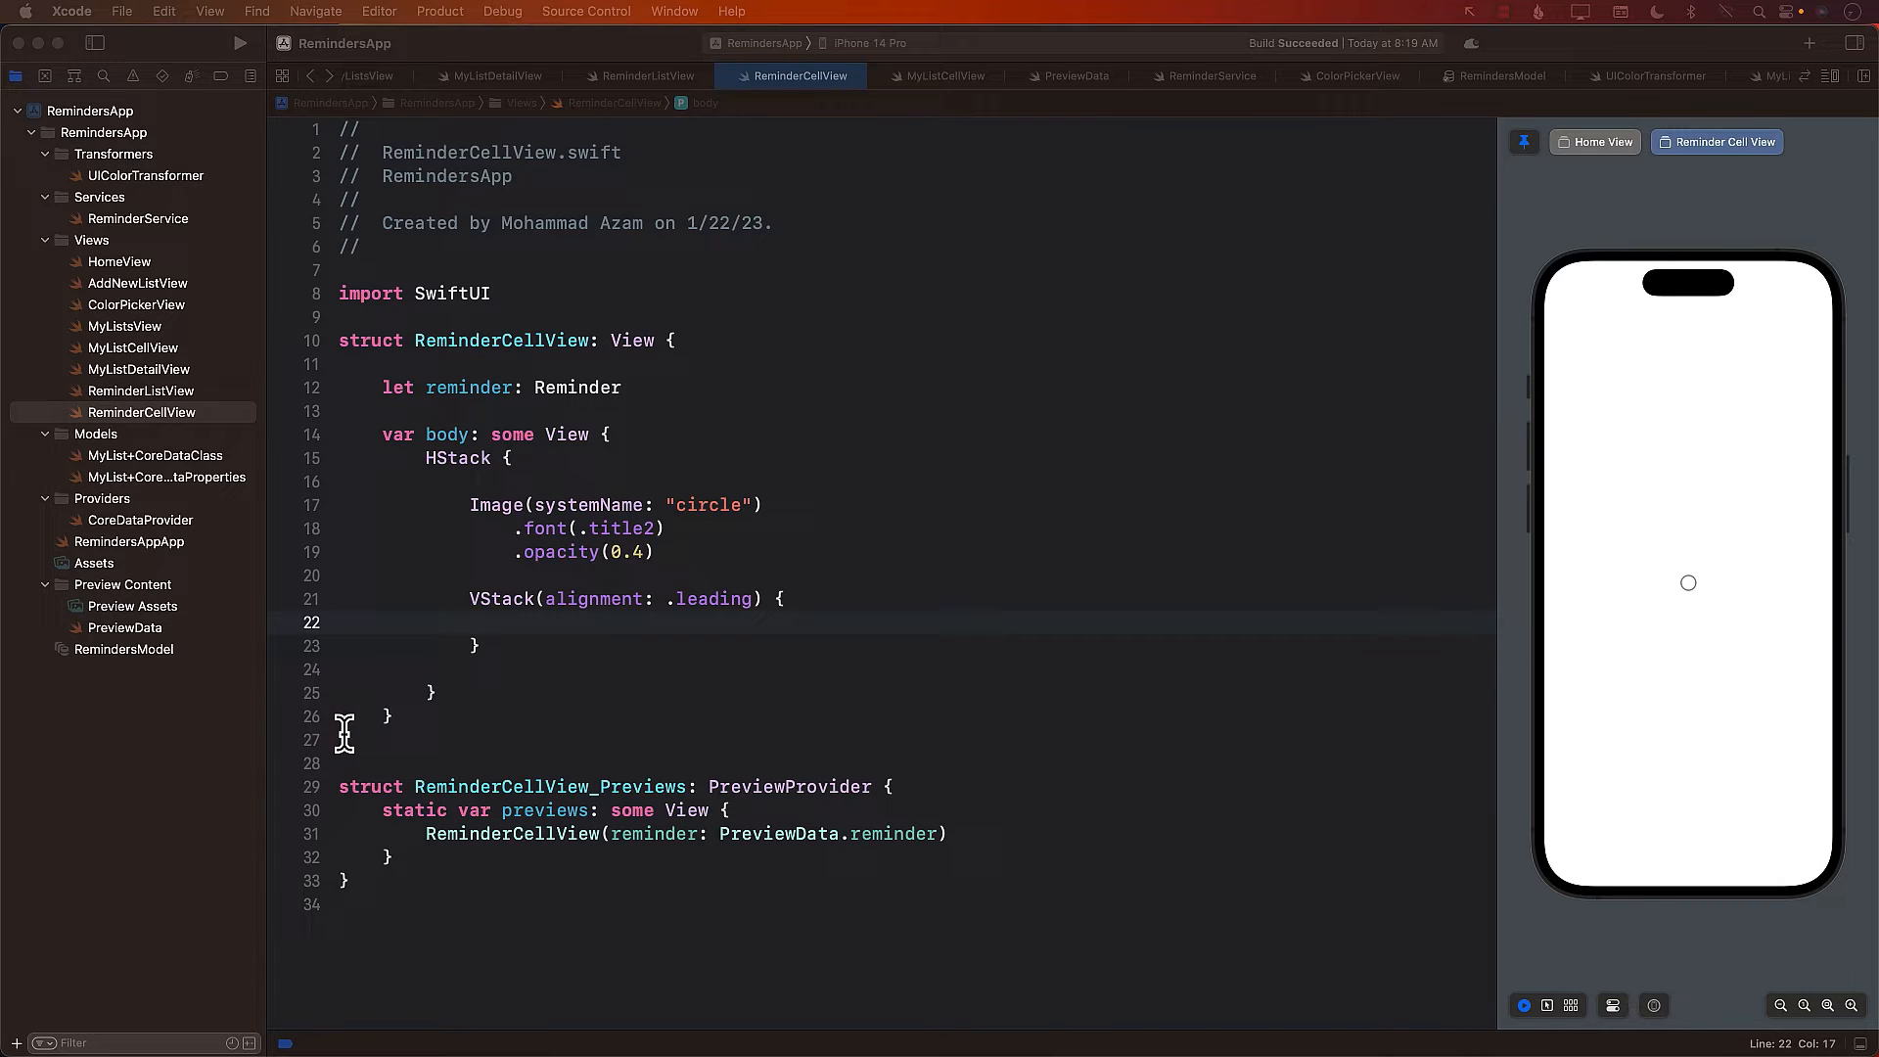
{"action": "type", "text": "Text(reminder.title ?? \"\")"}
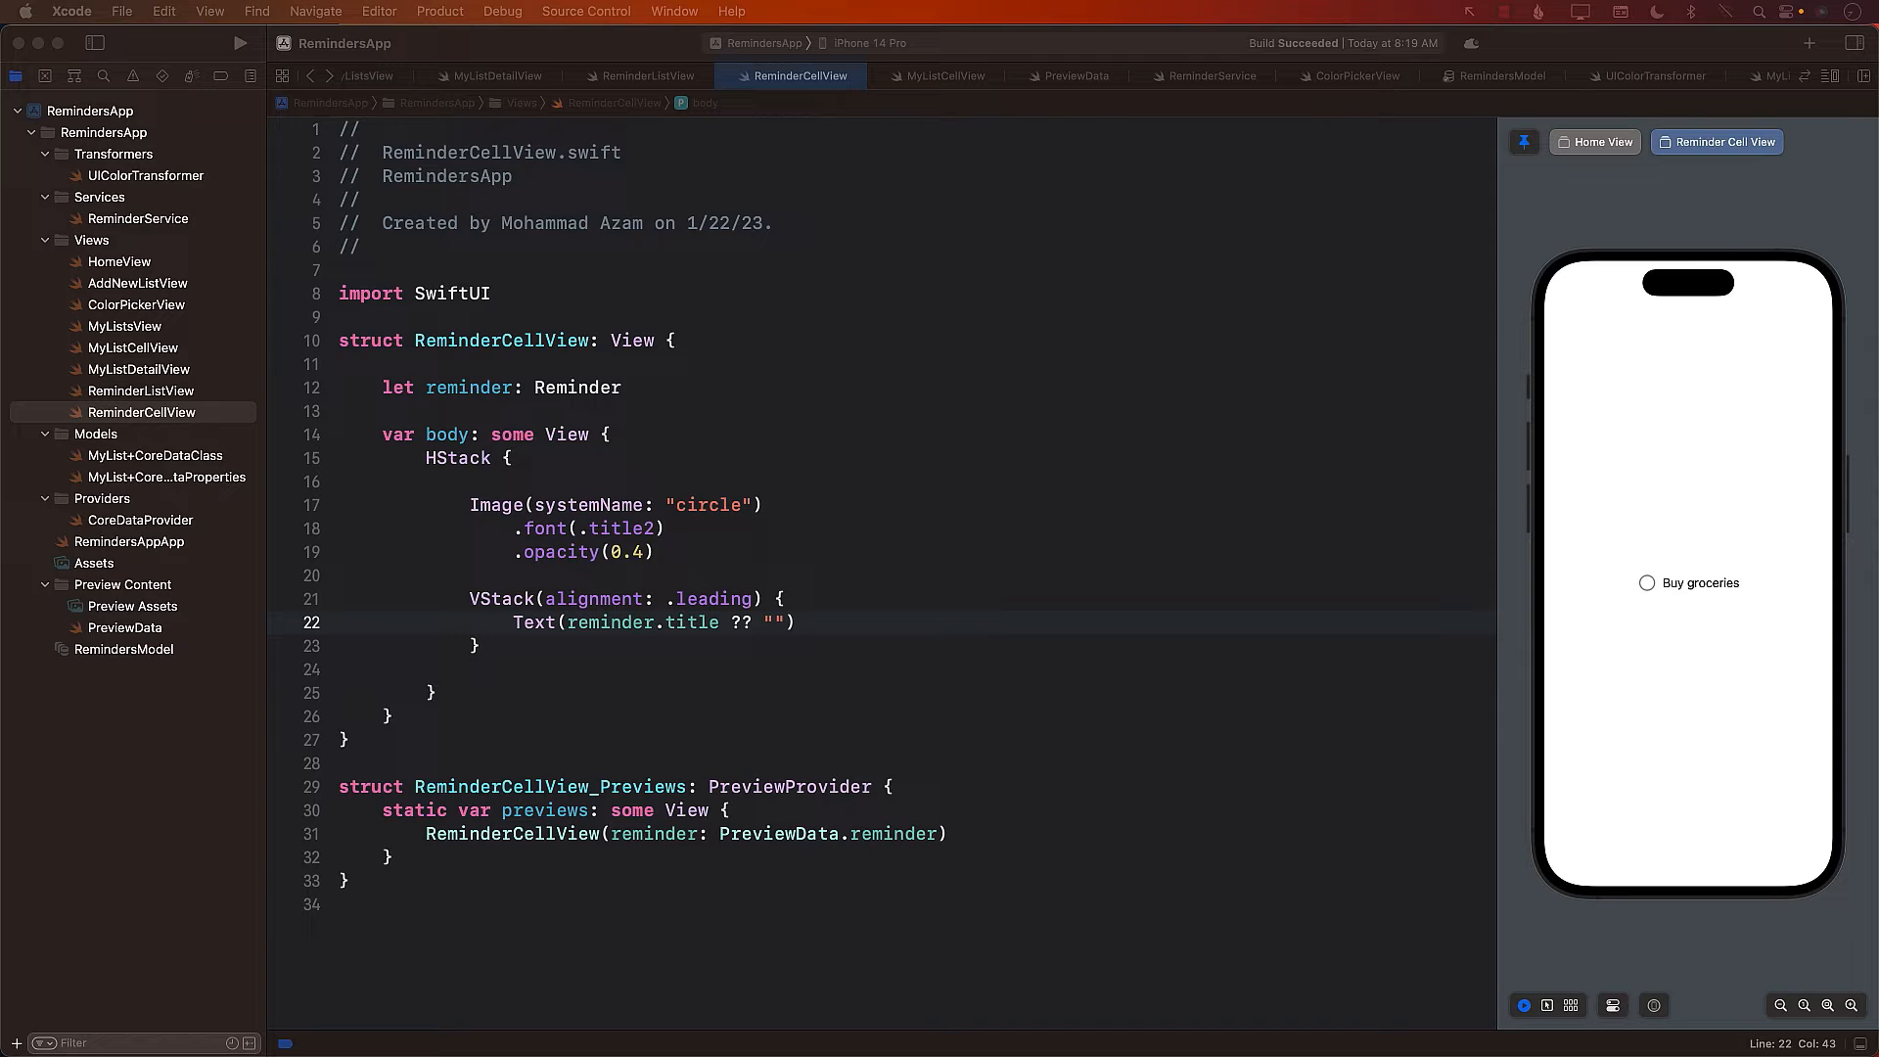
{"action": "mouse_move", "coordinate": [850, 623]}
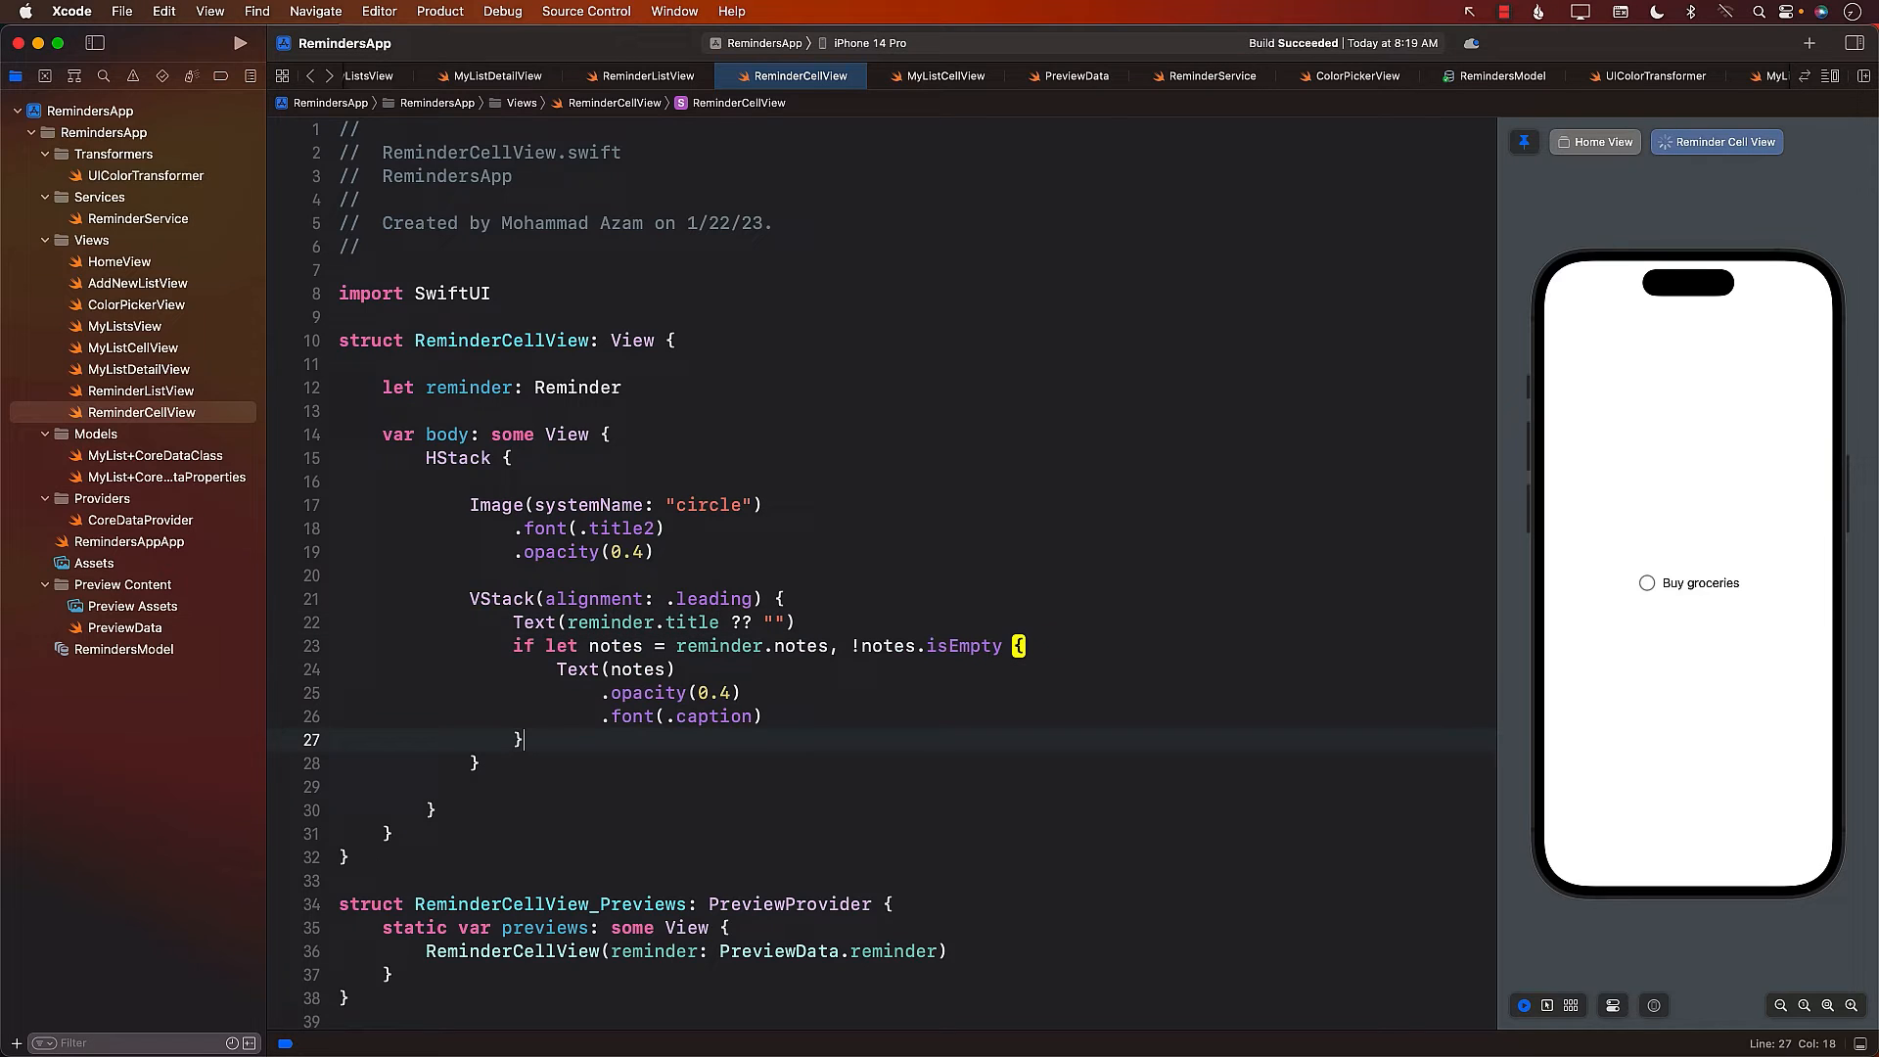
Add an if-let notes block showing Text(notes) at 0.4 opacity in caption font.
{"action": "left_click", "coordinate": [806, 622]}
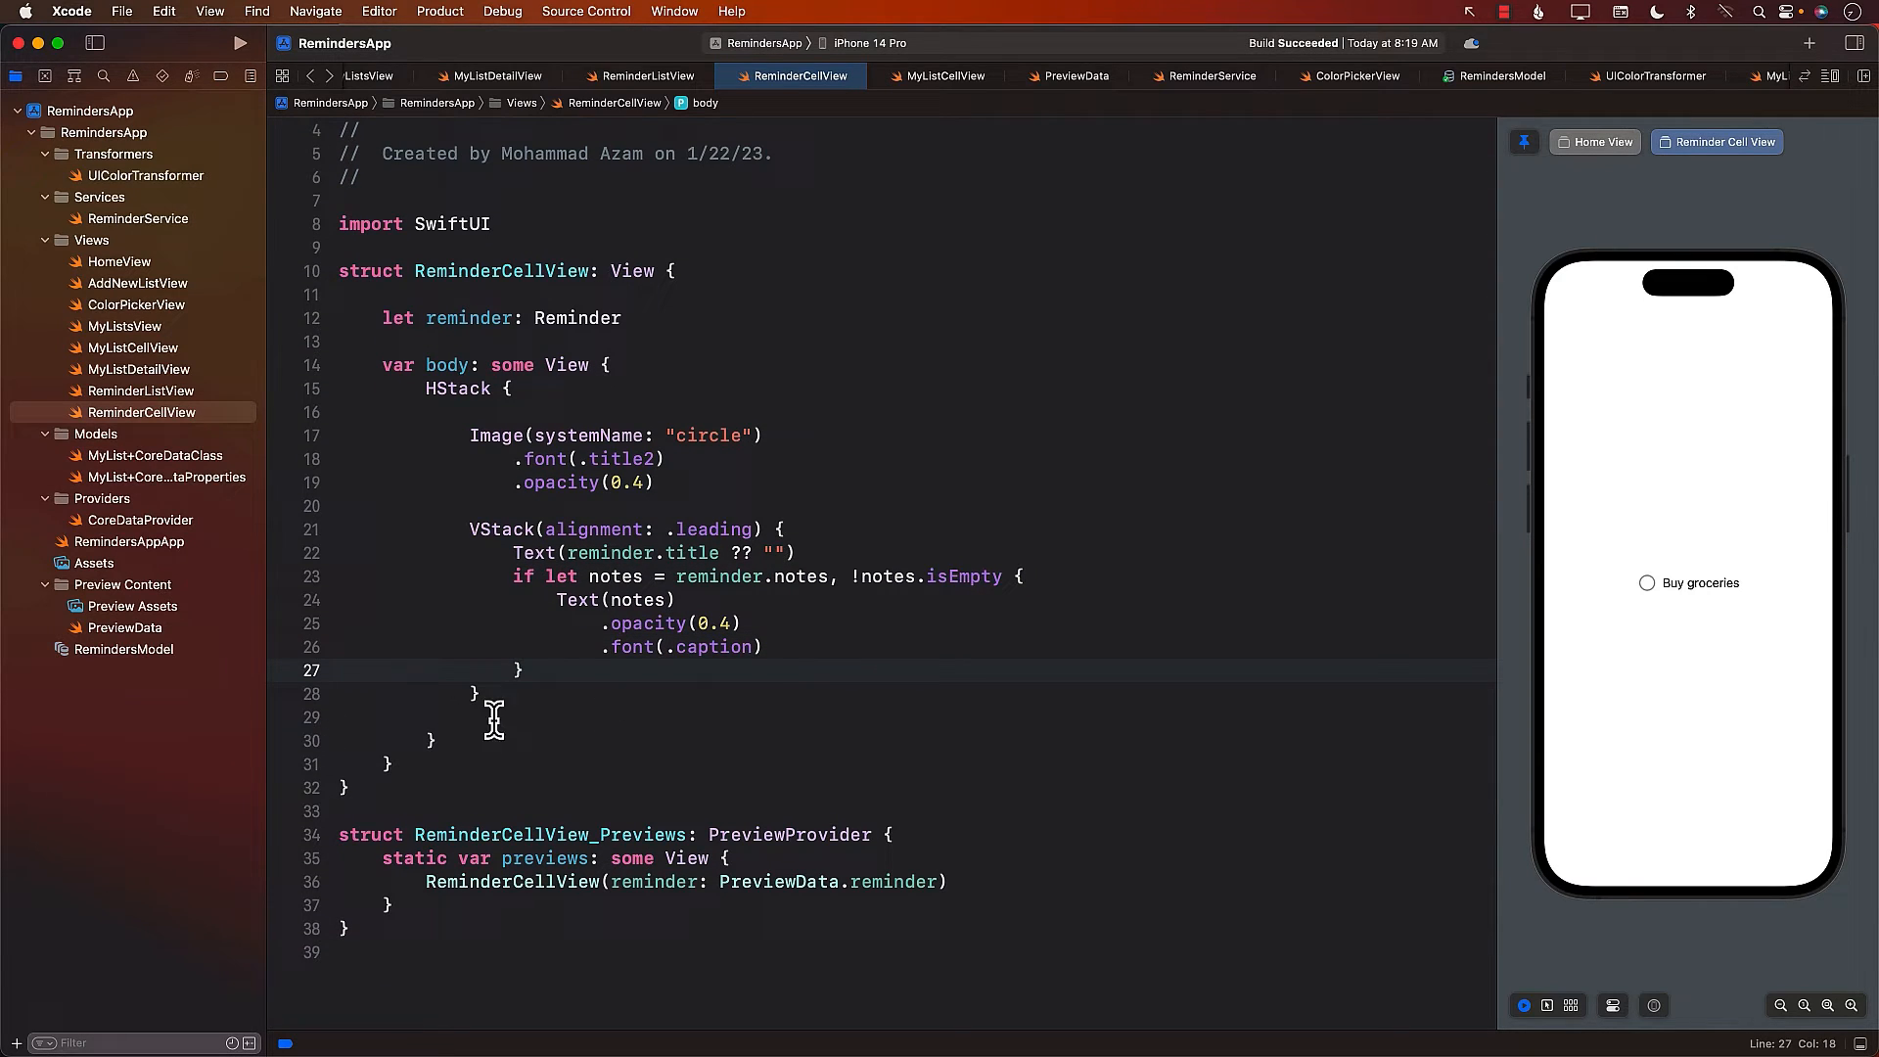
{"action": "double_click", "coordinate": [924, 577]}
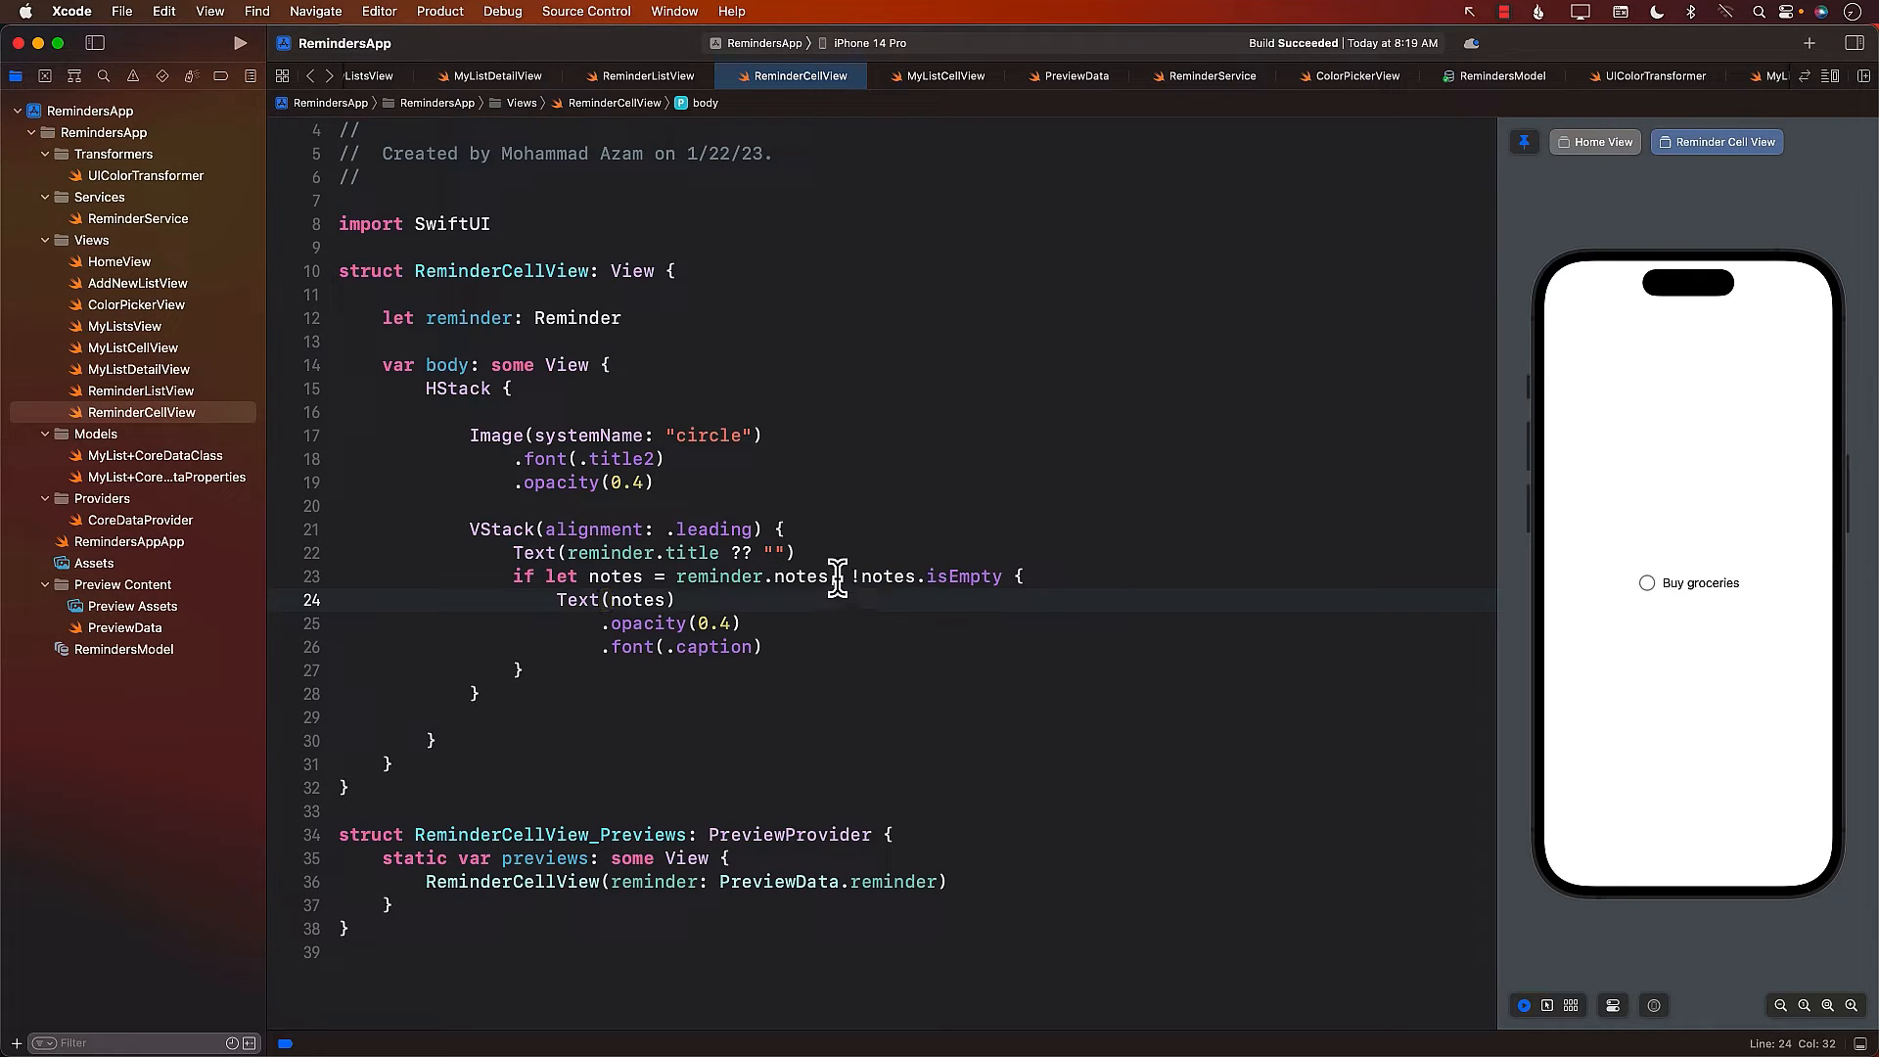
{"action": "double_click", "coordinate": [927, 576]}
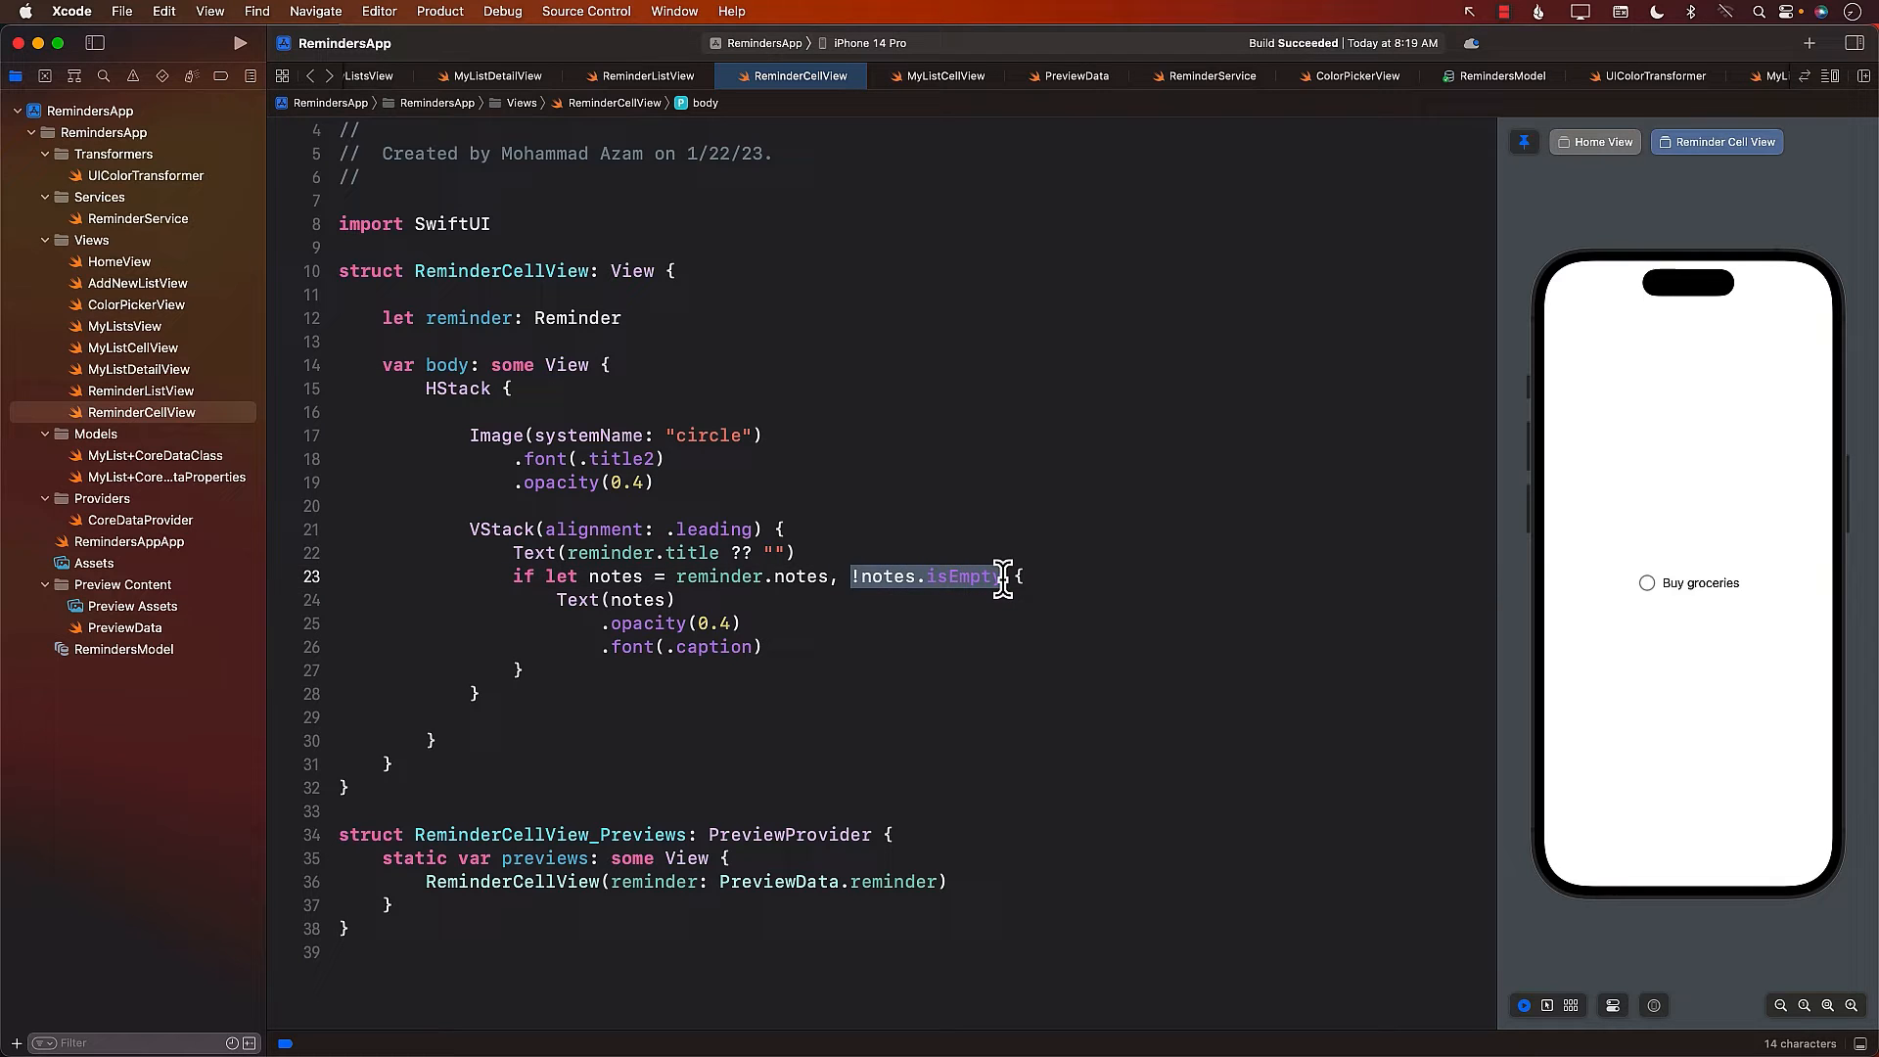
{"action": "key", "text": "backspace"}
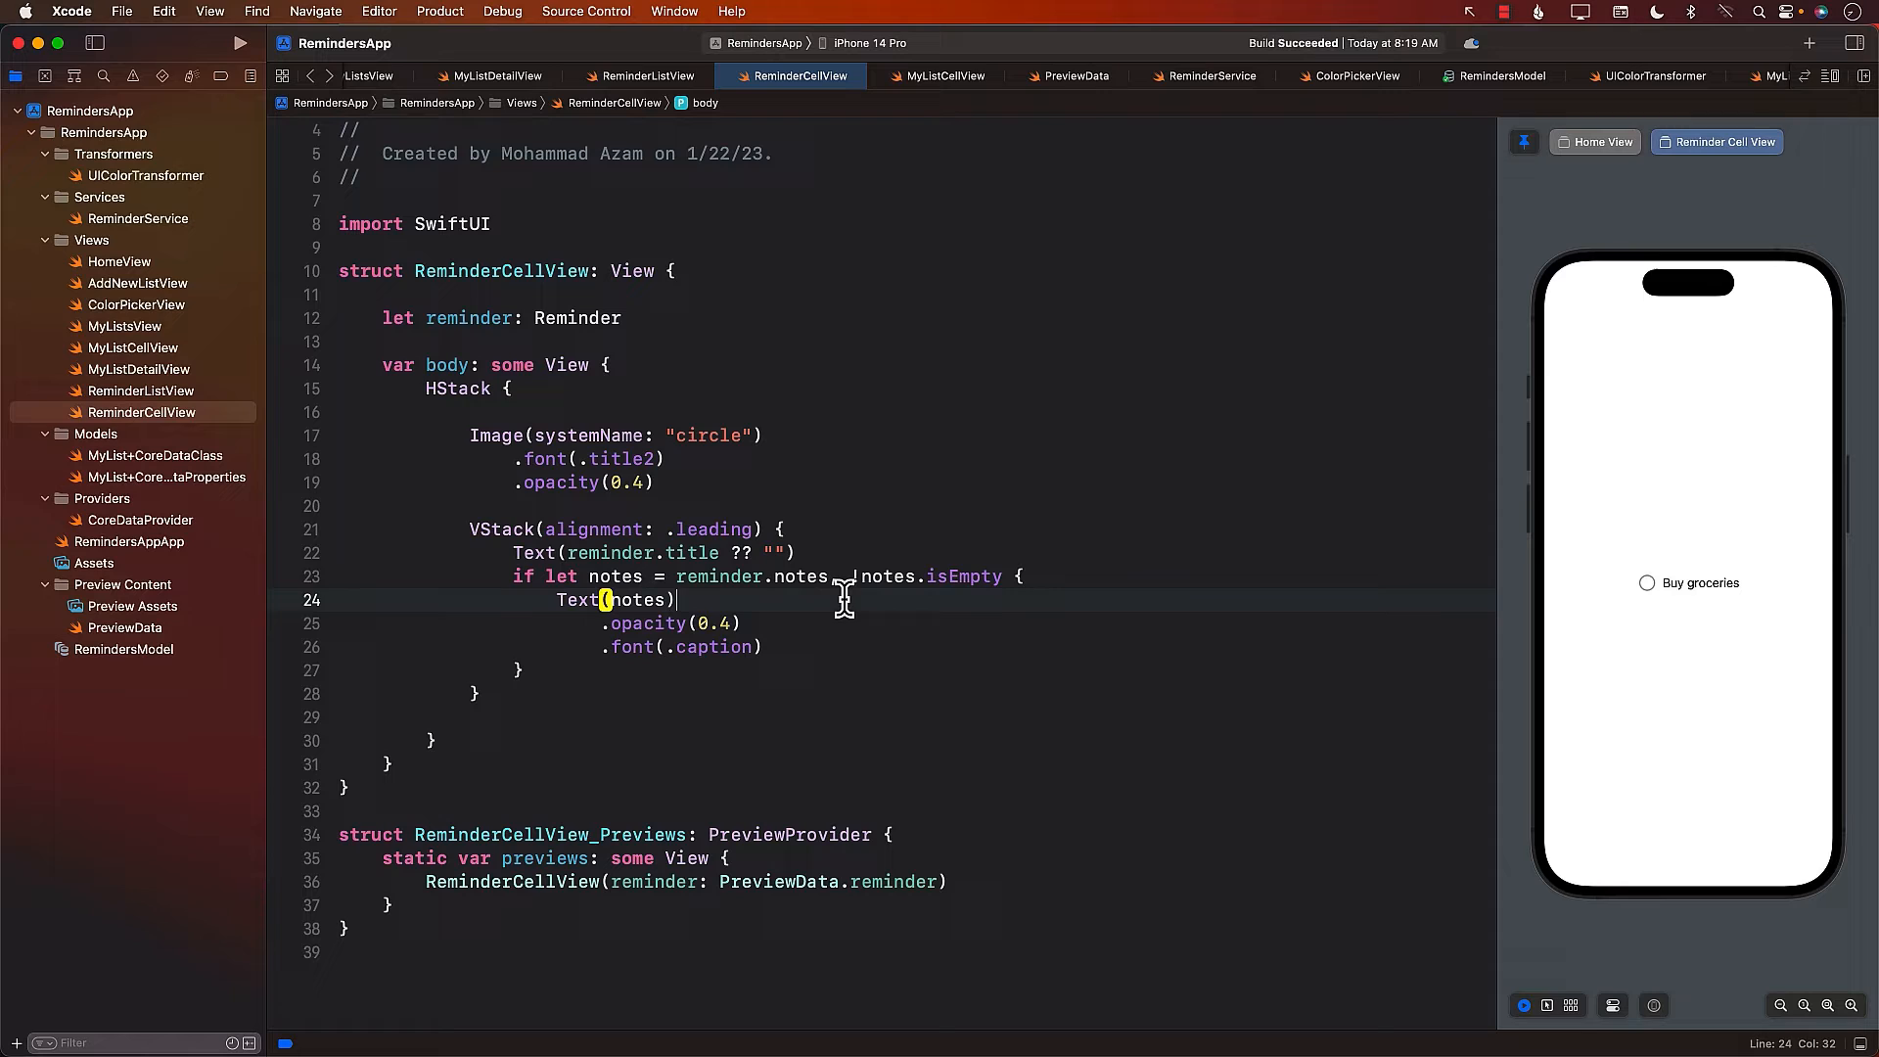
{"action": "double_click", "coordinate": [925, 577]}
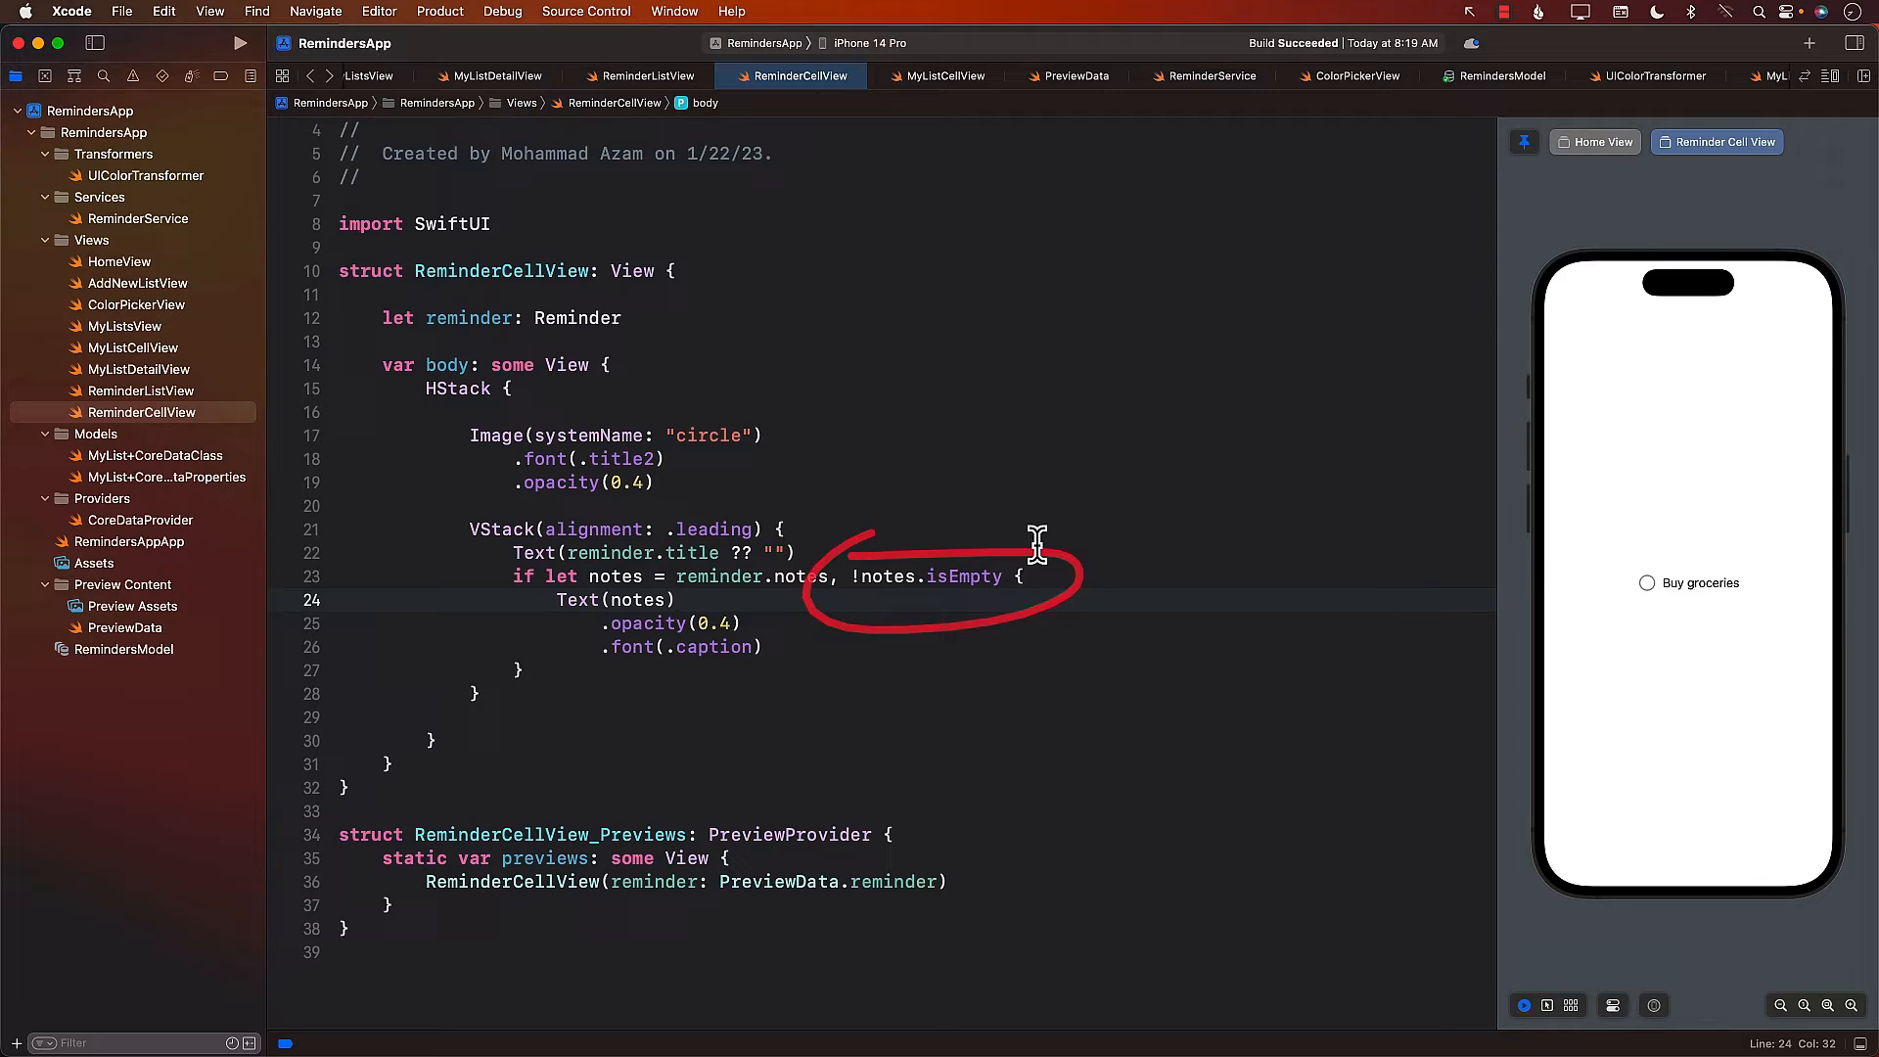
{"action": "left_click", "coordinate": [677, 600]}
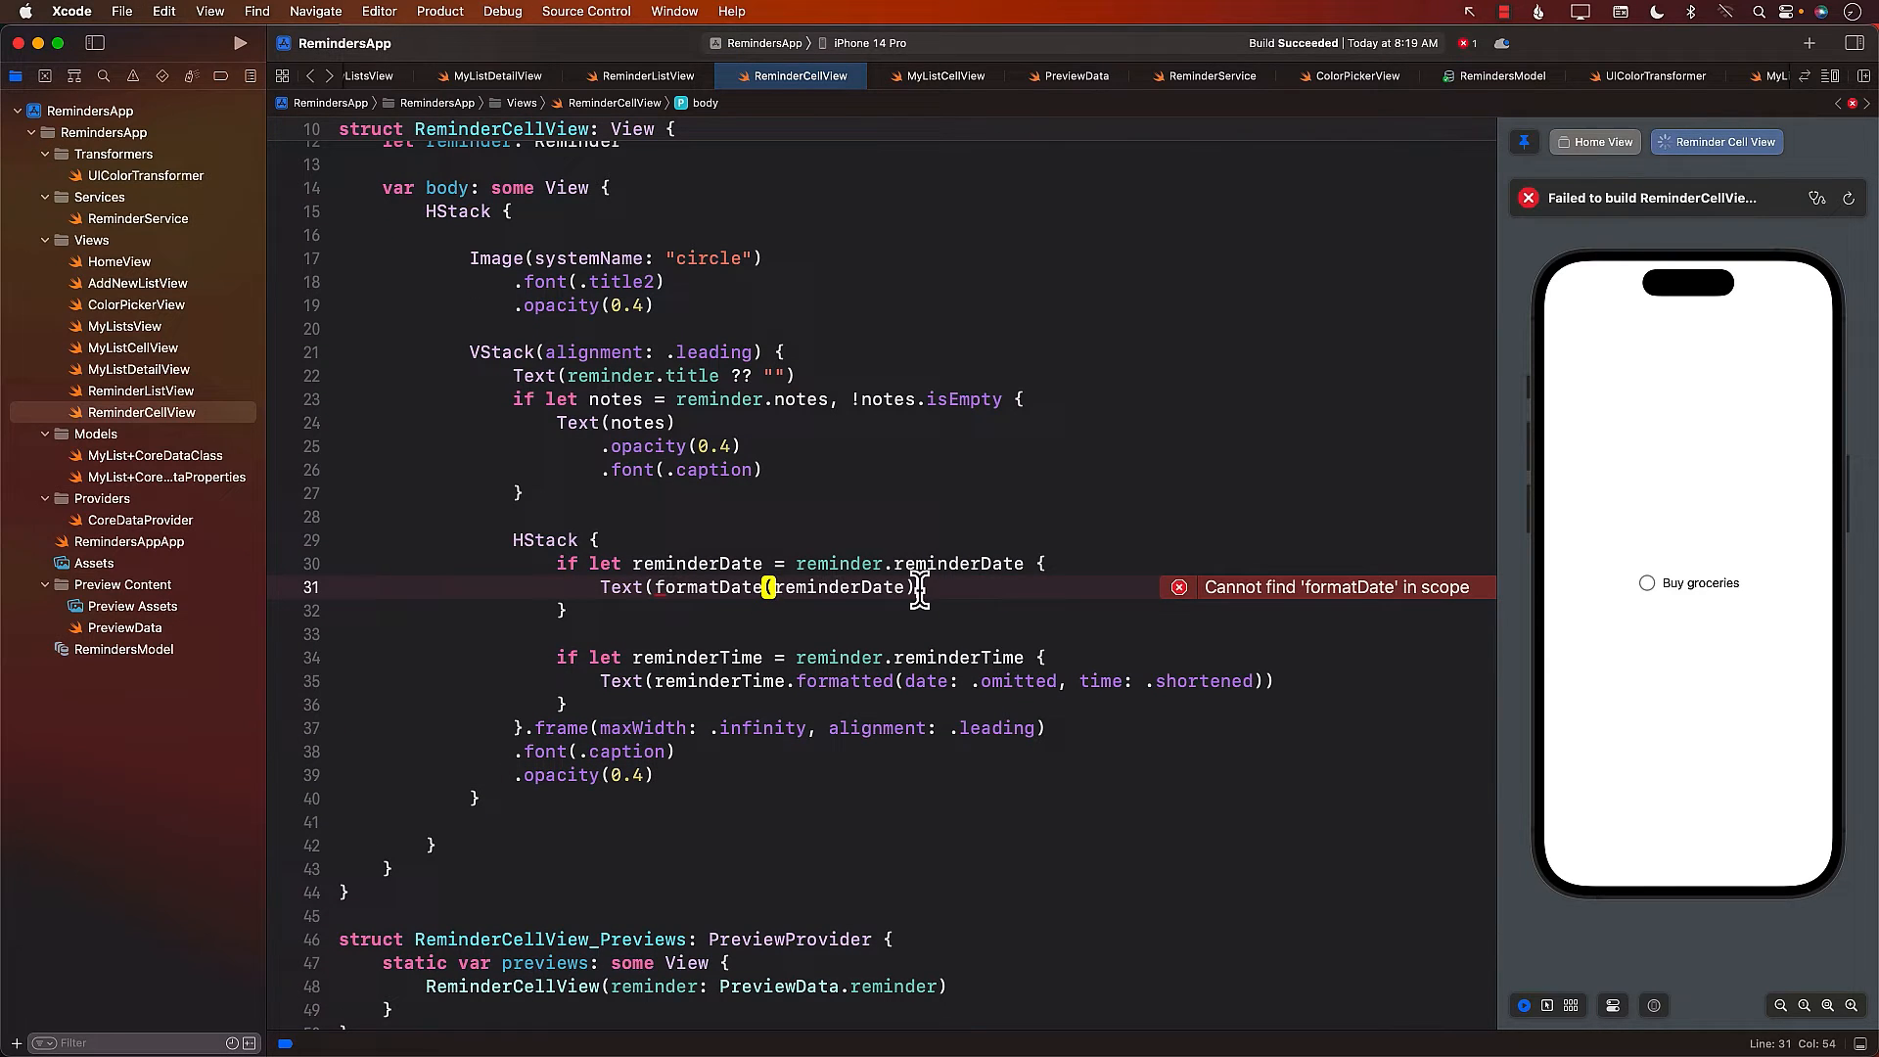
Select the undefined formatDate call in the date row.
{"action": "double_click", "coordinate": [706, 587]}
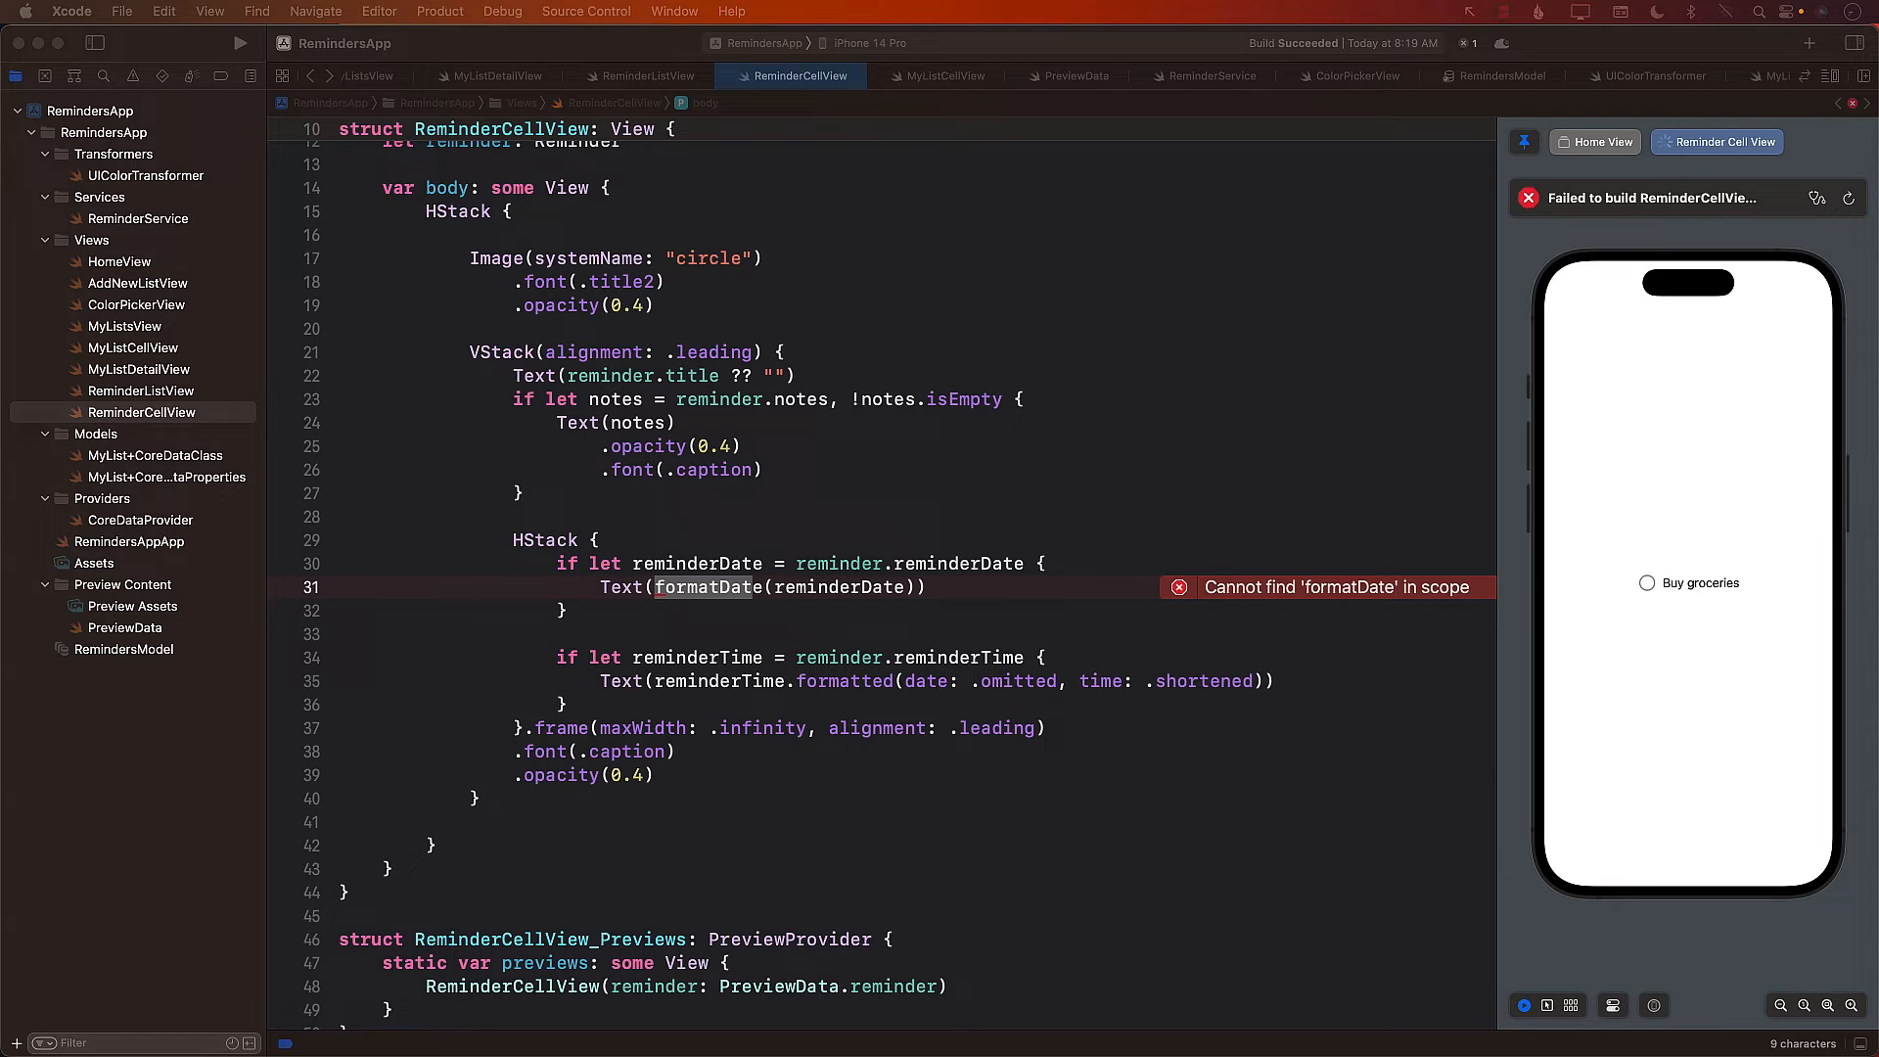
Write a private formatDate(_:) returning Today, Tomorrow, or a numeric date.
{"action": "scroll", "scroll_direction": "up", "scroll_amount": 3}
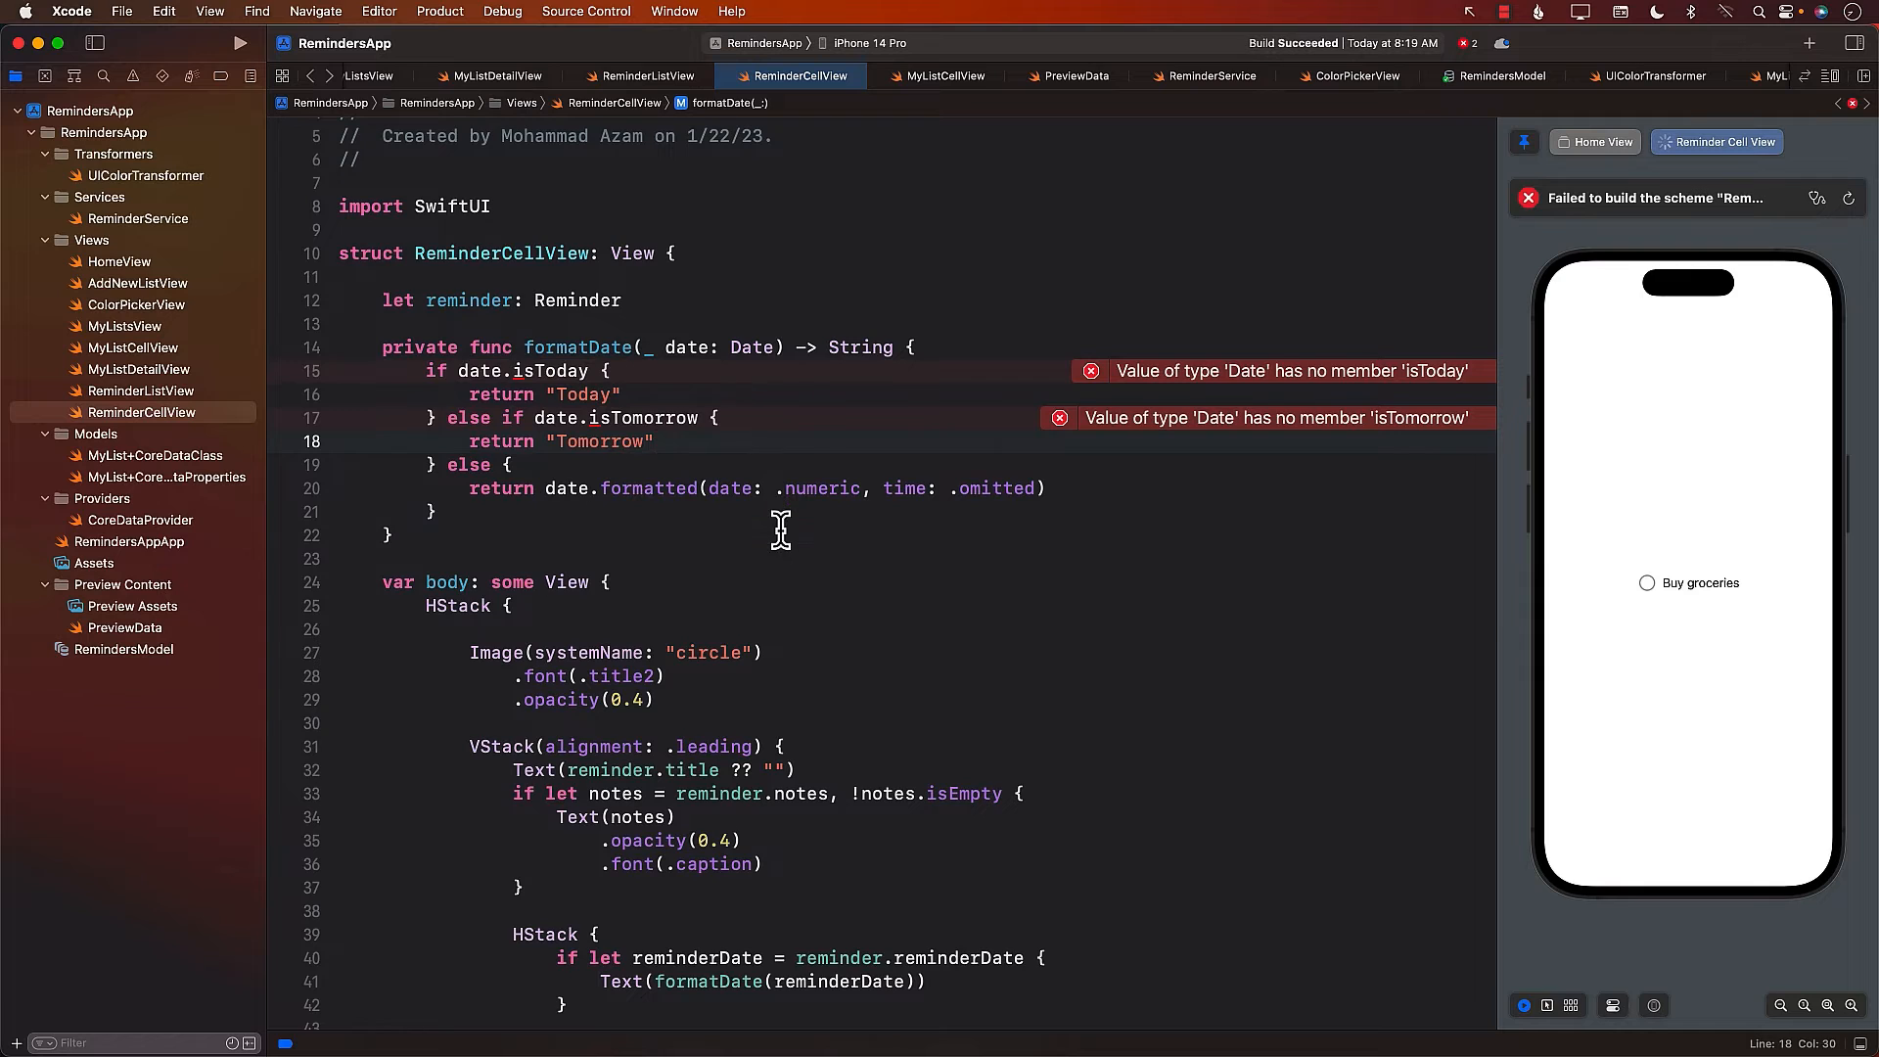
{"action": "scroll", "scroll_direction": "down", "scroll_amount": 3}
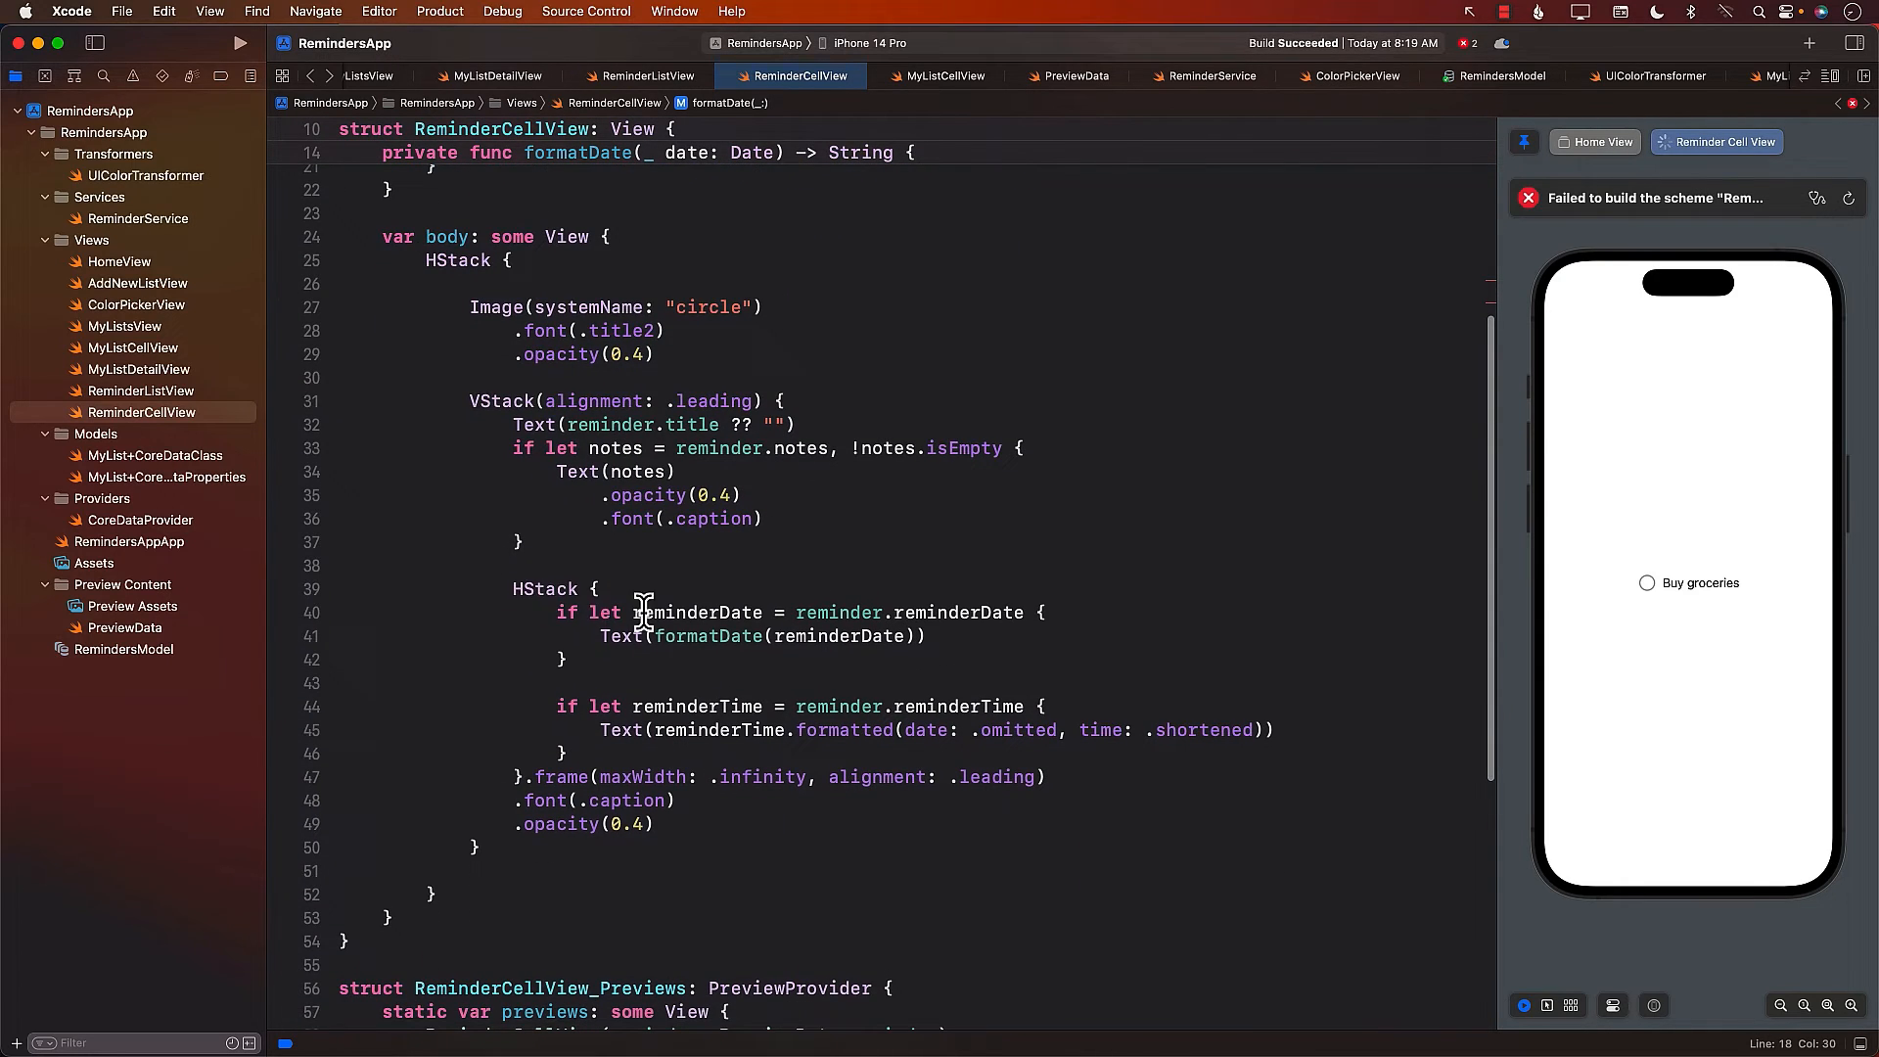
{"action": "scroll", "scroll_direction": "down", "scroll_amount": 3}
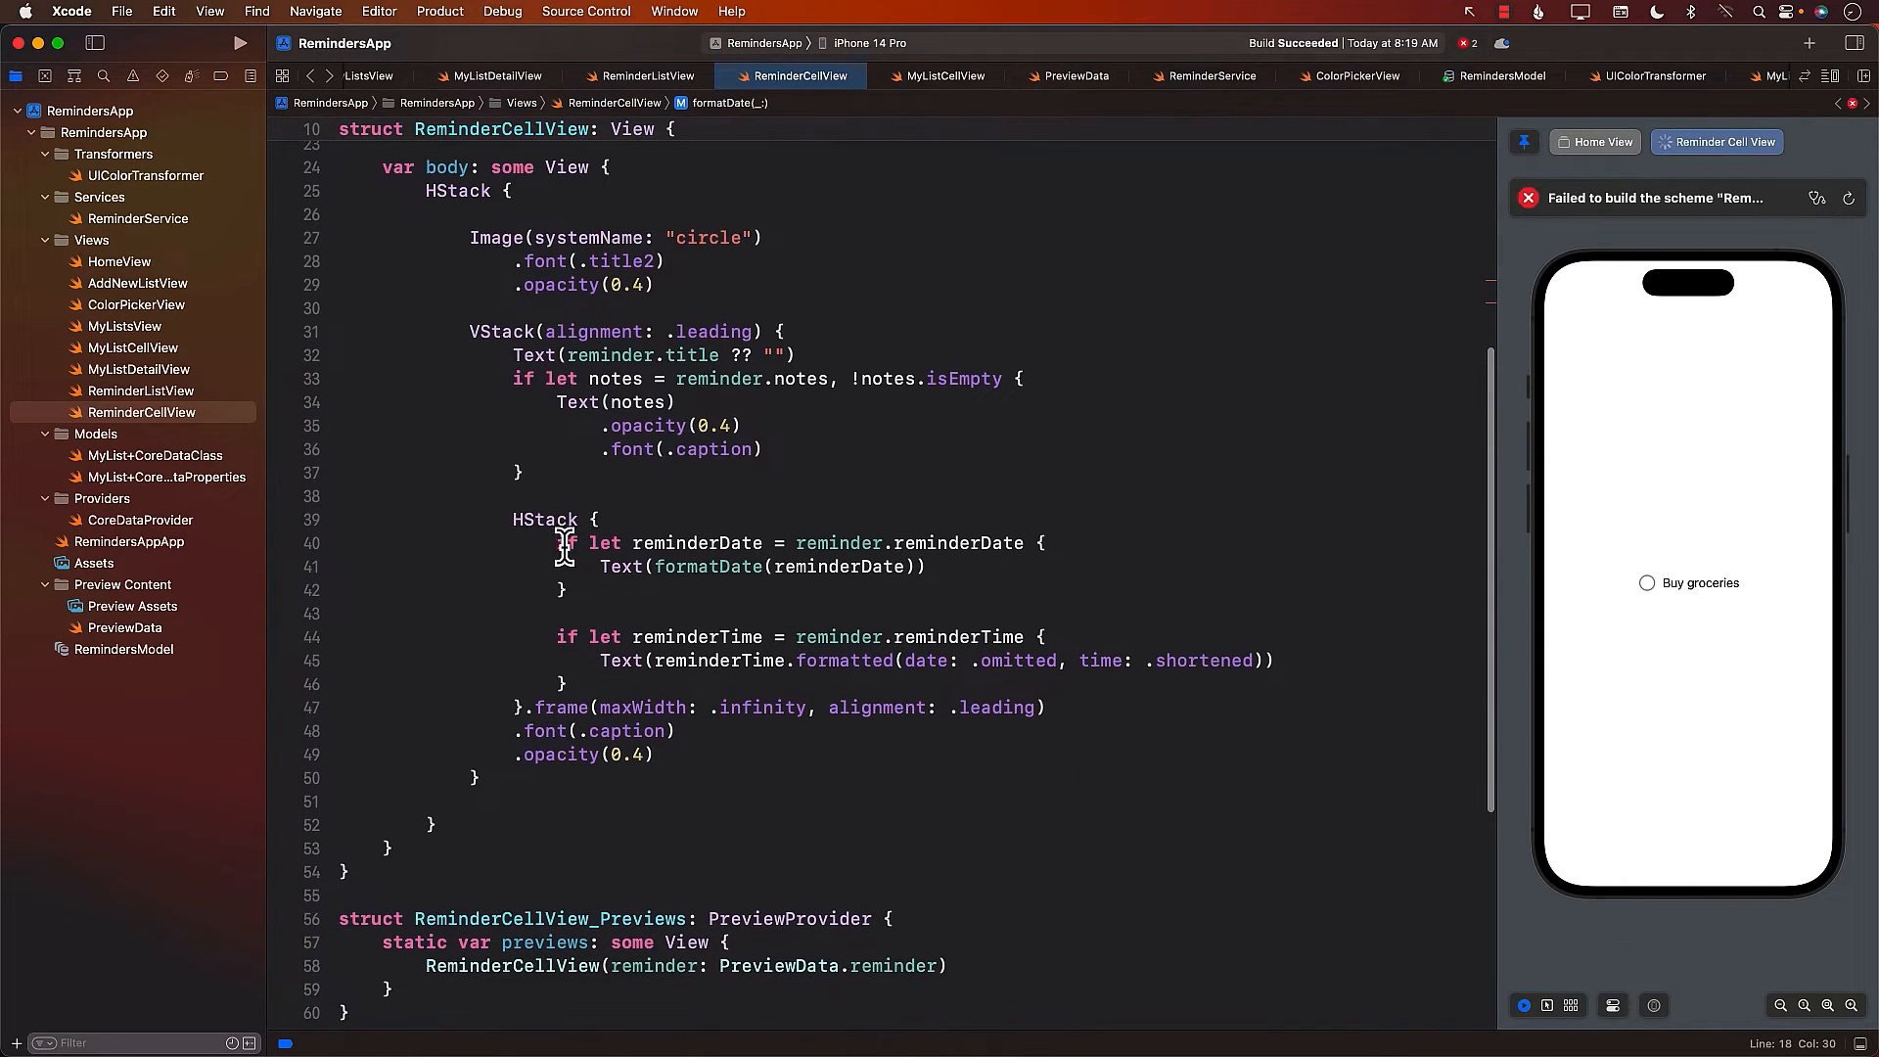
{"action": "double_click", "coordinate": [698, 543]}
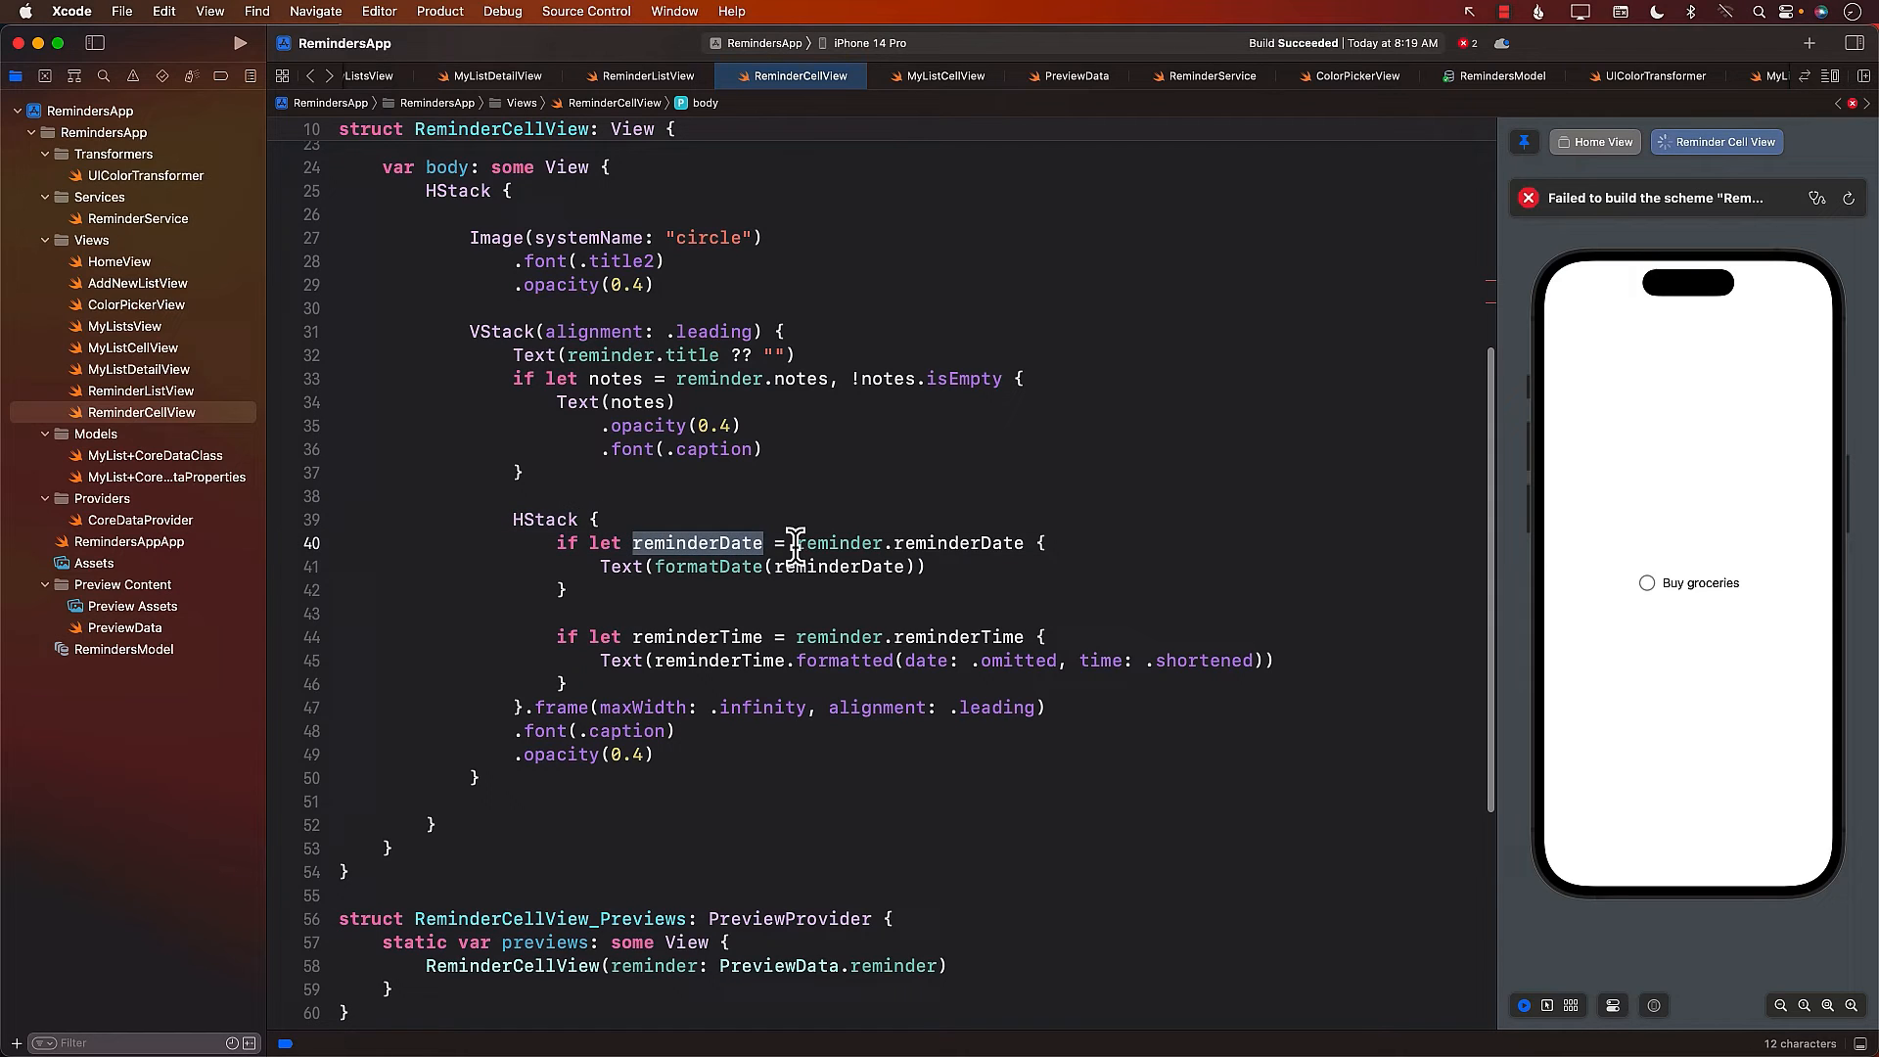
{"action": "left_click", "coordinate": [932, 567]}
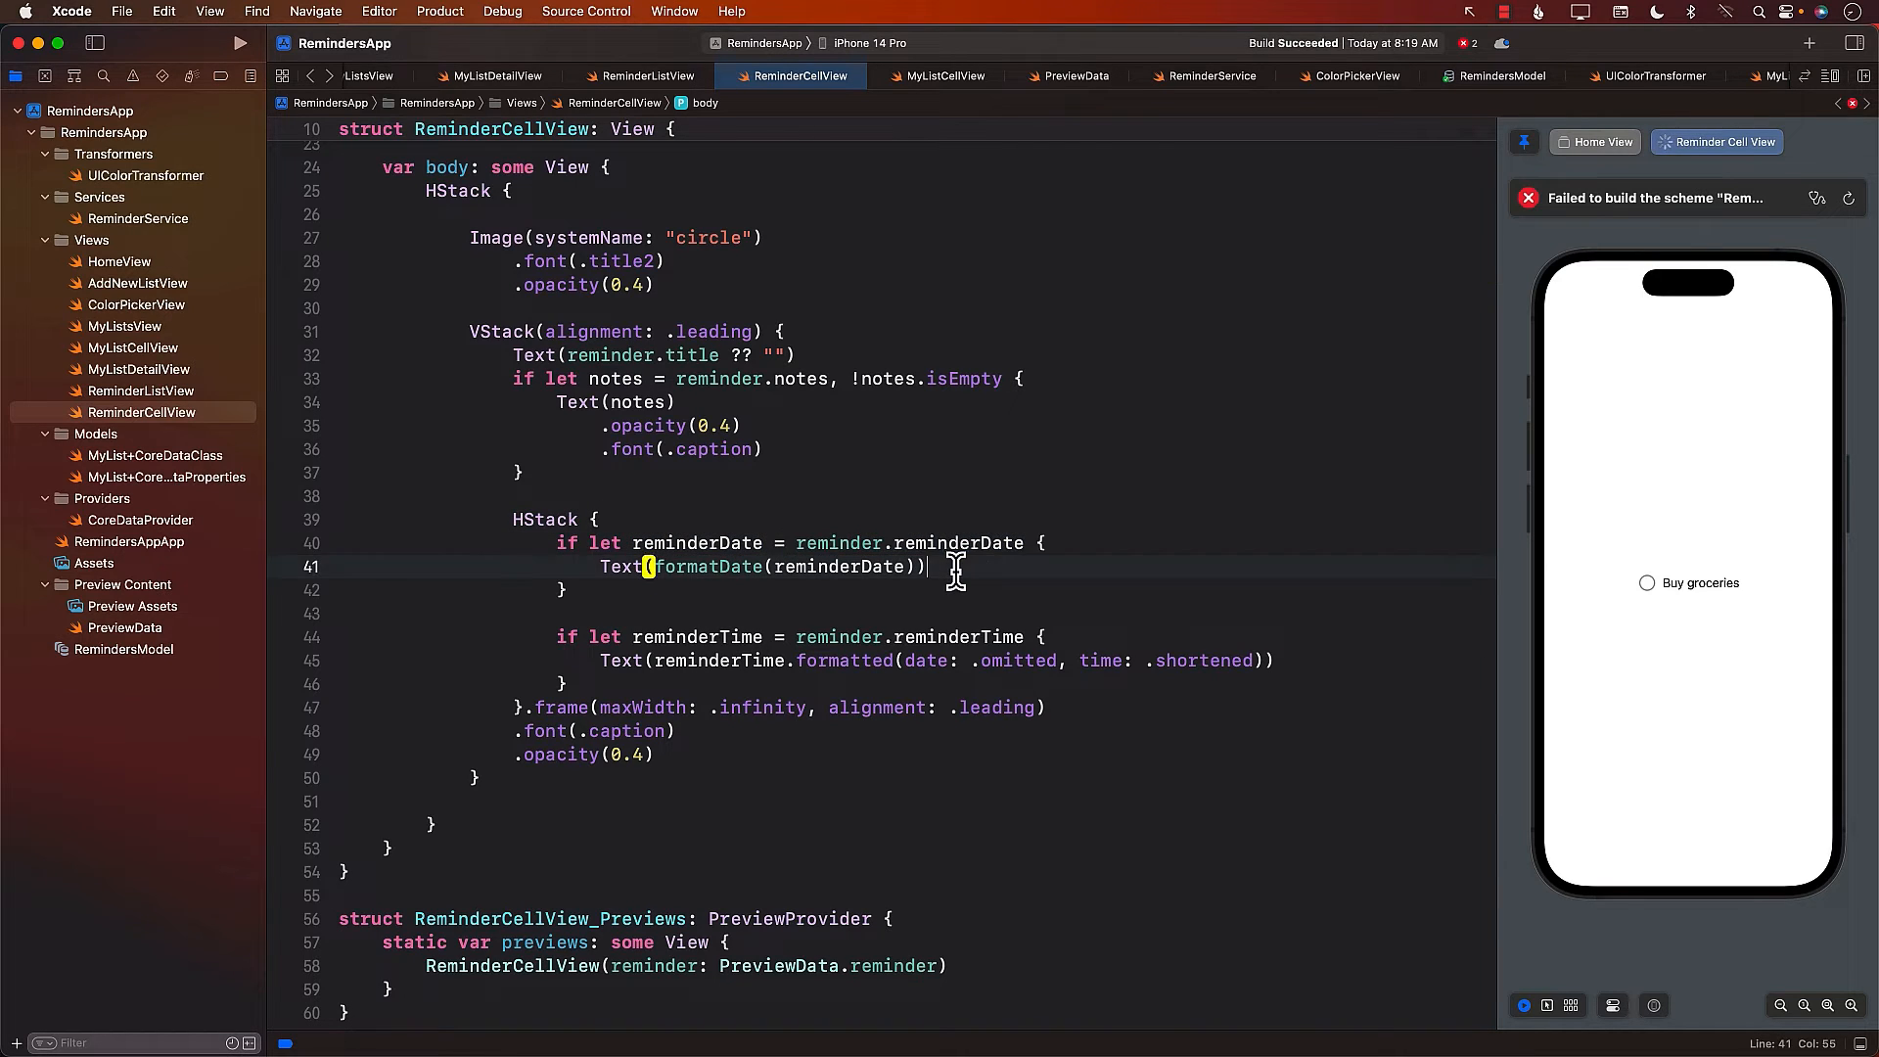
{"action": "left_click", "coordinate": [599, 573]}
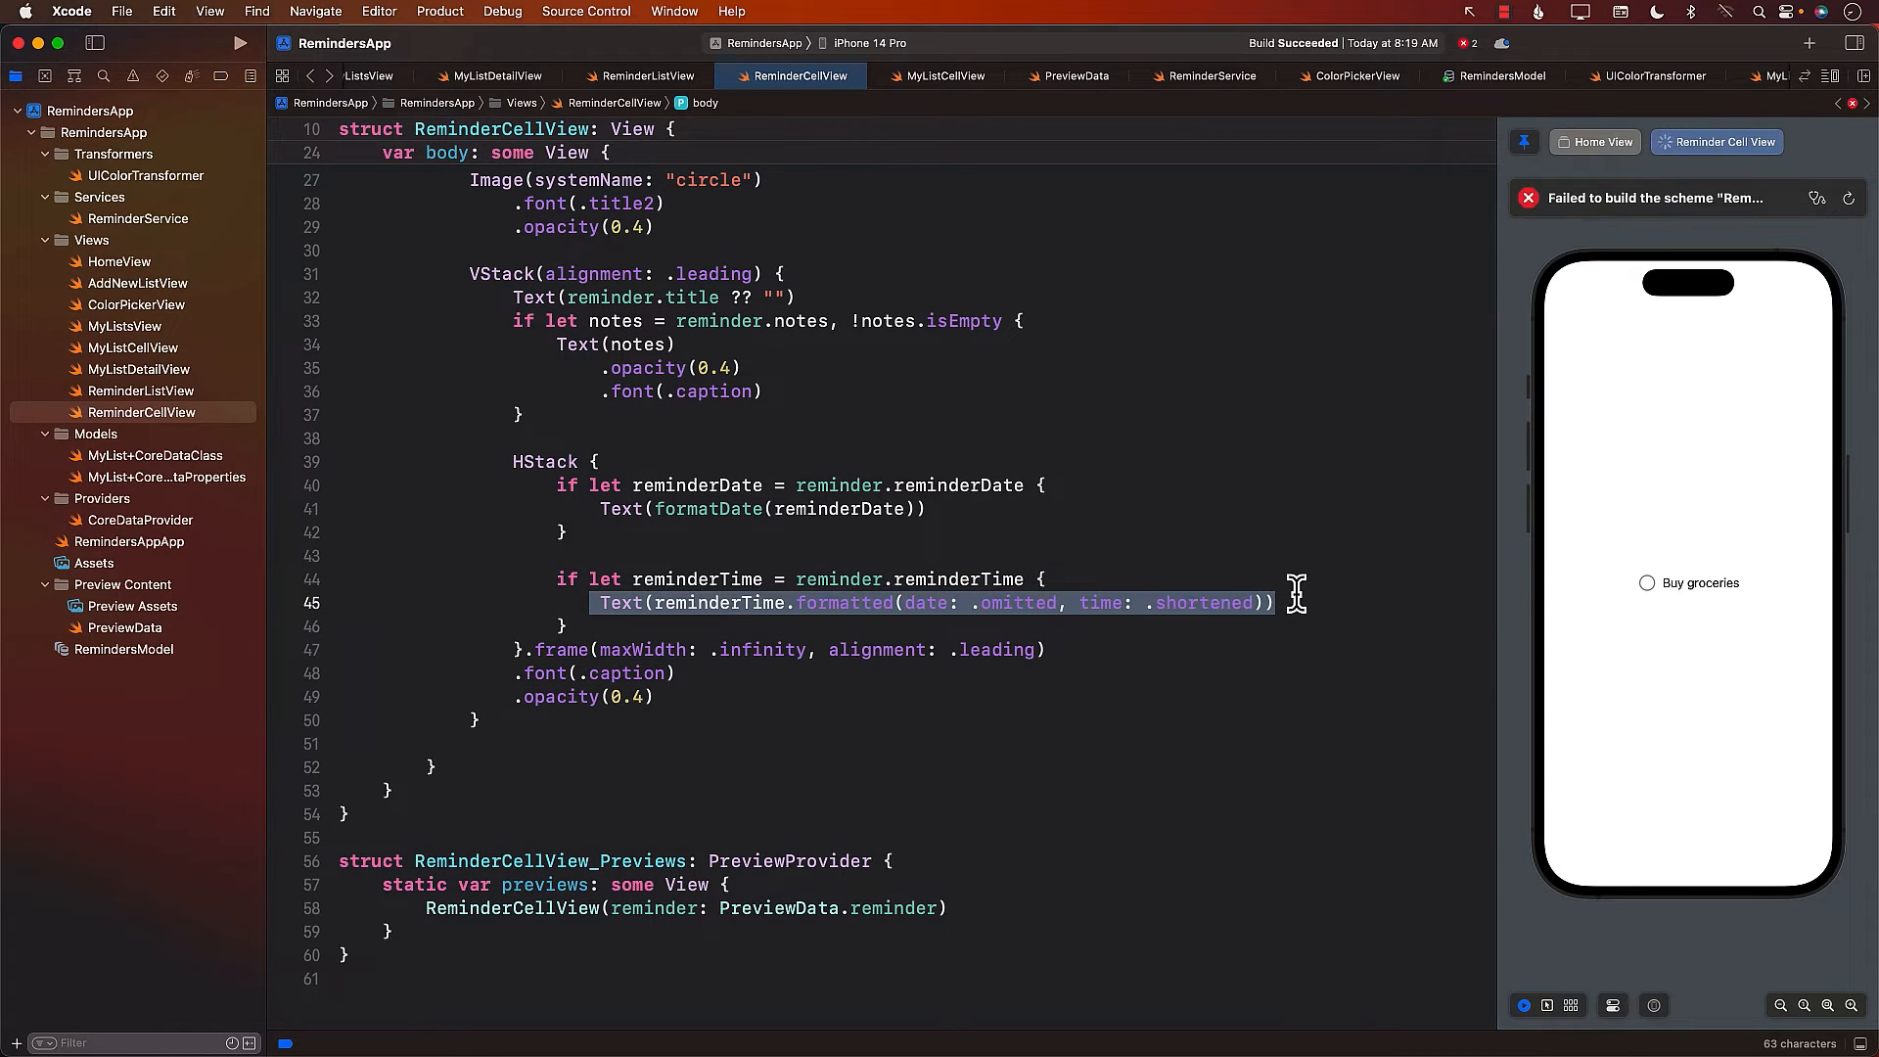
{"action": "double_click", "coordinate": [715, 603]}
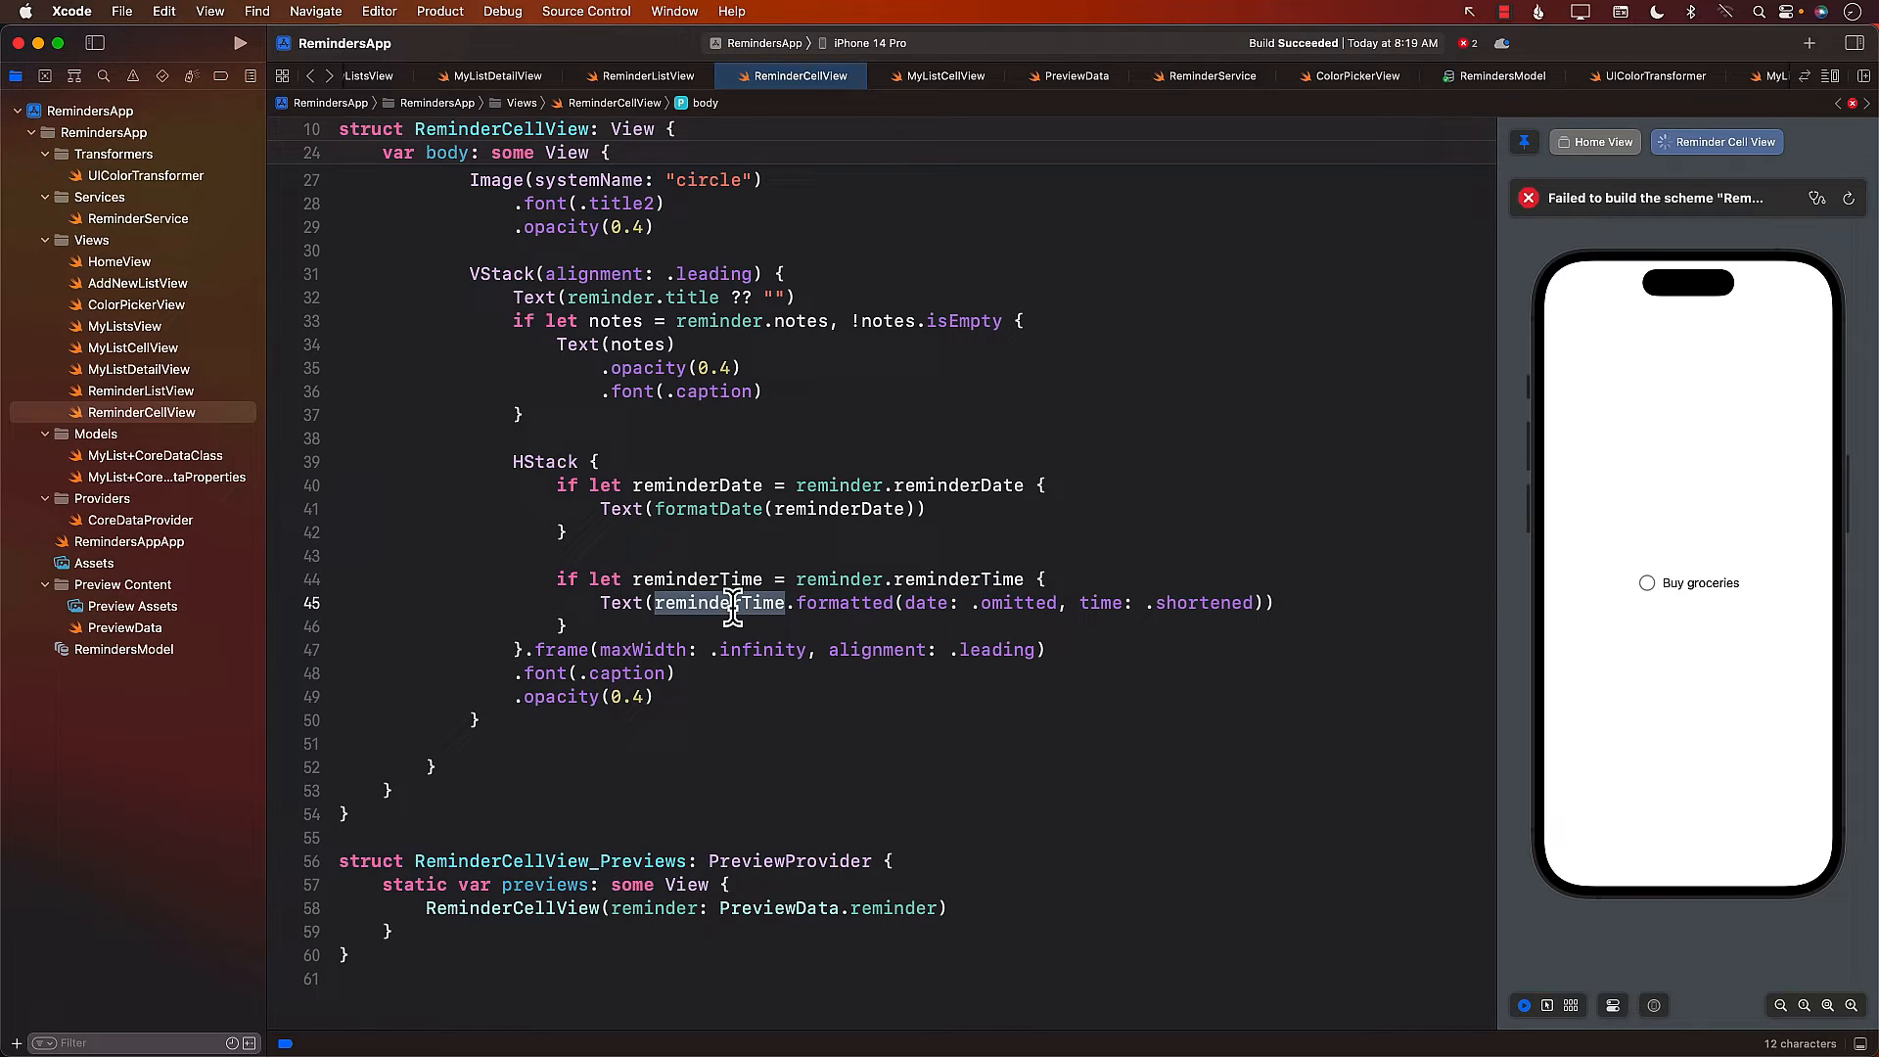
{"action": "double_click", "coordinate": [1016, 603]}
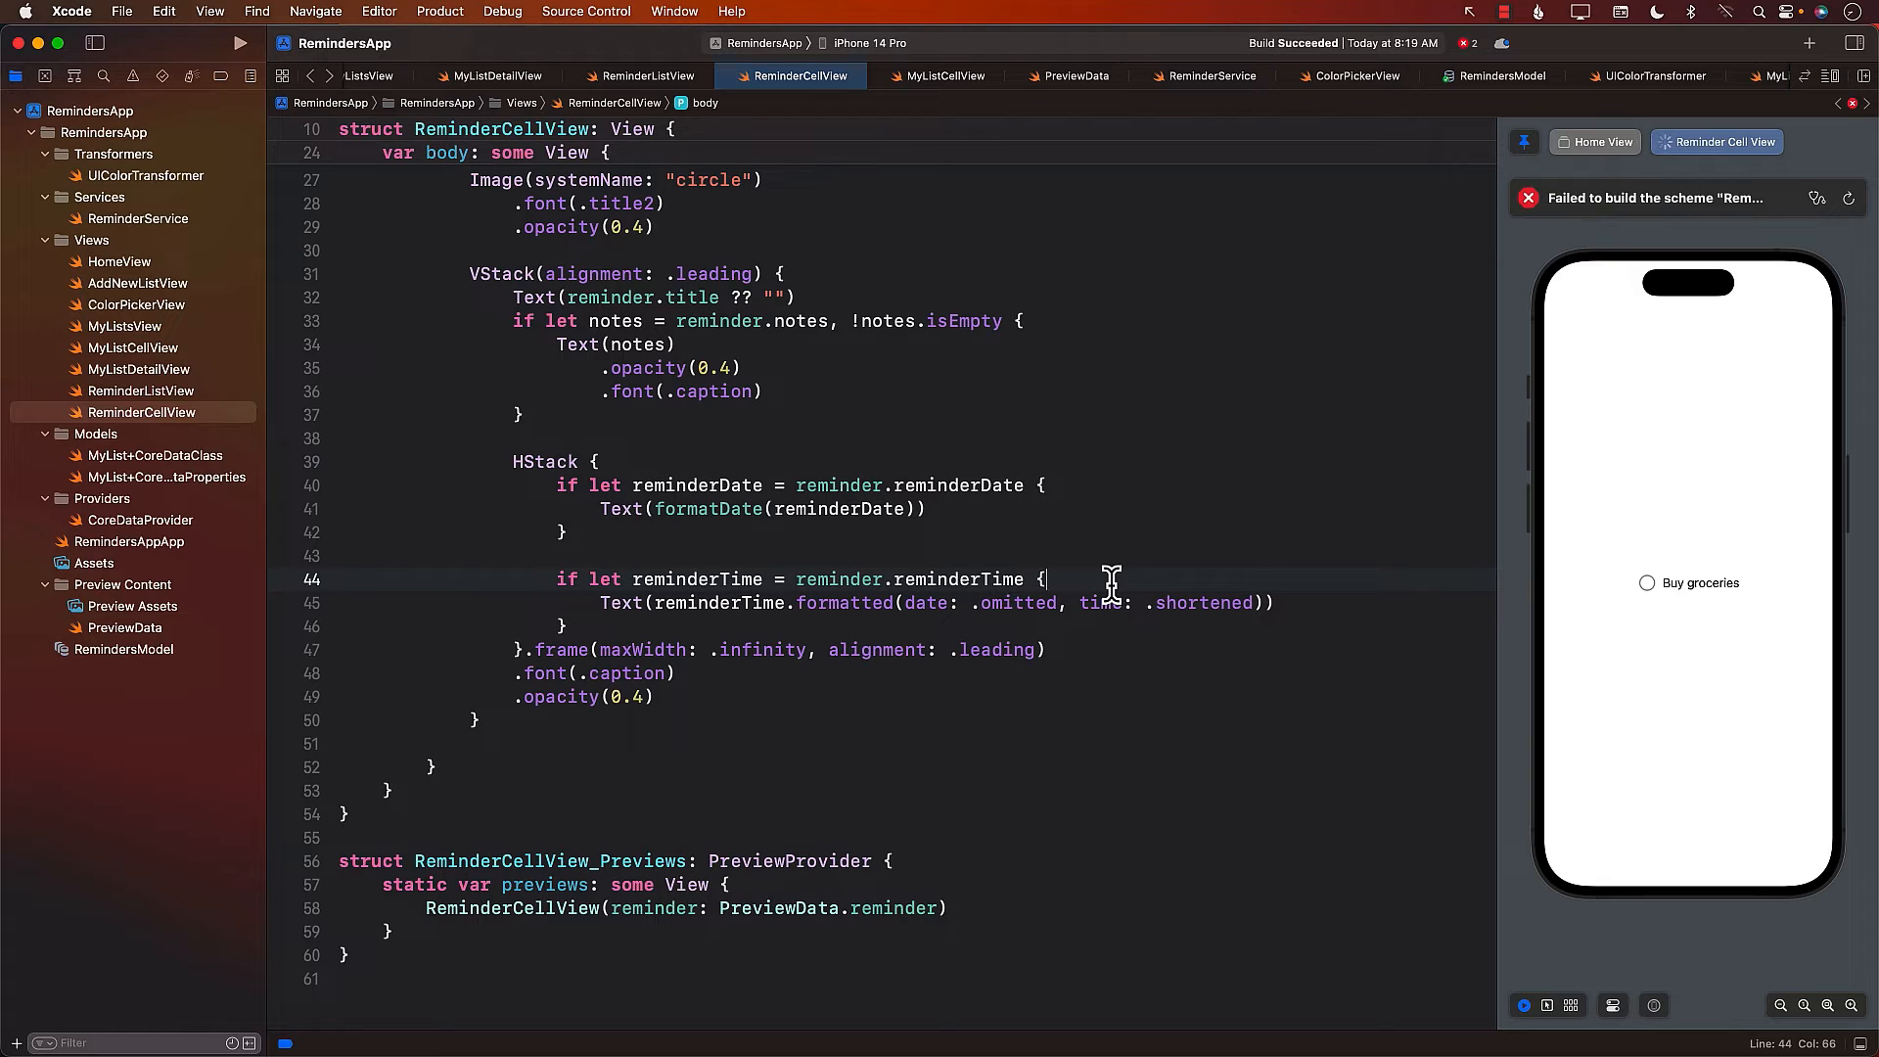
{"action": "scroll", "scroll_direction": "up", "scroll_amount": 3}
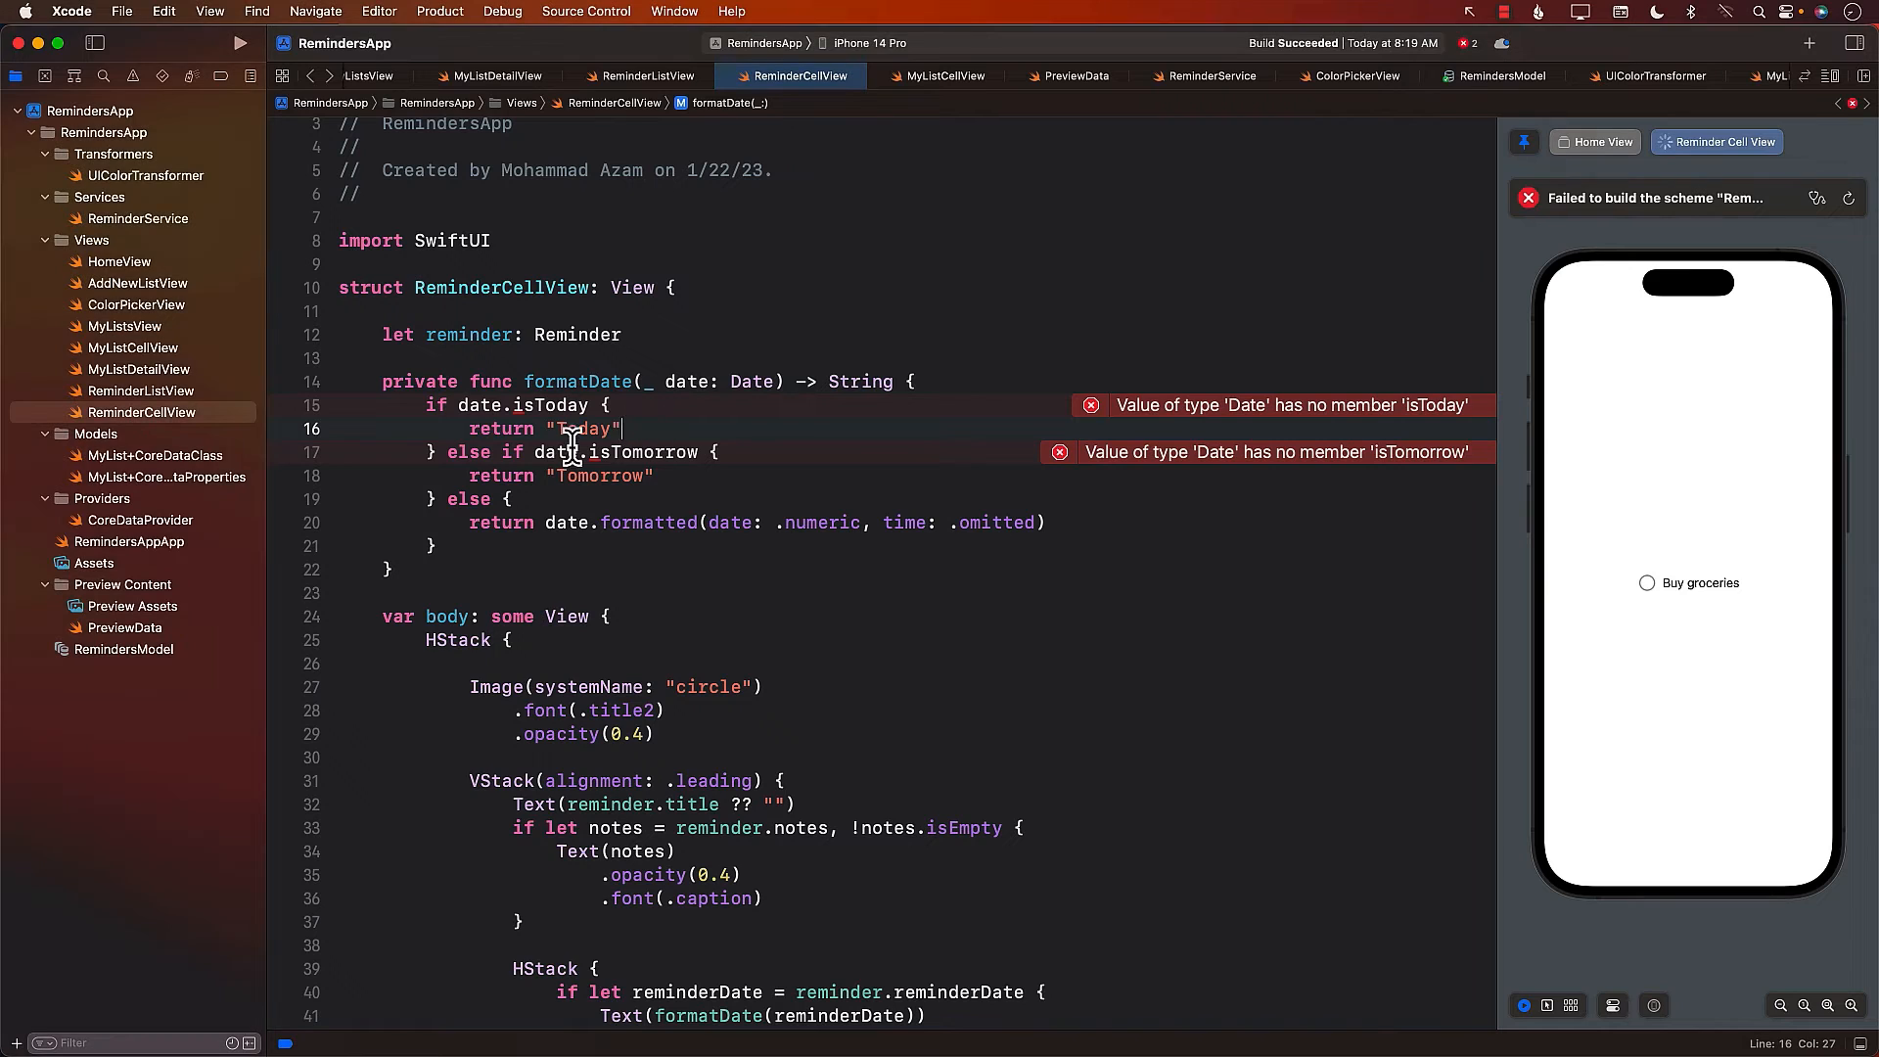
{"action": "left_click", "coordinate": [666, 475]}
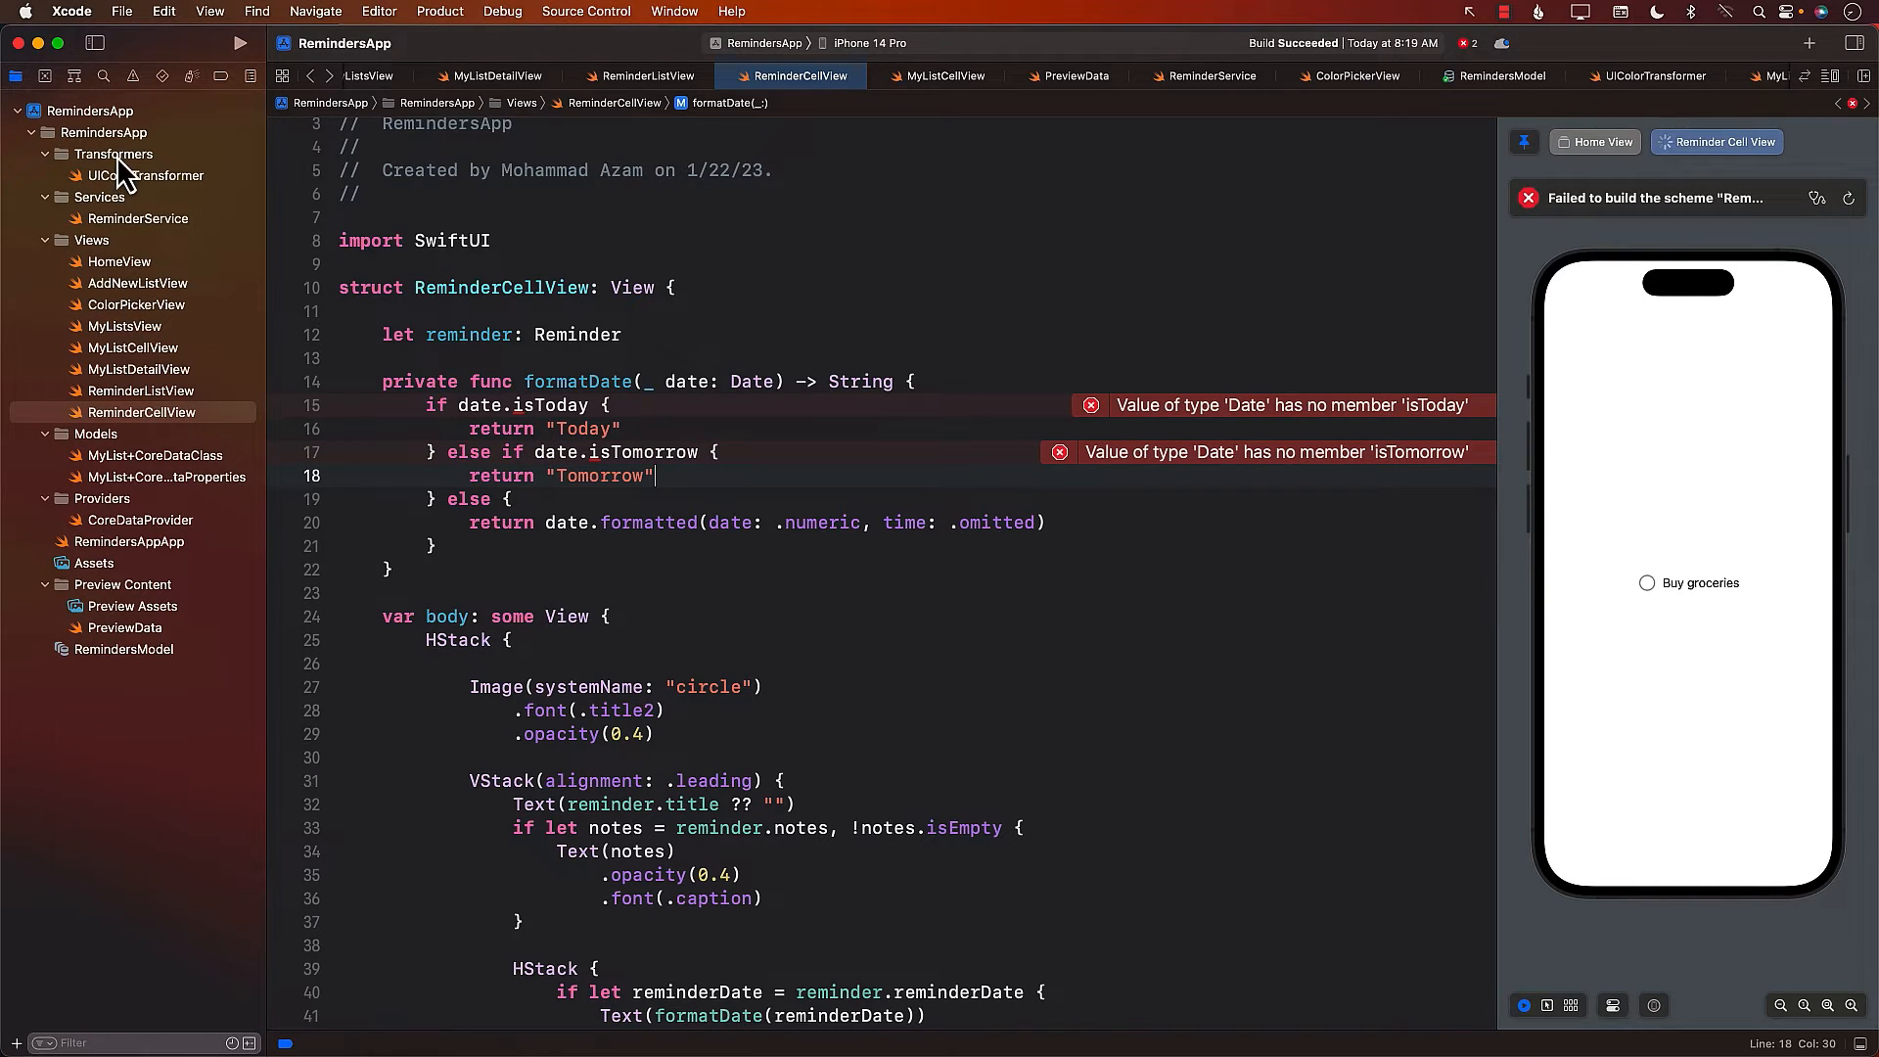
Add an Extensions group under RemindersApp containing a new Swift file named Date+Extensions.
{"action": "right_click", "coordinate": [90, 111]}
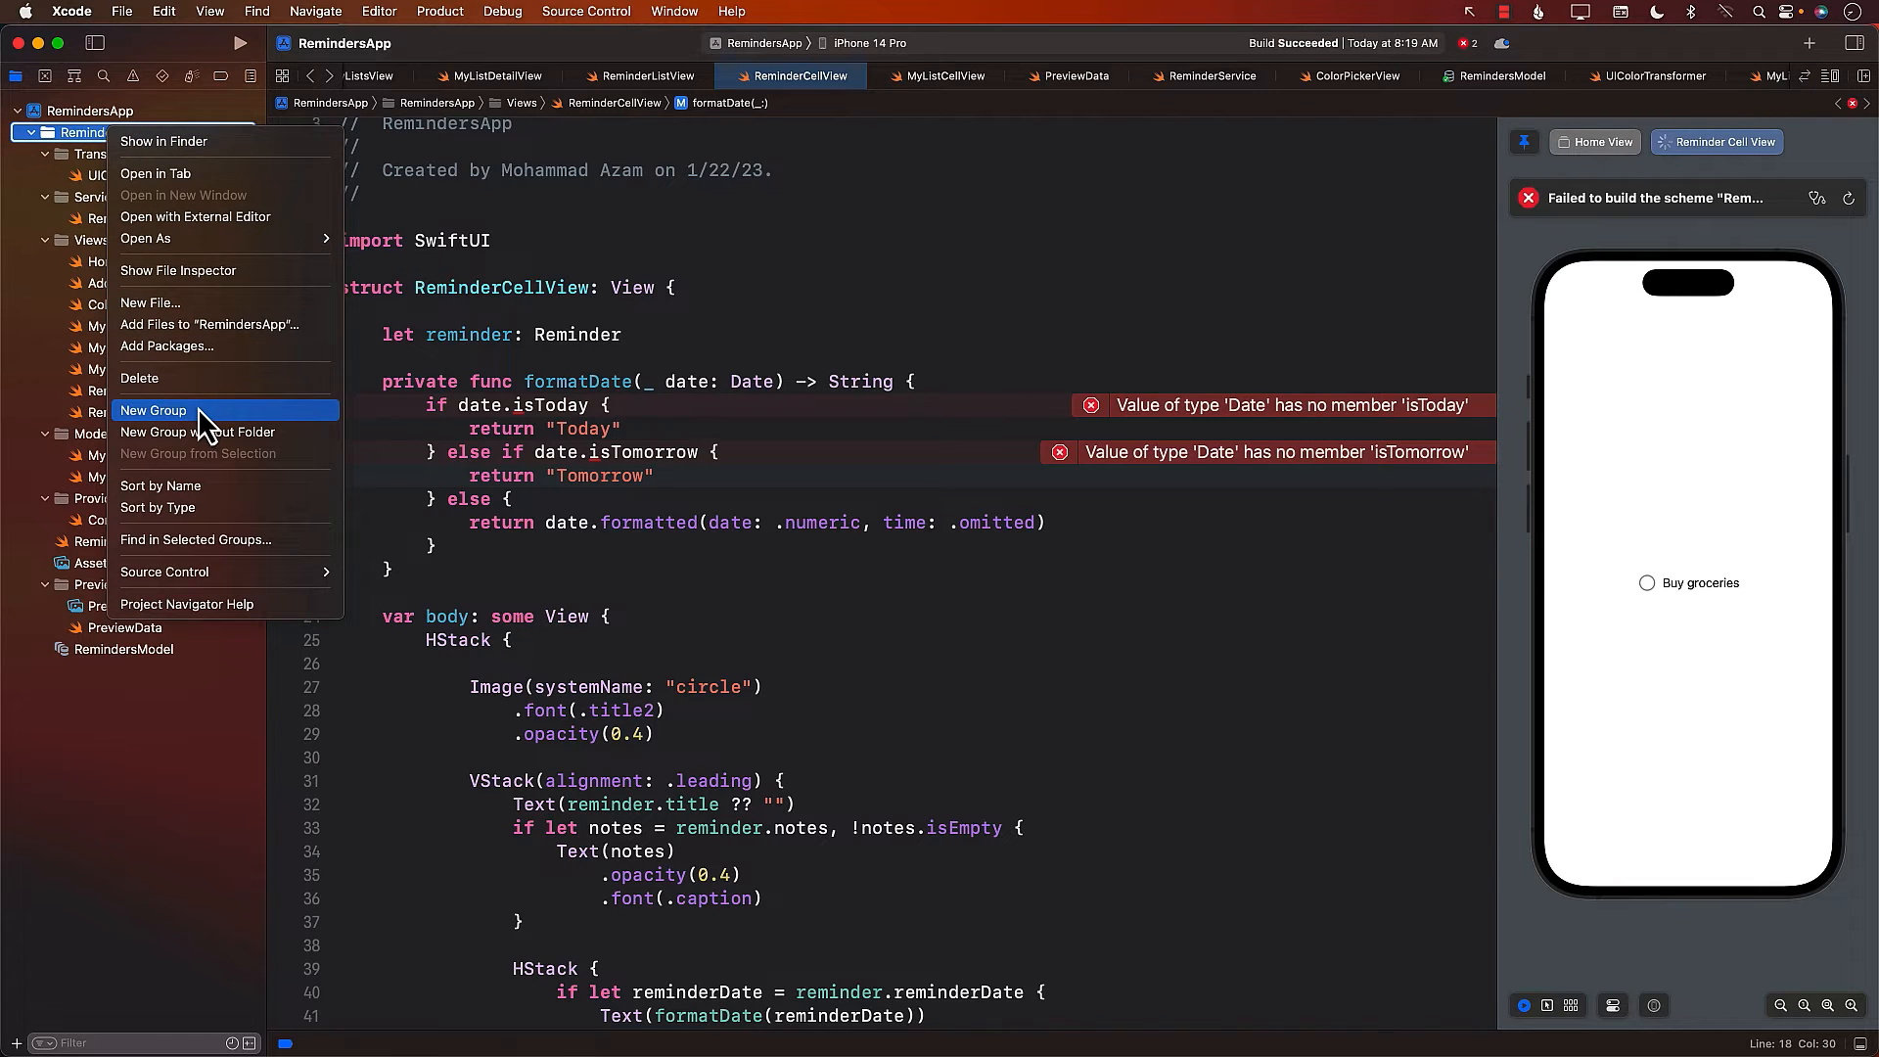
{"action": "left_click", "coordinate": [153, 410]}
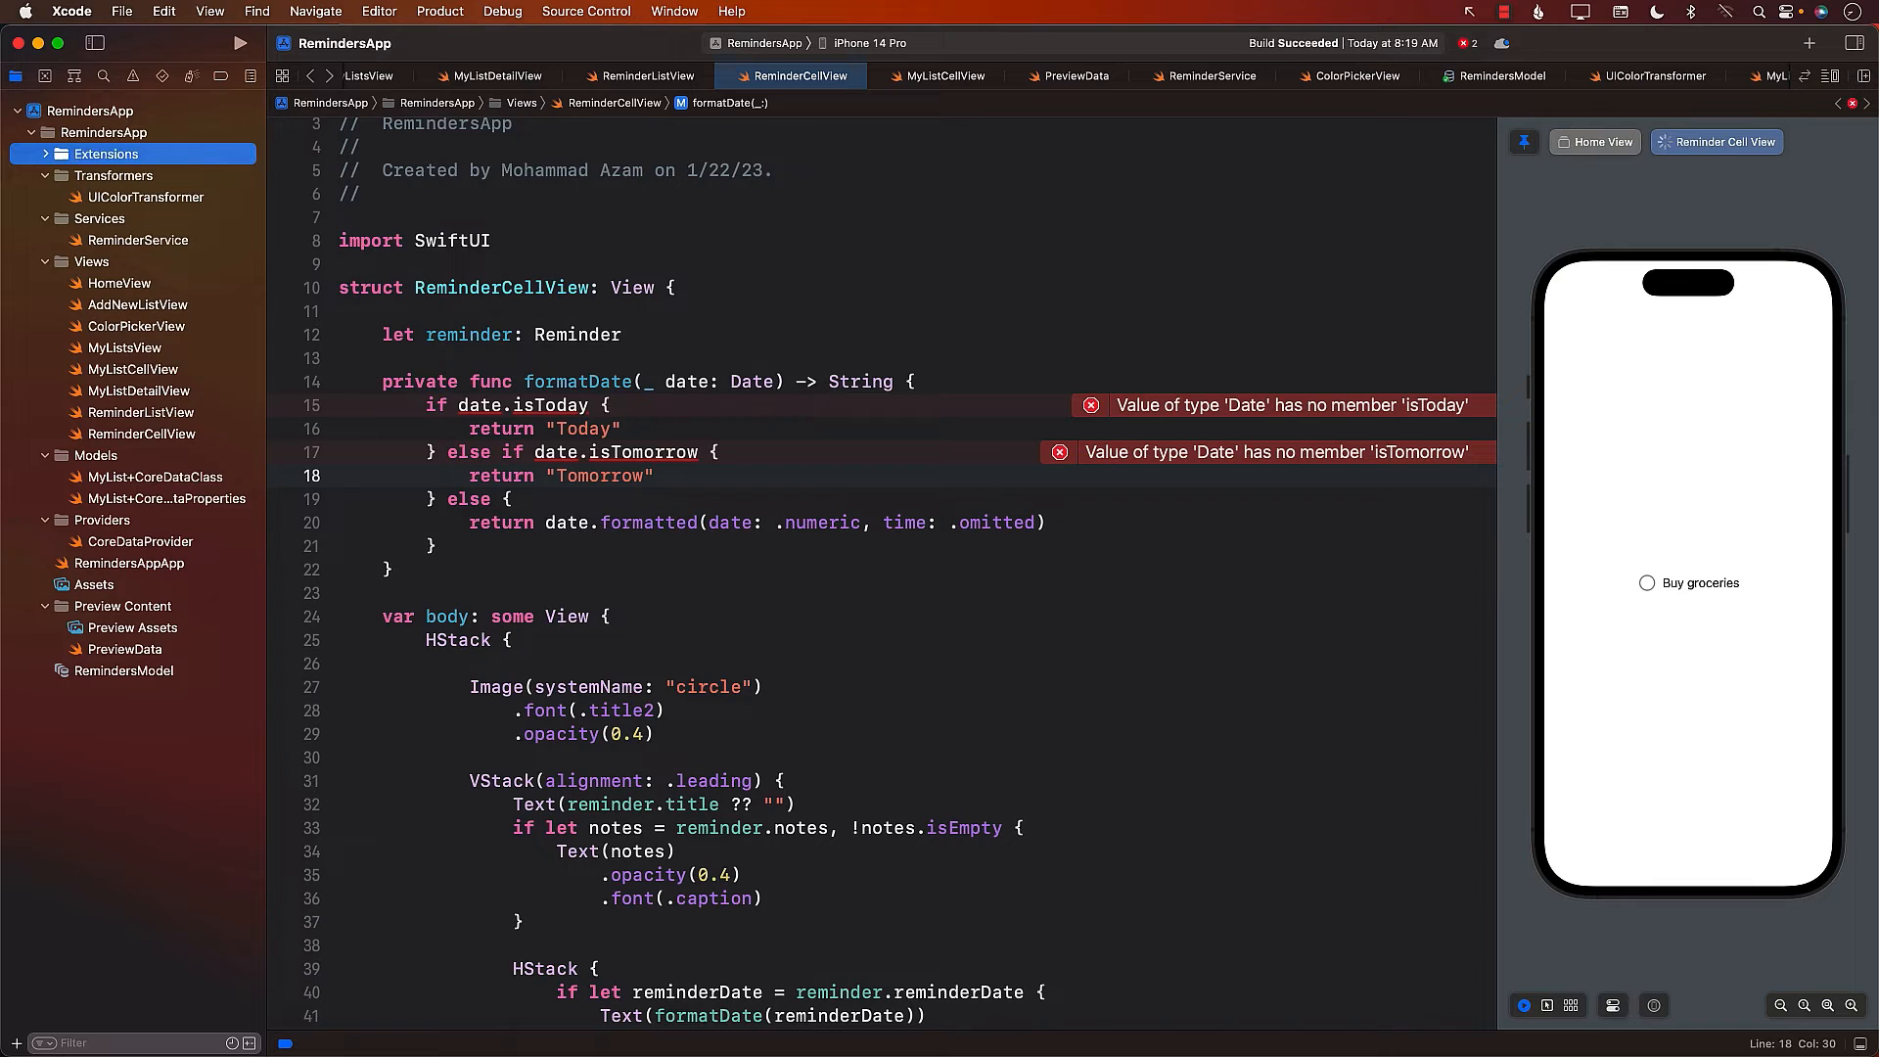
{"action": "right_click", "coordinate": [108, 153]}
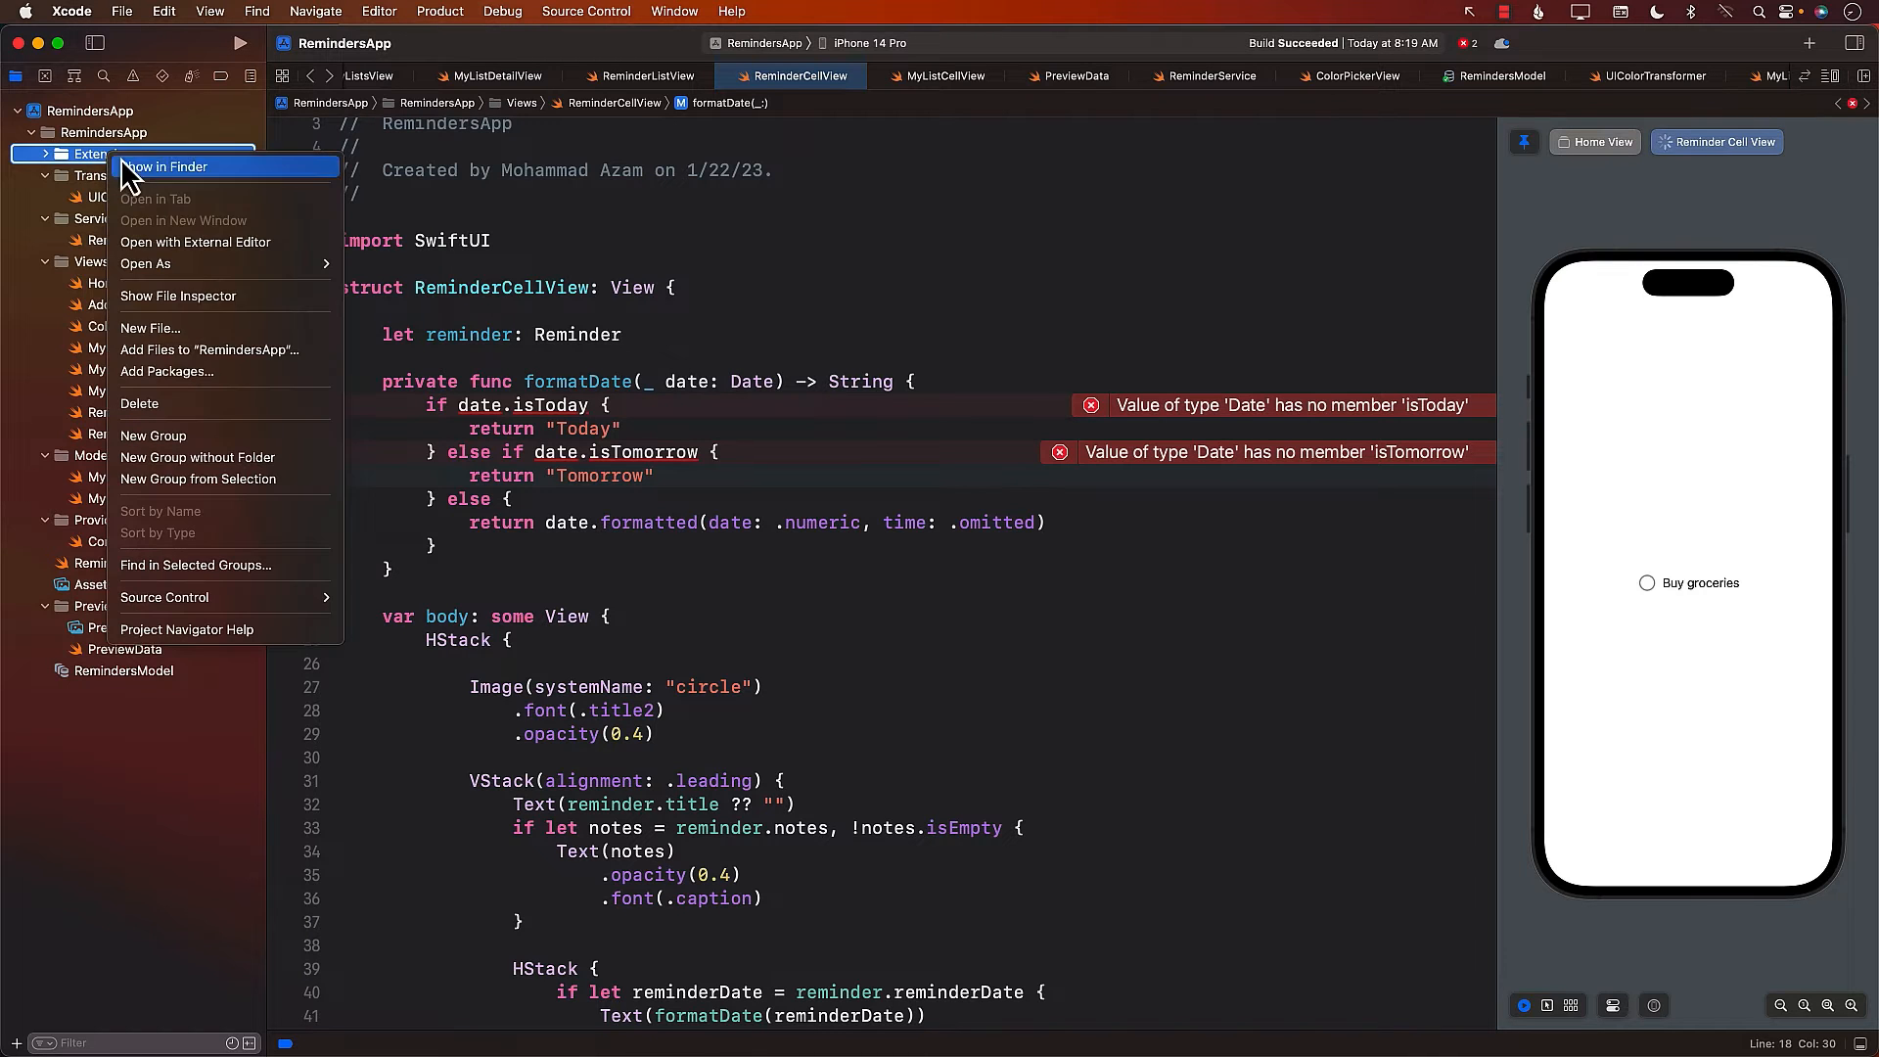
{"action": "left_click", "coordinate": [149, 327]}
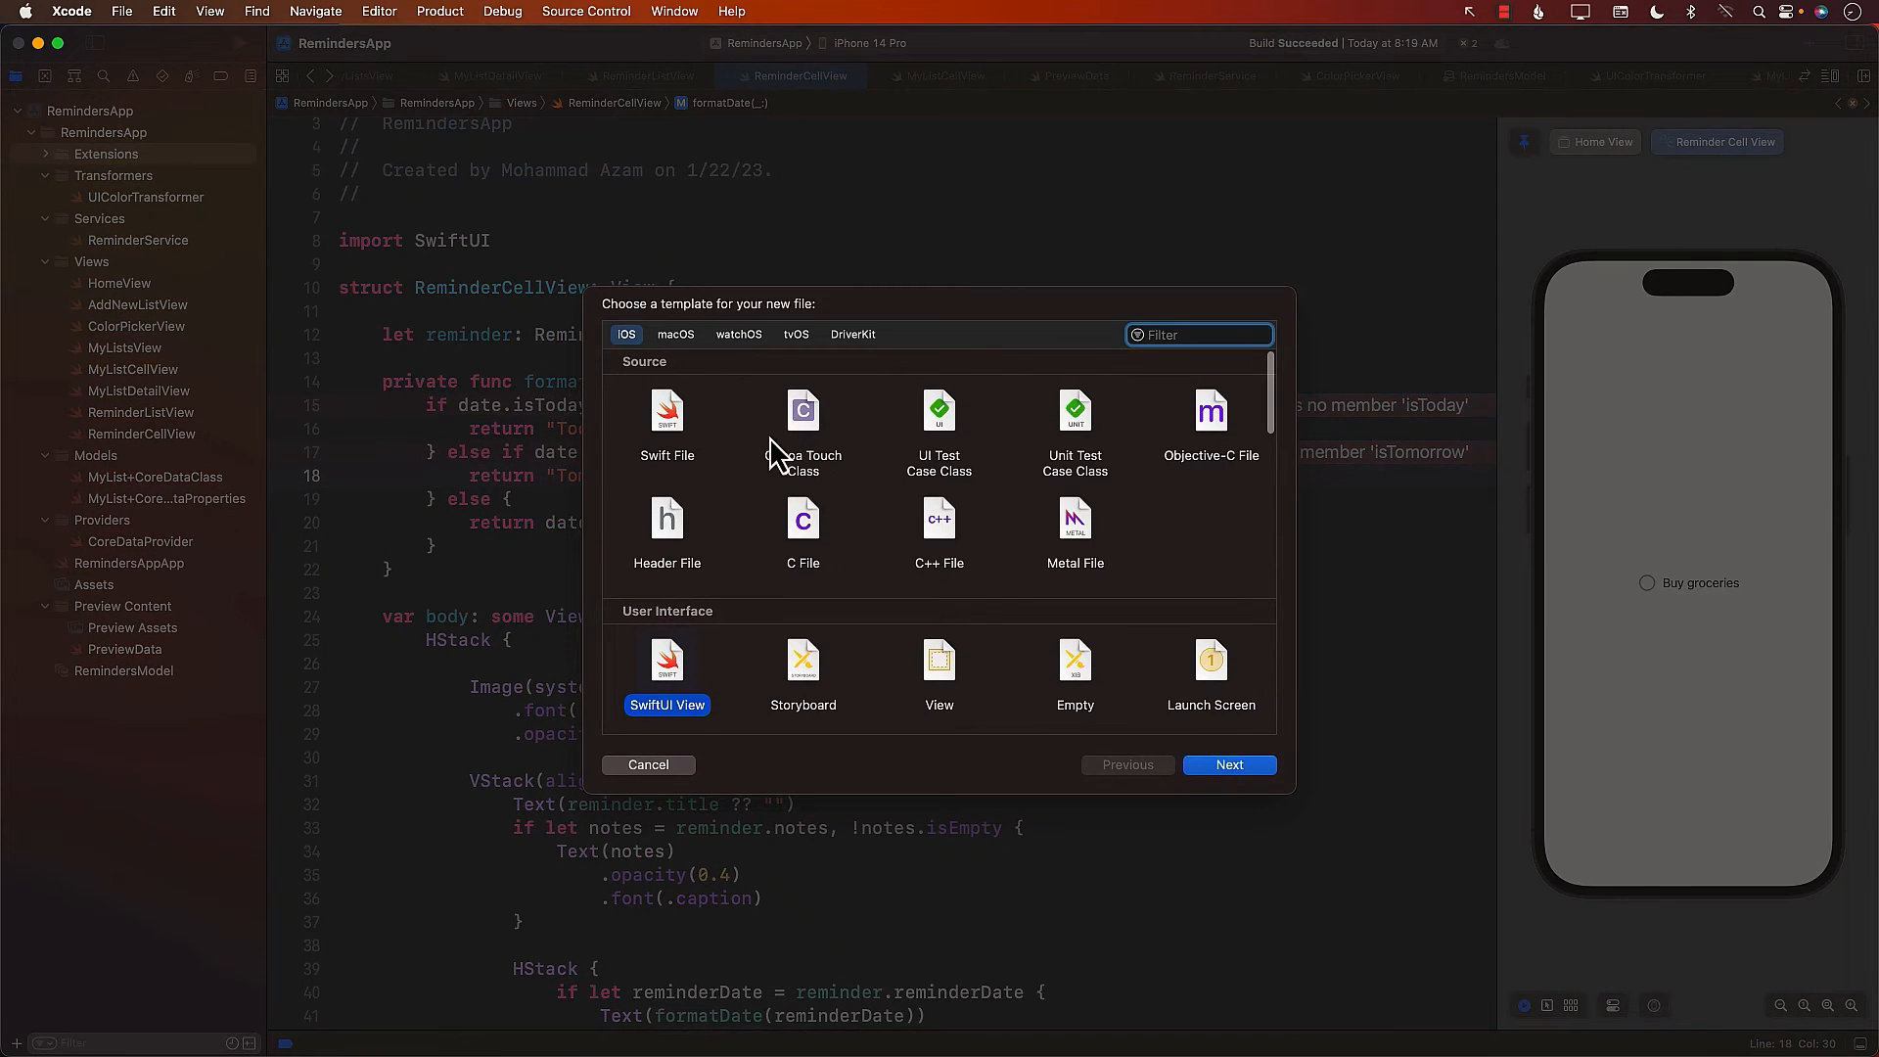
{"action": "left_click", "coordinate": [666, 426]}
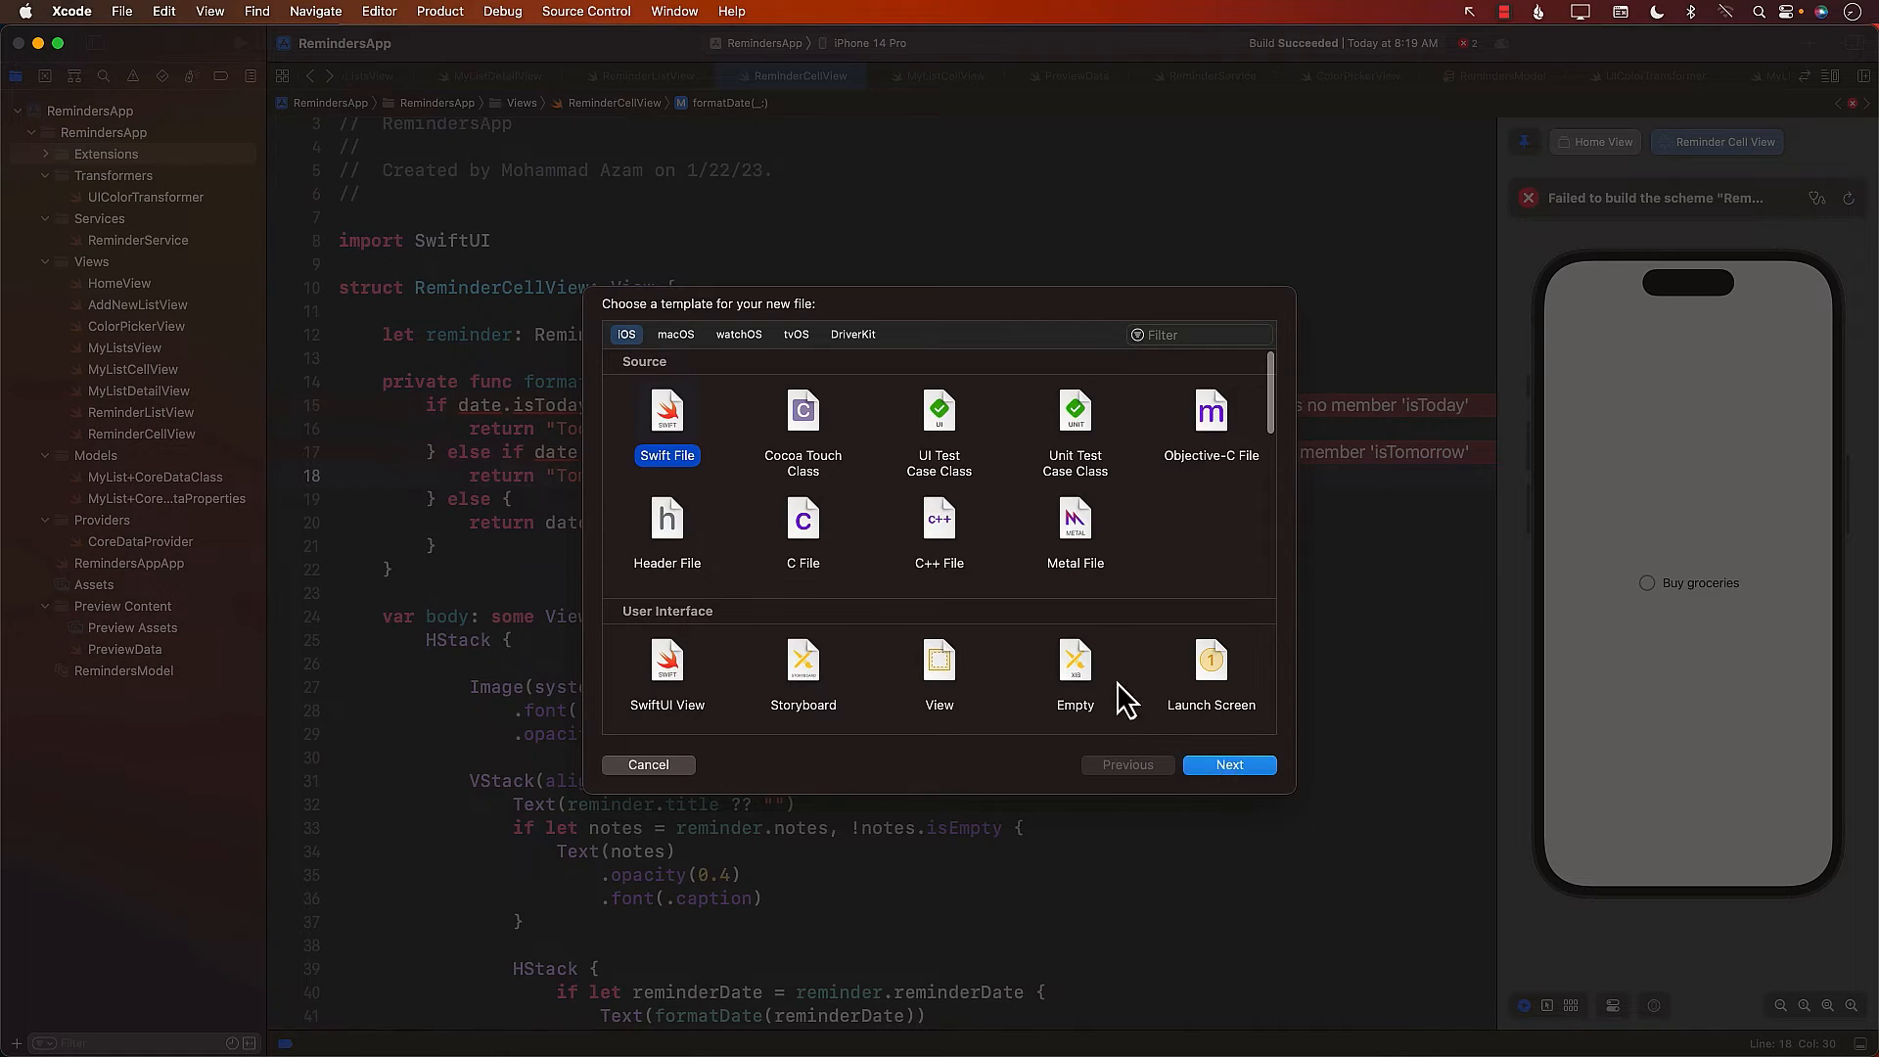
{"action": "left_click", "coordinate": [1229, 764]}
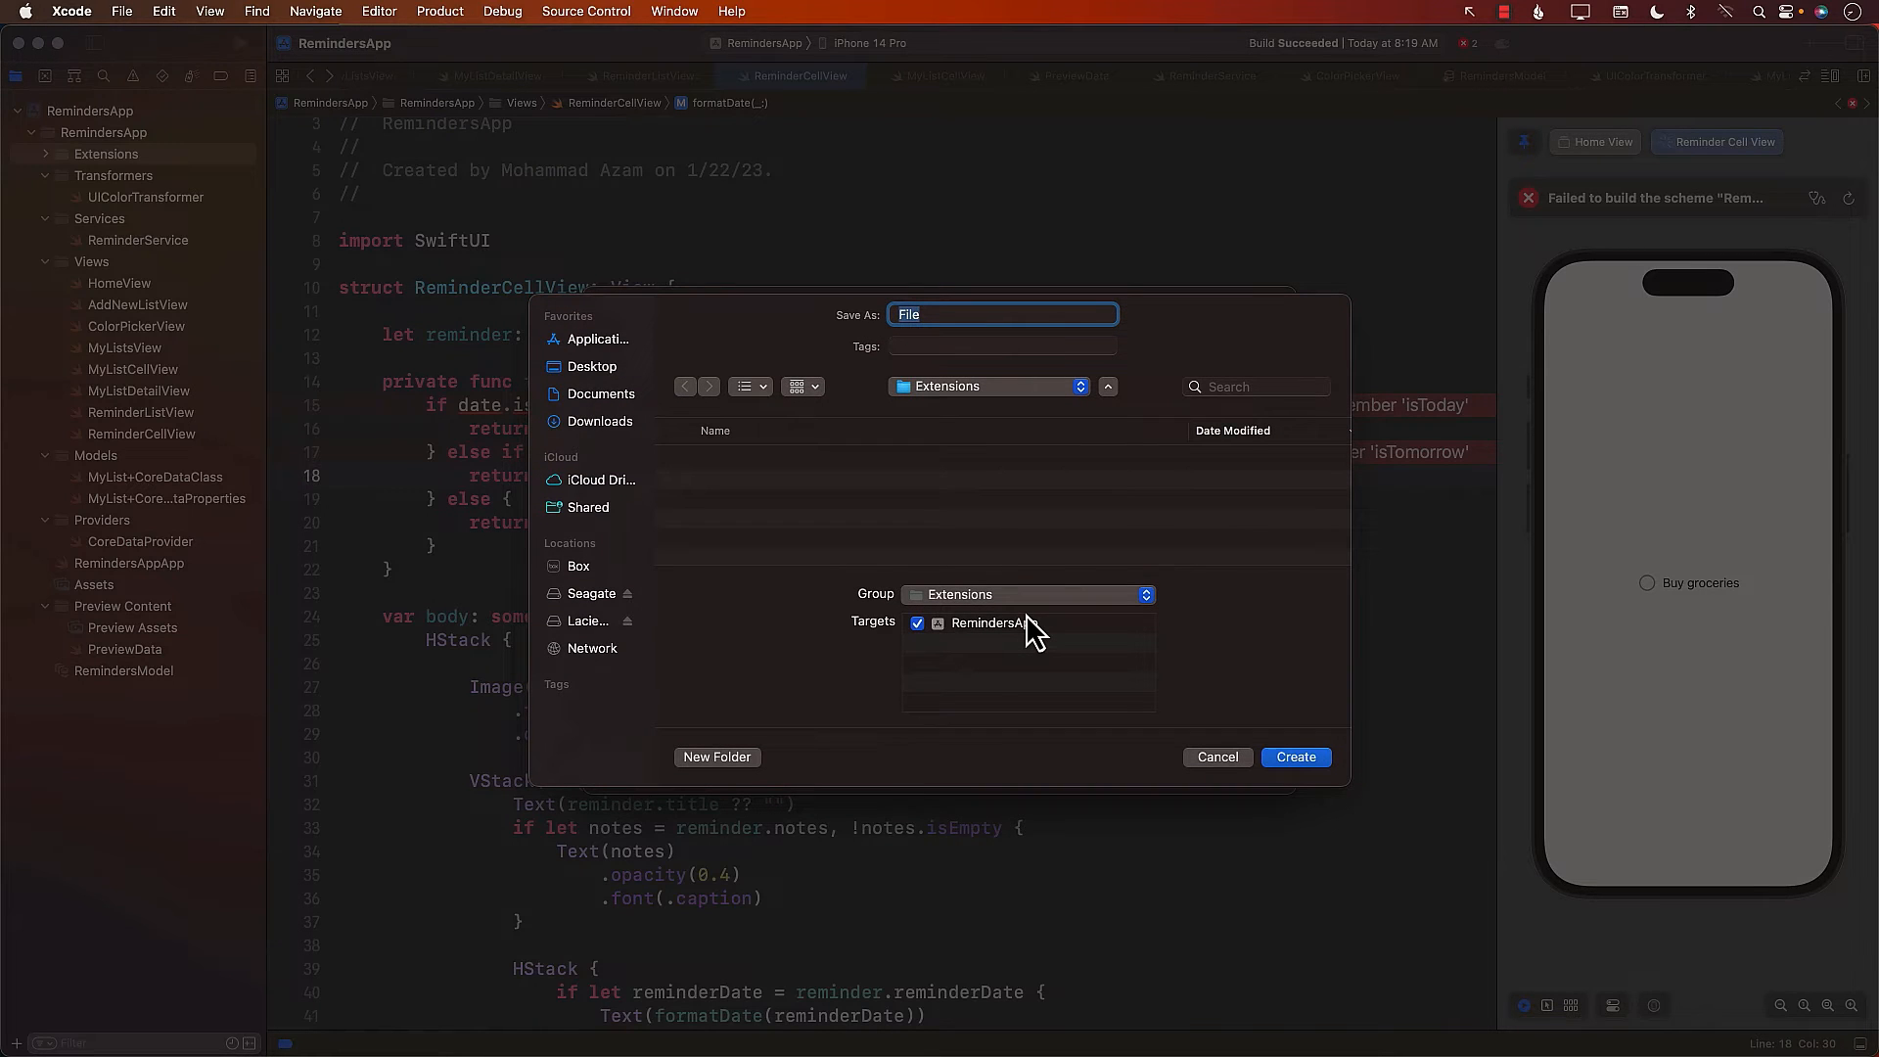
{"action": "type", "text": "Date+Ex"}
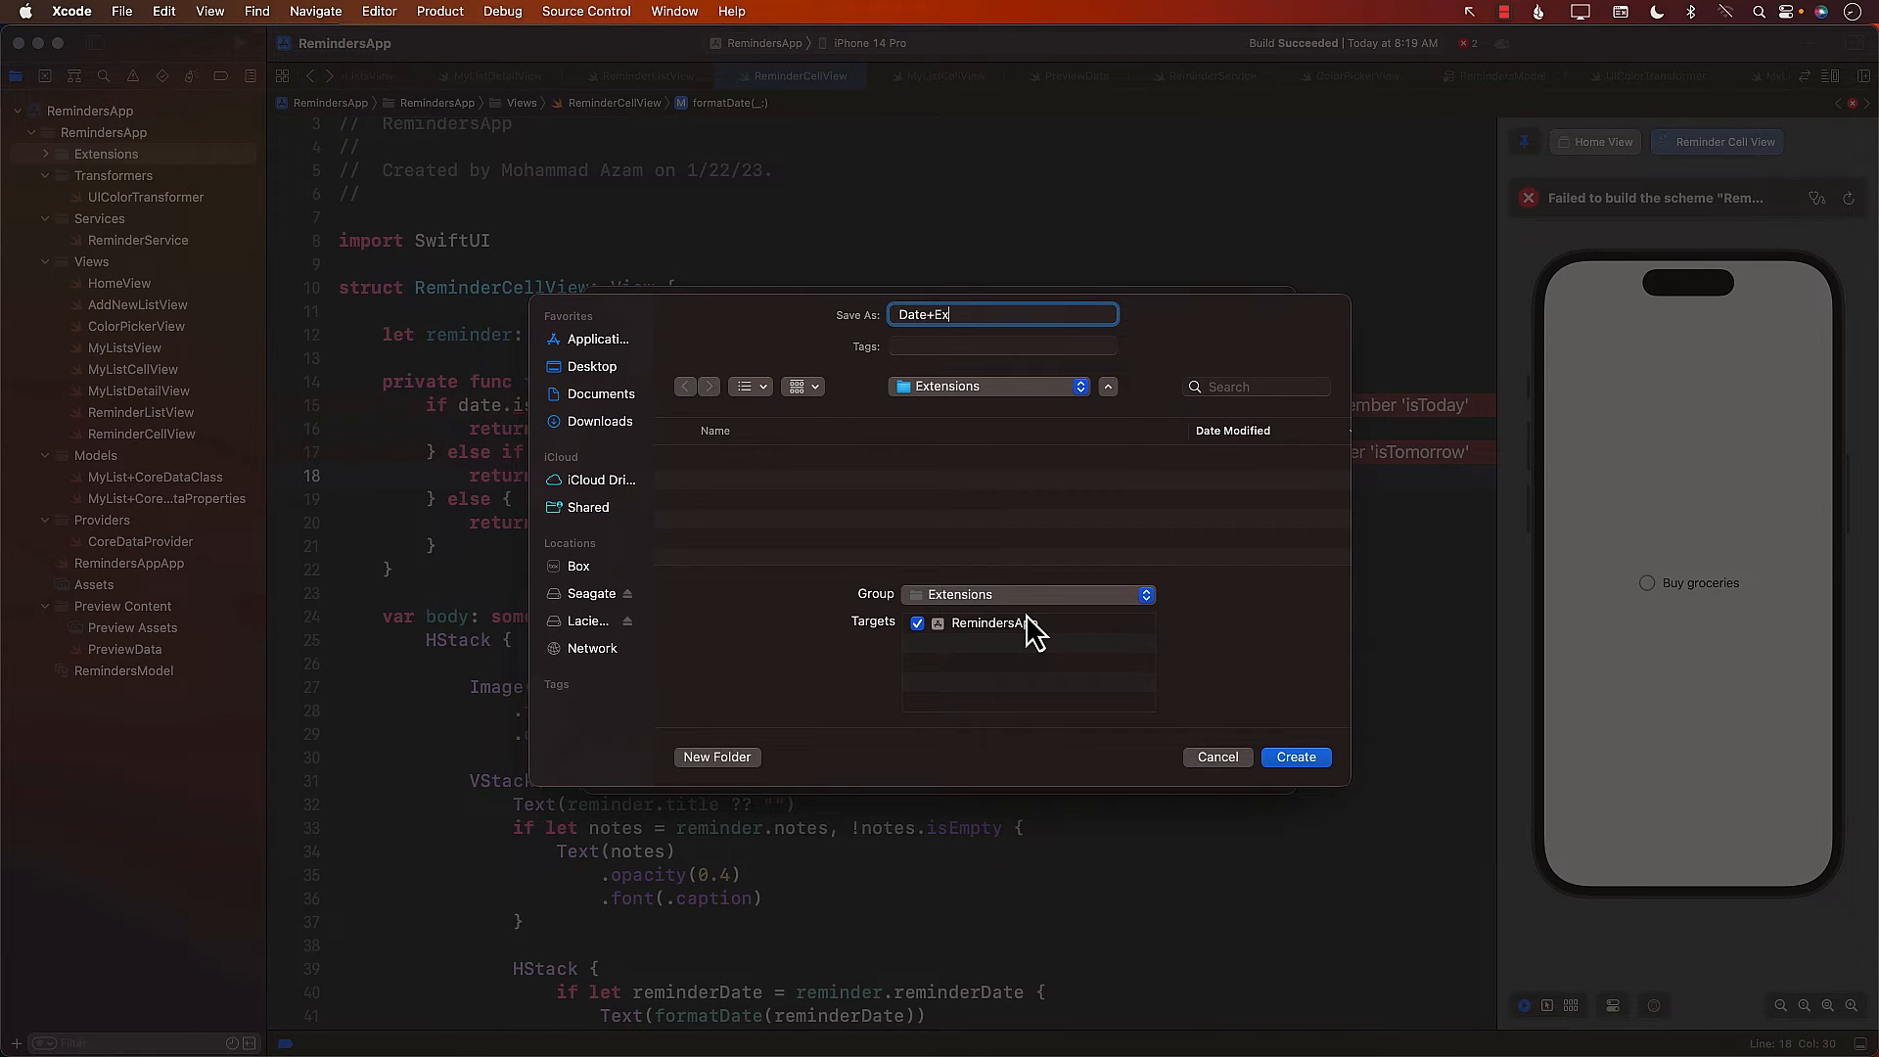
{"action": "left_click", "coordinate": [1293, 757]}
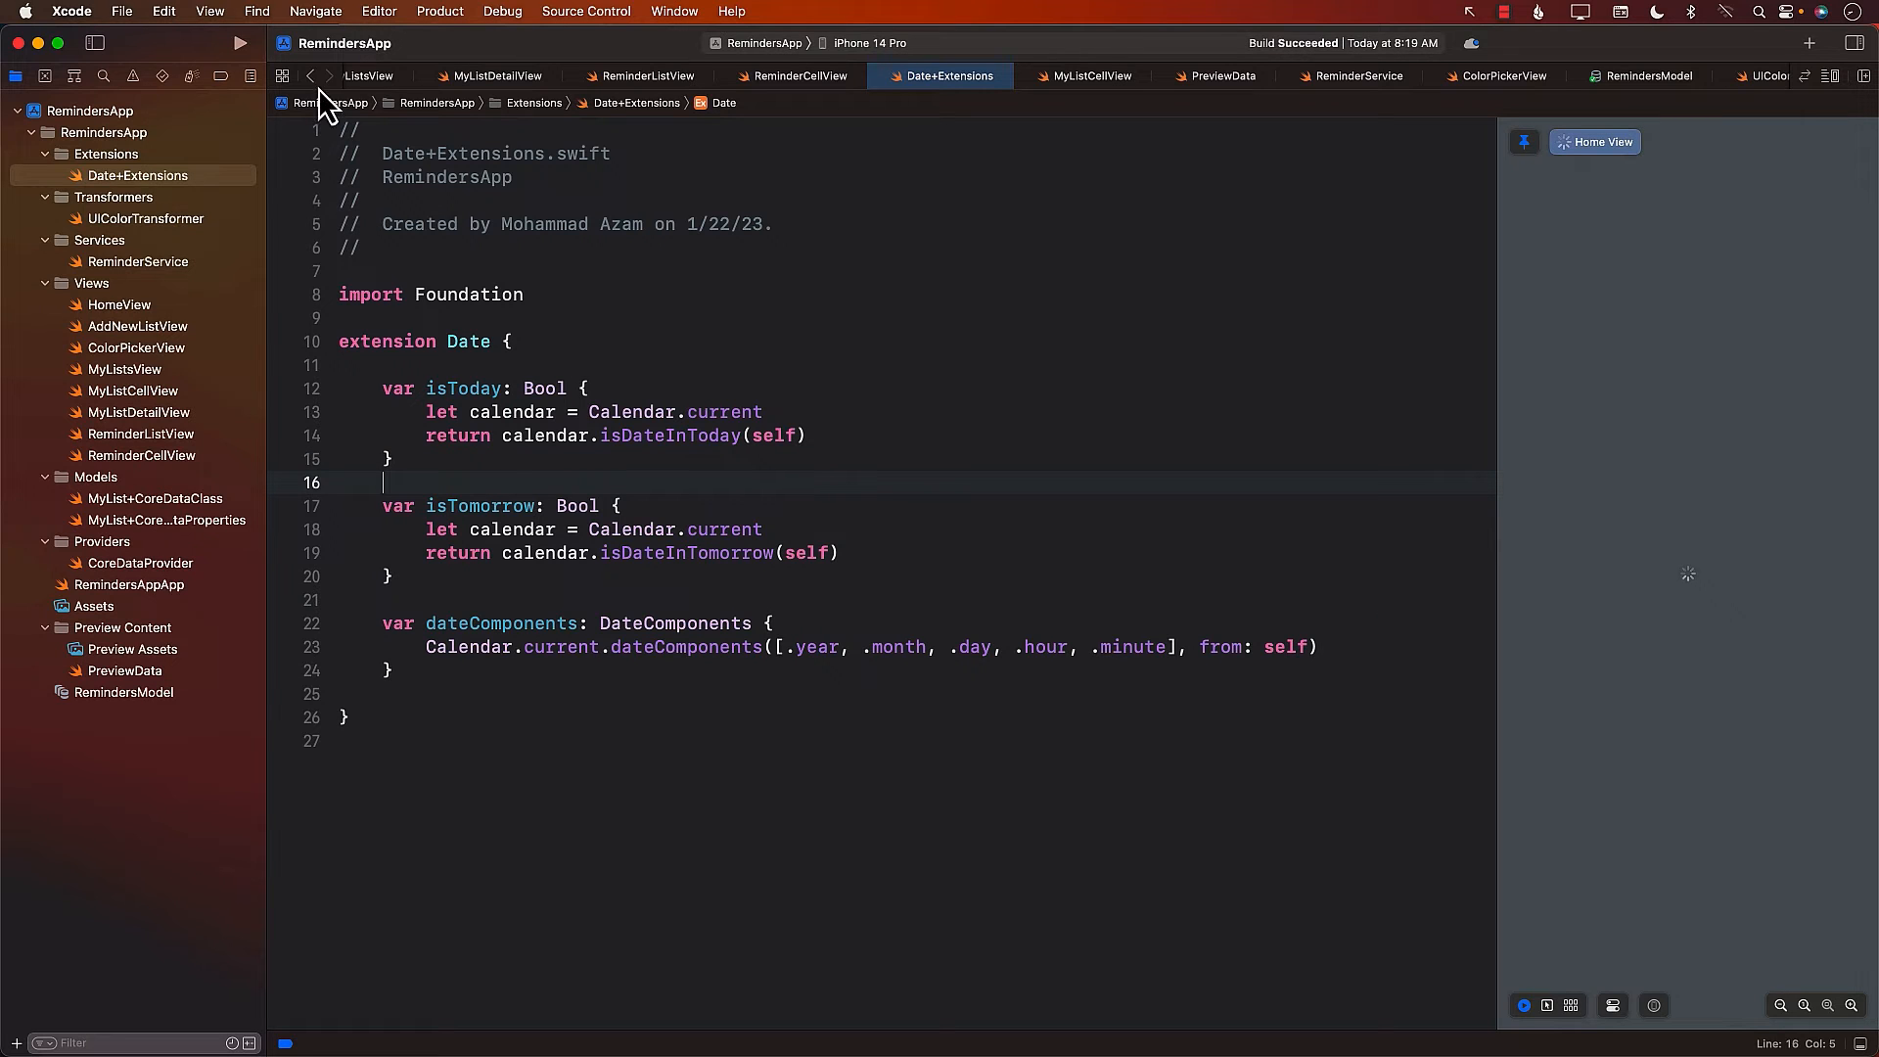
Switch back to ReminderCellView.swift and resume the paused canvas so the Buy groceries cell renders.
{"action": "left_click", "coordinate": [799, 75]}
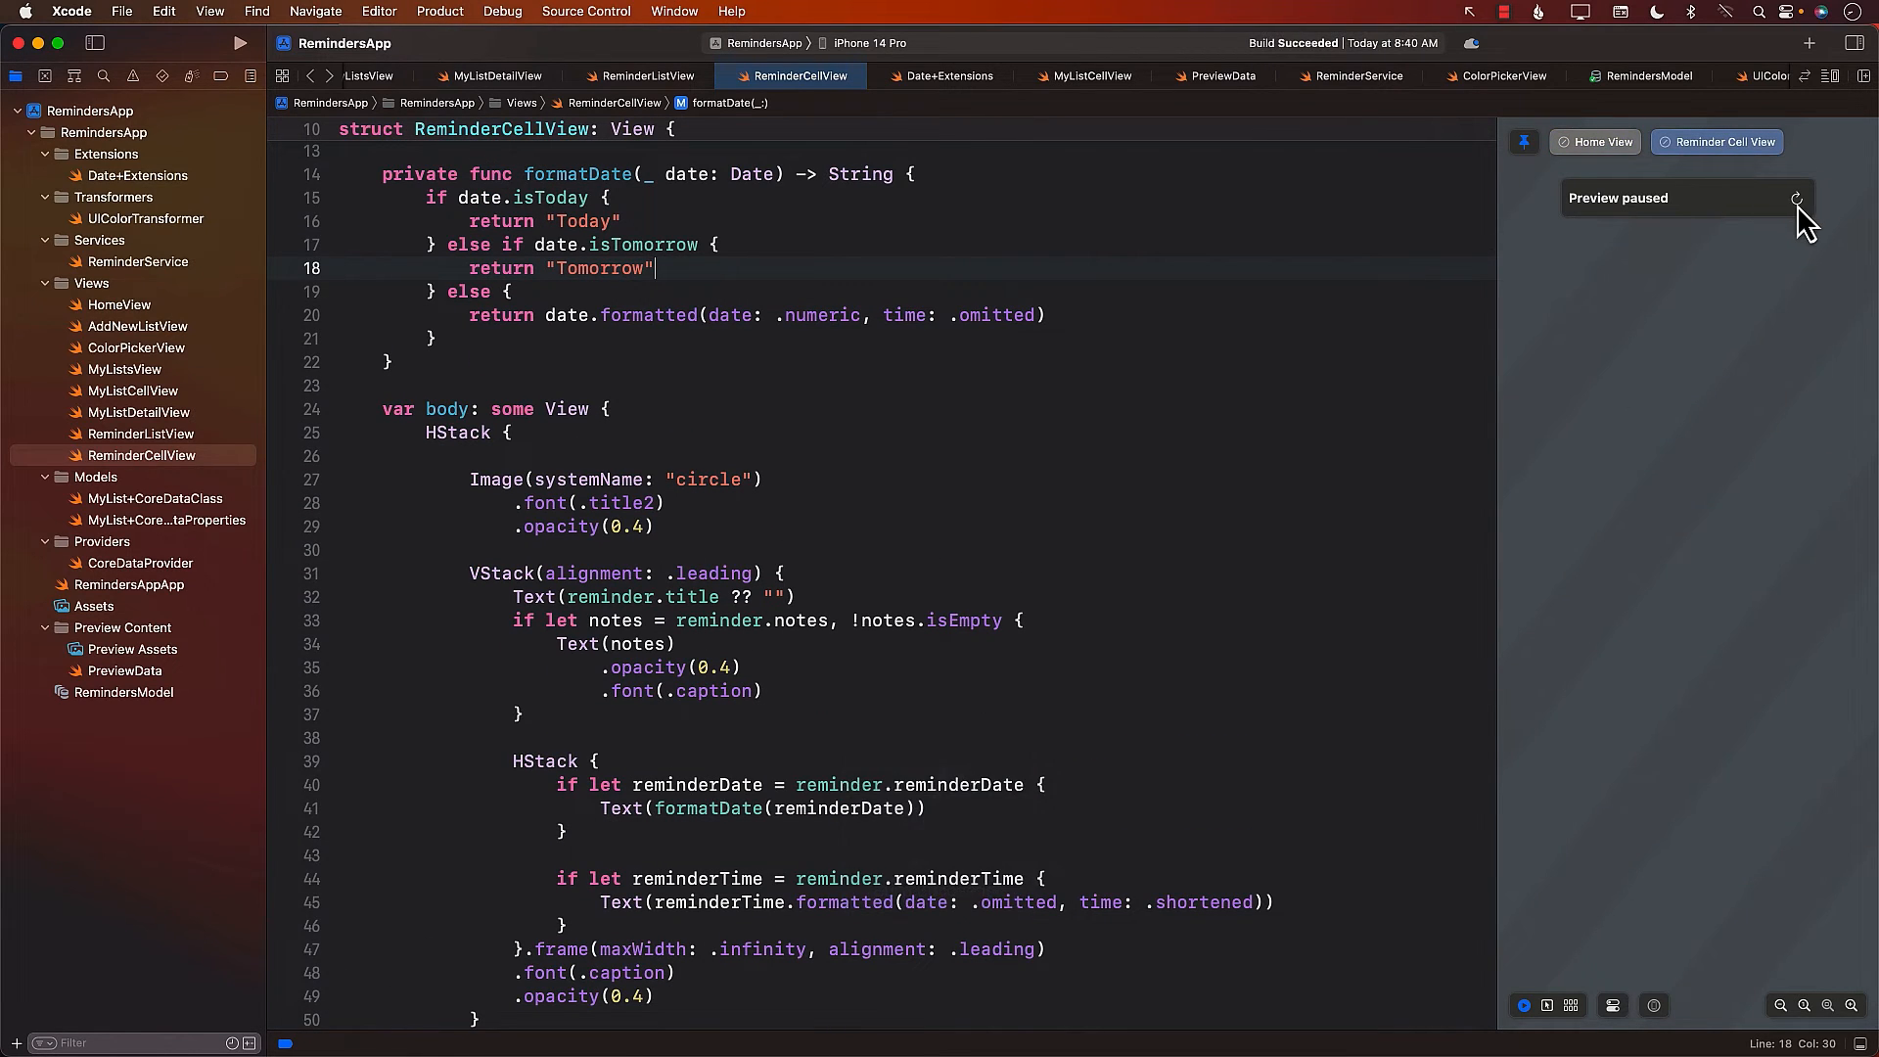
{"action": "left_click", "coordinate": [1798, 198]}
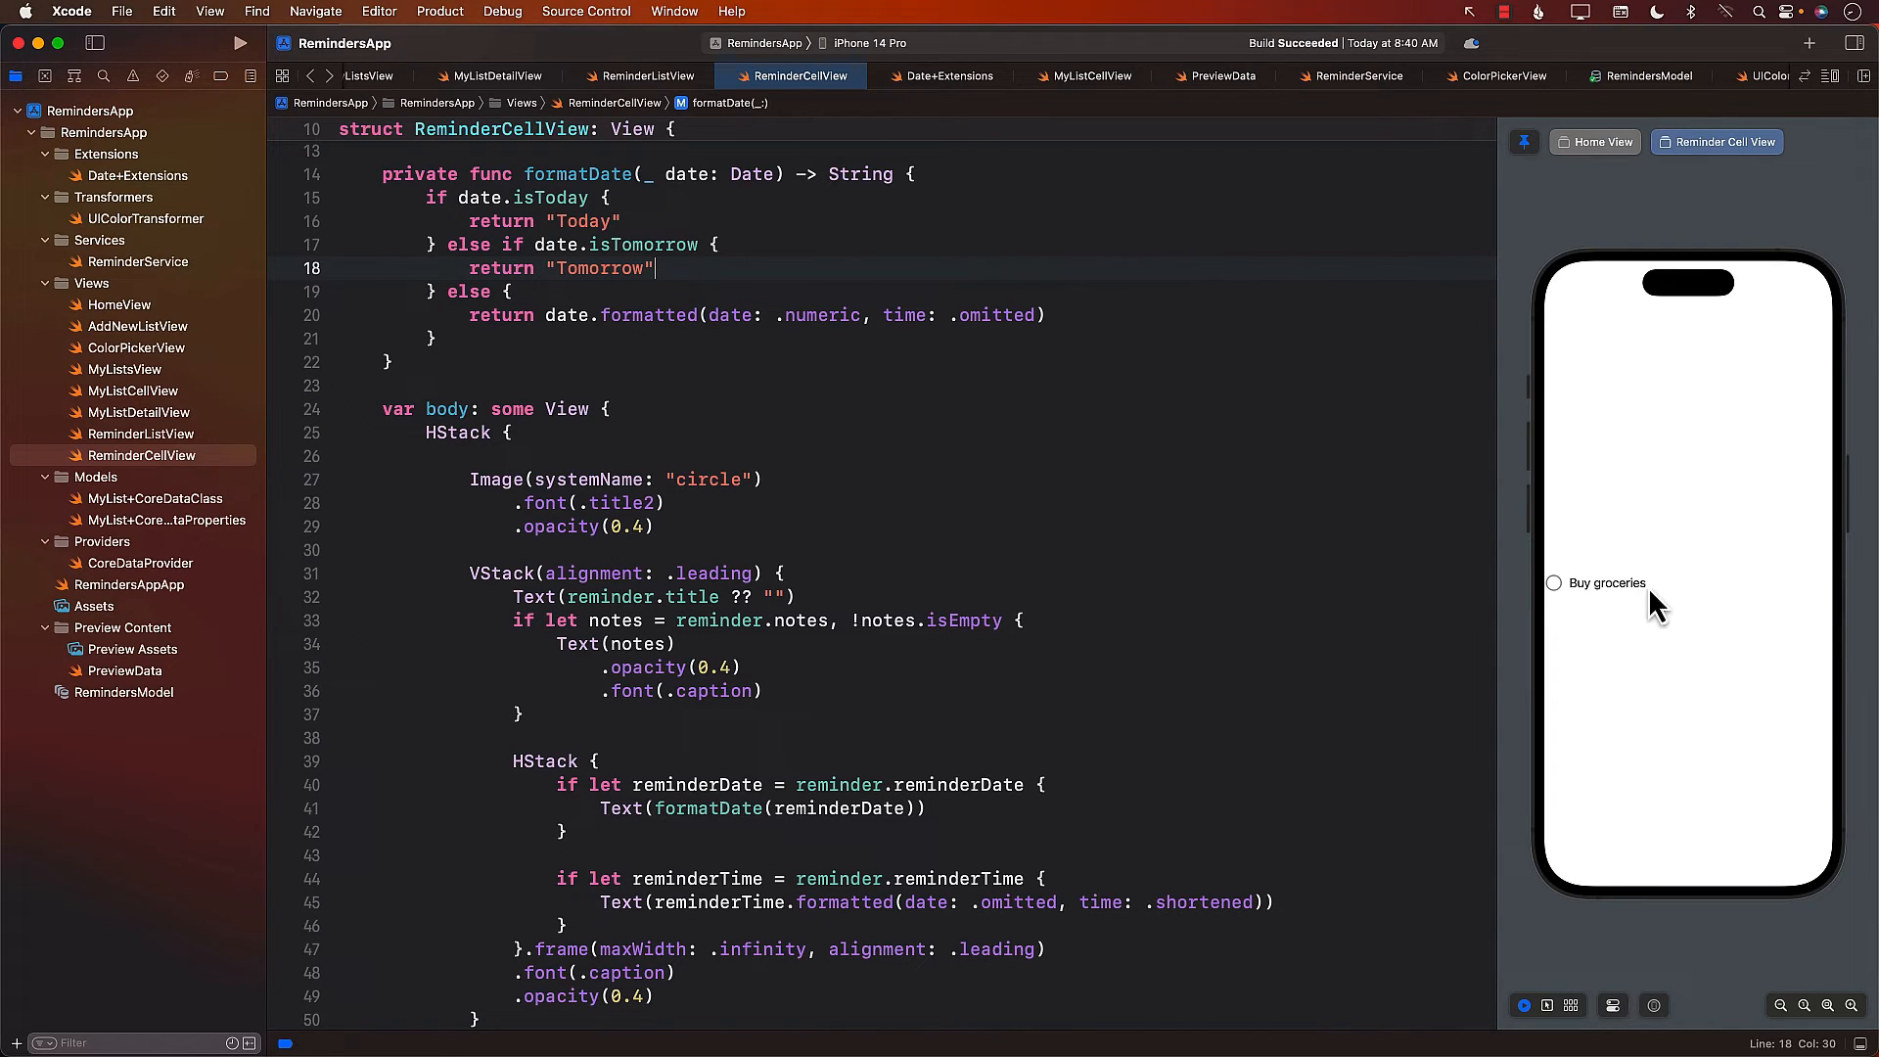
{"action": "mouse_move", "coordinate": [1093, 618]}
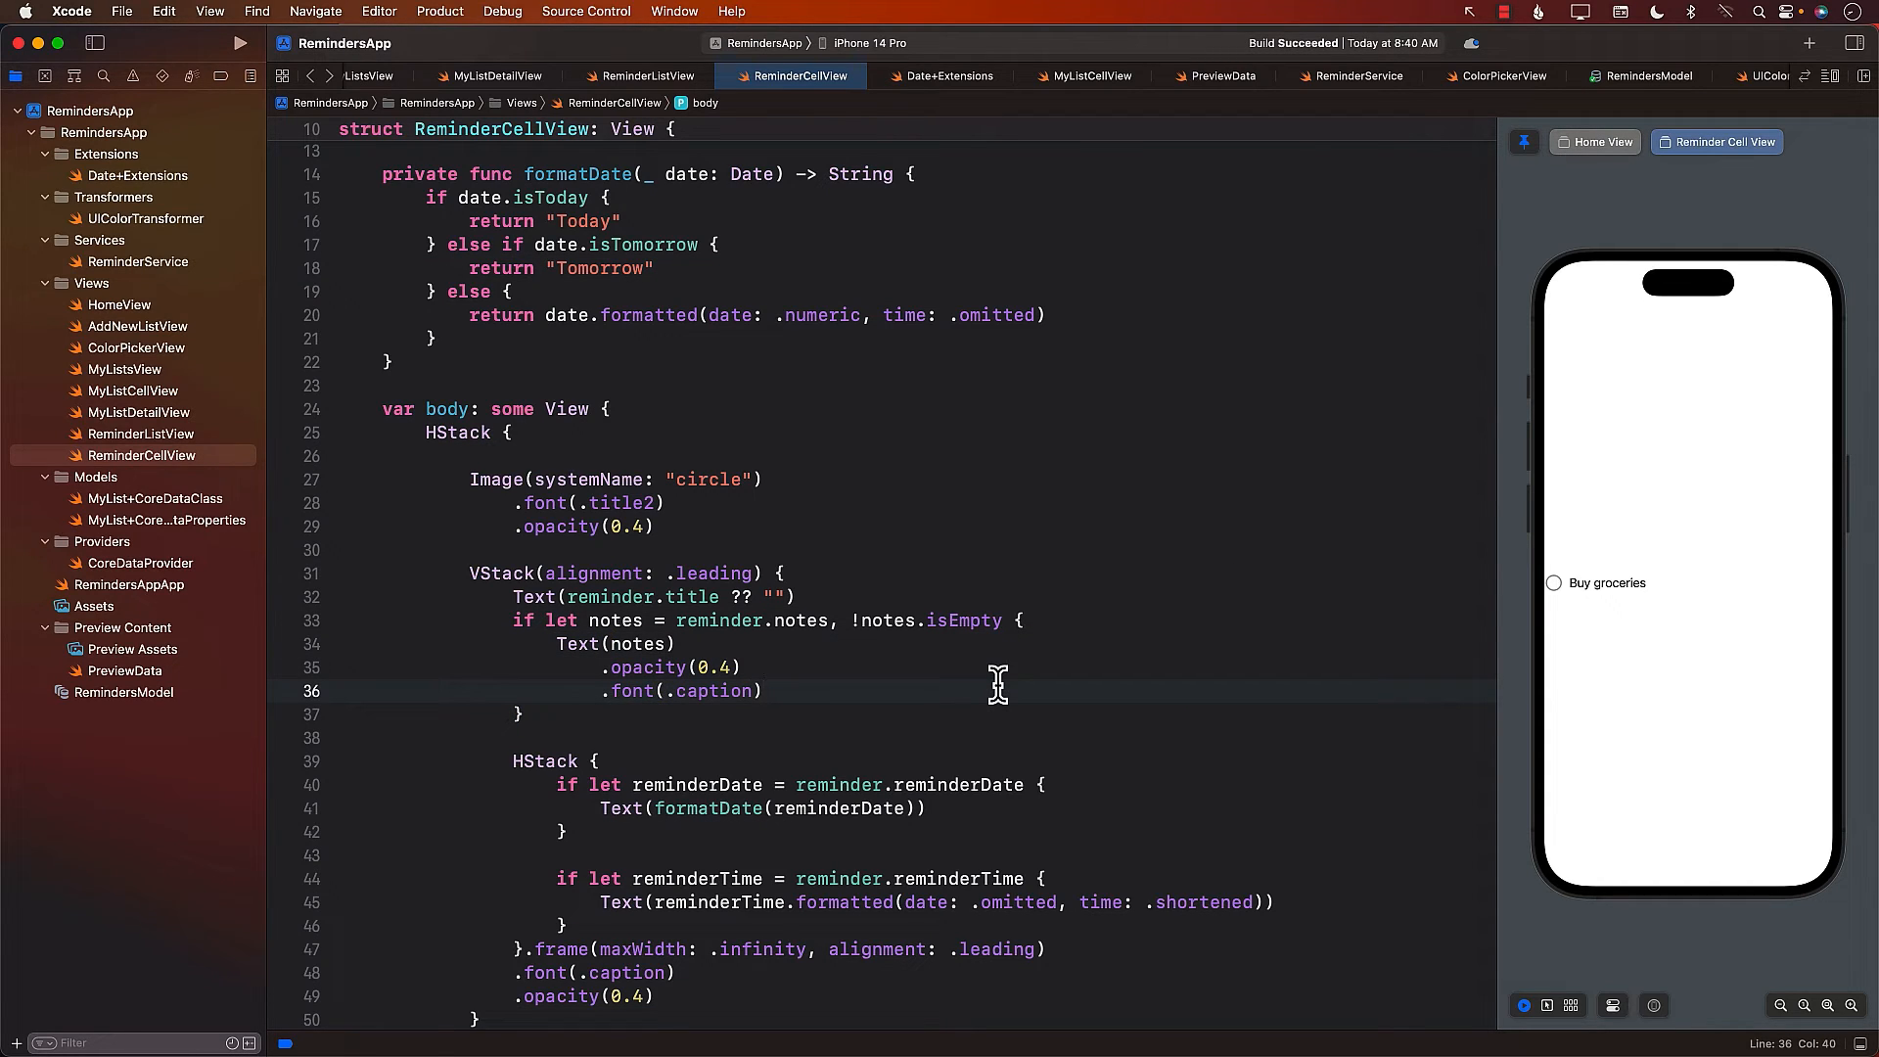
{"action": "left_click", "coordinate": [763, 690]}
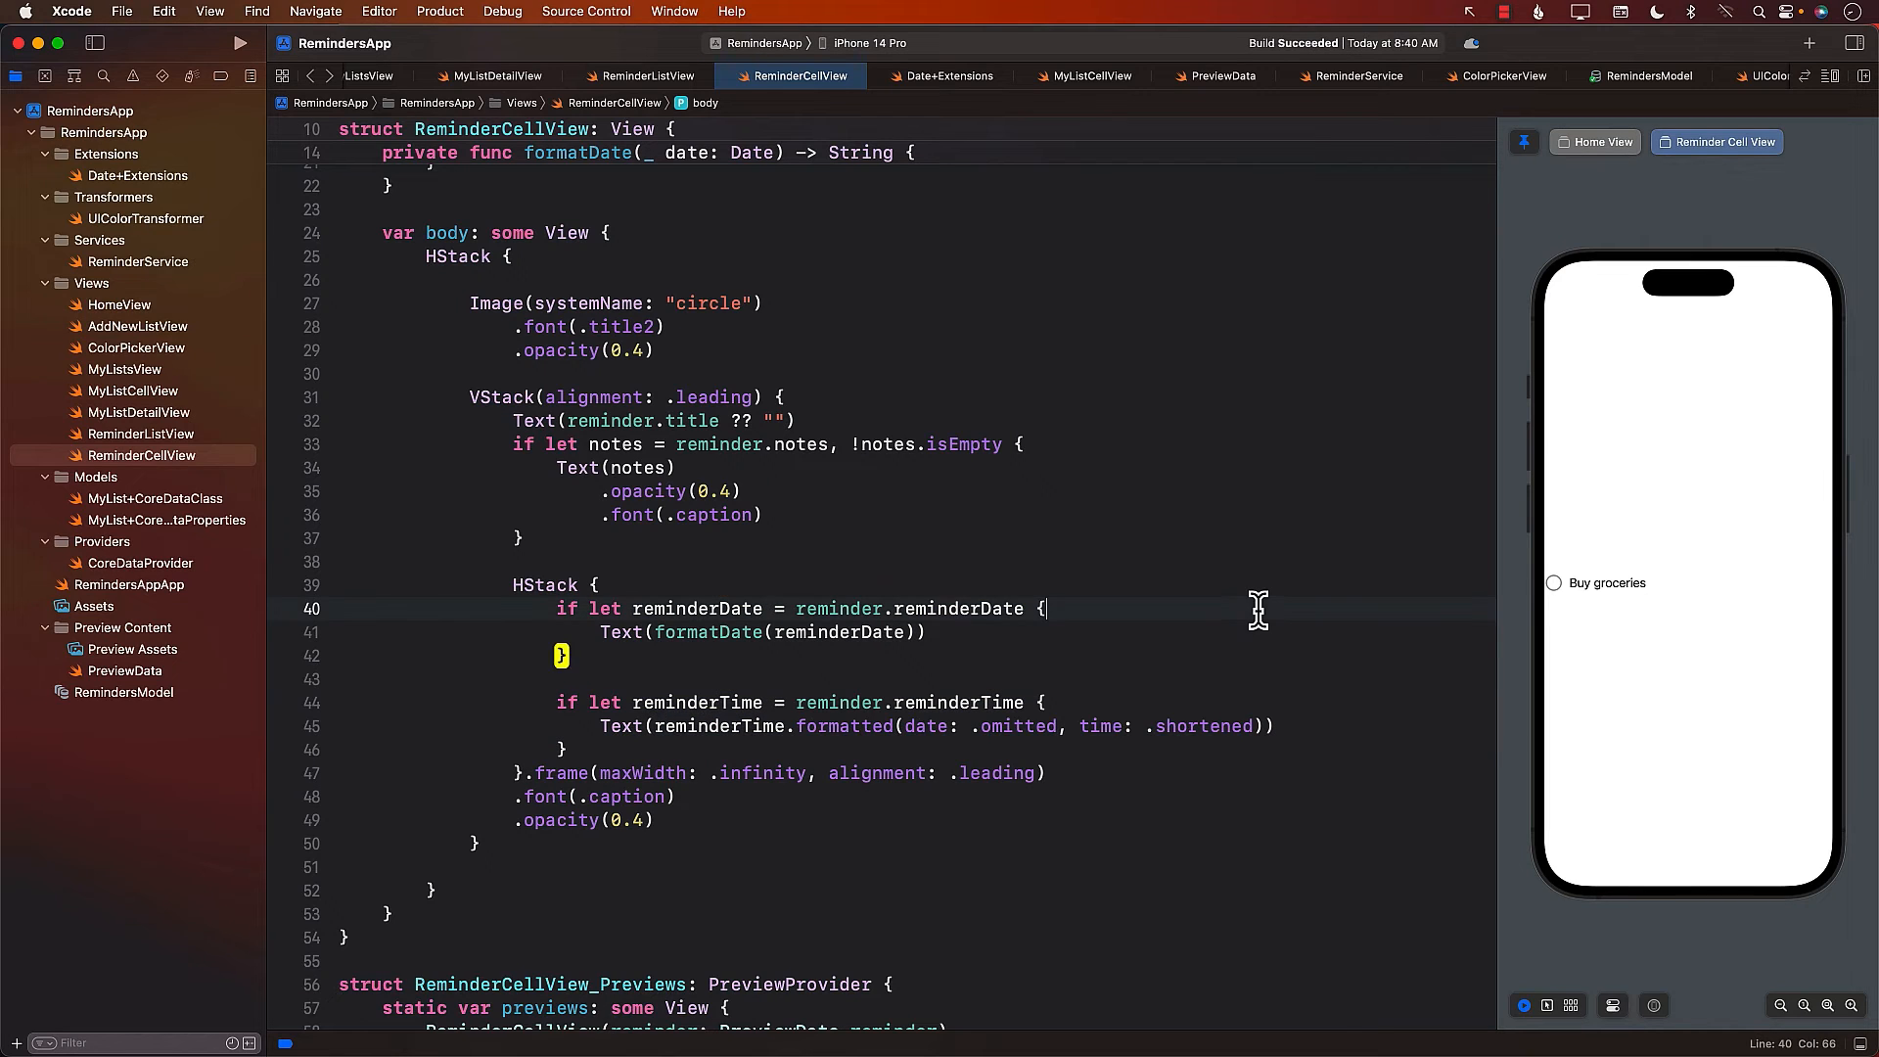
{"action": "mouse_move", "coordinate": [1639, 609]}
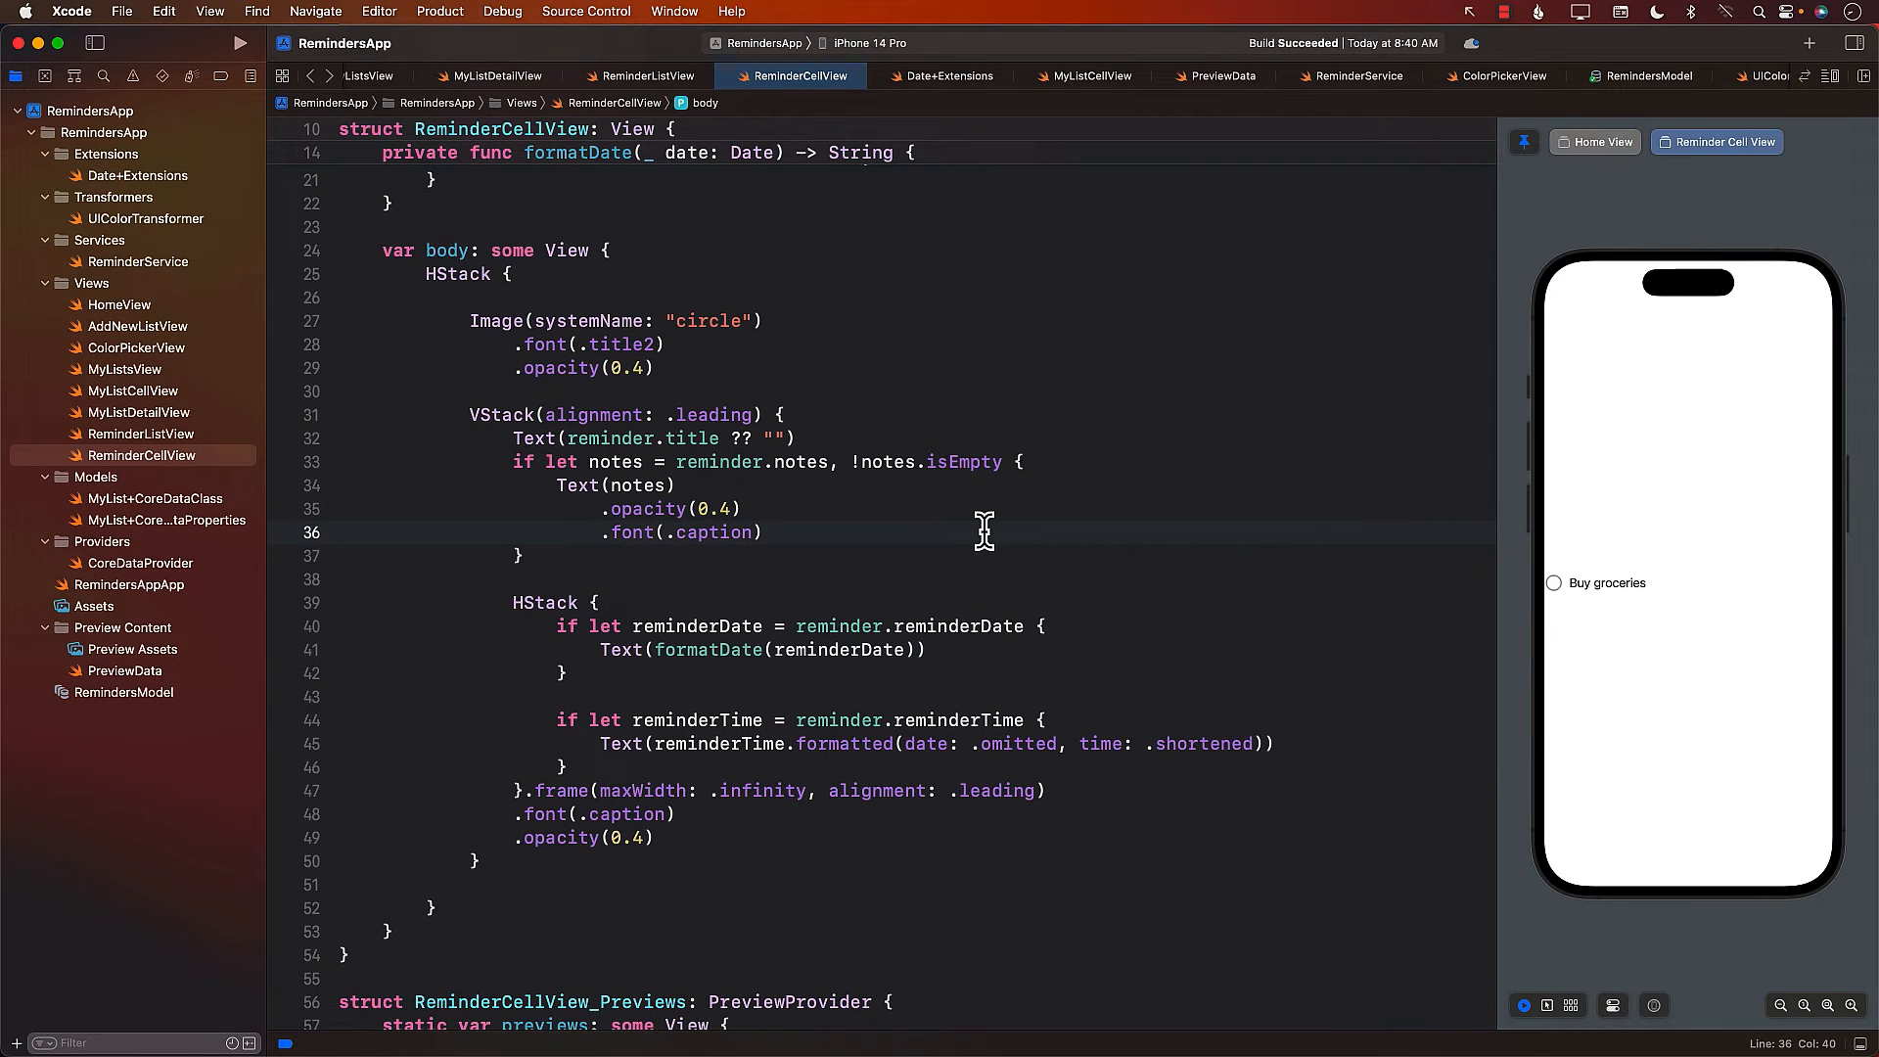
{"action": "scroll", "scroll_direction": "up", "scroll_amount": 3}
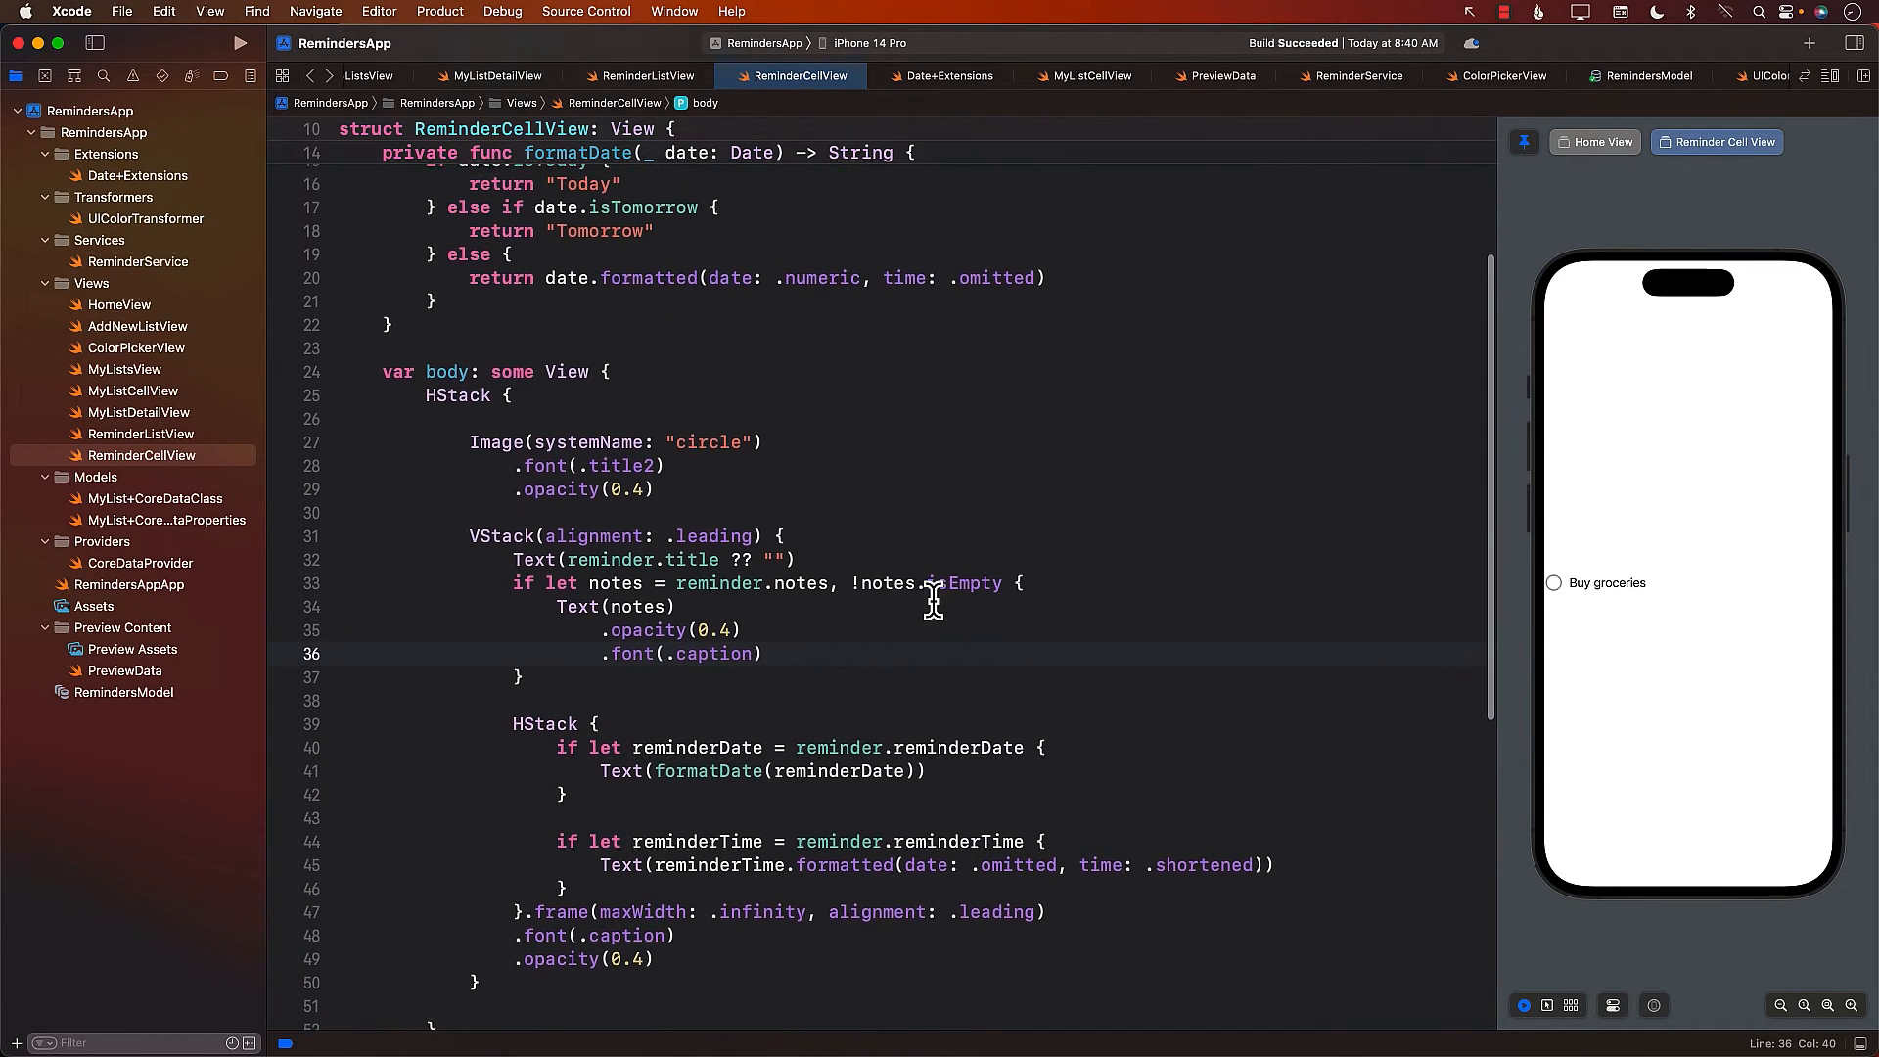
{"action": "scroll", "scroll_direction": "up", "scroll_amount": 3}
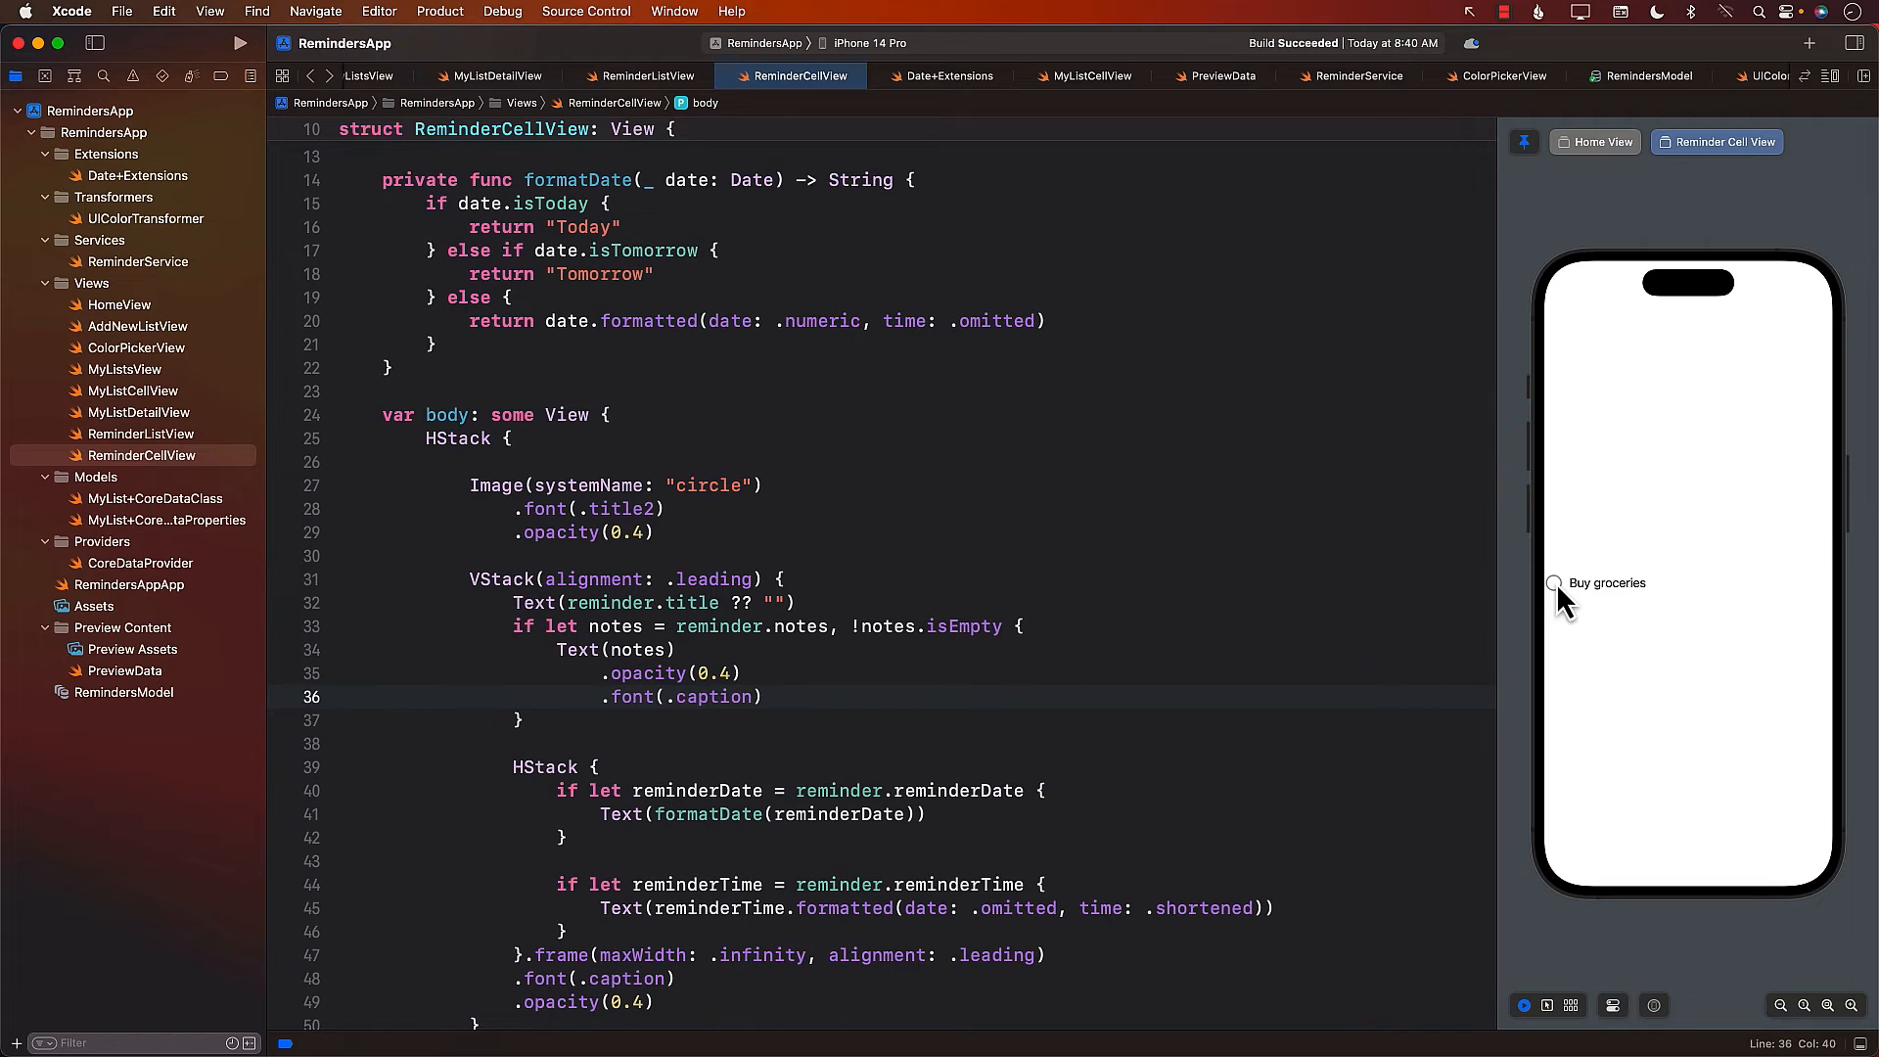
{"action": "left_click", "coordinate": [582, 508]}
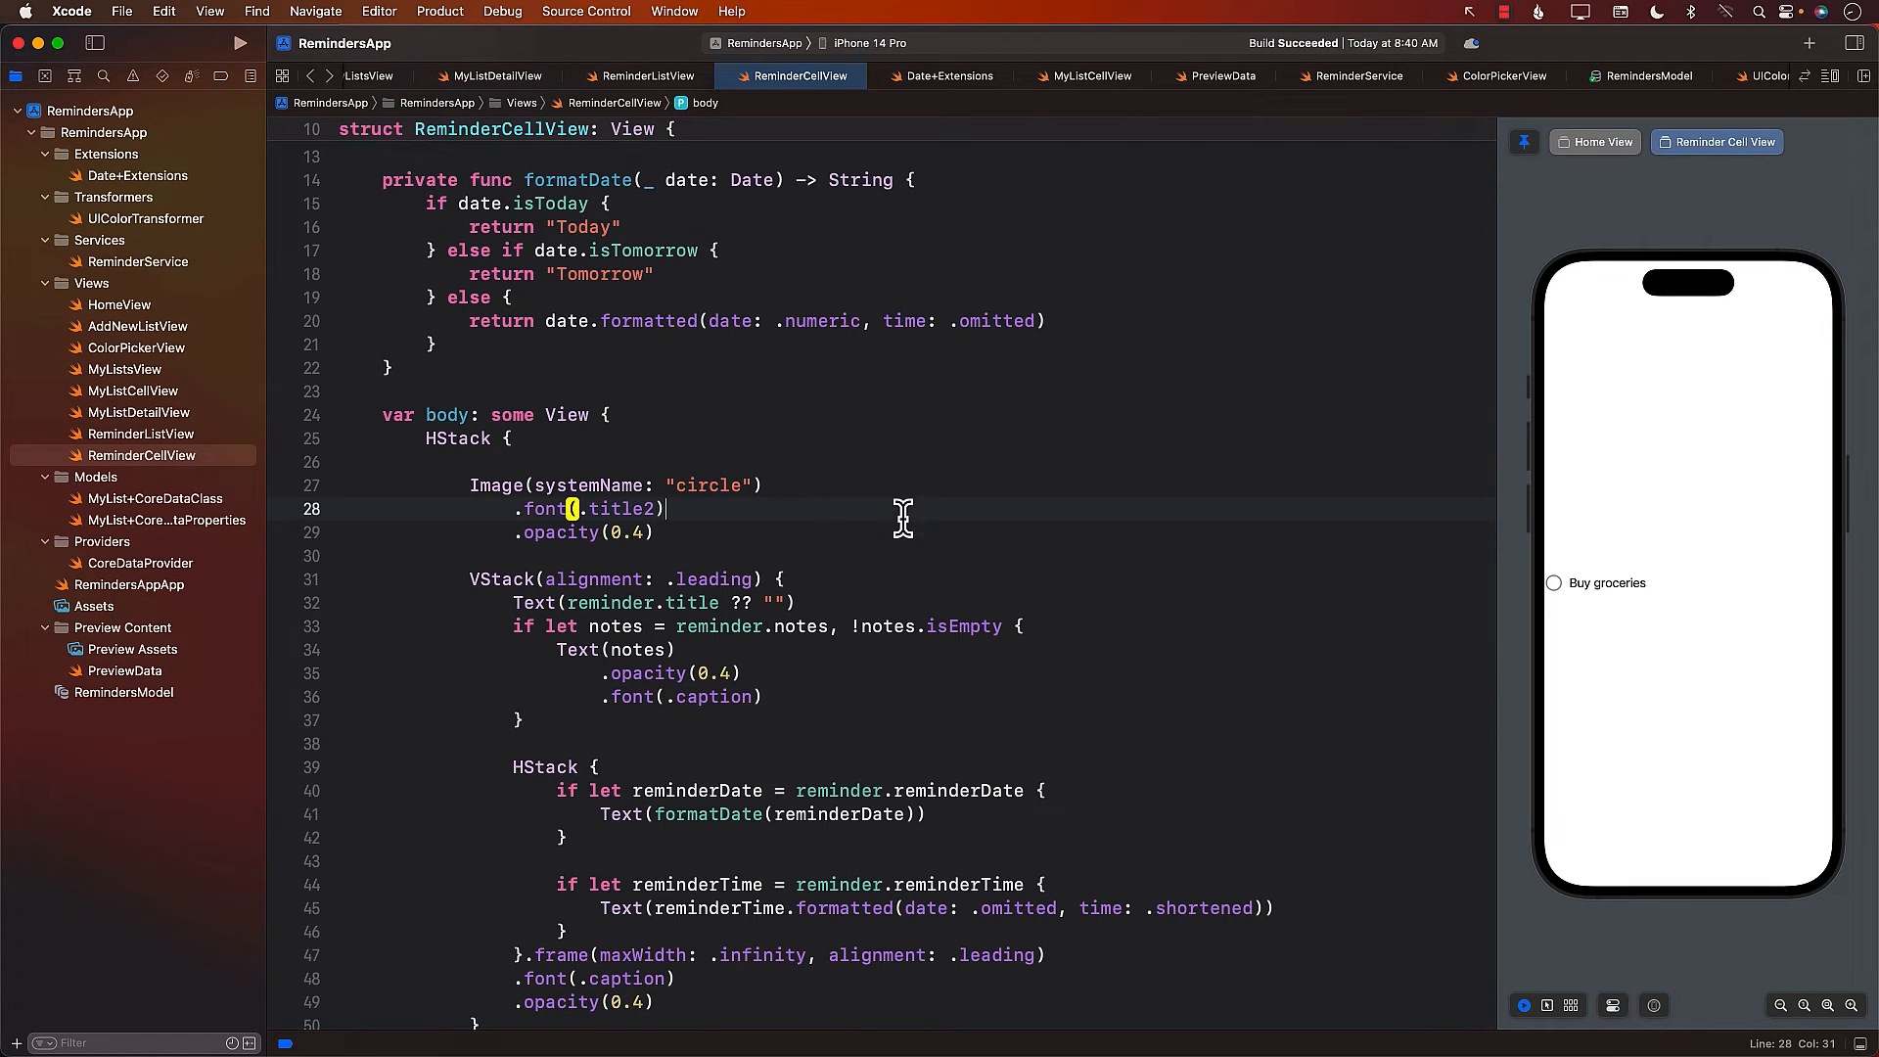
{"action": "mouse_move", "coordinate": [894, 509]}
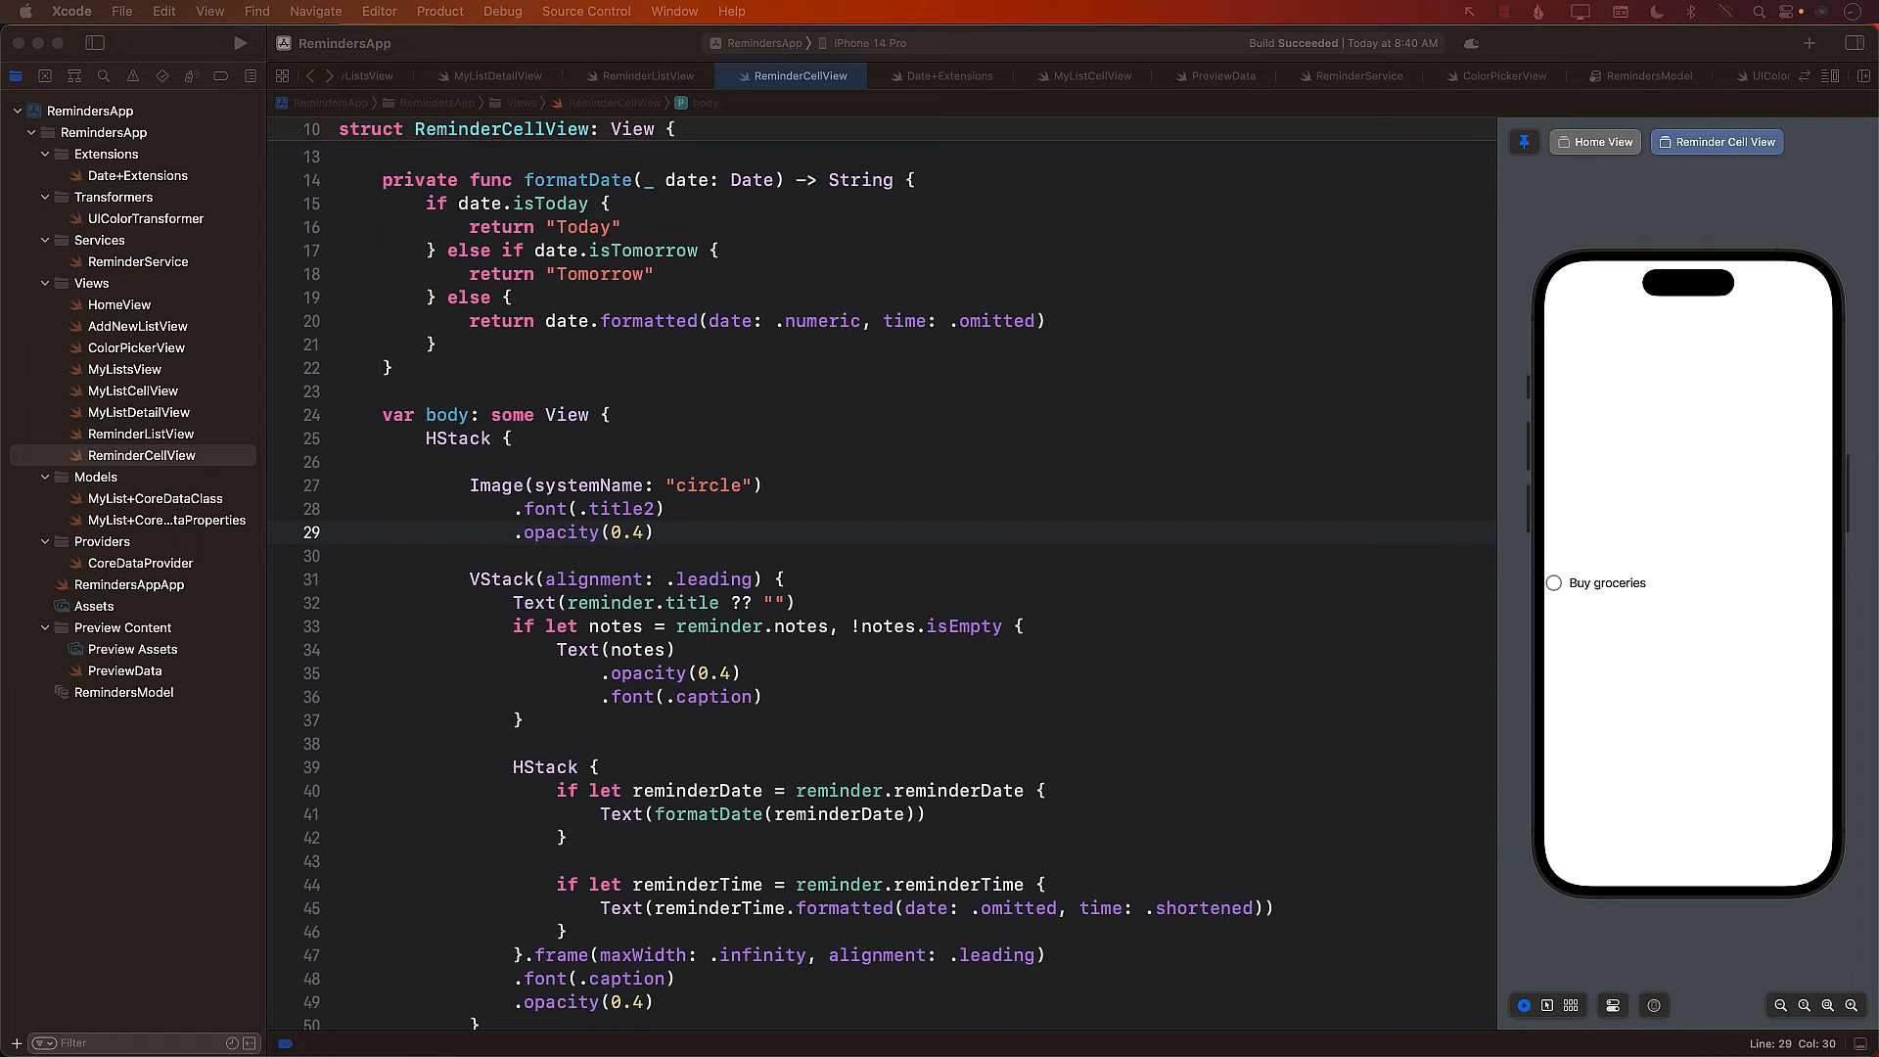
{"action": "scroll", "scroll_direction": "up", "scroll_amount": 3}
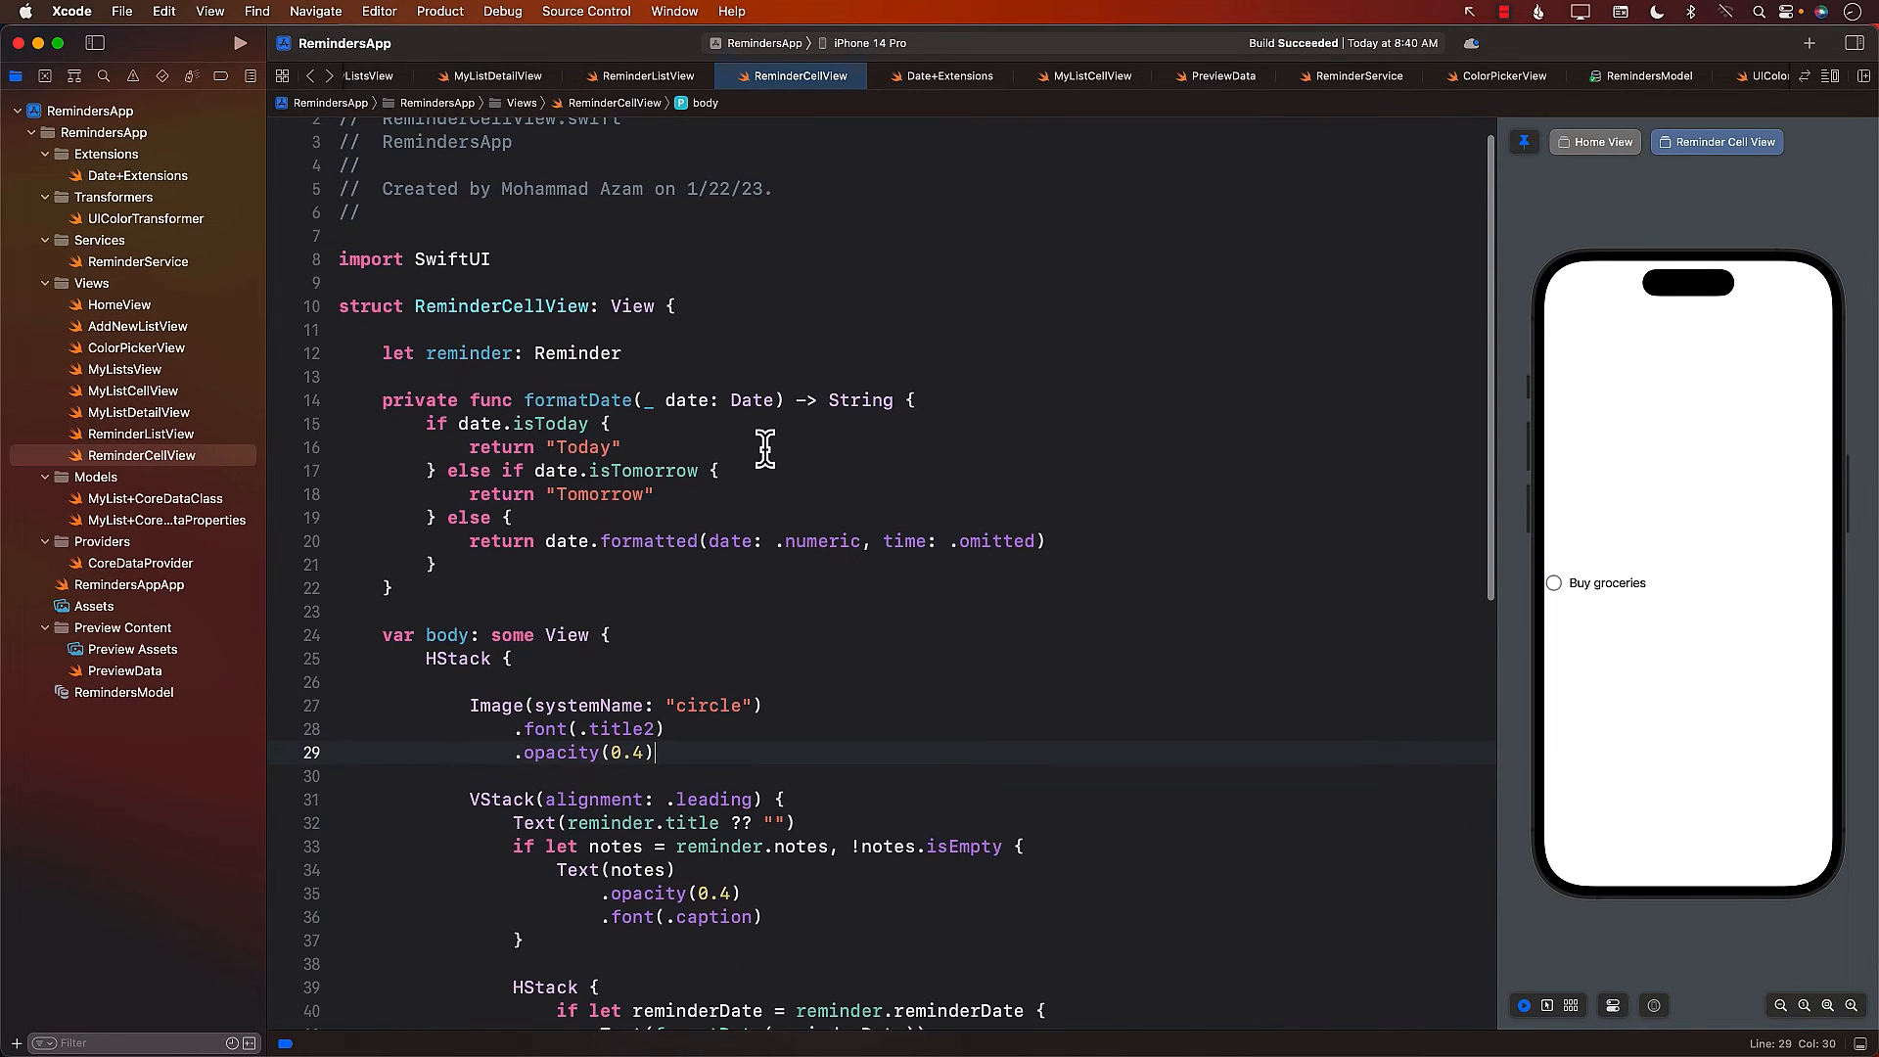
{"action": "left_click", "coordinate": [508, 352]}
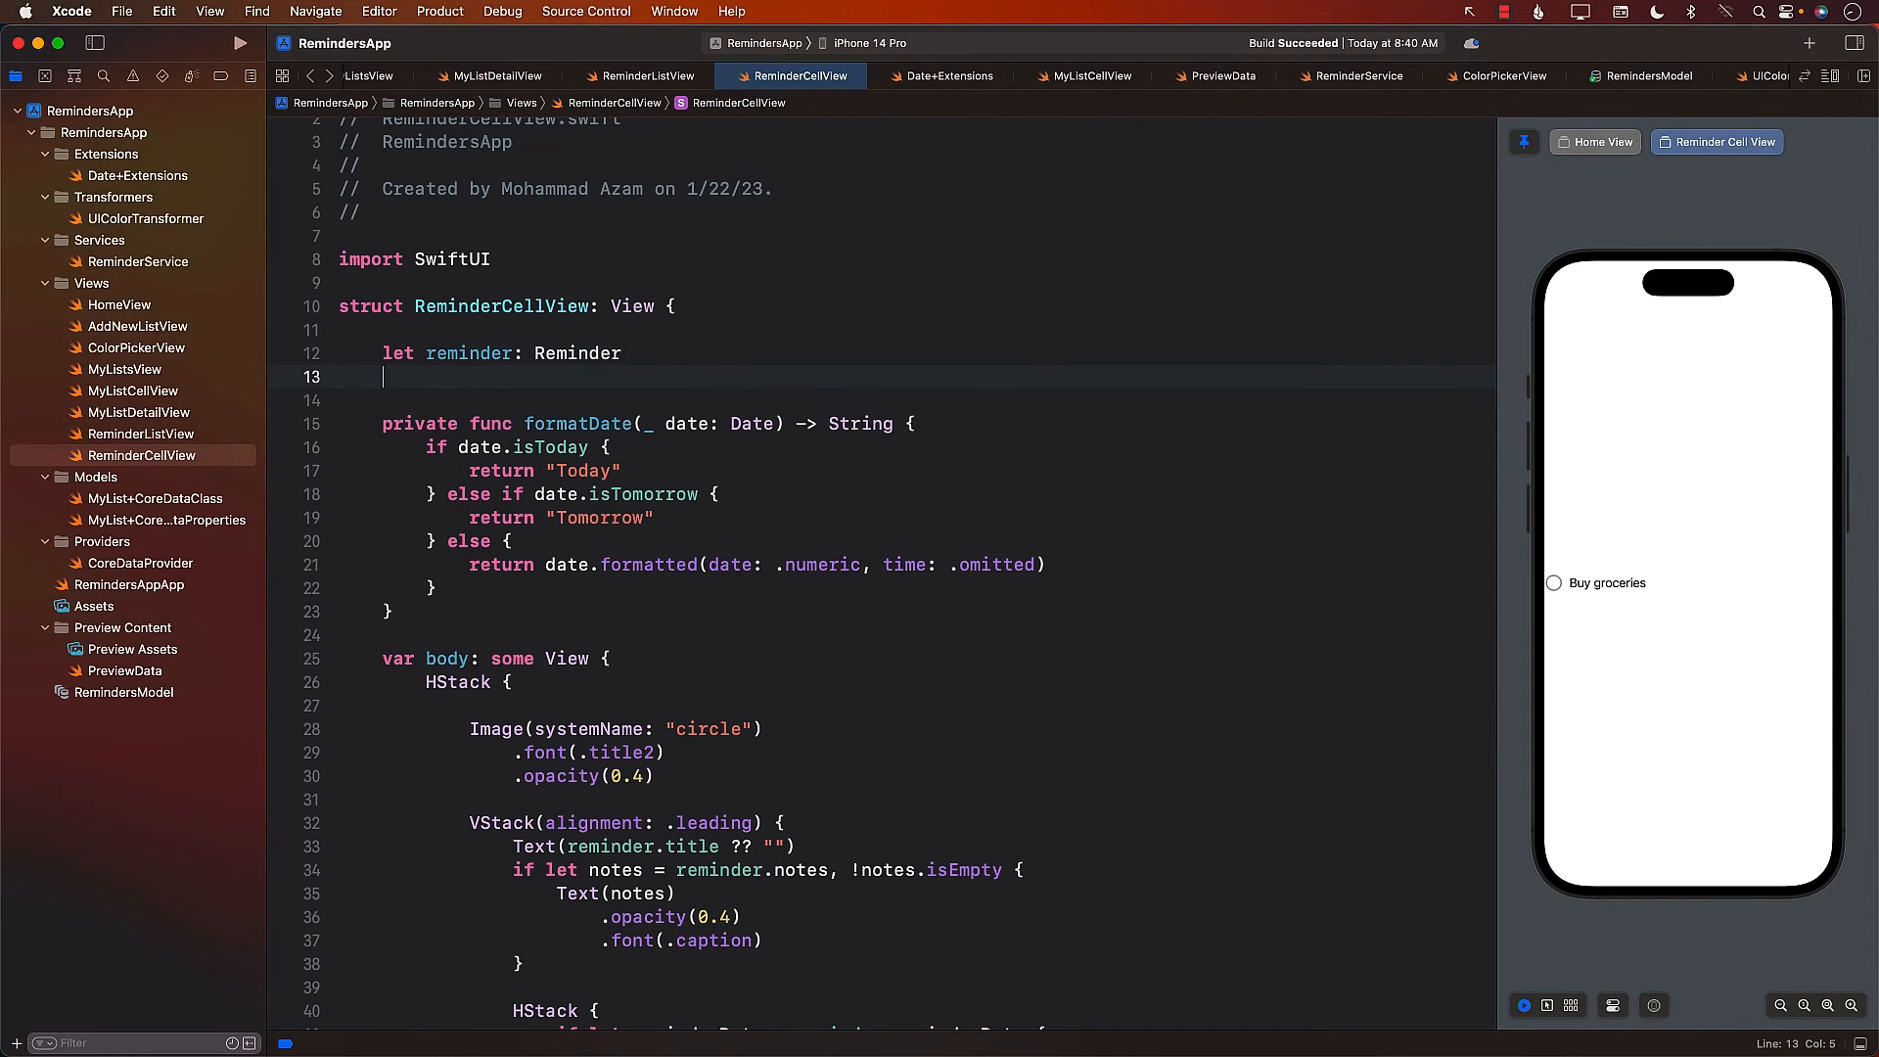
{"action": "type", "text": "@State private var checked: Bool = false"}
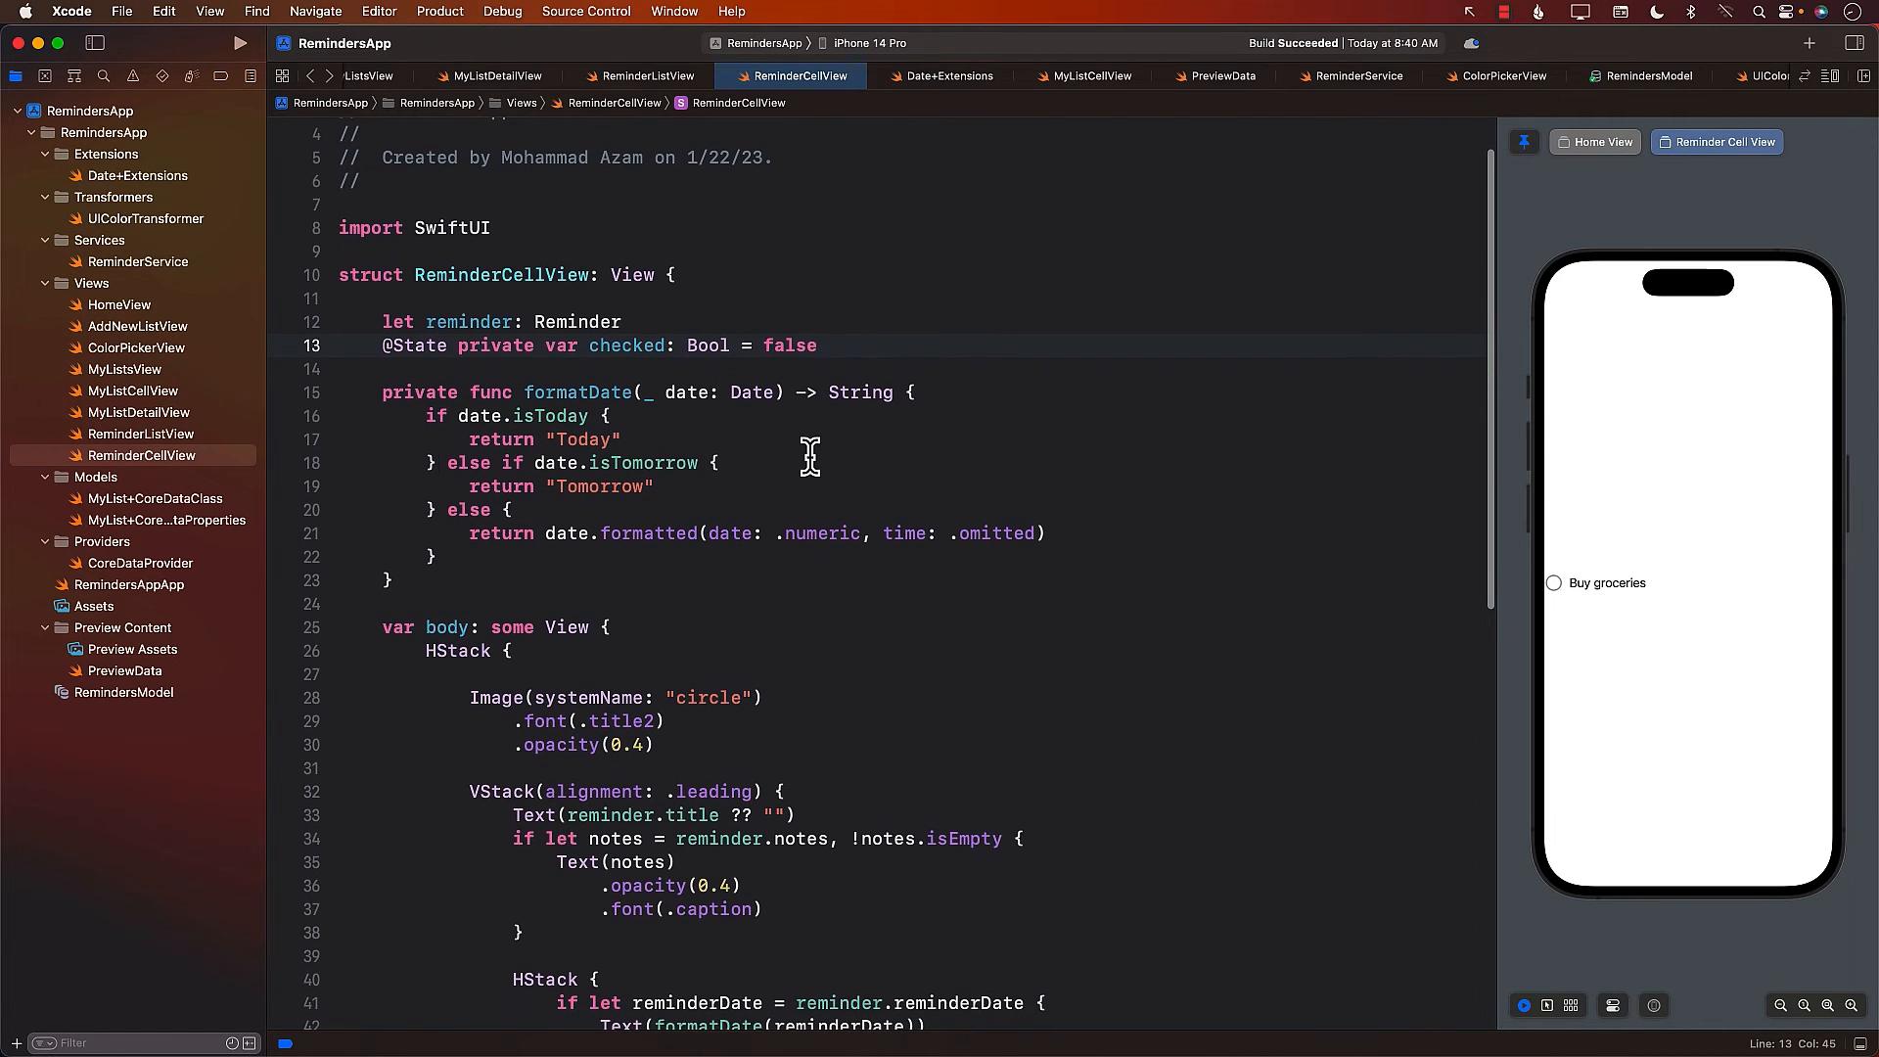
Make the Image systemName checked ? "circle.inset.filled" : "circle".
{"action": "double_click", "coordinate": [625, 346]}
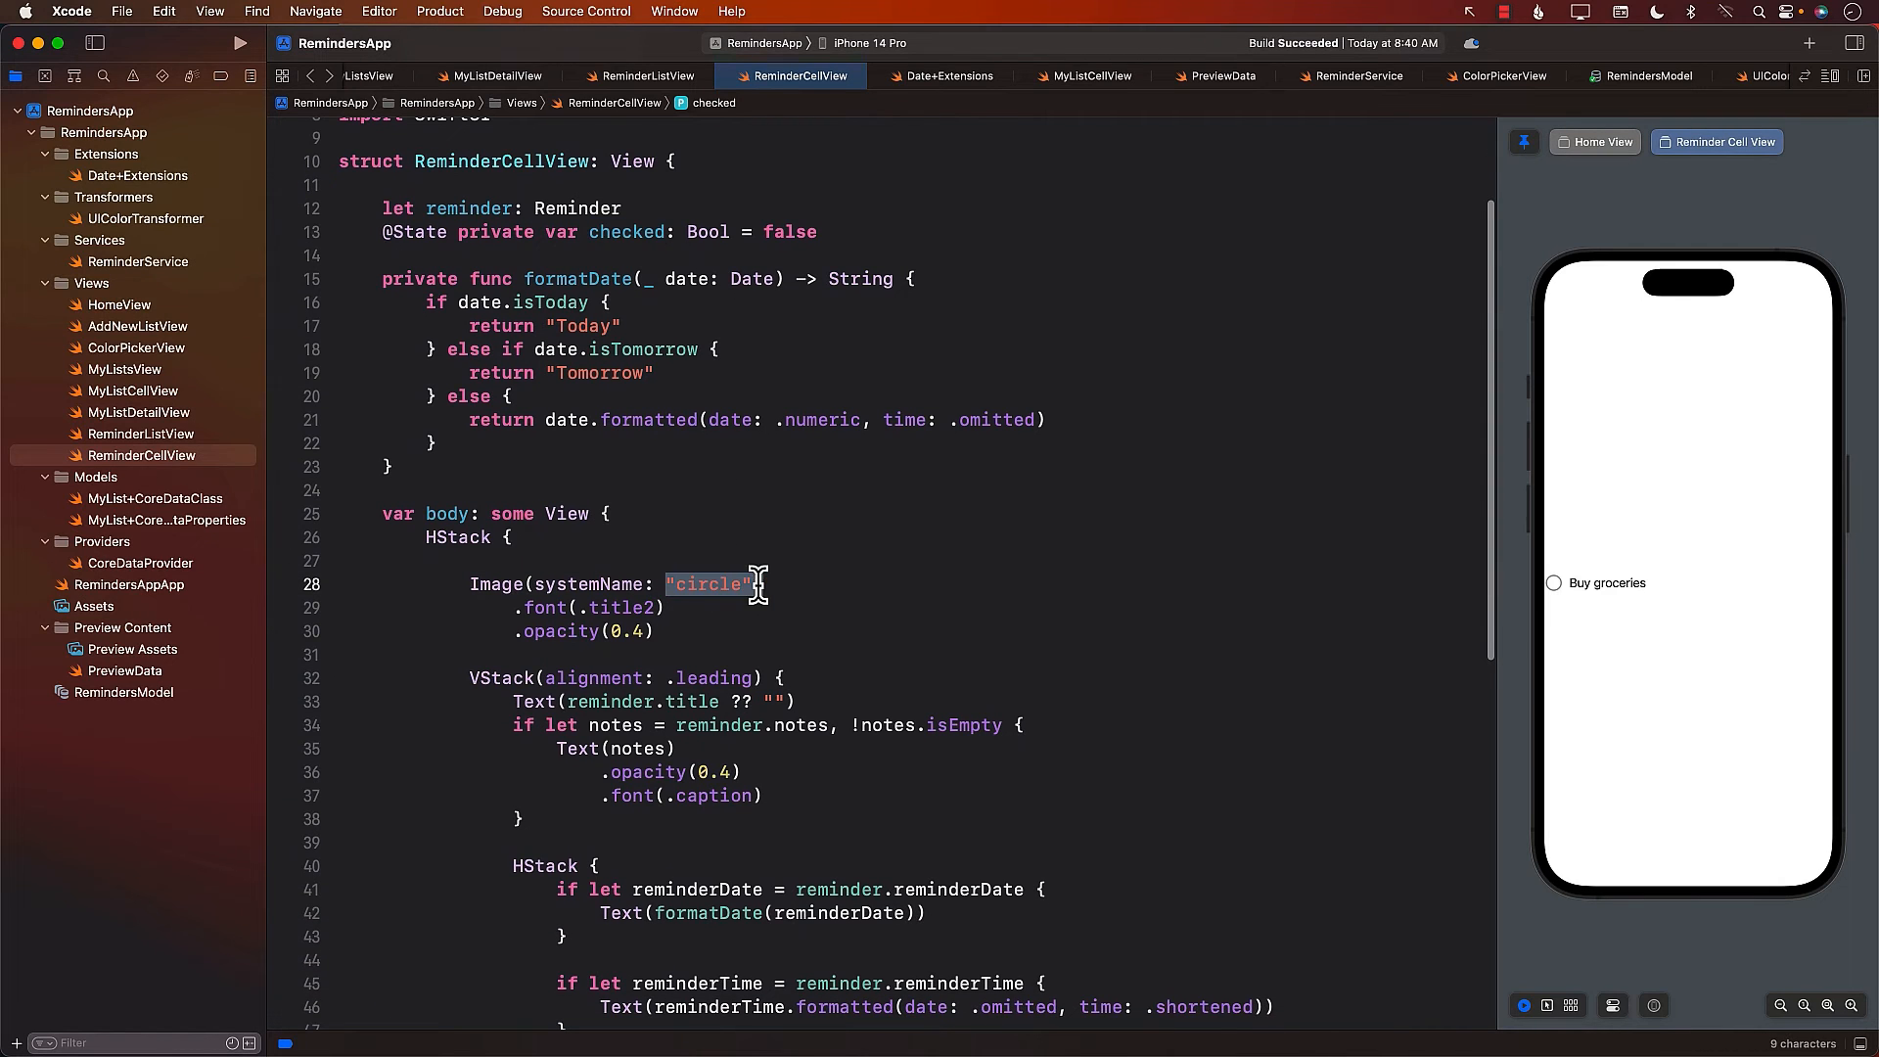
{"action": "scroll", "scroll_direction": "down", "scroll_amount": 3}
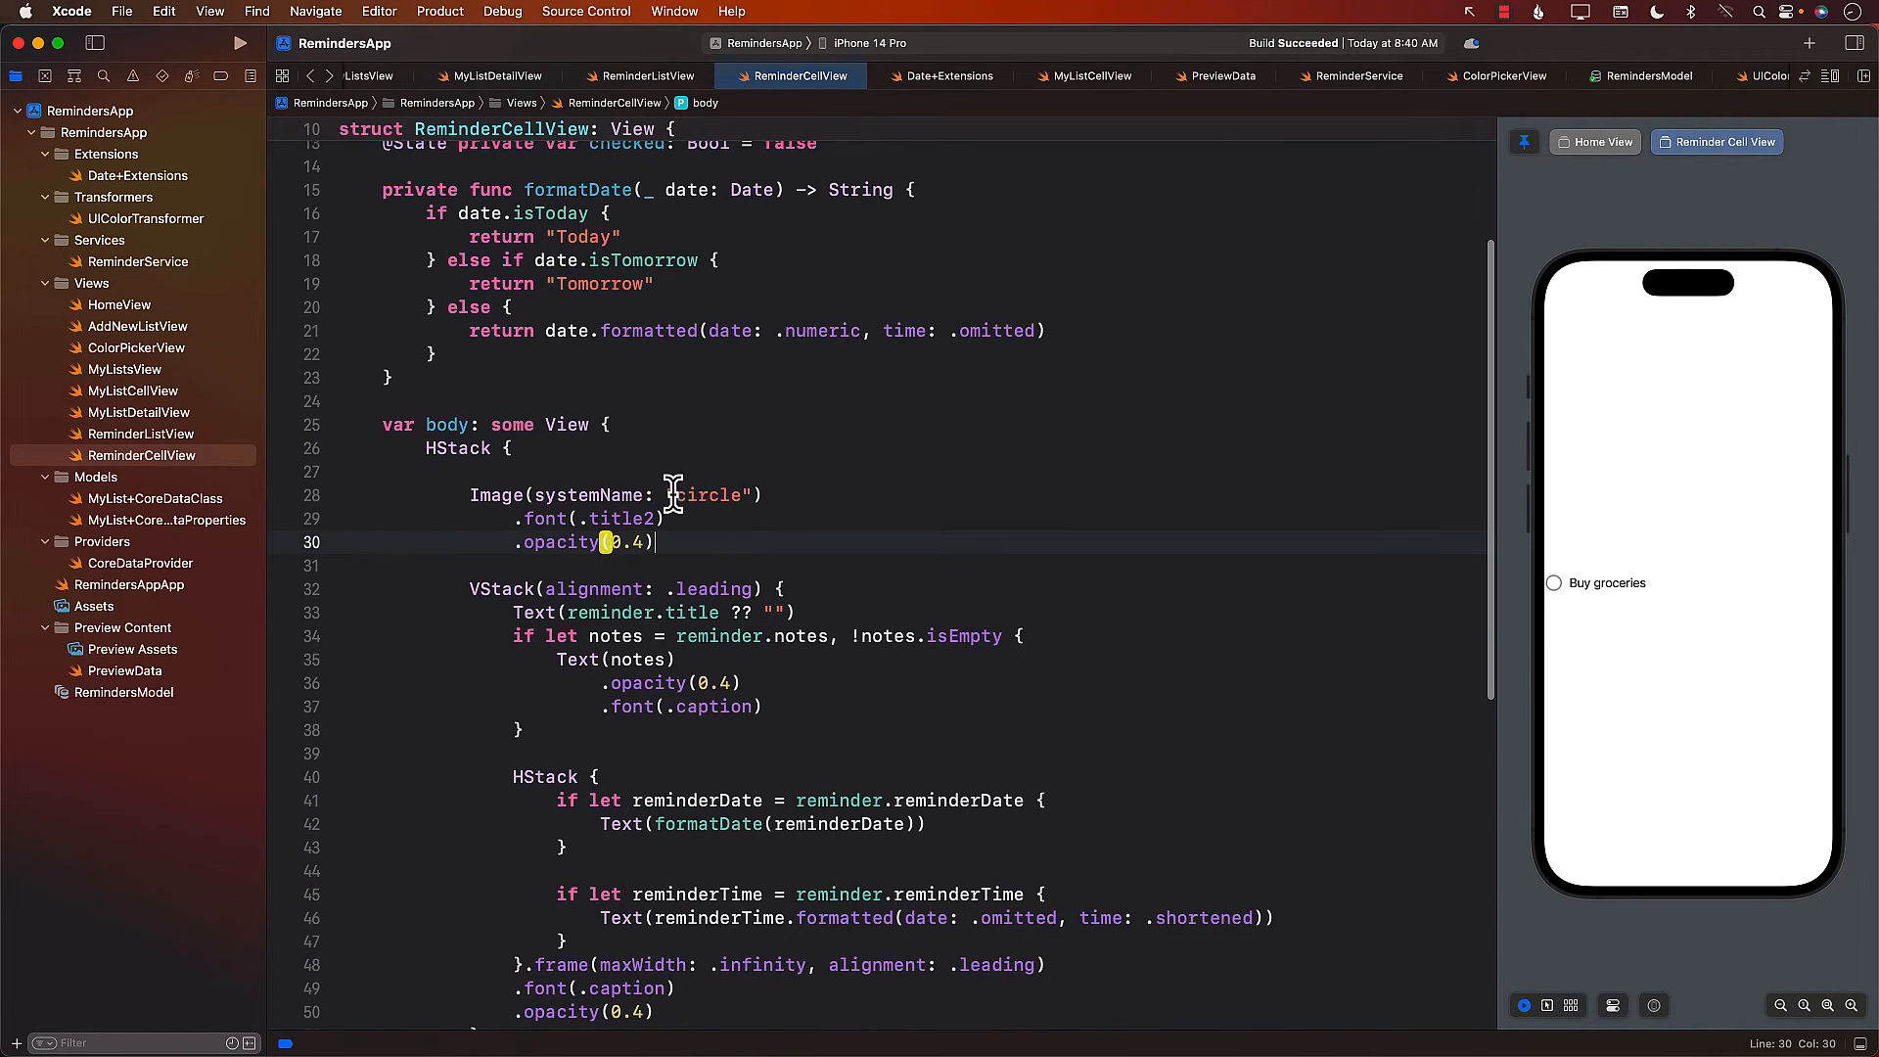
{"action": "double_click", "coordinate": [707, 495]}
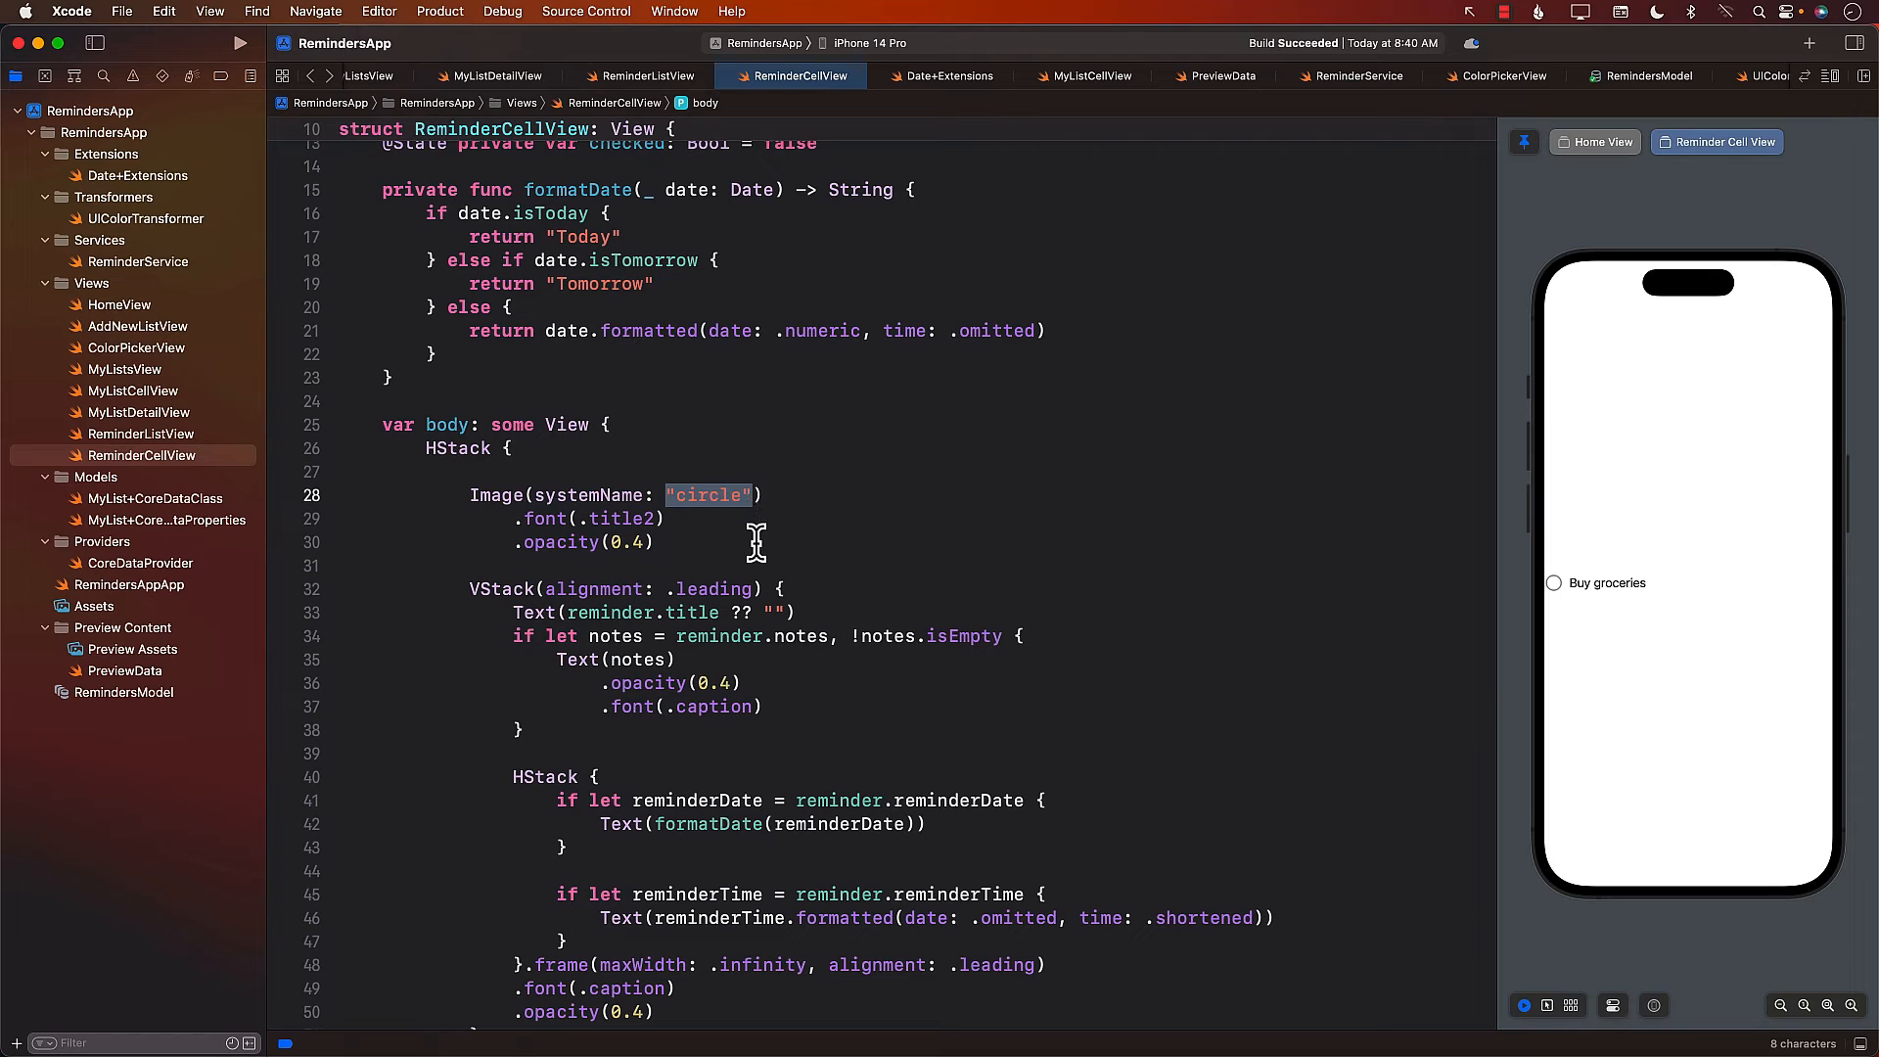
{"action": "type", "text": "checked ?"}
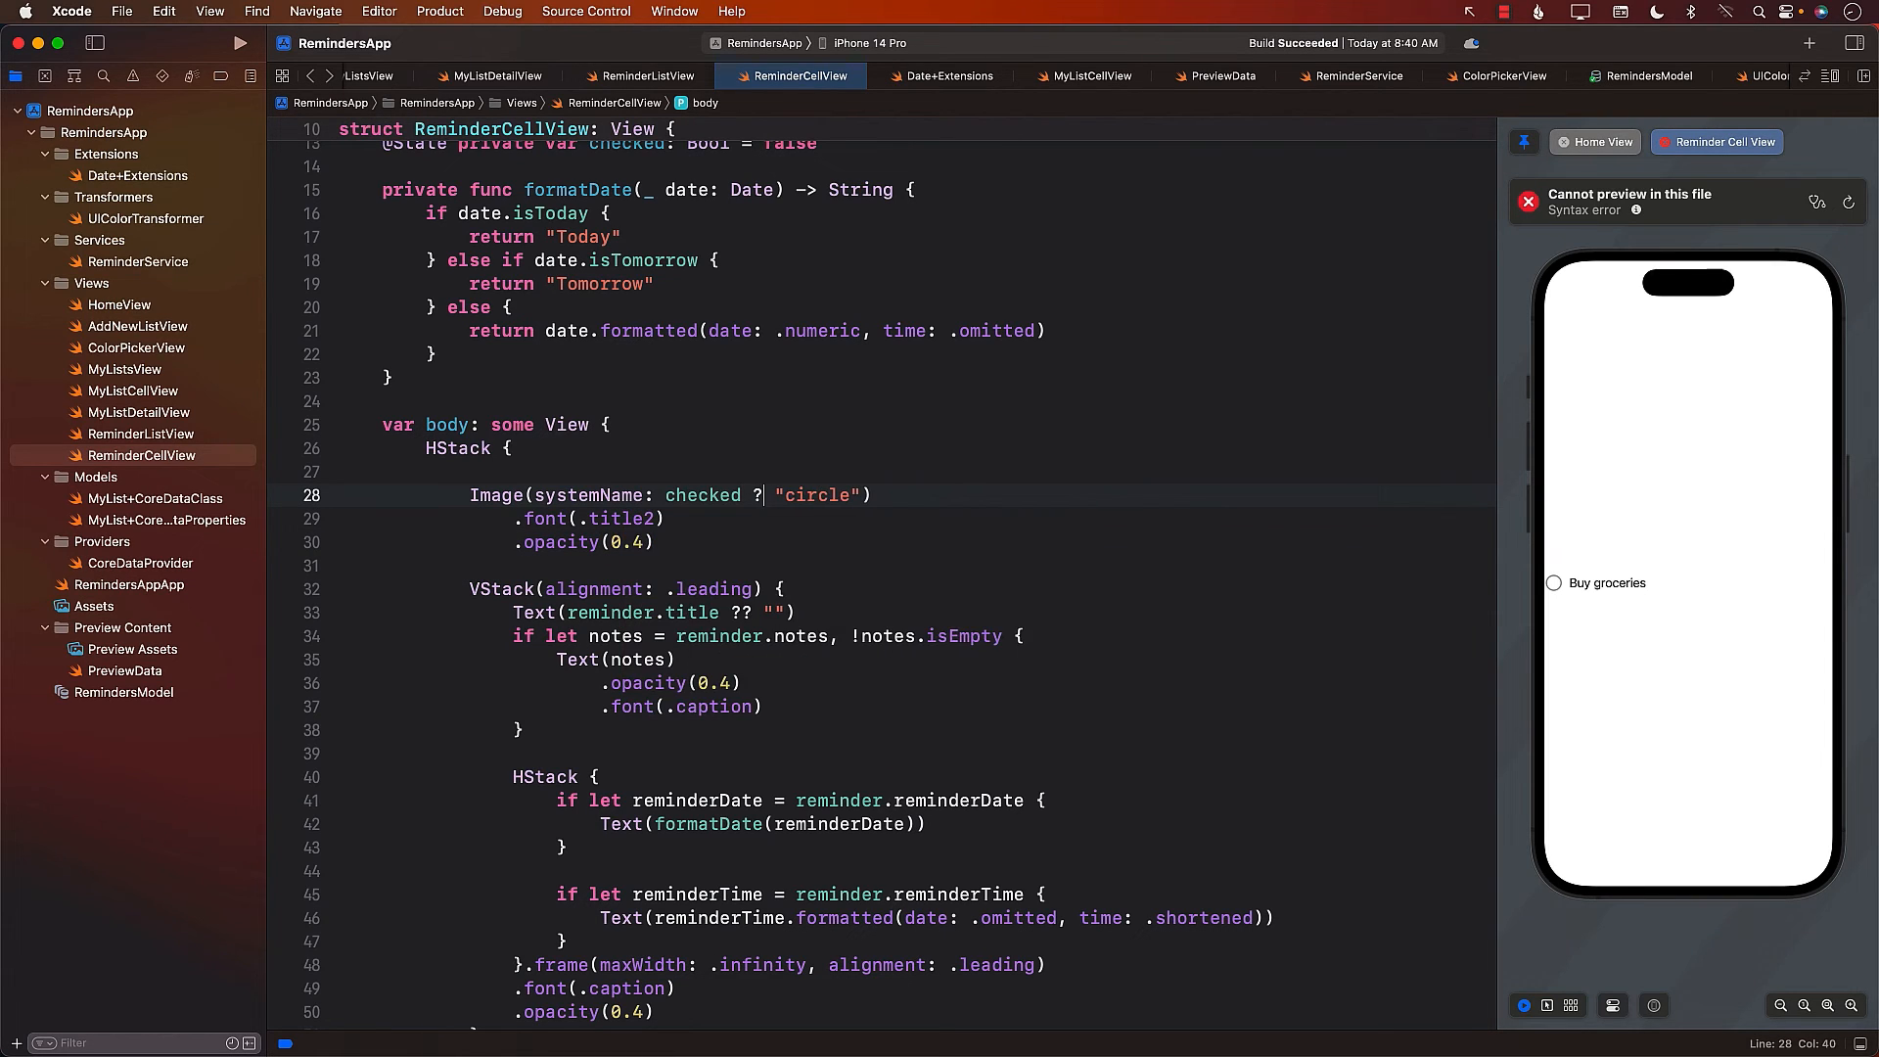
{"action": "type", "text": "\":"}
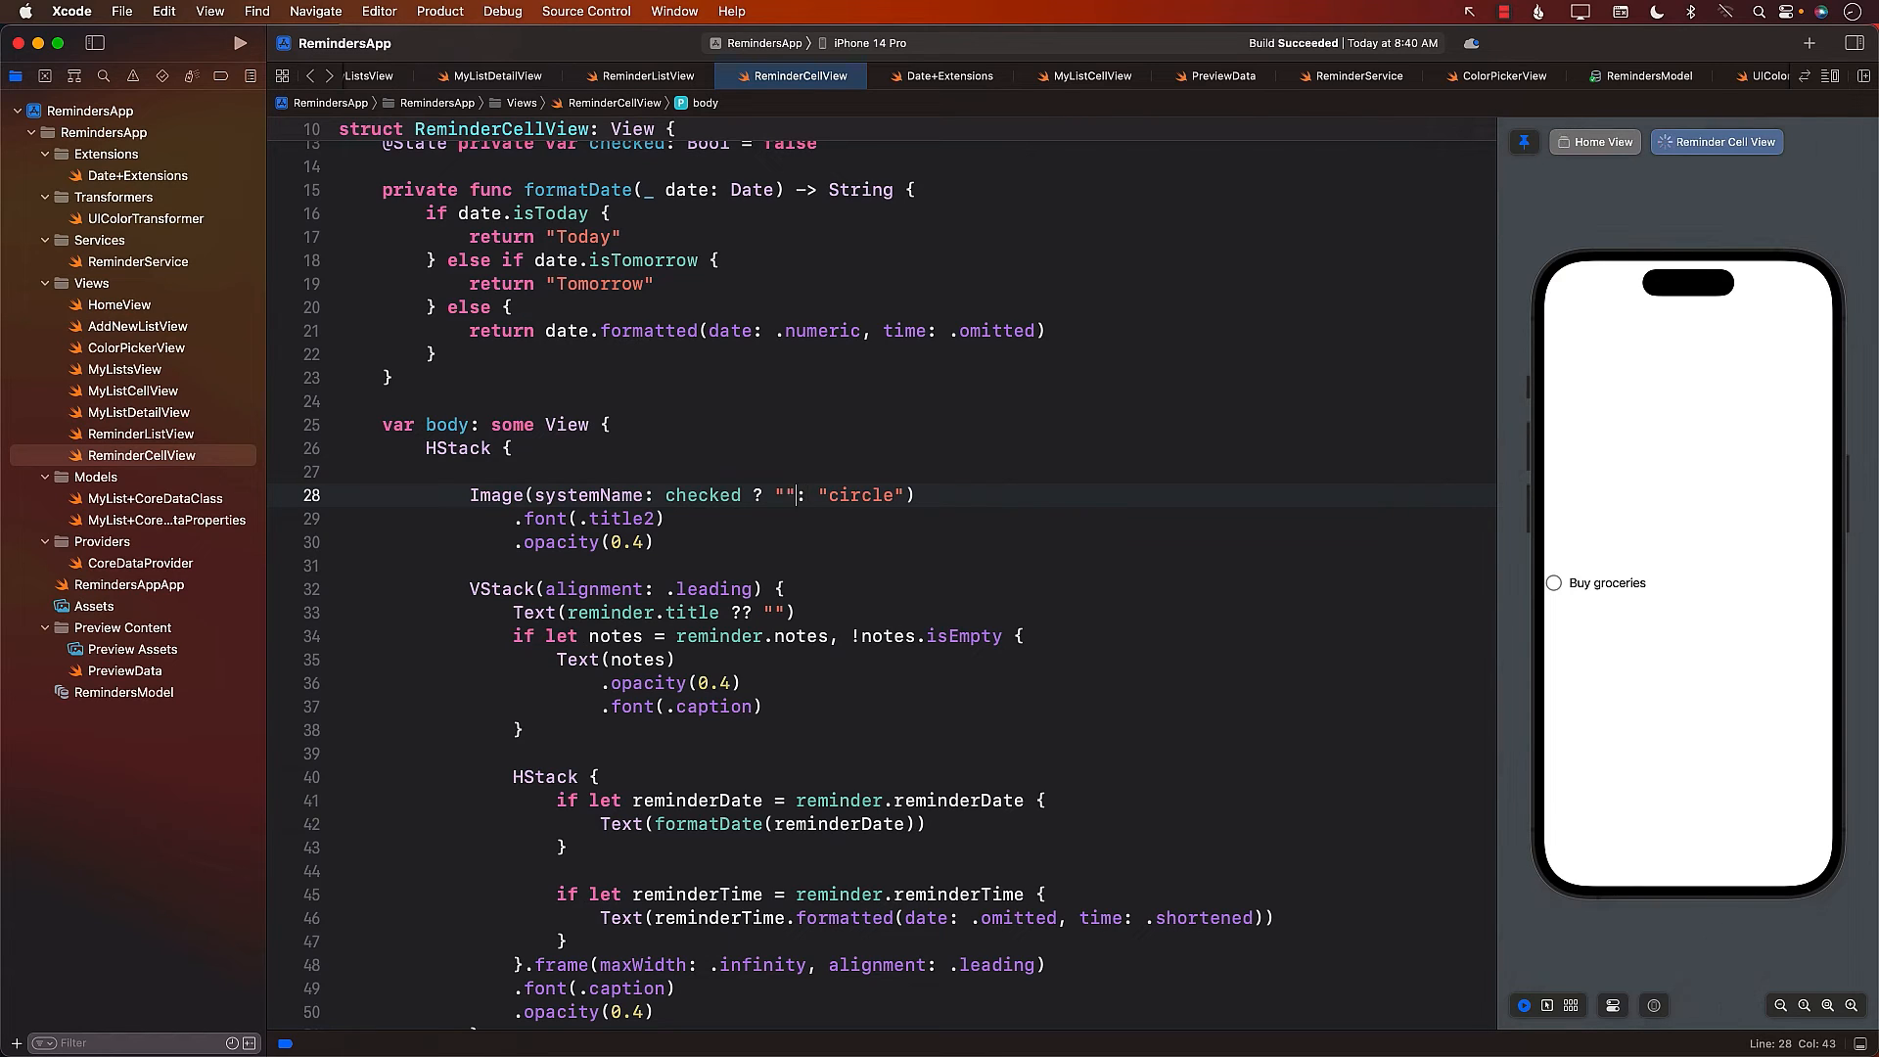
{"action": "type", "text": "cr"}
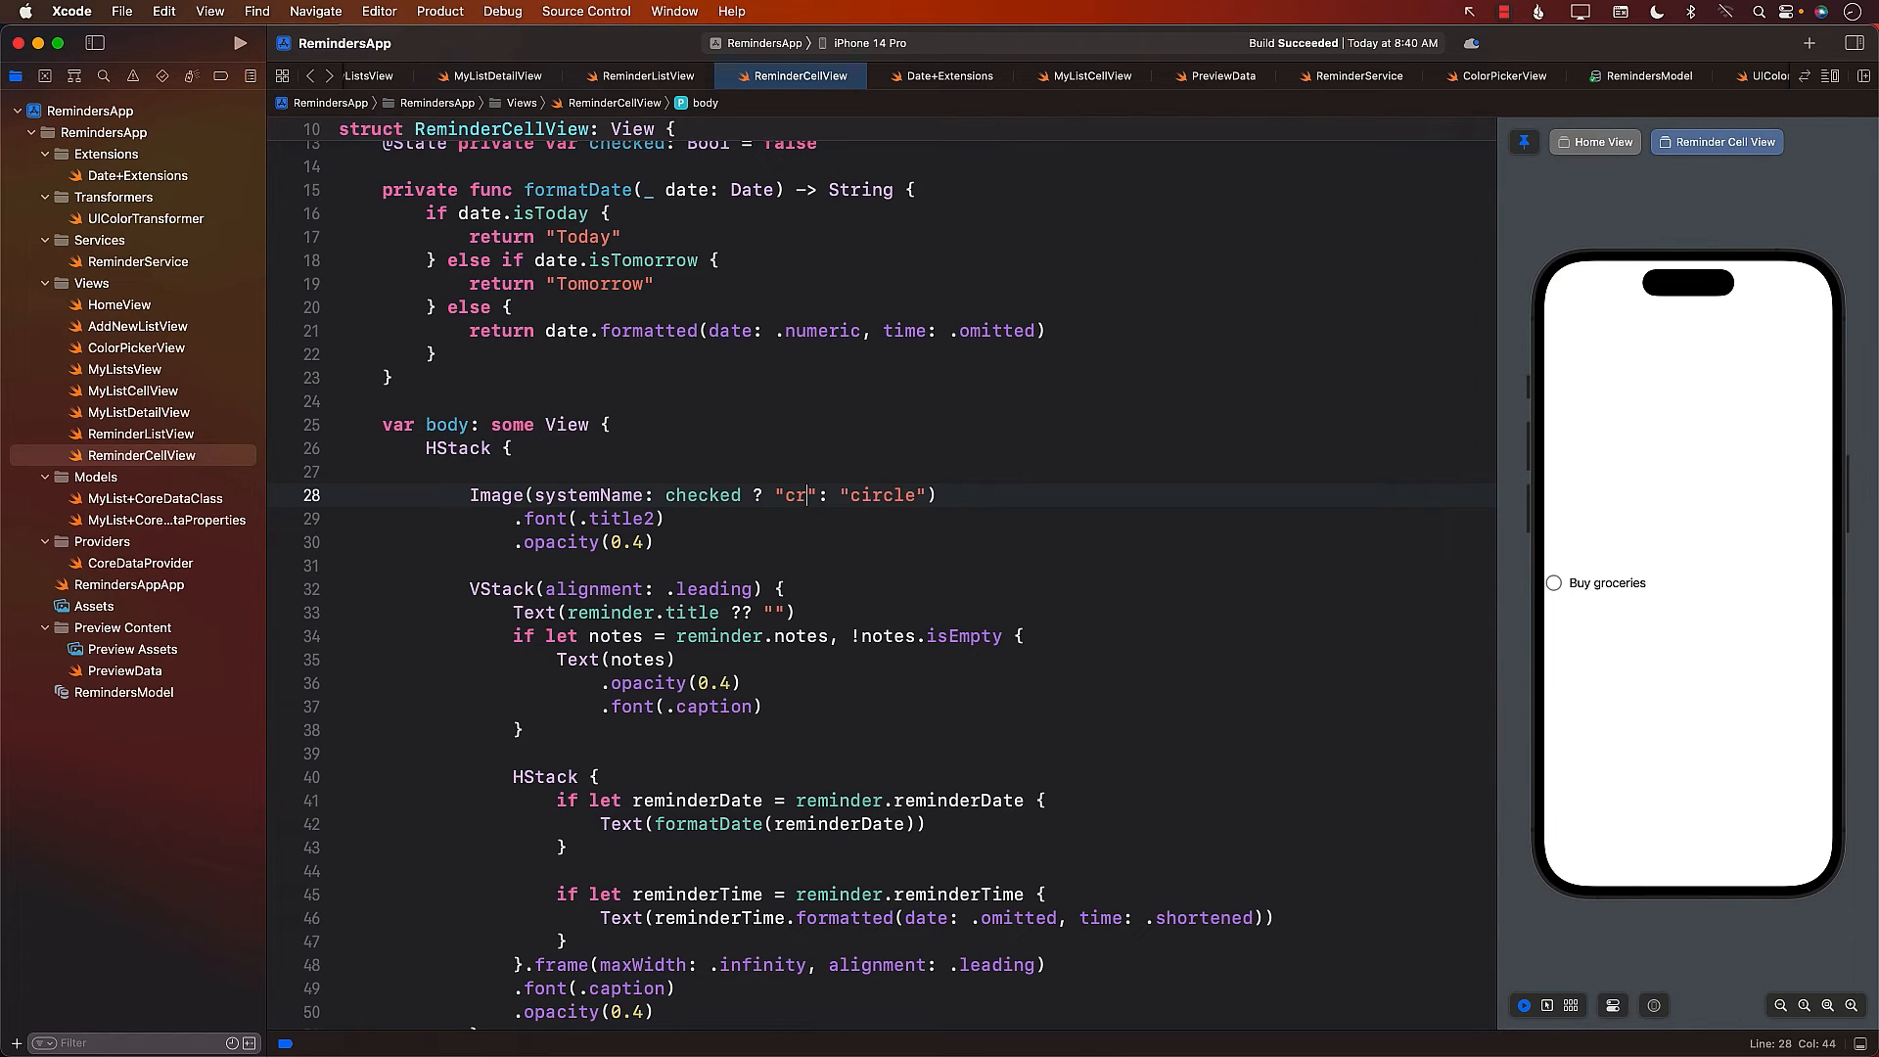
{"action": "type", "text": "circle.inset.fi"}
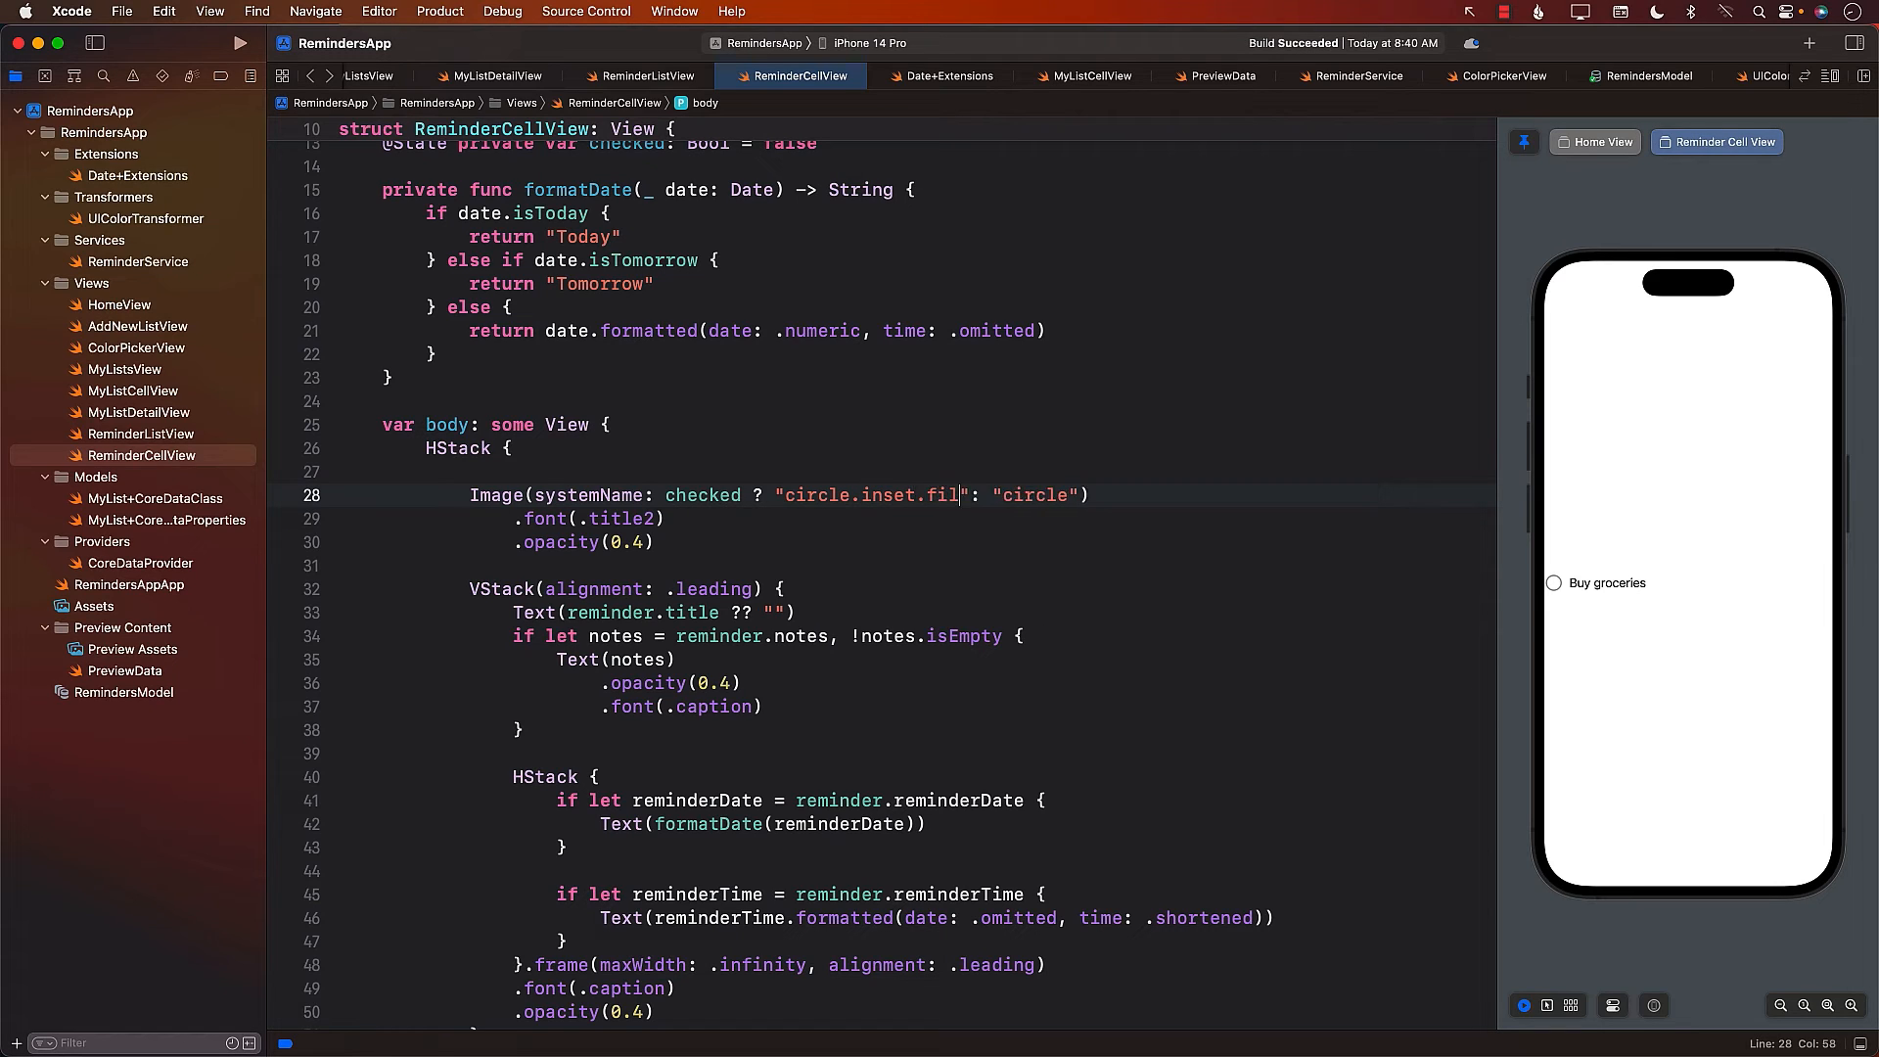
{"action": "type", "text": "led"}
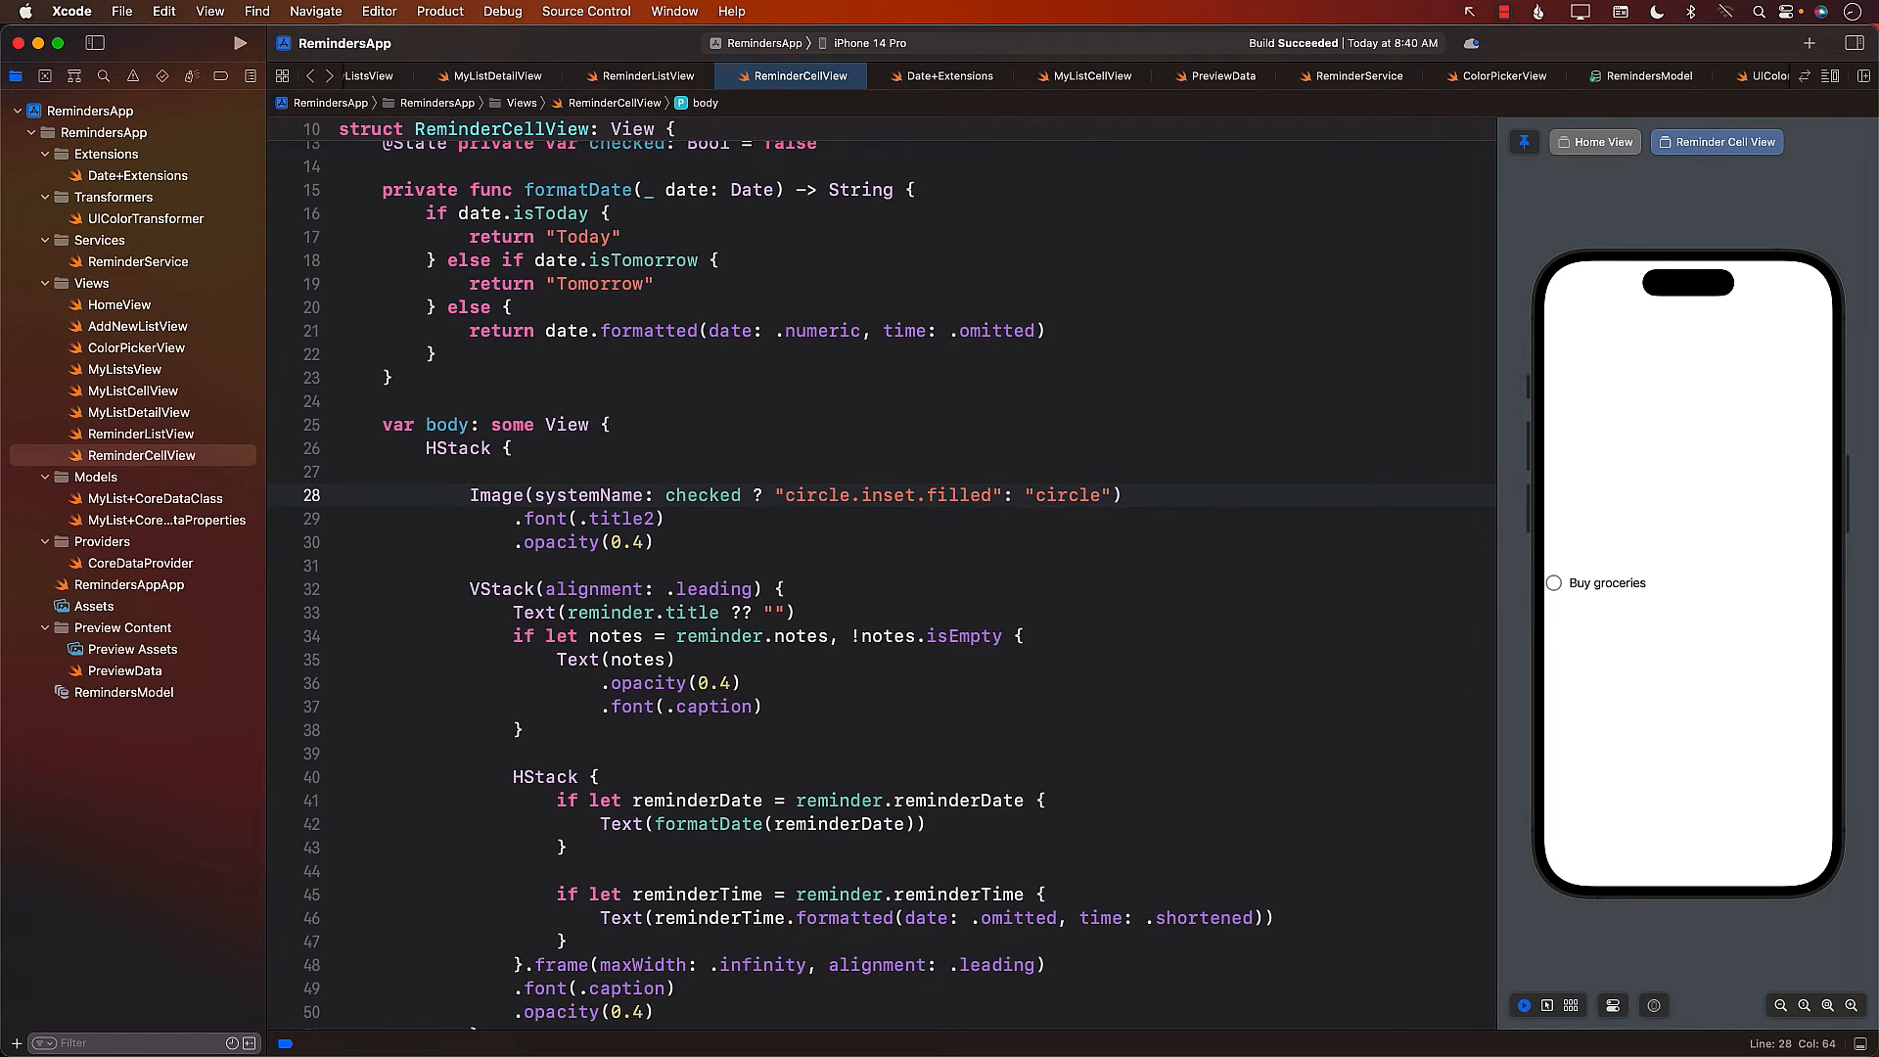
{"action": "double_click", "coordinate": [1066, 495]}
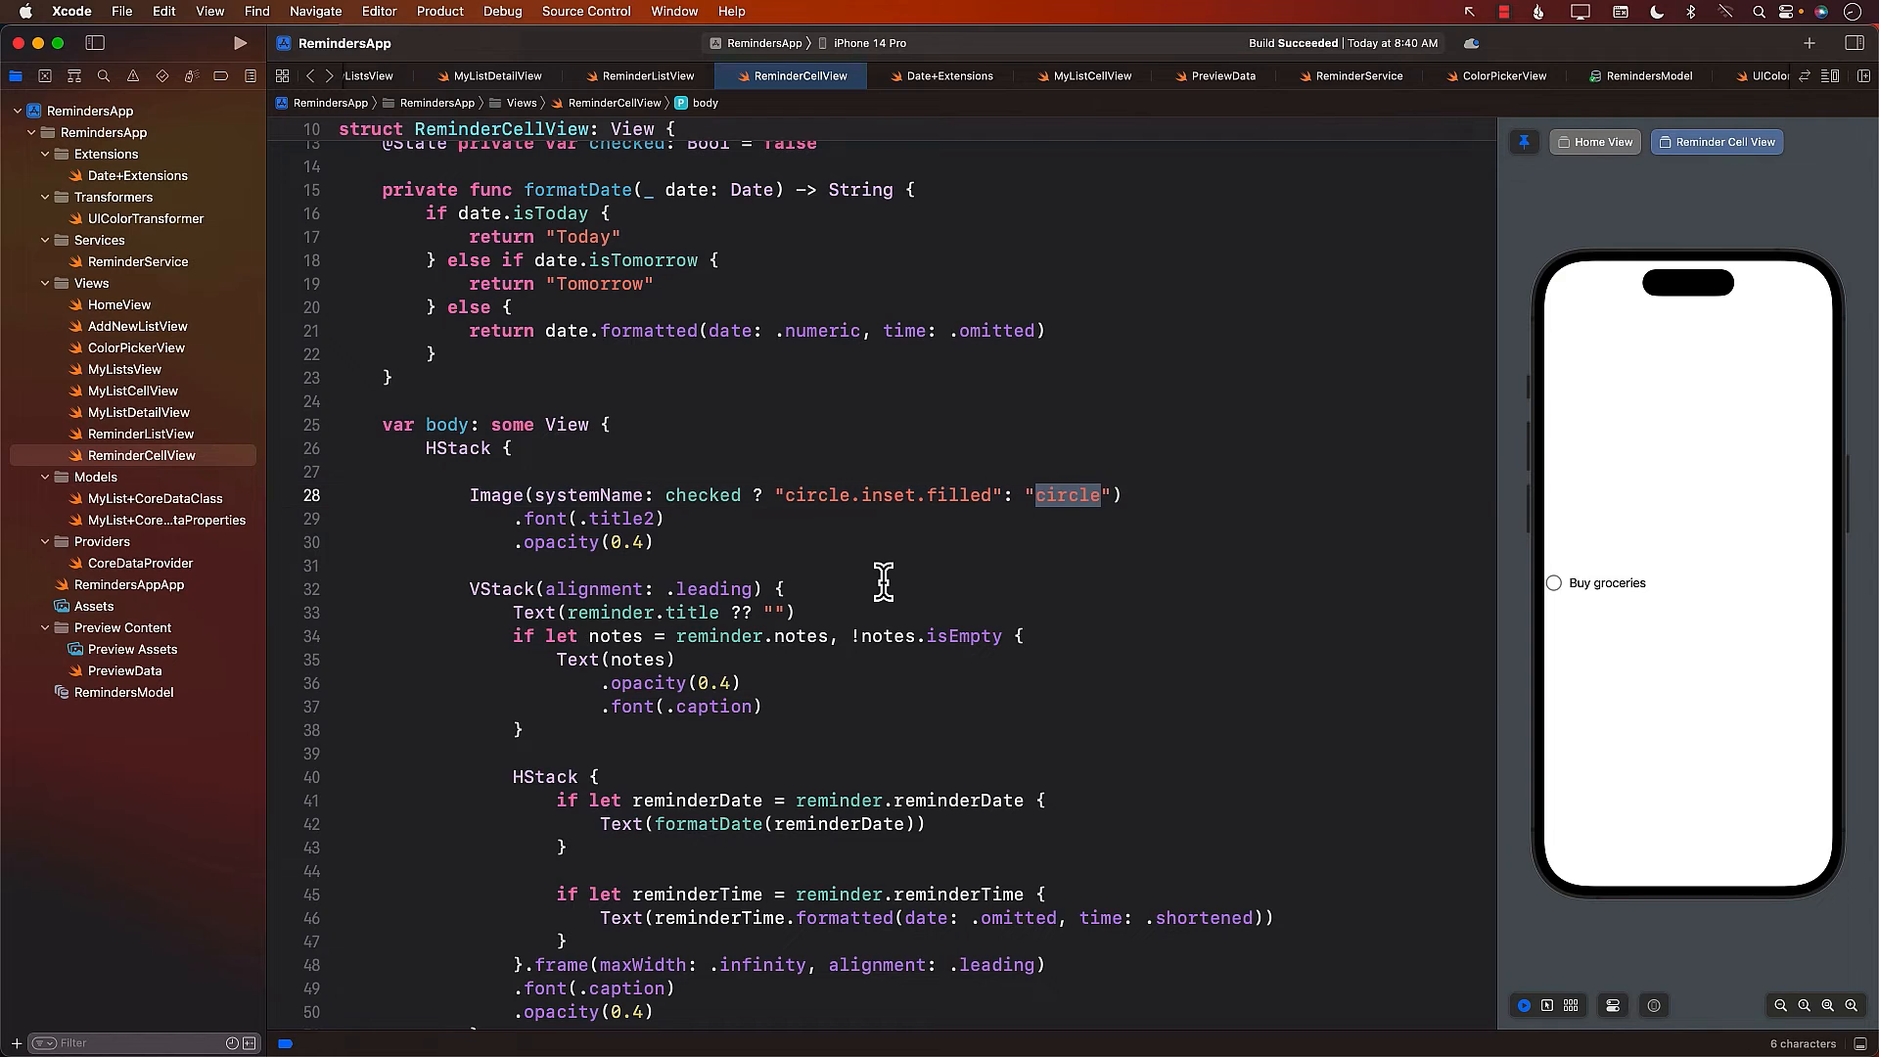
Preview with checked set to true, then revert the default back to false.
{"action": "scroll", "scroll_direction": "up", "scroll_amount": 3}
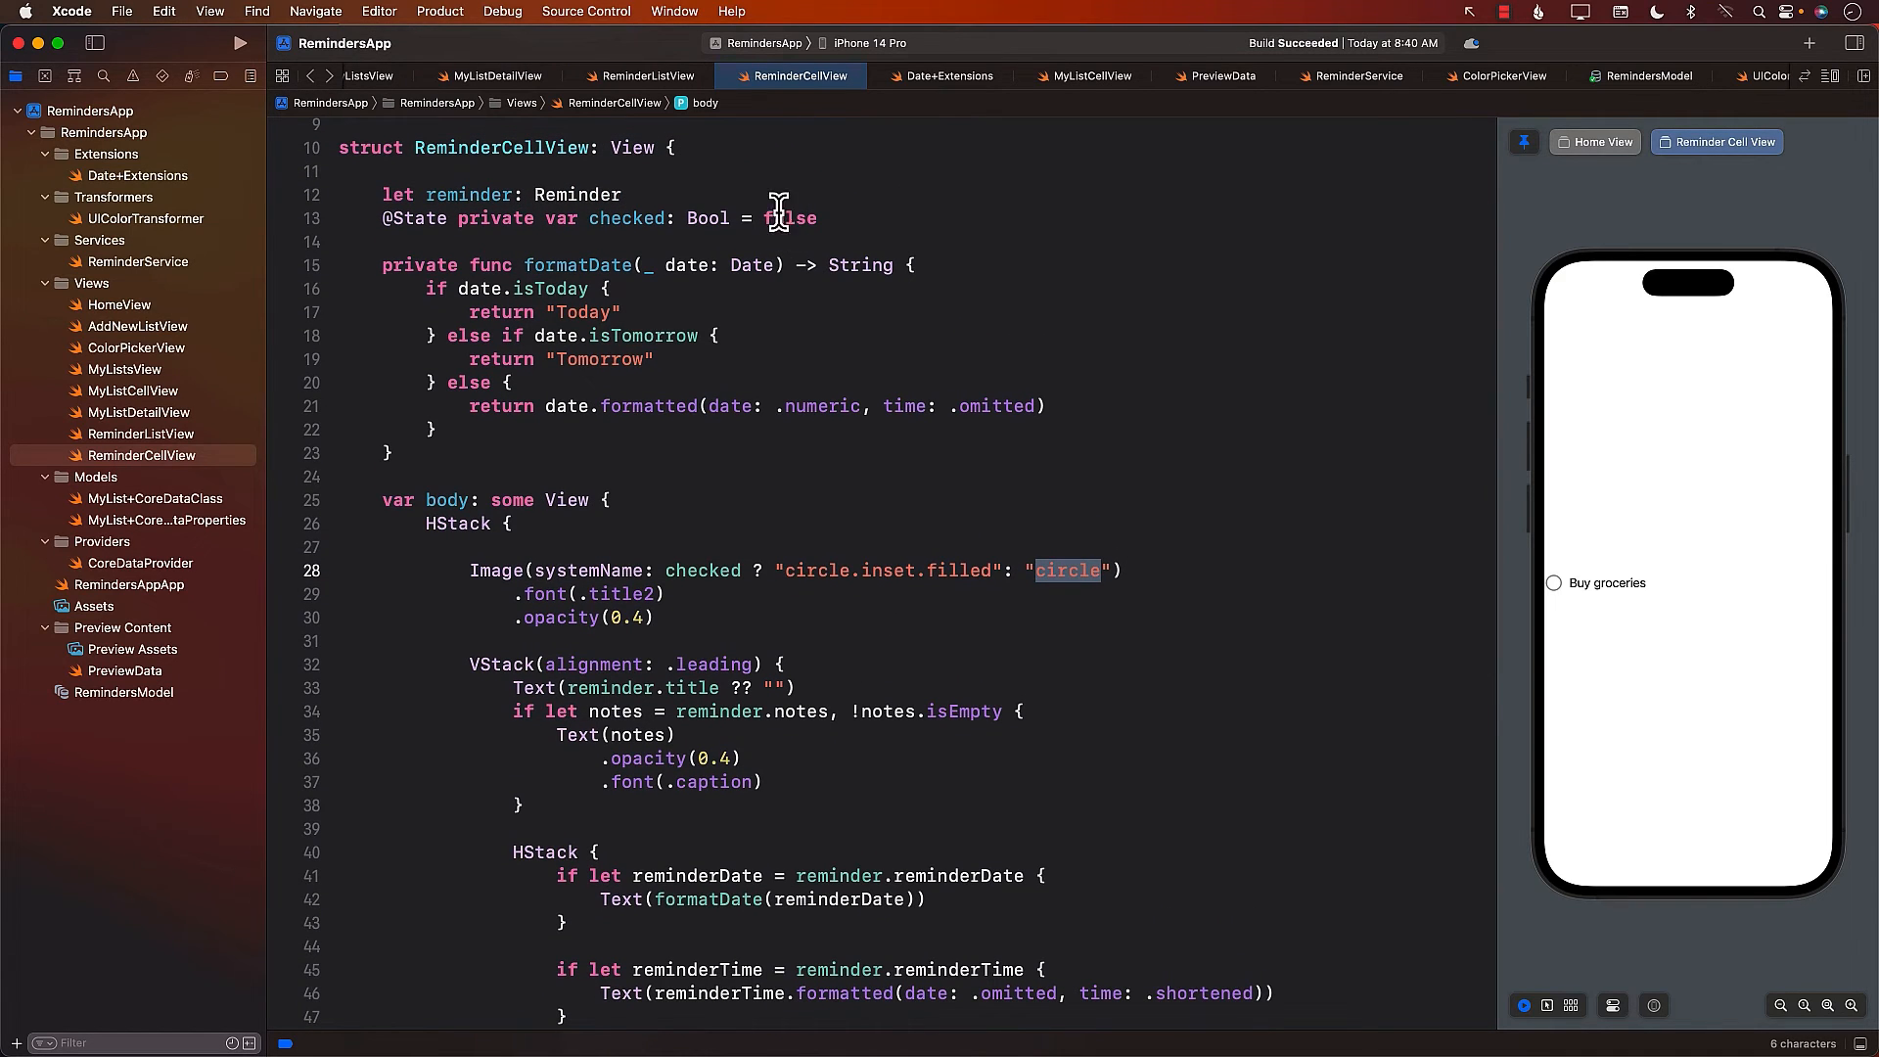
{"action": "double_click", "coordinate": [790, 219]}
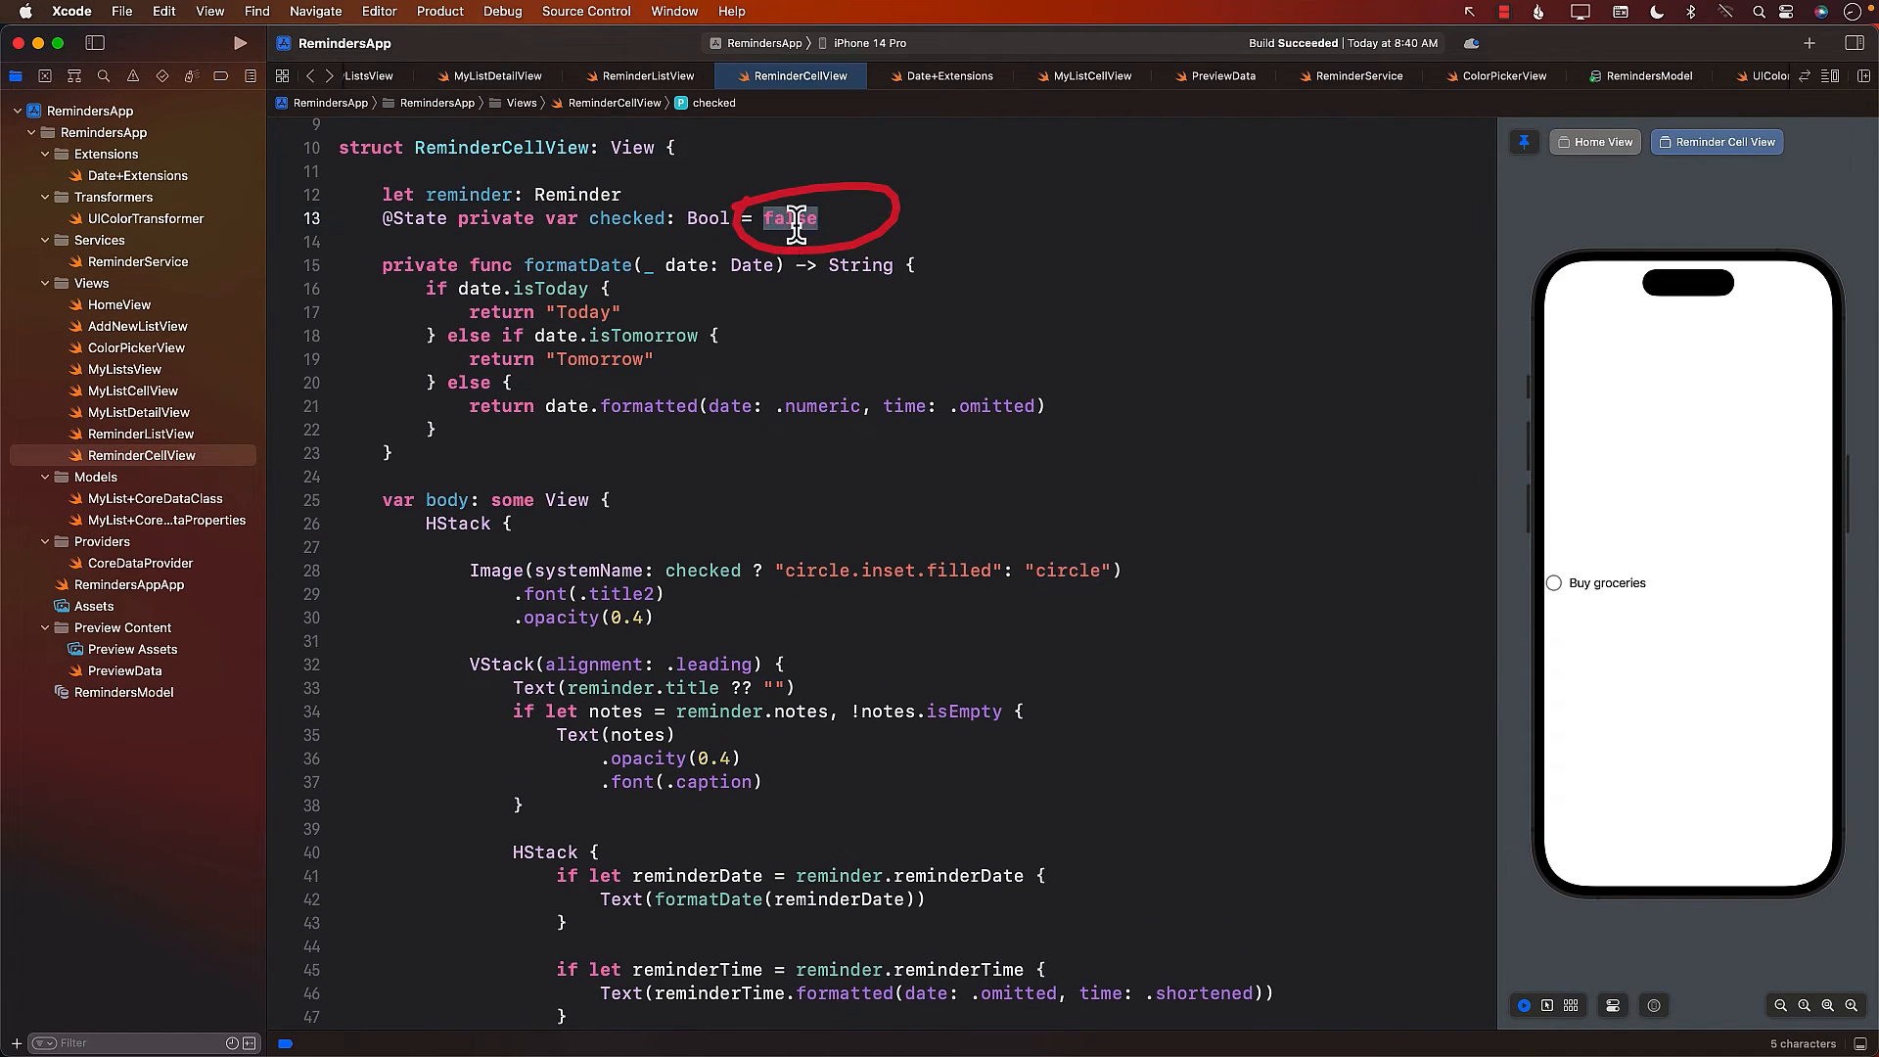
{"action": "type", "text": "true"}
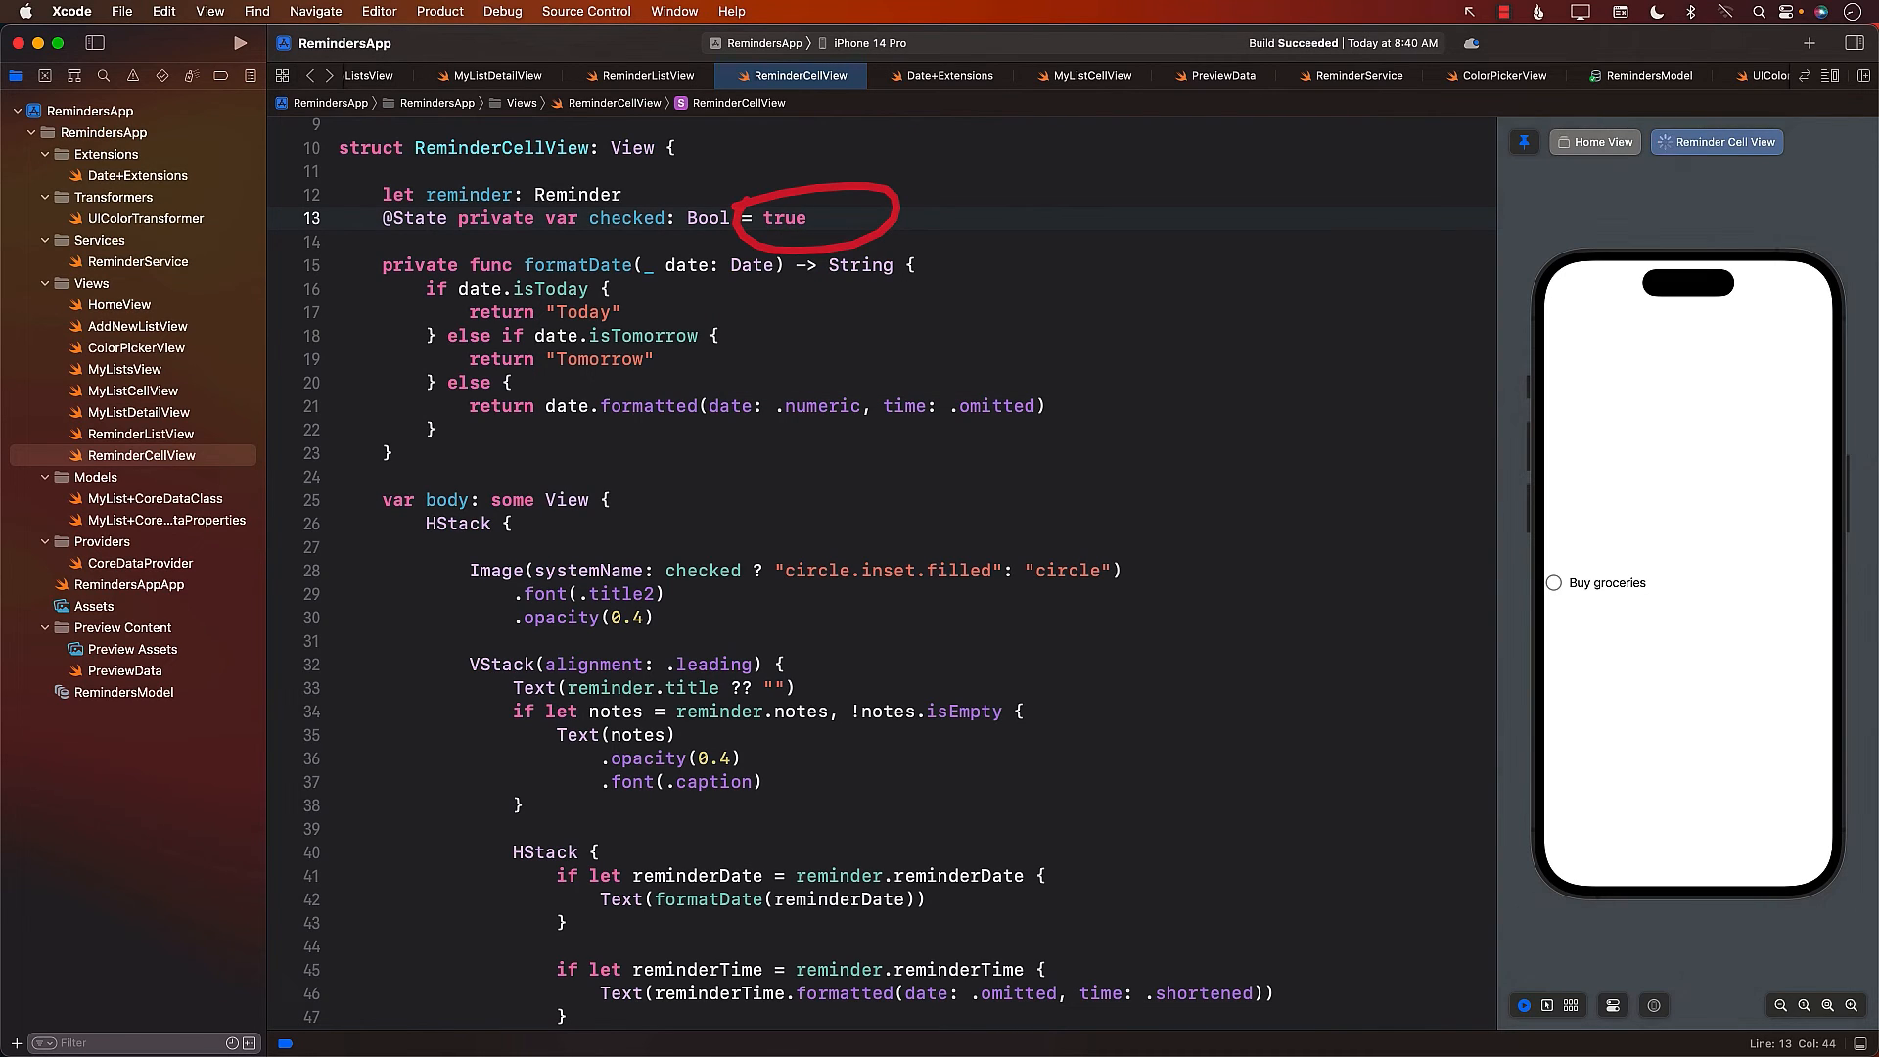
{"action": "mouse_move", "coordinate": [1665, 518]}
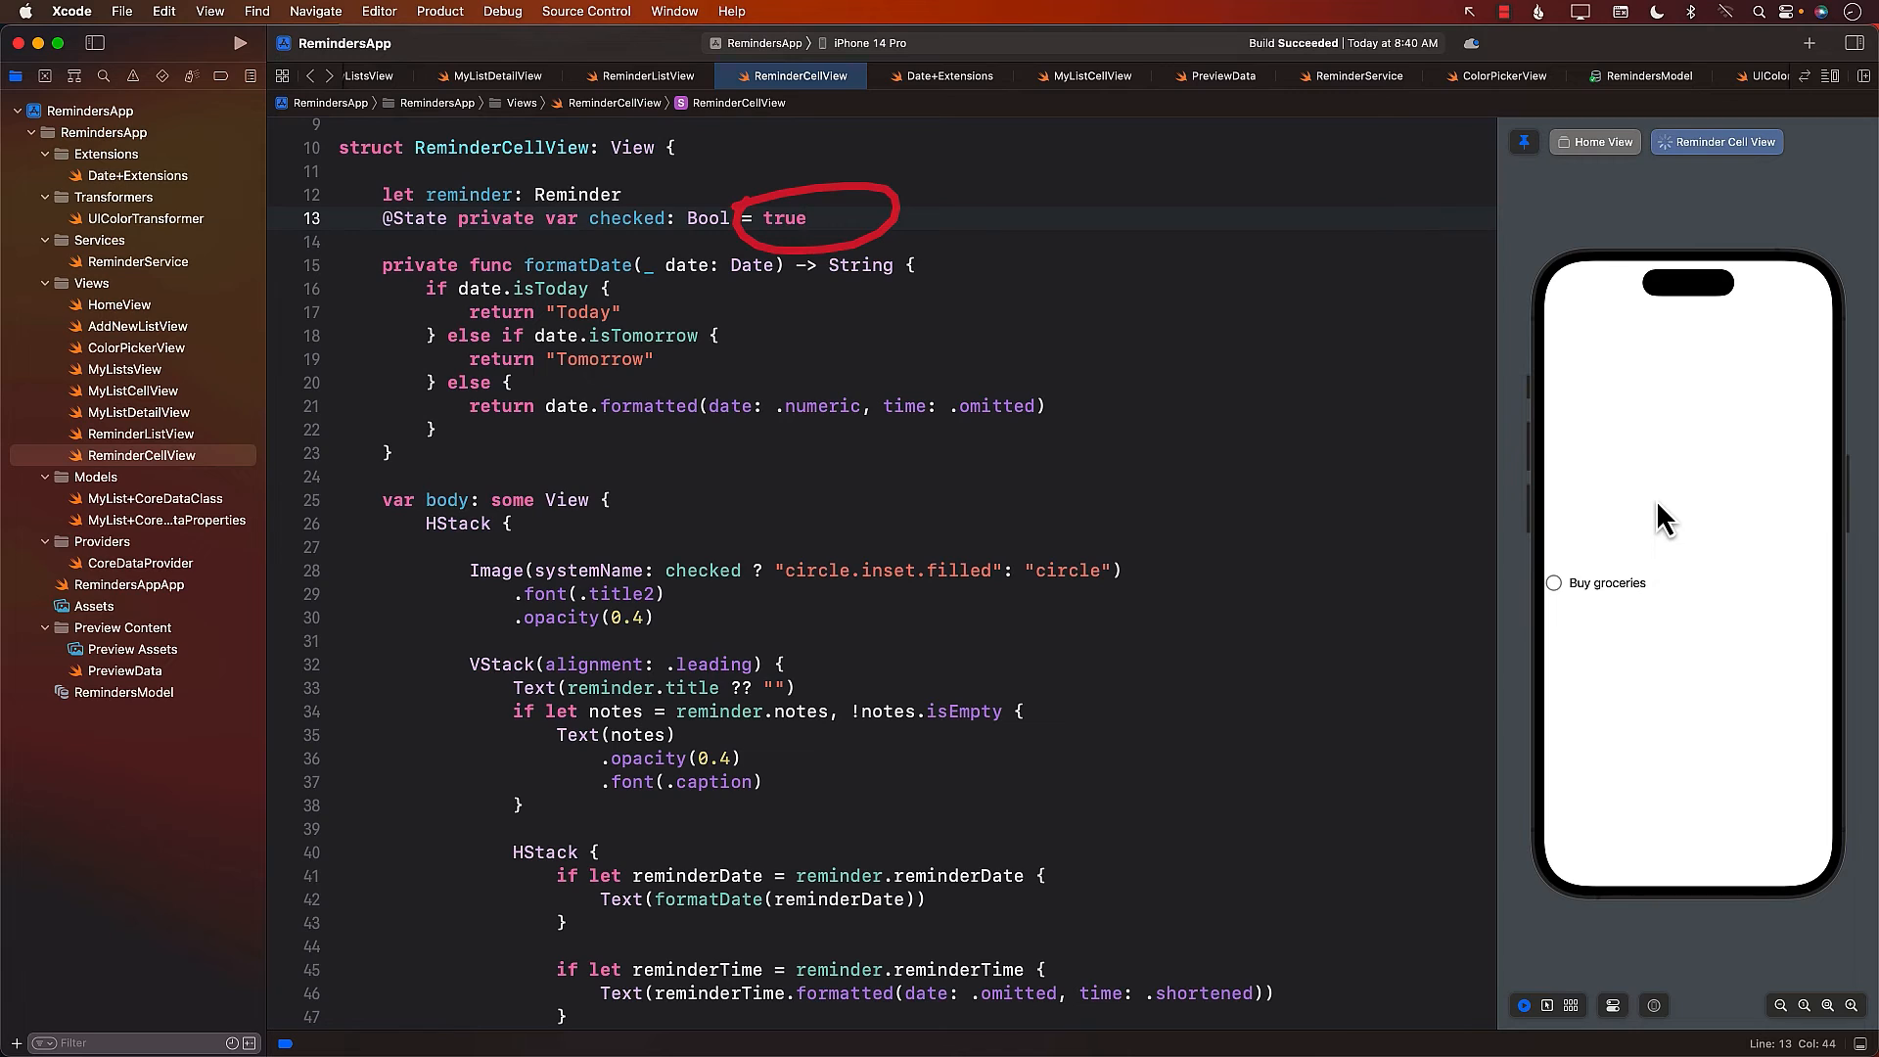
{"action": "mouse_move", "coordinate": [1564, 587]}
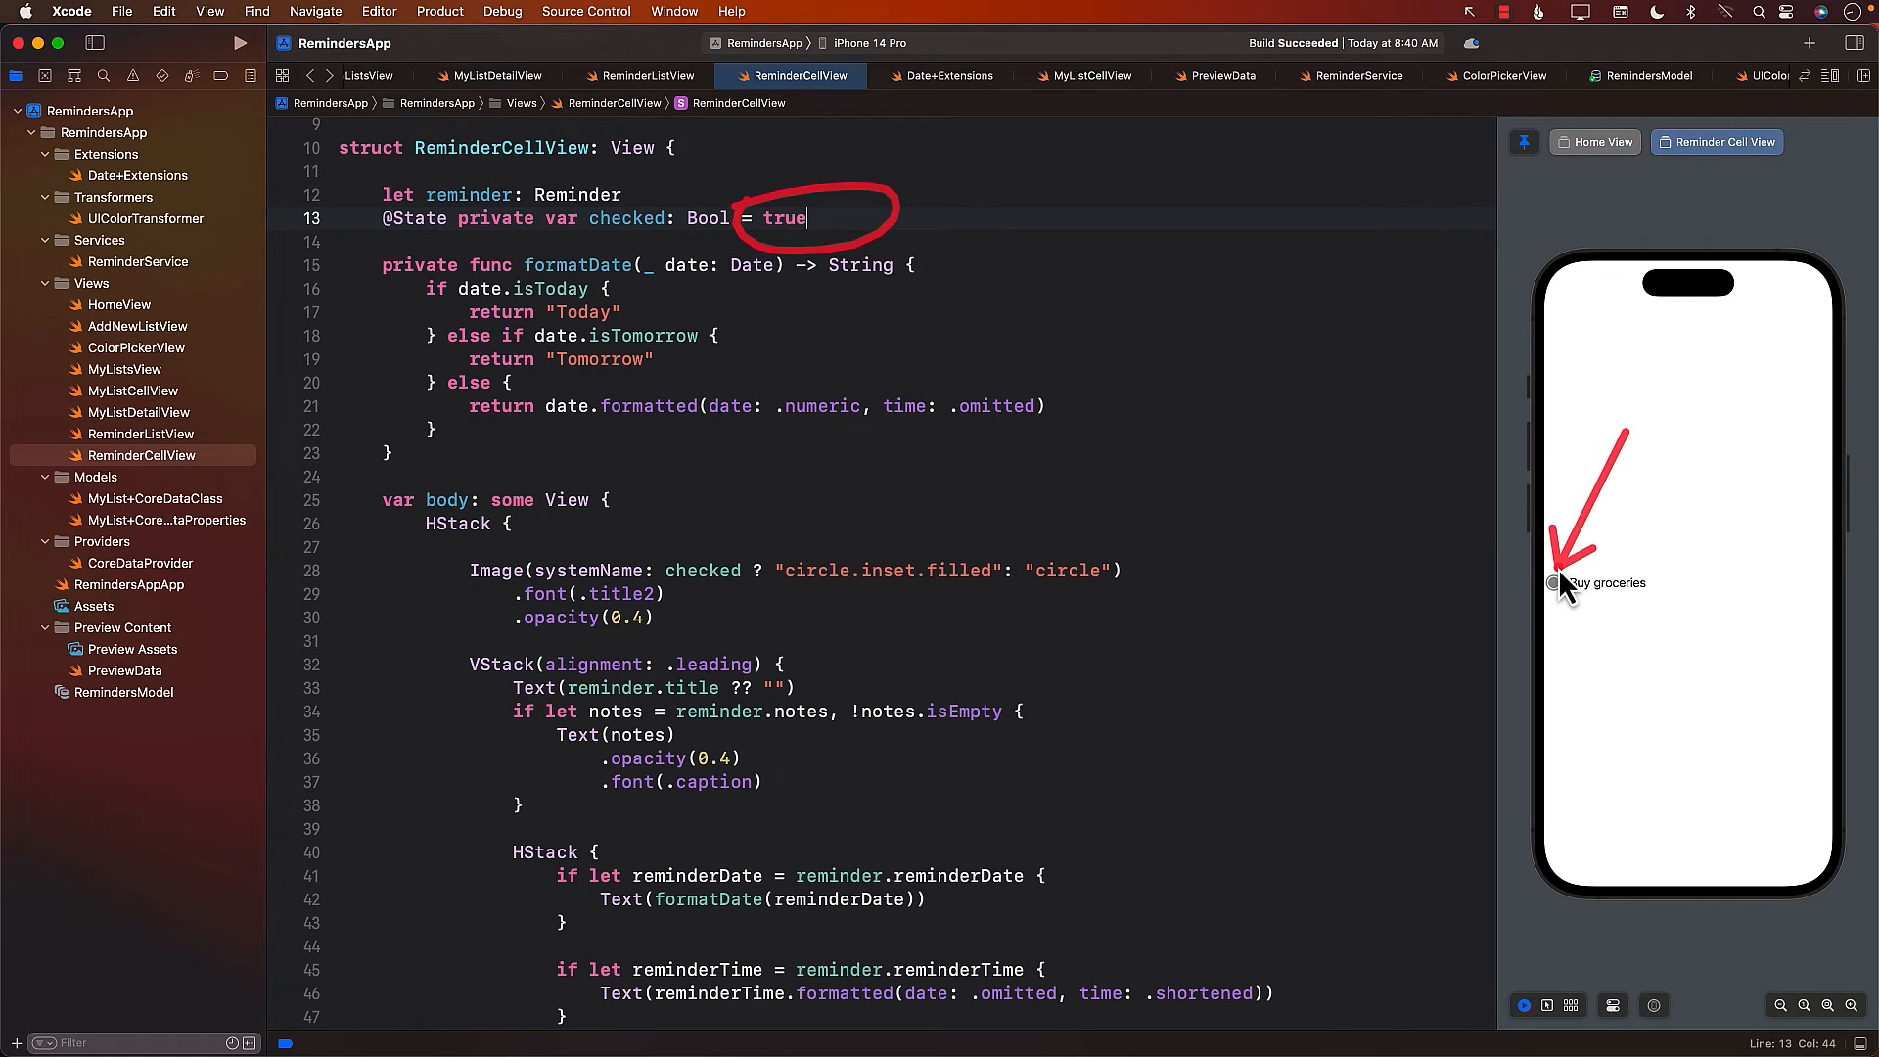
{"action": "mouse_move", "coordinate": [1001, 509]}
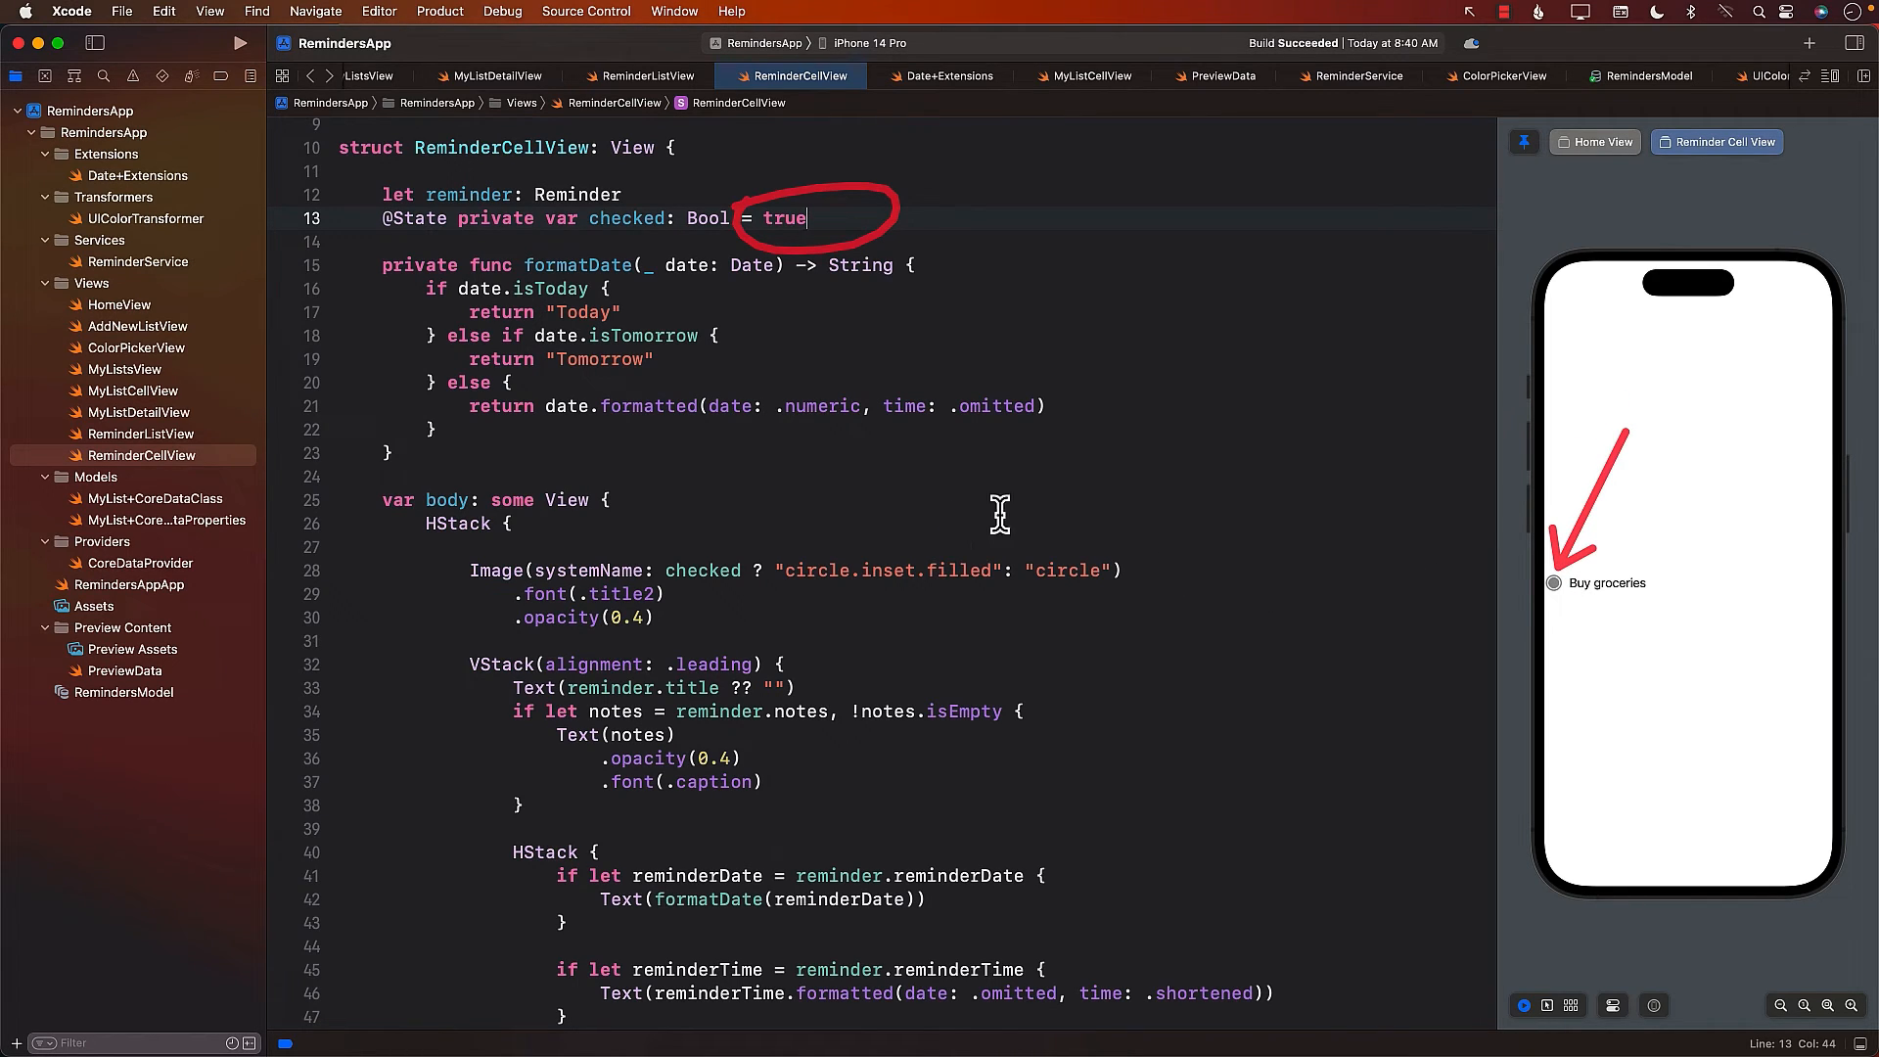
{"action": "mouse_move", "coordinate": [786, 538]}
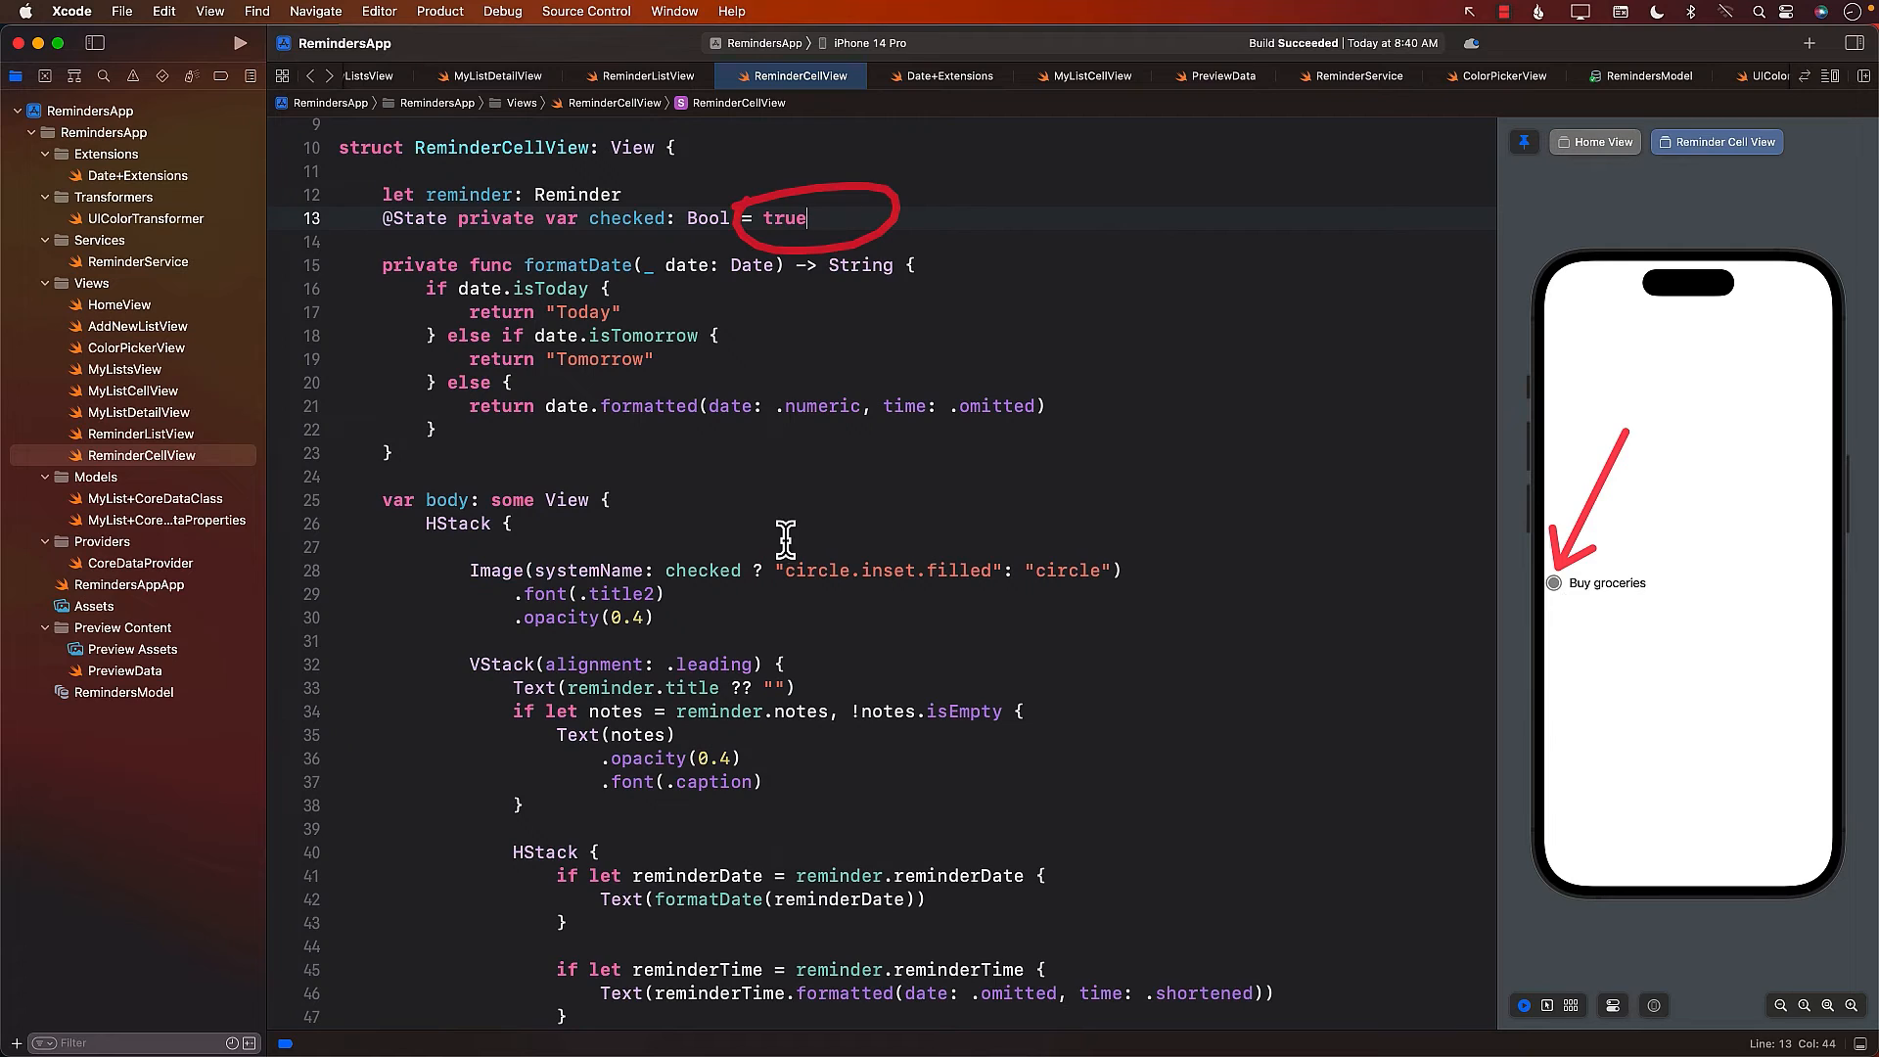
{"action": "double_click", "coordinate": [961, 571]}
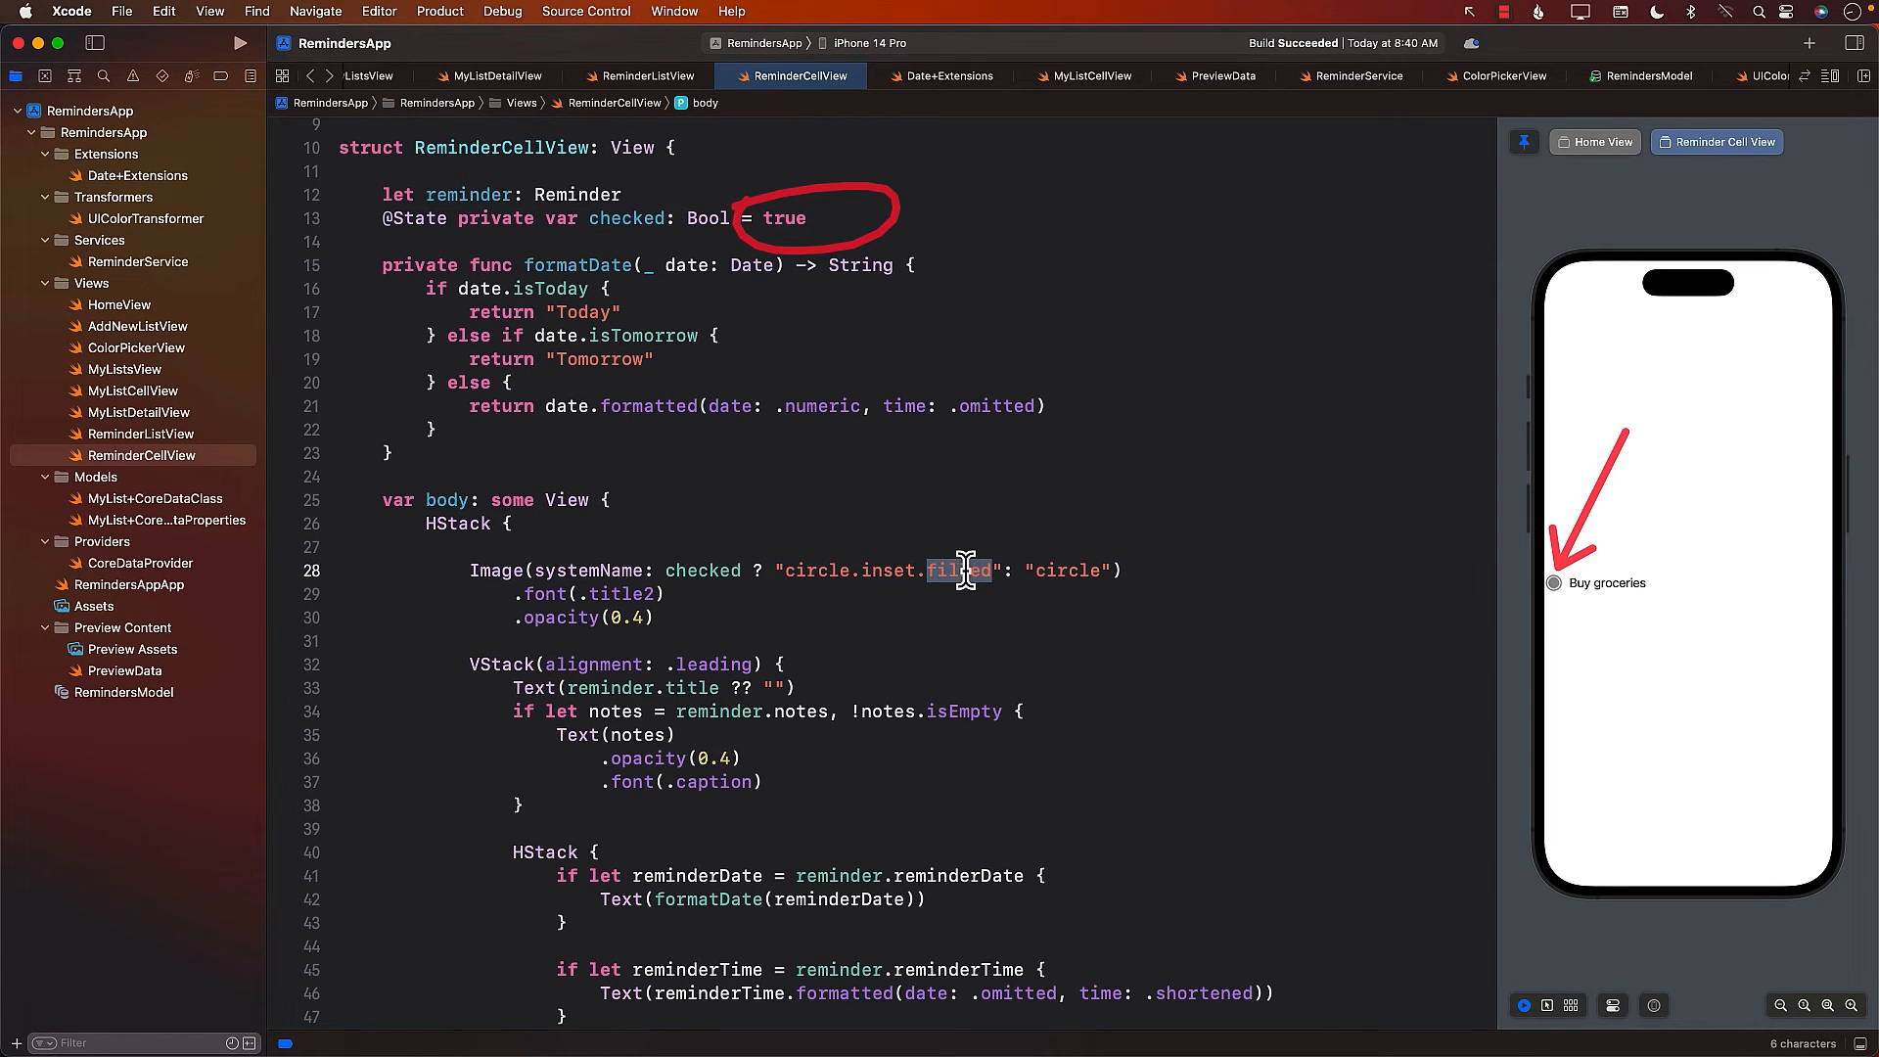
{"action": "mouse_move", "coordinate": [956, 306]}
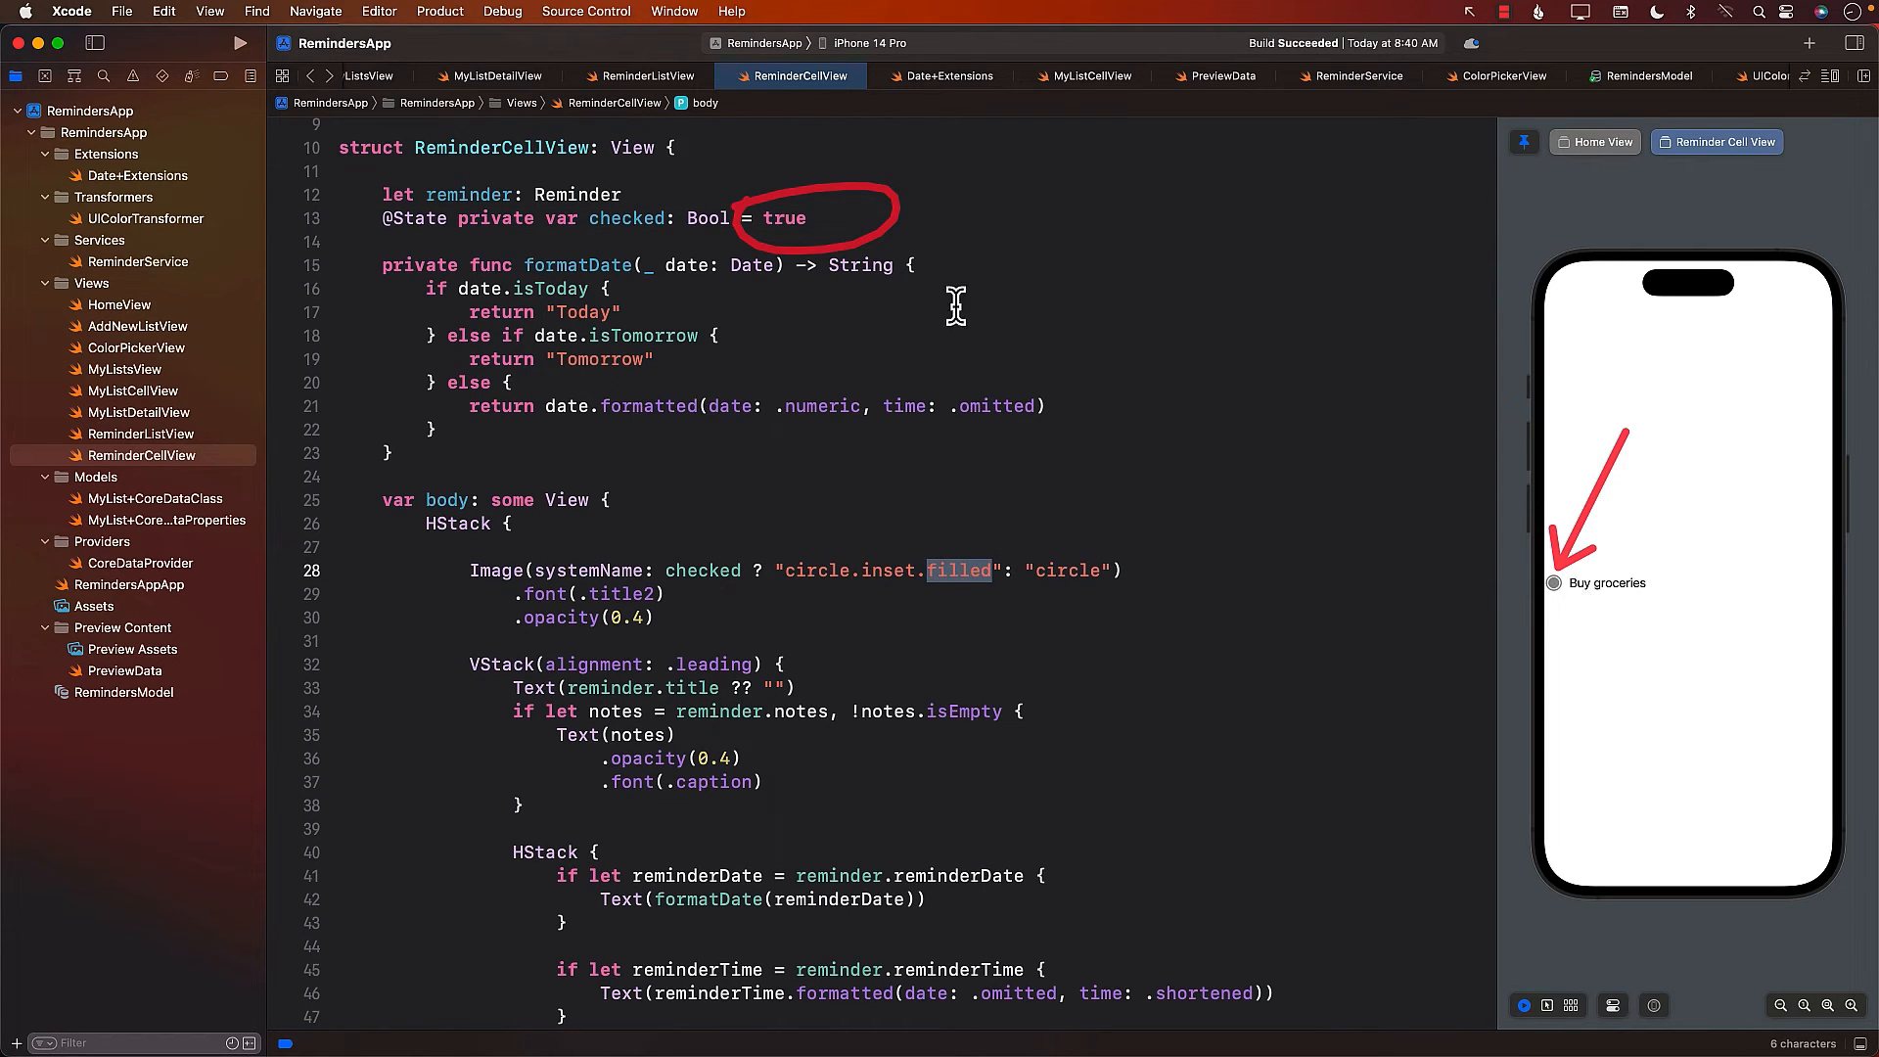
{"action": "type", "text": "false"}
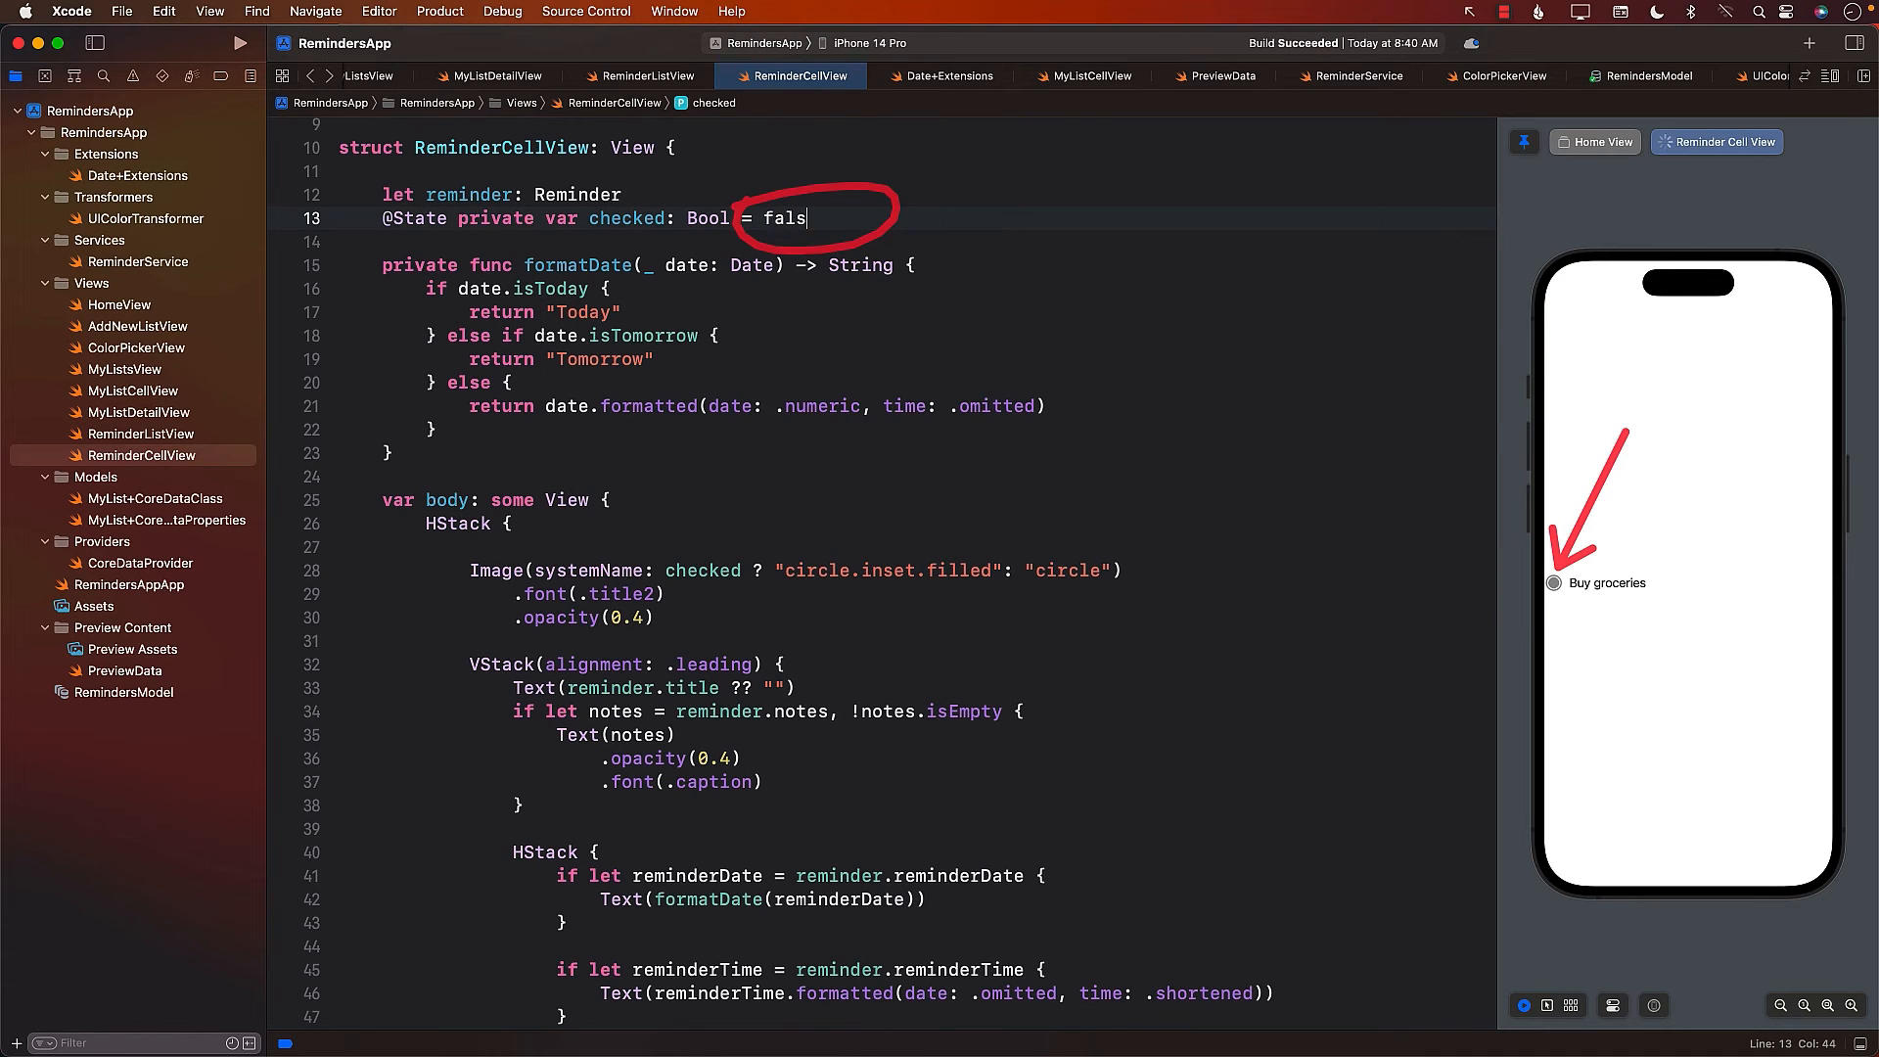
{"action": "type", "text": "e"}
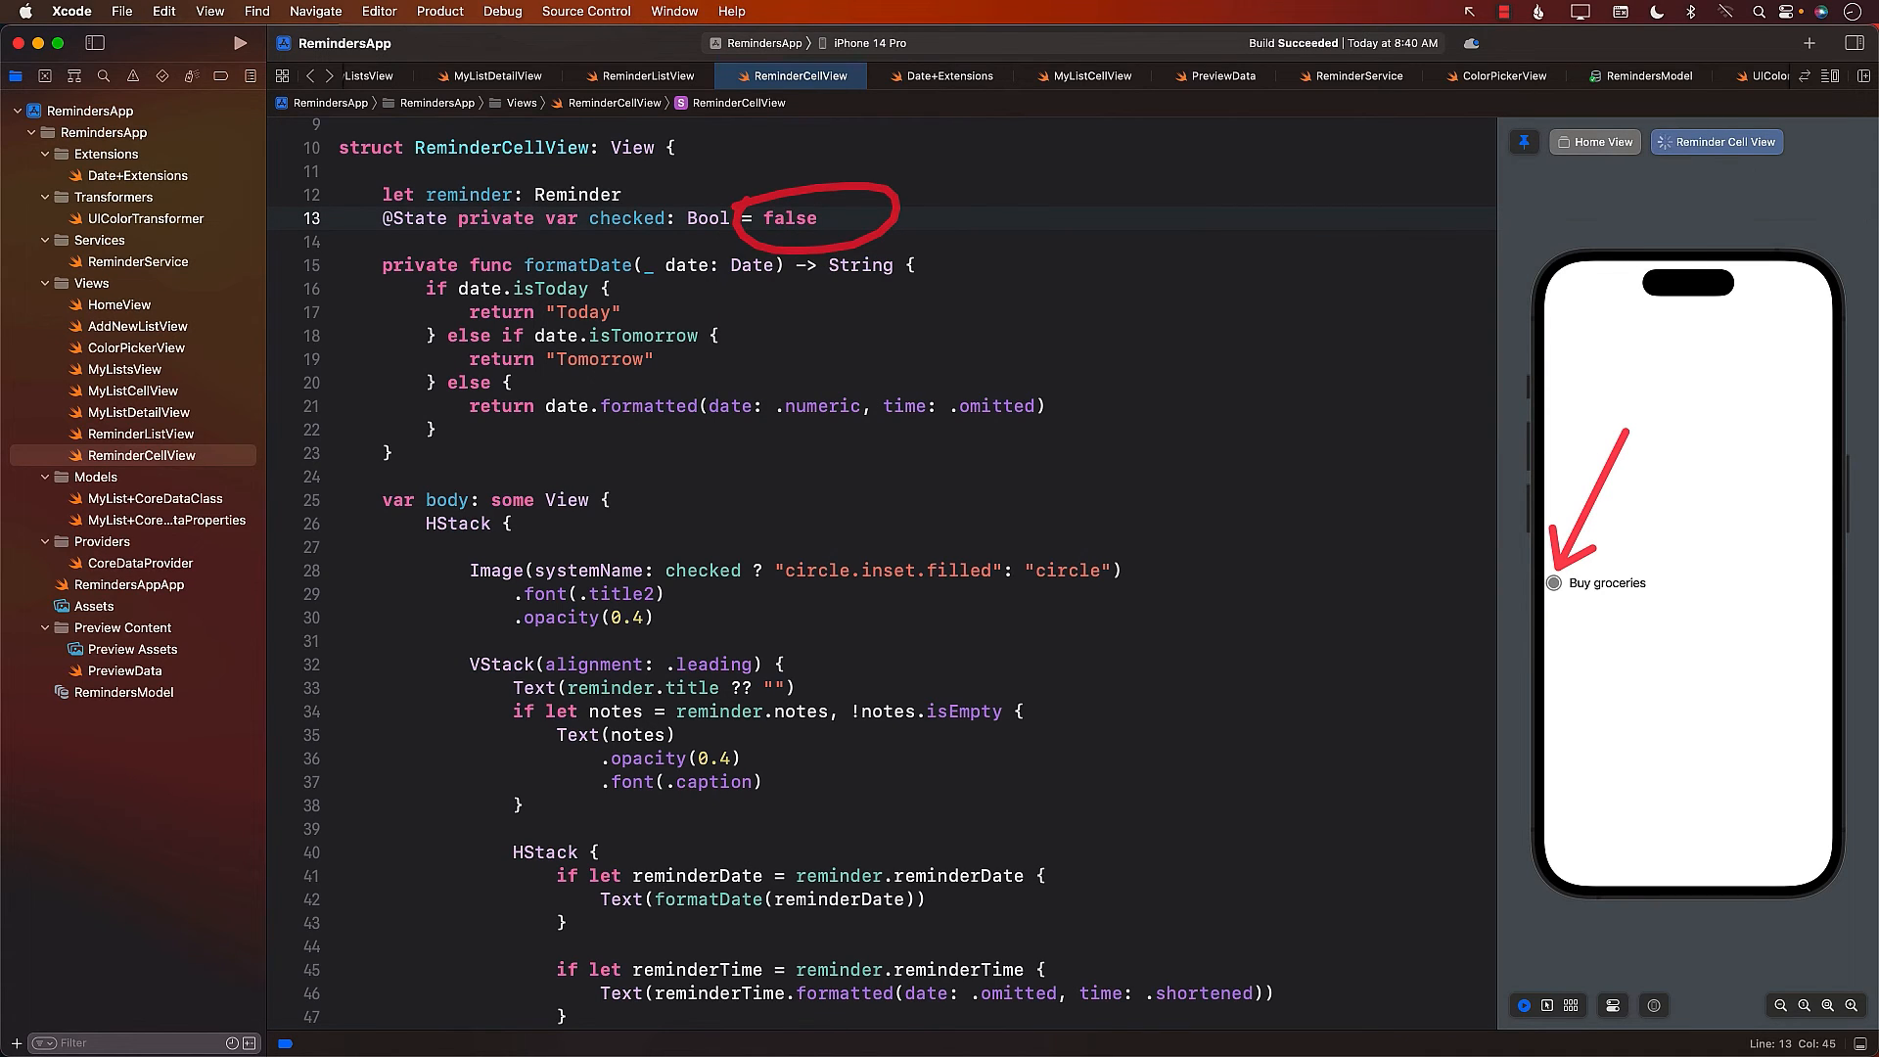
{"action": "left_click", "coordinate": [819, 218]}
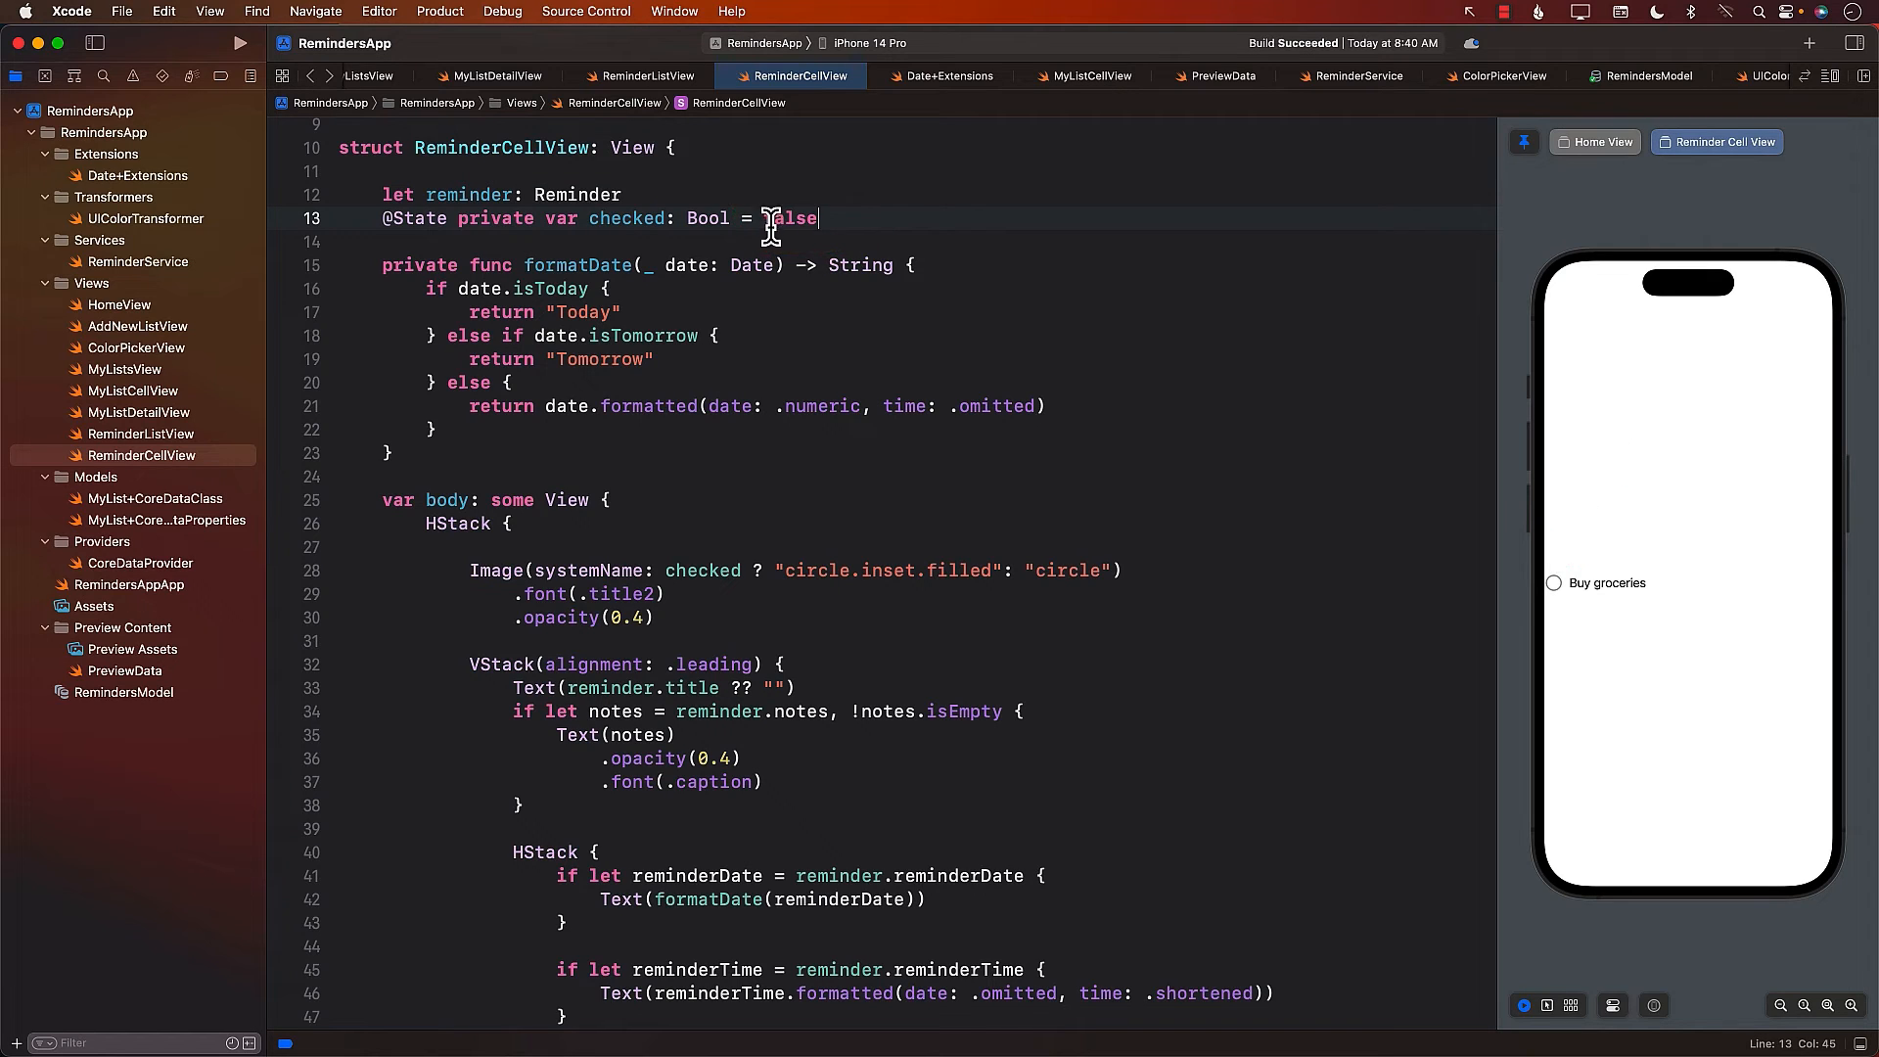
{"action": "left_click", "coordinate": [657, 358]}
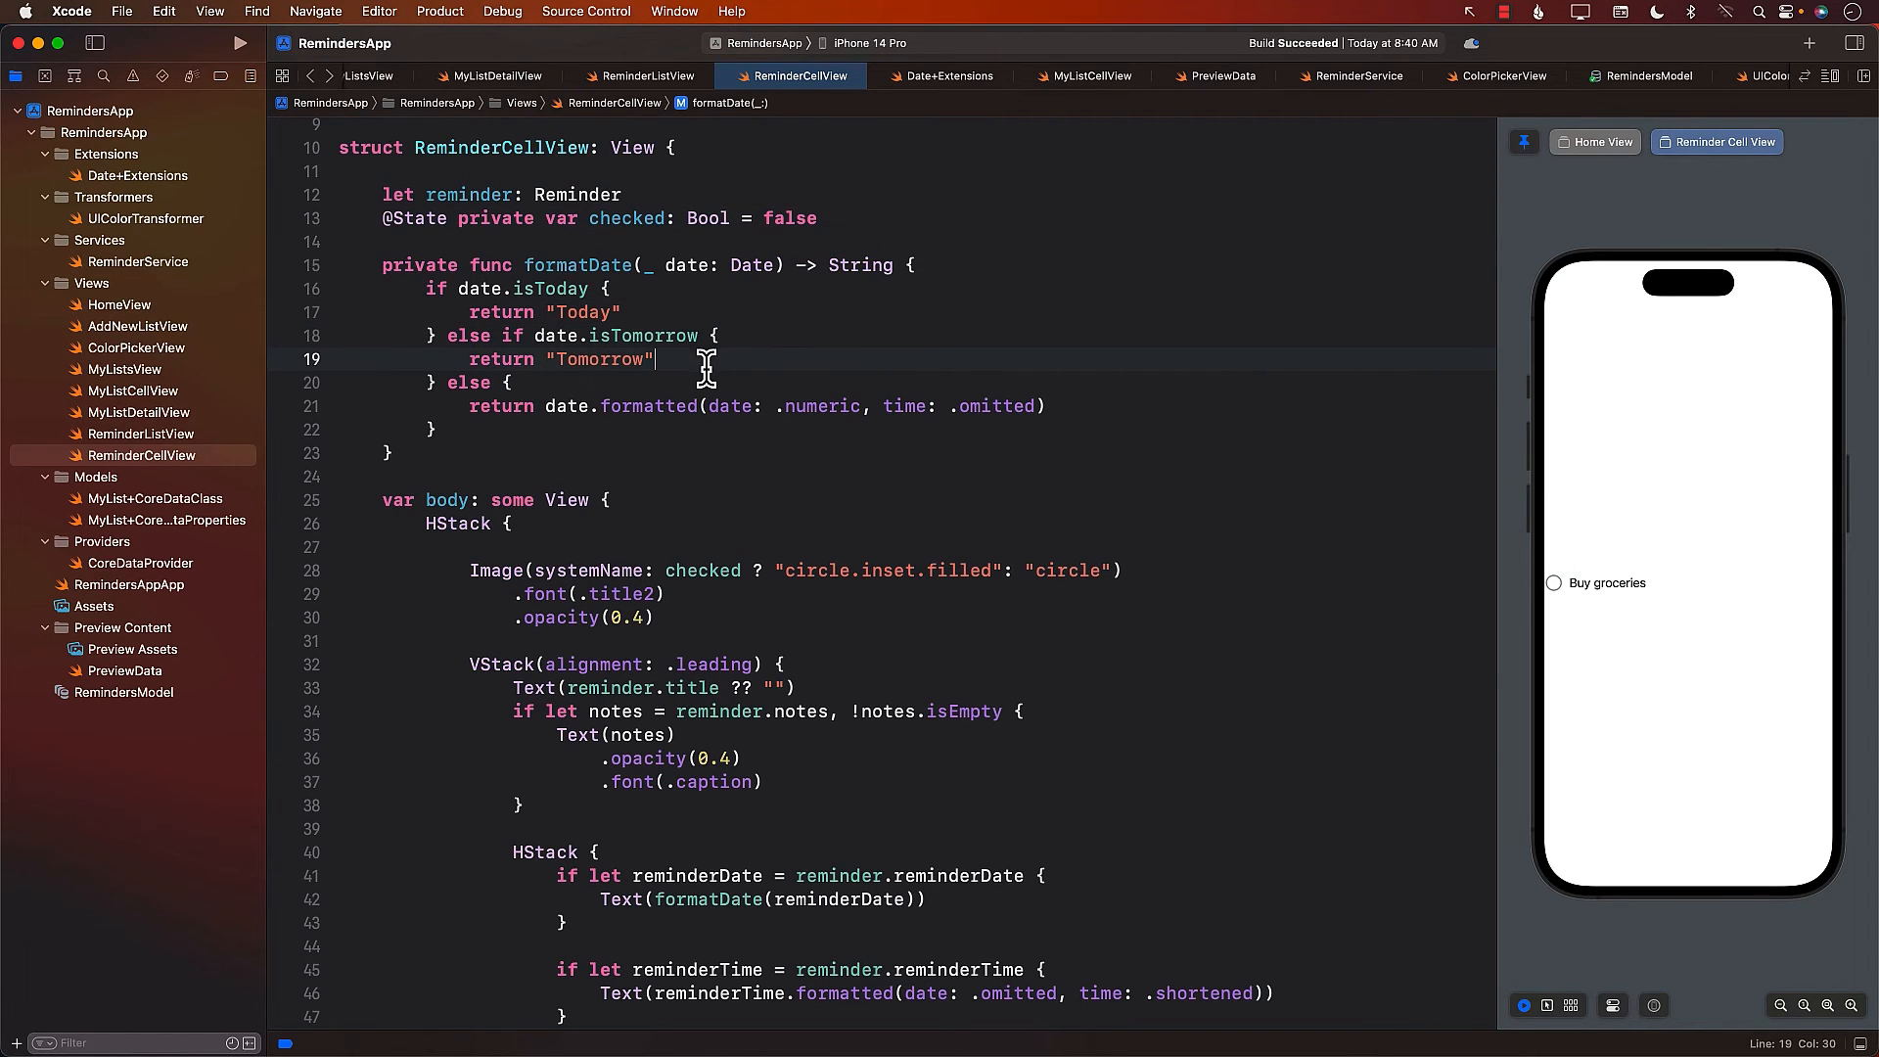
{"action": "scroll", "scroll_direction": "down", "scroll_amount": 3}
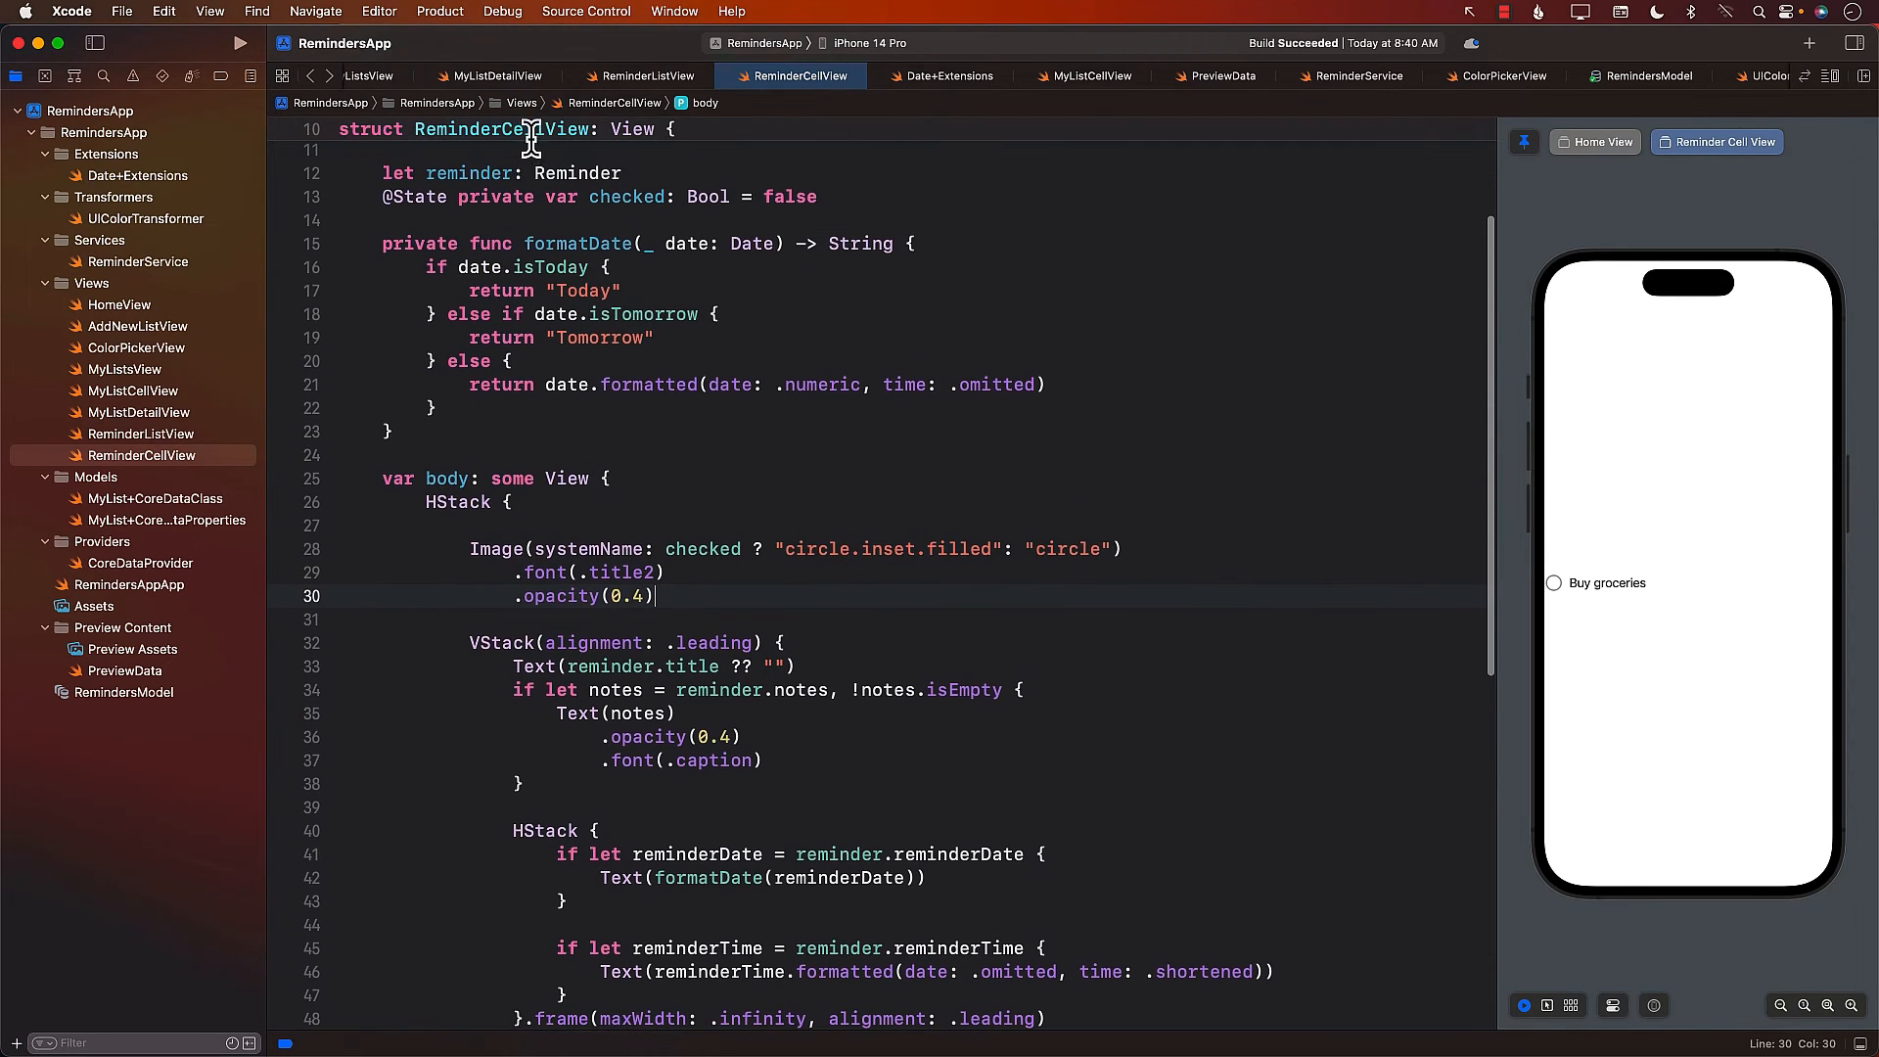
{"action": "mouse_move", "coordinate": [719, 522]}
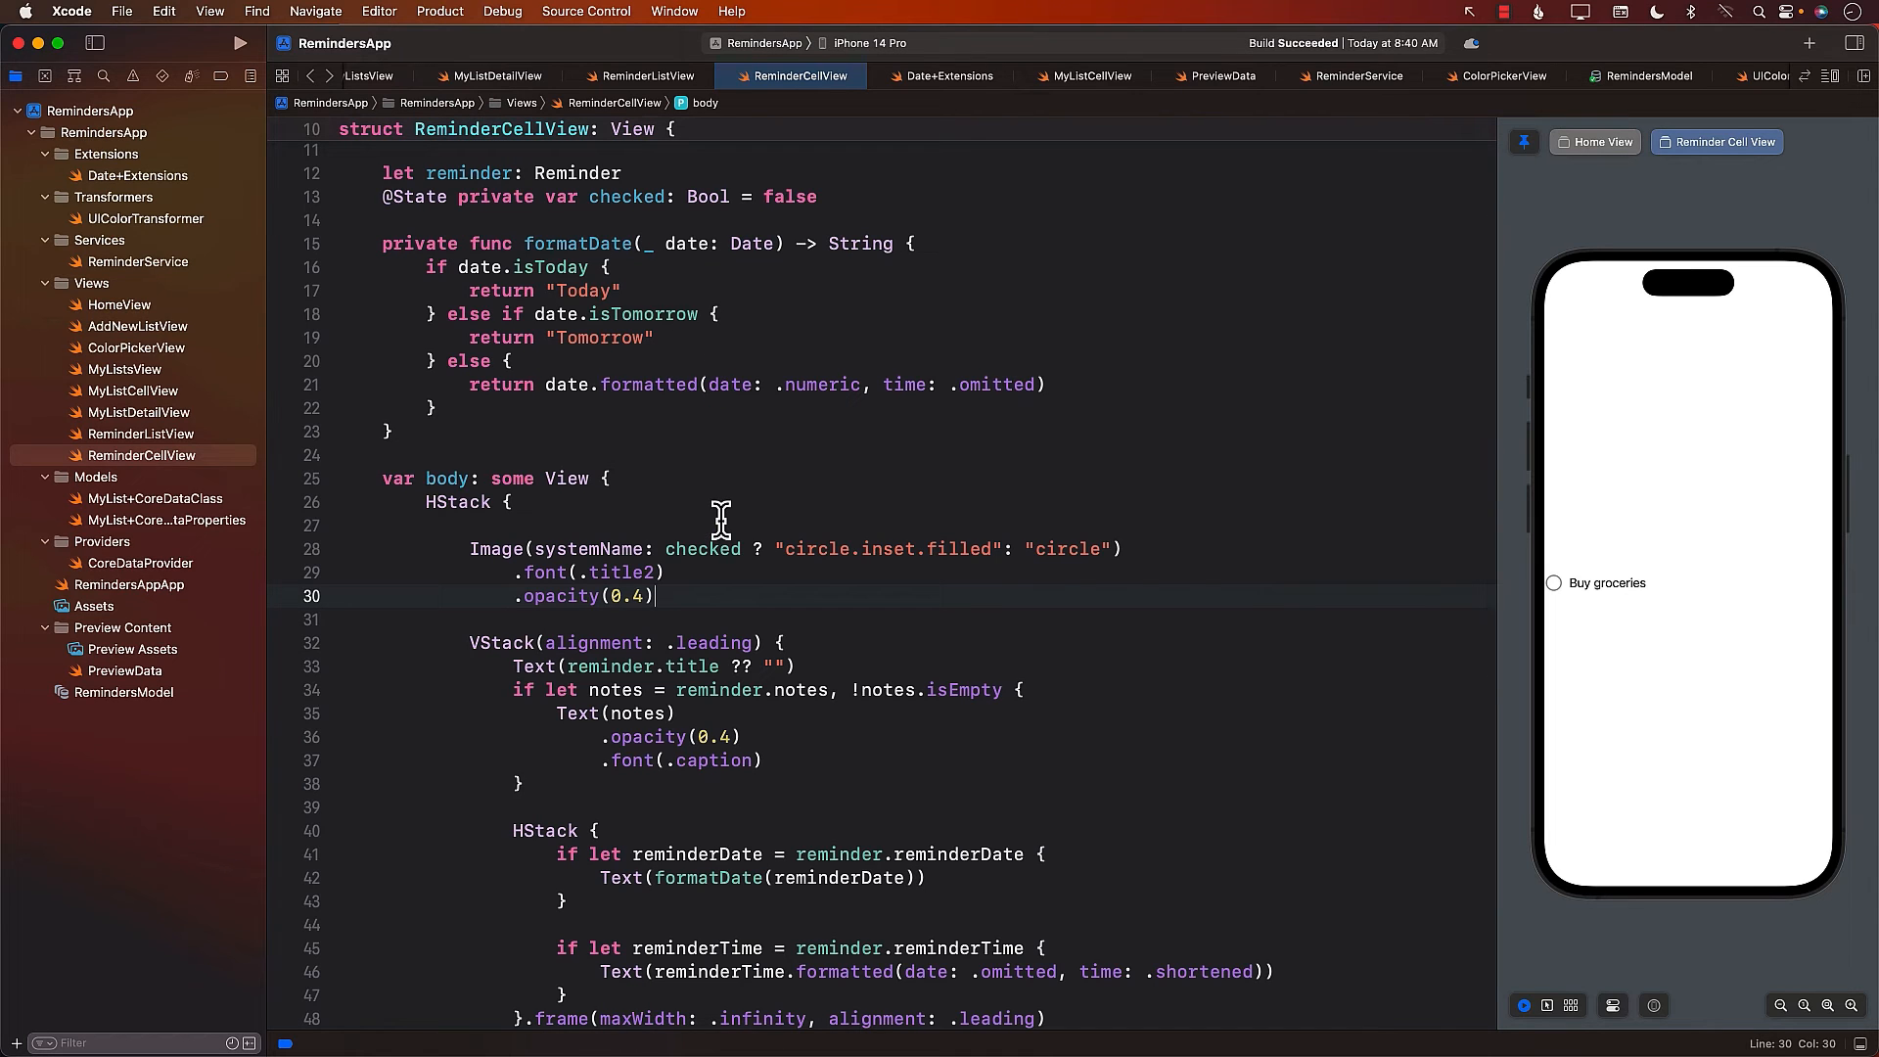
{"action": "mouse_move", "coordinate": [143, 455]}
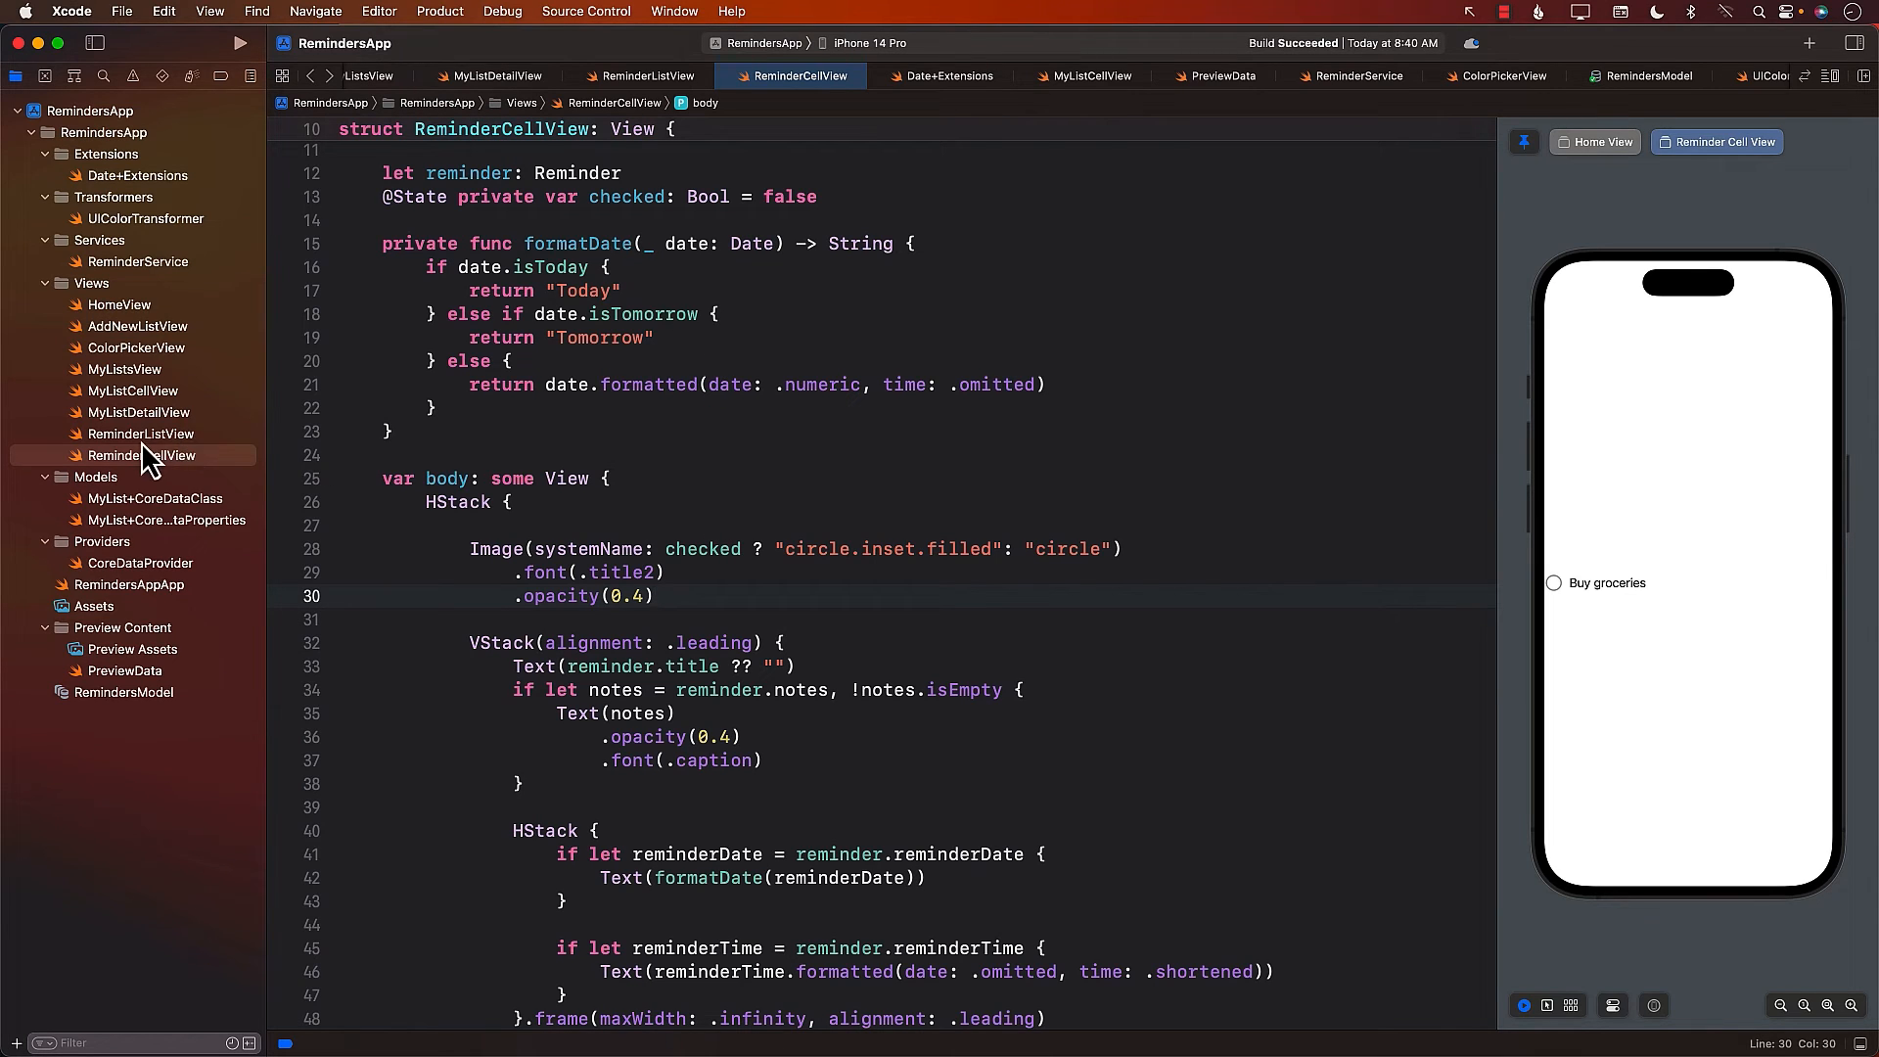
Add ReminderCellView(reminder: reminder) to ReminderListView's List and check Green and Purple Lists in preview.
{"action": "left_click", "coordinate": [141, 433]}
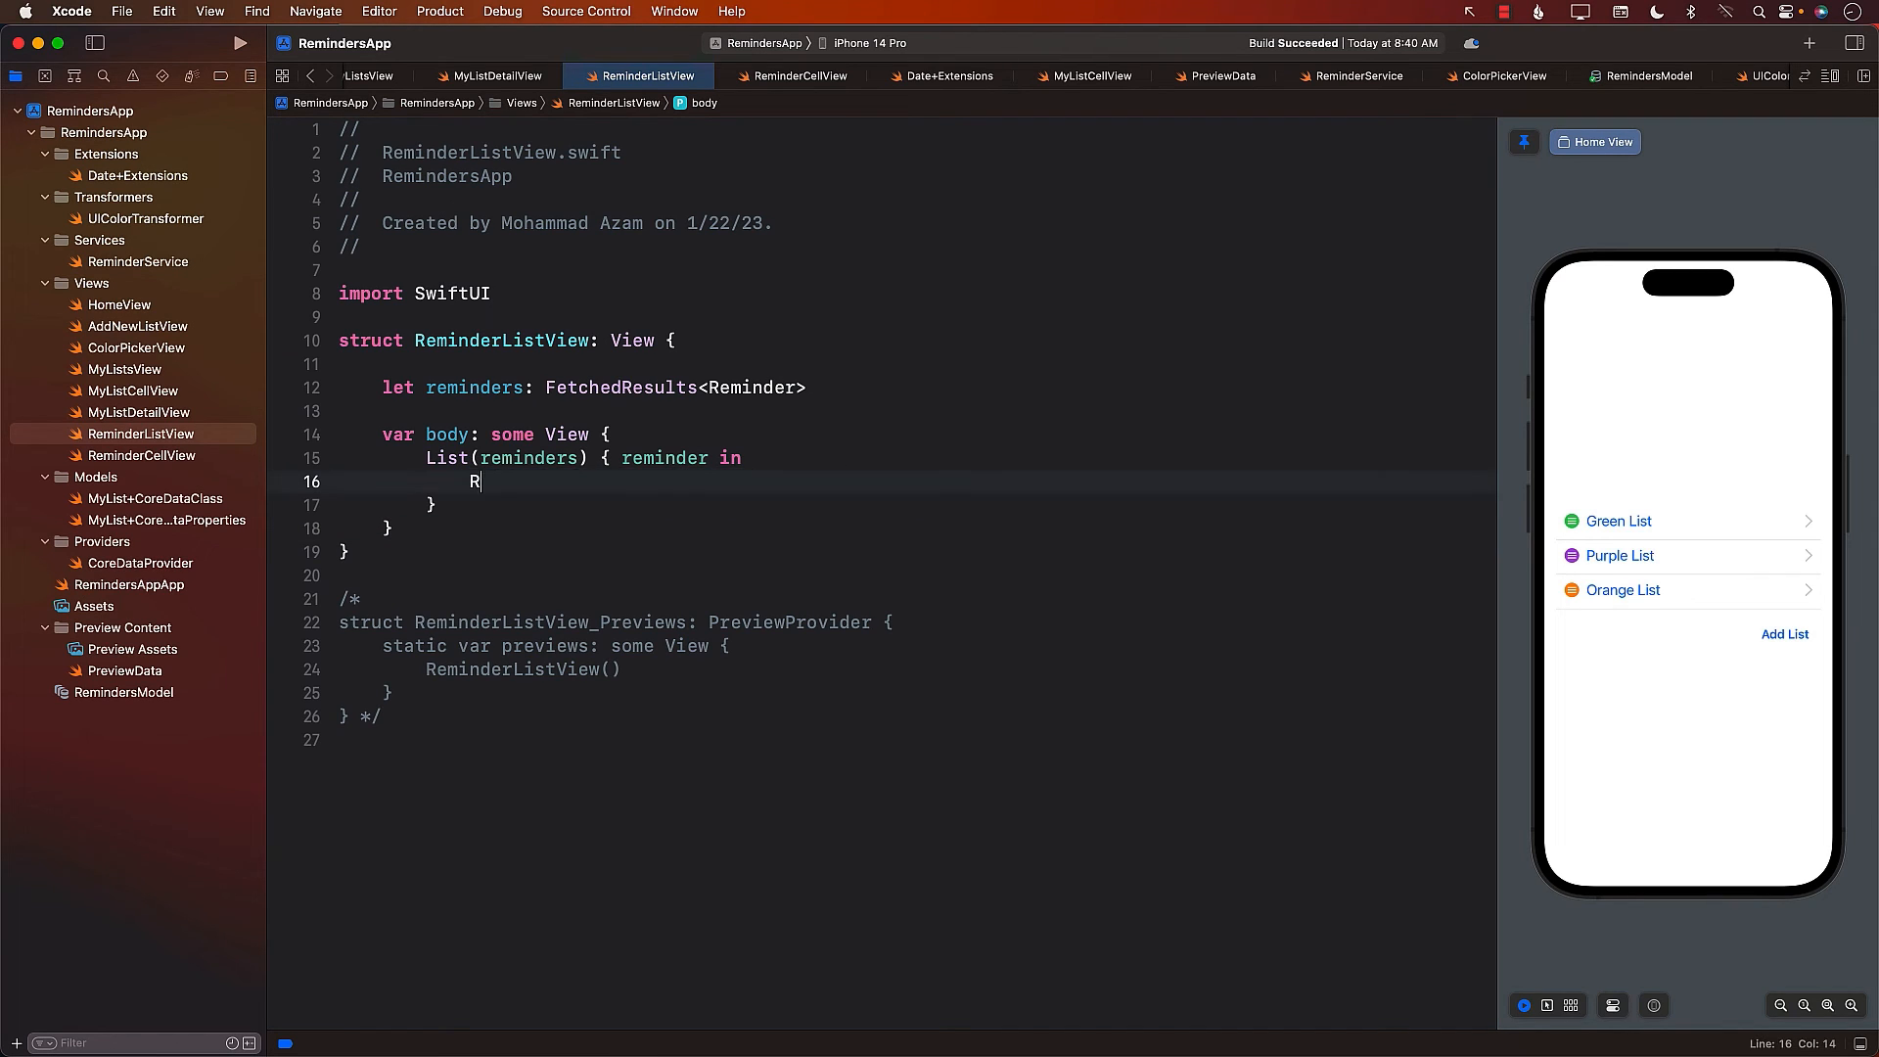
{"action": "type", "text": "eminderCellView("}
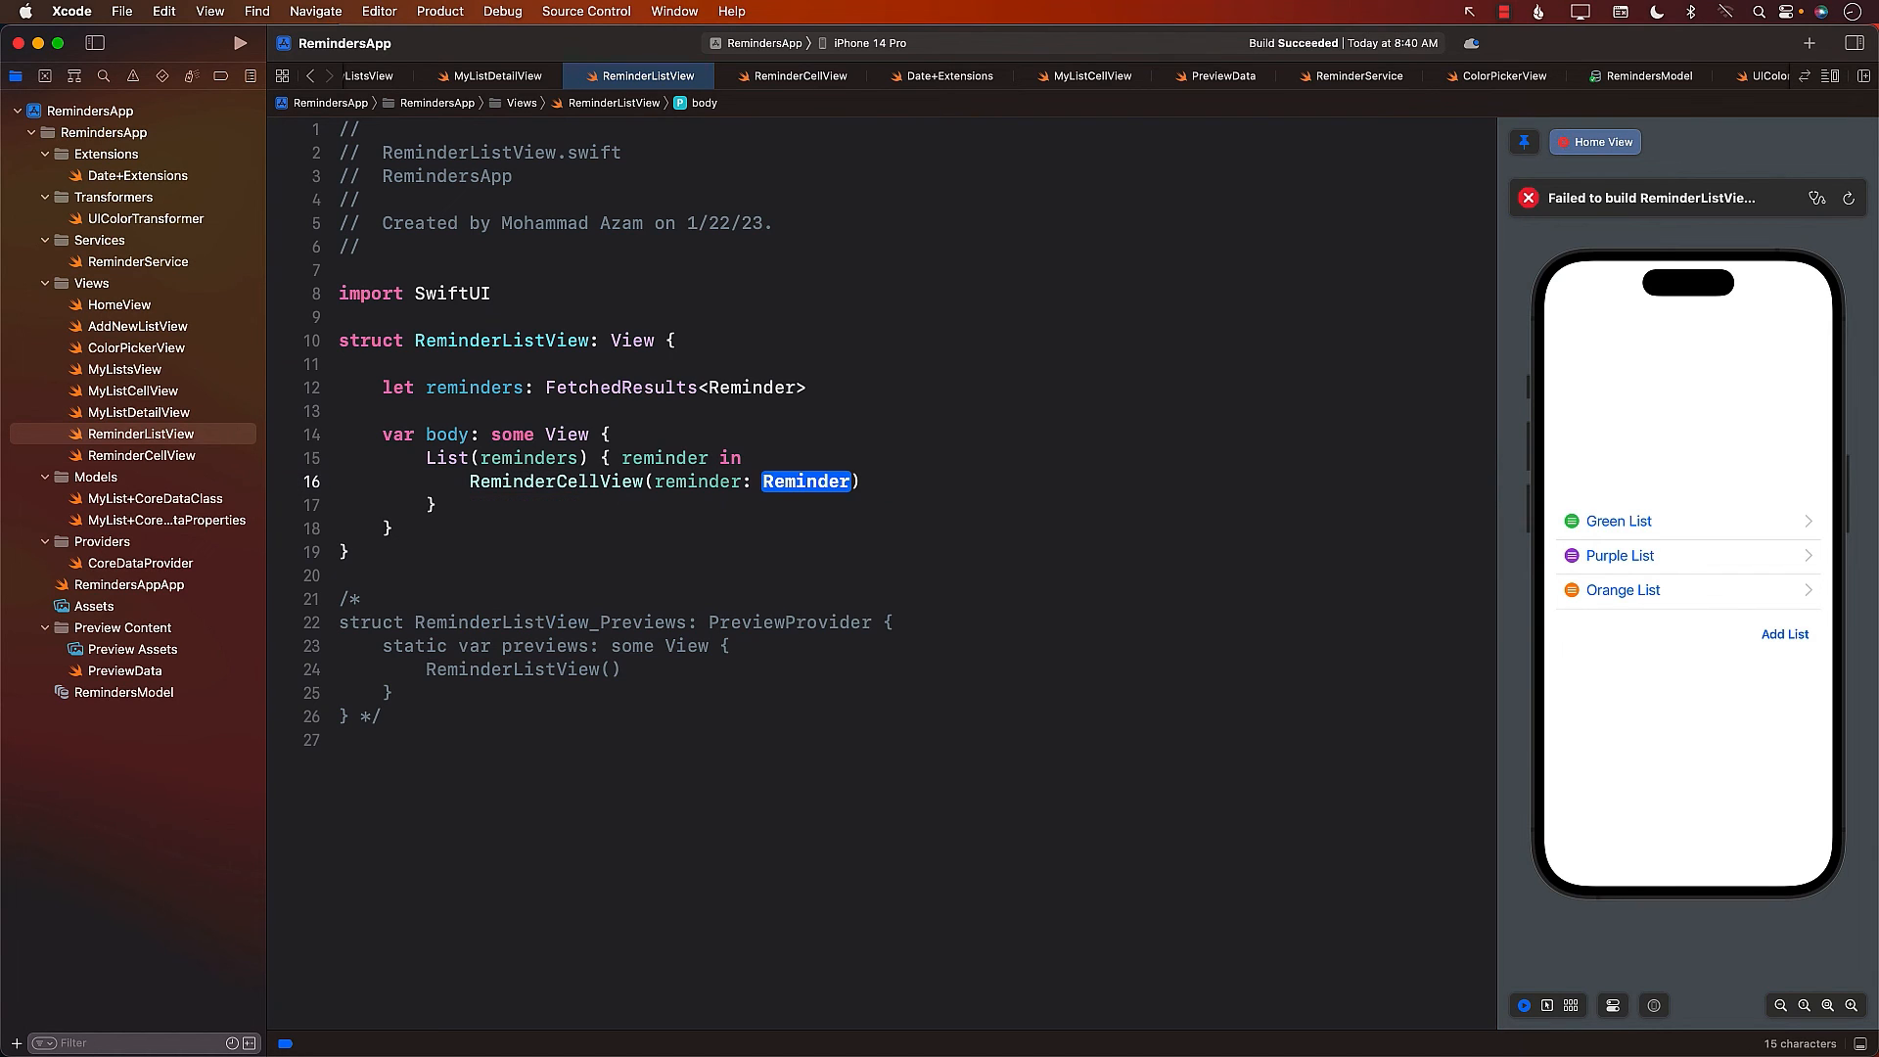
{"action": "type", "text": "reminder"}
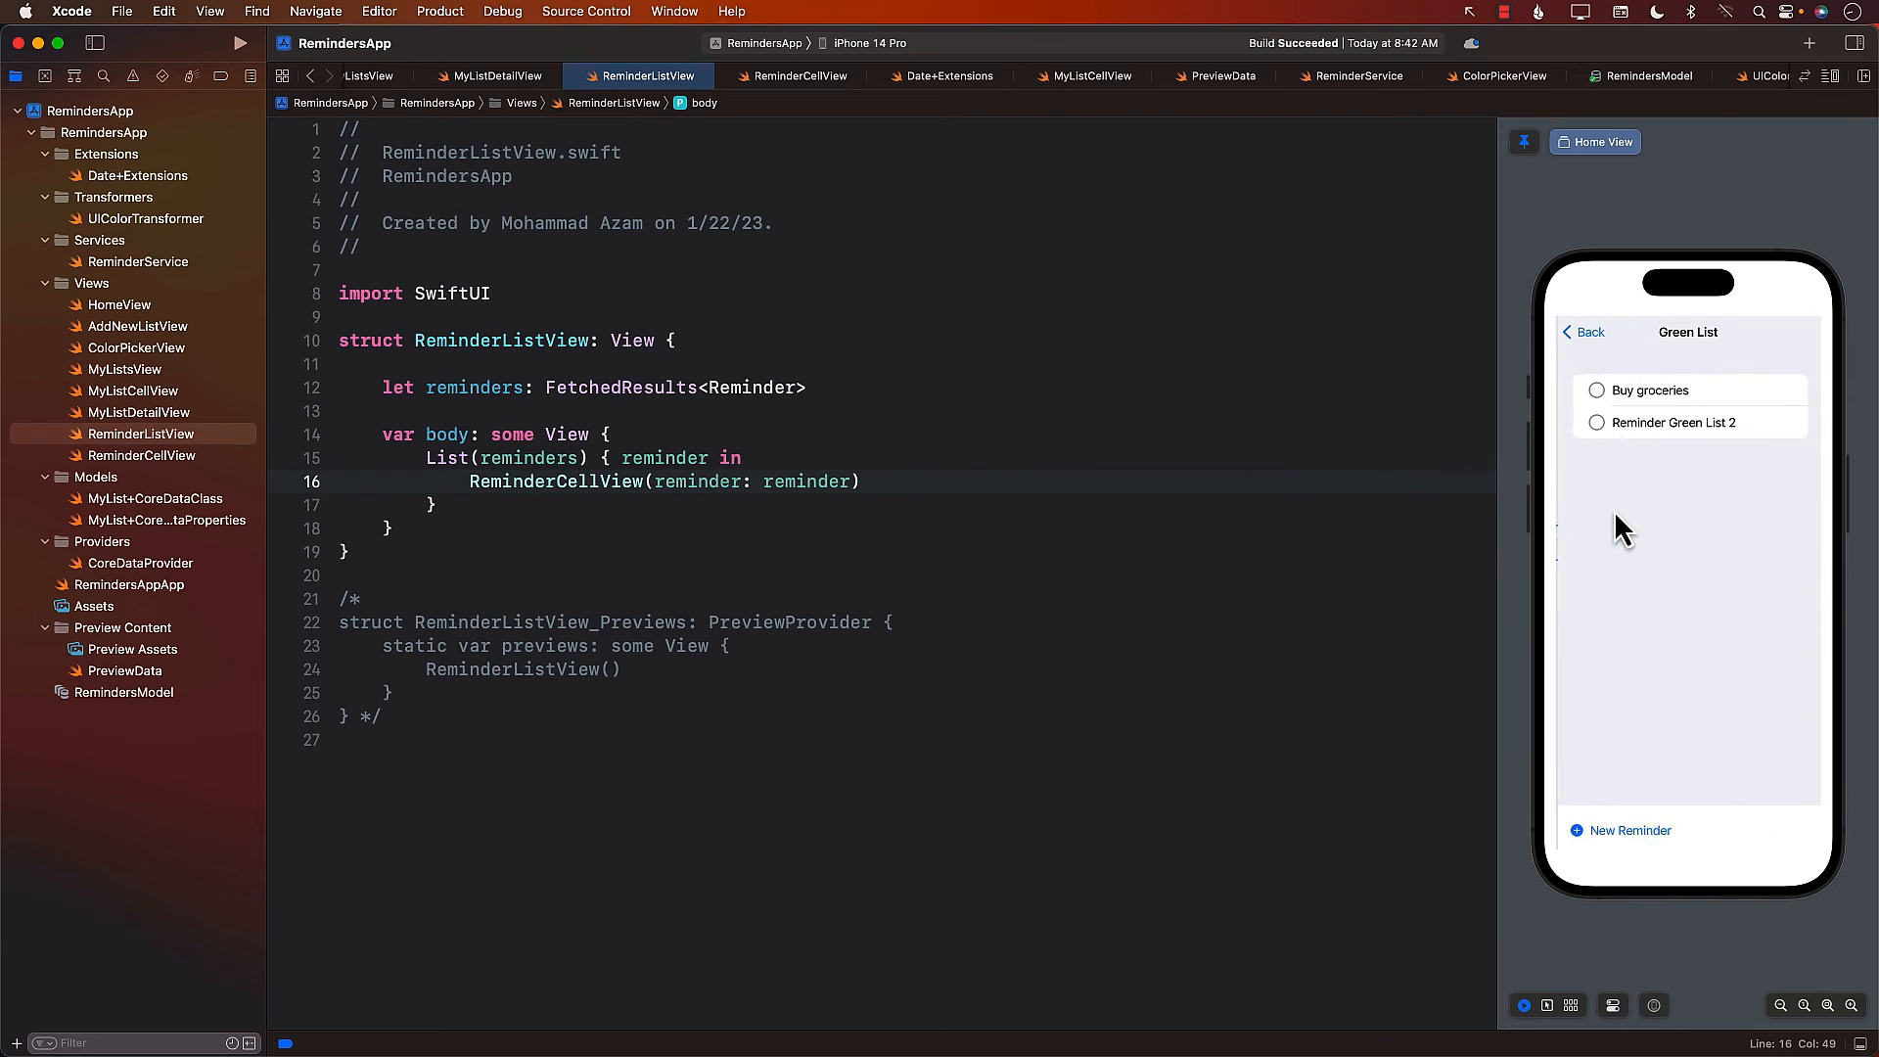
{"action": "mouse_move", "coordinate": [1603, 458]}
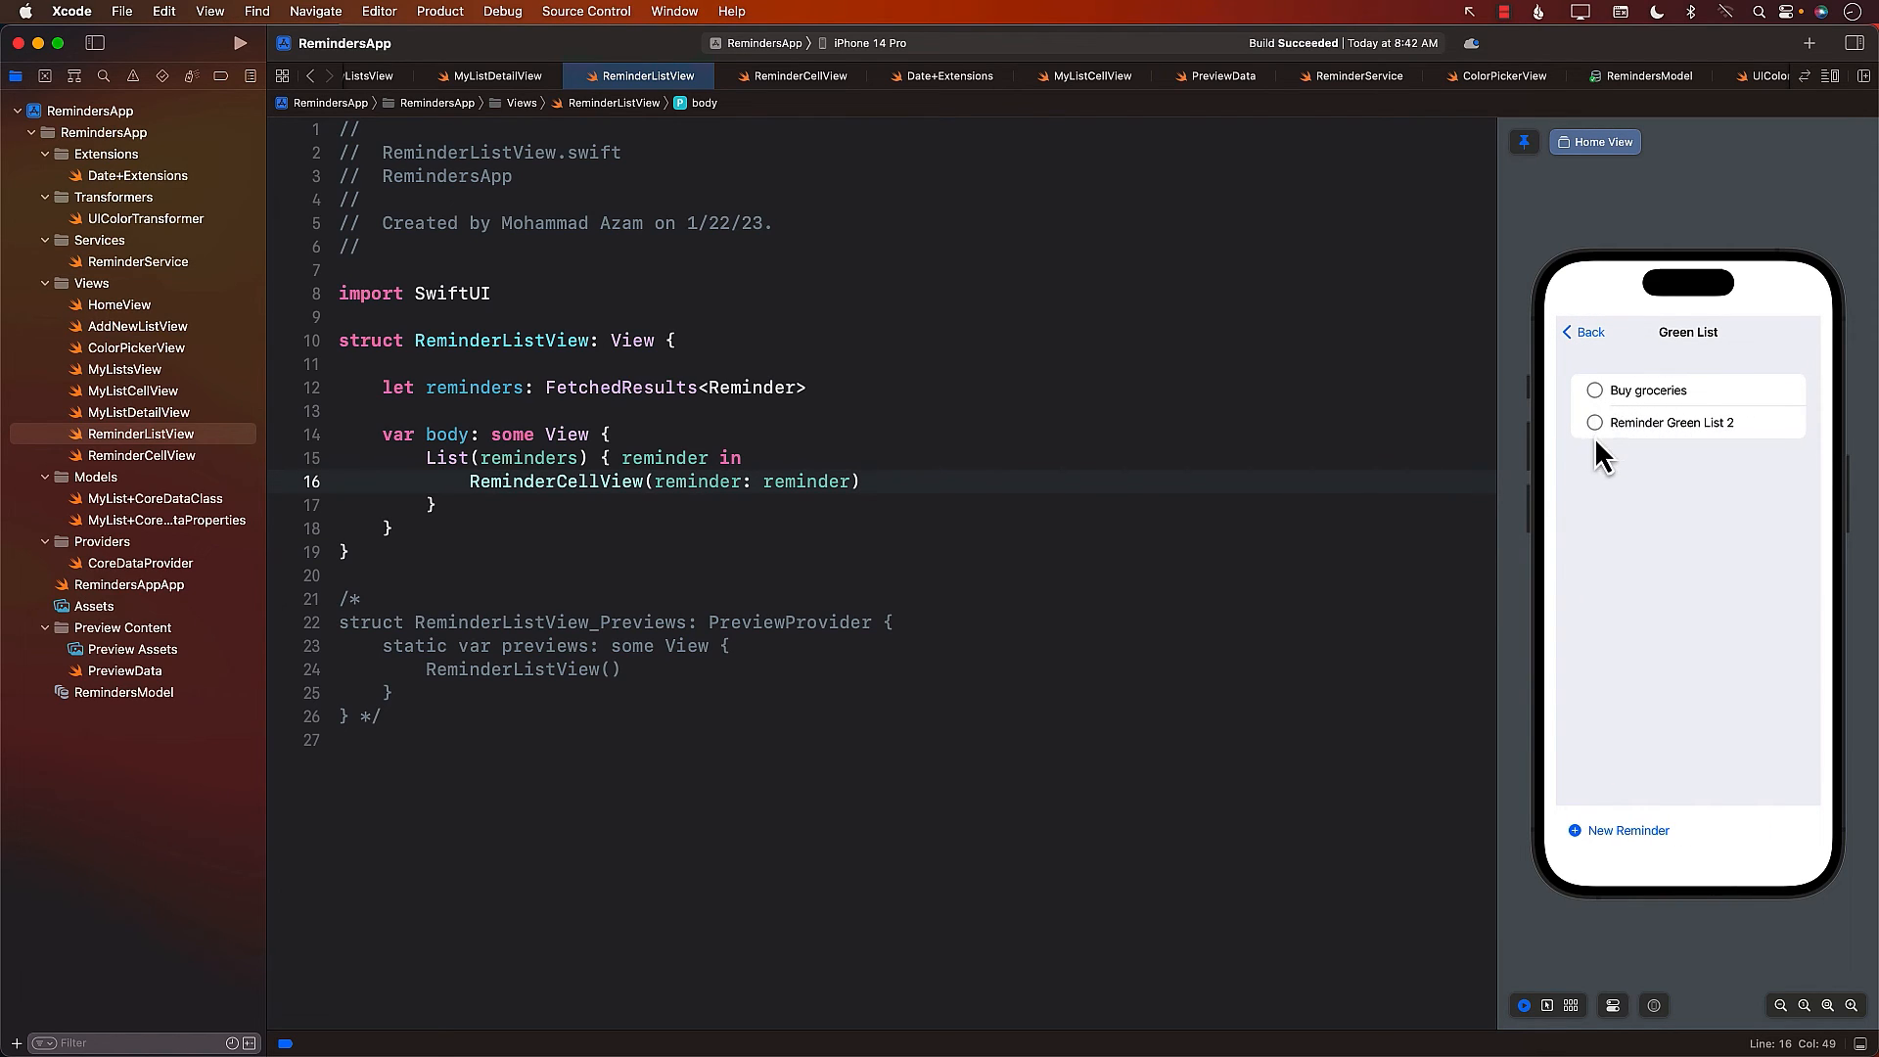
{"action": "mouse_move", "coordinate": [1604, 442]}
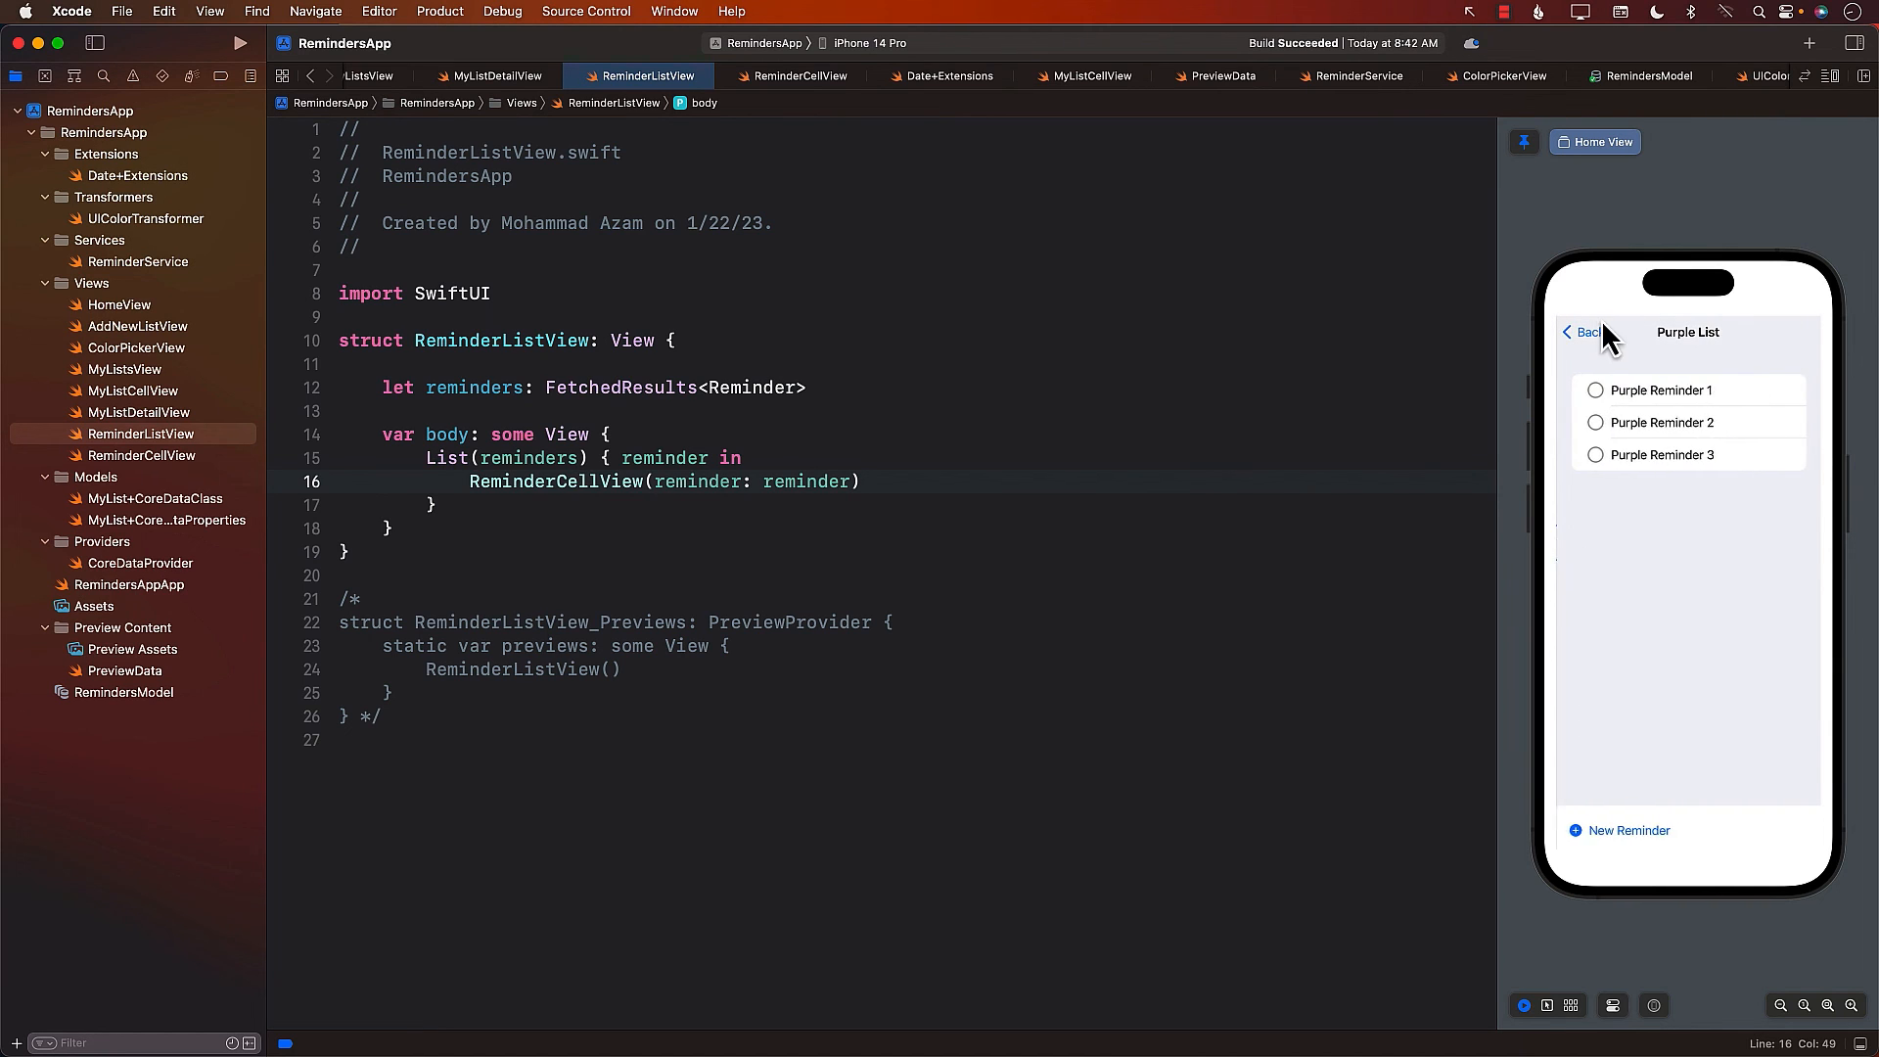
{"action": "left_click", "coordinate": [1582, 332]}
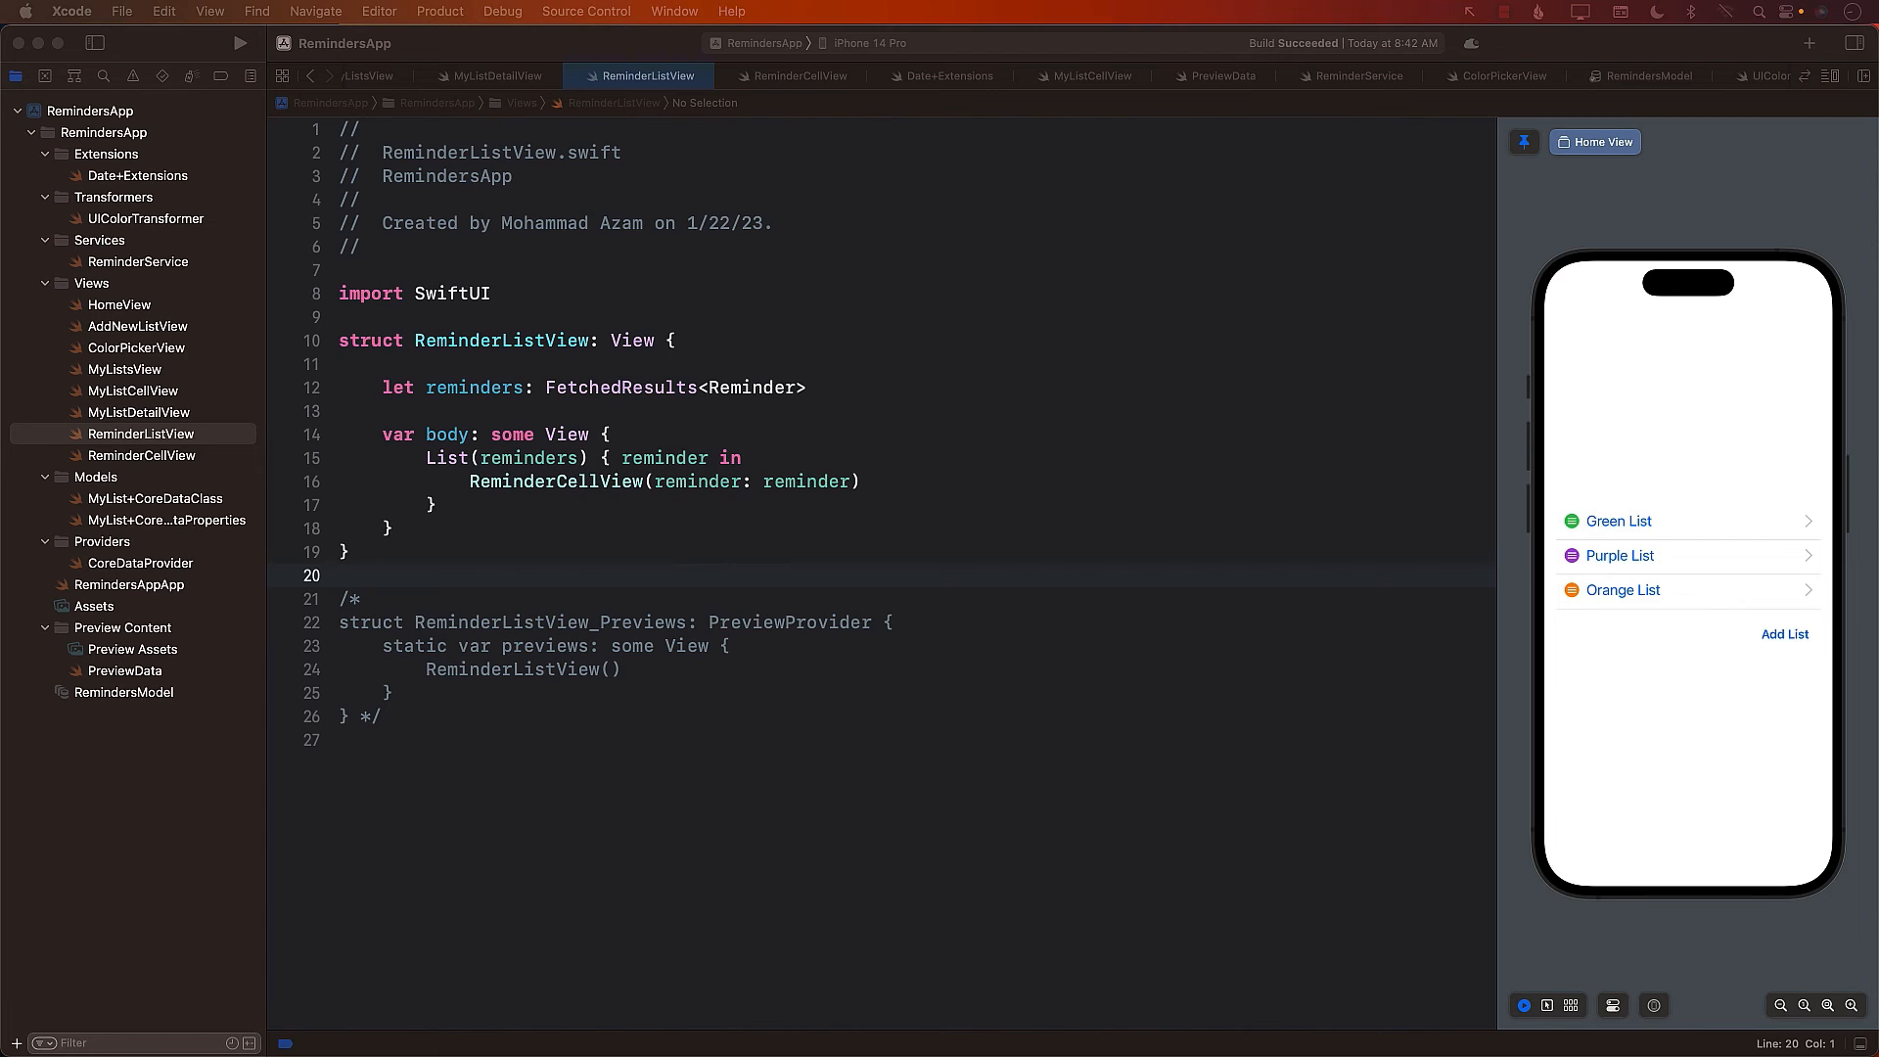
{"action": "mouse_move", "coordinate": [421, 587]}
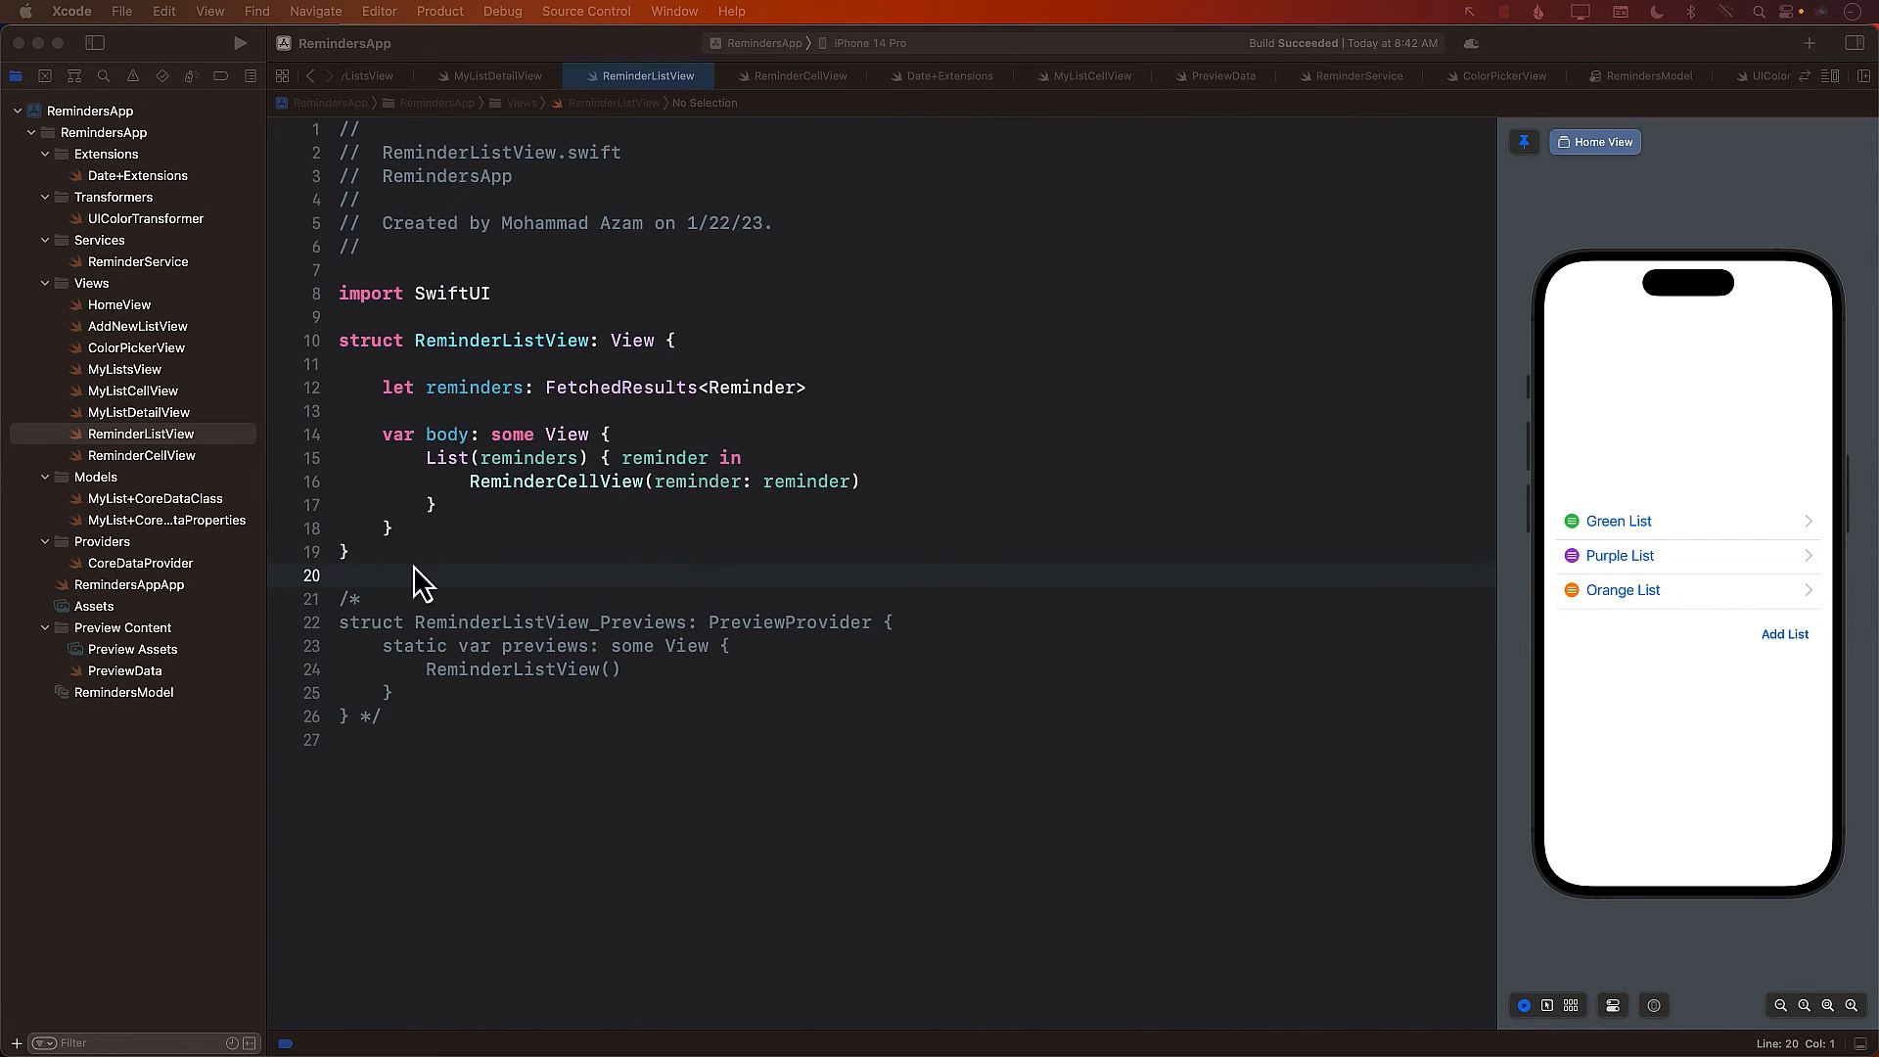
{"action": "left_click", "coordinate": [859, 482]}
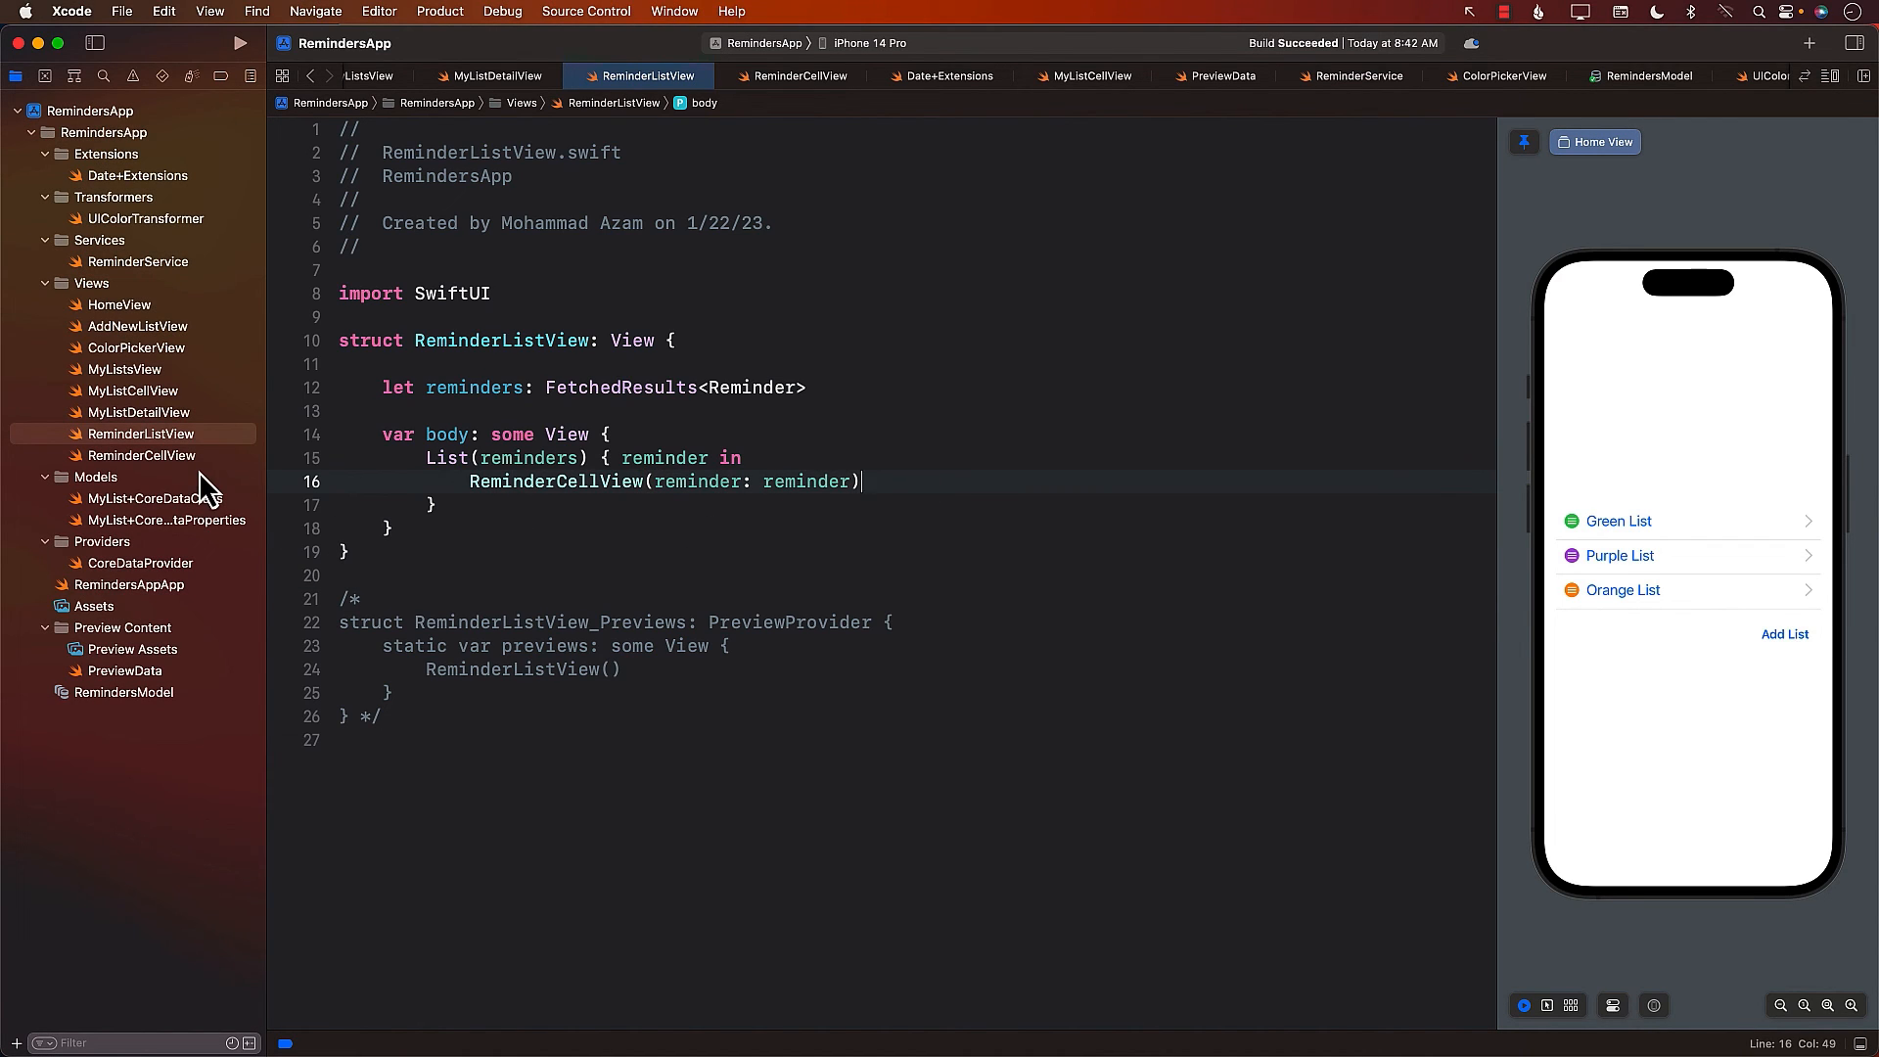
Add .onTapGesture { checked.toggle() } to the circle Image and preview Reminder Cell View.
{"action": "left_click", "coordinate": [141, 456]}
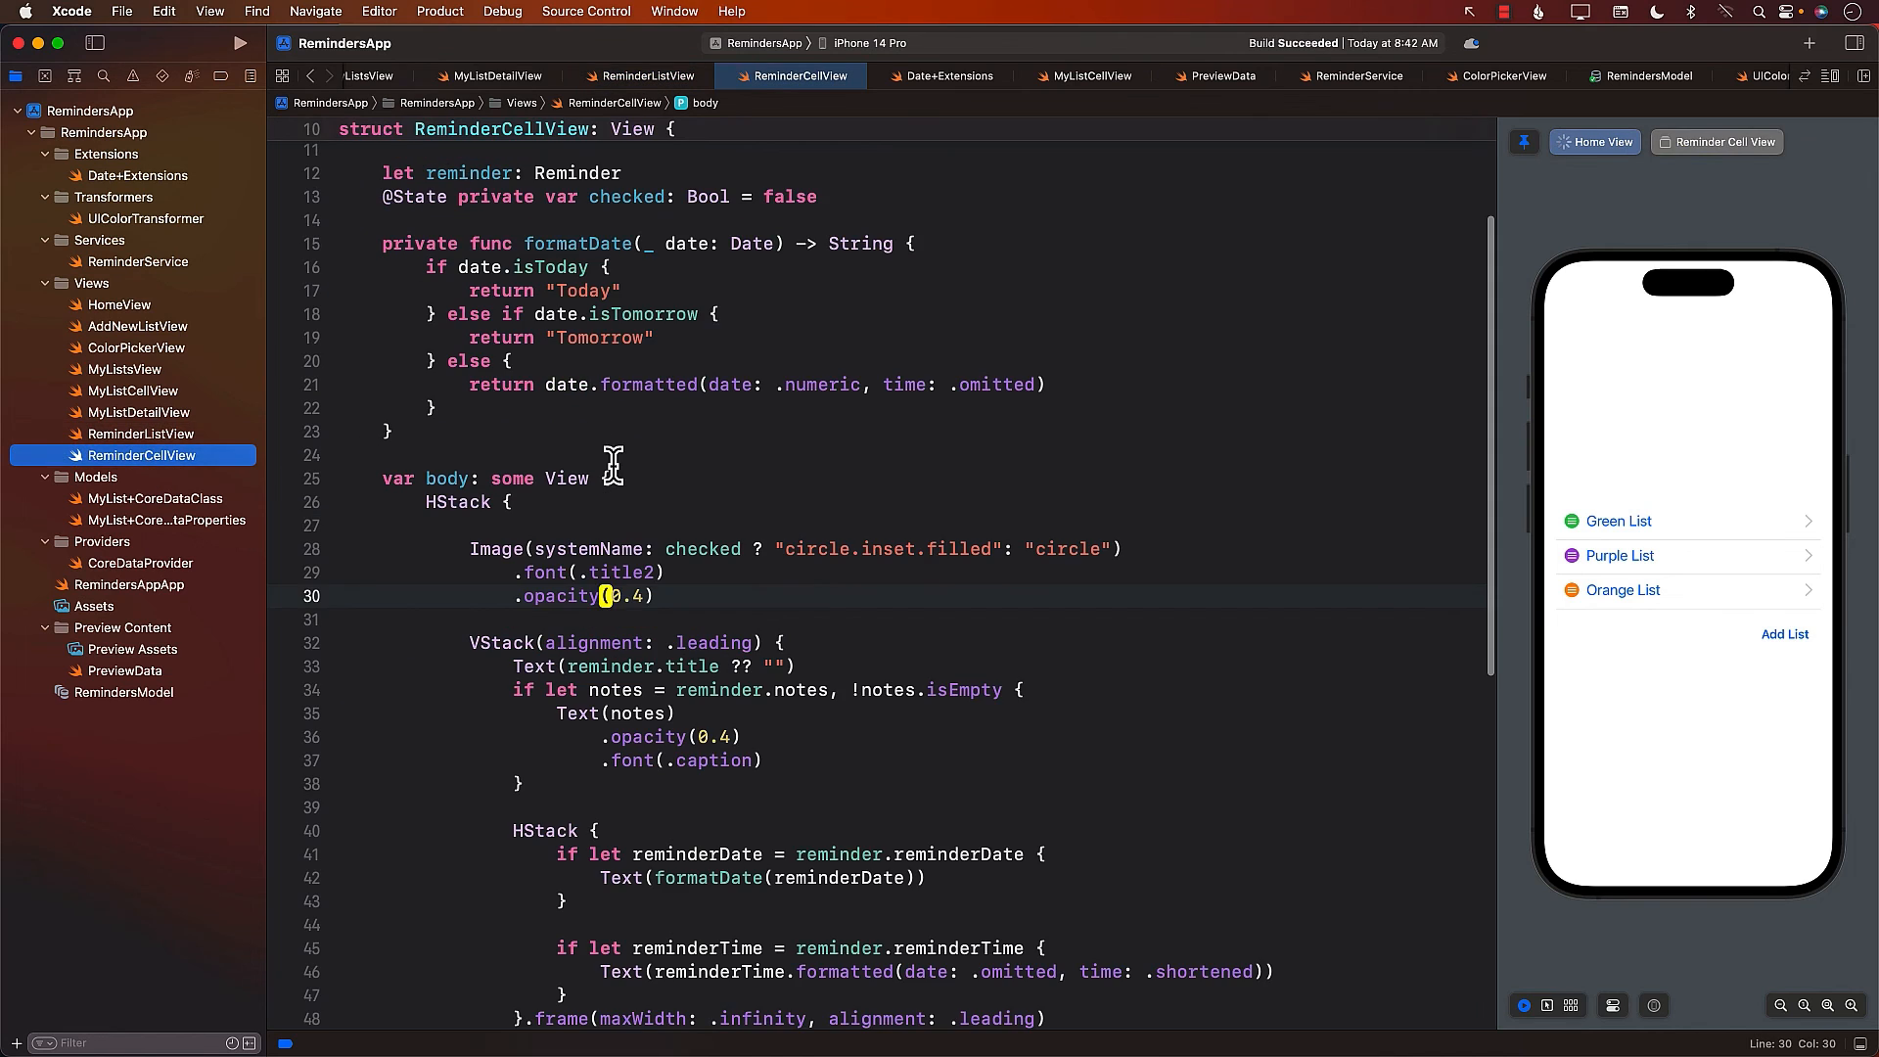
{"action": "scroll", "scroll_direction": "down", "scroll_amount": 3}
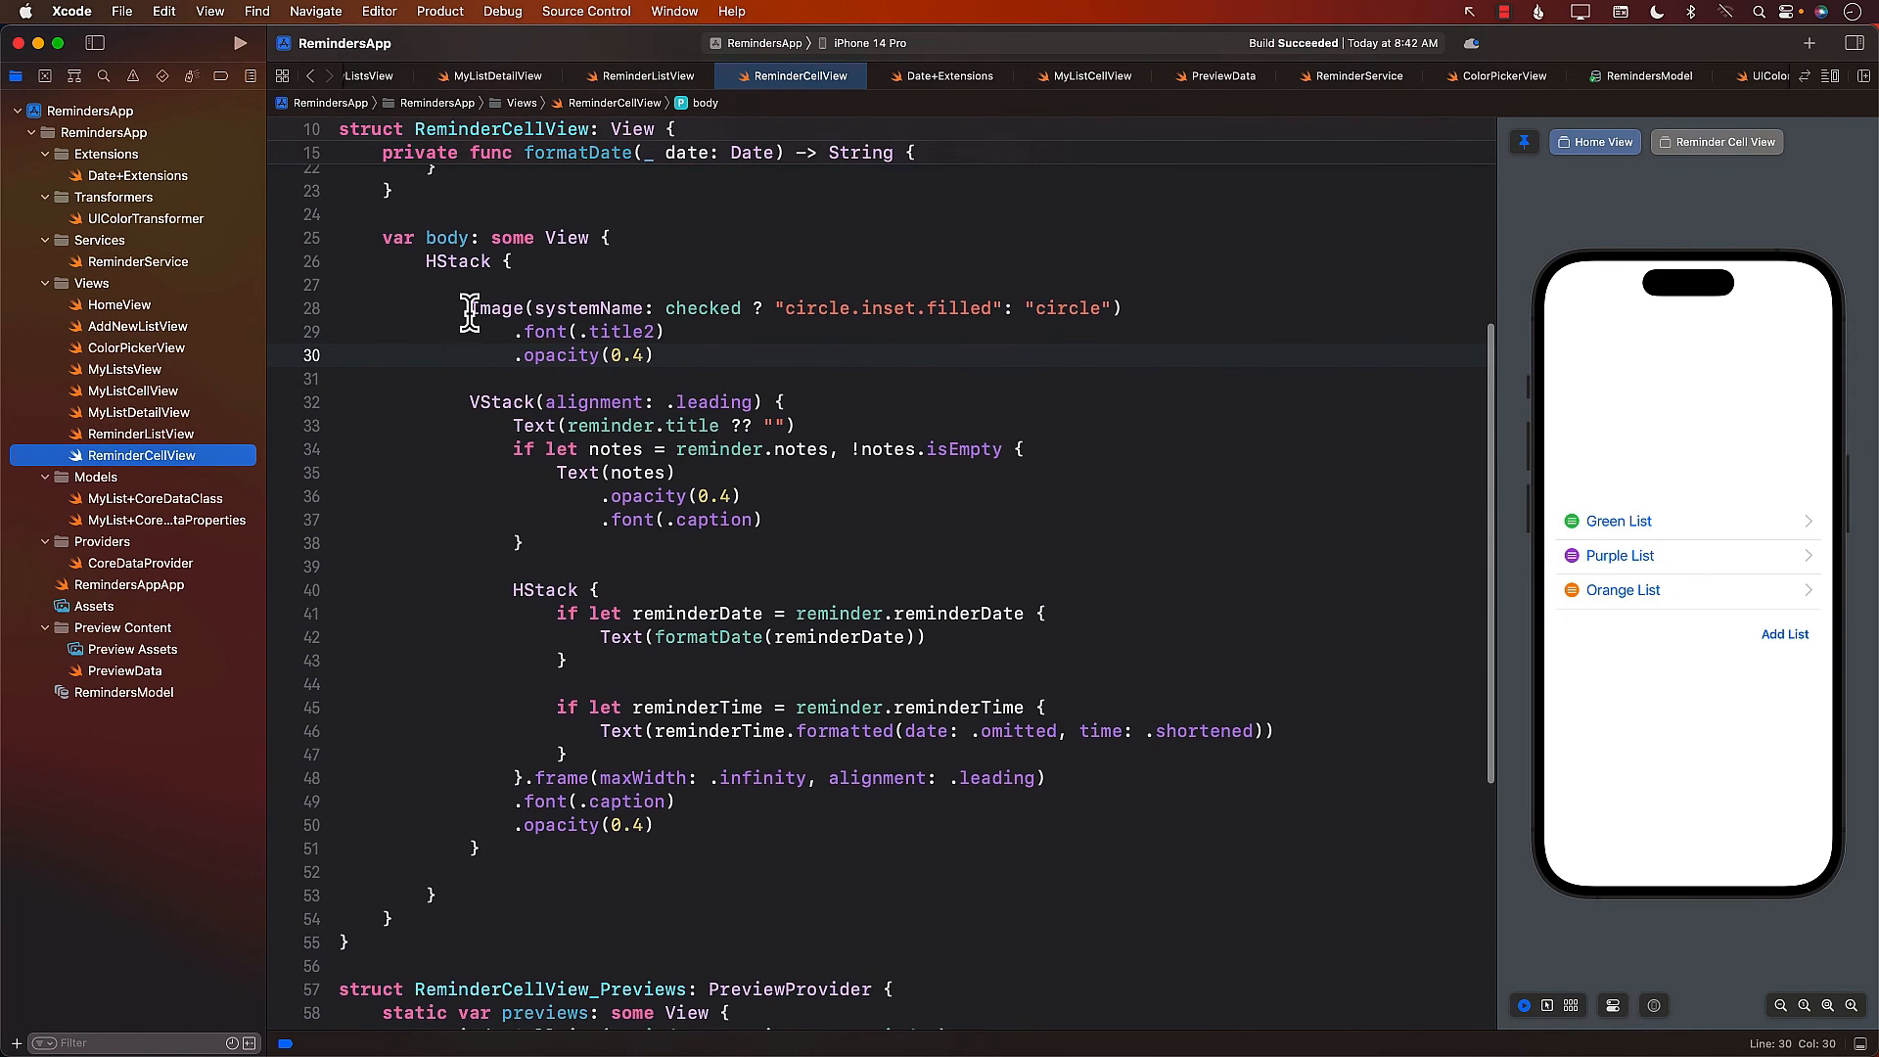
{"action": "left_click_drag", "start_coordinate": [467, 308], "coordinate": [653, 354]}
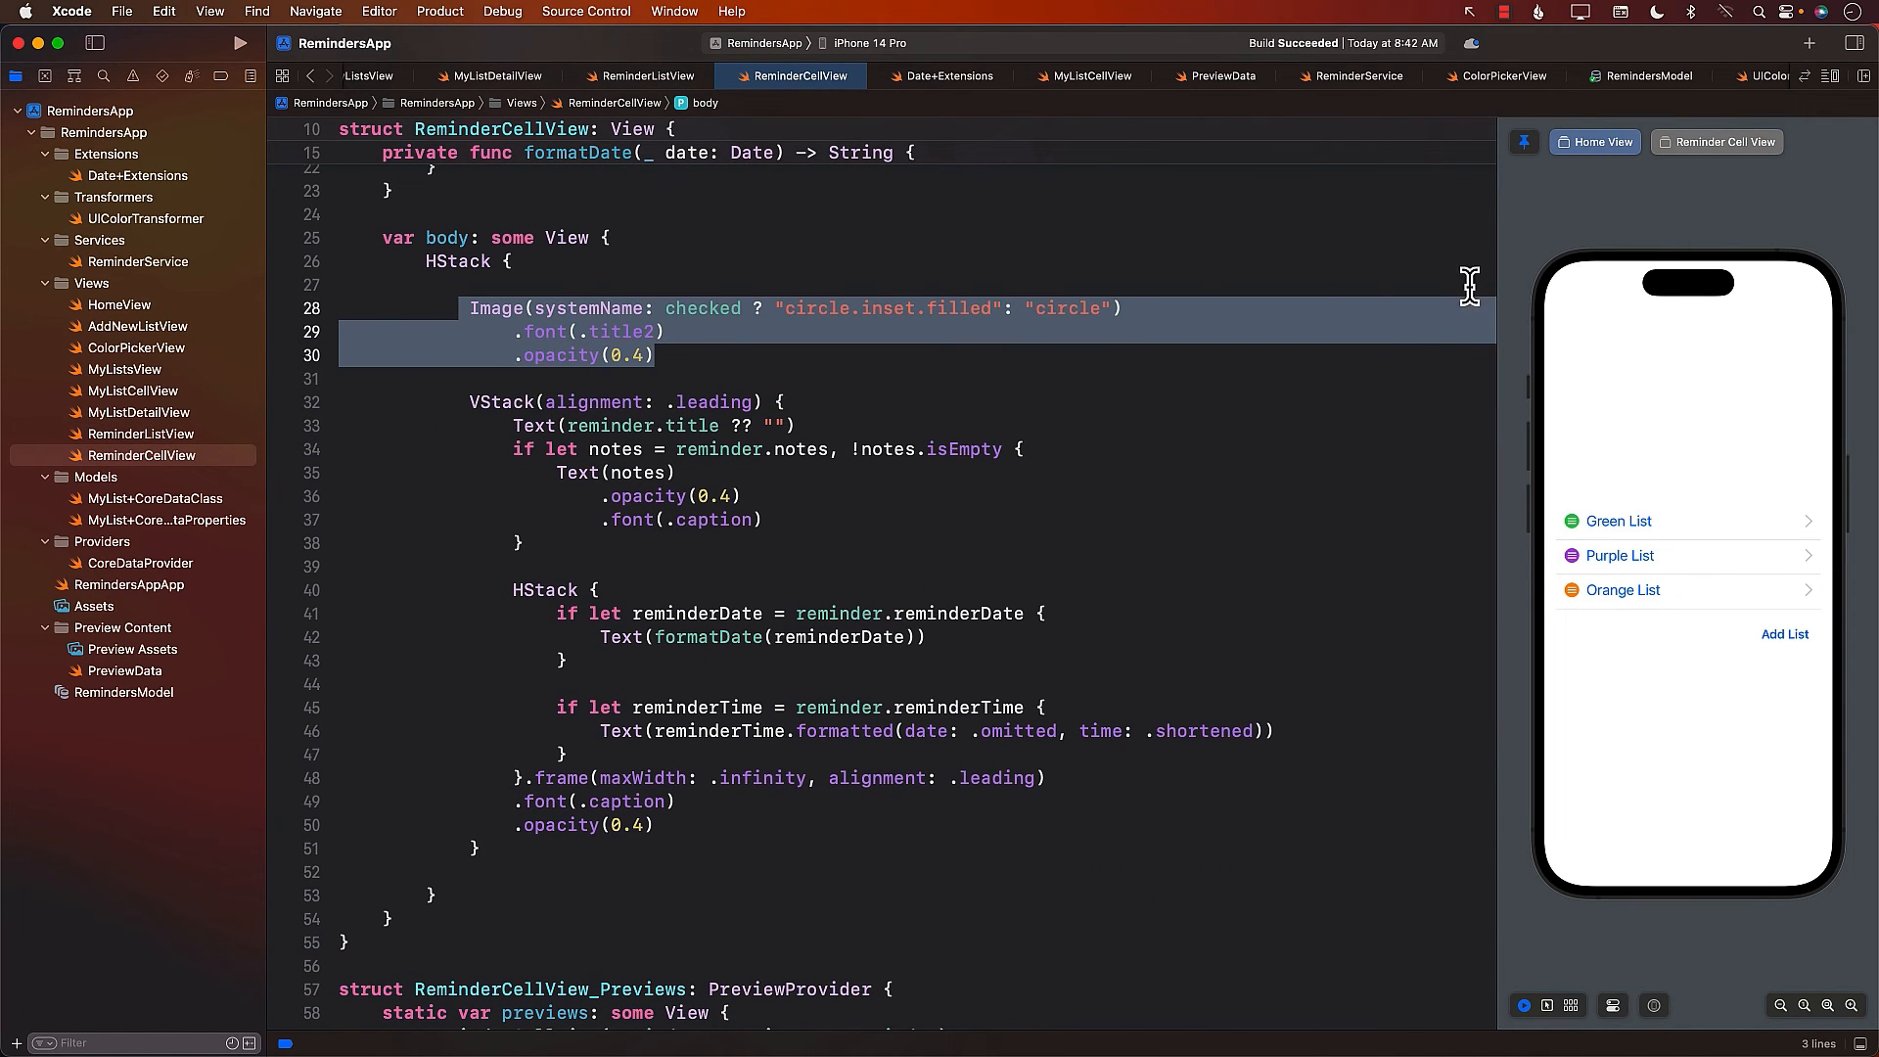
{"action": "left_click", "coordinate": [1716, 141]}
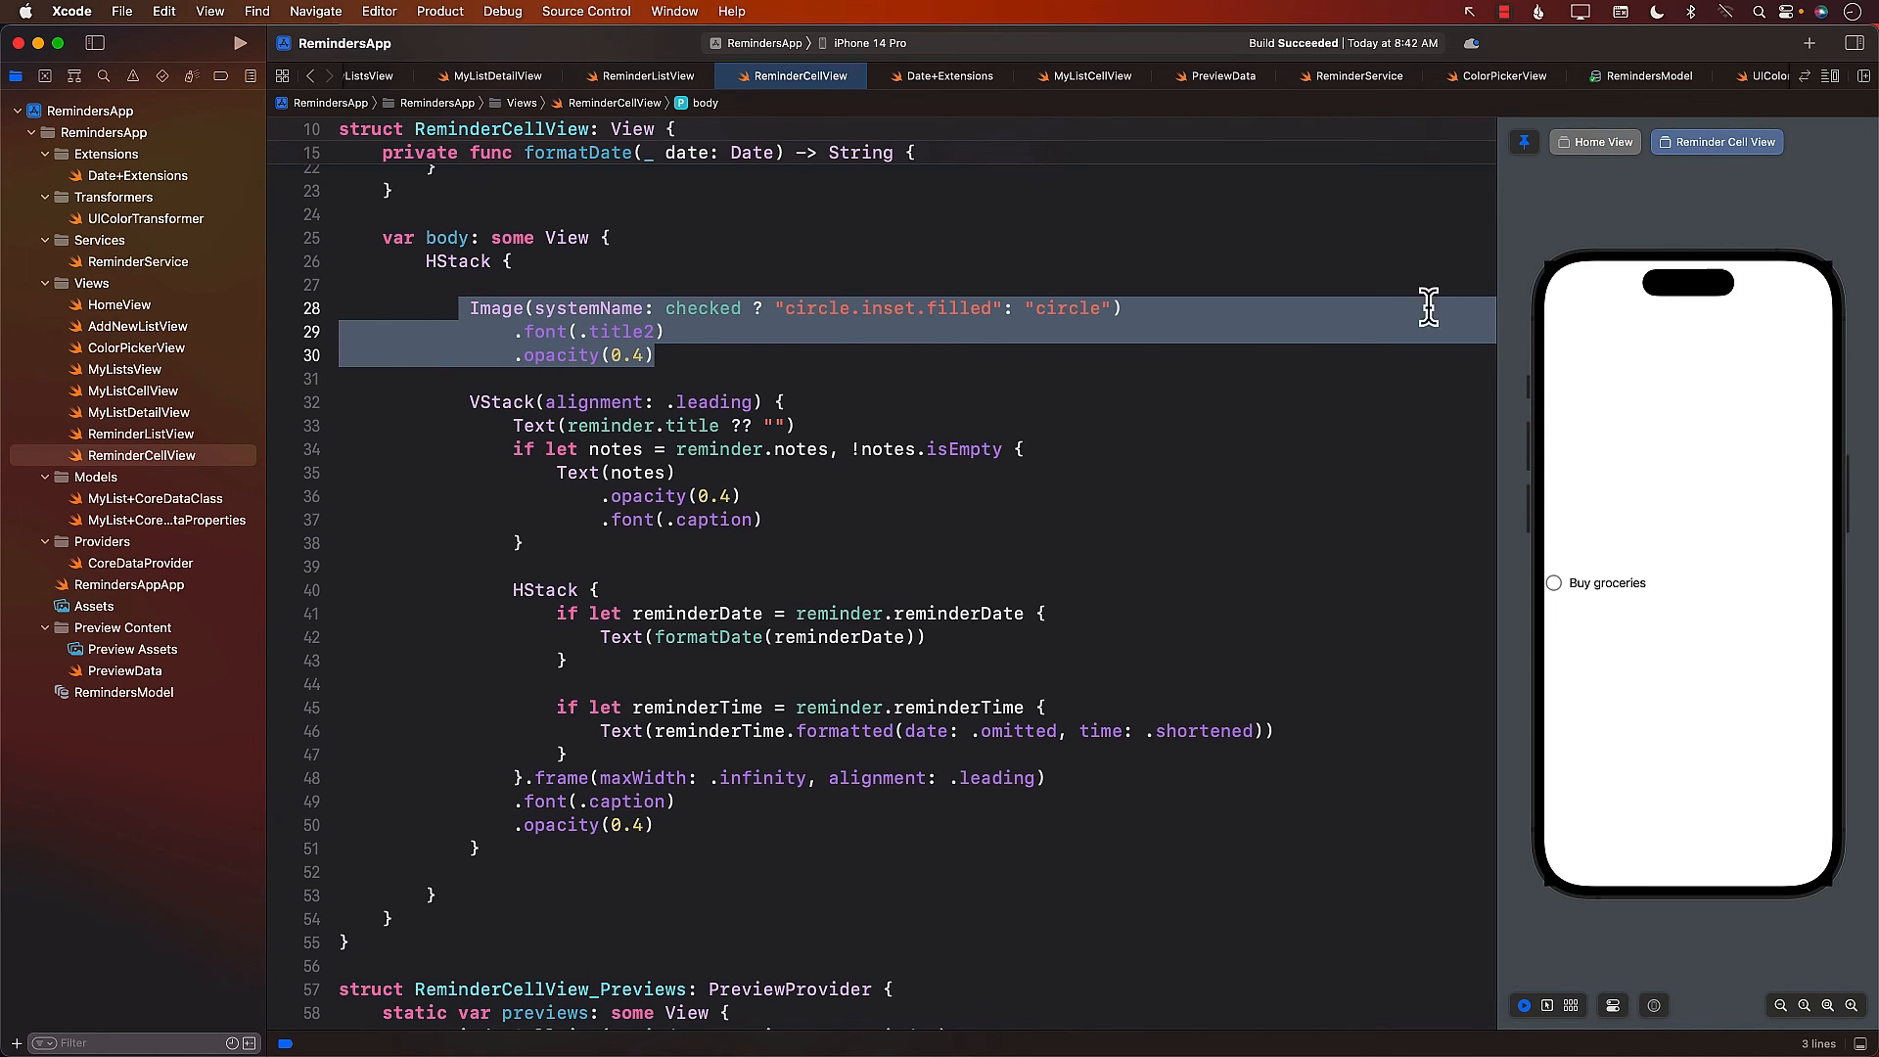
{"action": "left_click", "coordinate": [704, 354]}
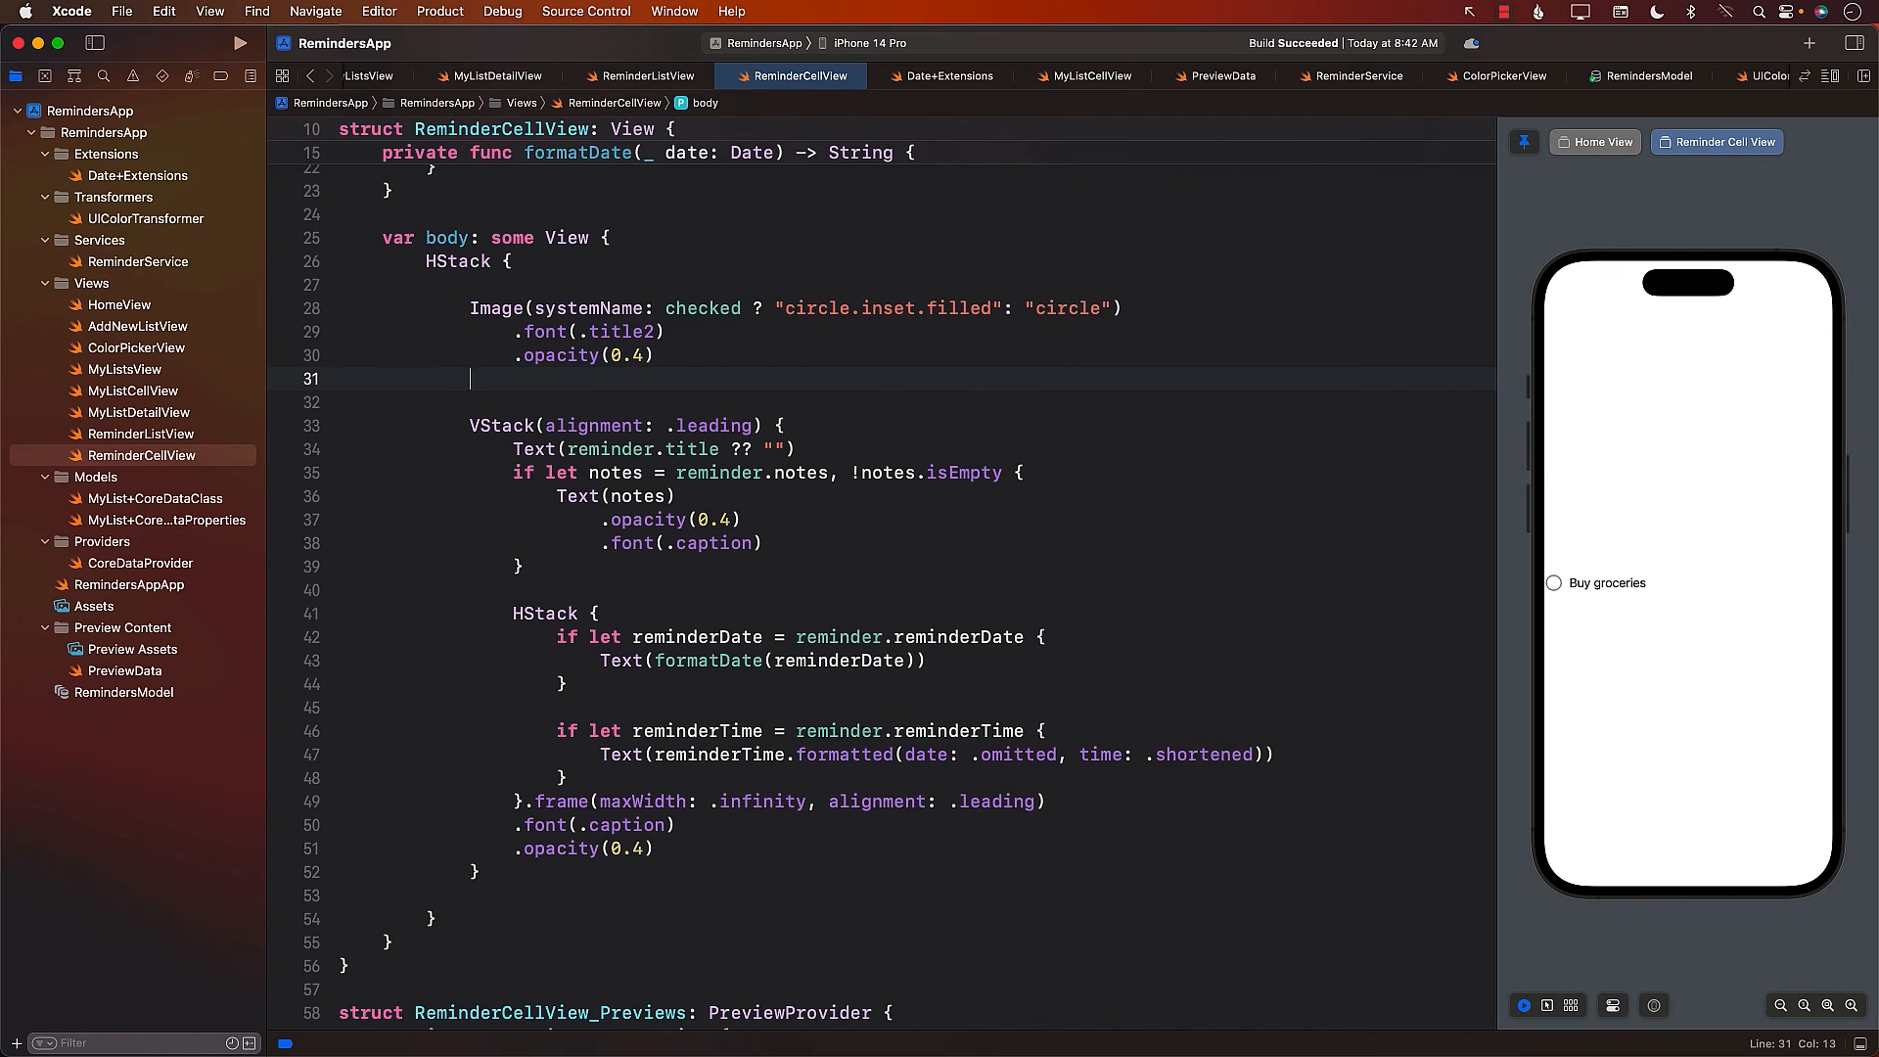
{"action": "type", "text": ".onTapGesture {"}
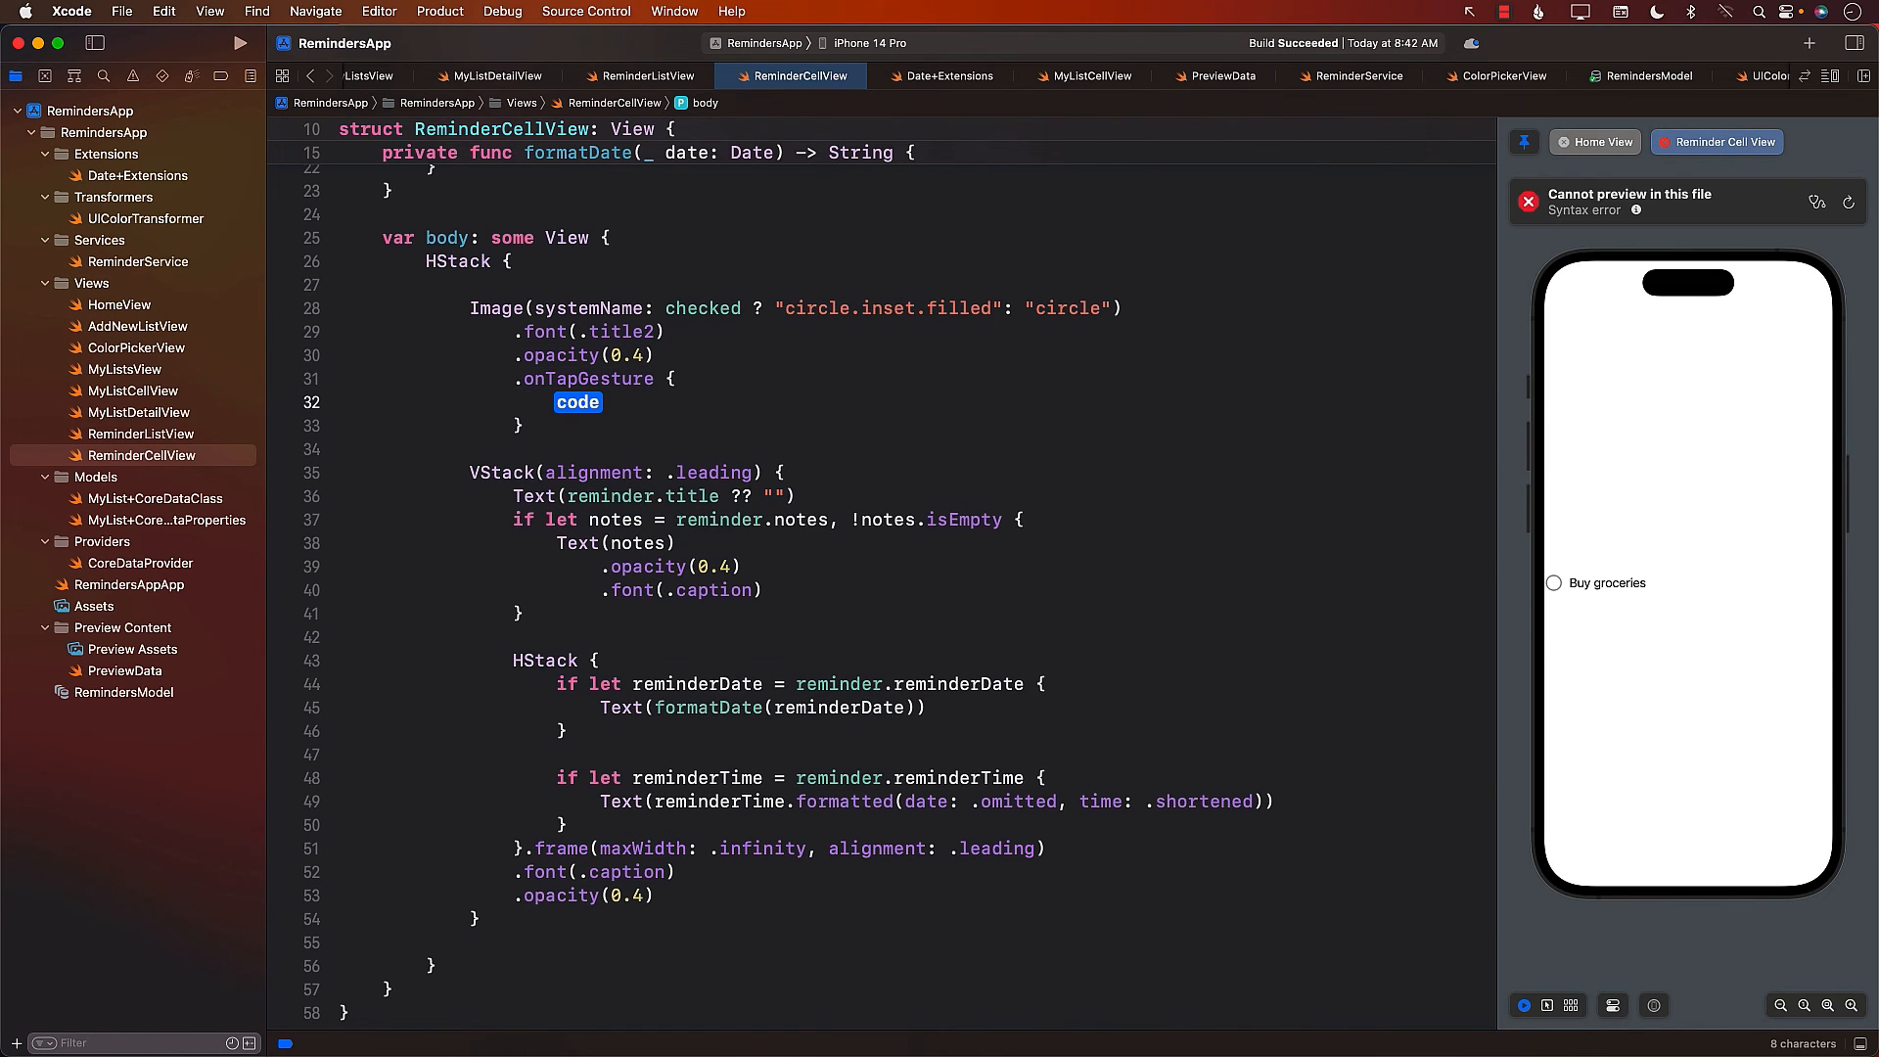
{"action": "type", "text": "checked.toggle("}
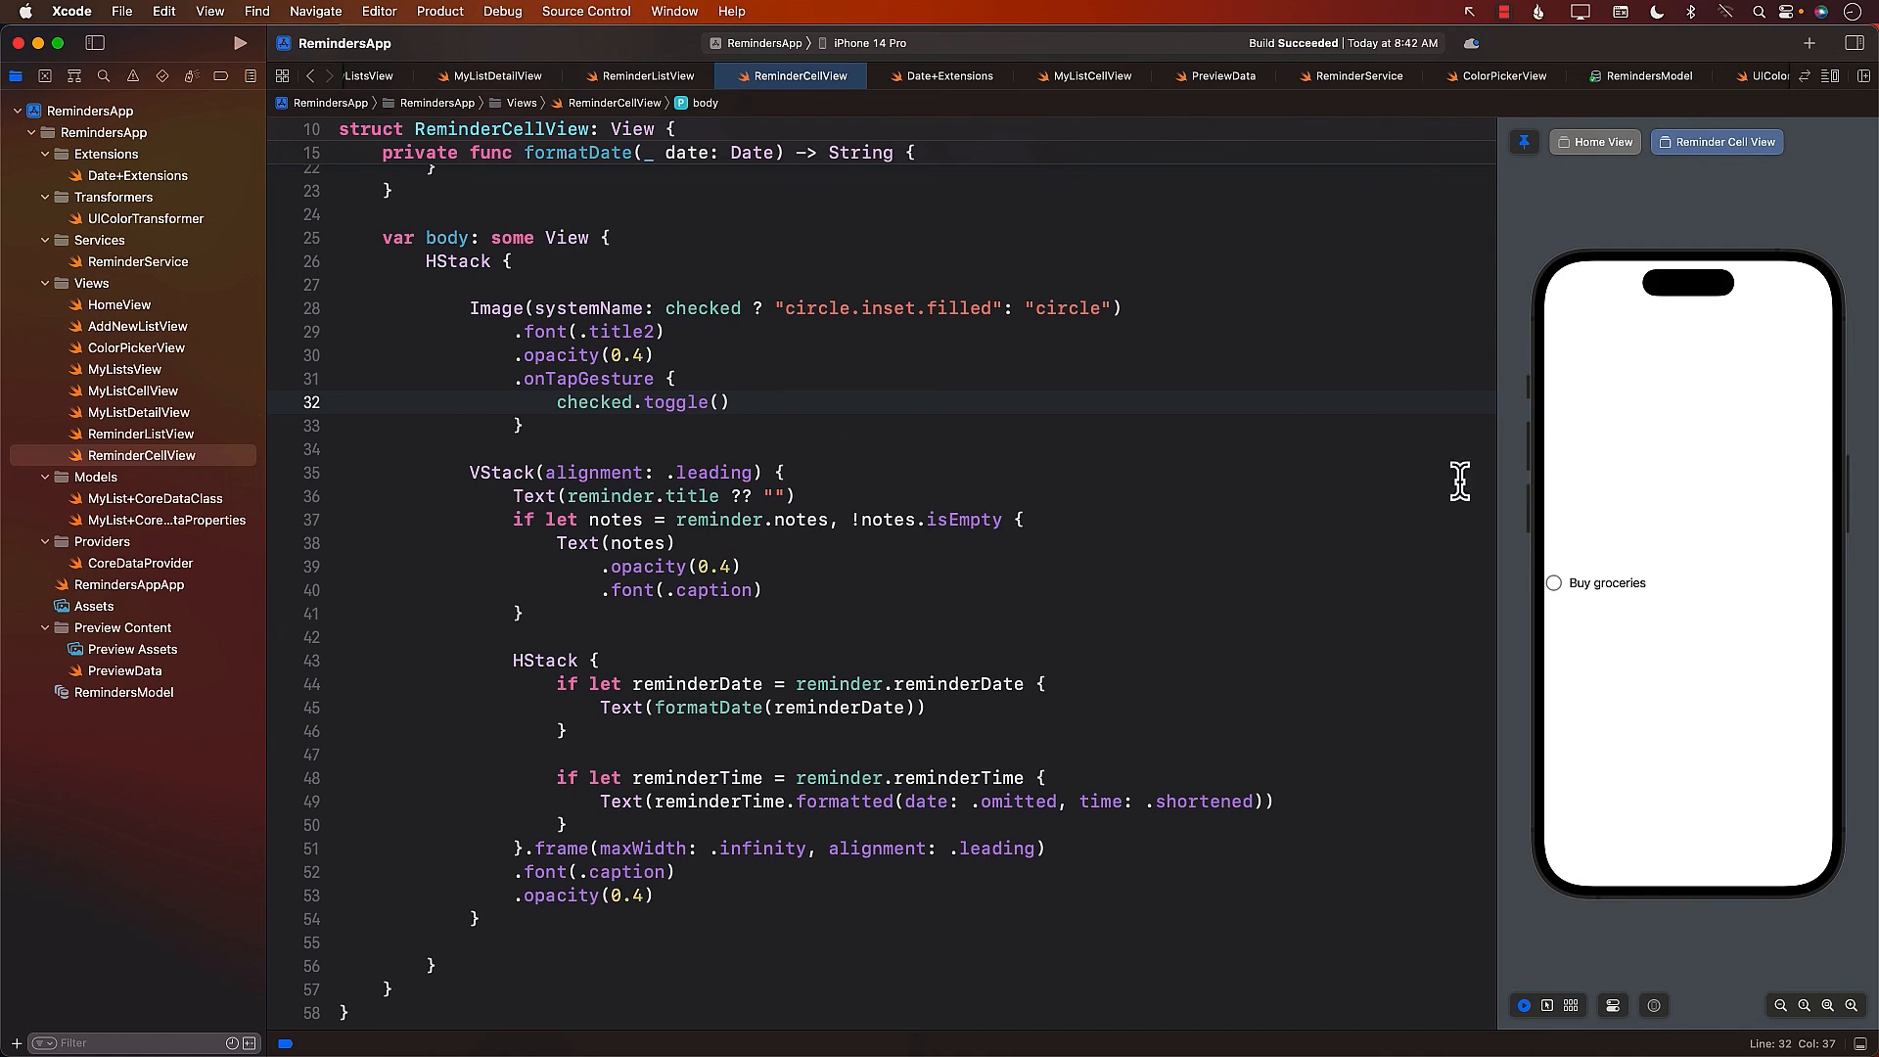
{"action": "mouse_move", "coordinate": [1558, 605]}
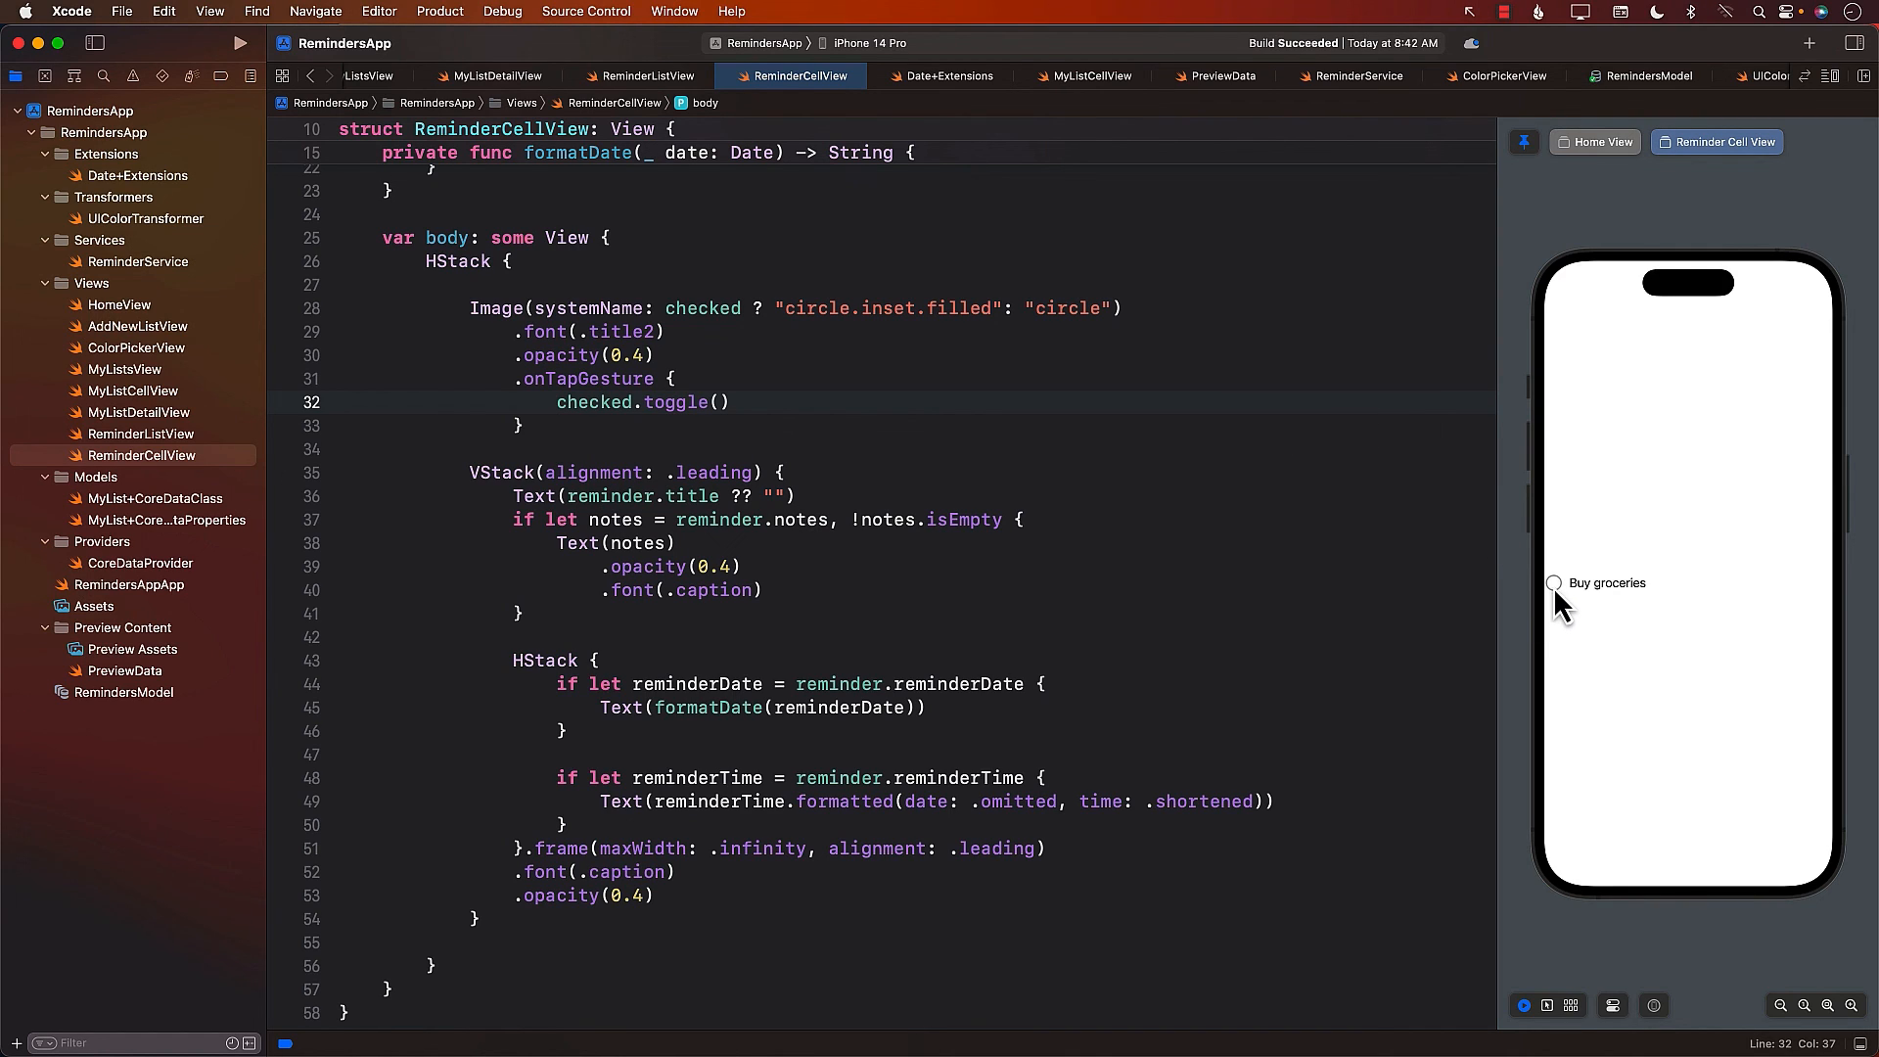
{"action": "mouse_move", "coordinate": [1573, 613]}
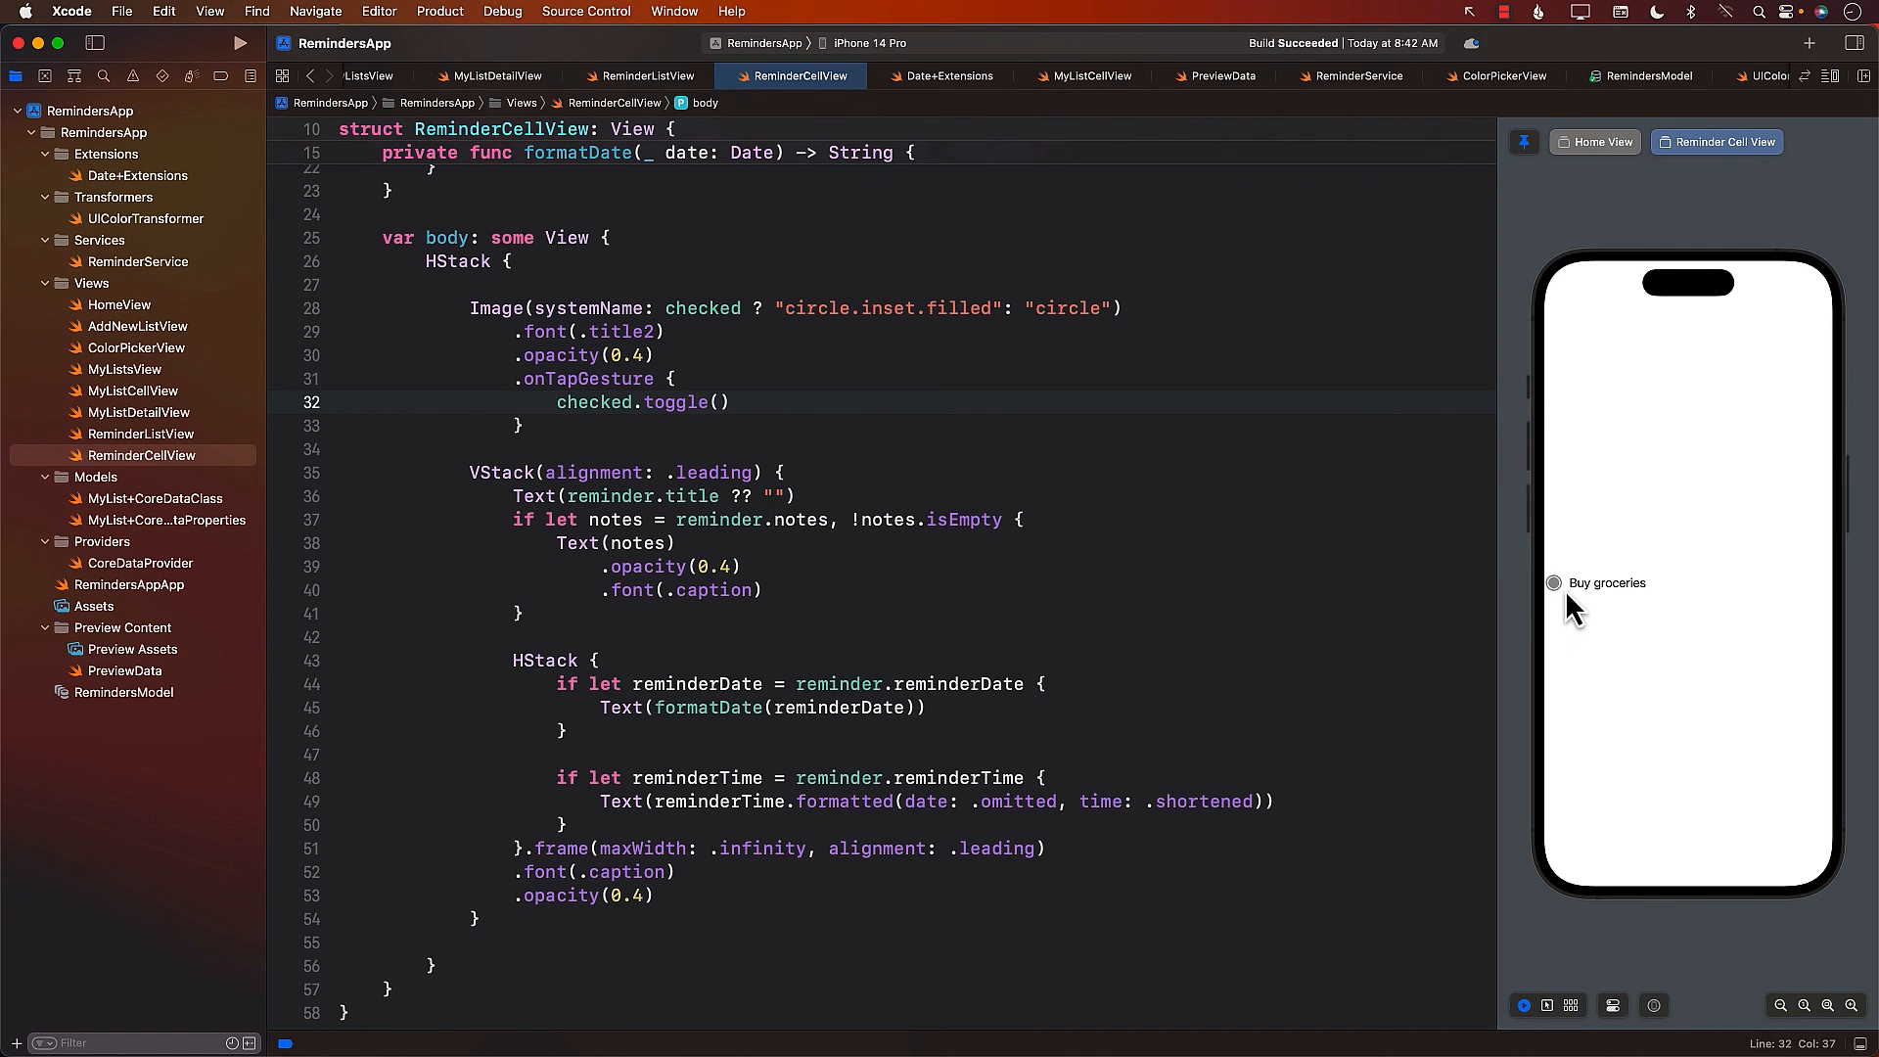
{"action": "mouse_move", "coordinate": [1564, 605]}
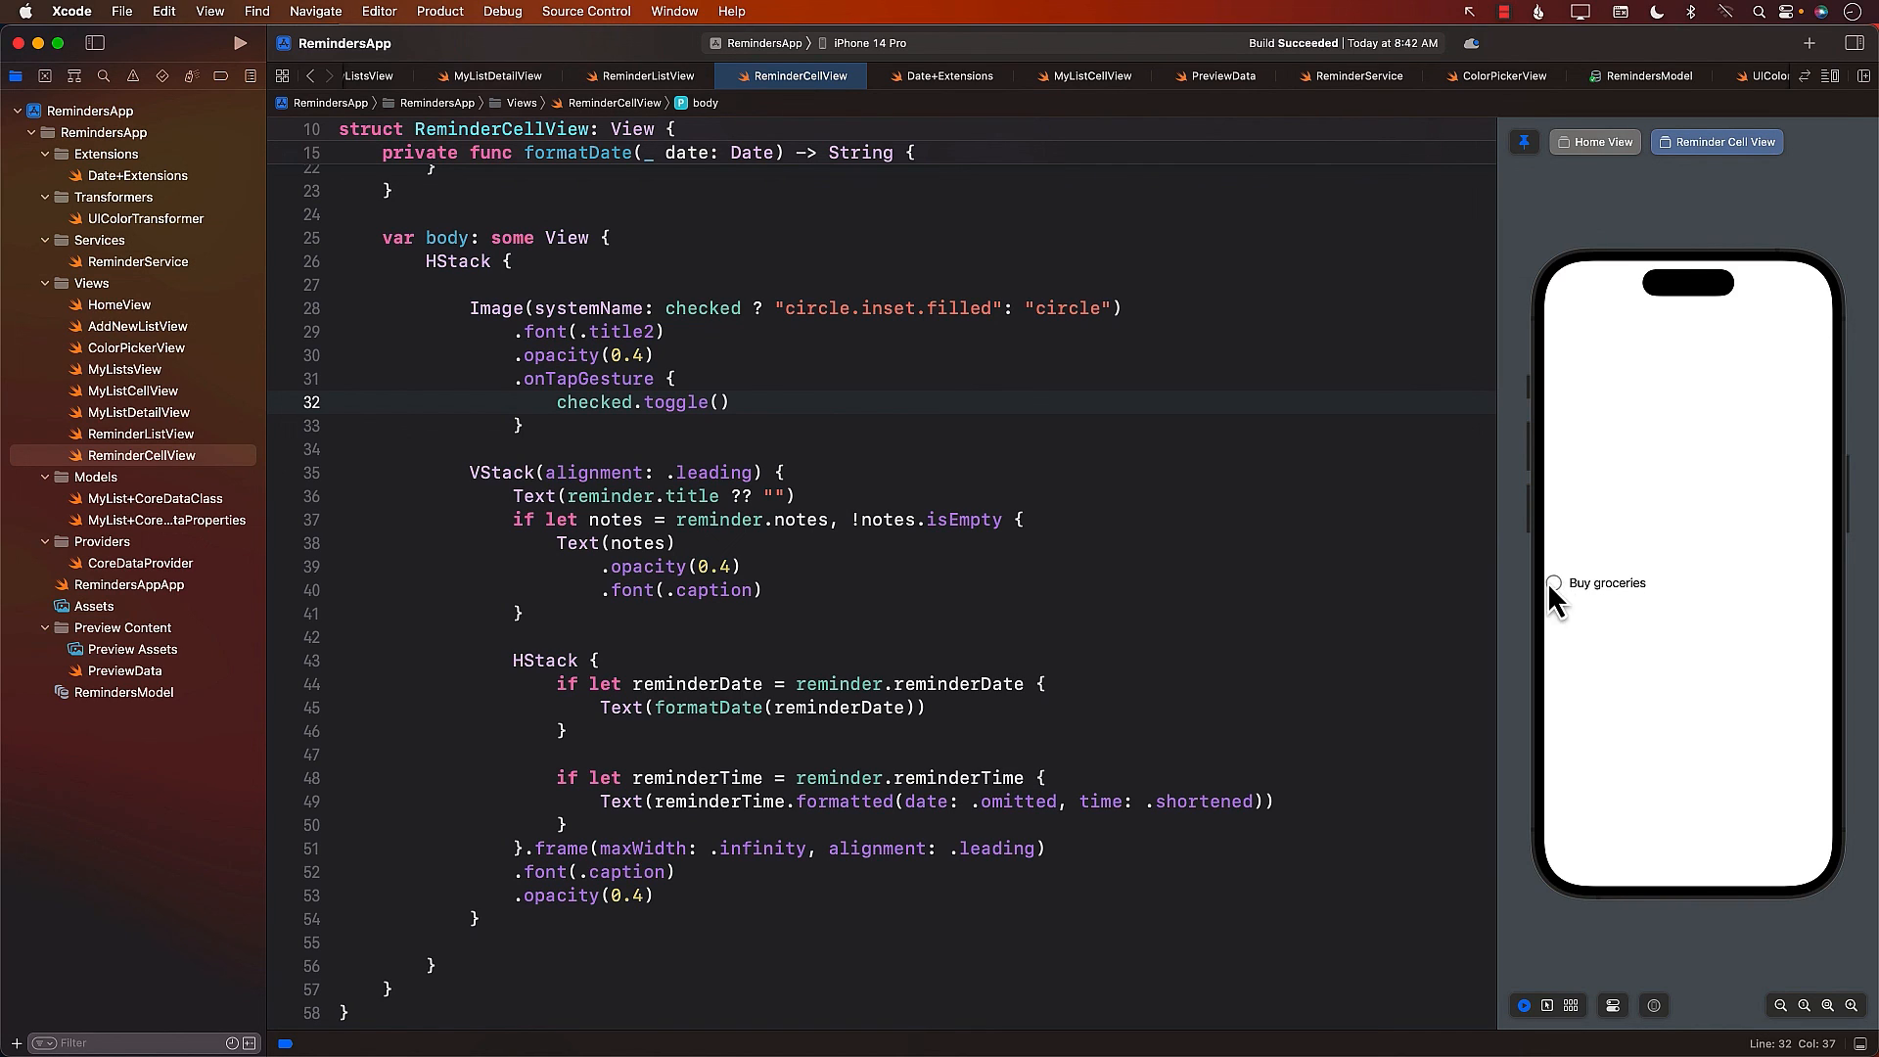
{"action": "mouse_move", "coordinate": [1246, 552]}
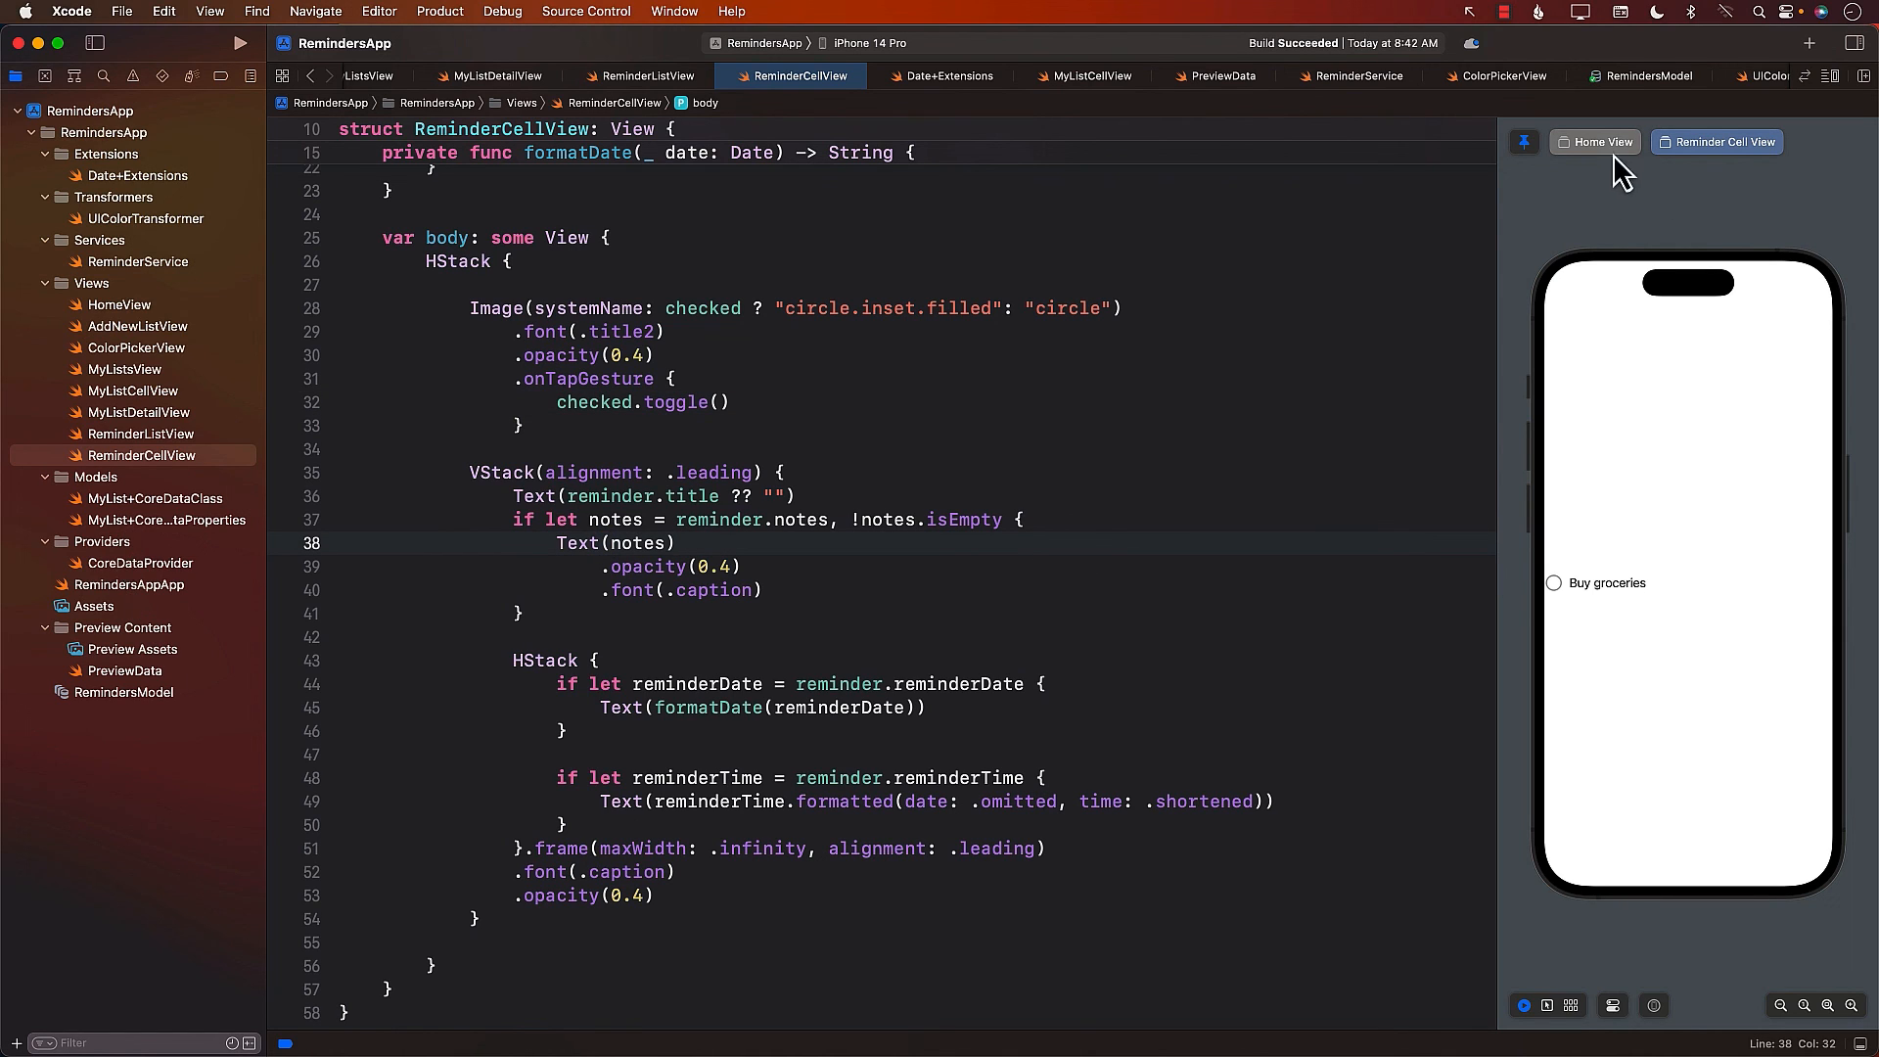
Open Green List in the Home View preview and tap a reminder's circle to toggle it.
{"action": "left_click", "coordinate": [1596, 141]}
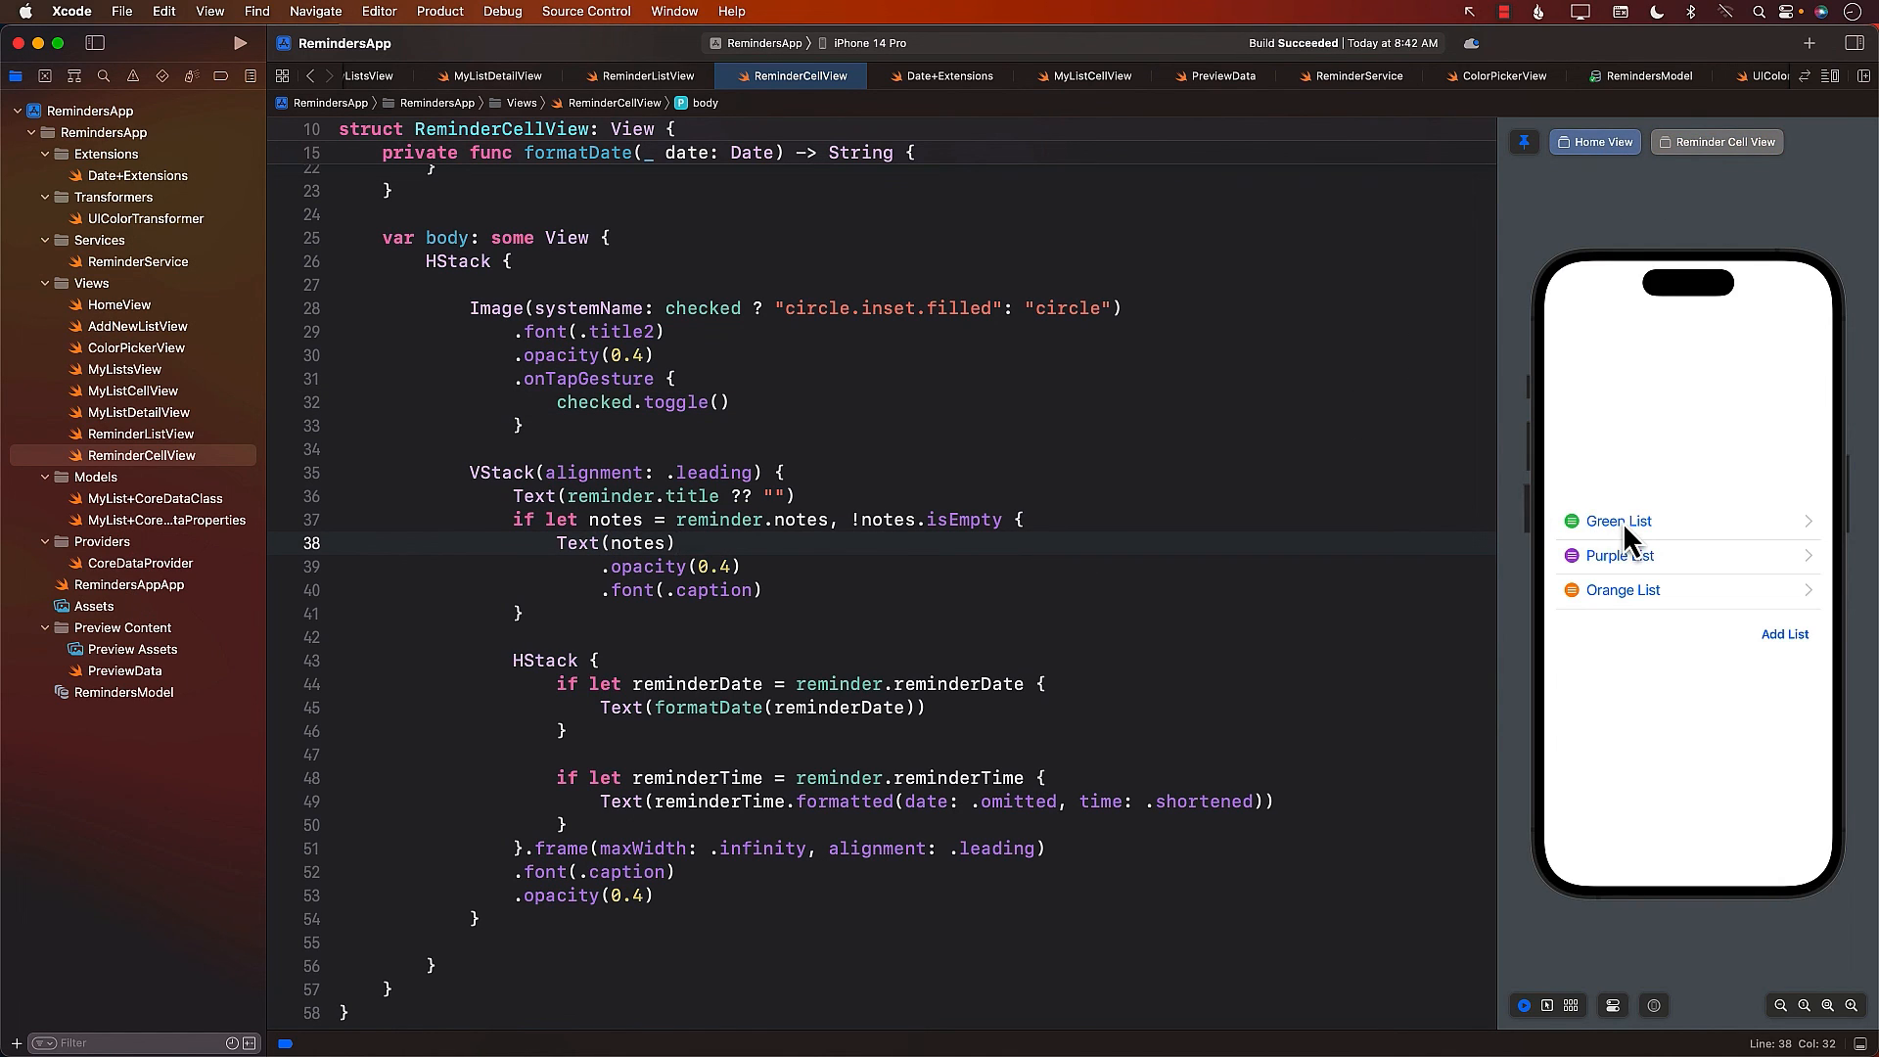
{"action": "left_click", "coordinate": [1617, 520]}
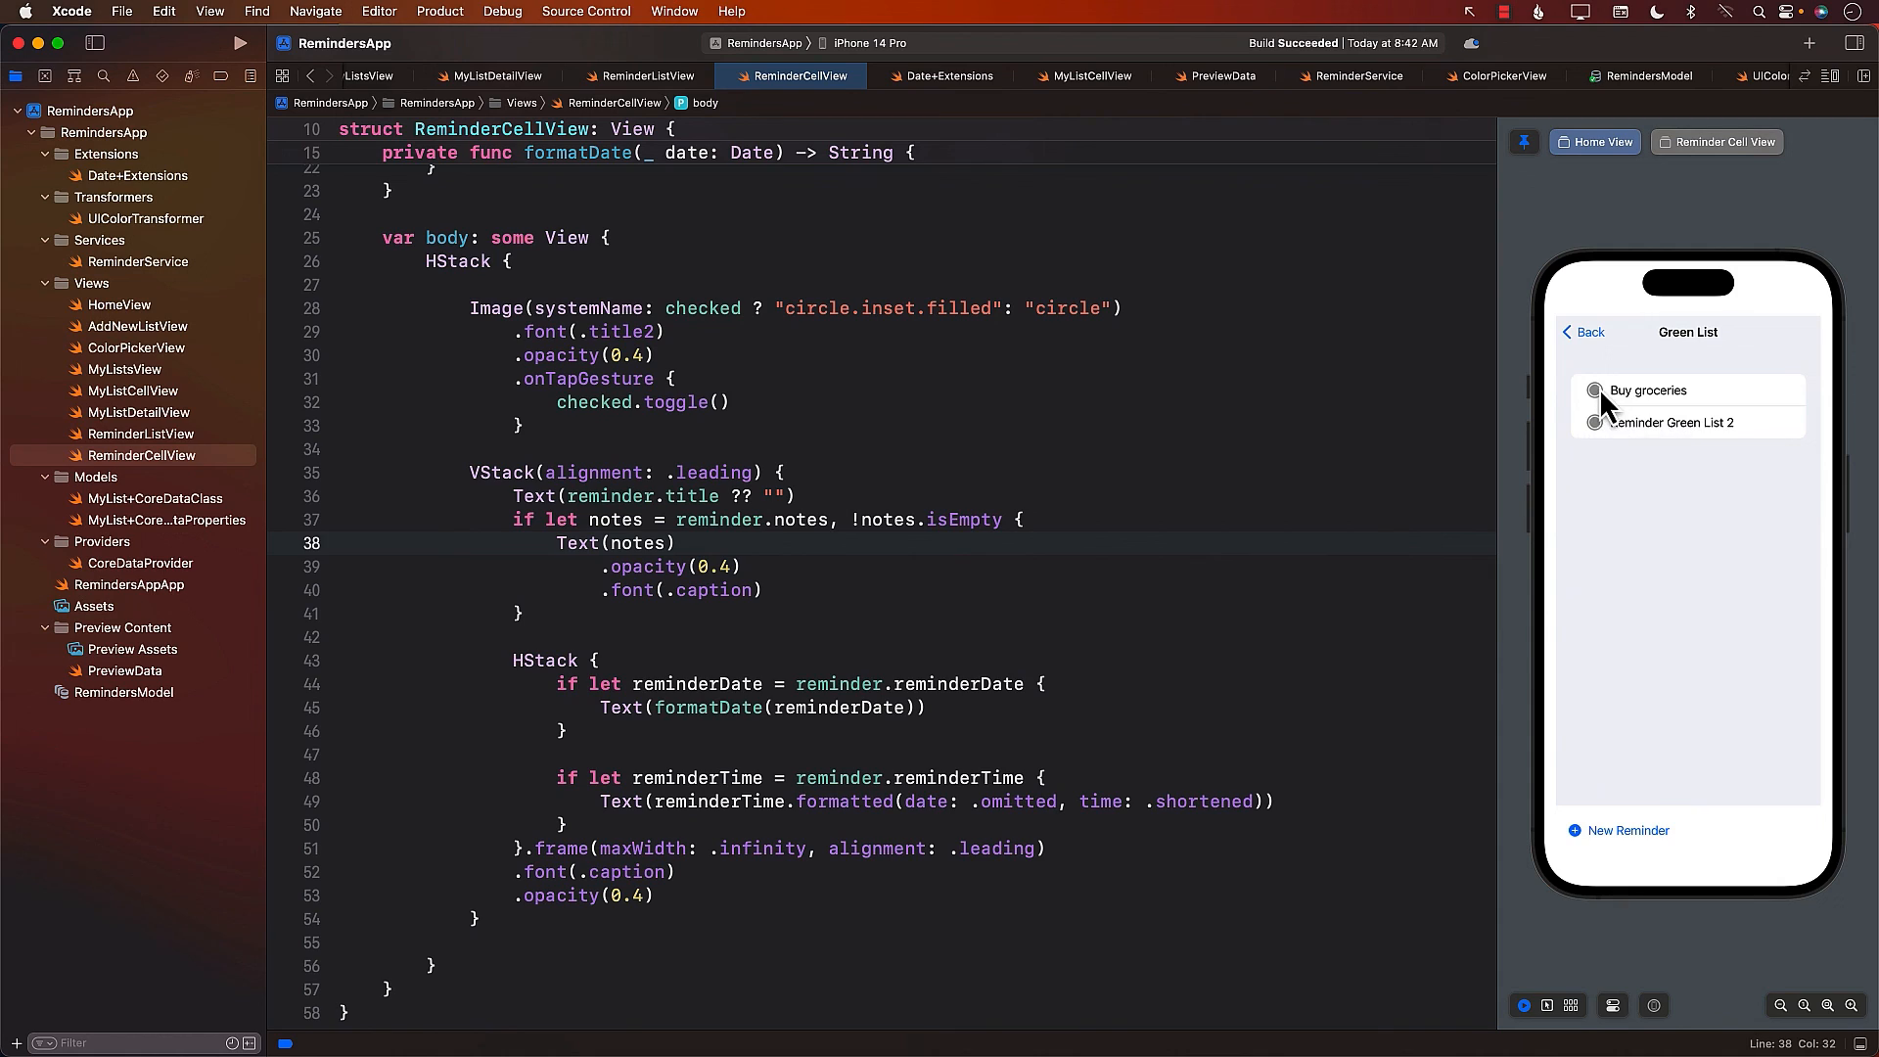
{"action": "mouse_move", "coordinate": [1606, 446]}
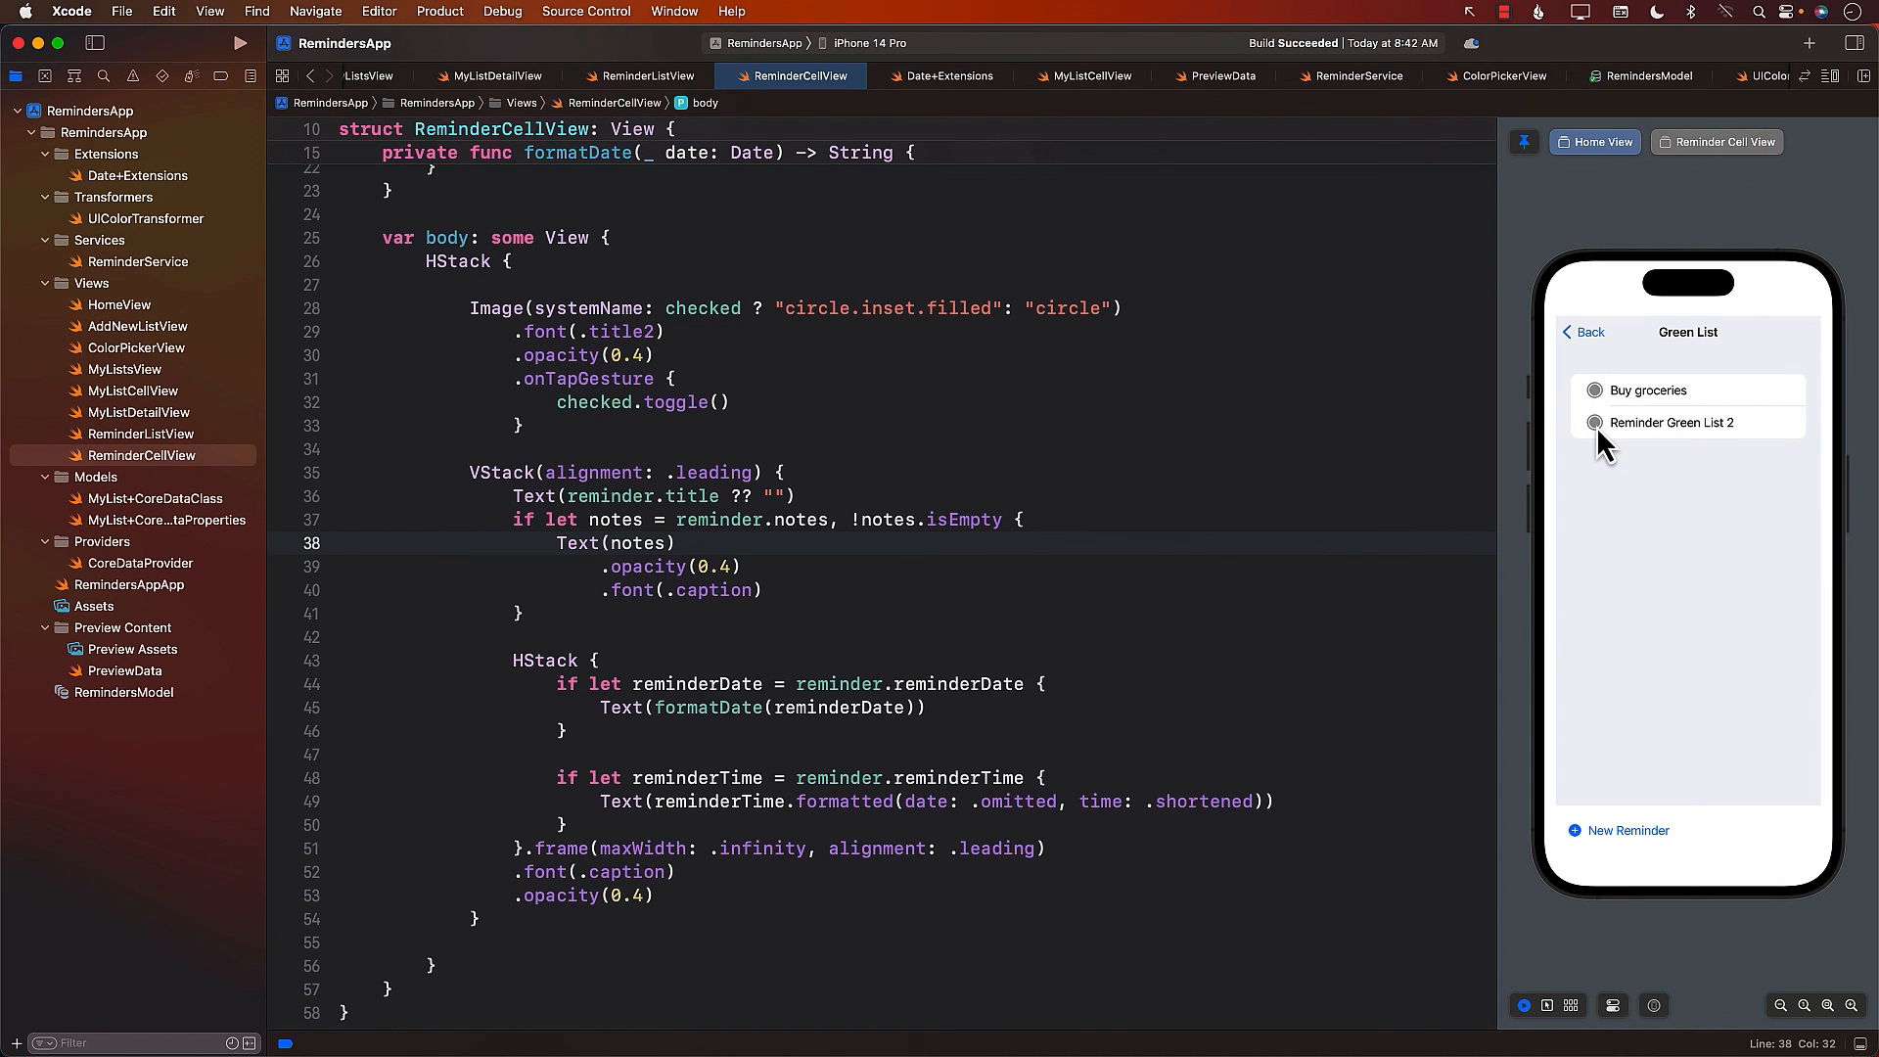
{"action": "mouse_move", "coordinate": [1602, 407]}
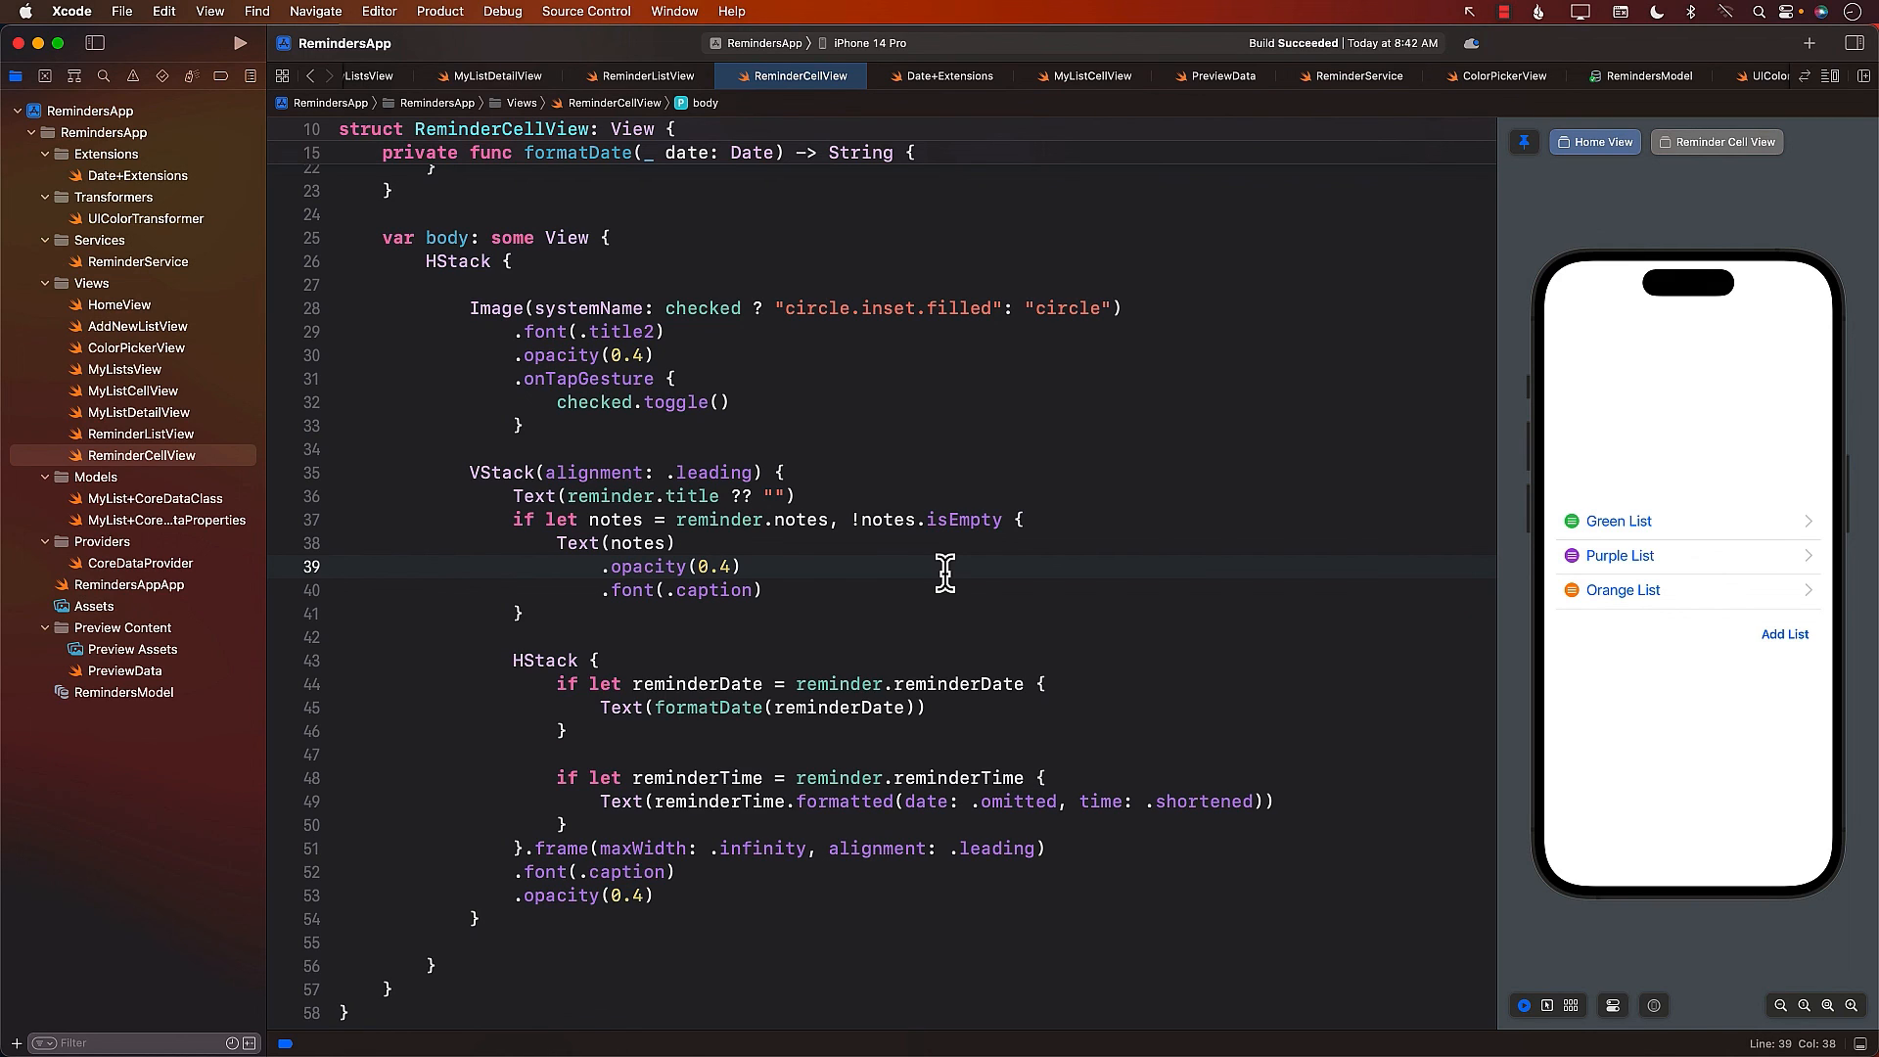
{"action": "left_click", "coordinate": [1621, 520]}
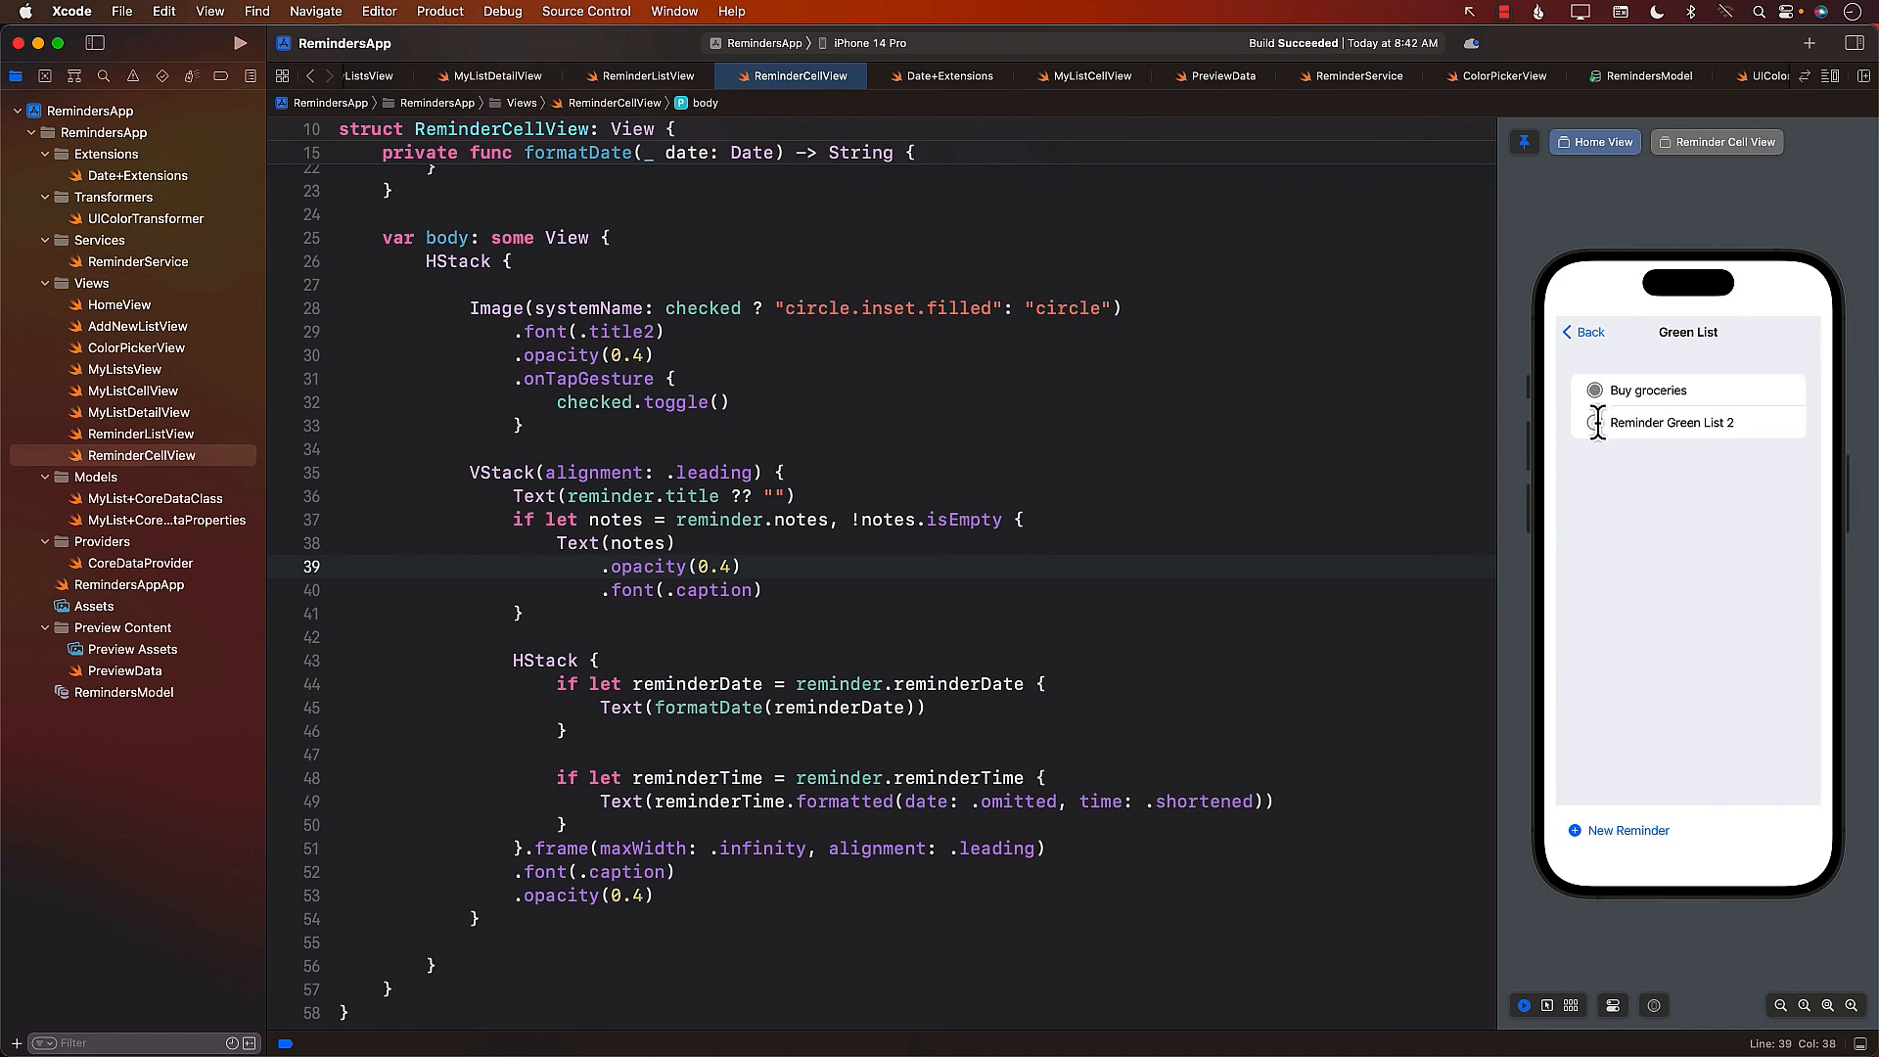
{"action": "left_click", "coordinate": [1596, 390]}
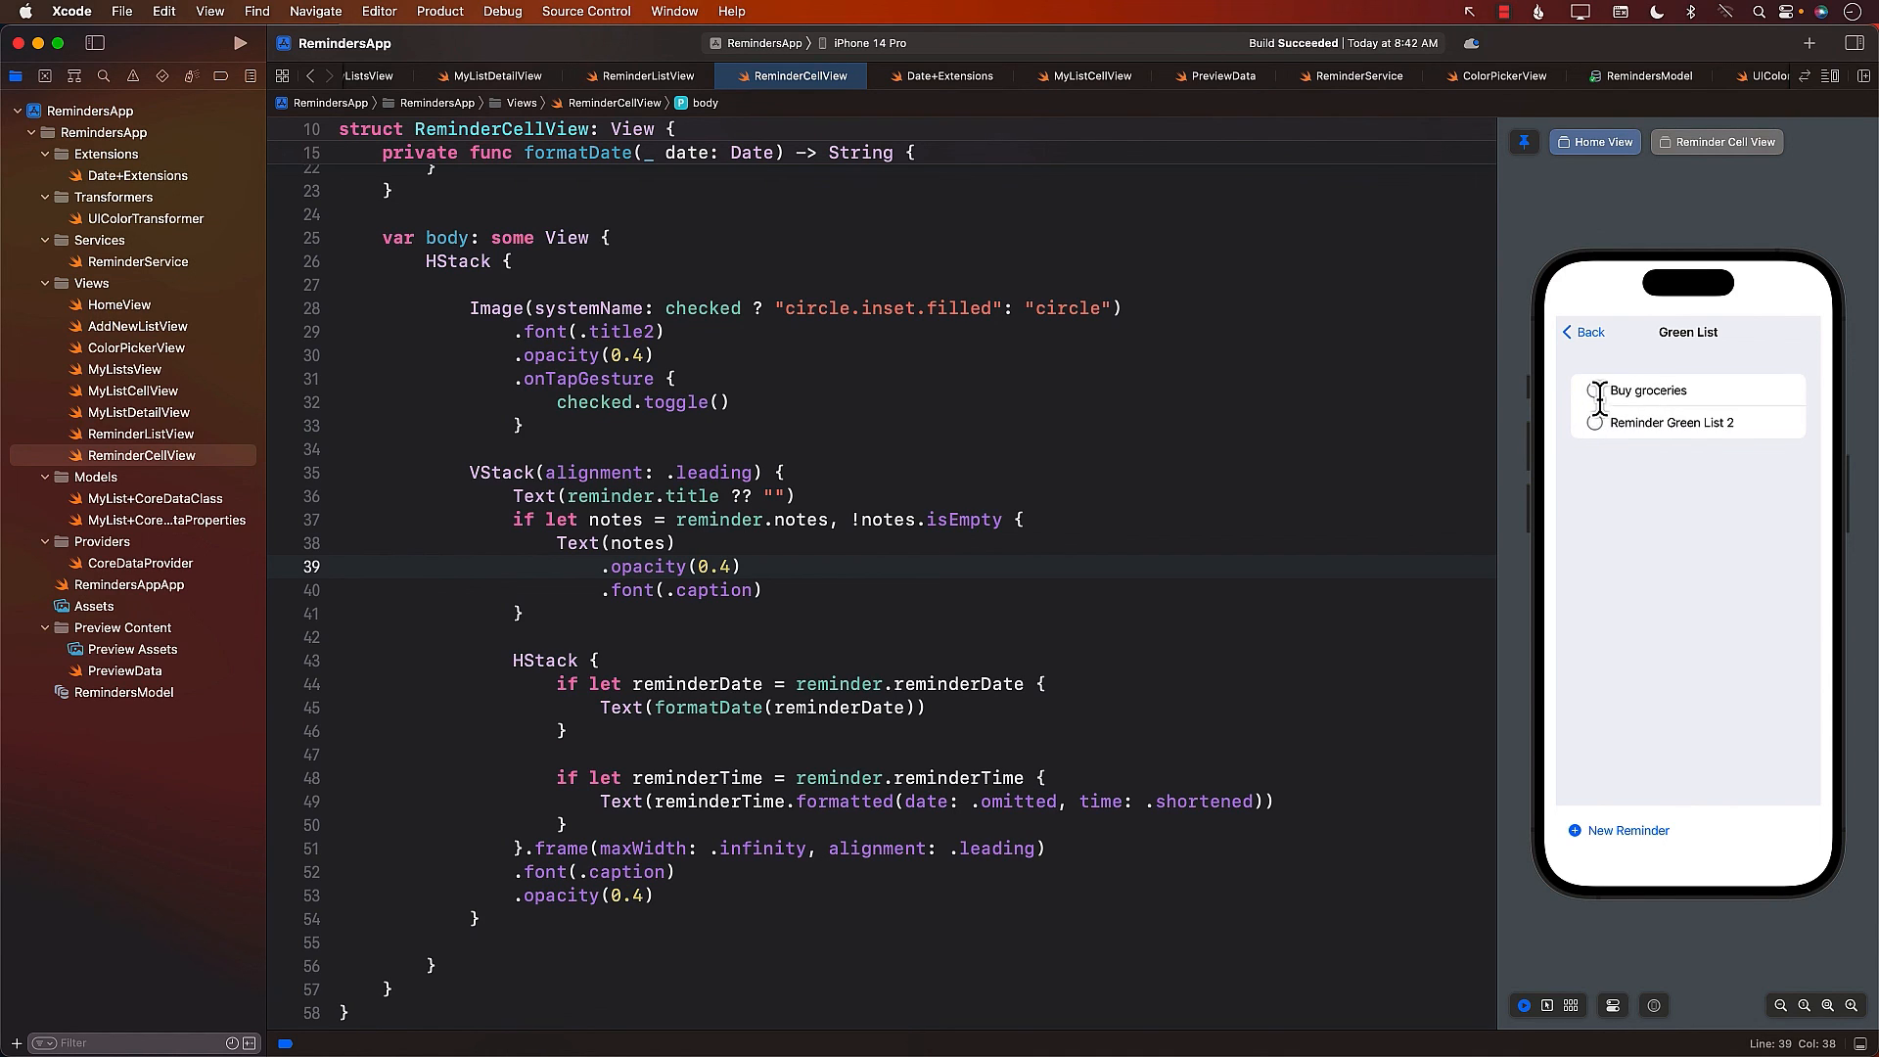
{"action": "mouse_move", "coordinate": [1185, 457]}
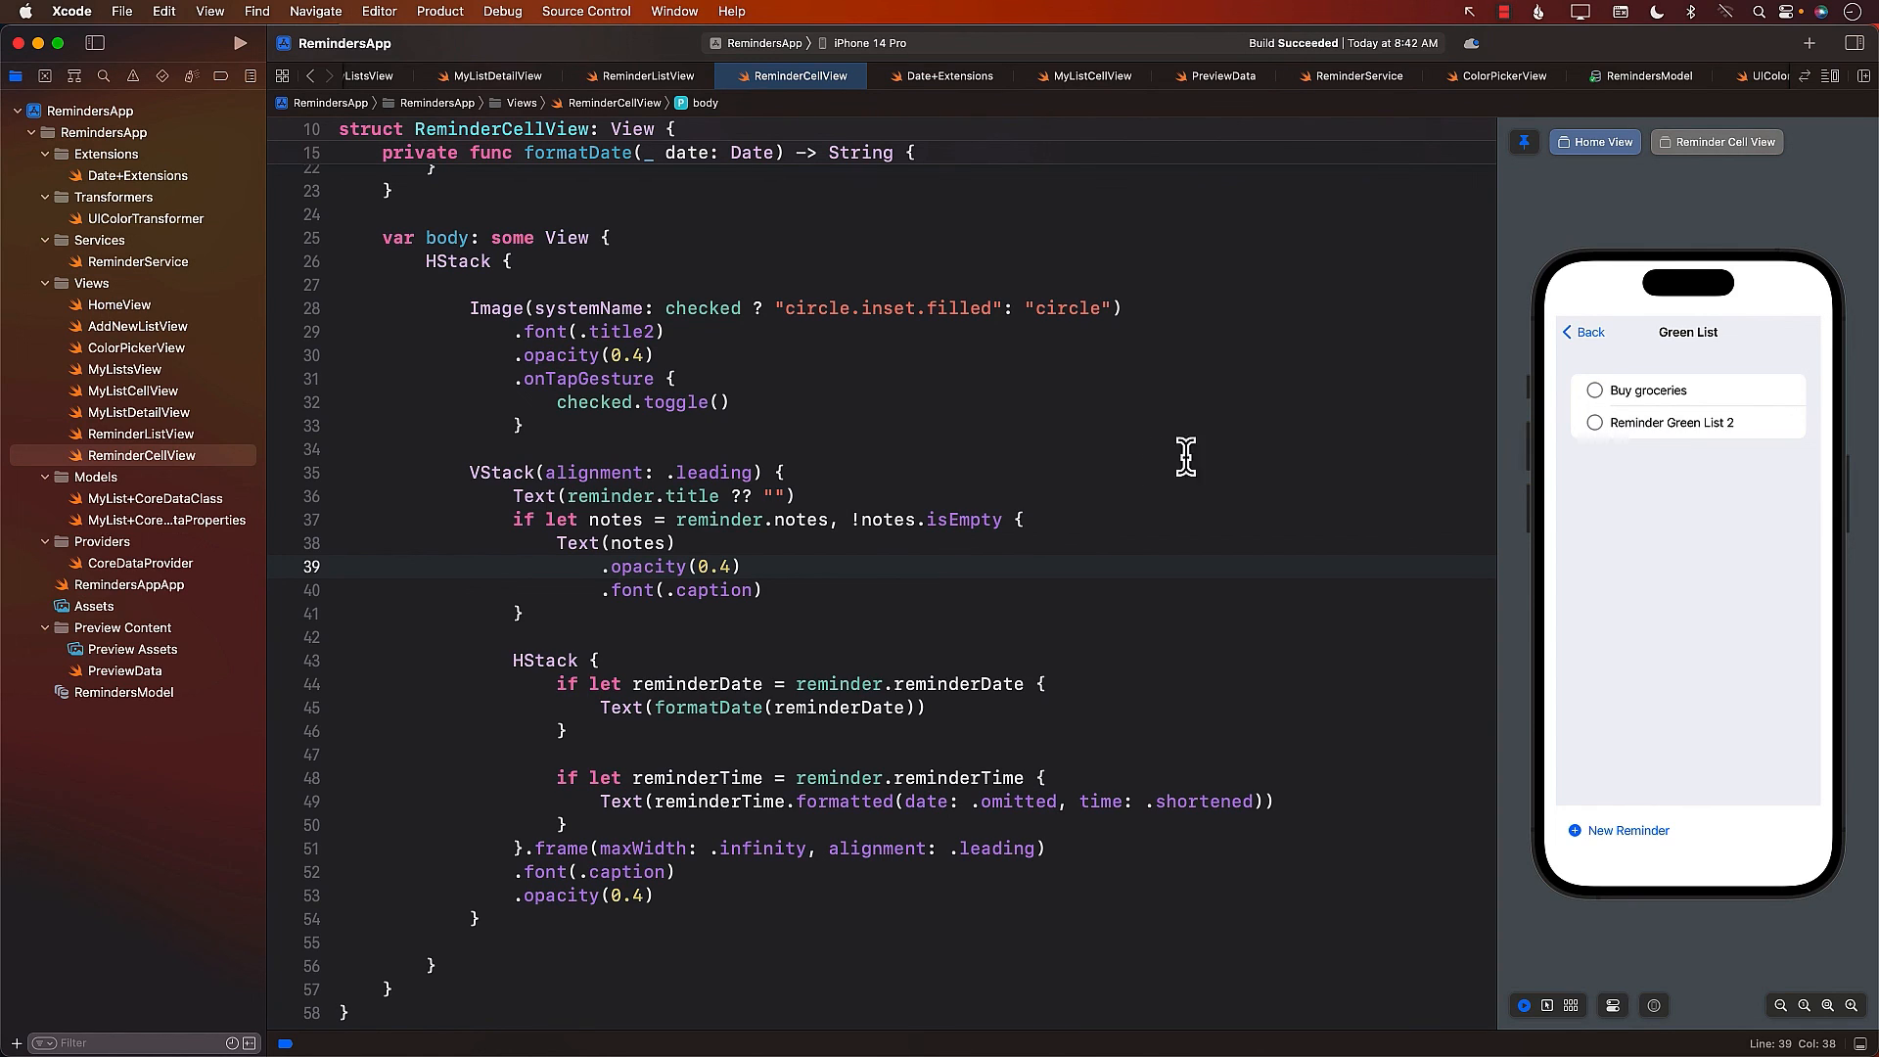